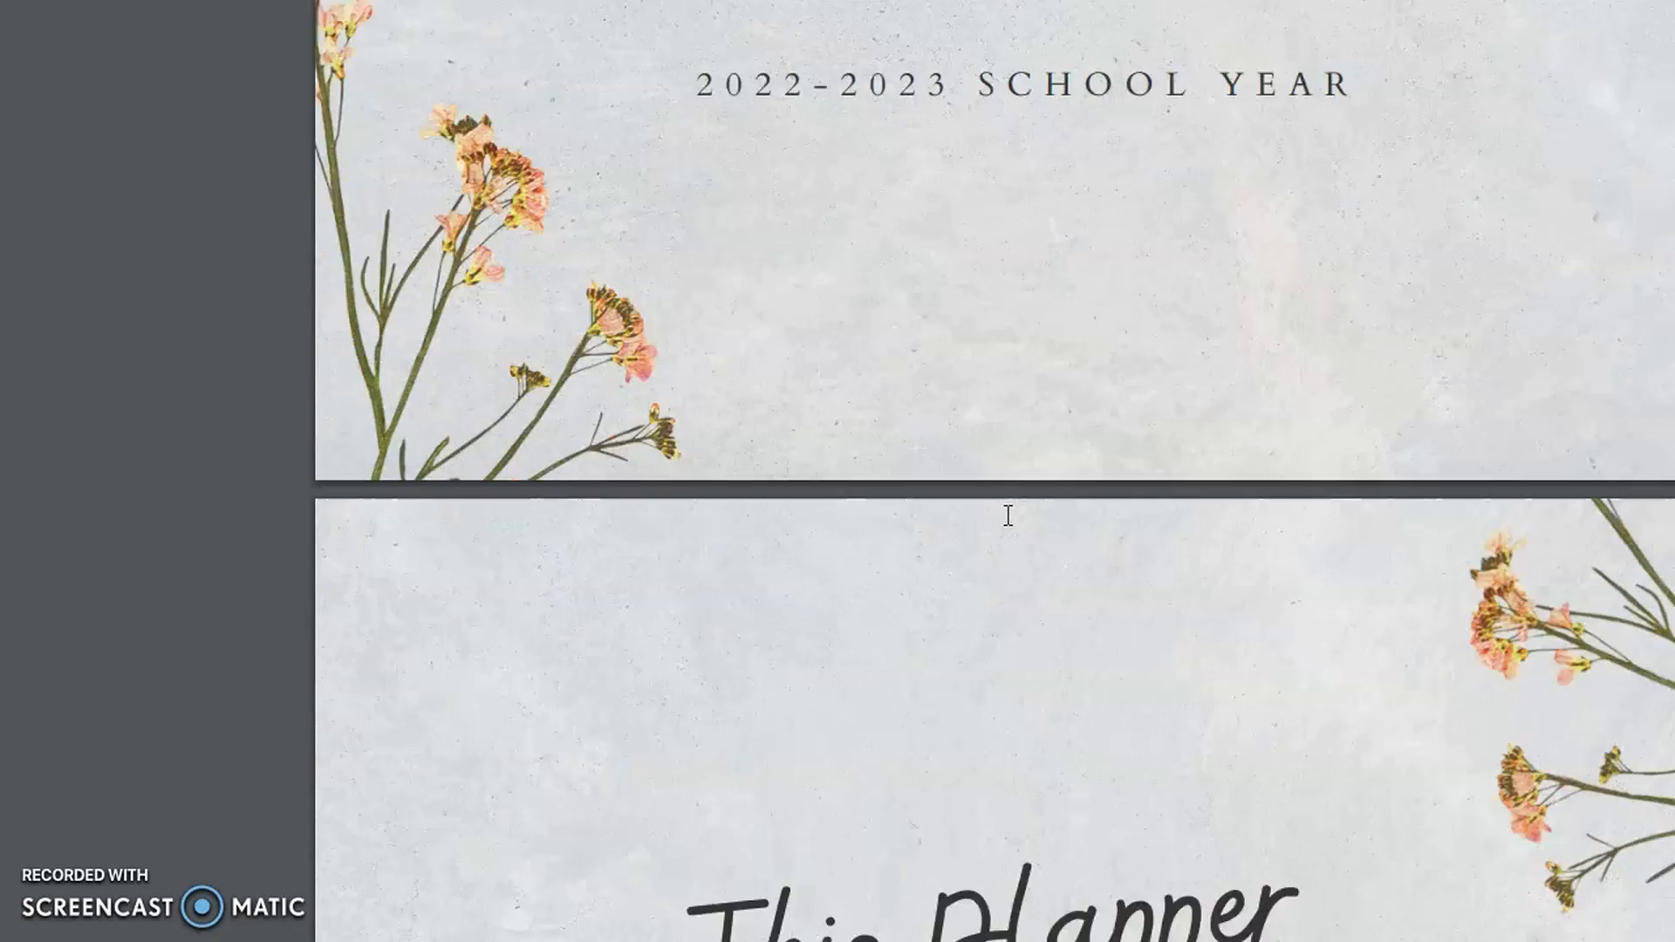
Scroll from the 2022-2023 cover down to the blank Week at a Glance time grid.
scroll("down", 3)
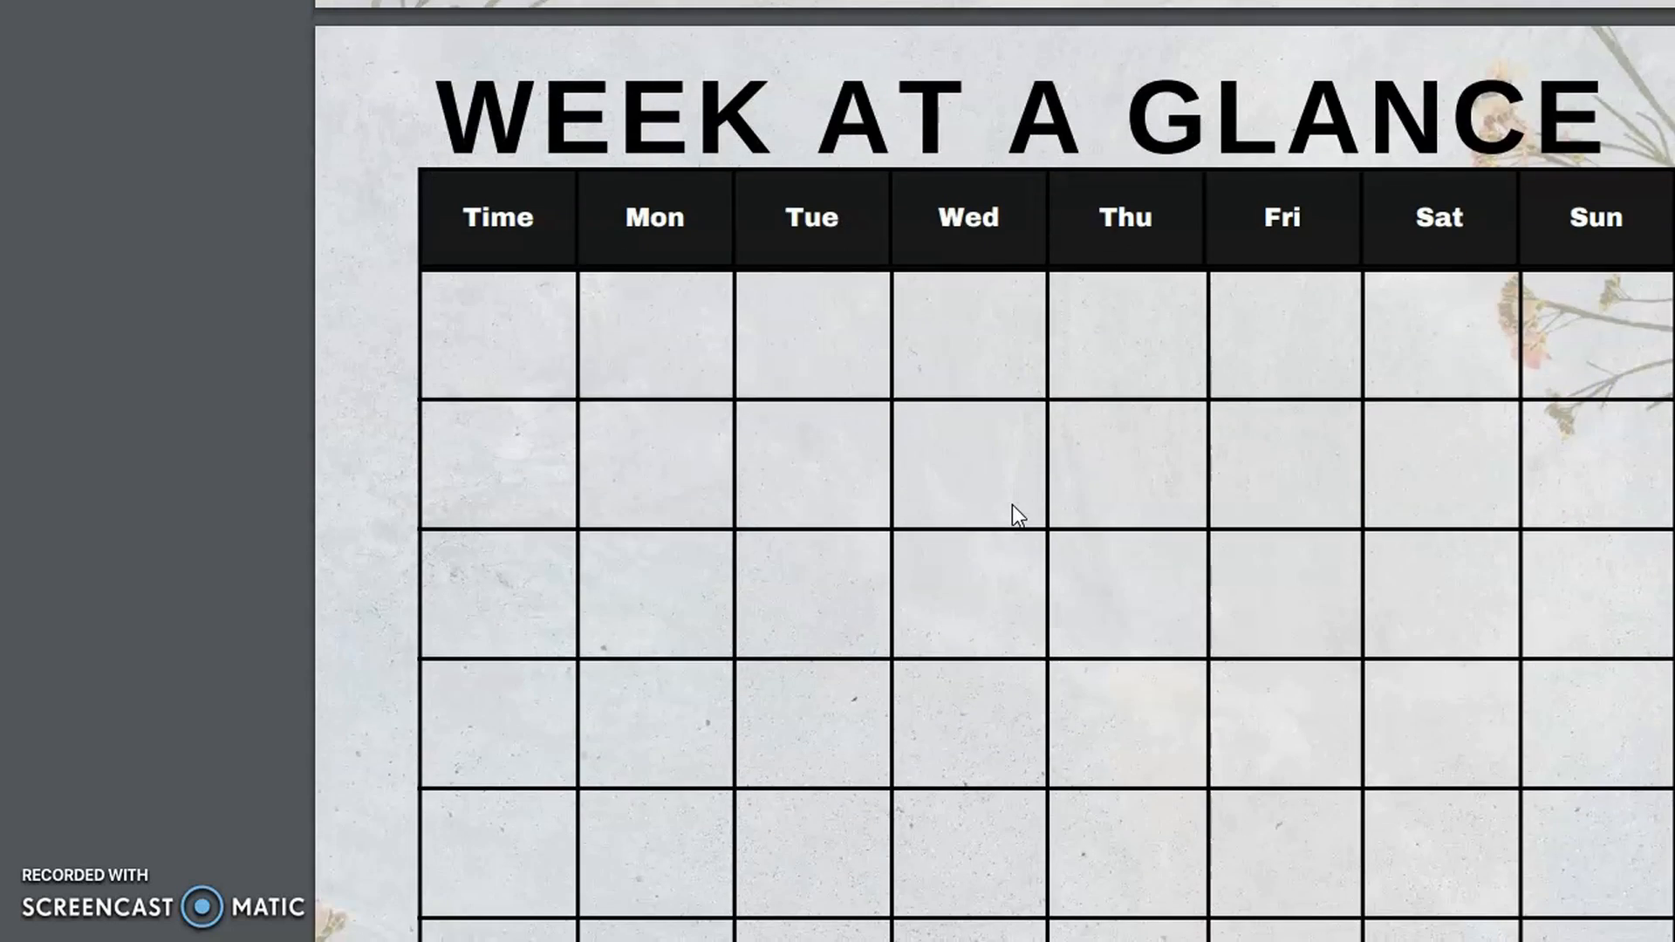
Scroll past the week, month and Week Of subject grids until Our School Day appears.
scroll("down", 3)
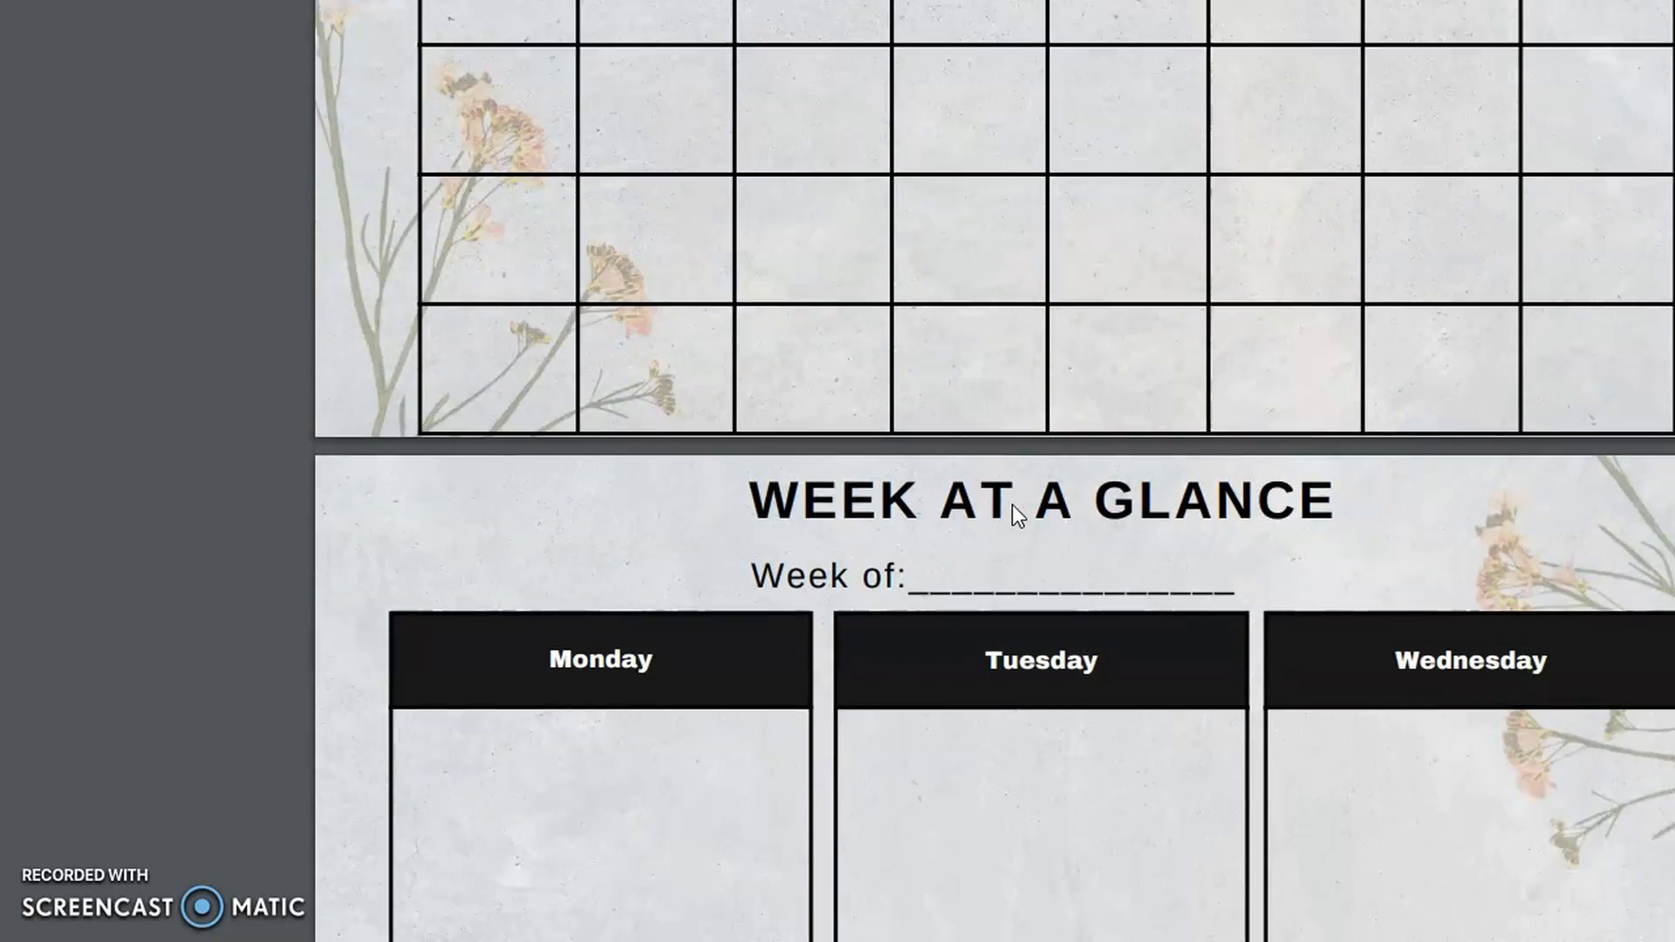
scroll("down", 3)
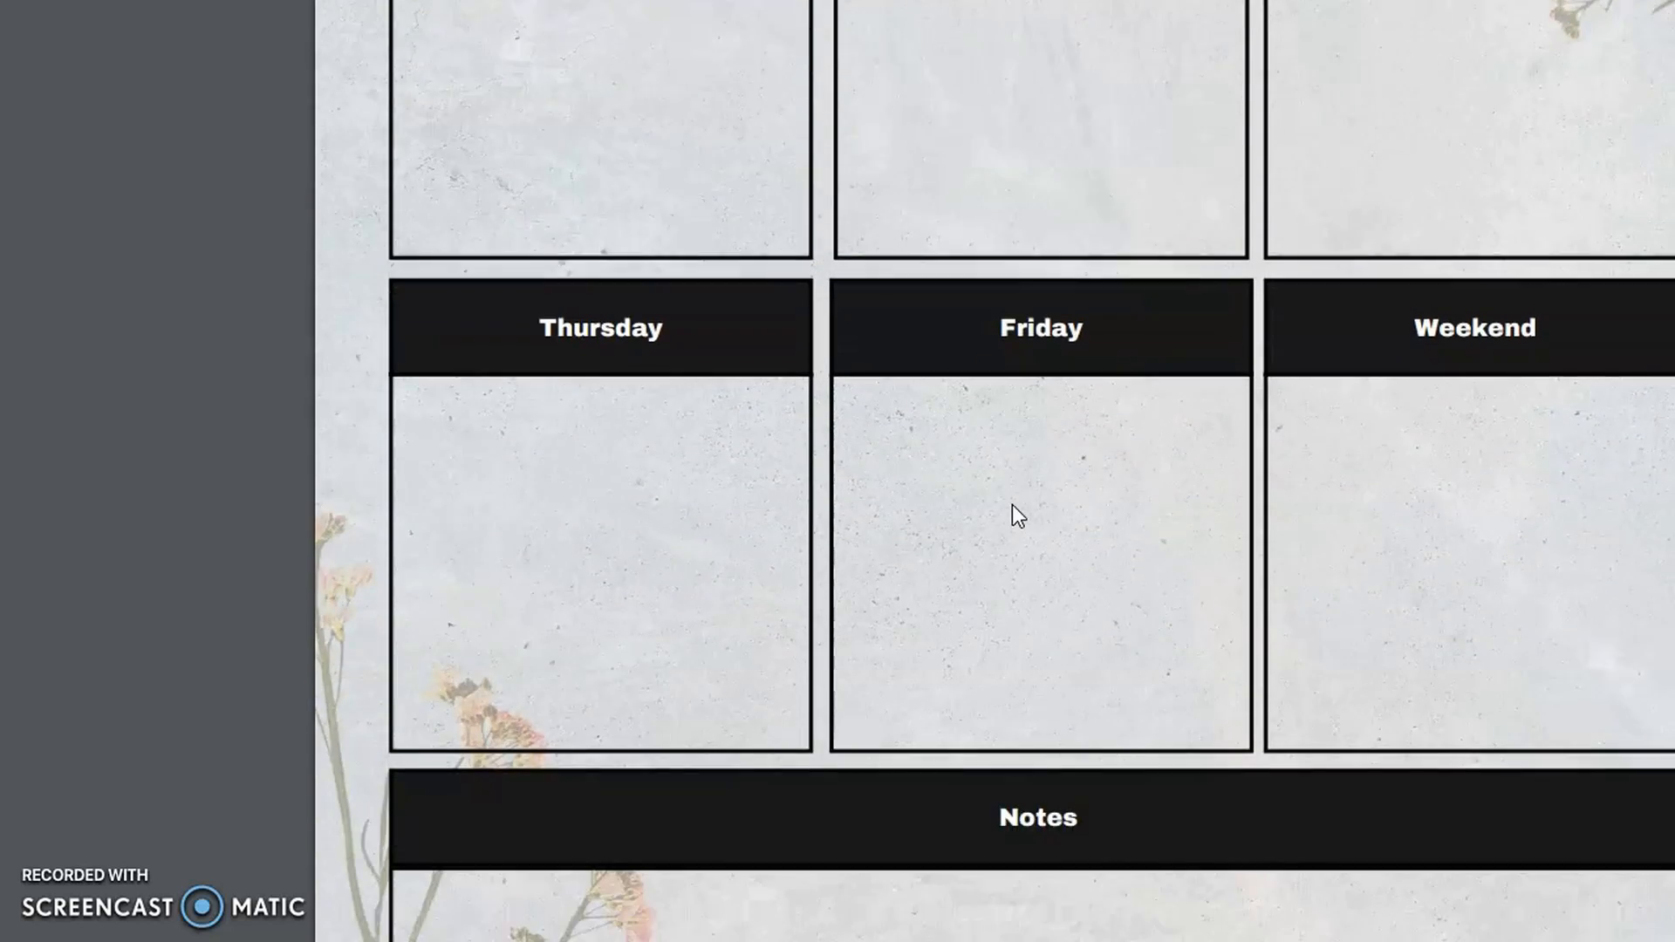
scroll("down", 3)
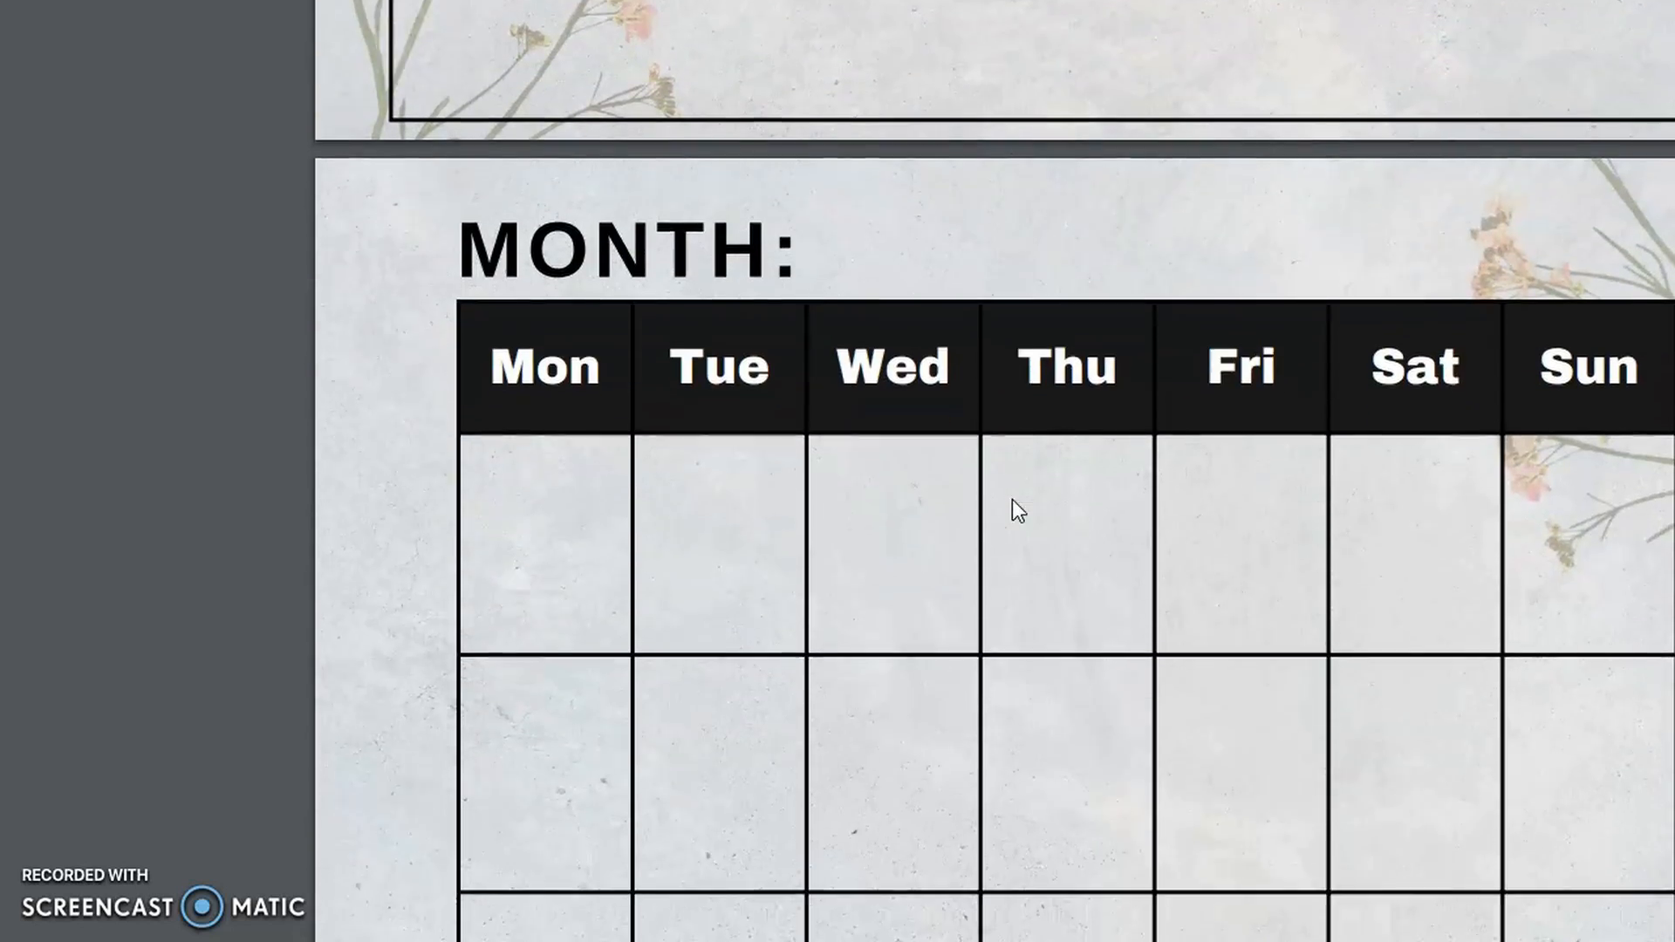
scroll("down", 3)
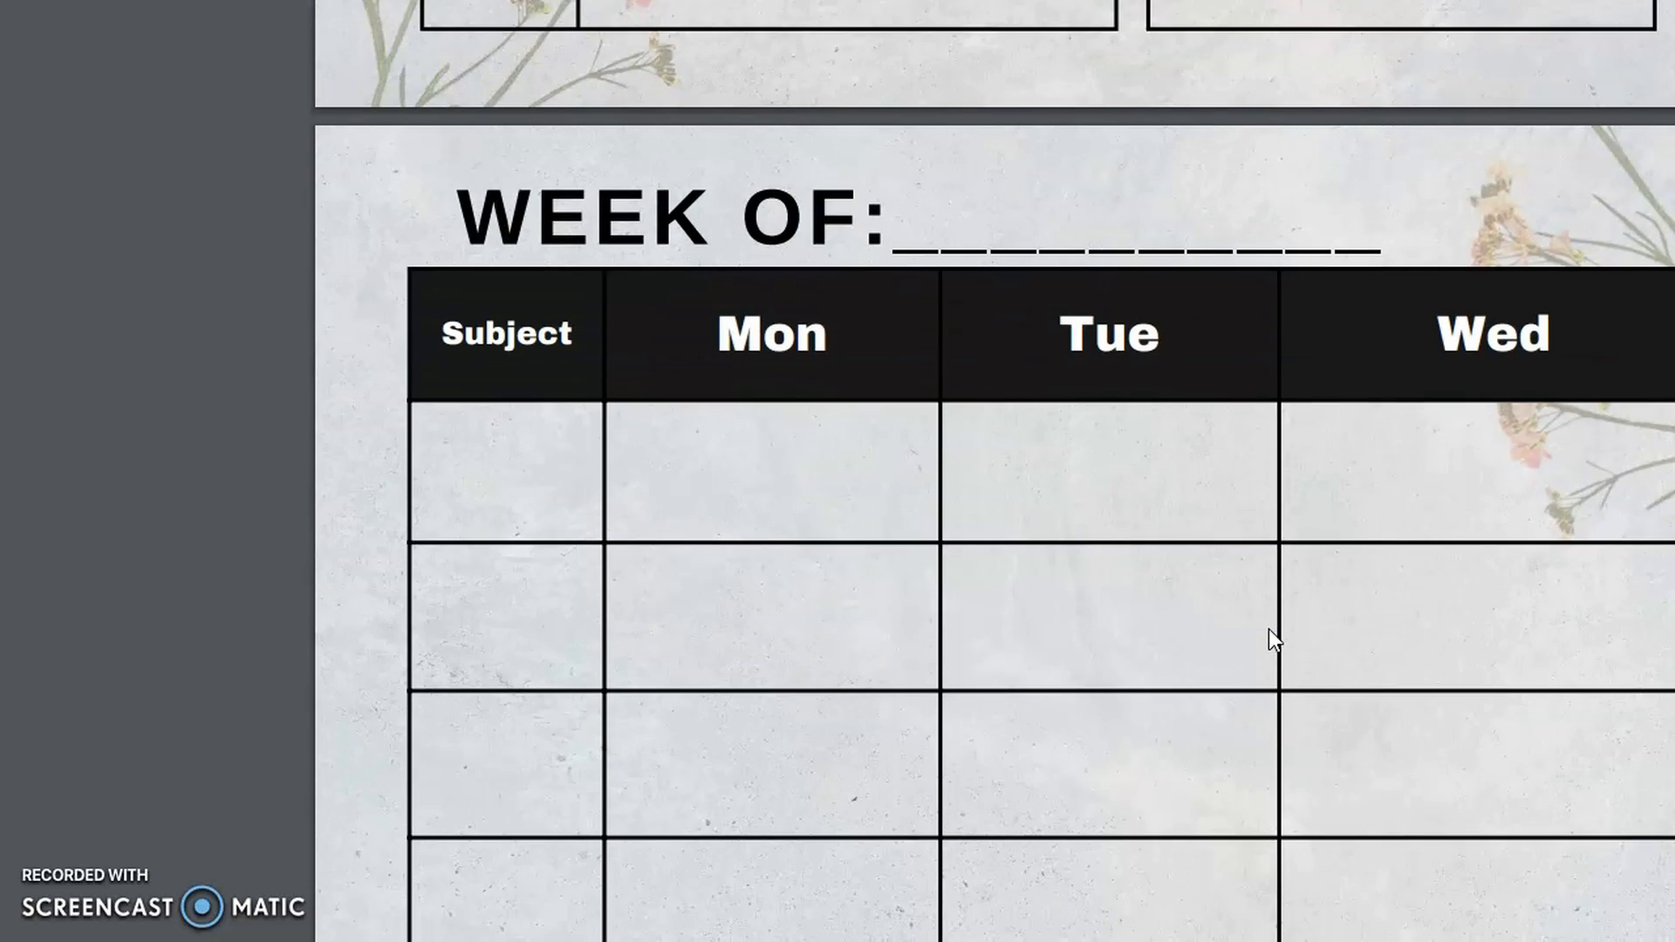
scroll("down", 3)
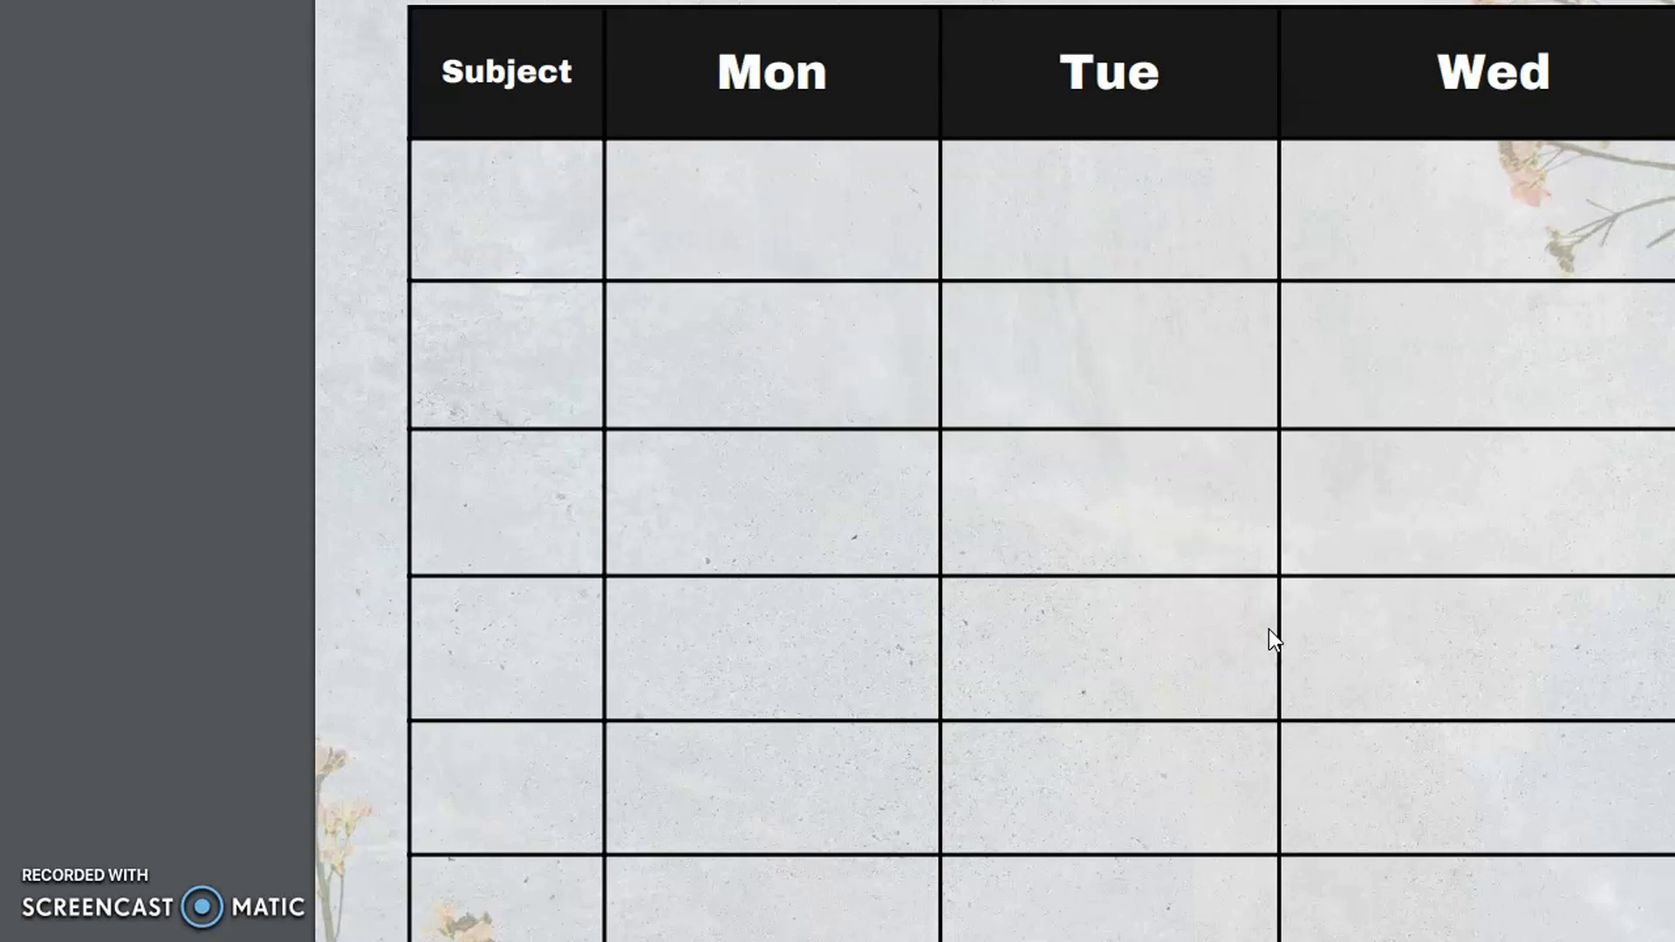
scroll("down", 3)
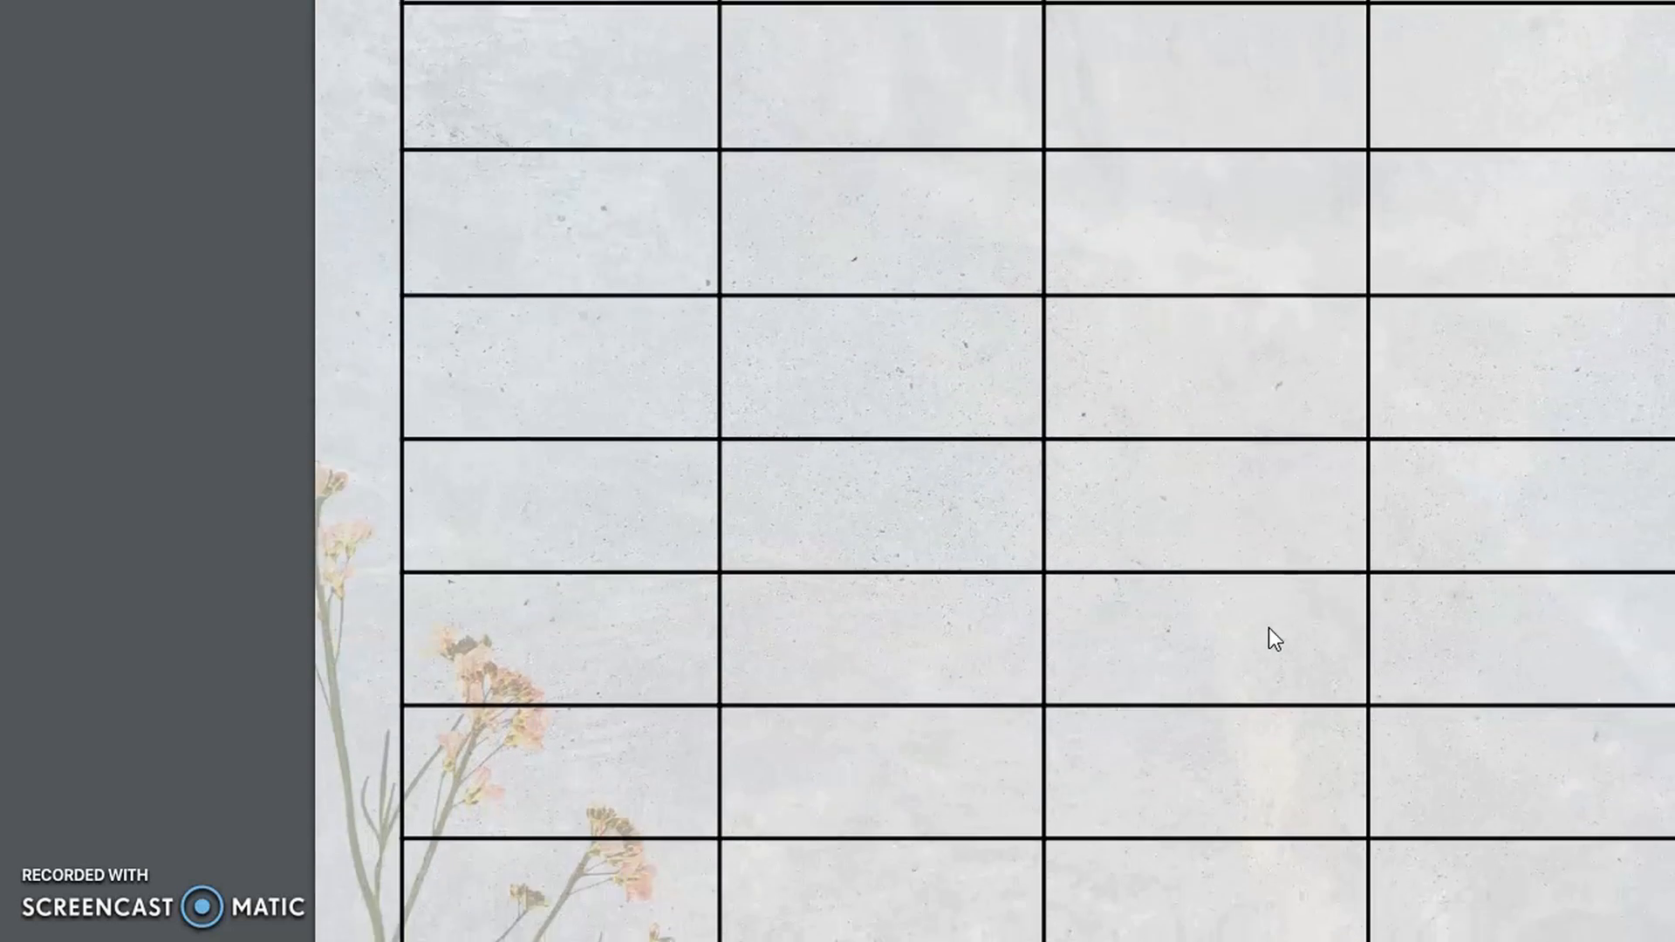
scroll("down", 3)
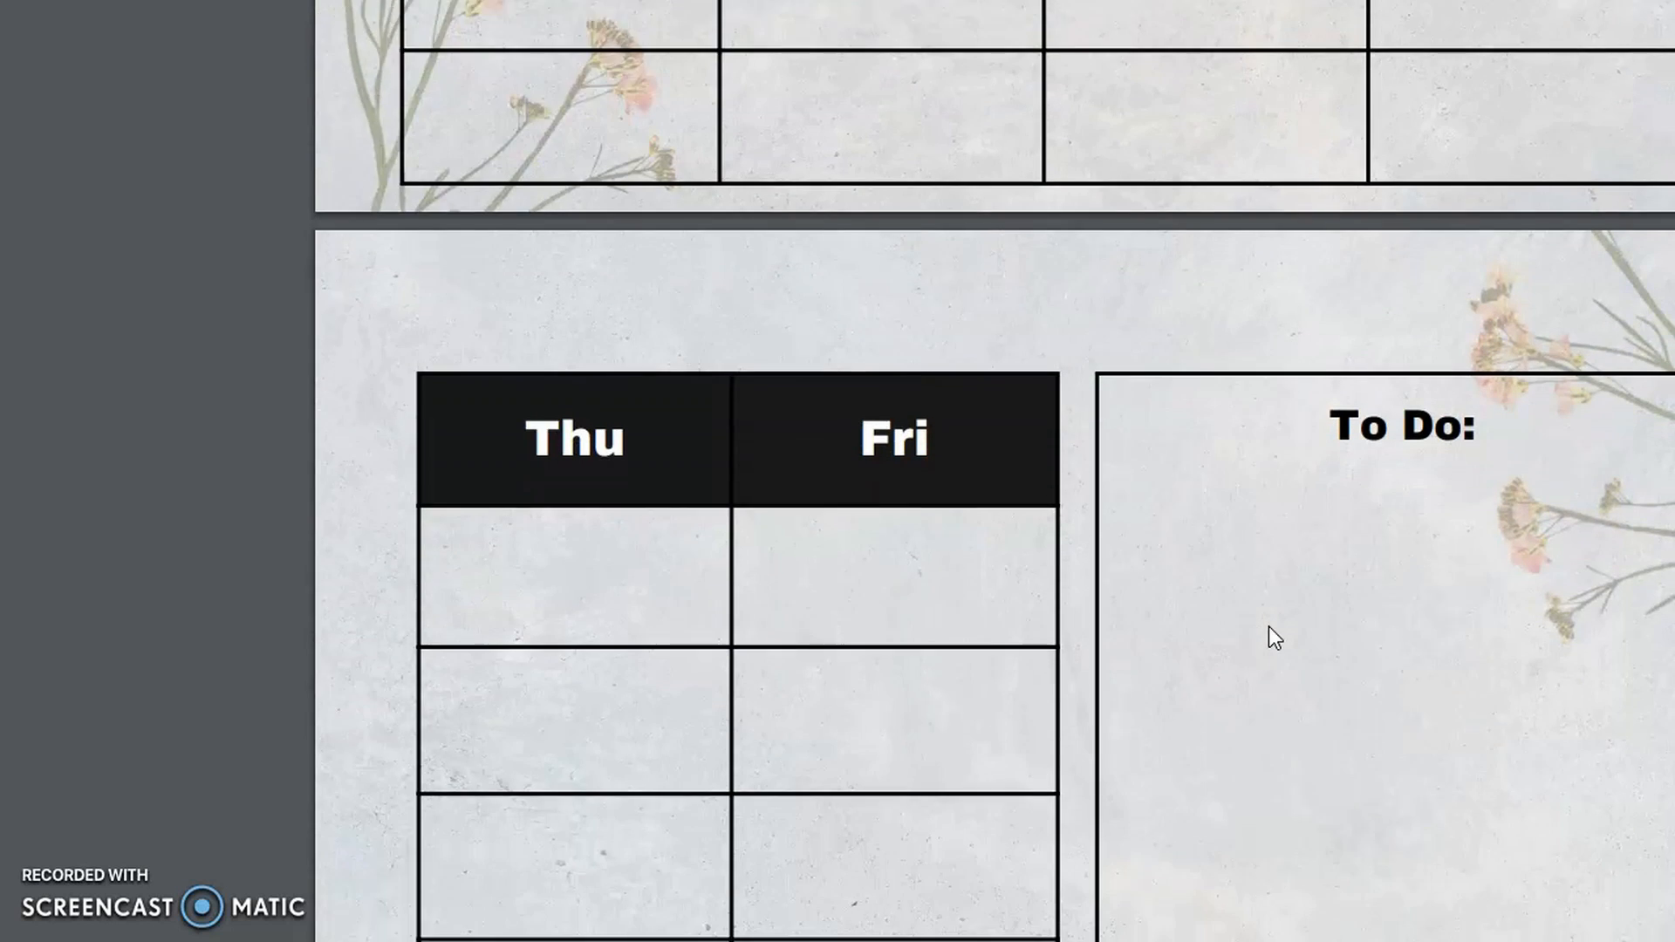
scroll("down", 3)
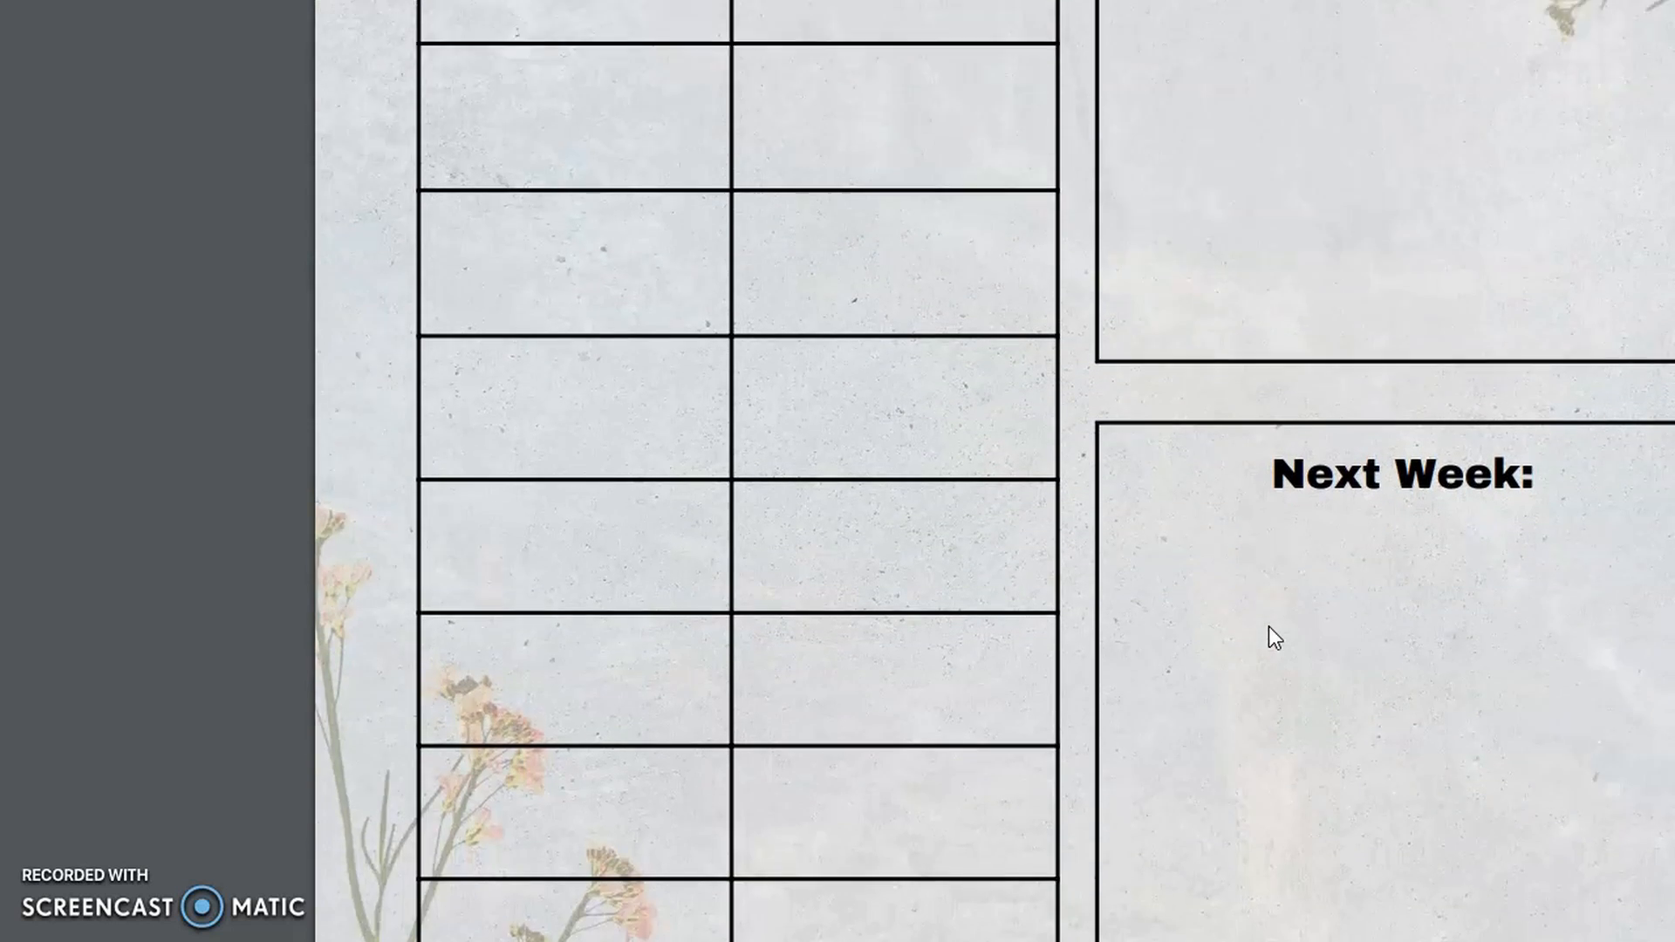
scroll("down", 3)
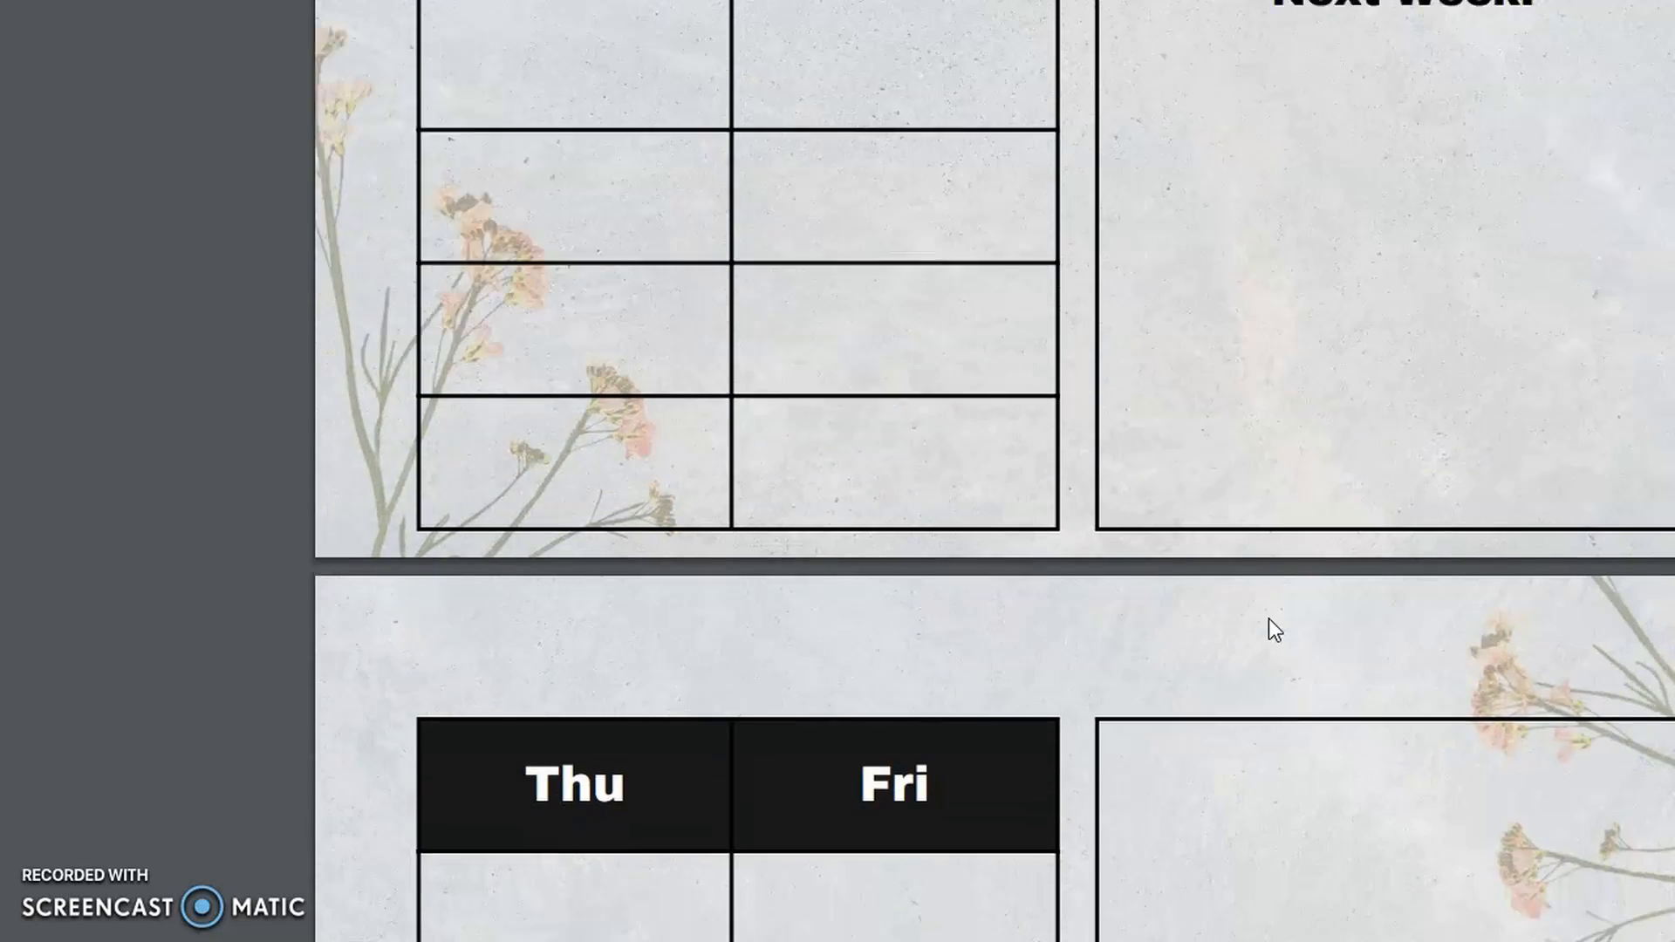
scroll("down", 3)
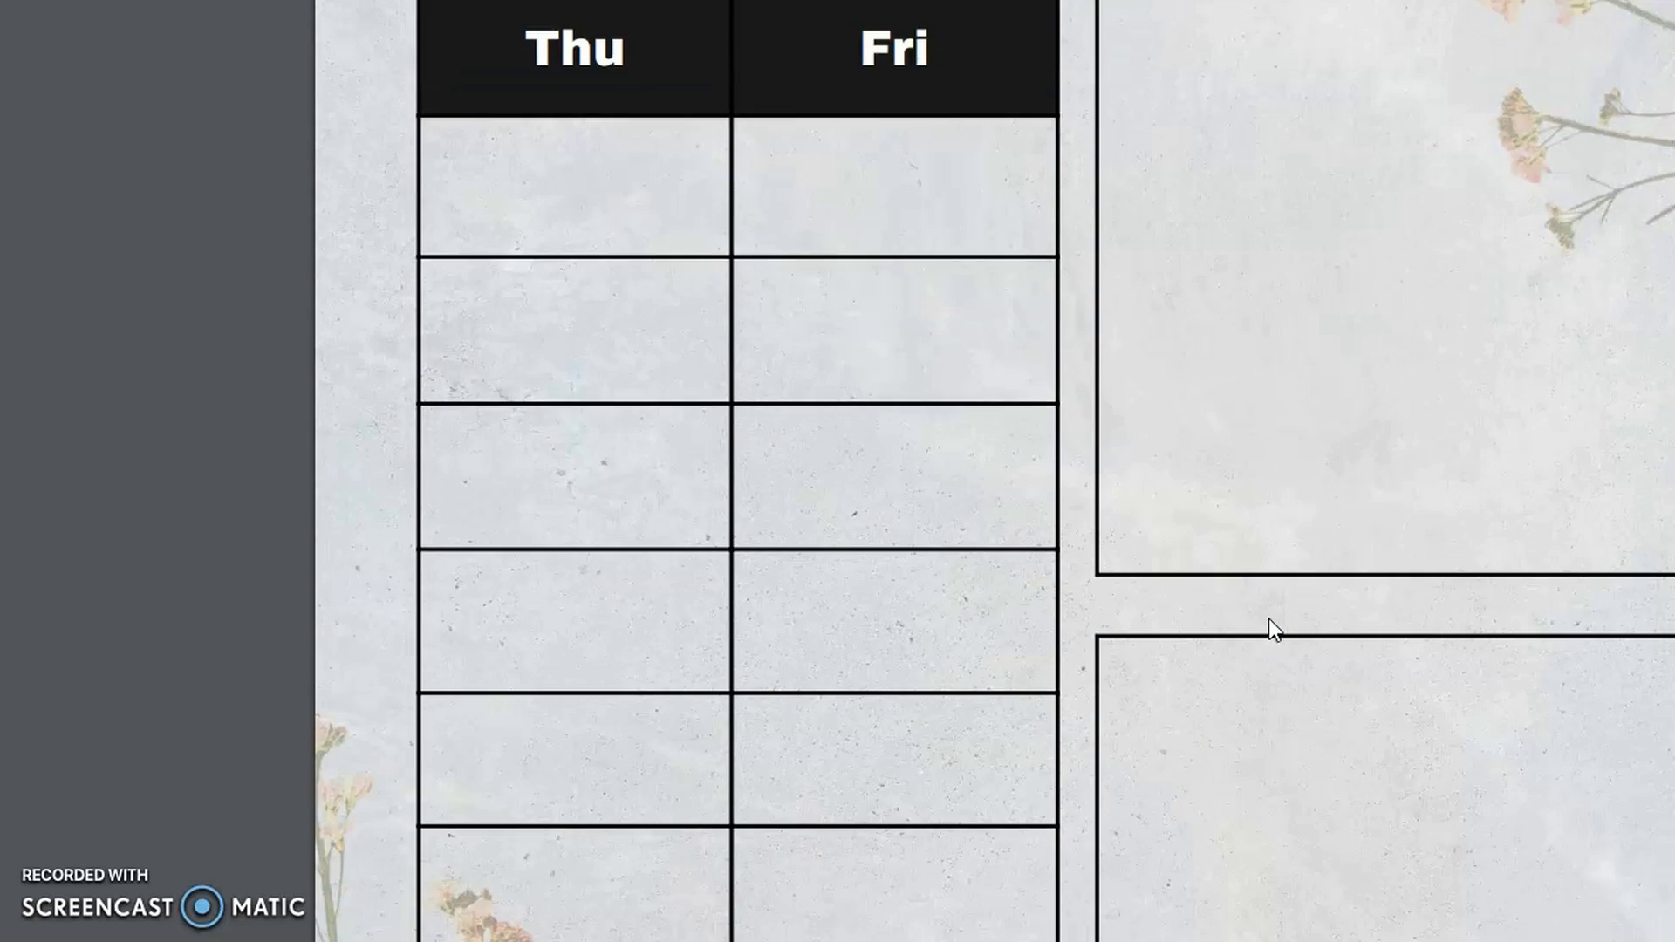
scroll("down", 3)
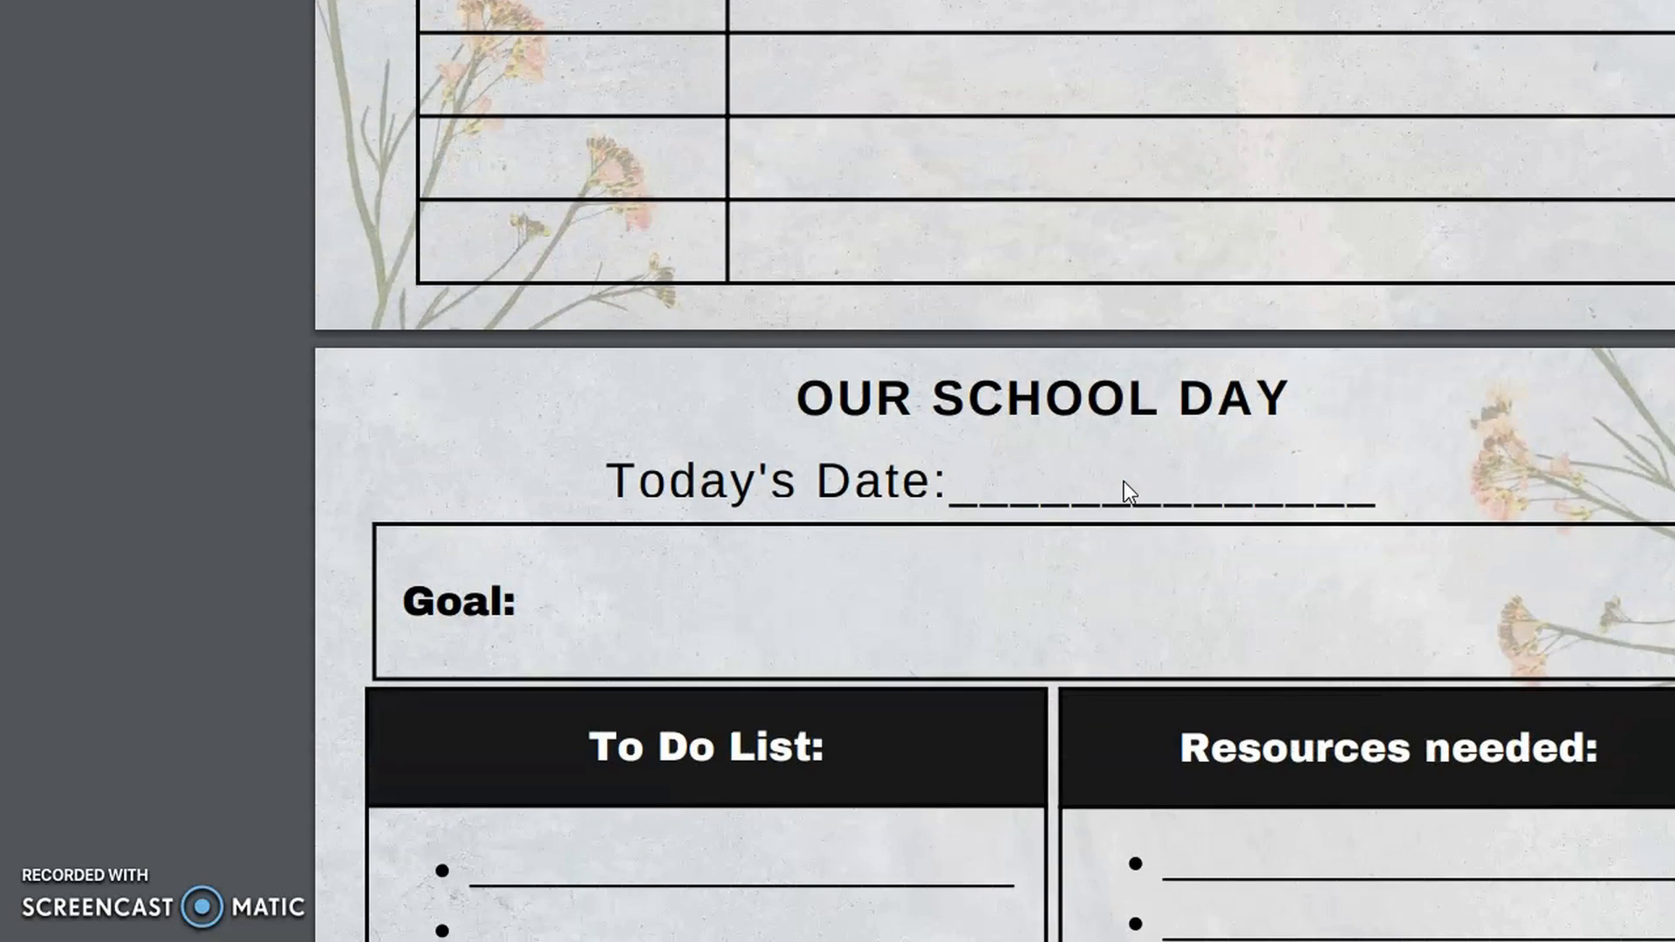
Scroll through Our School Day to its Today's Lesson and Don't Forget sections.
scroll("down", 3)
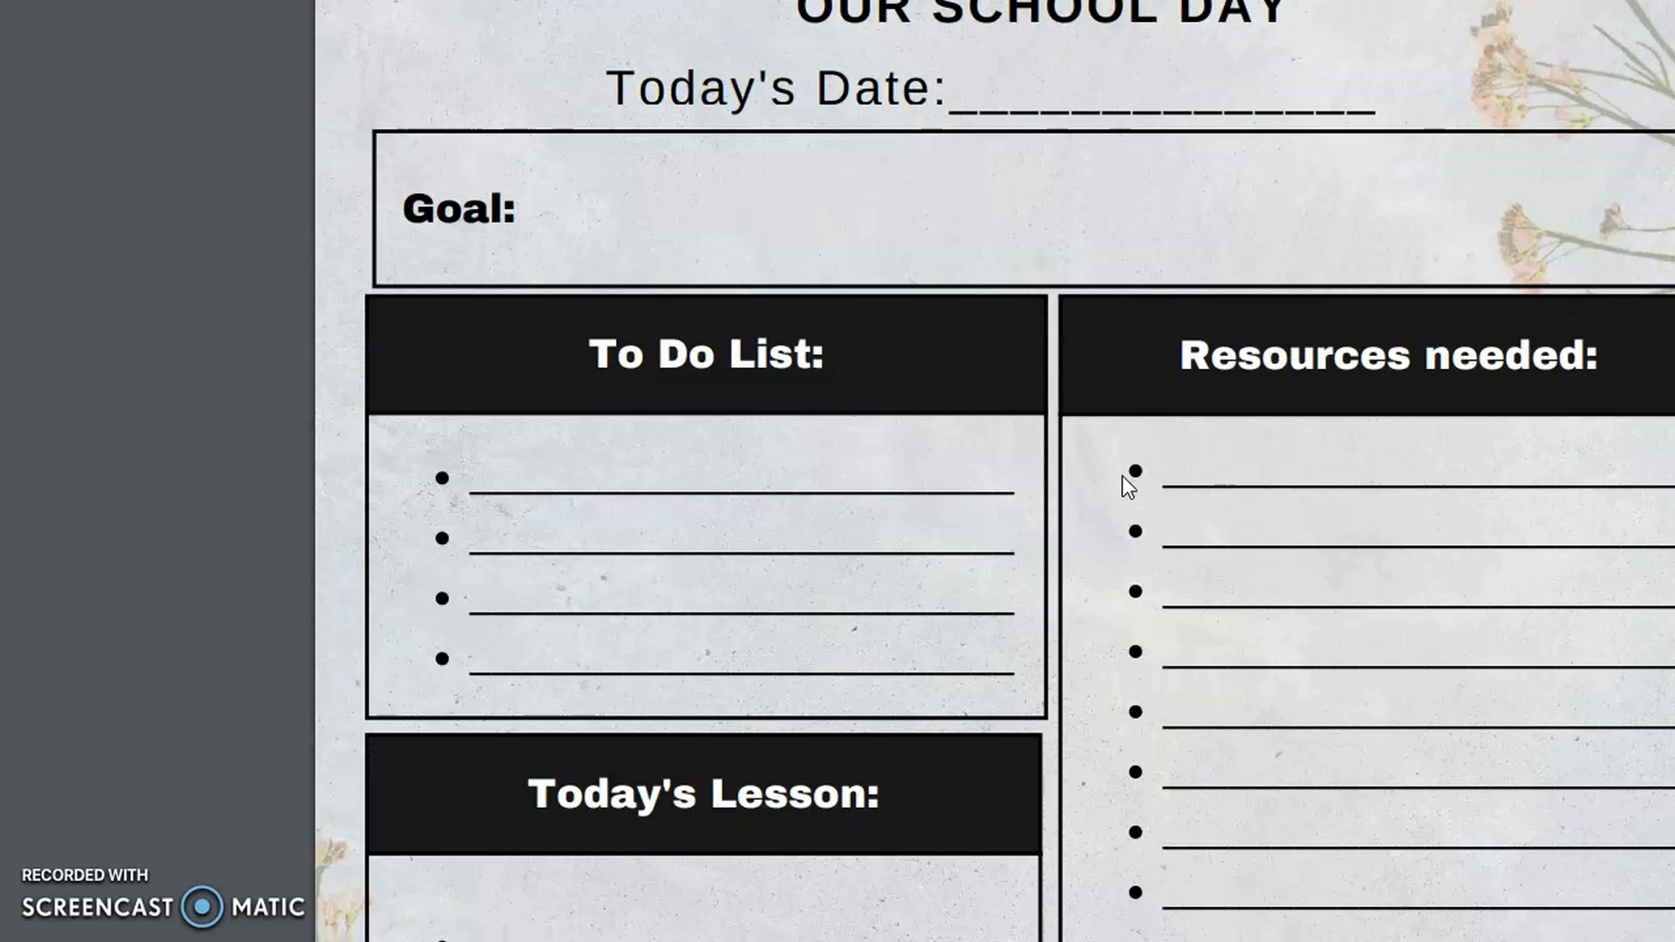
scroll("down", 3)
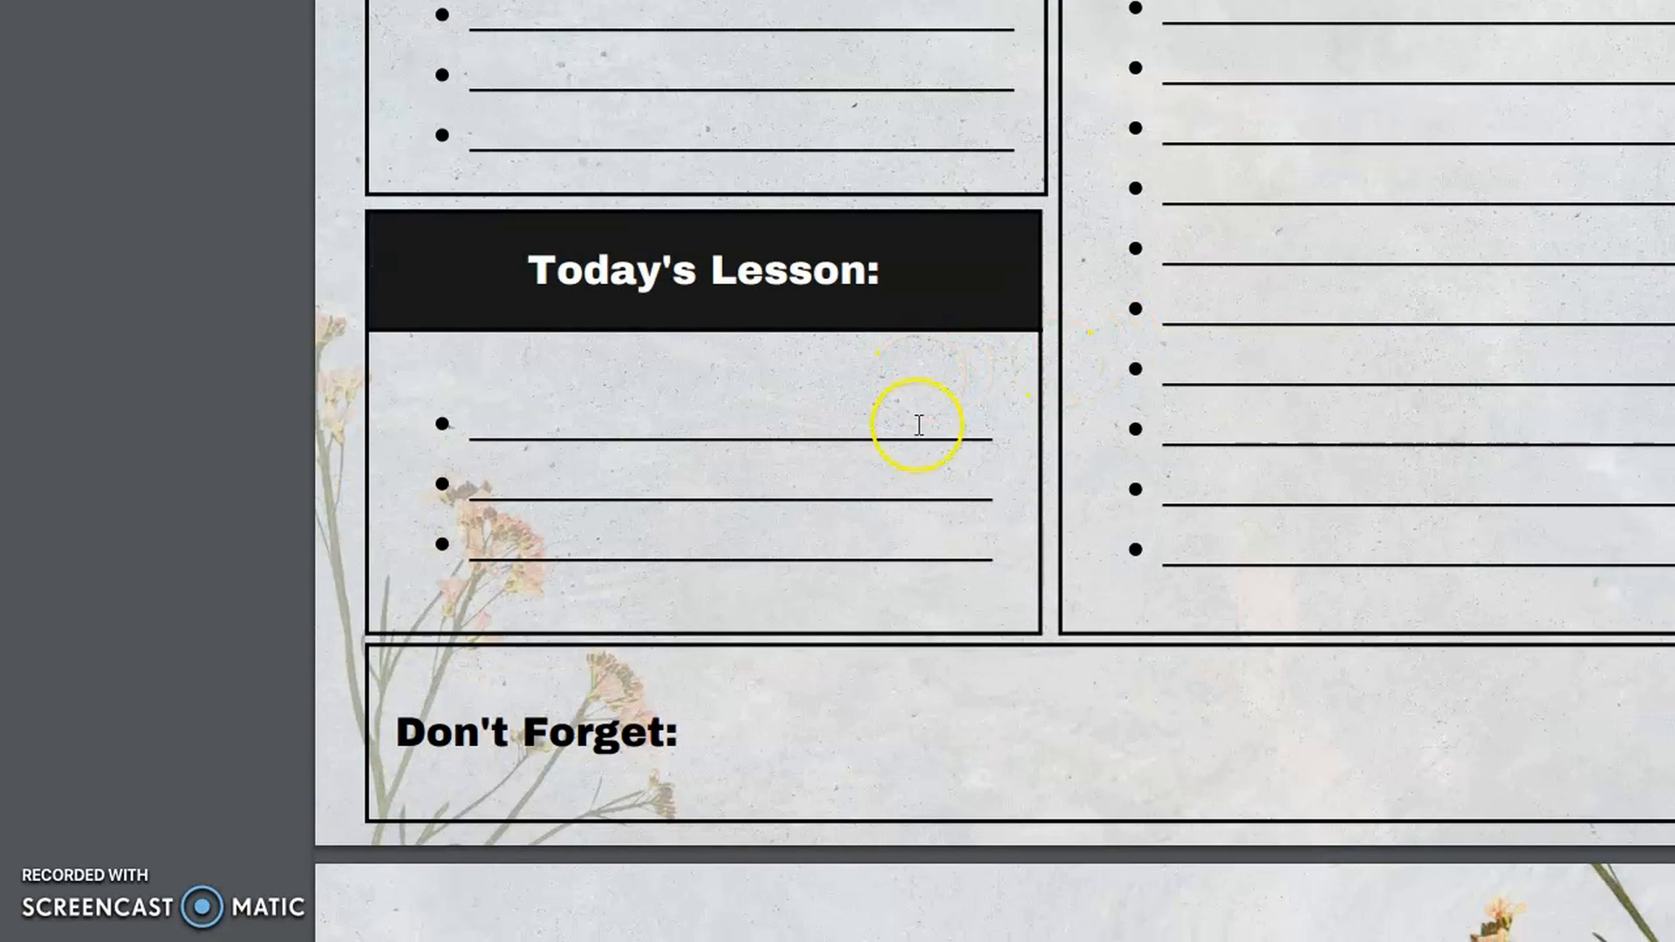
mouse_move(829, 785)
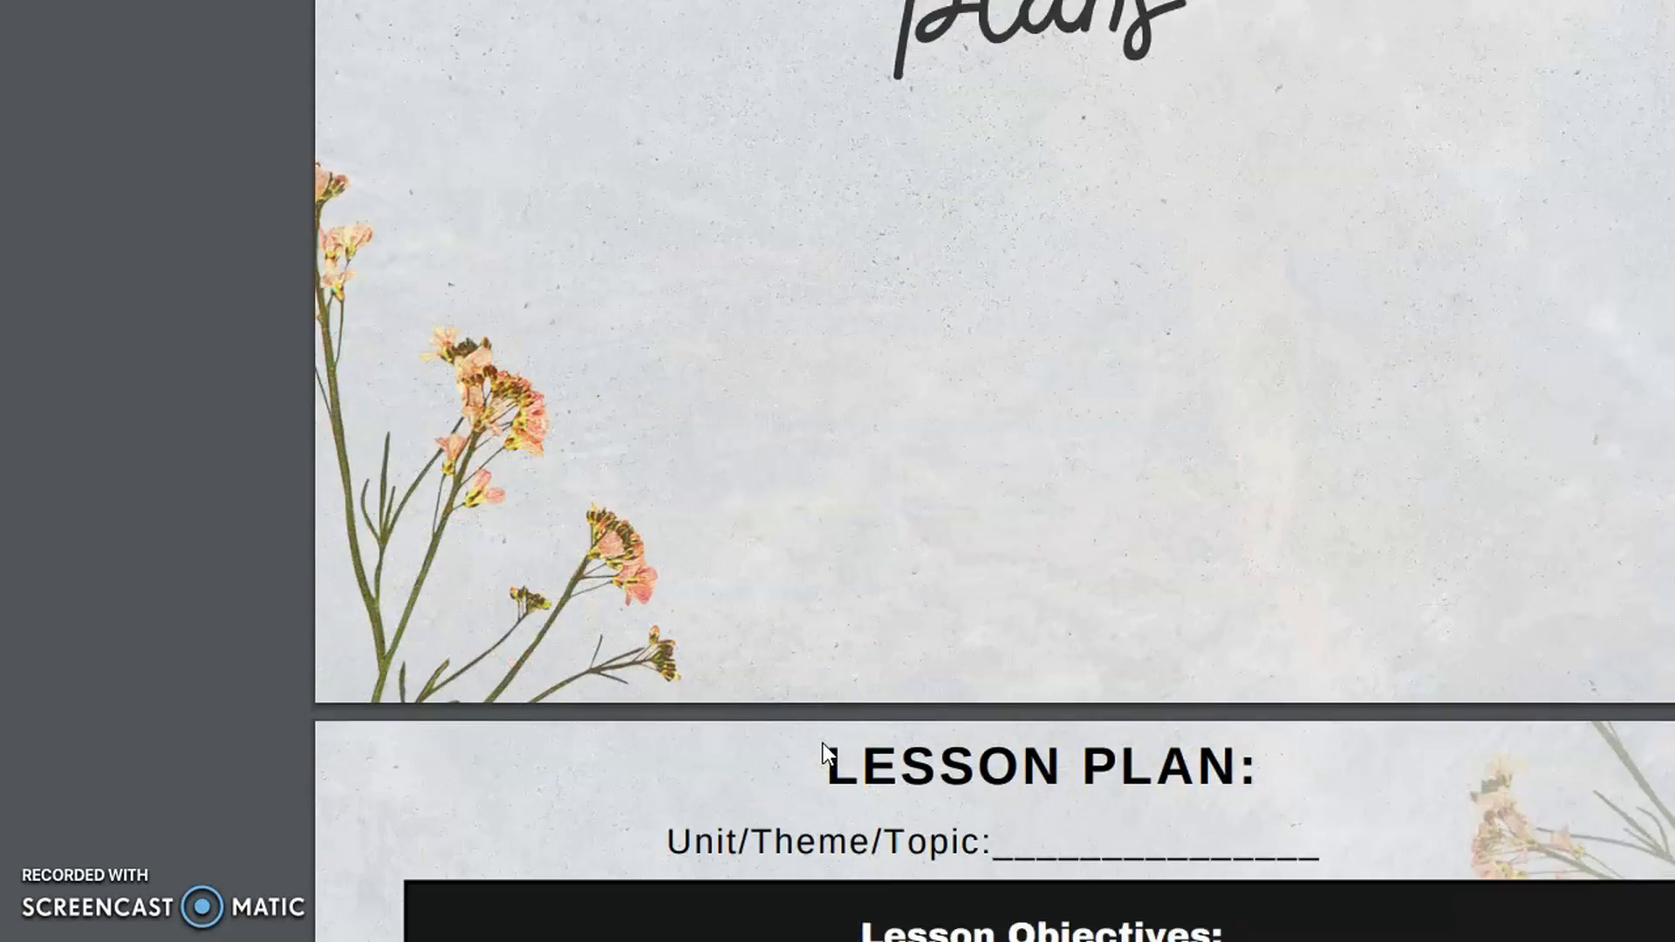
Scroll past both Lesson Plan pages and the Literature Based page to Quarter Breakdown.
scroll("down", 3)
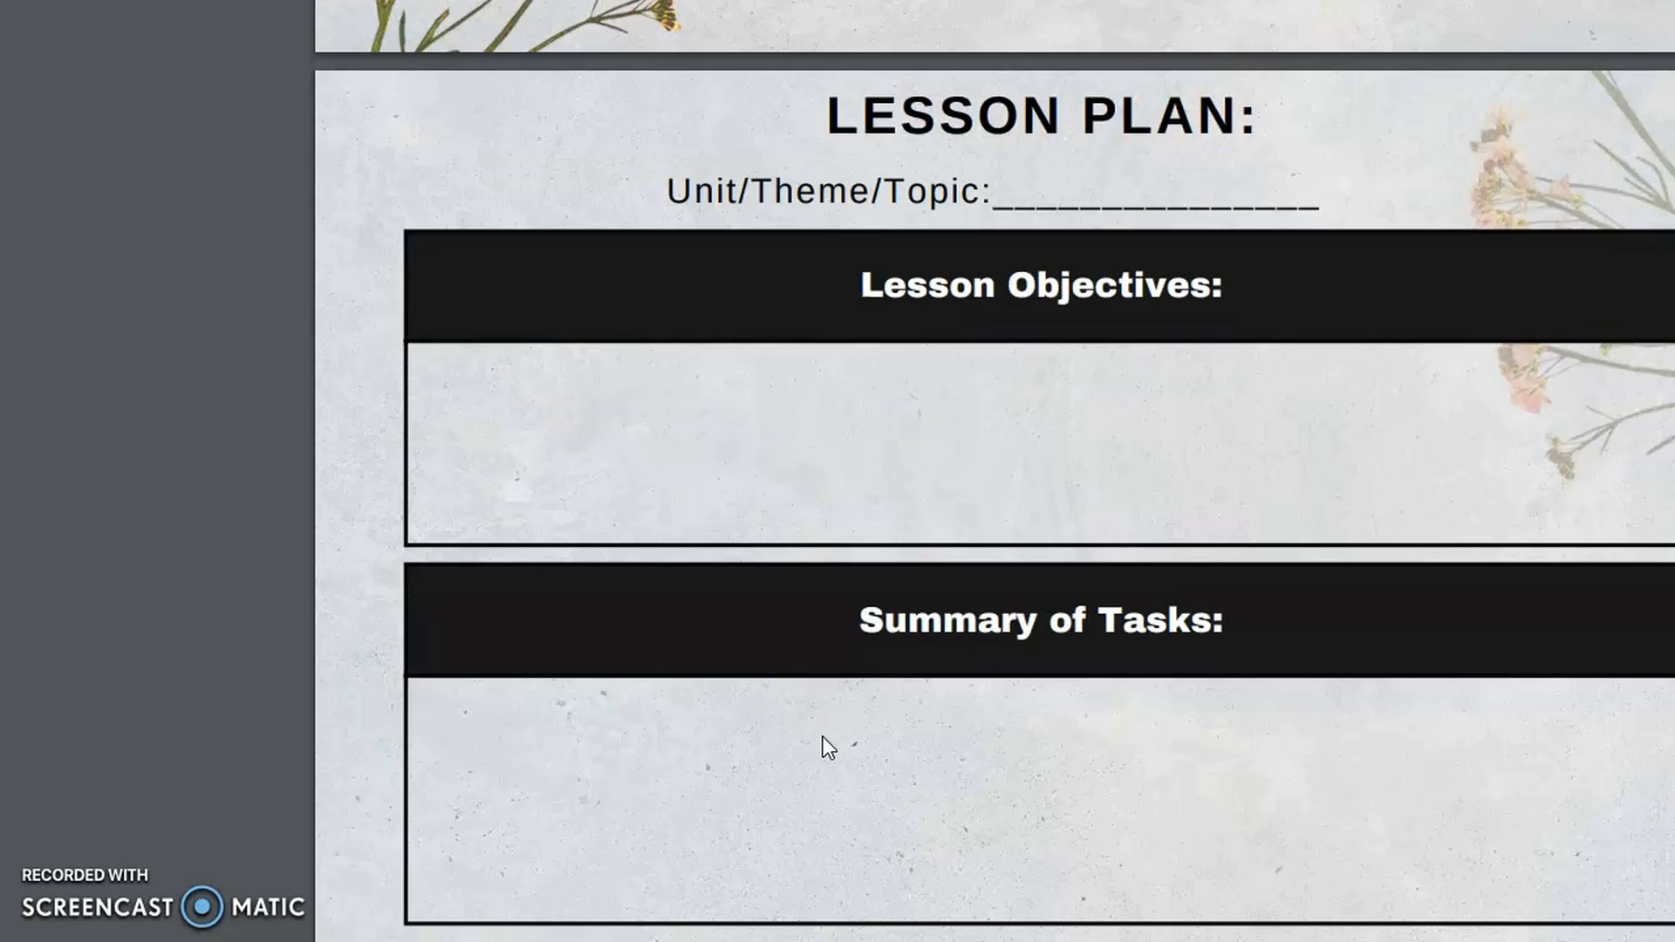
scroll("down", 3)
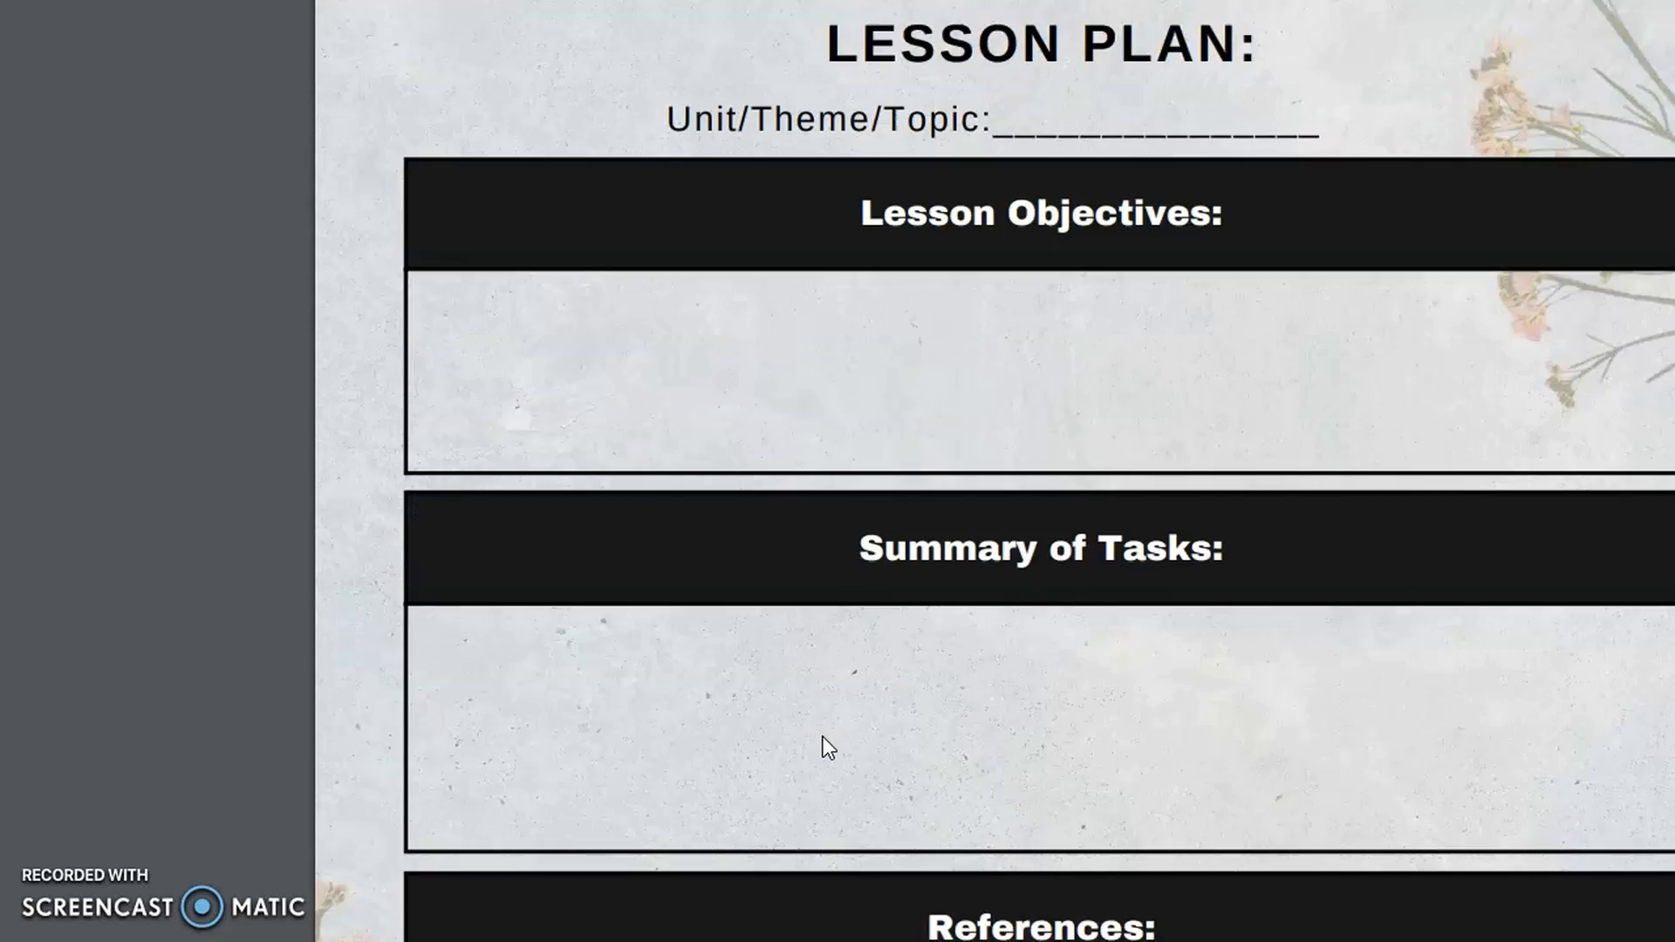
scroll("down", 3)
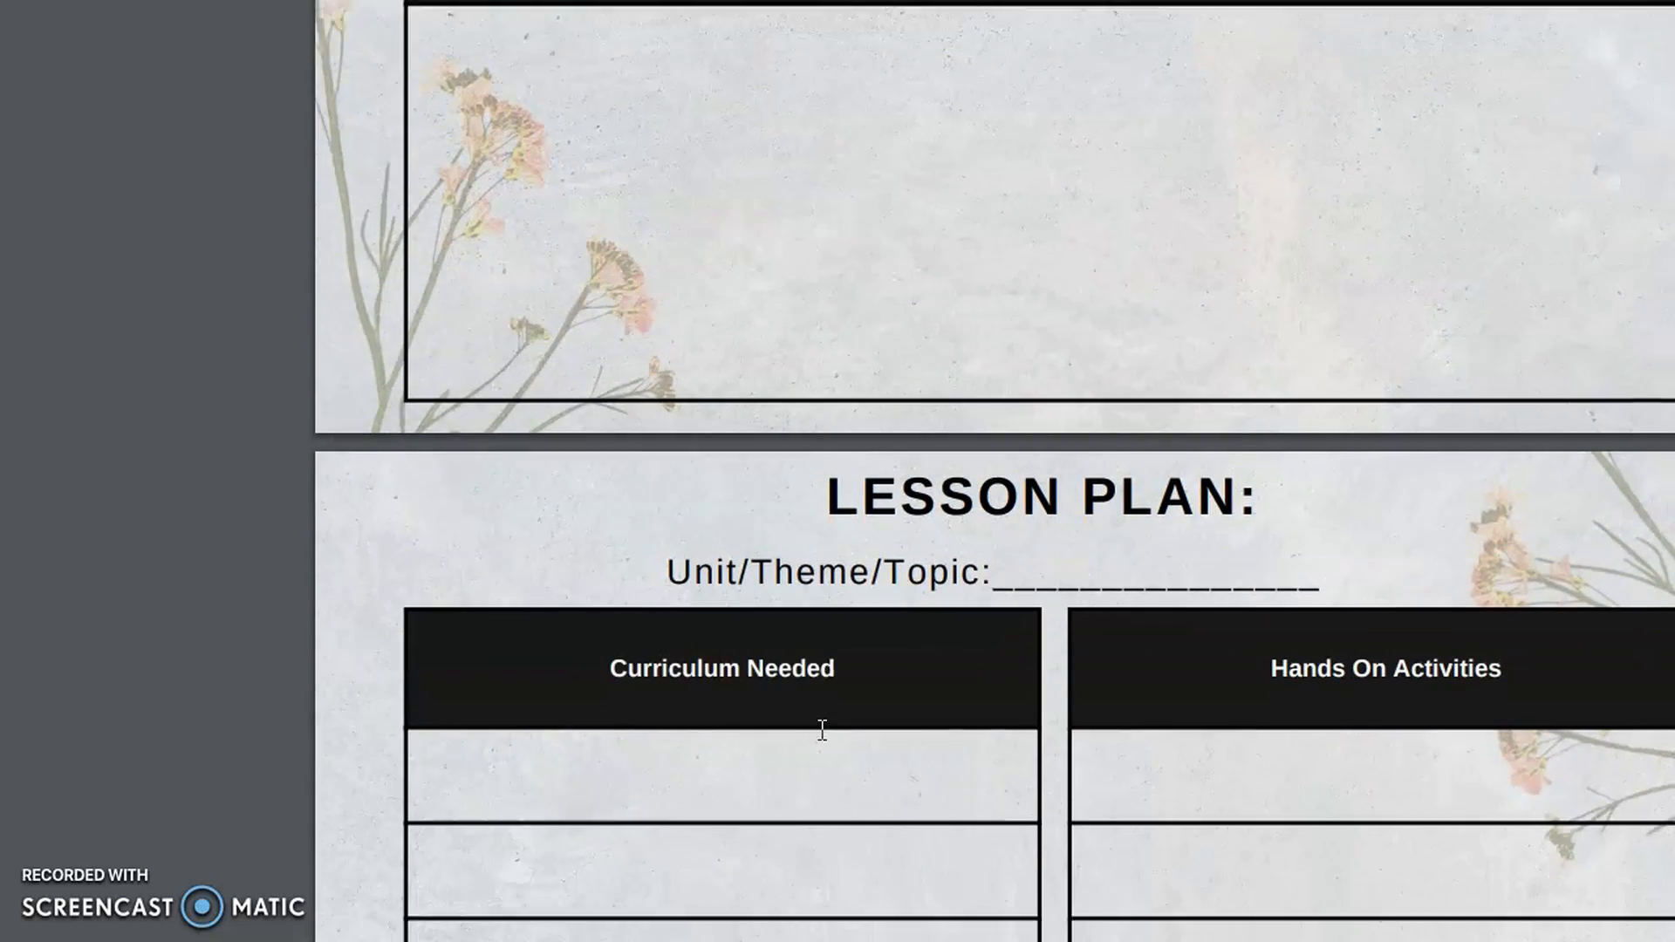
scroll("down", 3)
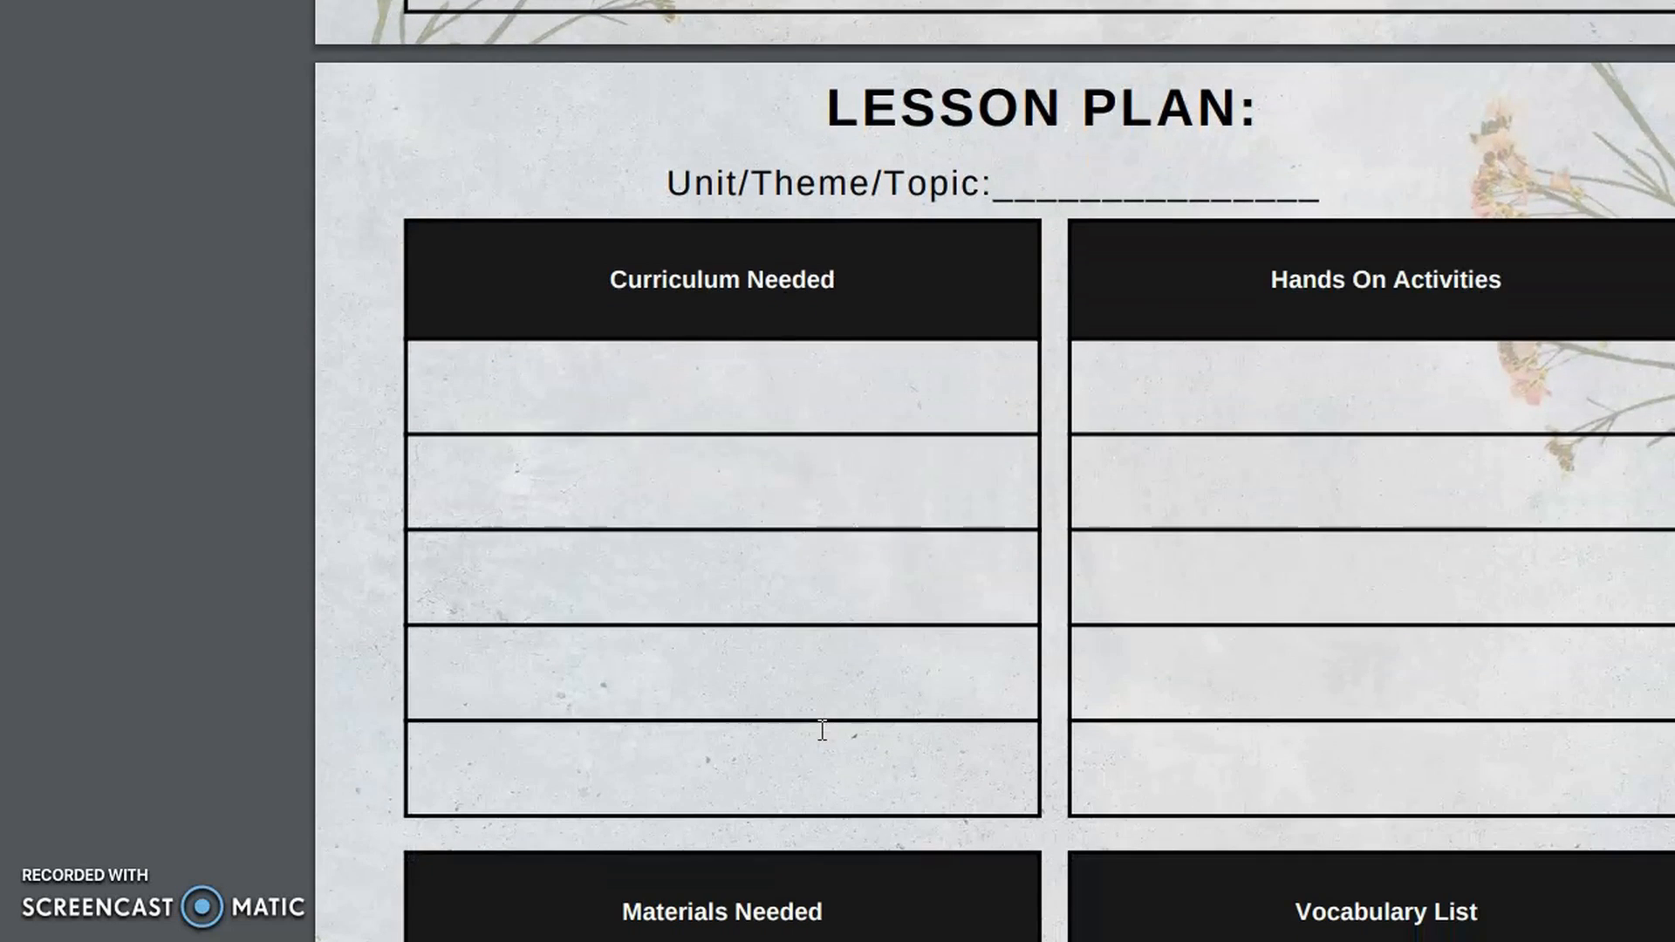
scroll("down", 3)
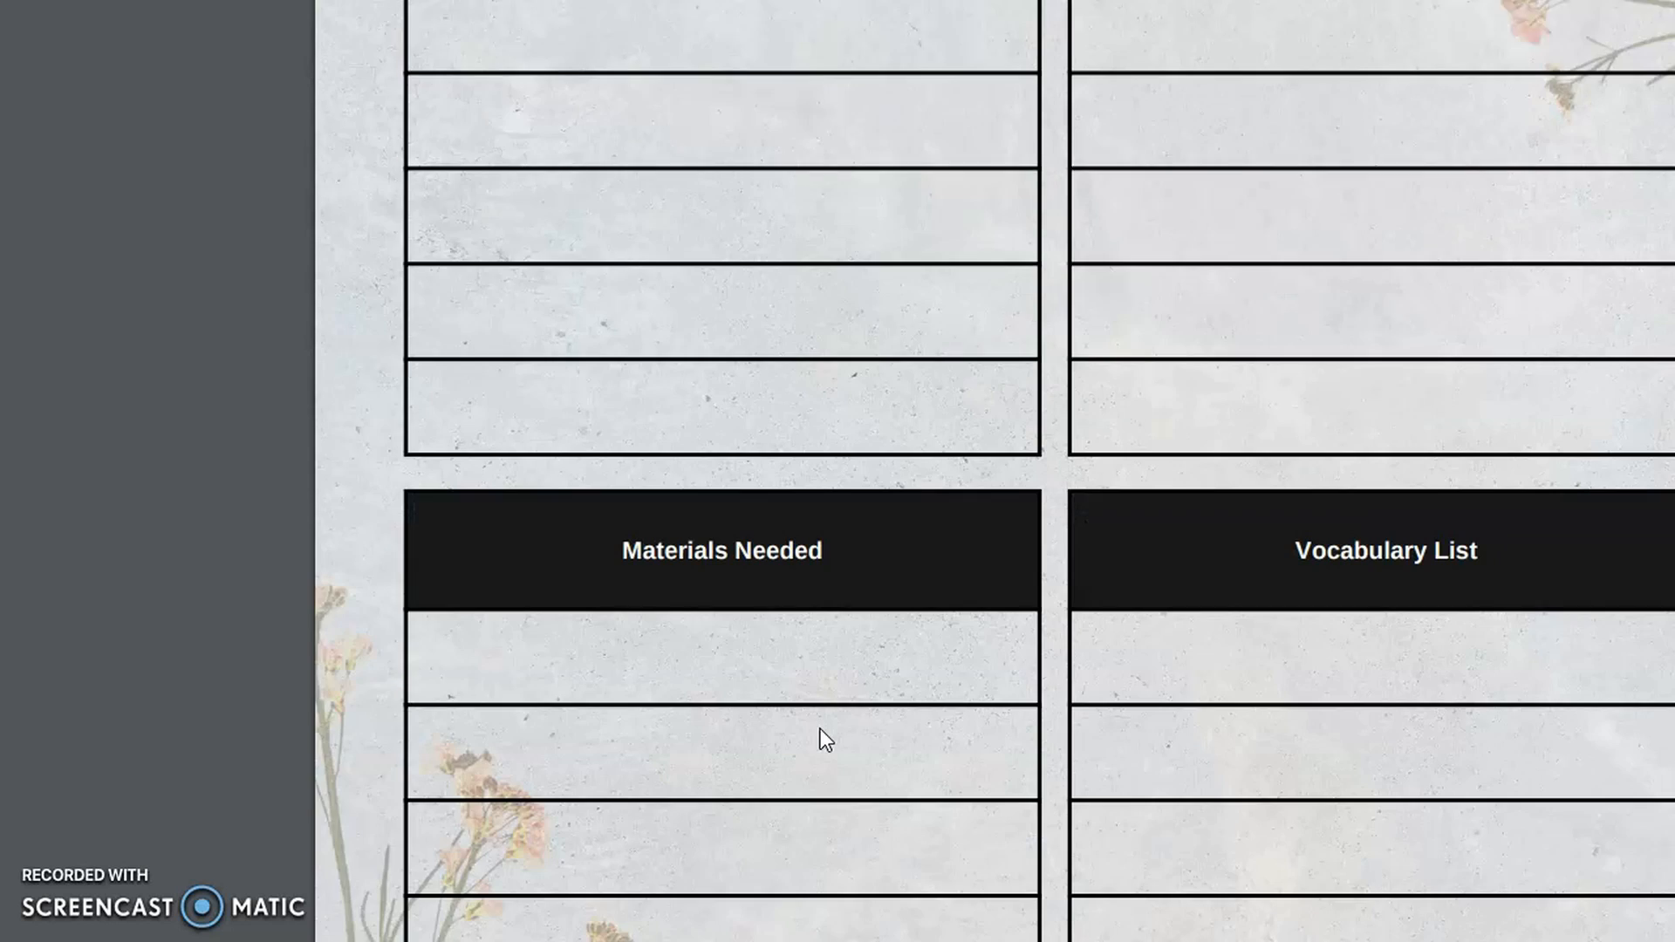
scroll("down", 3)
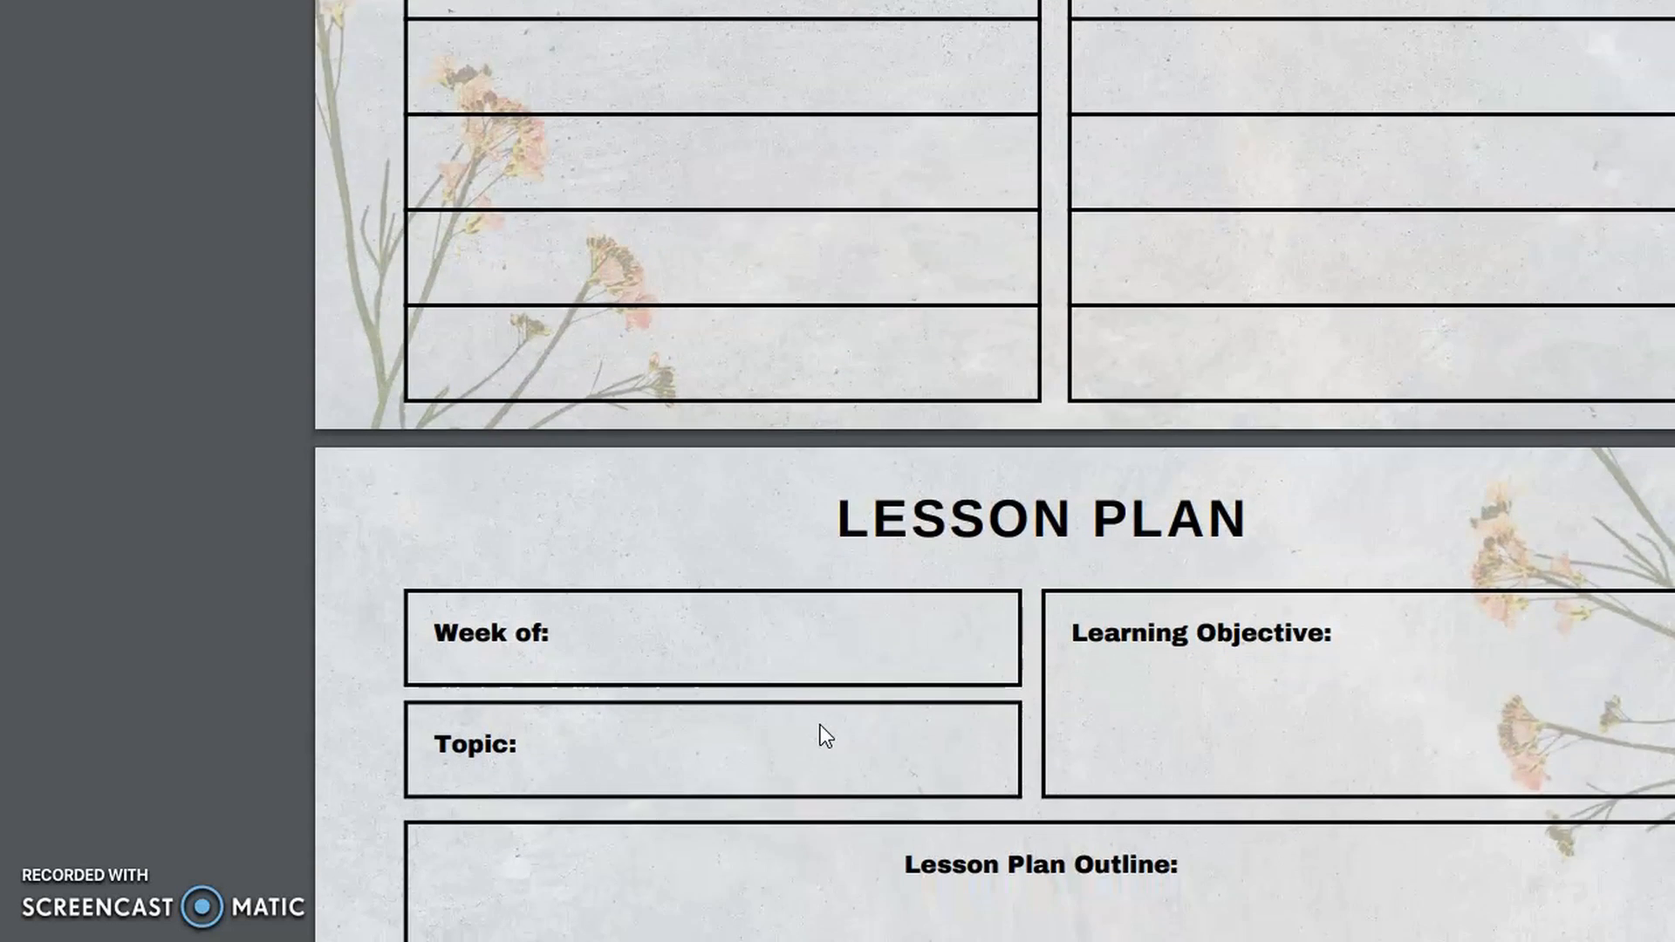
scroll("down", 3)
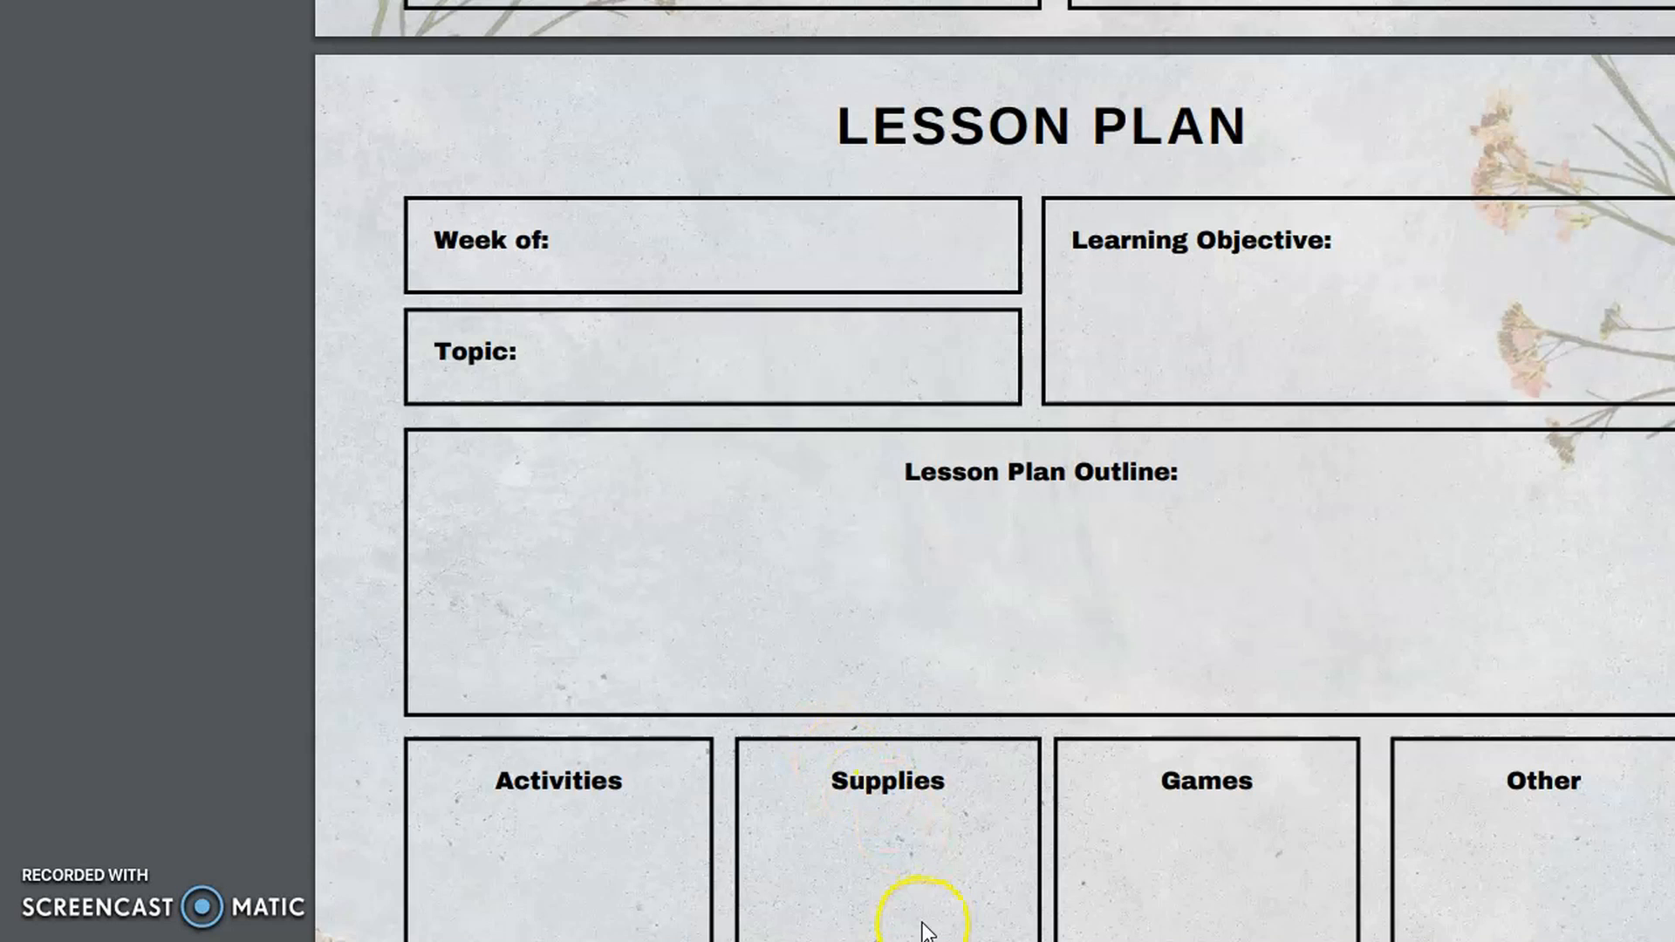
scroll("down", 3)
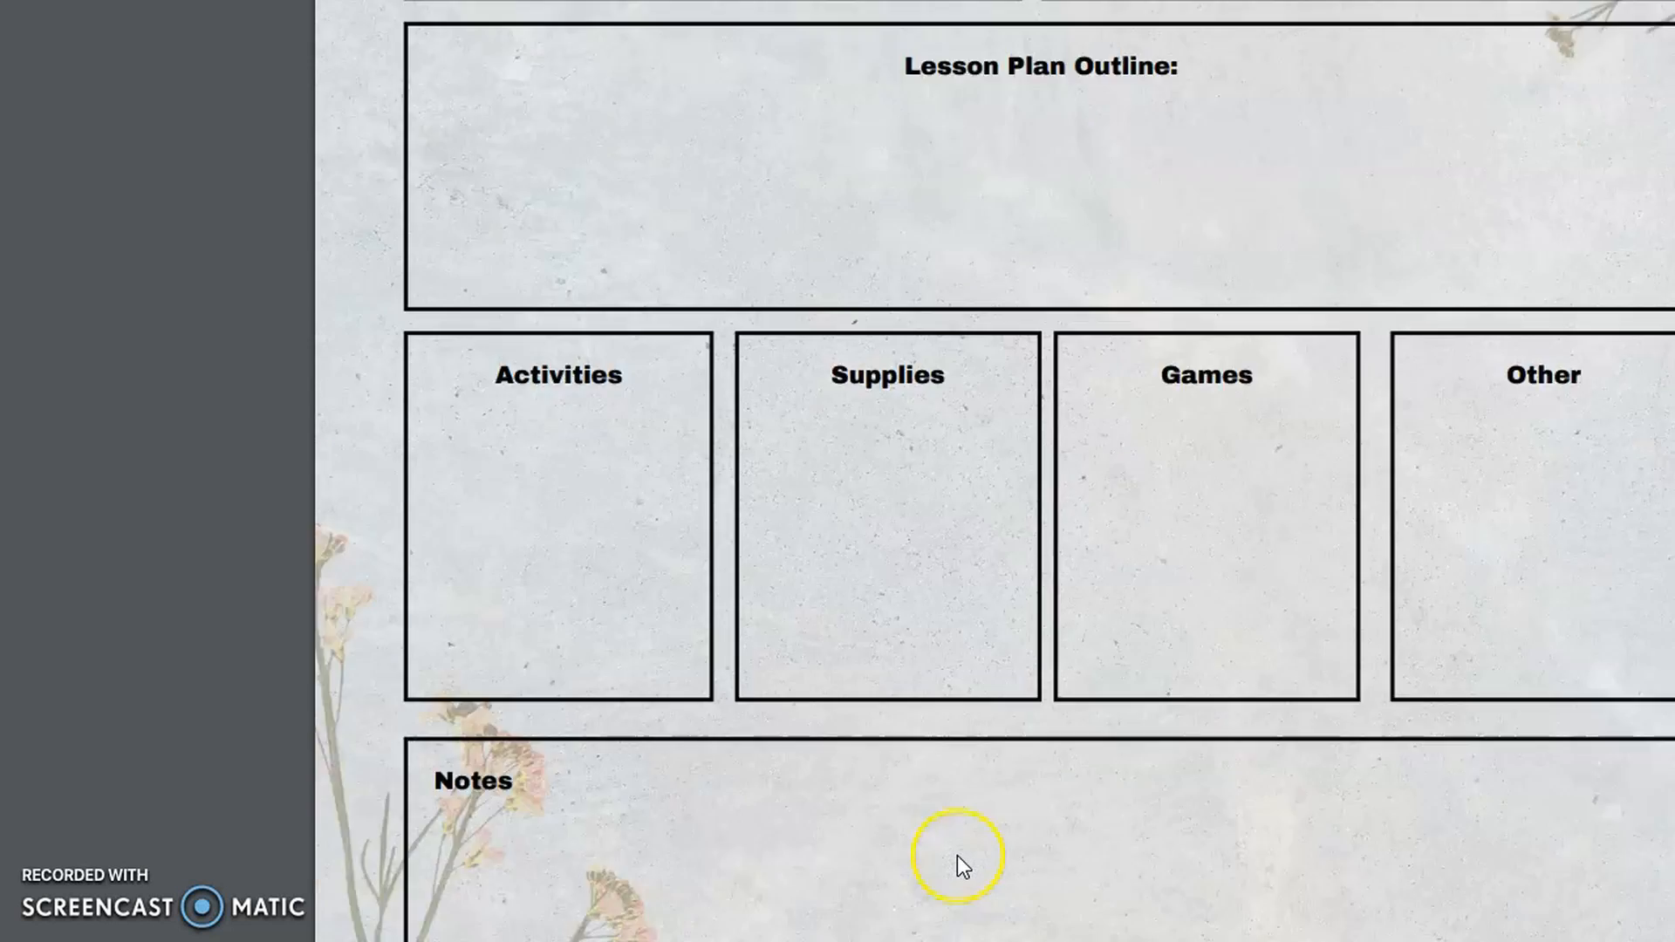
scroll("down", 3)
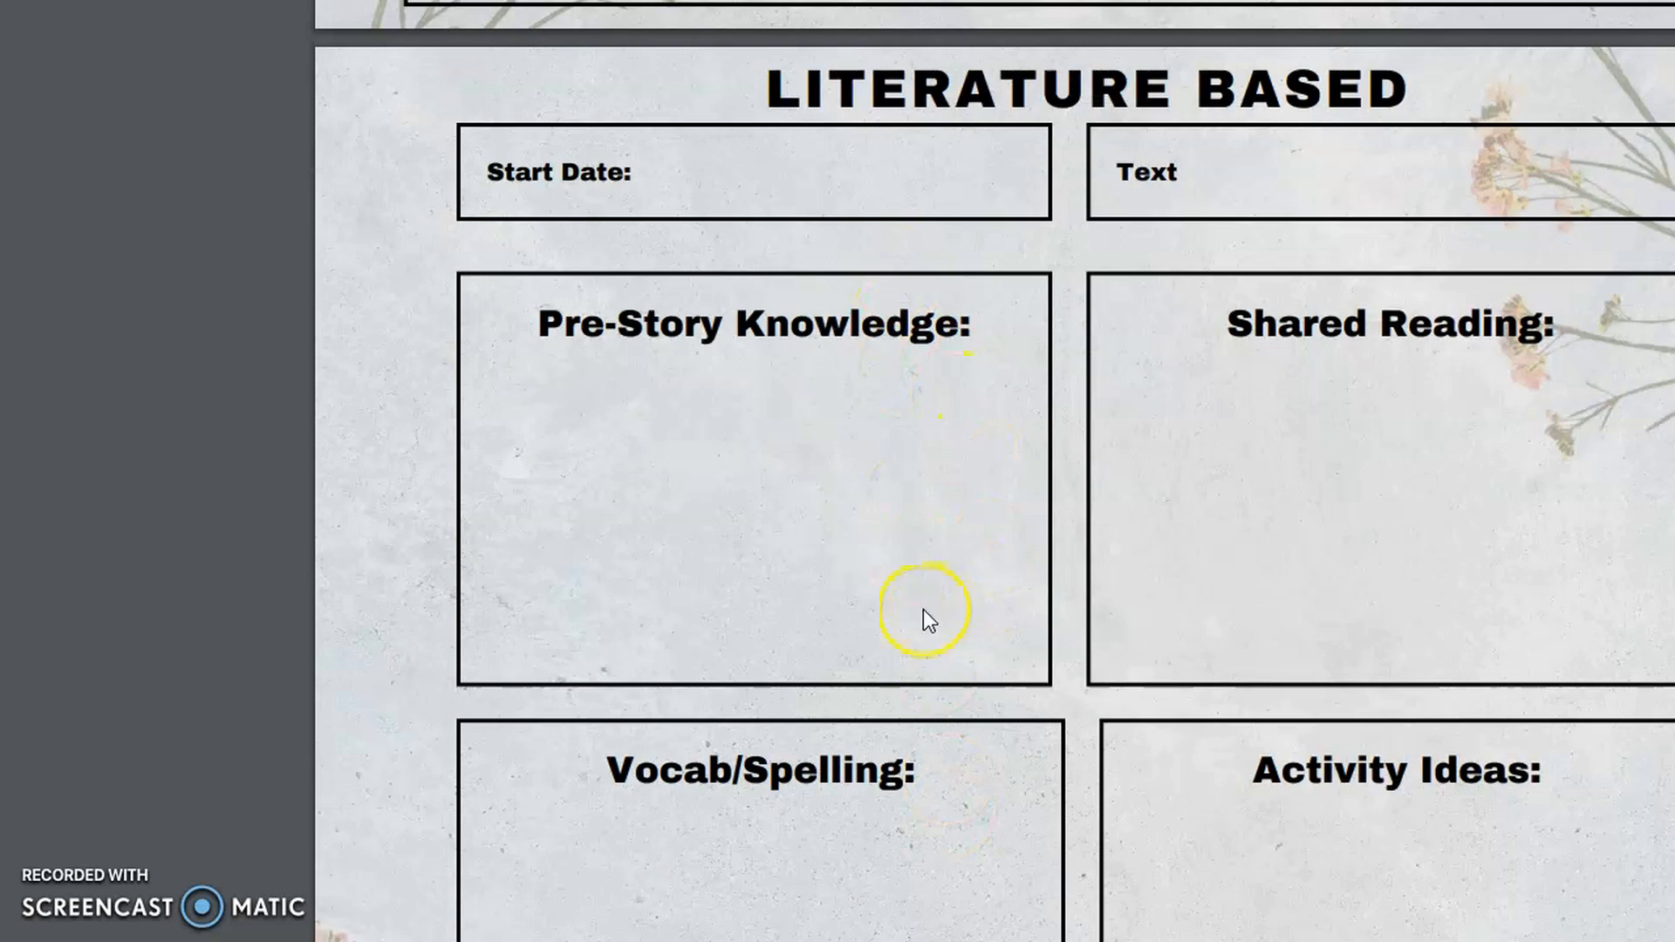
scroll("down", 3)
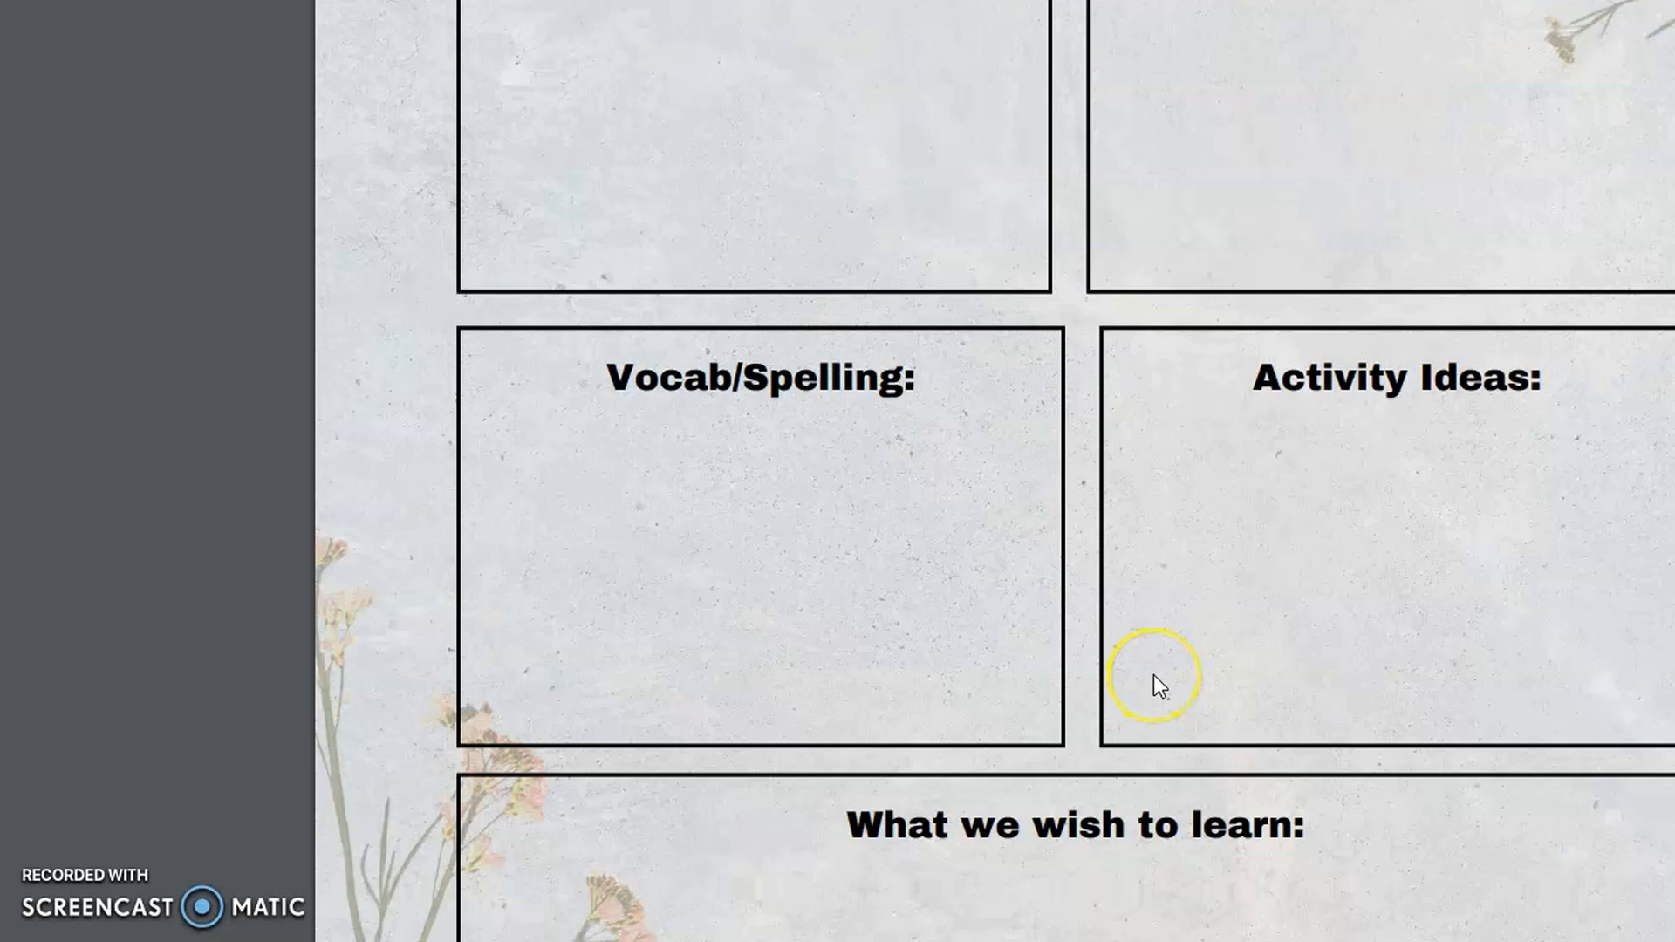
scroll("down", 3)
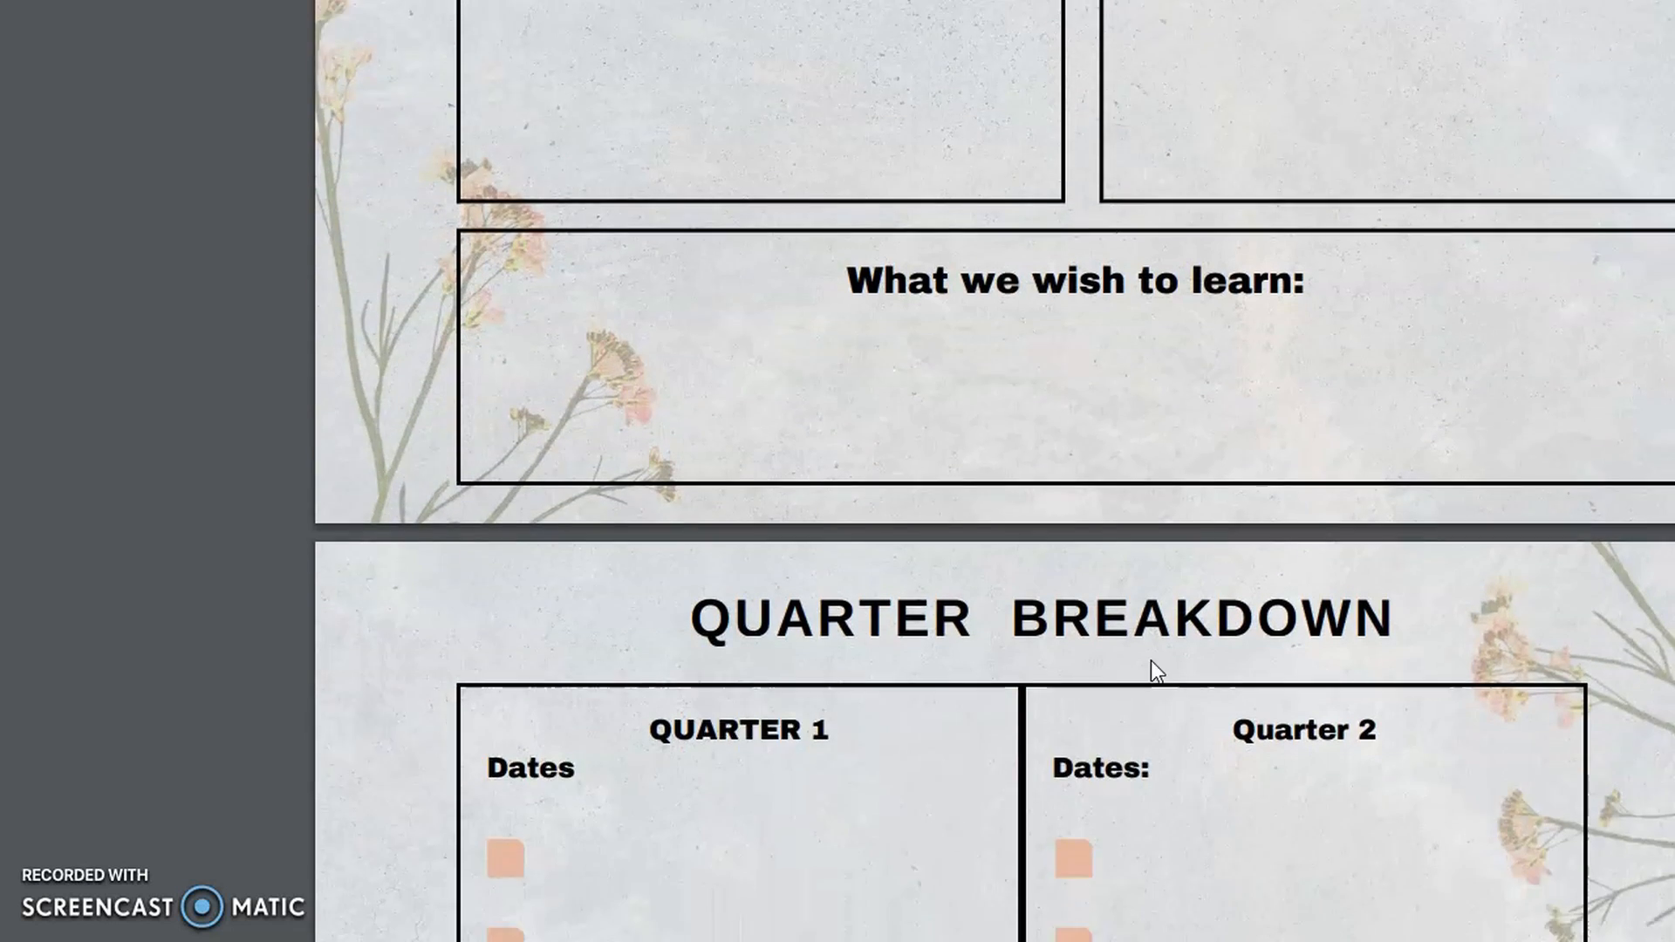
Scroll through the Quarter, Semester and Fall Semester breakdown pages.
scroll("down", 3)
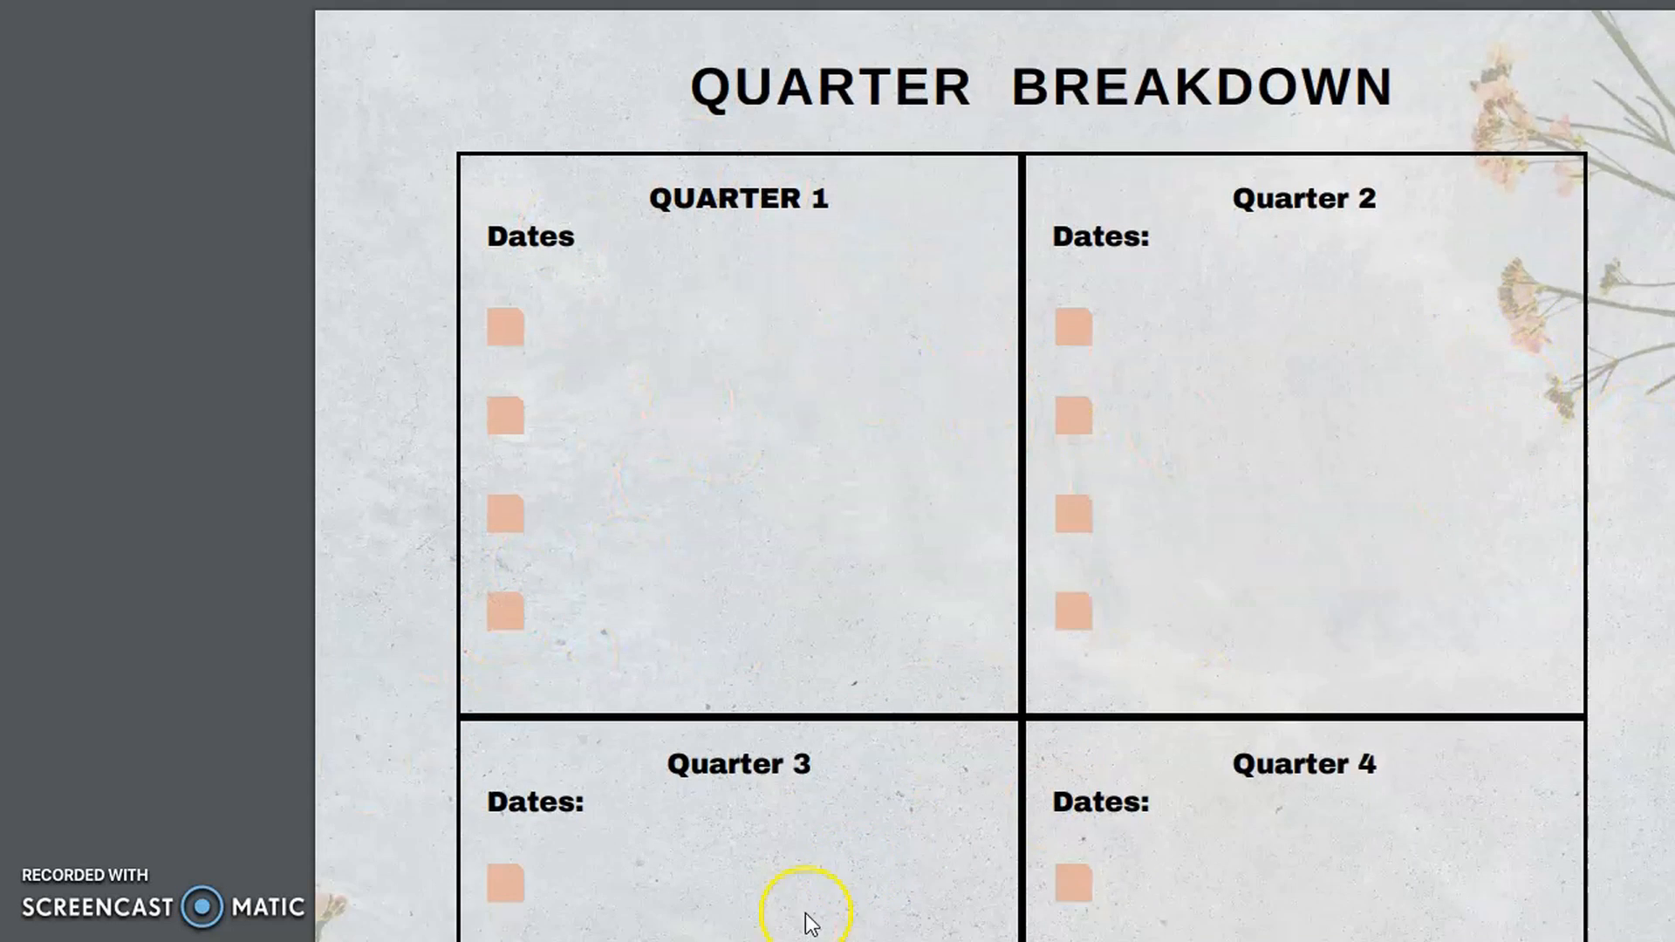
scroll("down", 3)
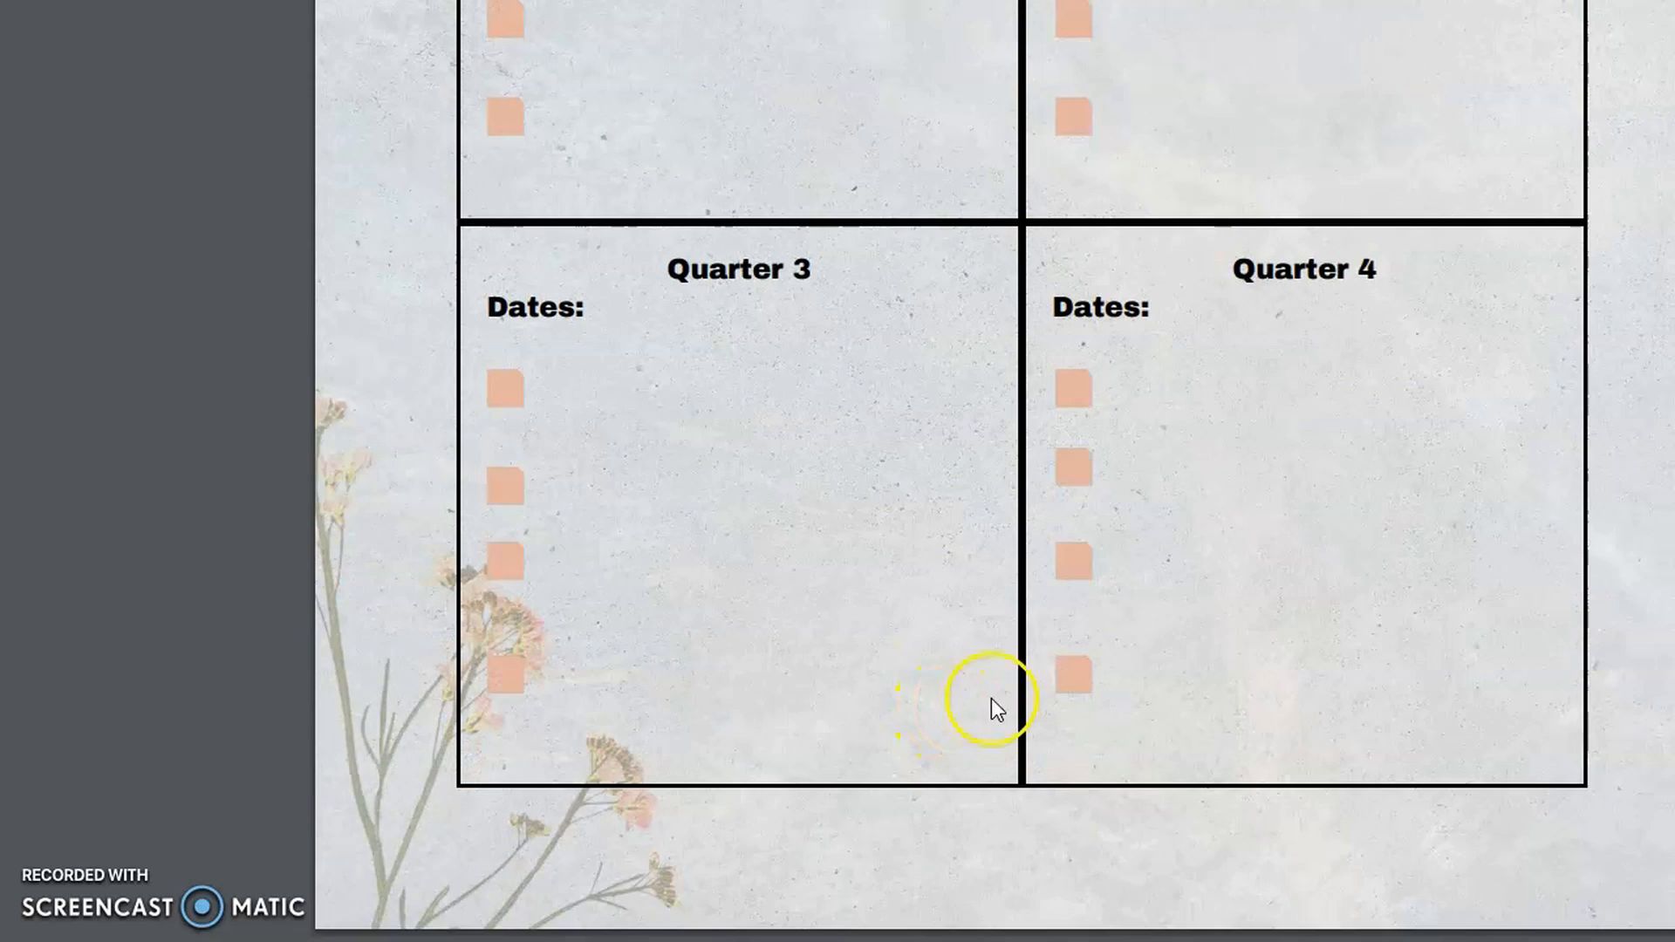
scroll("down", 3)
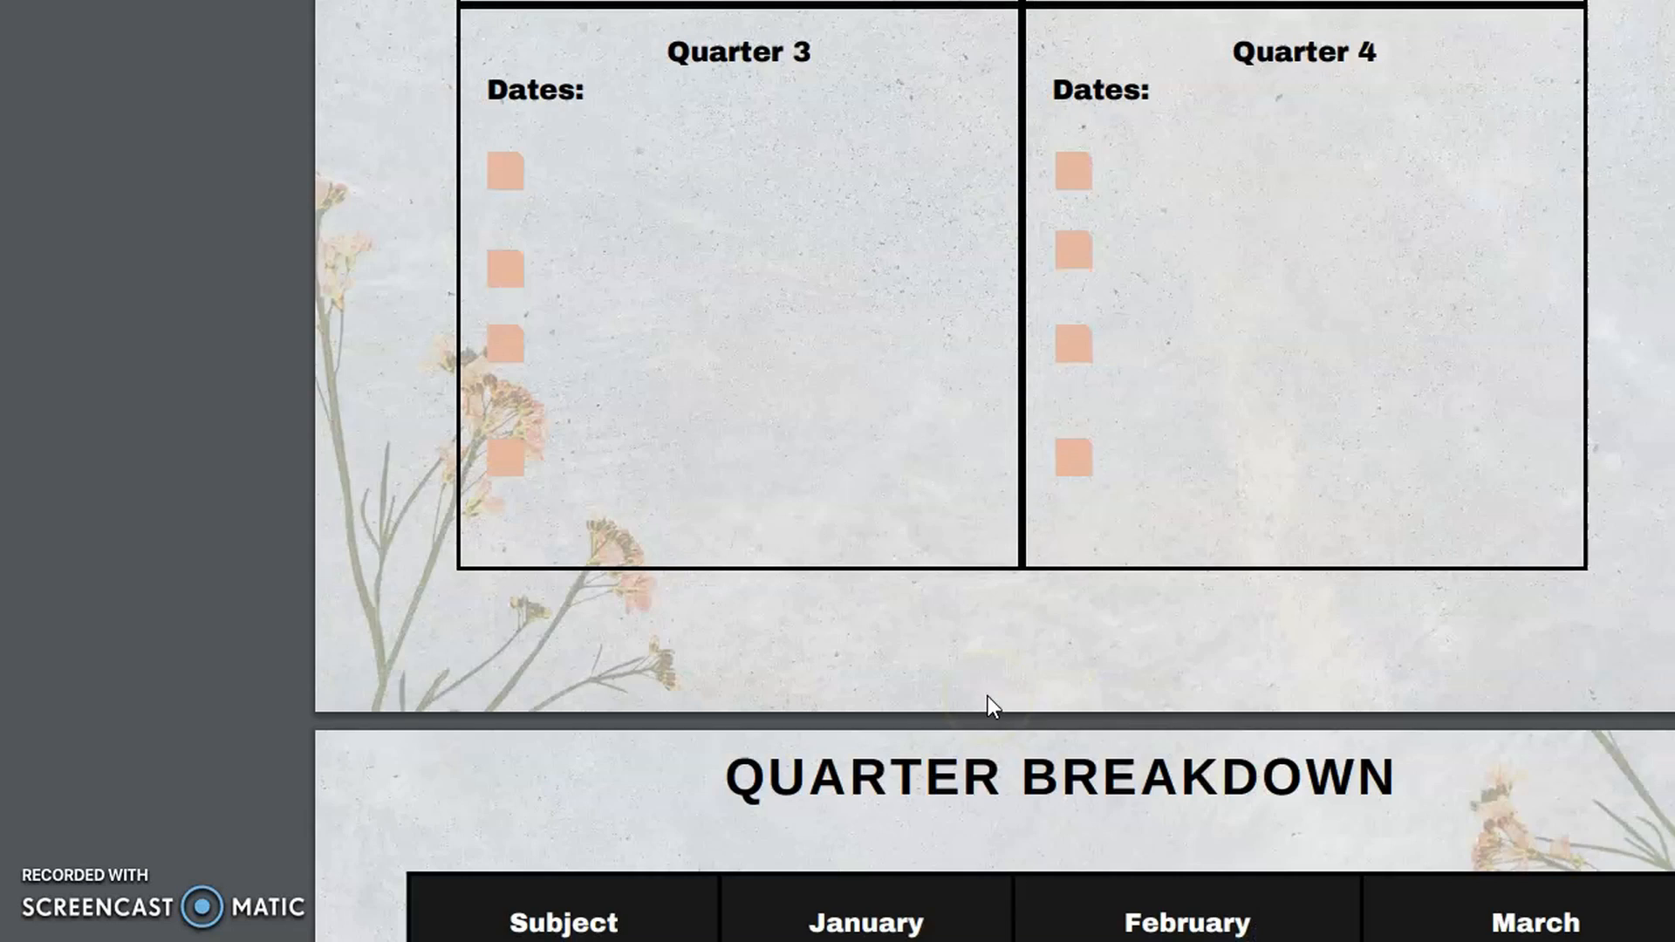
scroll("down", 3)
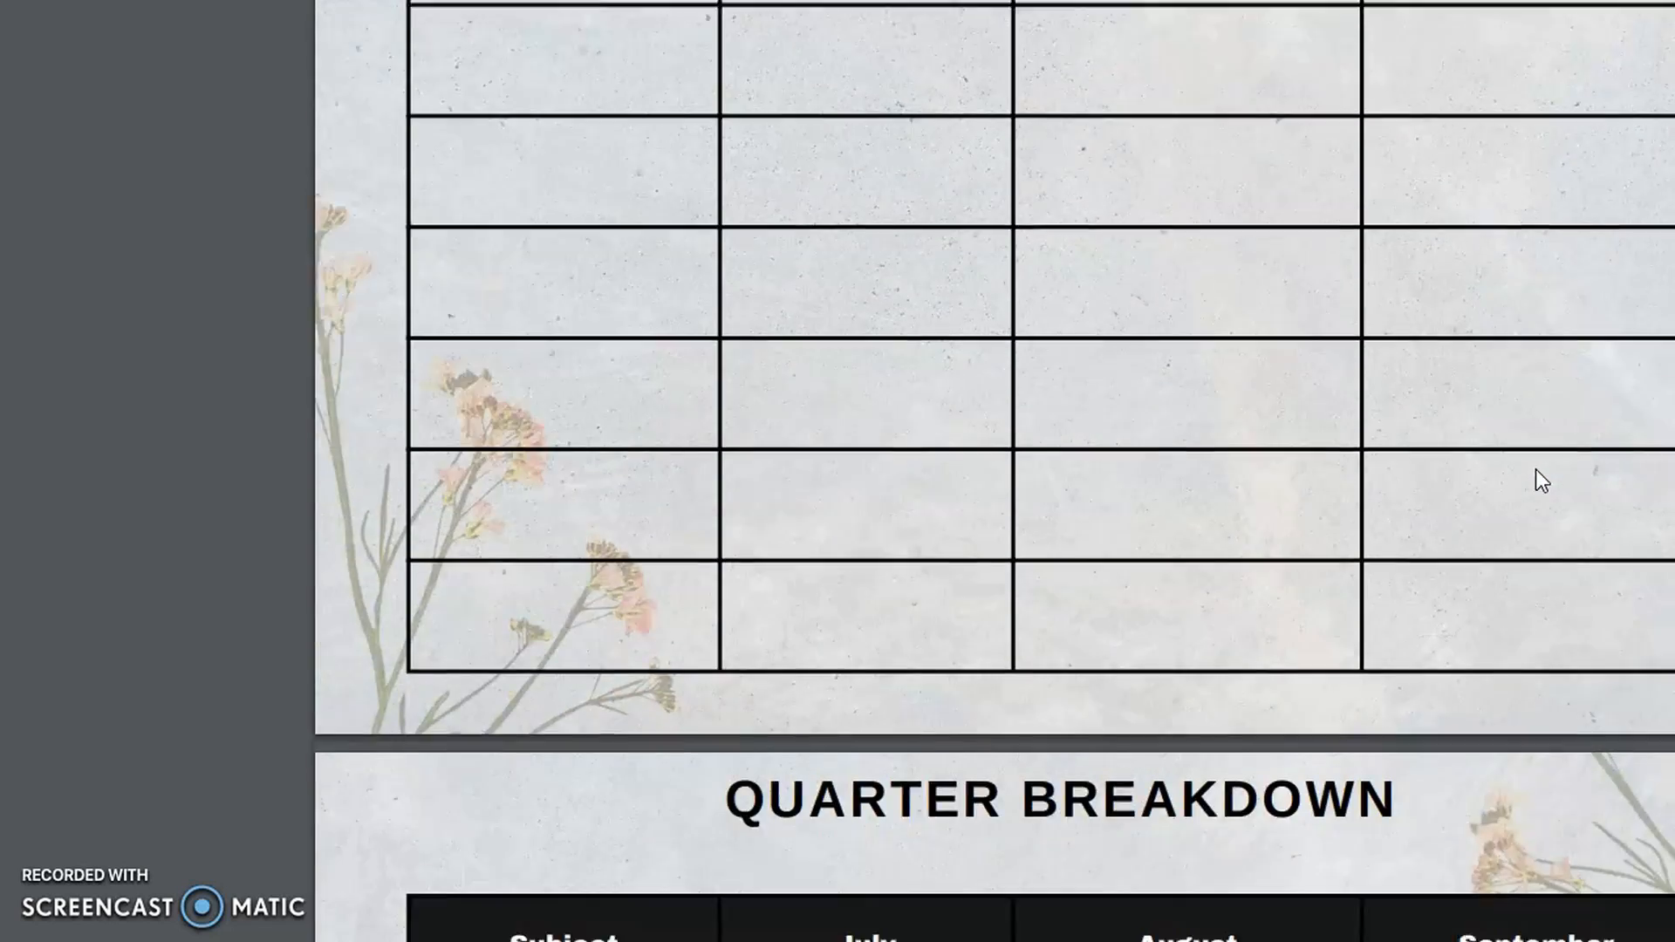
scroll("down", 3)
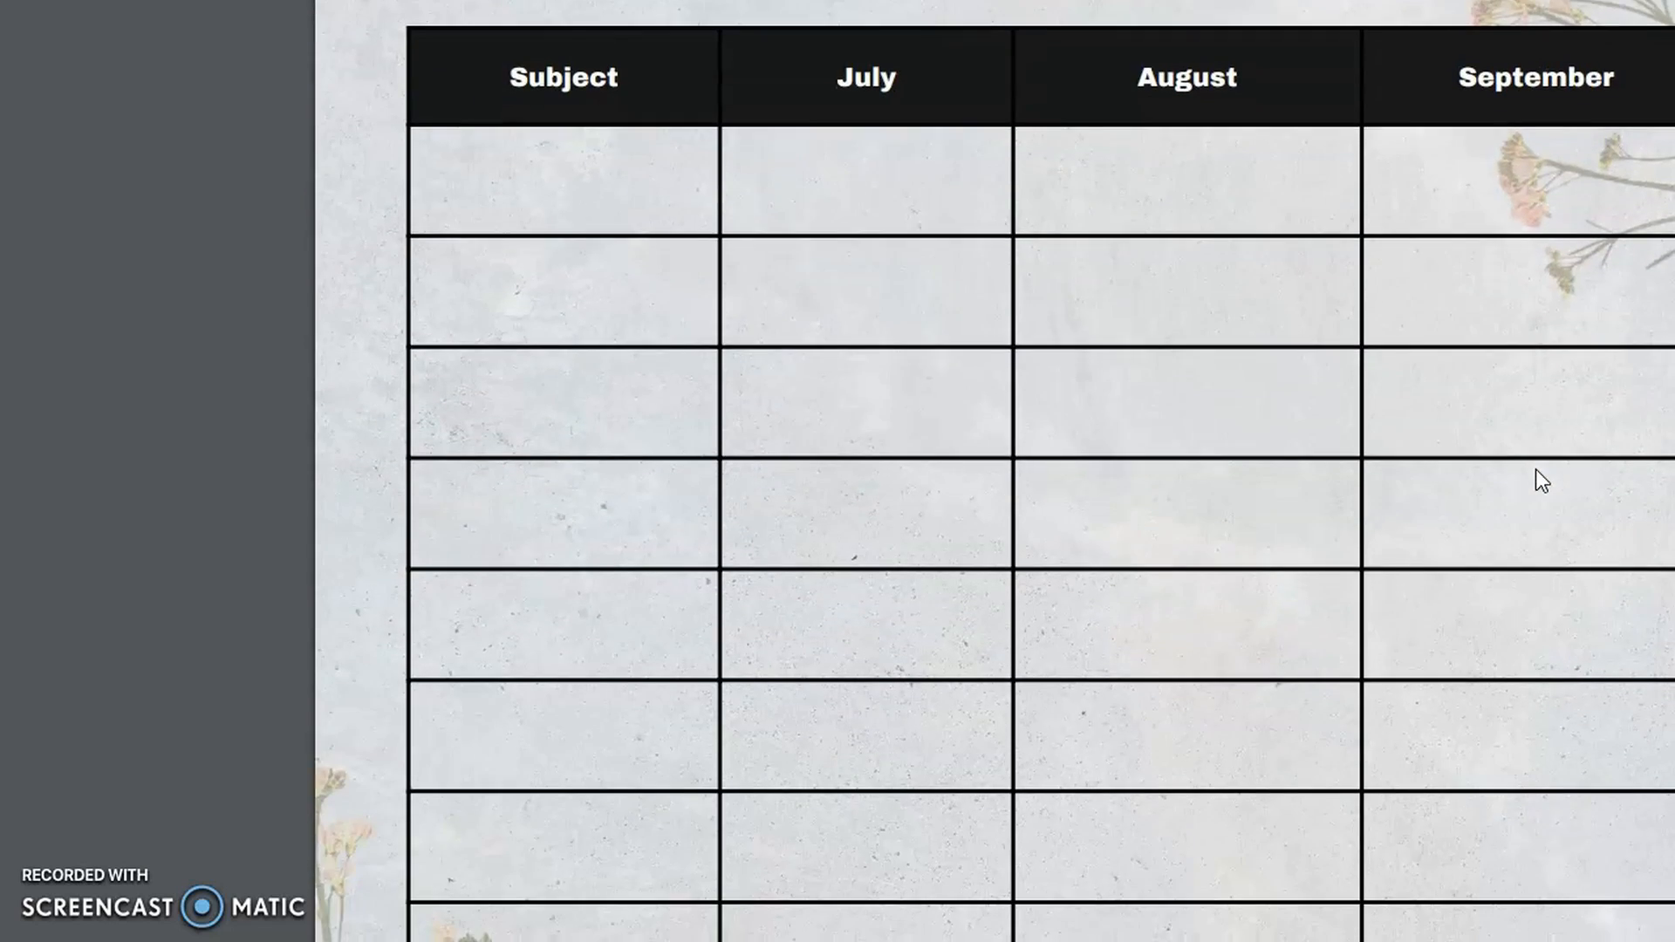
scroll("down", 3)
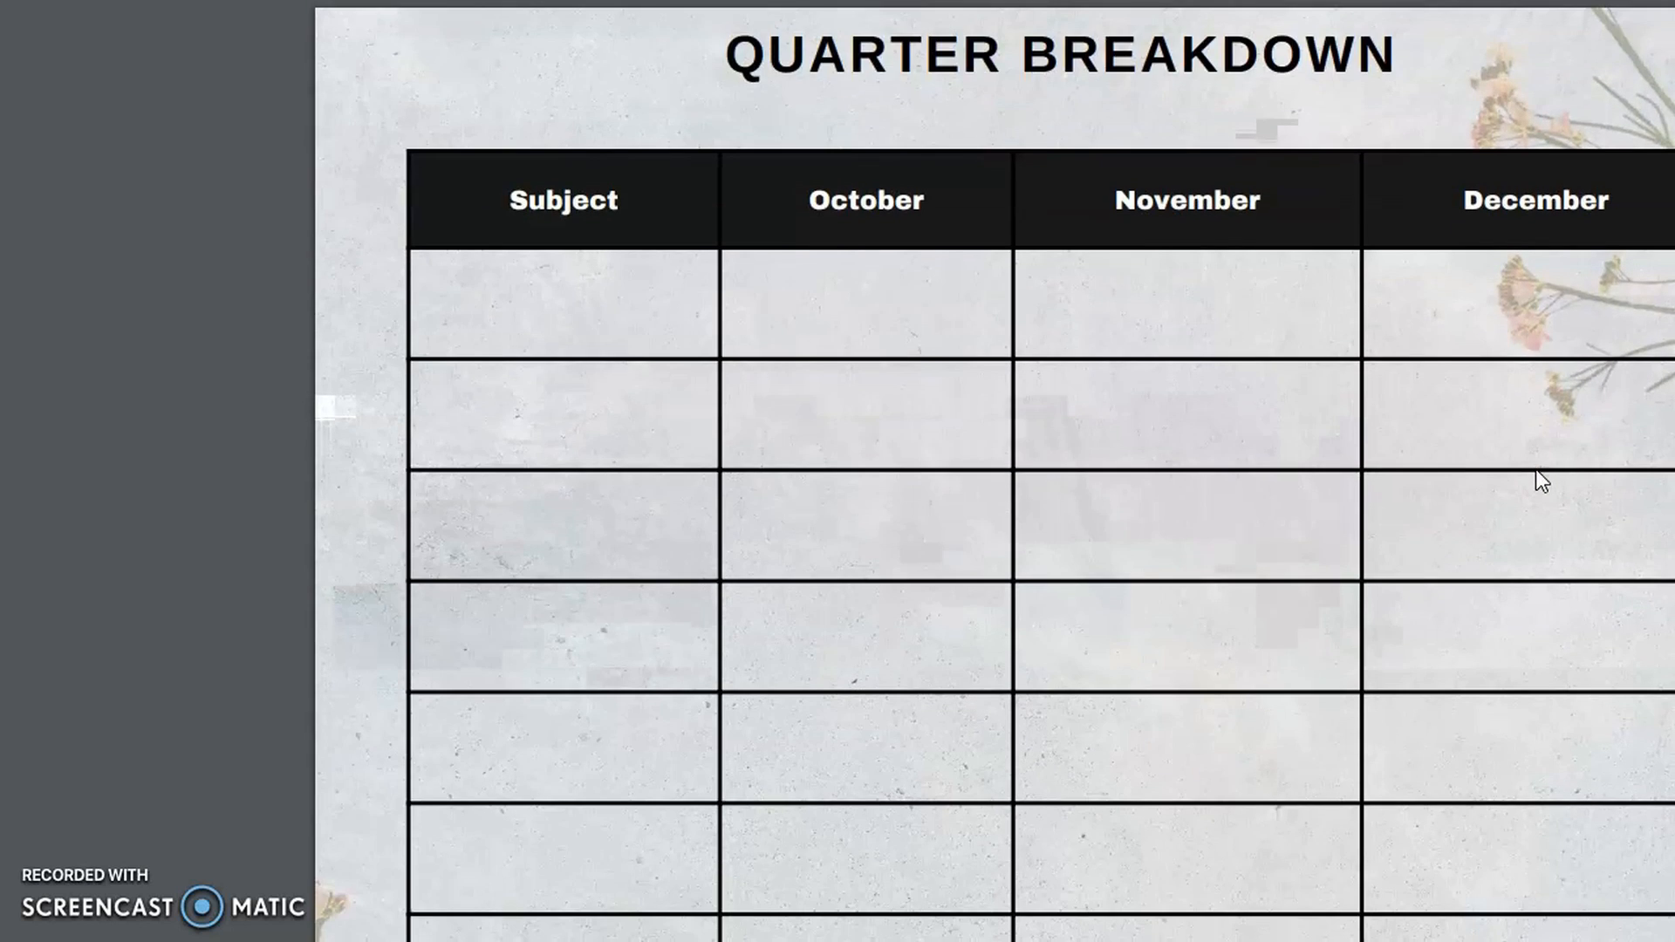
mouse_move(1535, 480)
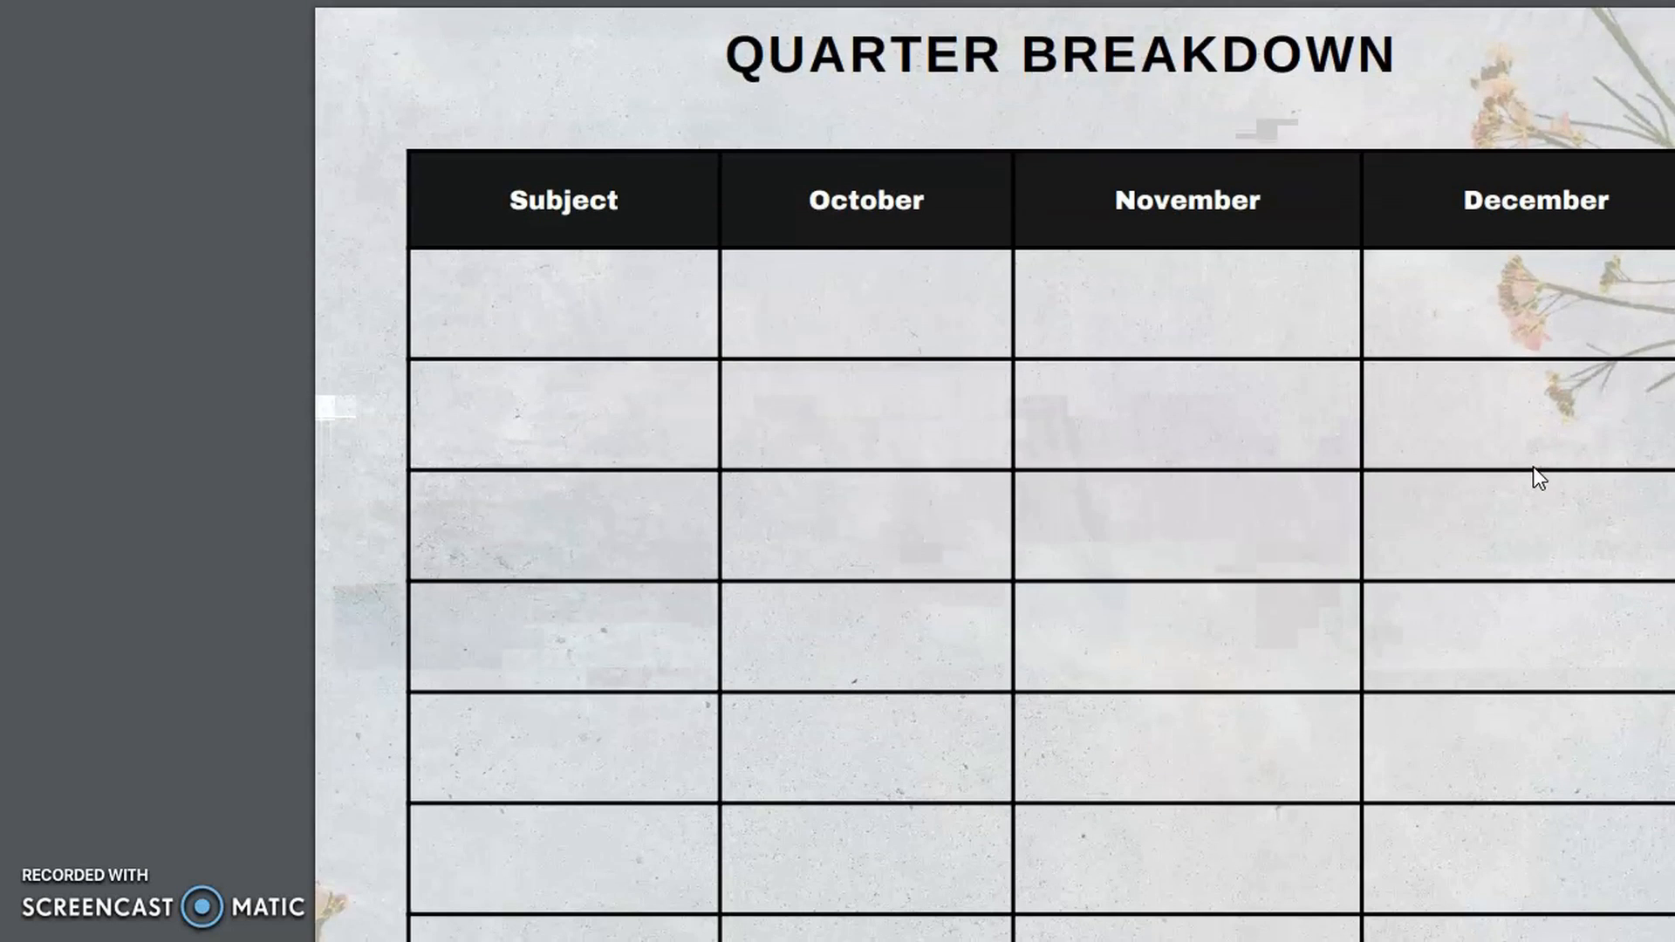
scroll("down", 3)
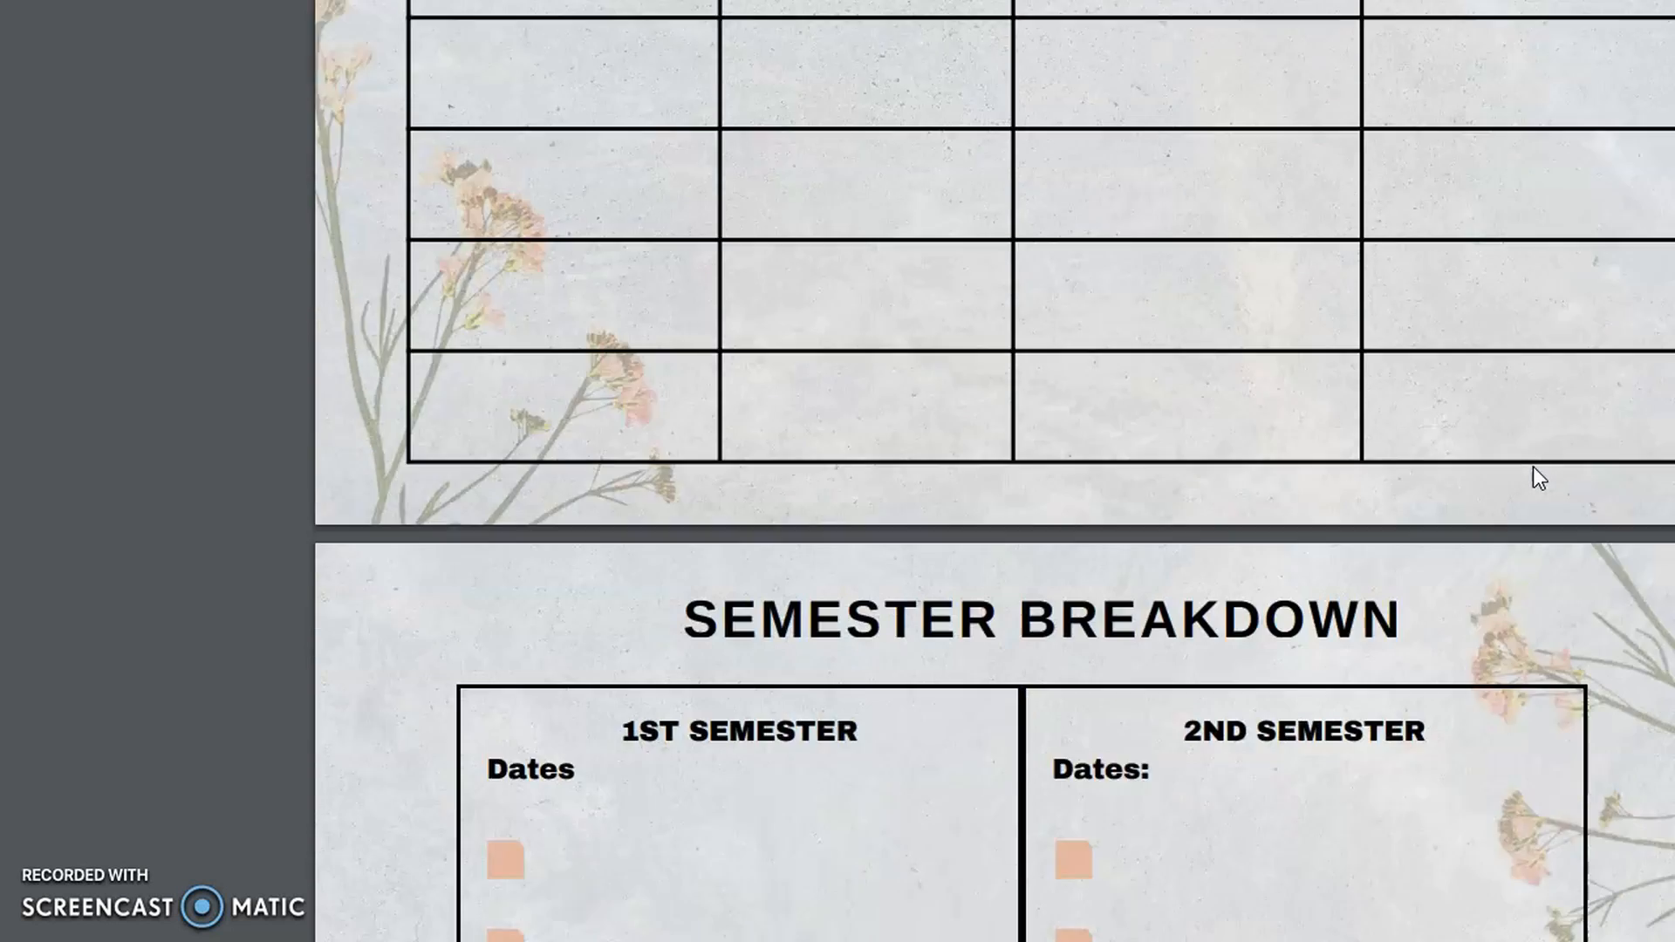
scroll("down", 3)
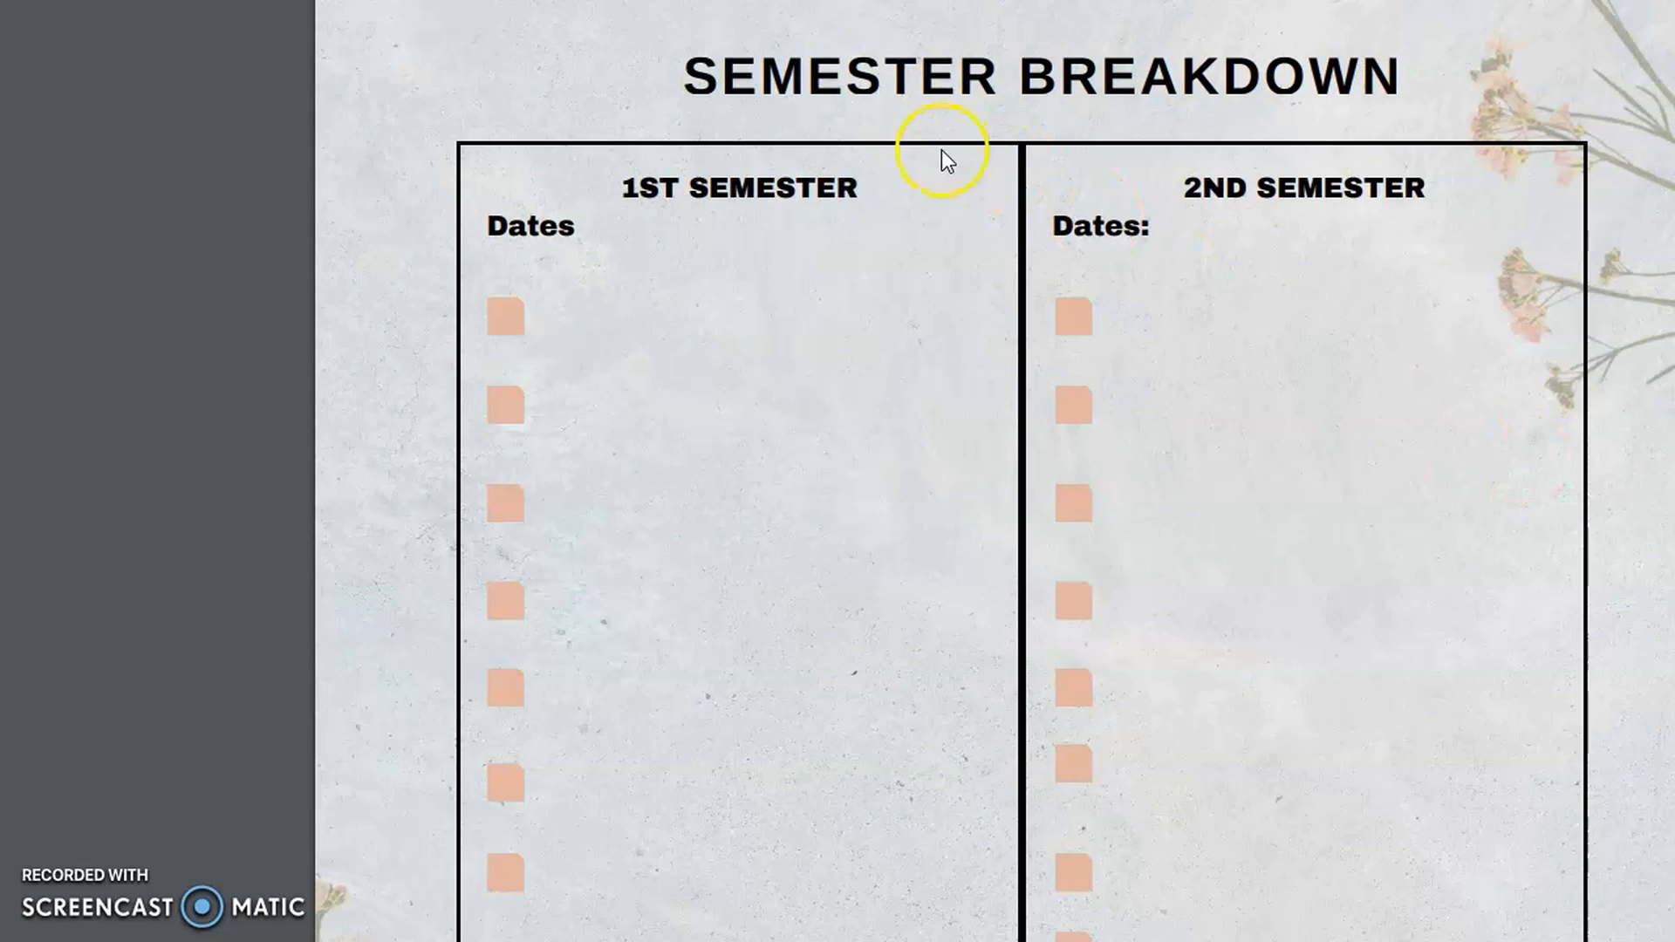
mouse_move(1354, 366)
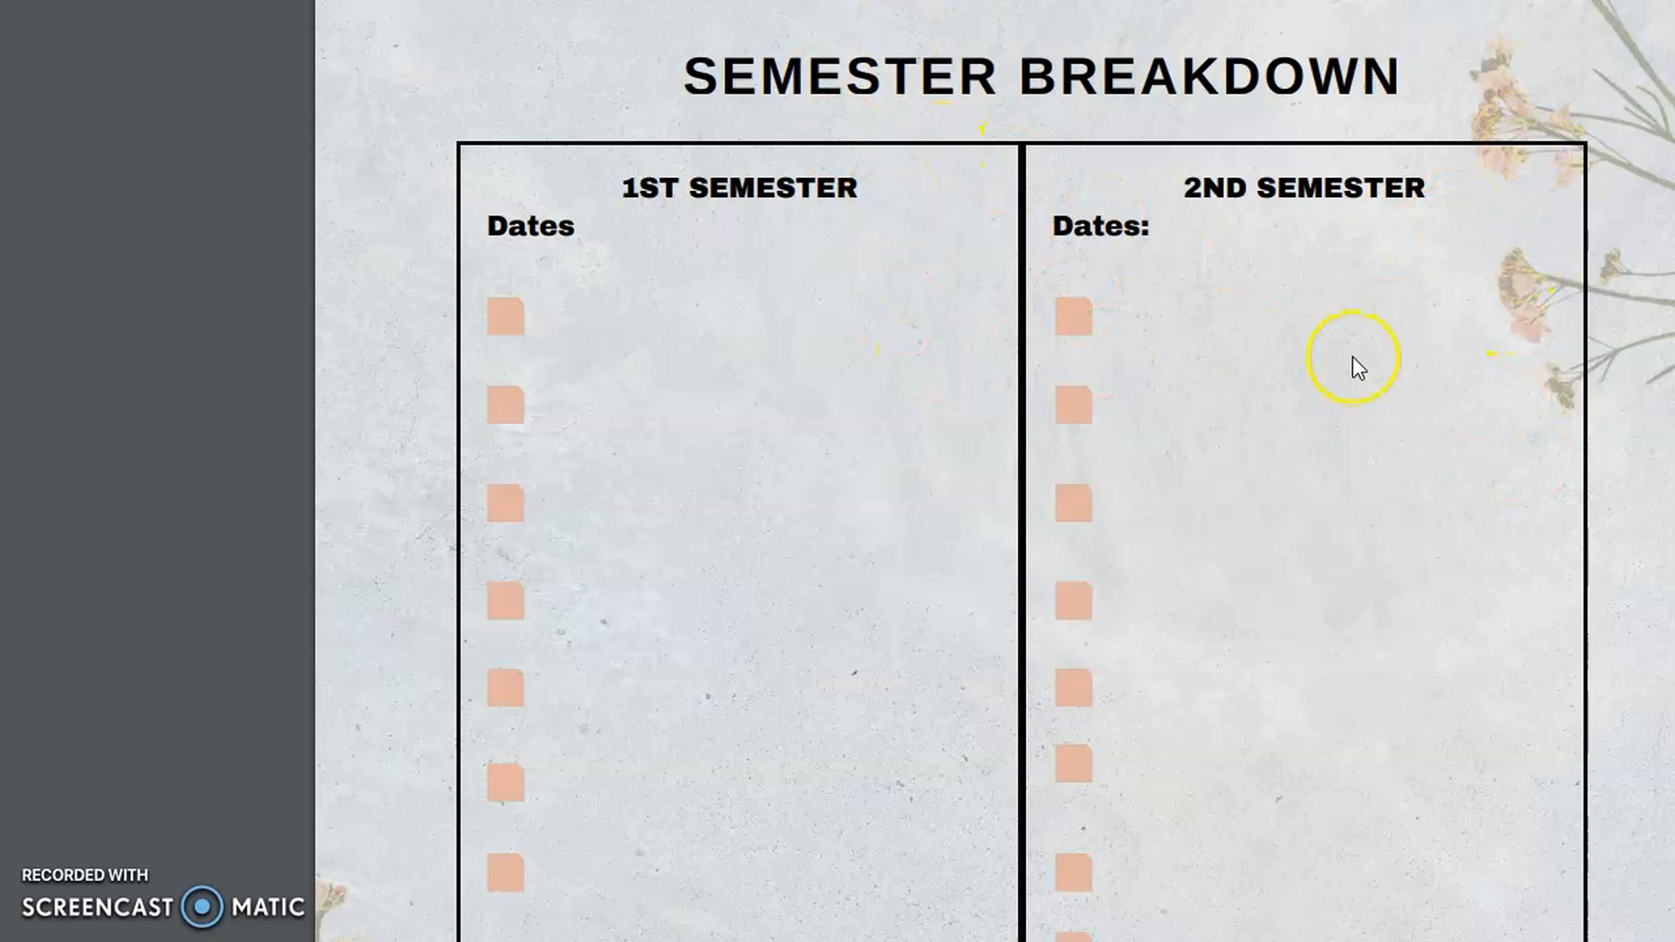
scroll("down", 3)
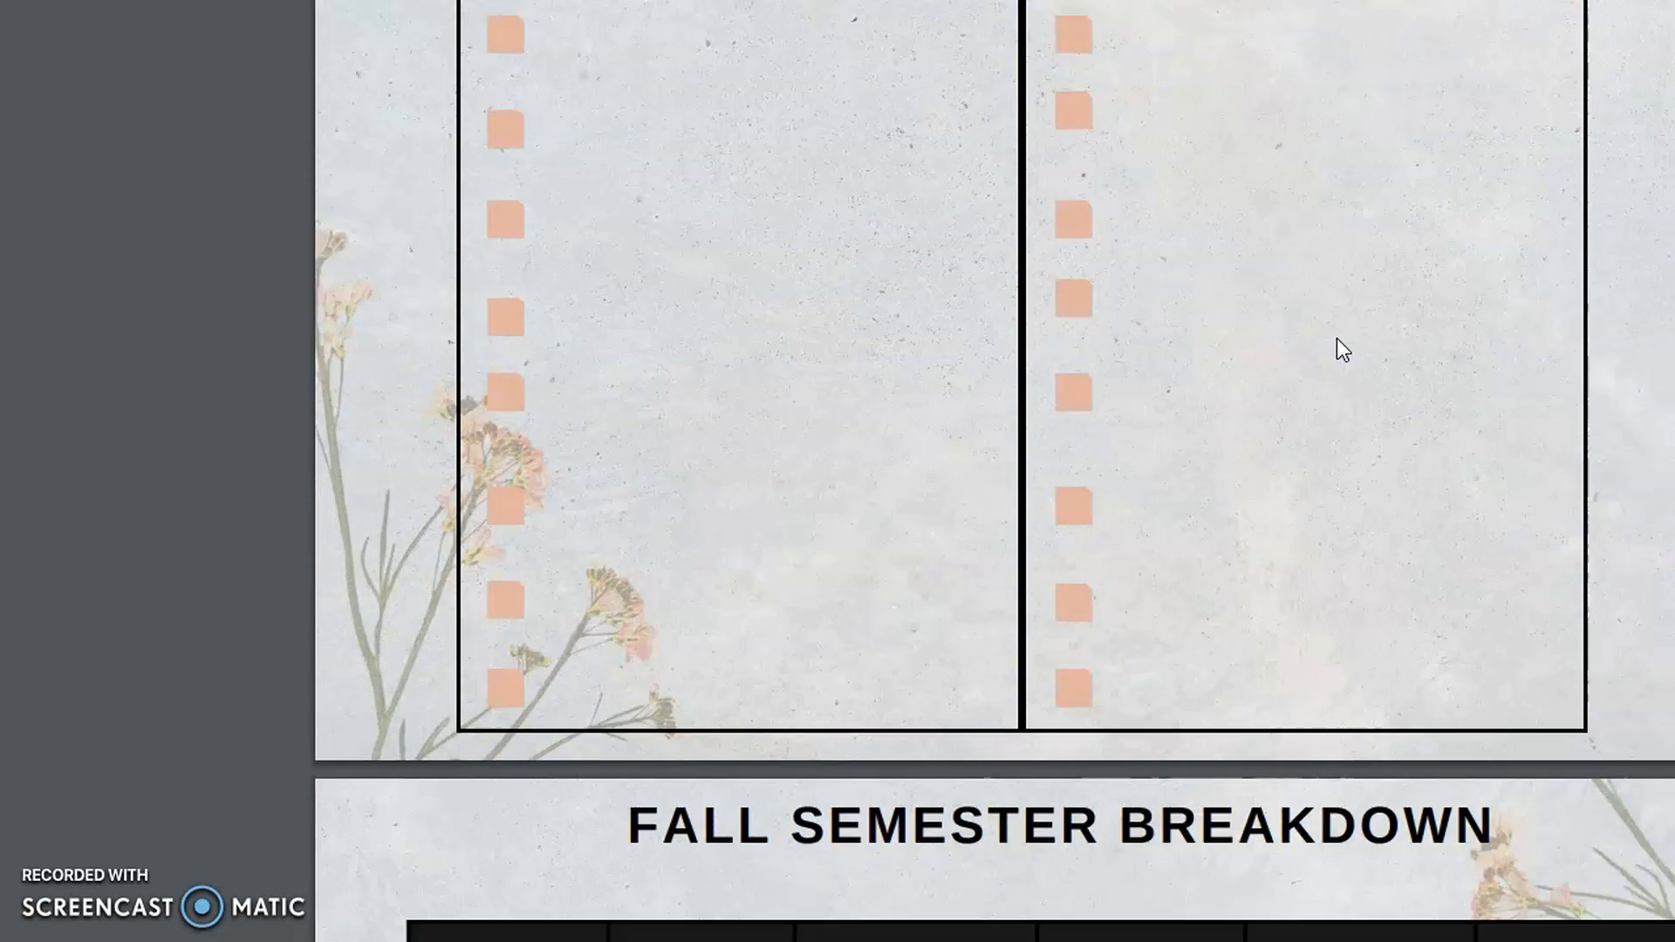
Scroll past the Spring, Summer and Year Breakdown tables to the Morning Basket page.
scroll("down", 3)
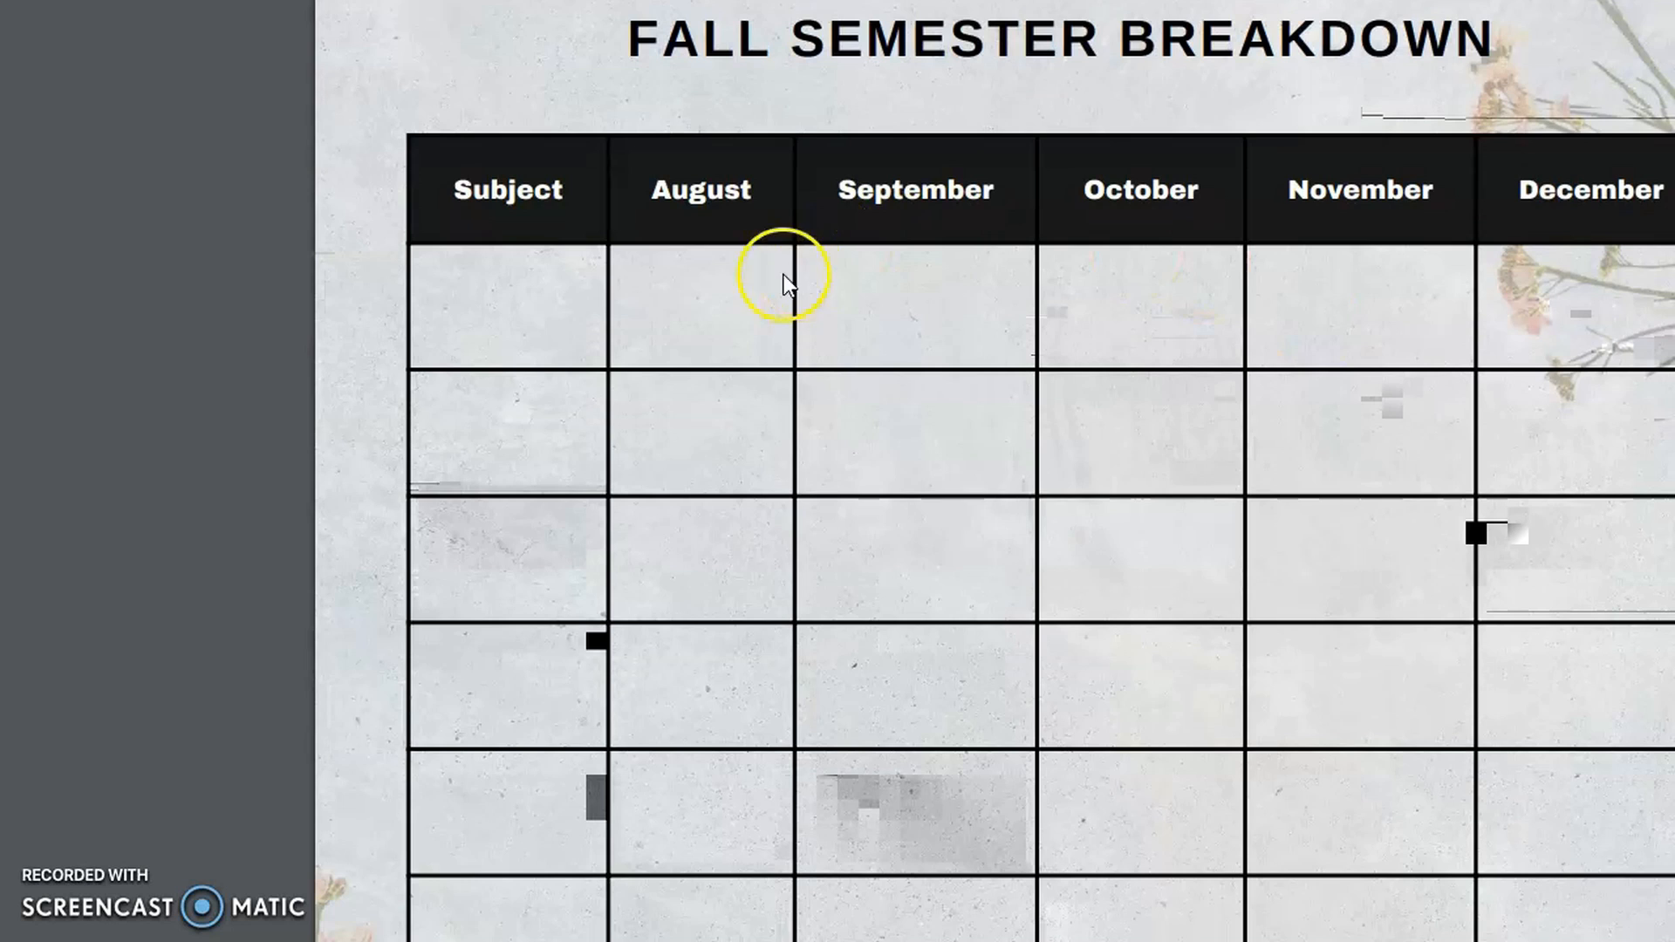
scroll("down", 3)
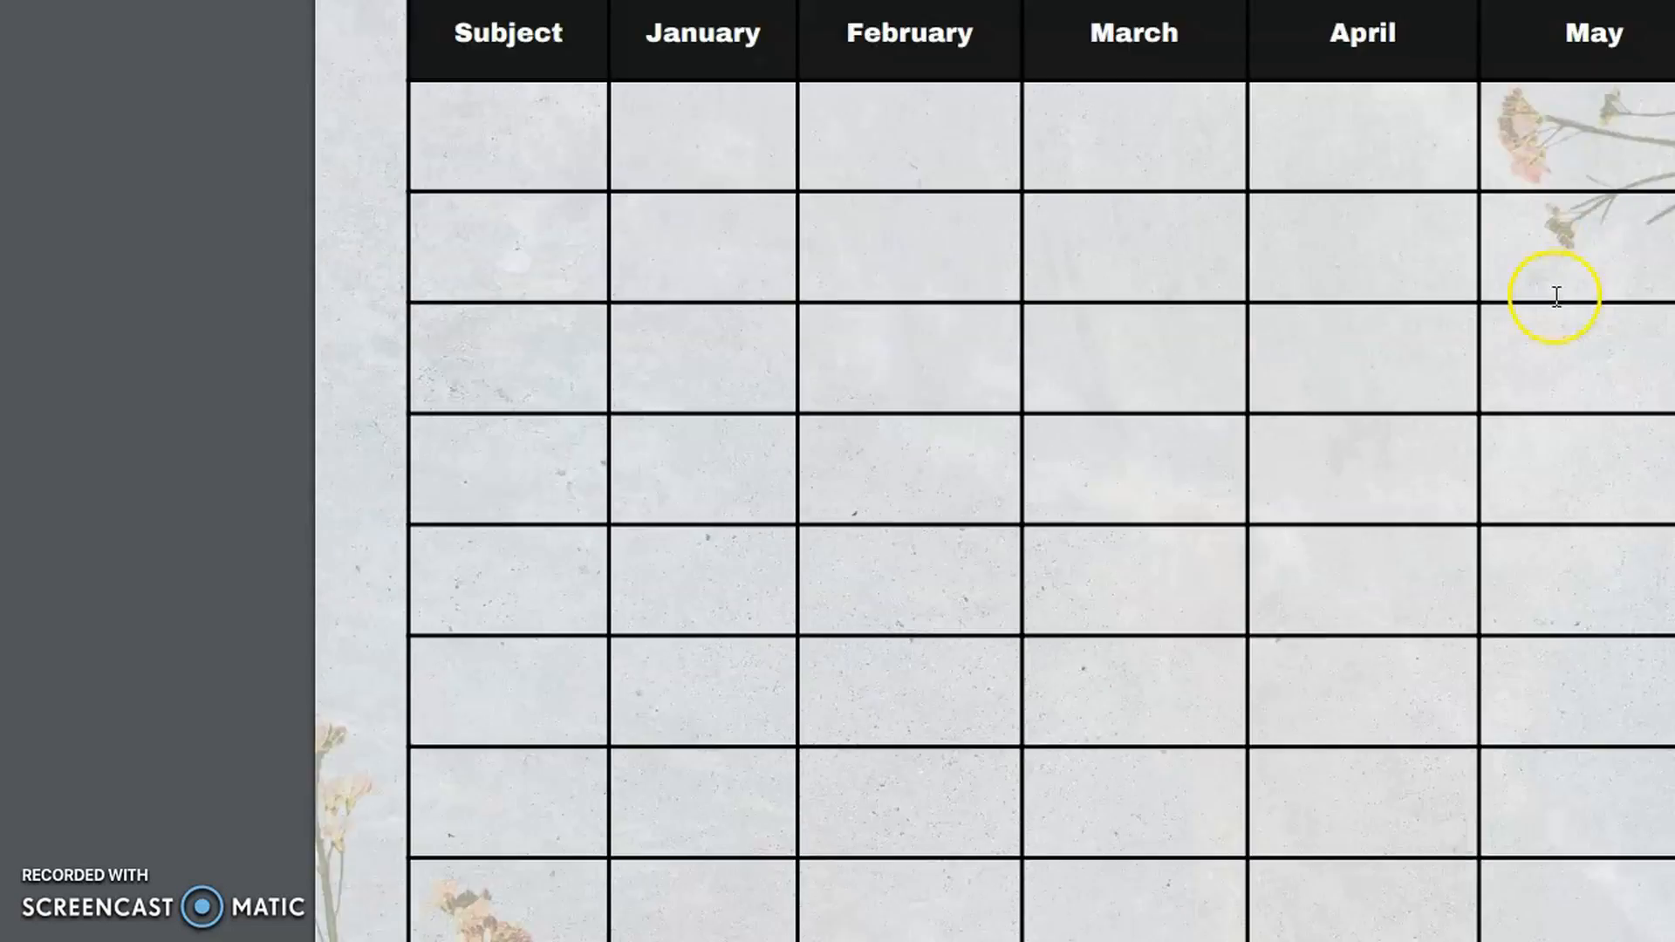
scroll("down", 3)
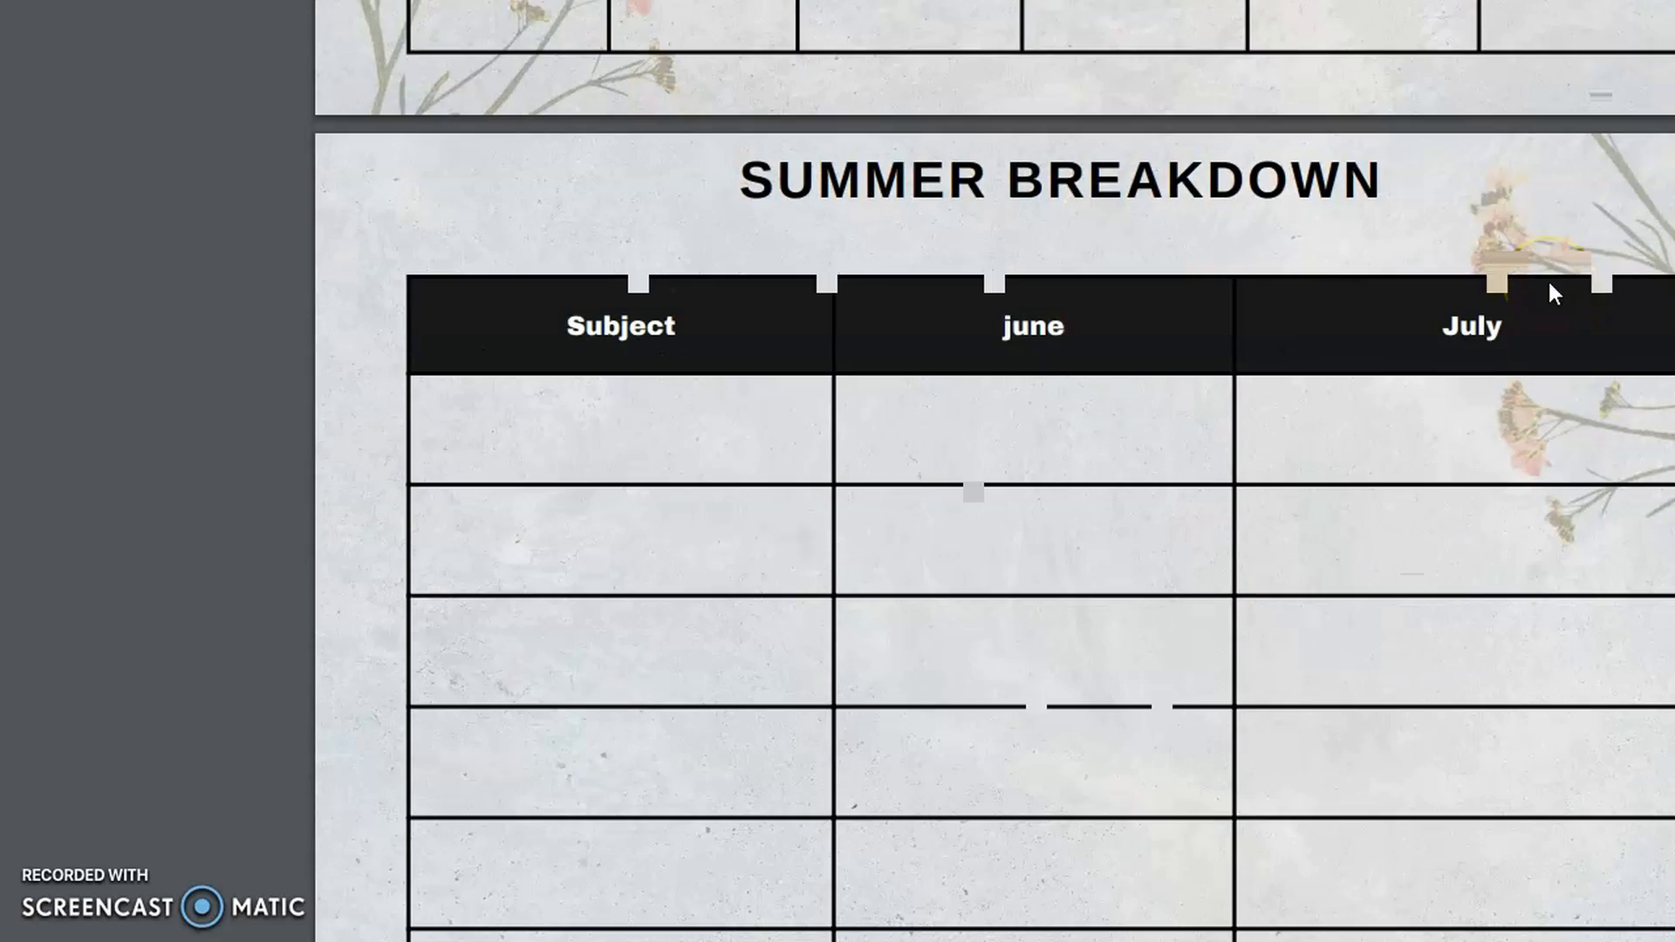
scroll("down", 3)
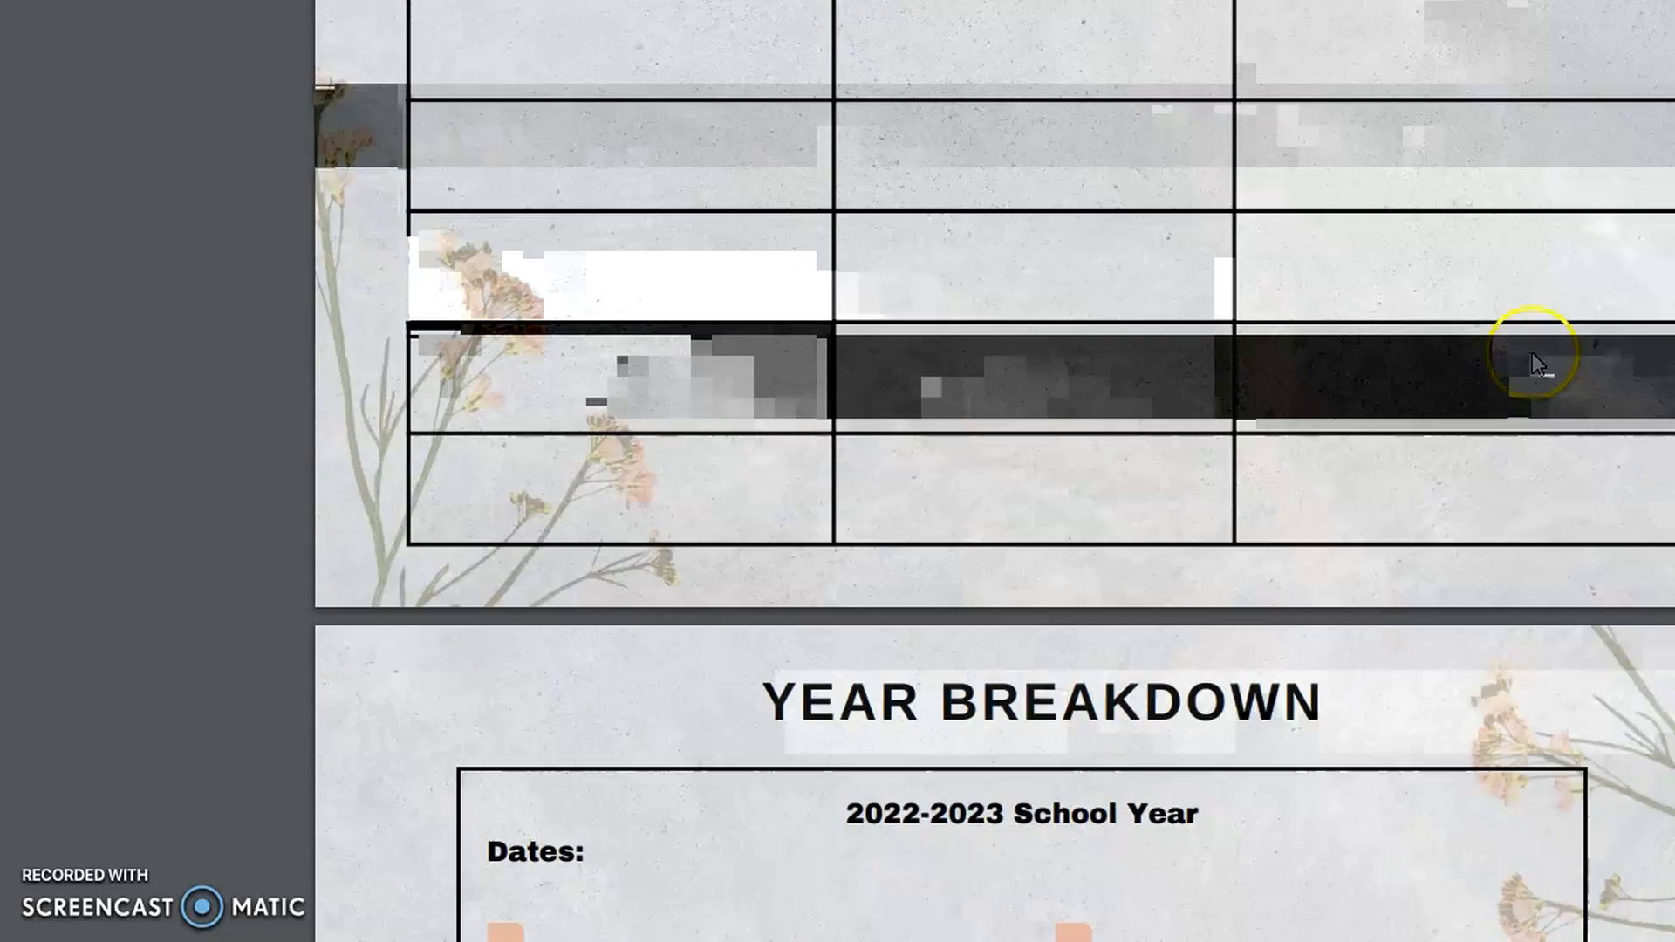
scroll("down", 3)
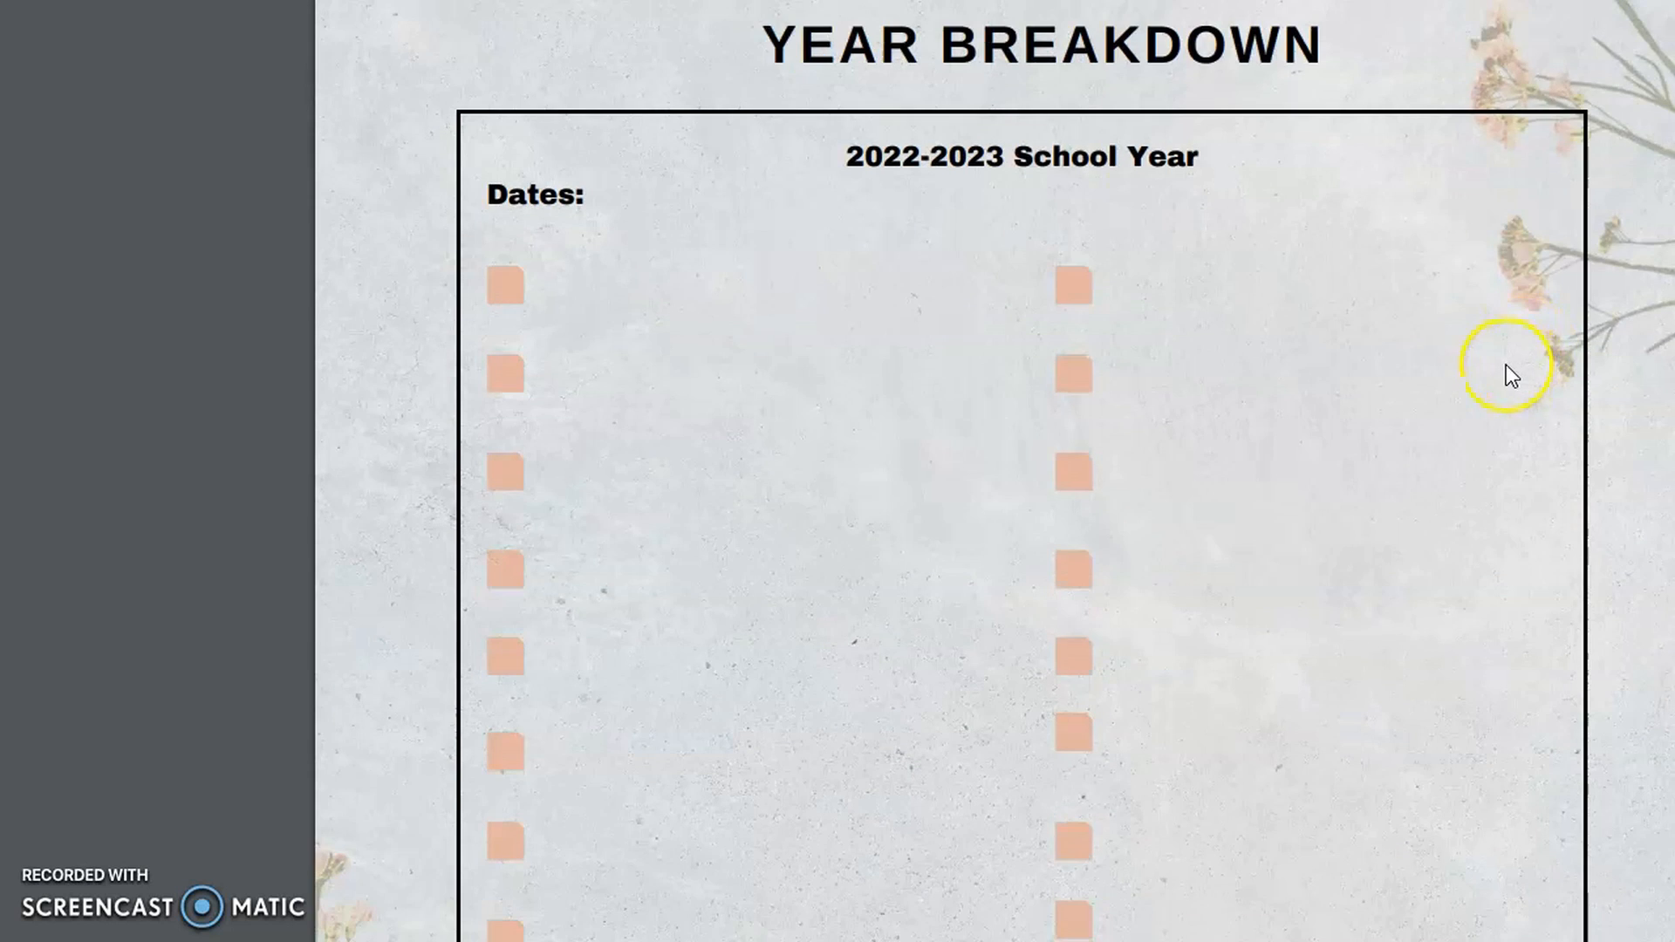
scroll("down", 3)
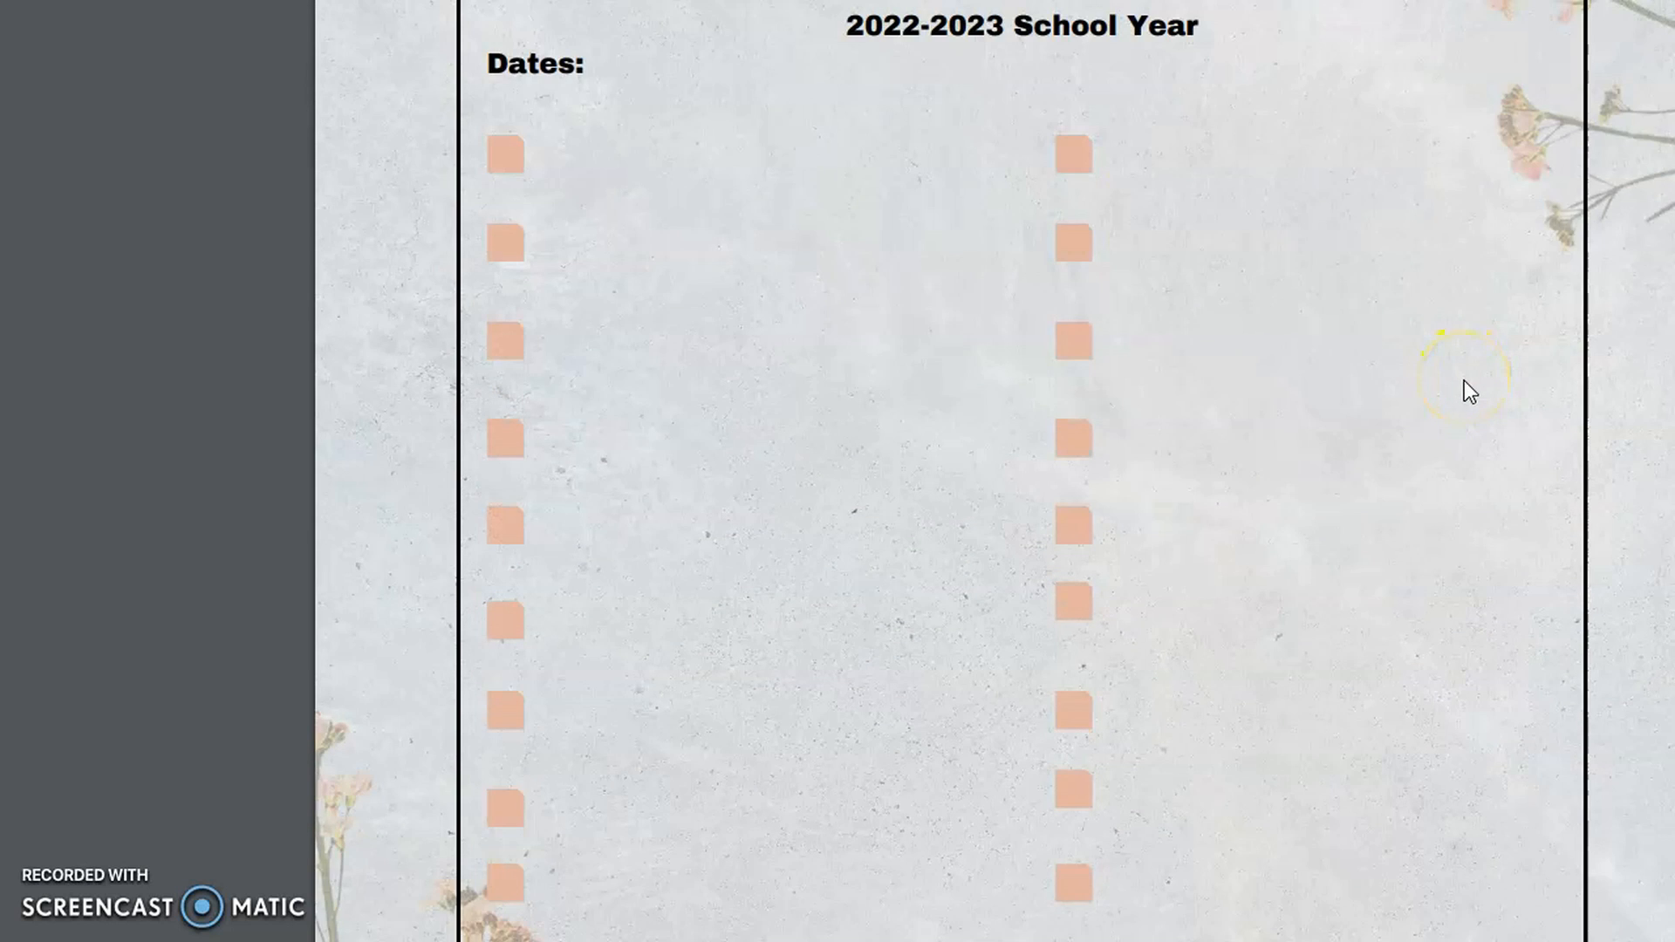
scroll("down", 3)
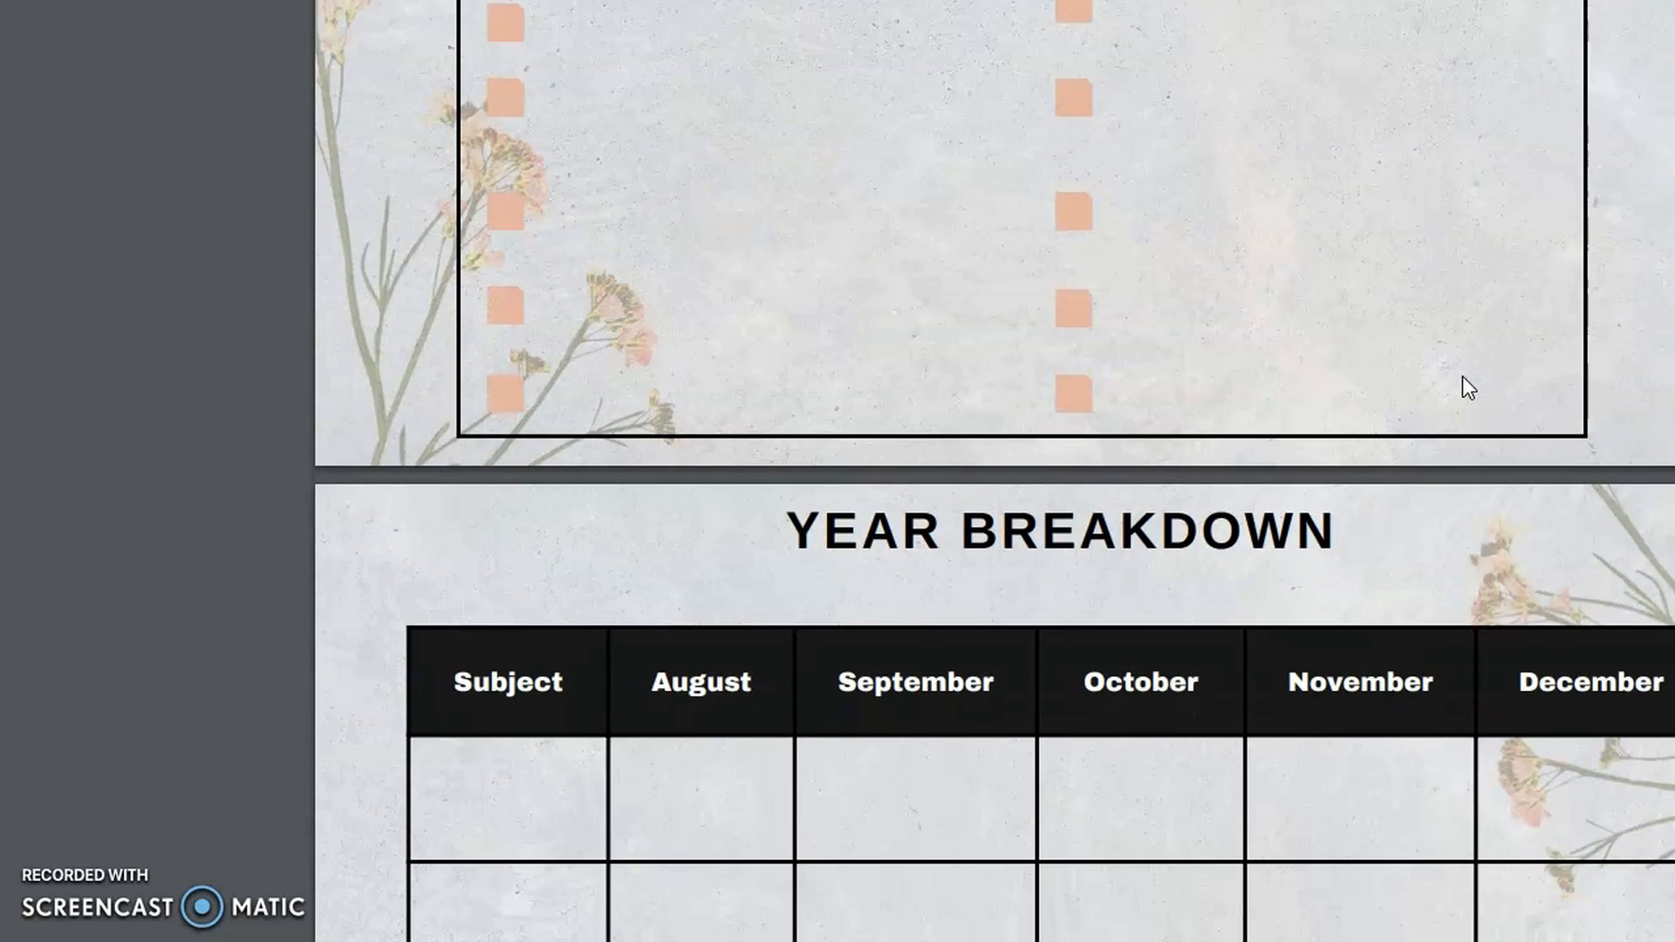
scroll("down", 3)
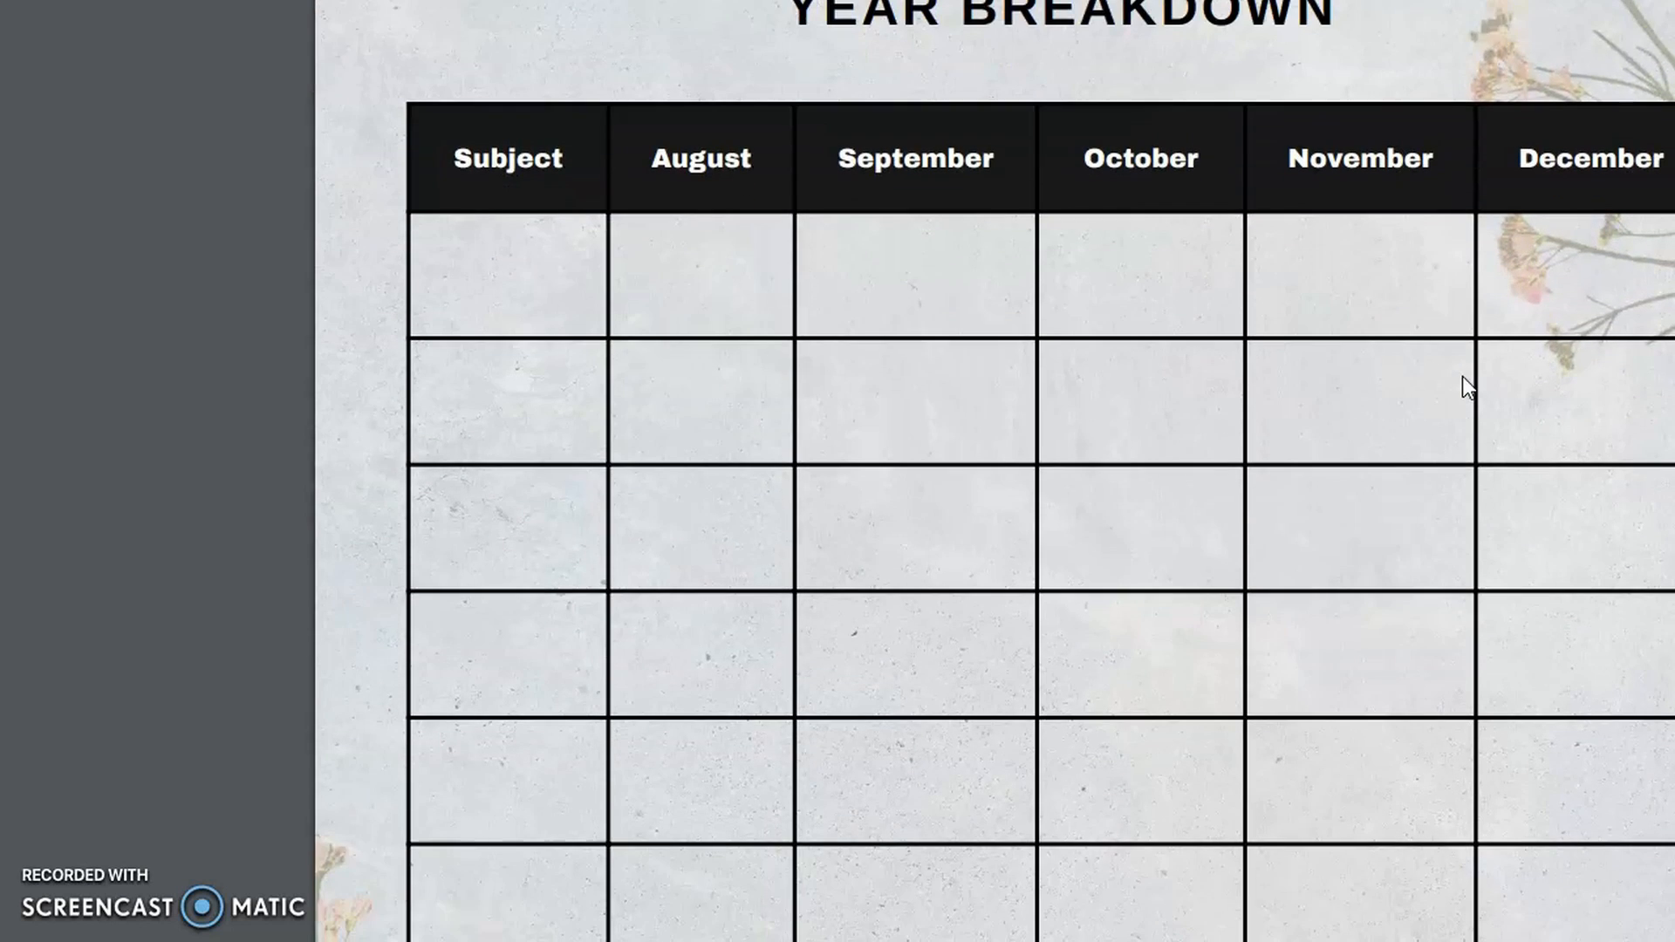
scroll("down", 3)
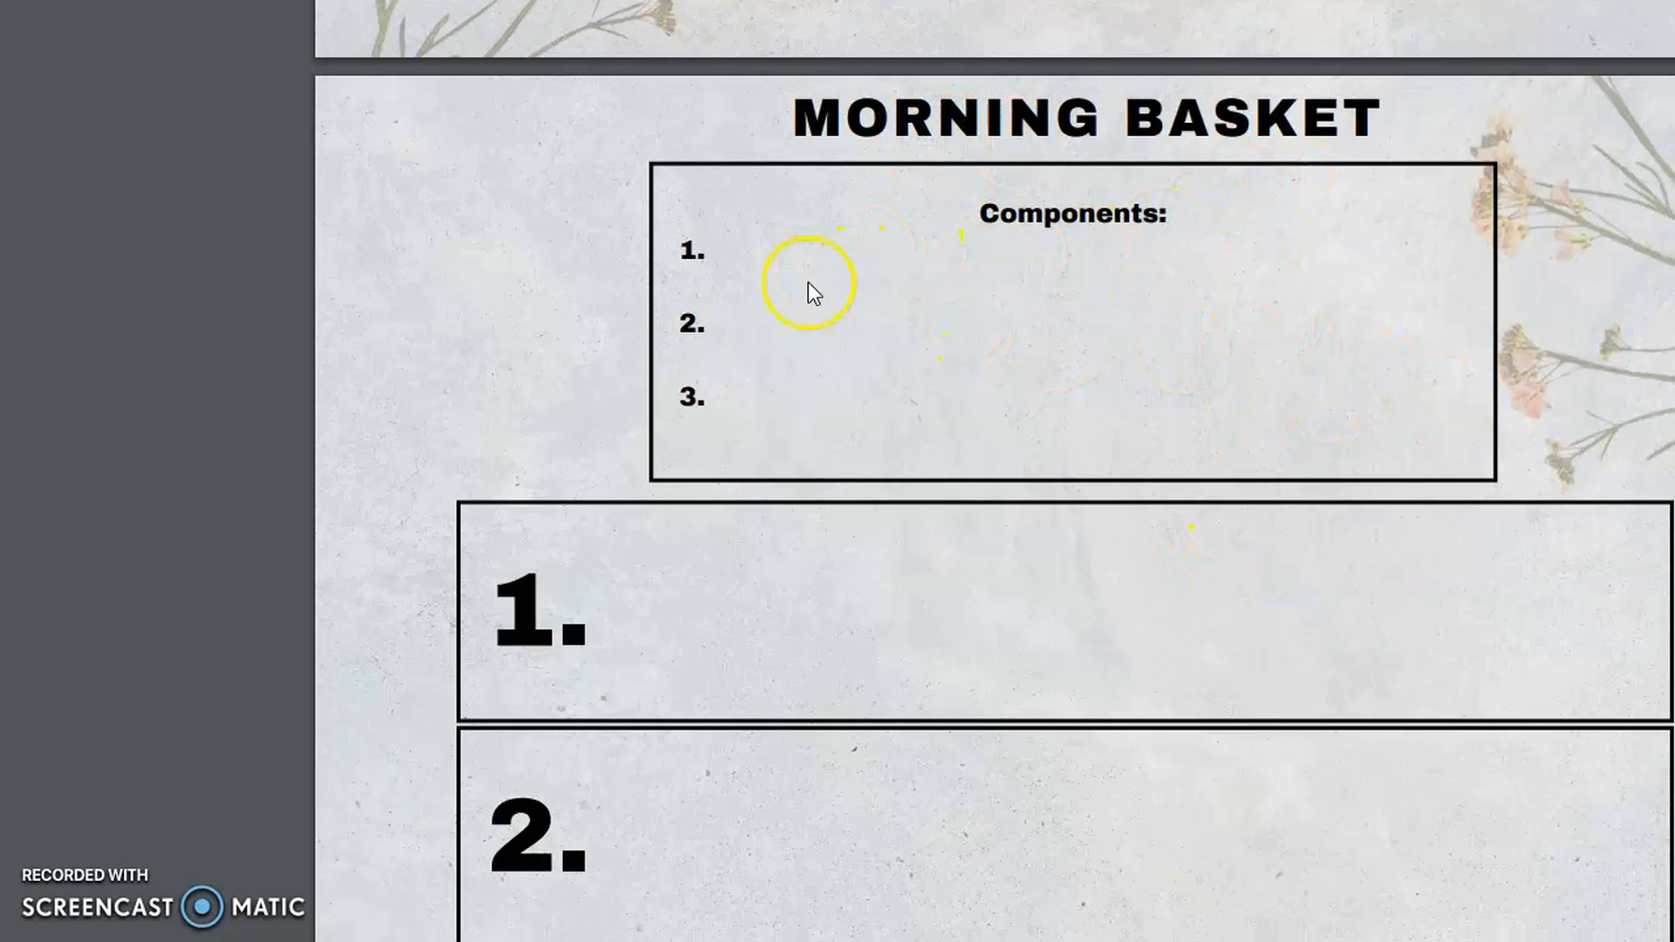
Scroll past Morning Basket, Memory Work and Tea Time Planner to the Unit Study Planner.
scroll("down", 3)
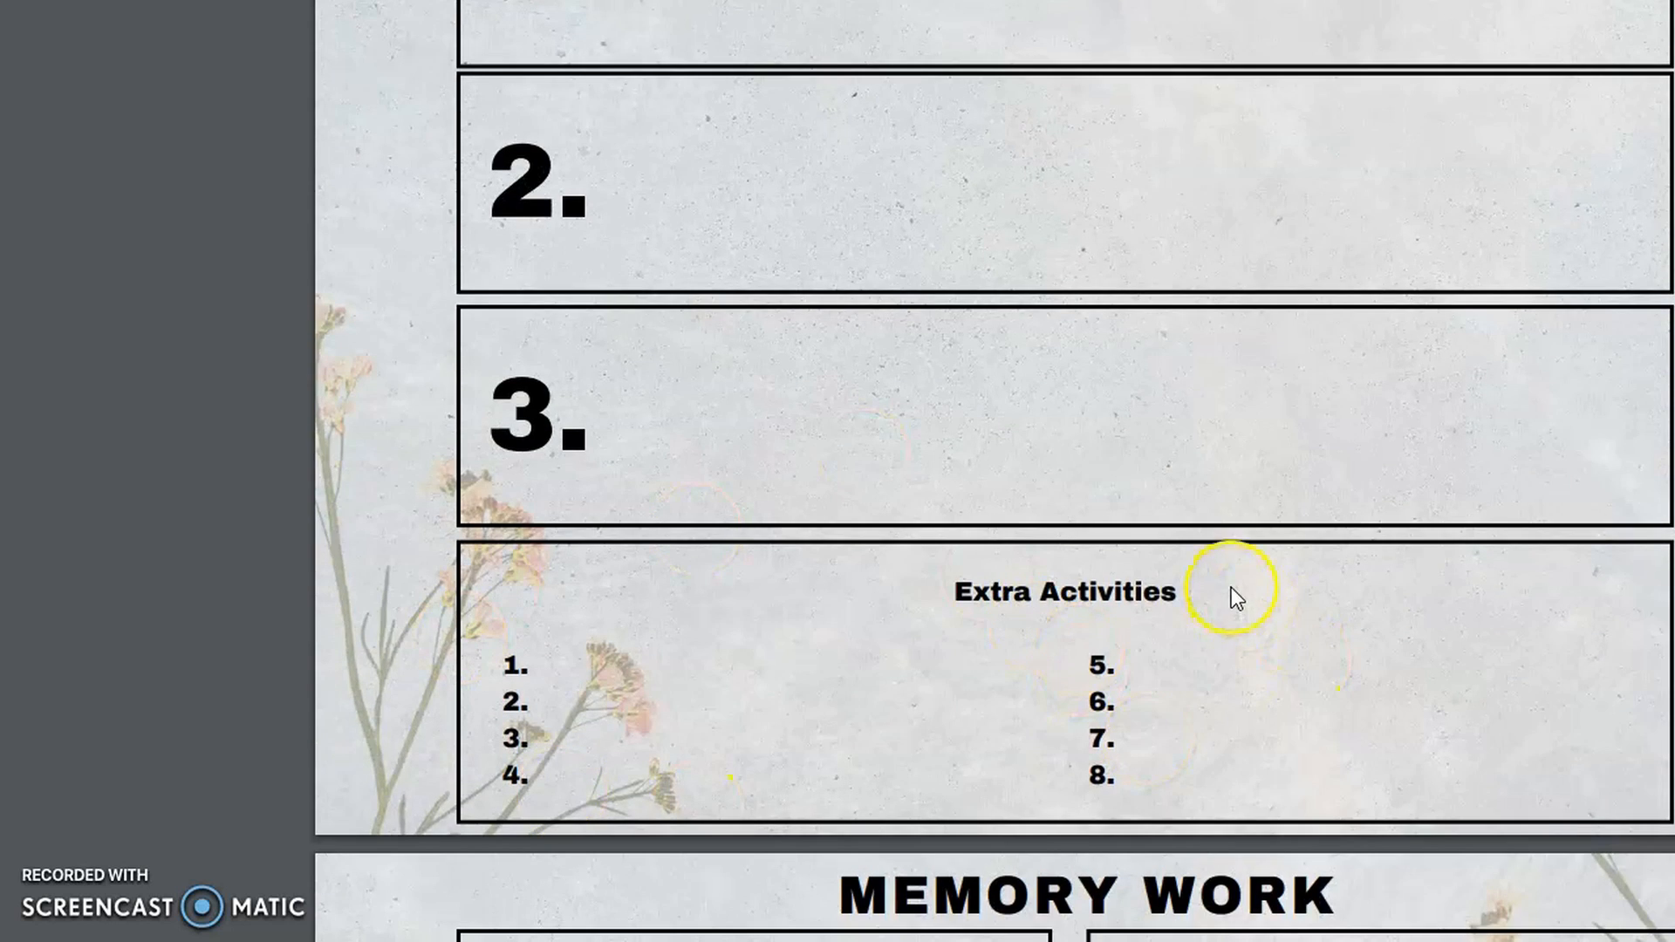
scroll("down", 3)
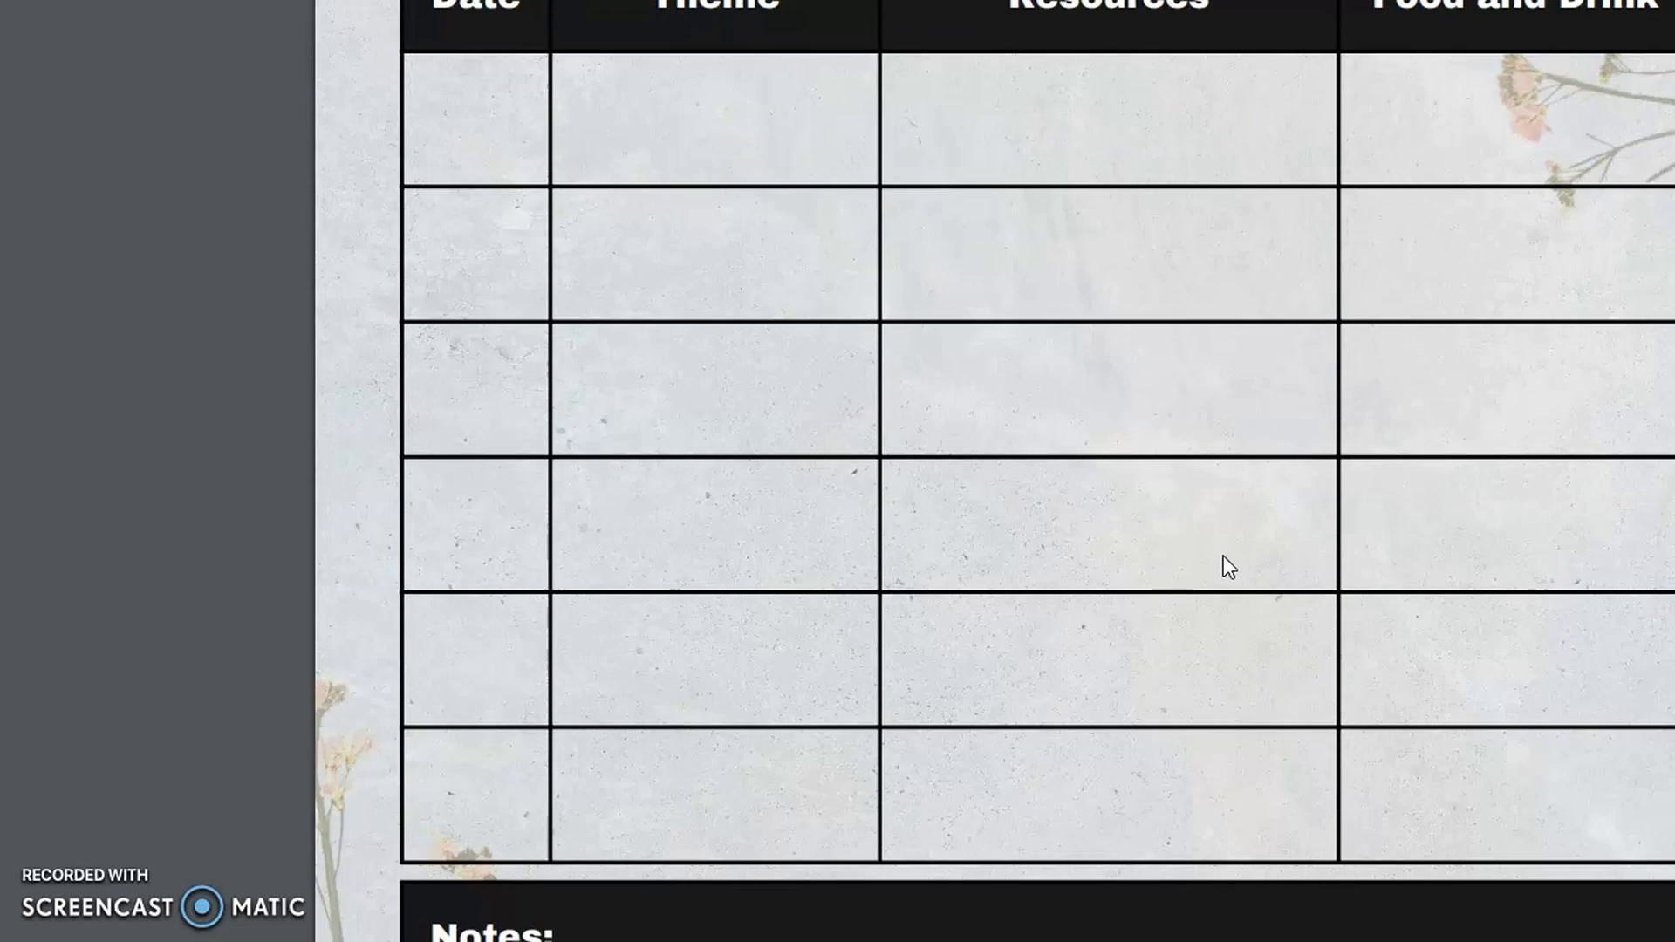
scroll("down", 3)
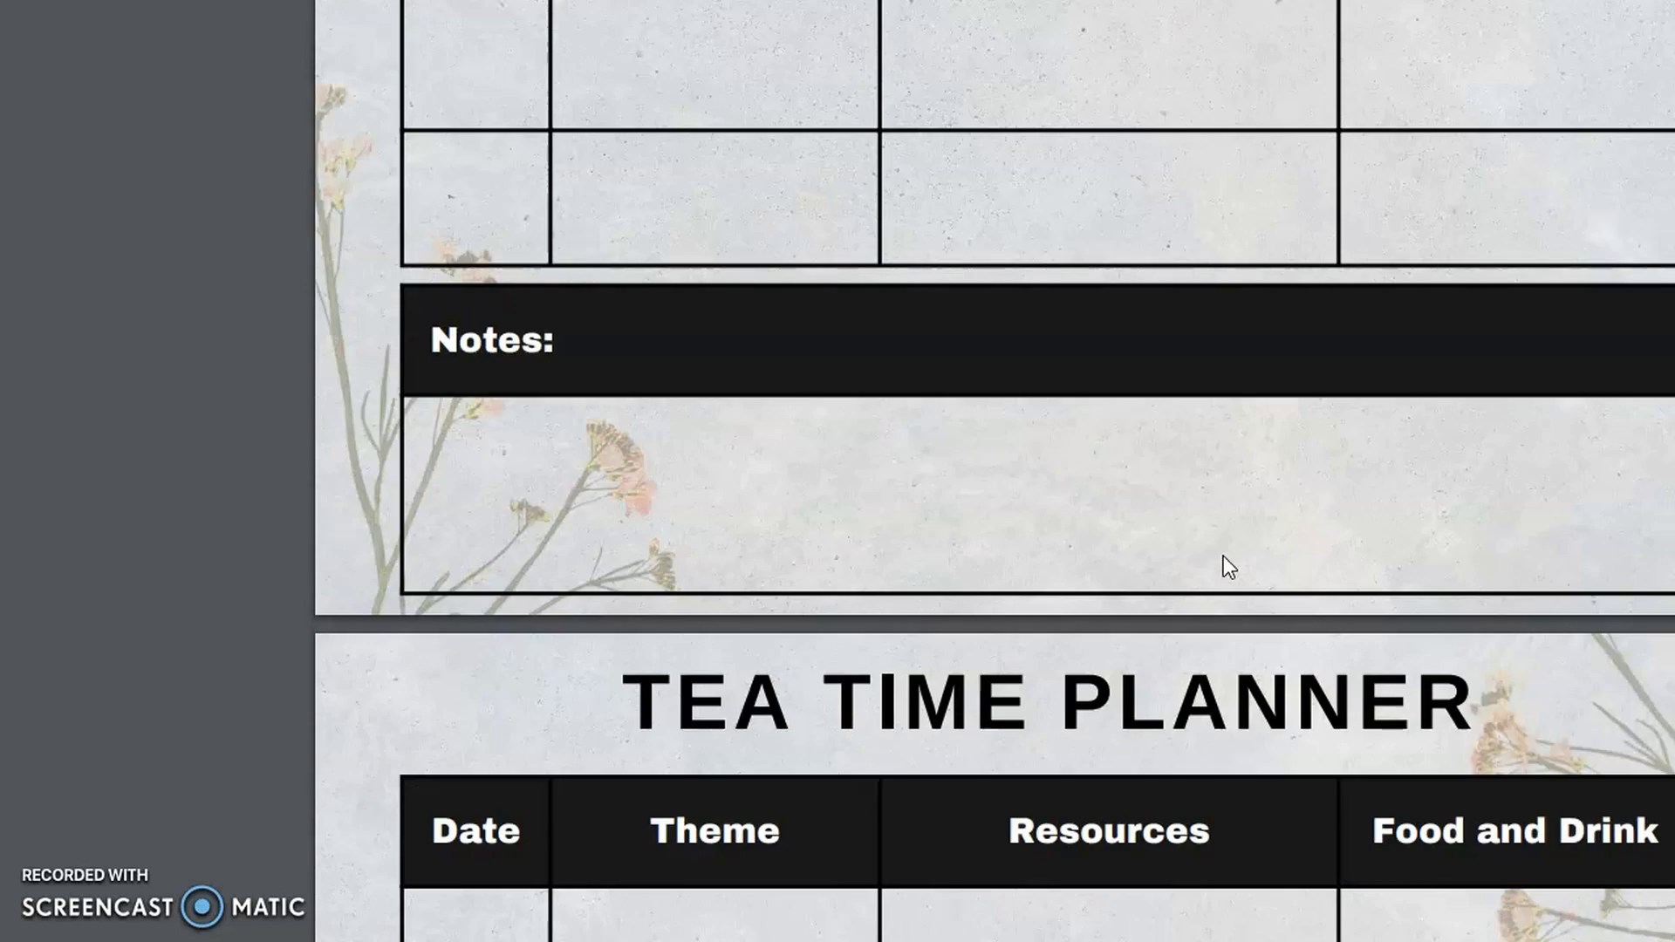
scroll("down", 3)
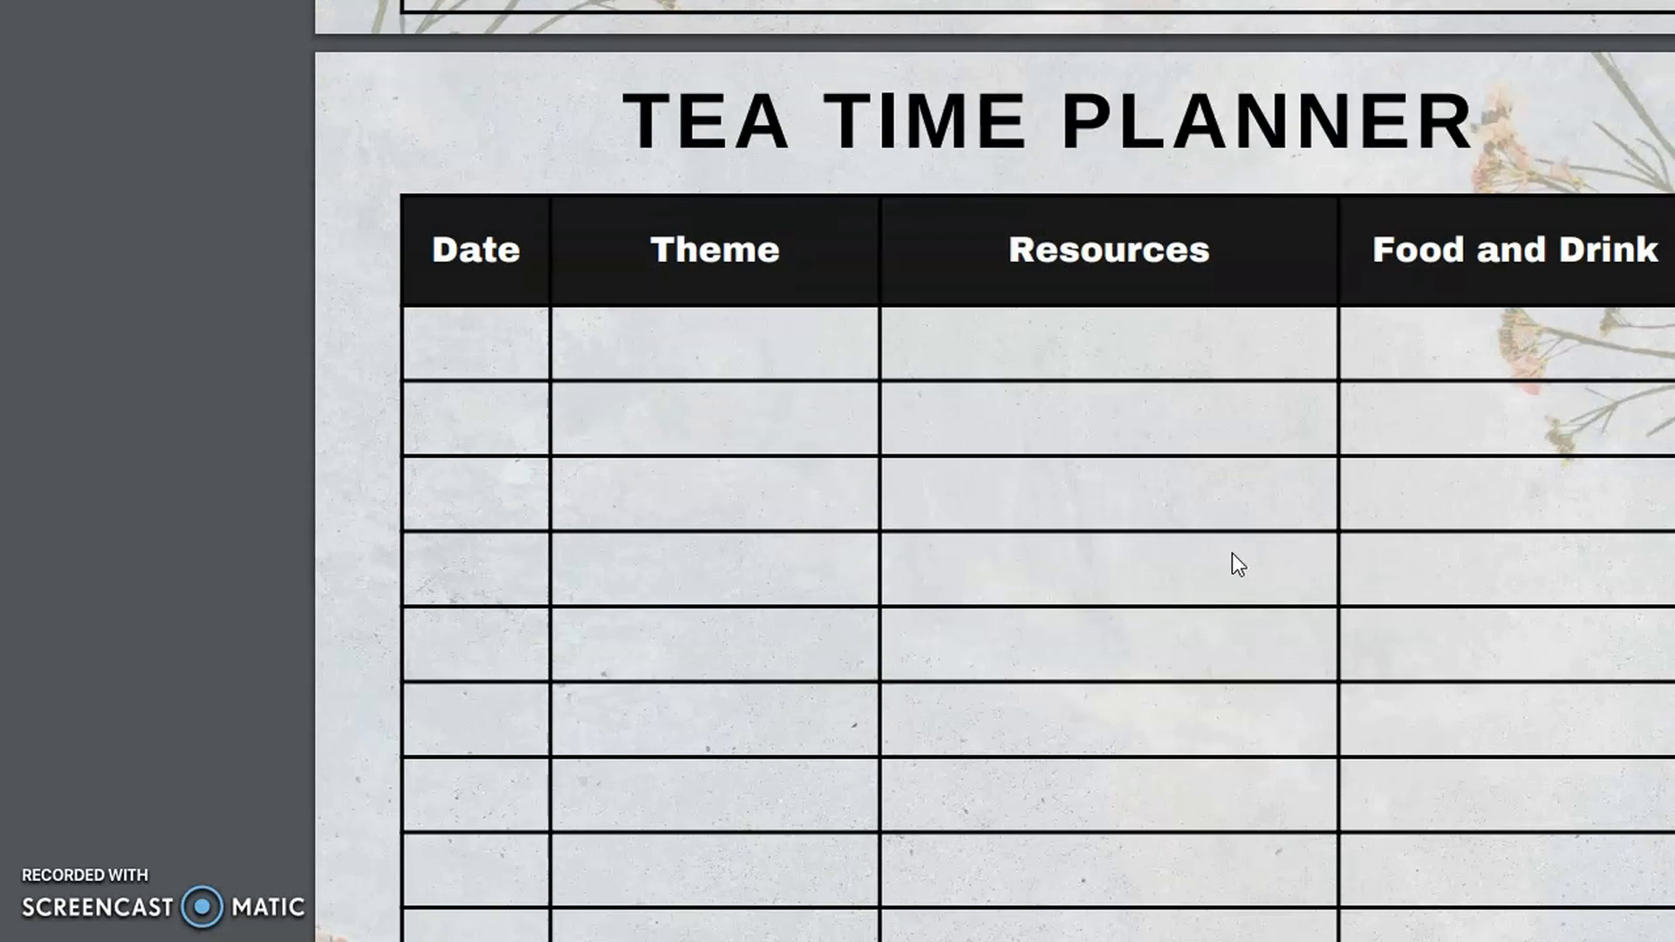
scroll("down", 3)
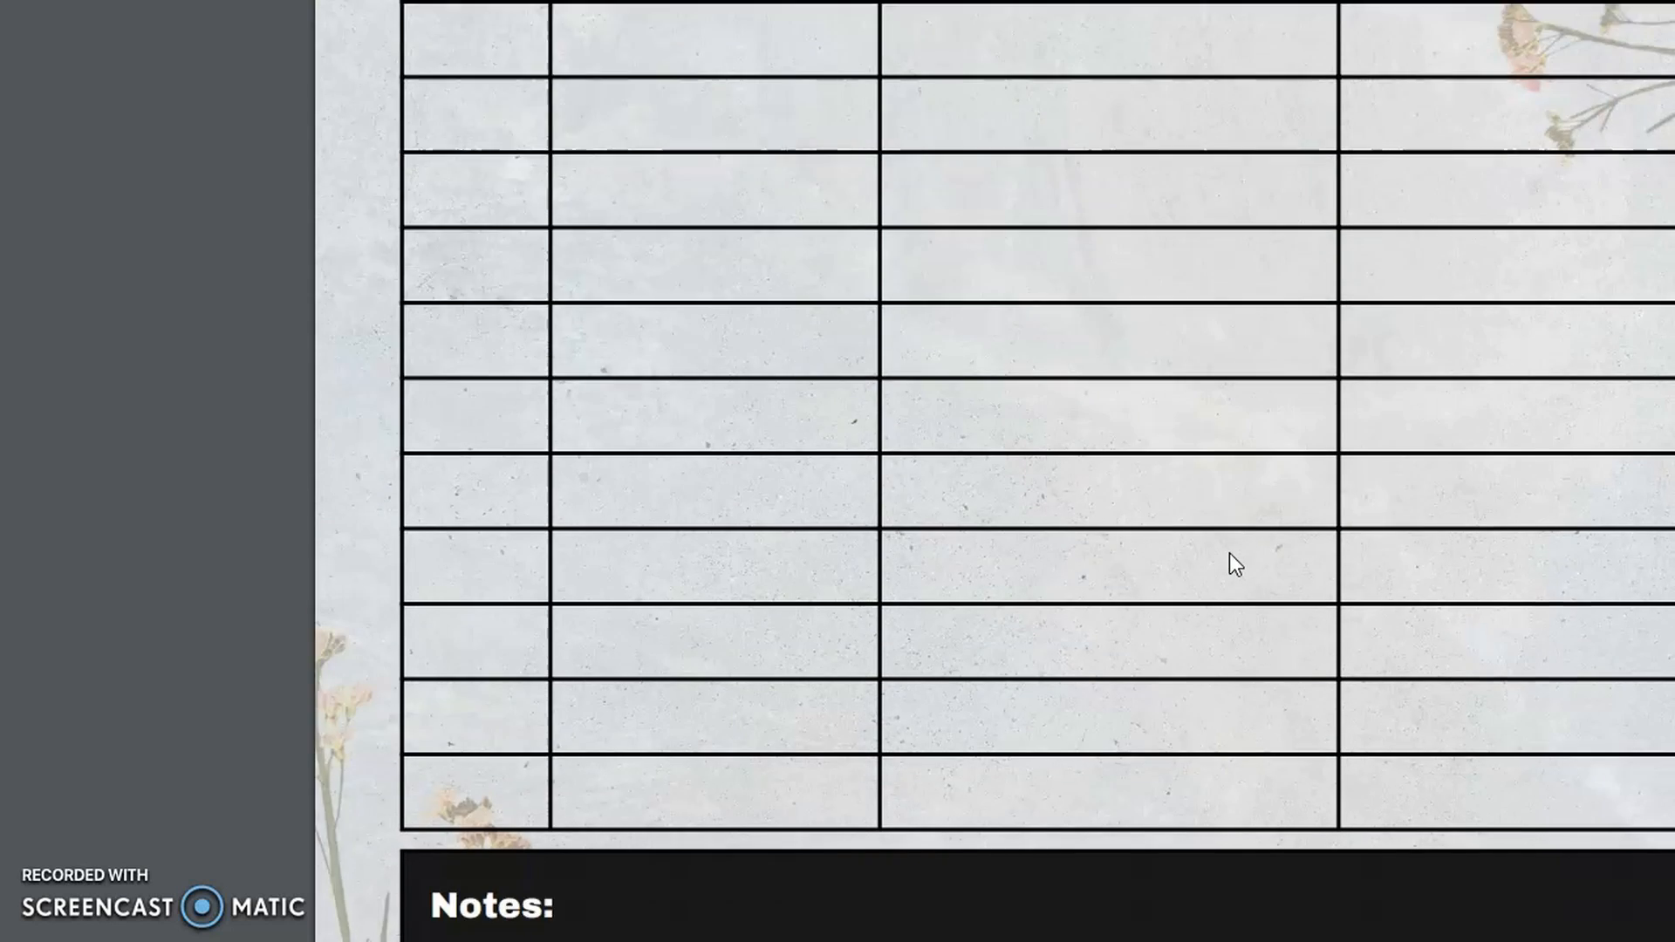
scroll("down", 3)
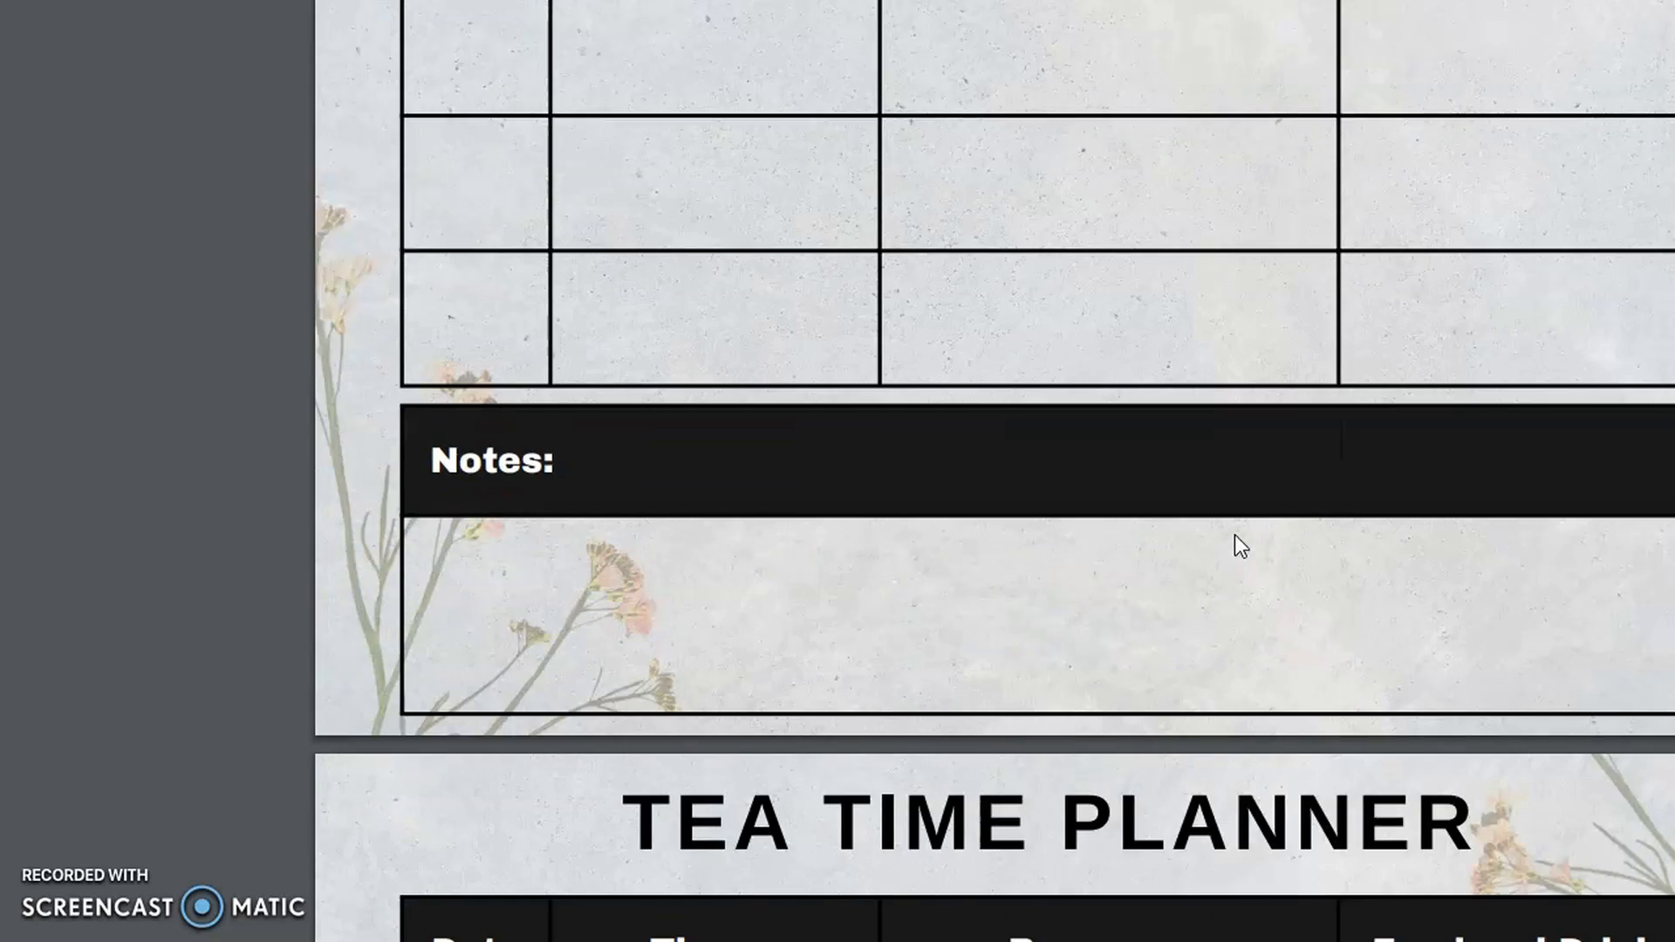
scroll("down", 3)
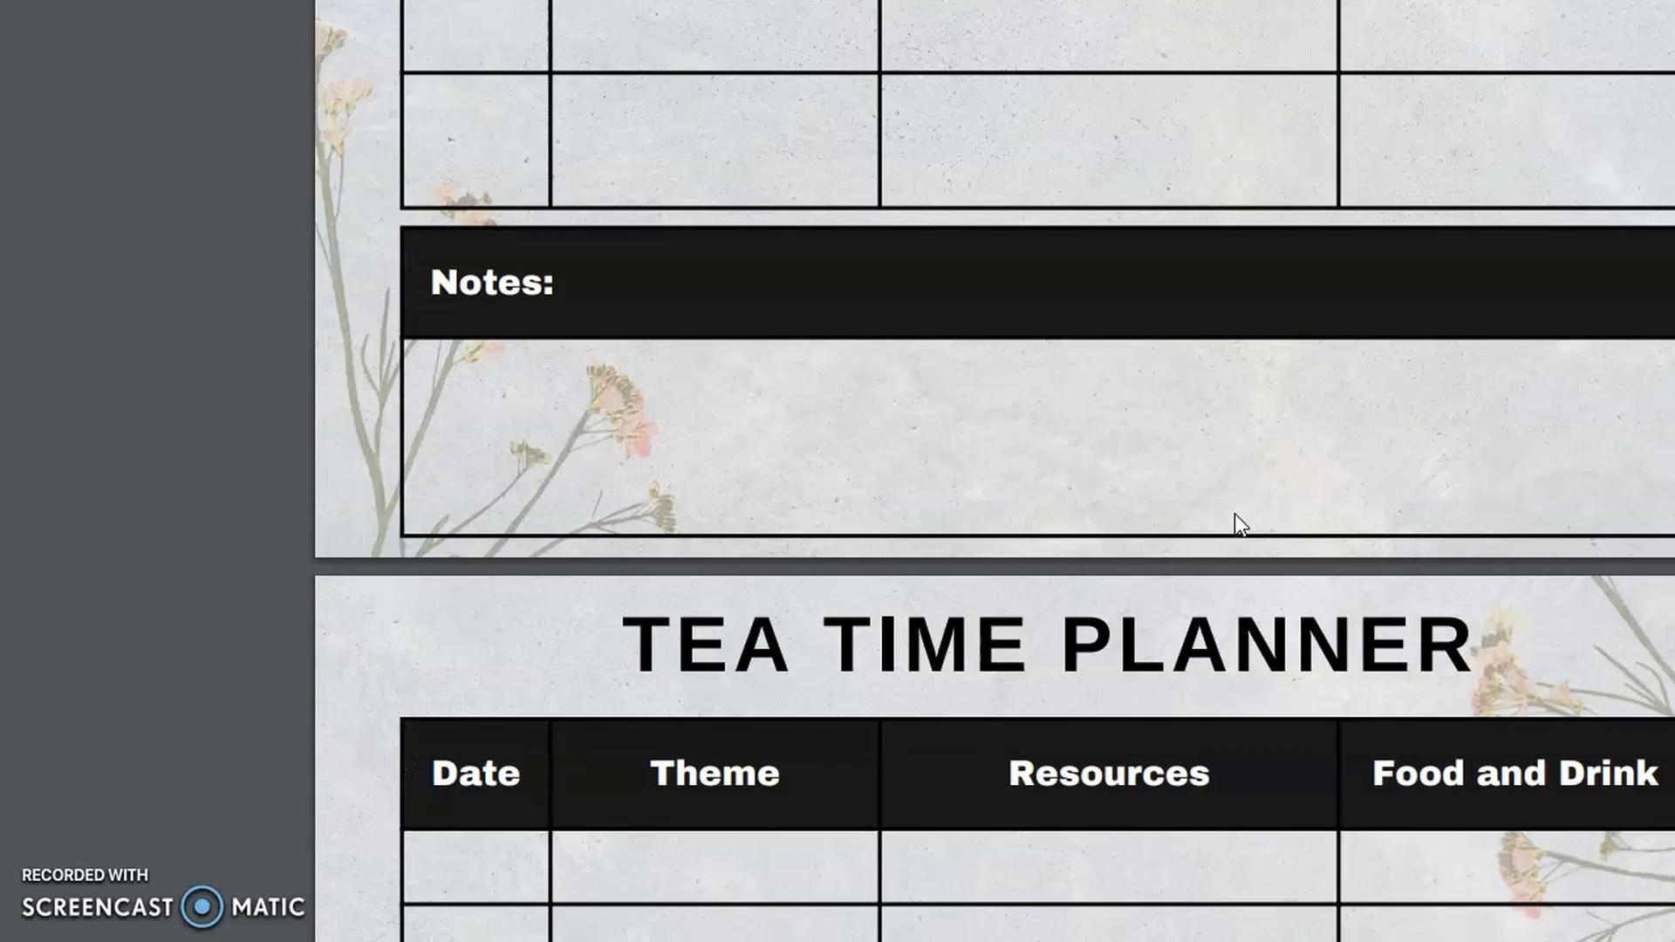
scroll("down", 3)
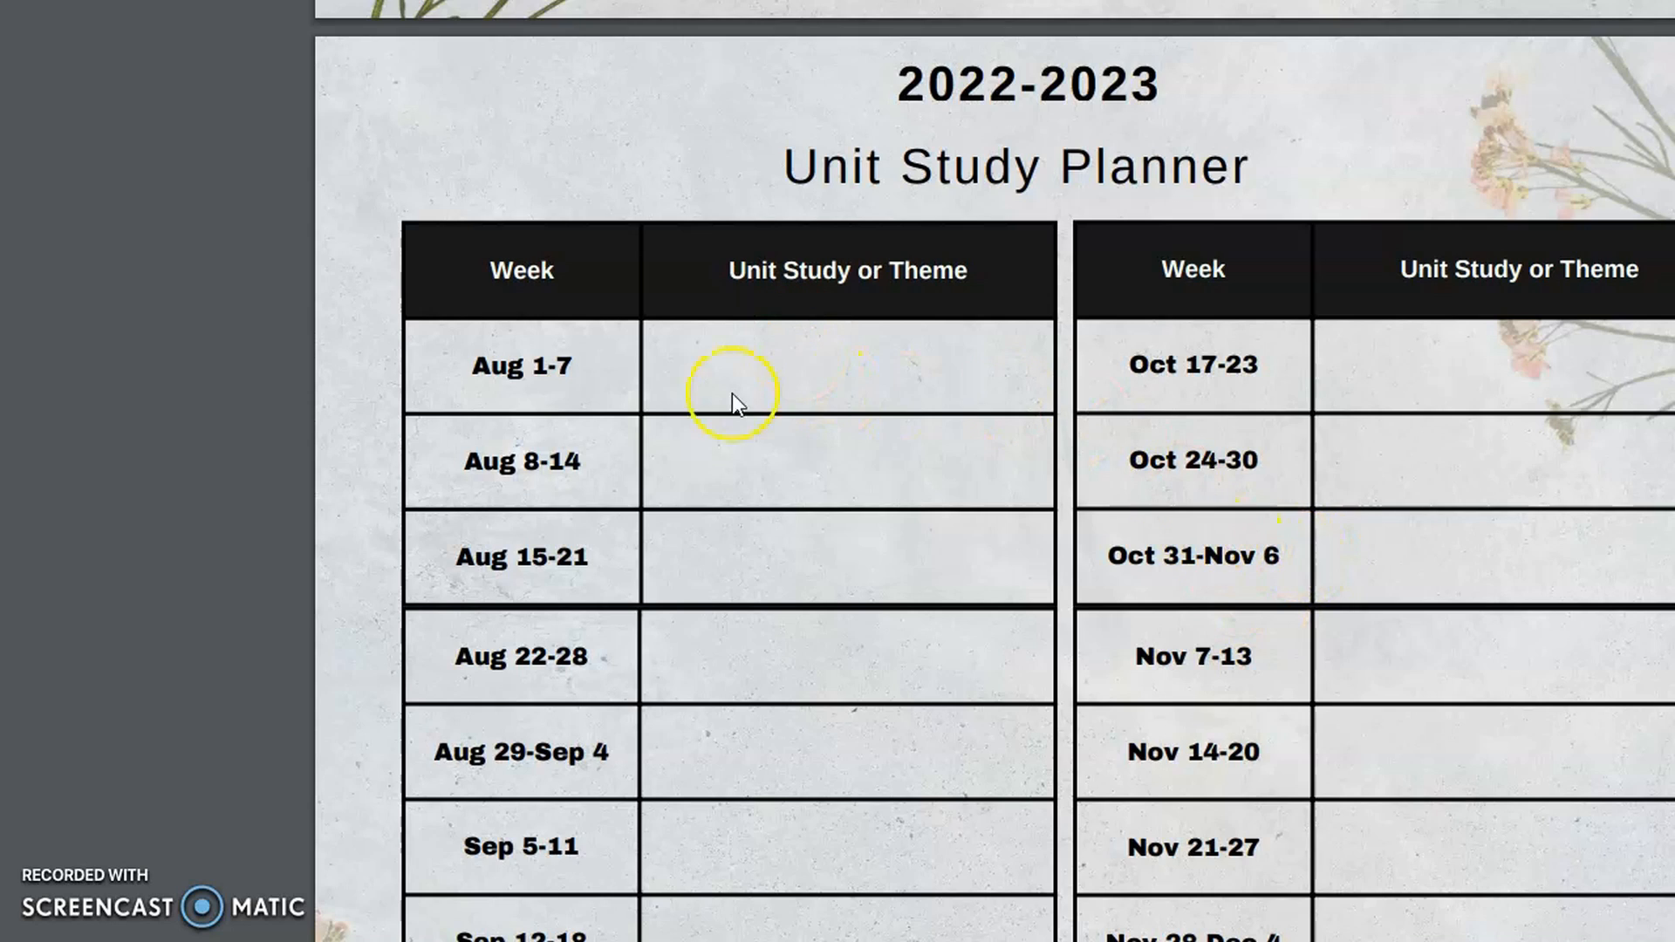
Scroll through the Unit Study Planner week tables and month grid to Unit Study Brainstorm.
scroll("down", 3)
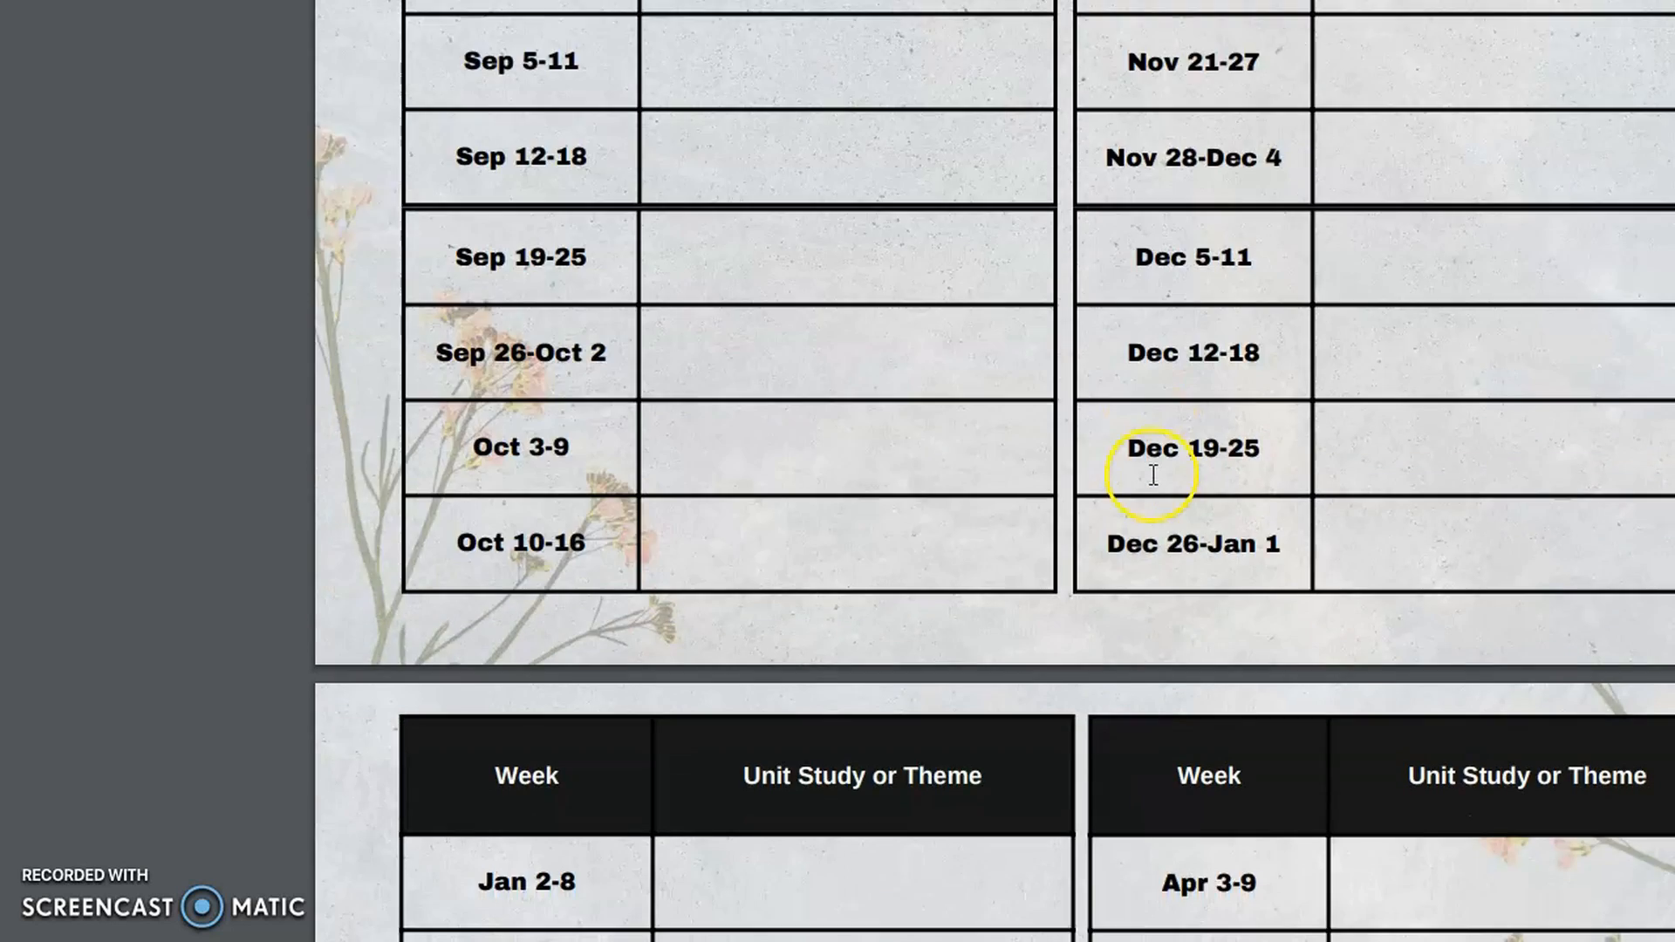
scroll("down", 3)
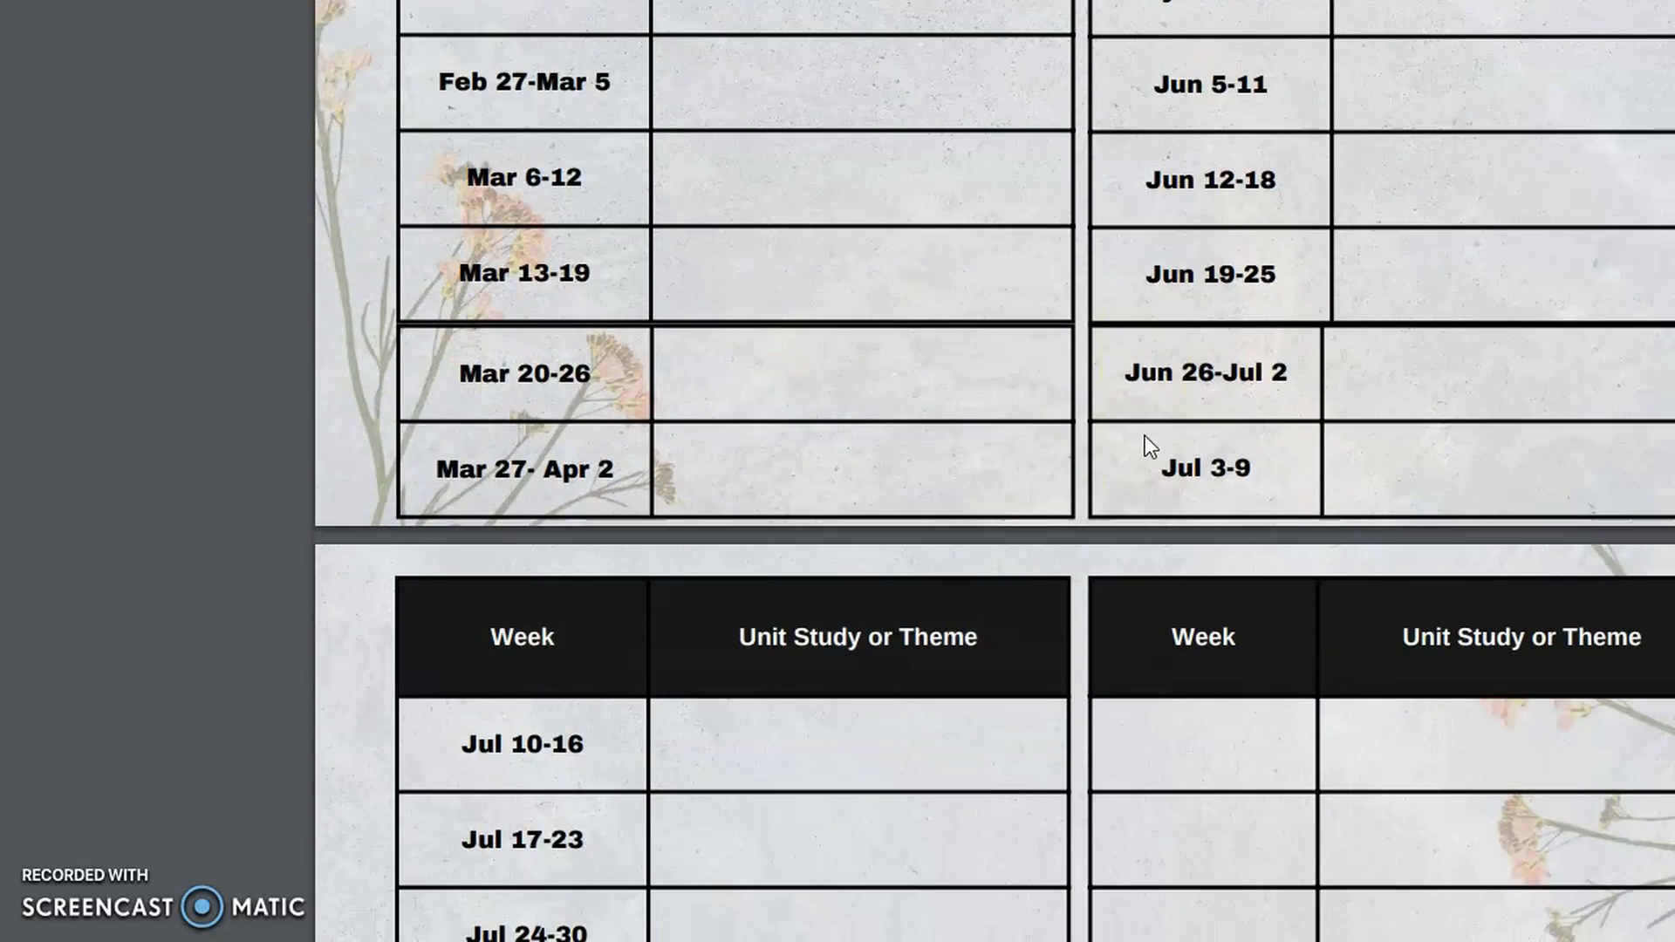
scroll("down", 3)
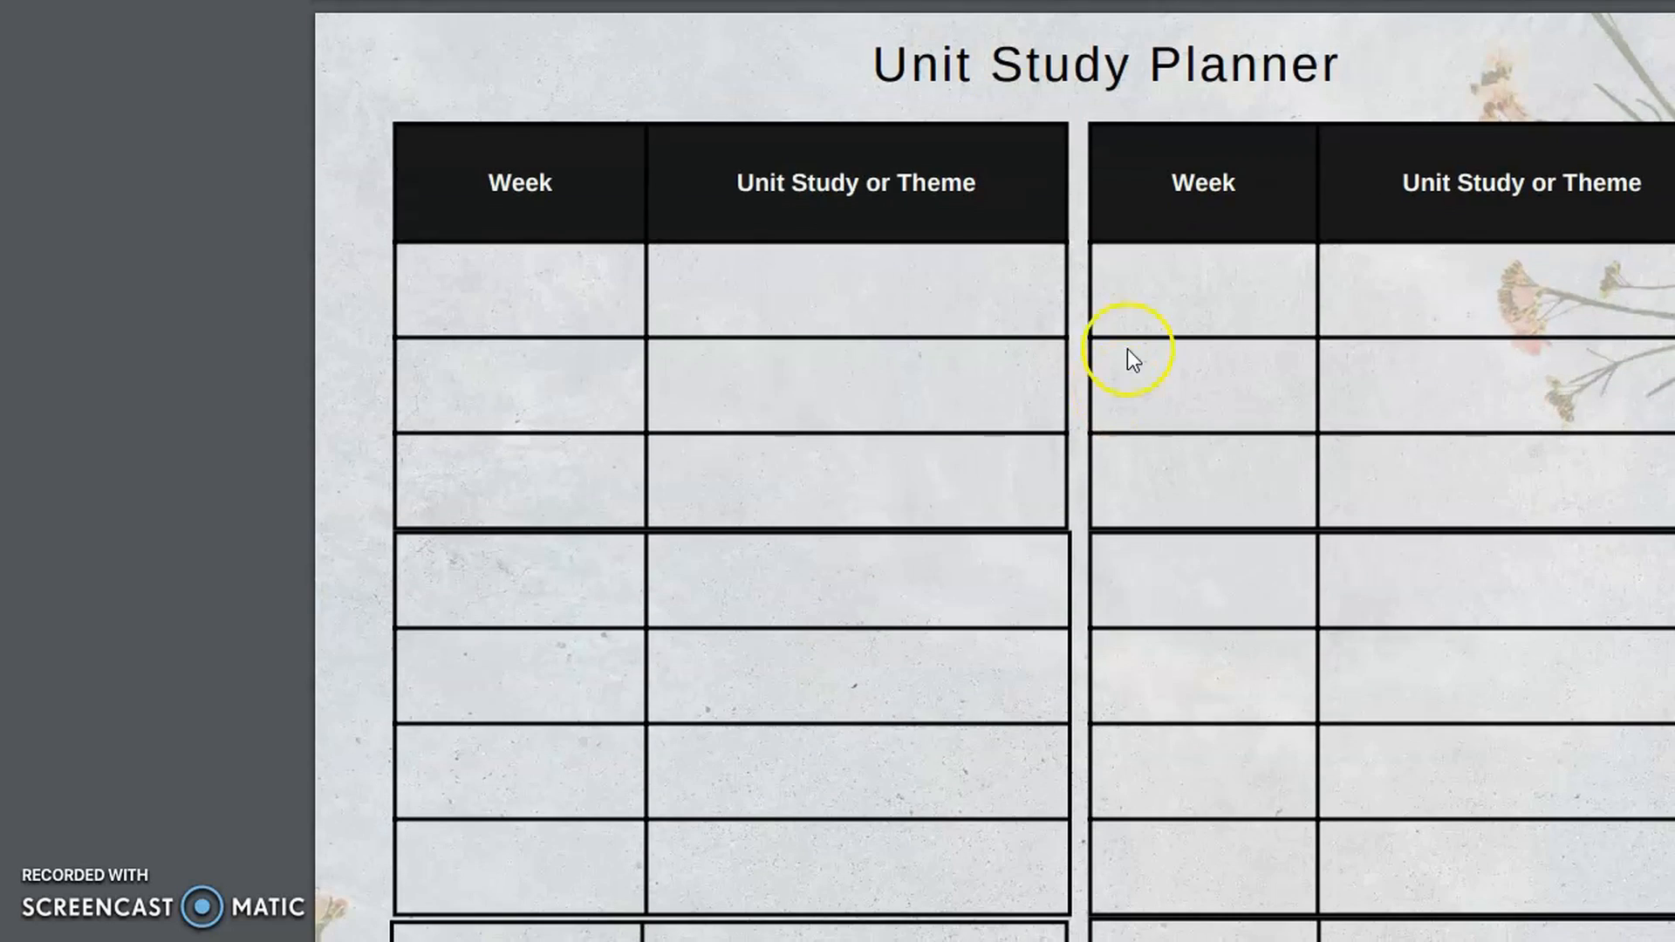
scroll("down", 3)
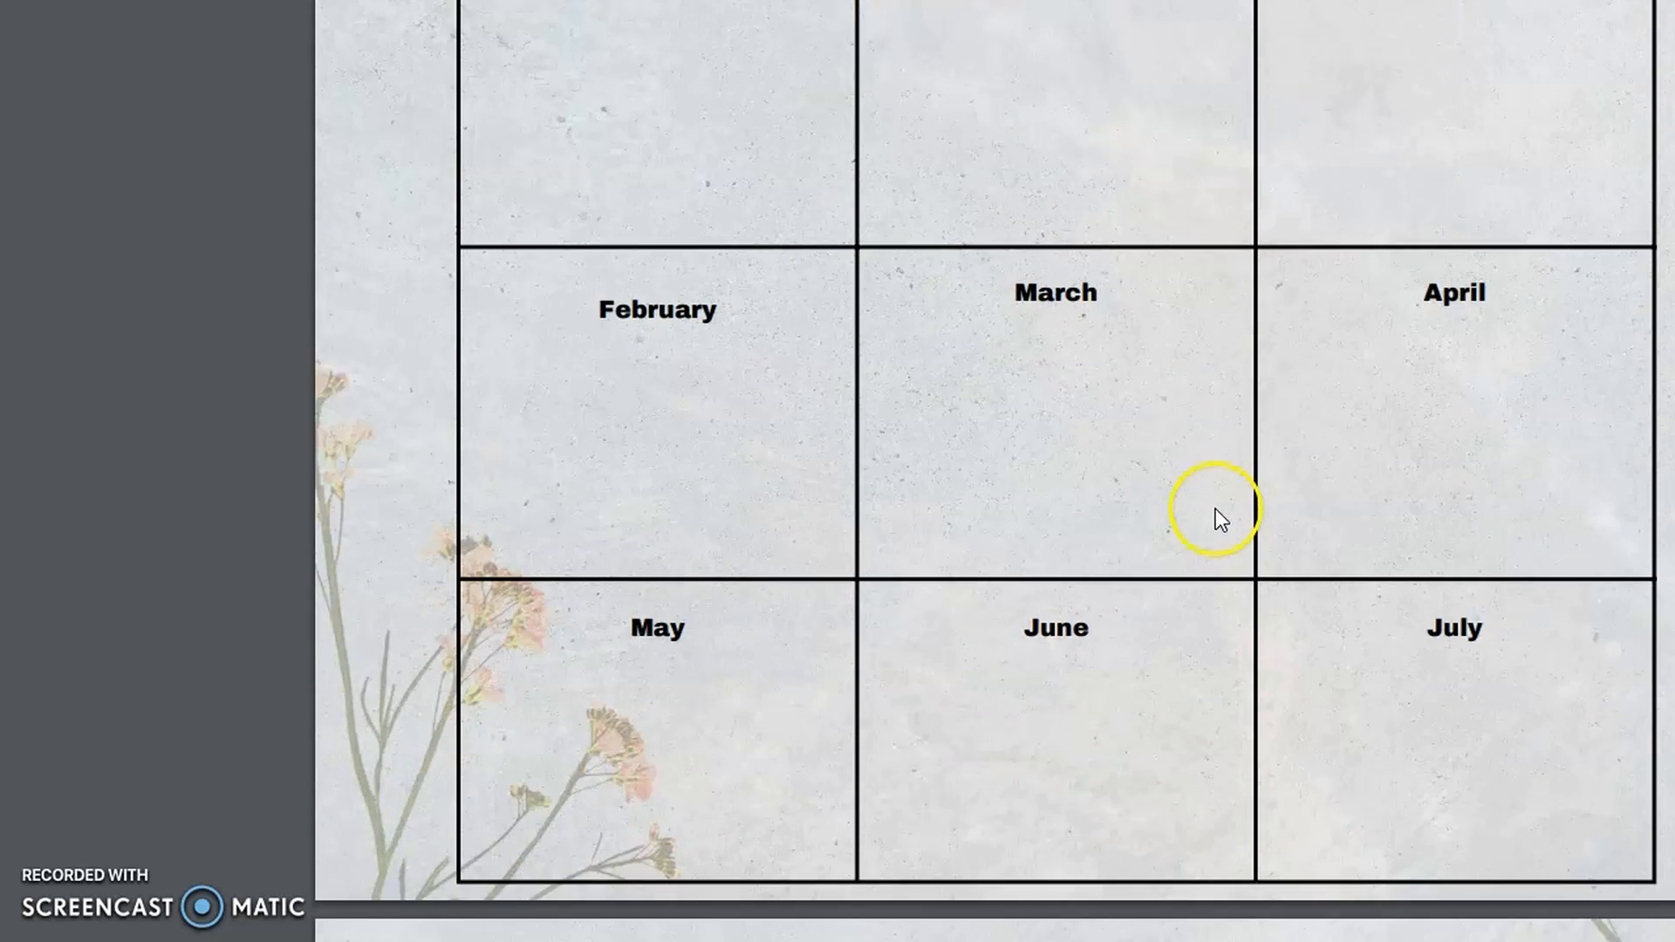
scroll("down", 3)
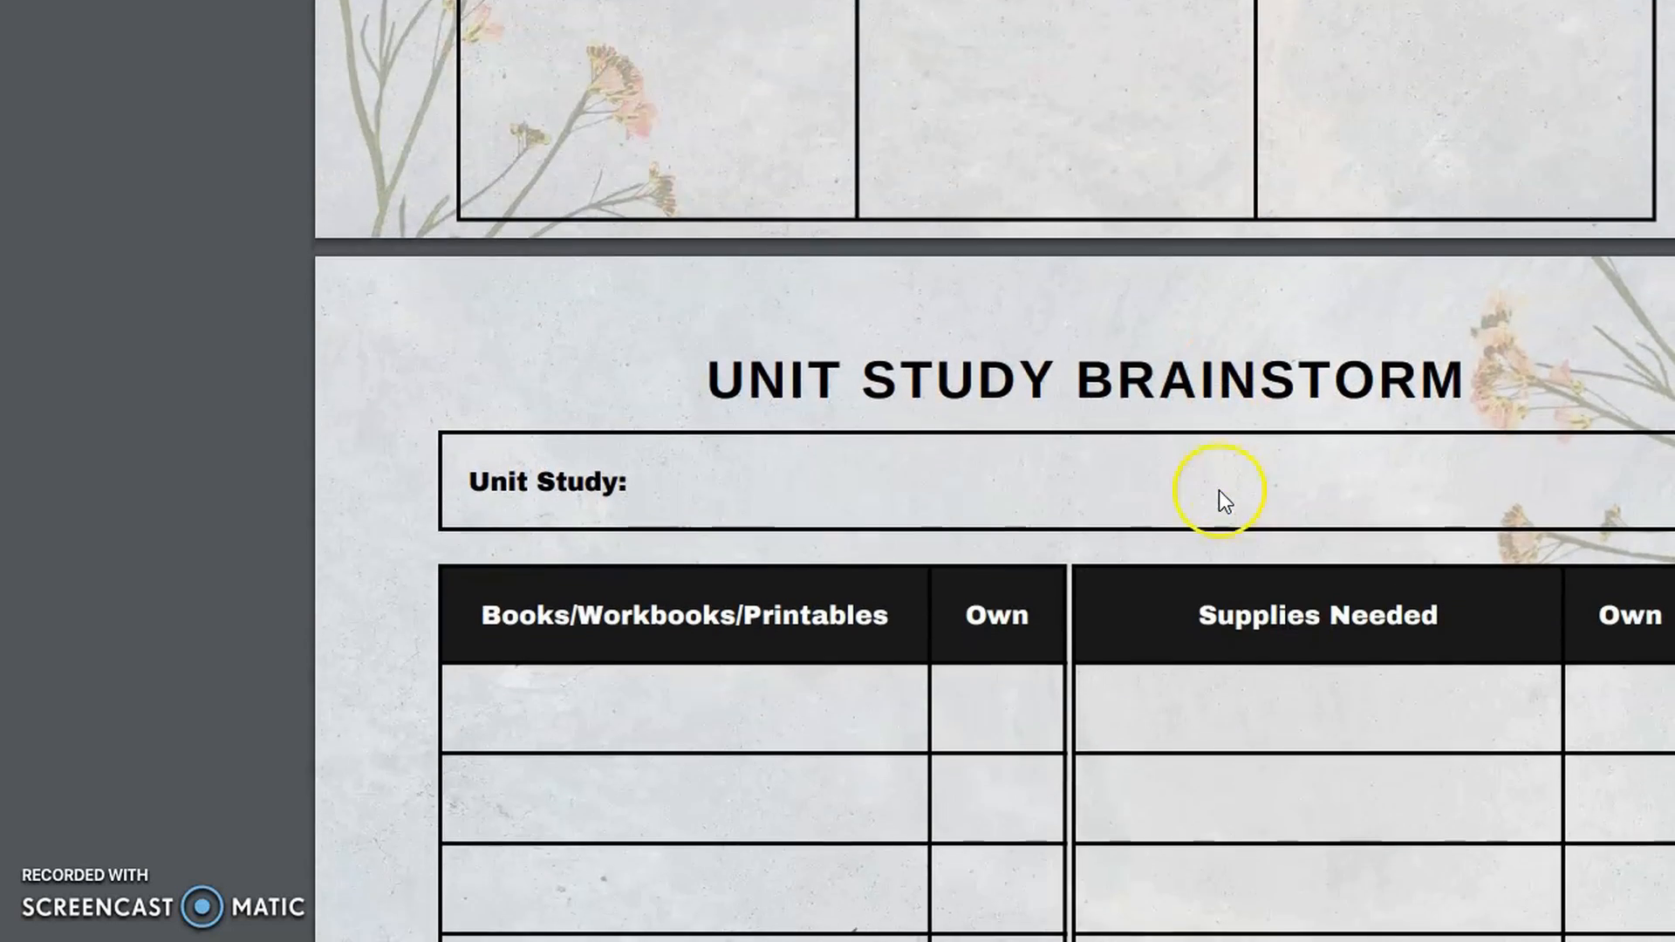
Scroll past the Unit Study Brainstorm tables to the Curriculum Shopping List Math table.
scroll("down", 3)
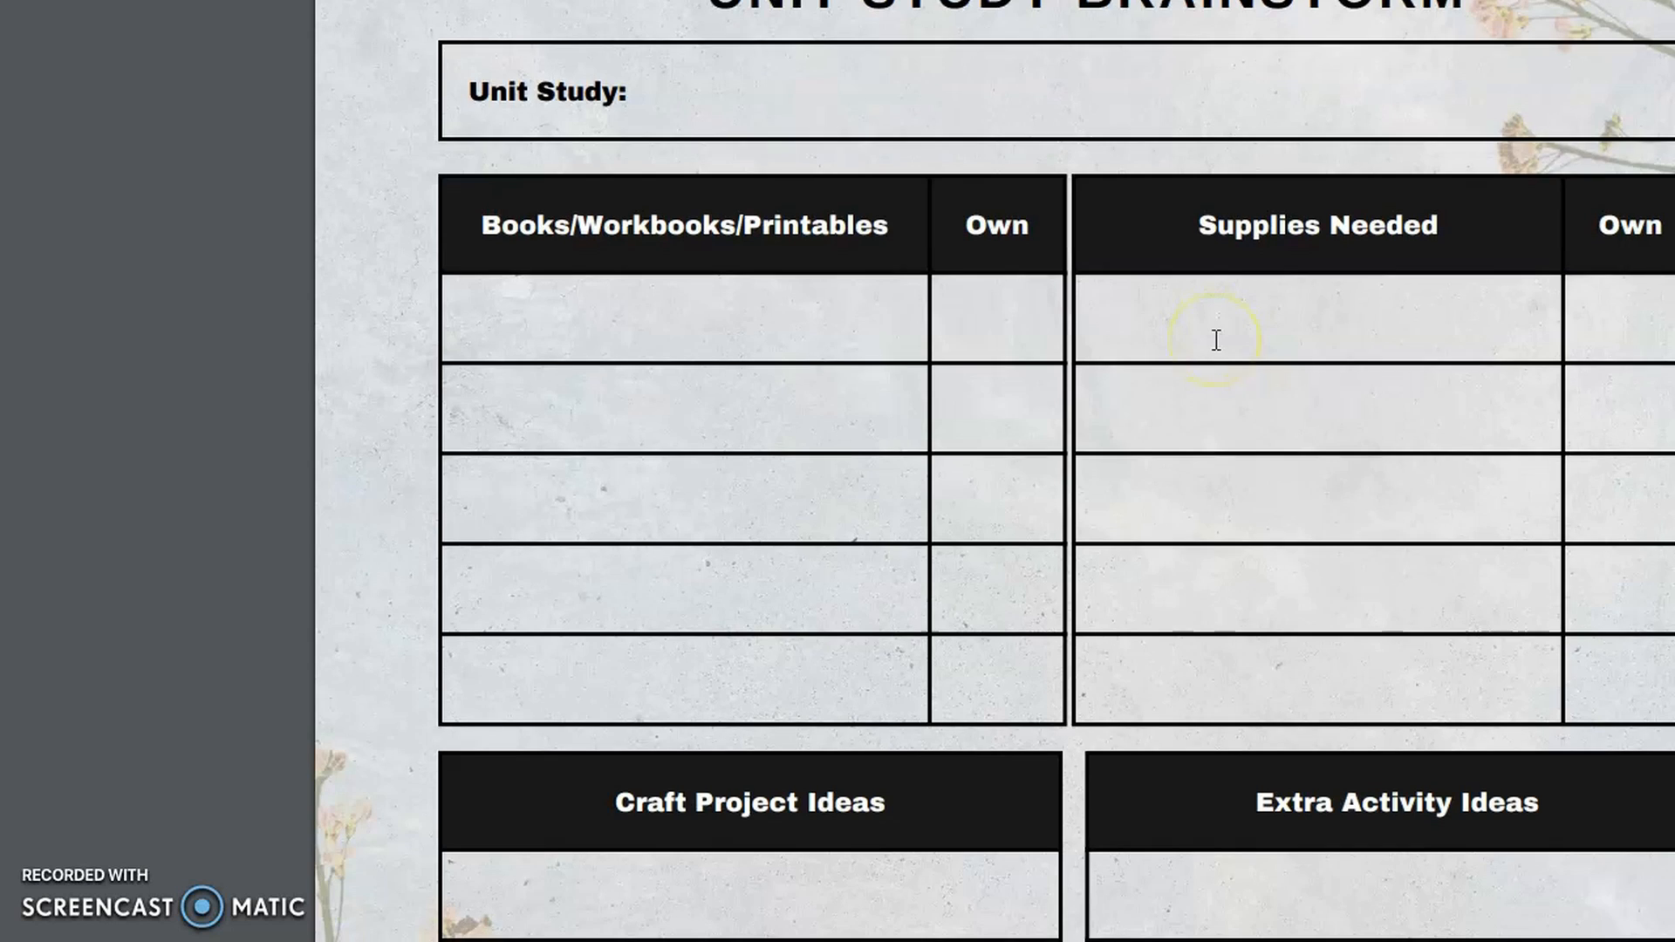
scroll("down", 3)
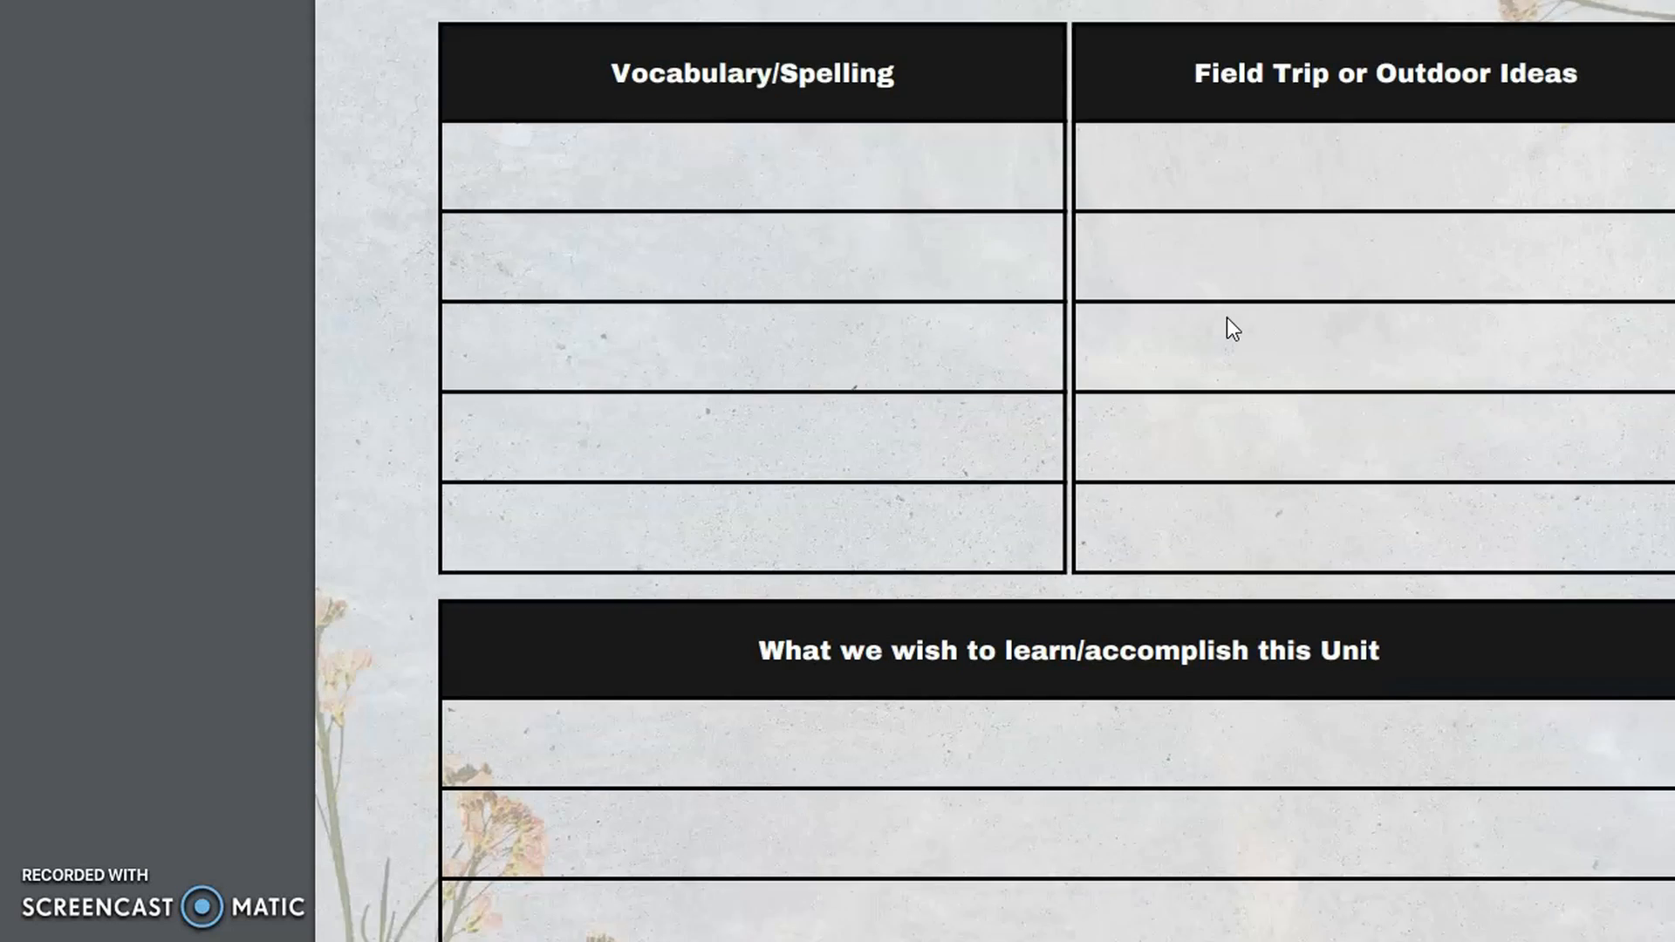
scroll("down", 3)
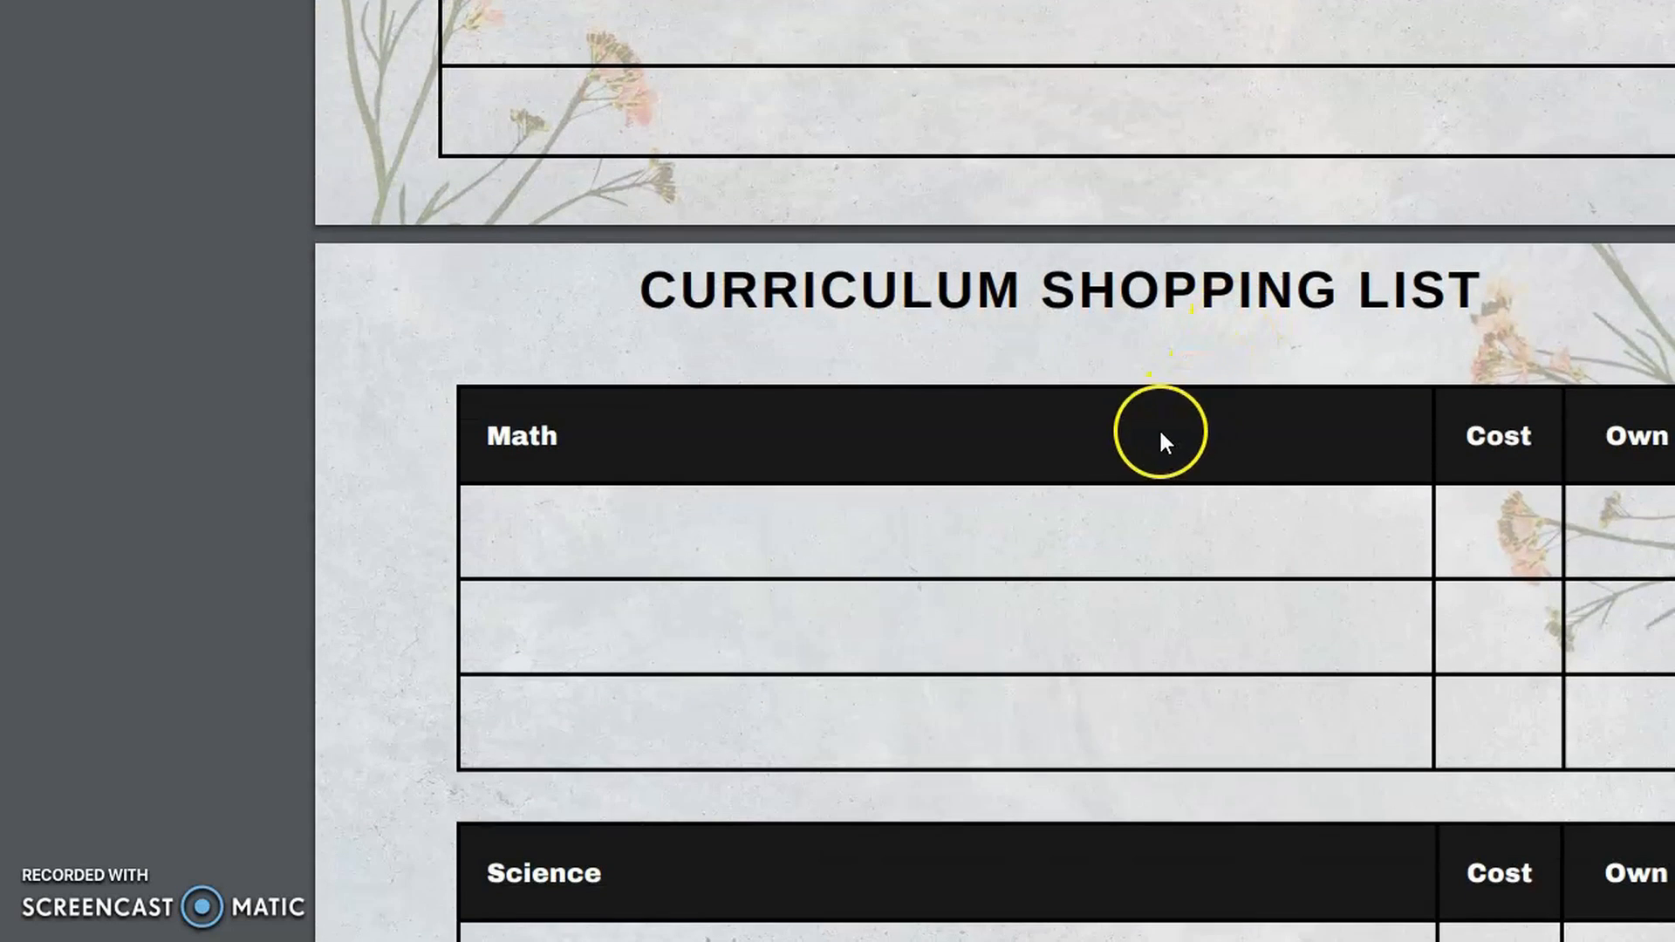
Scroll through the Curriculum Shopping List pages to the Electives page with P.E., Art and Music.
scroll("down", 3)
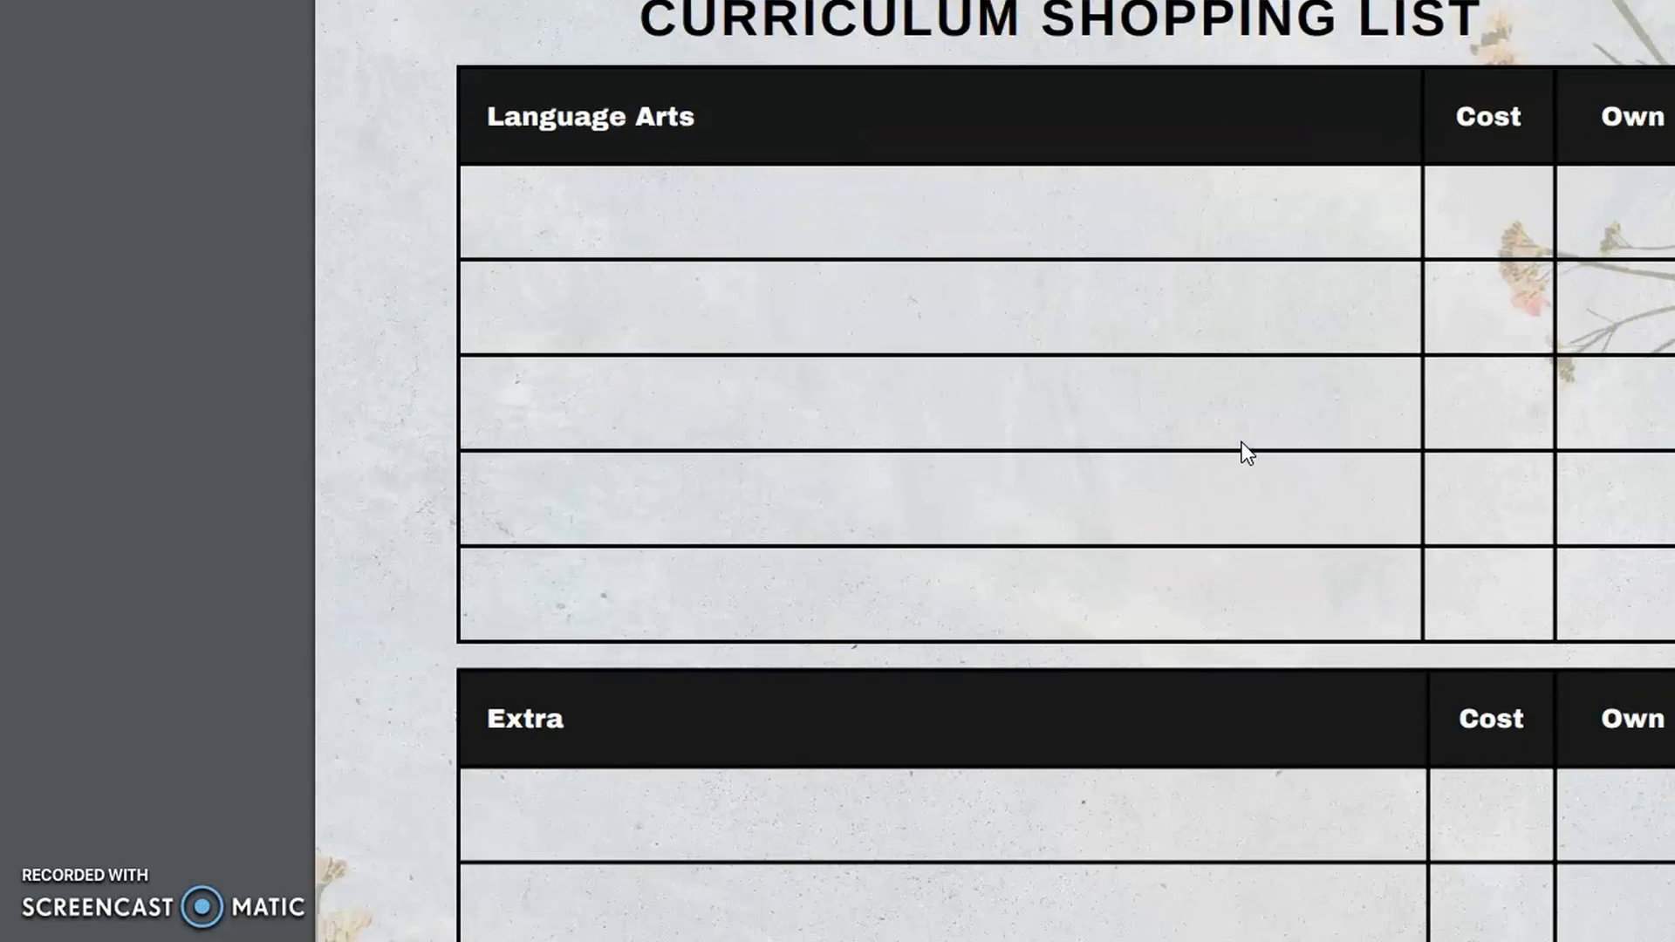
scroll("down", 3)
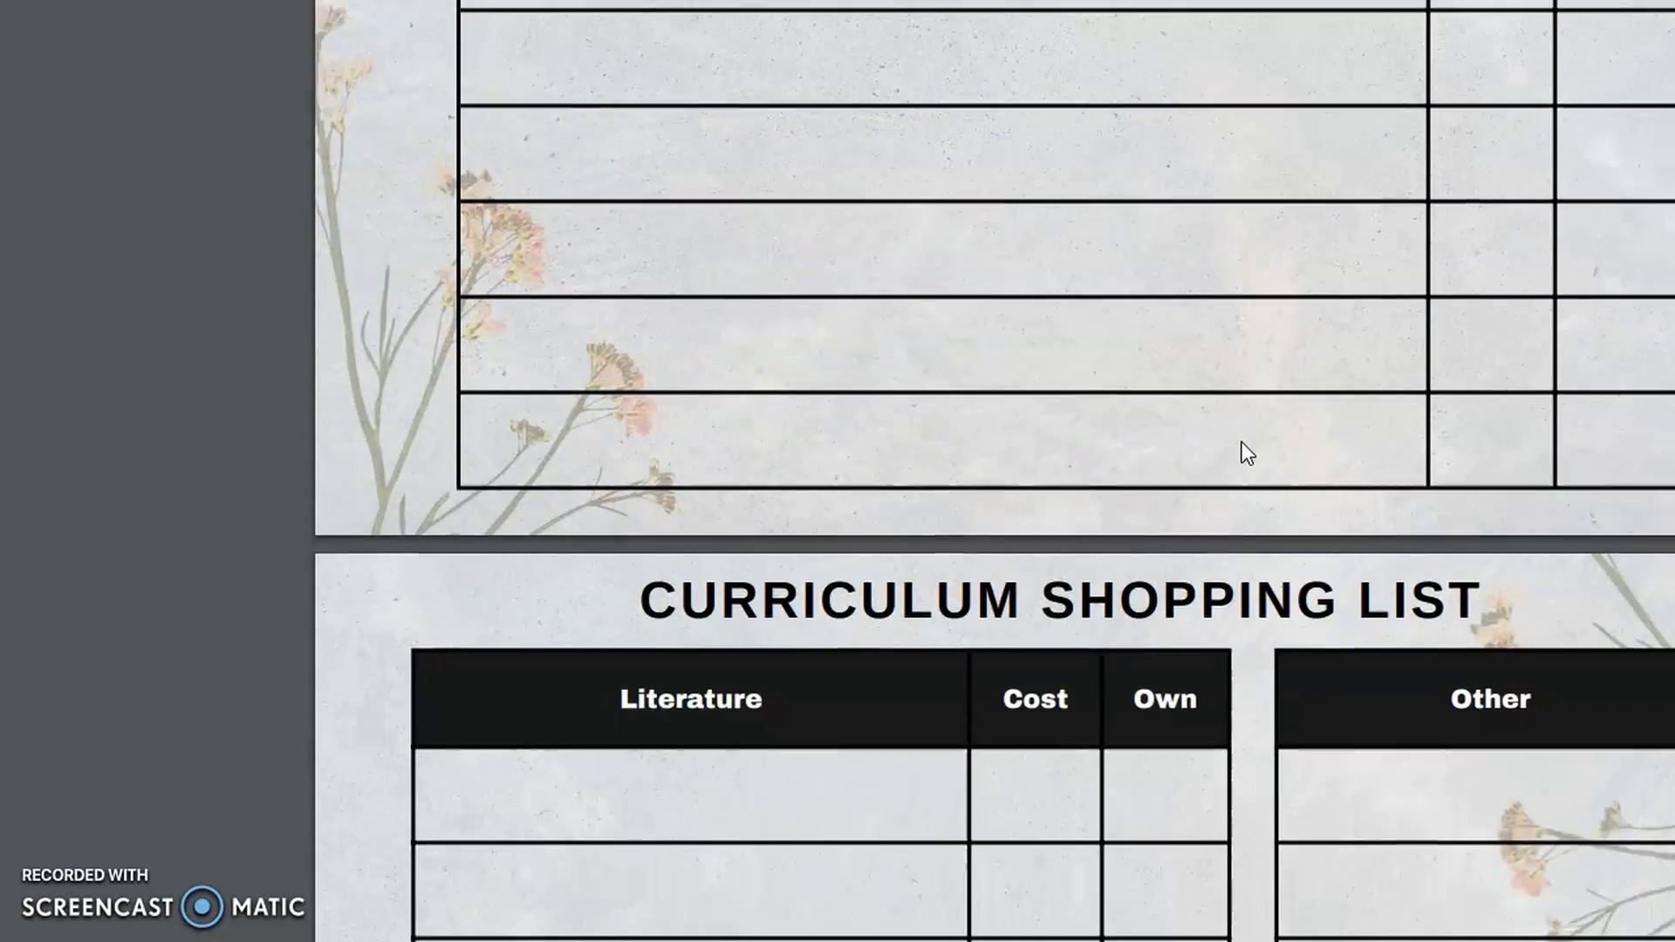
scroll("down", 3)
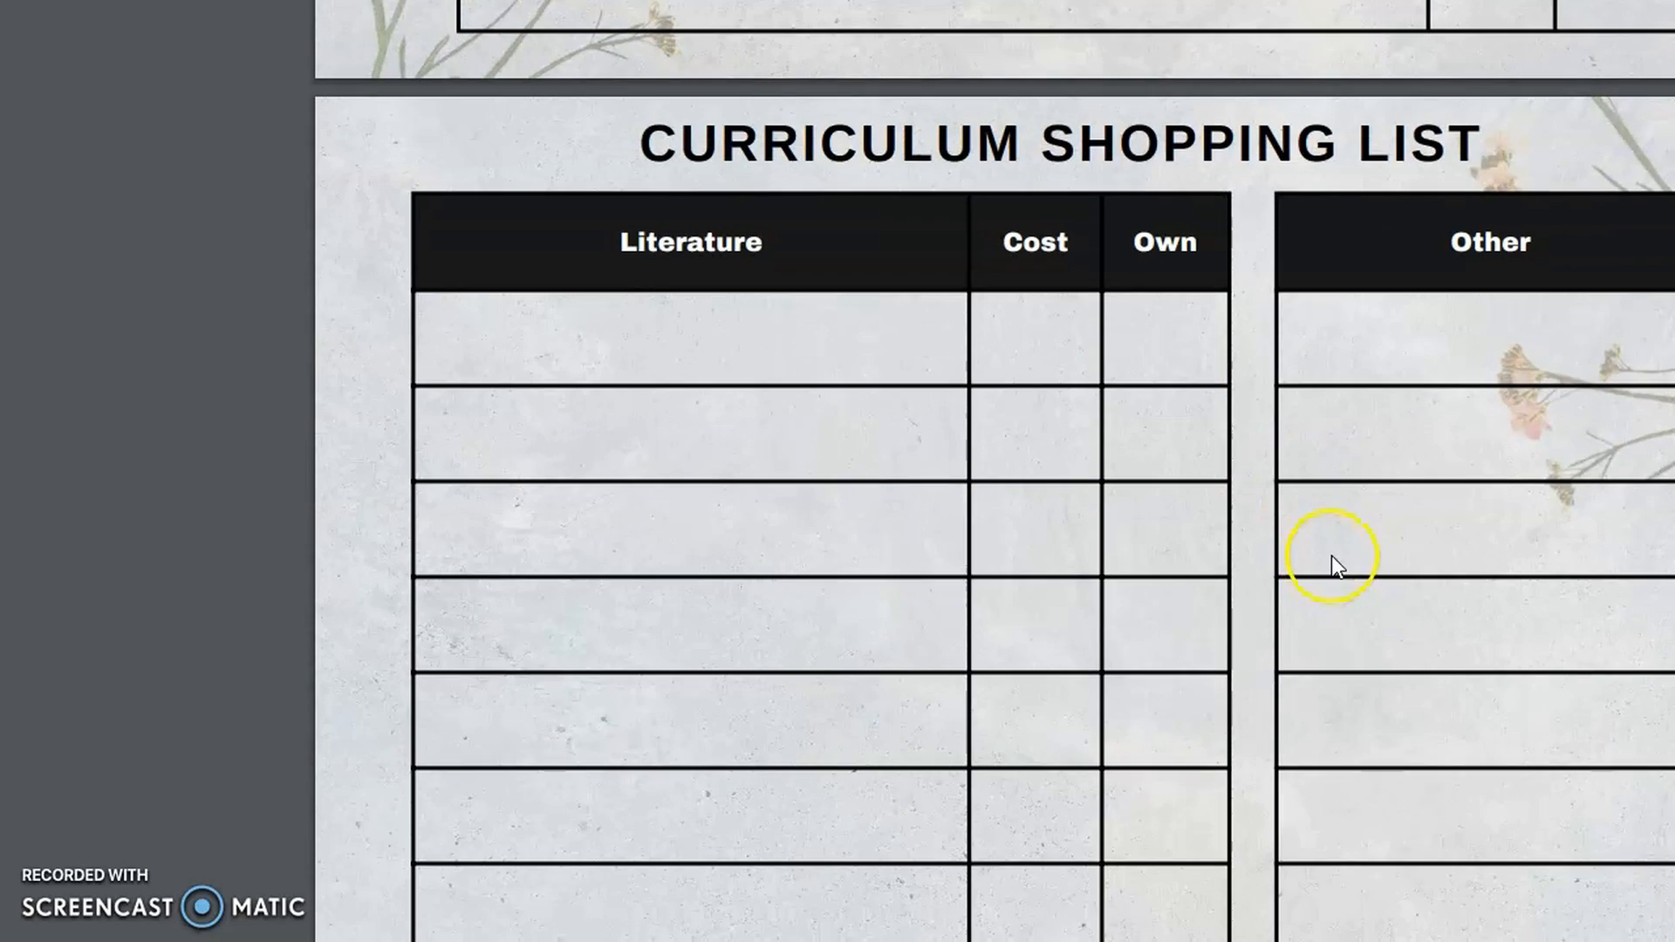
scroll("down", 3)
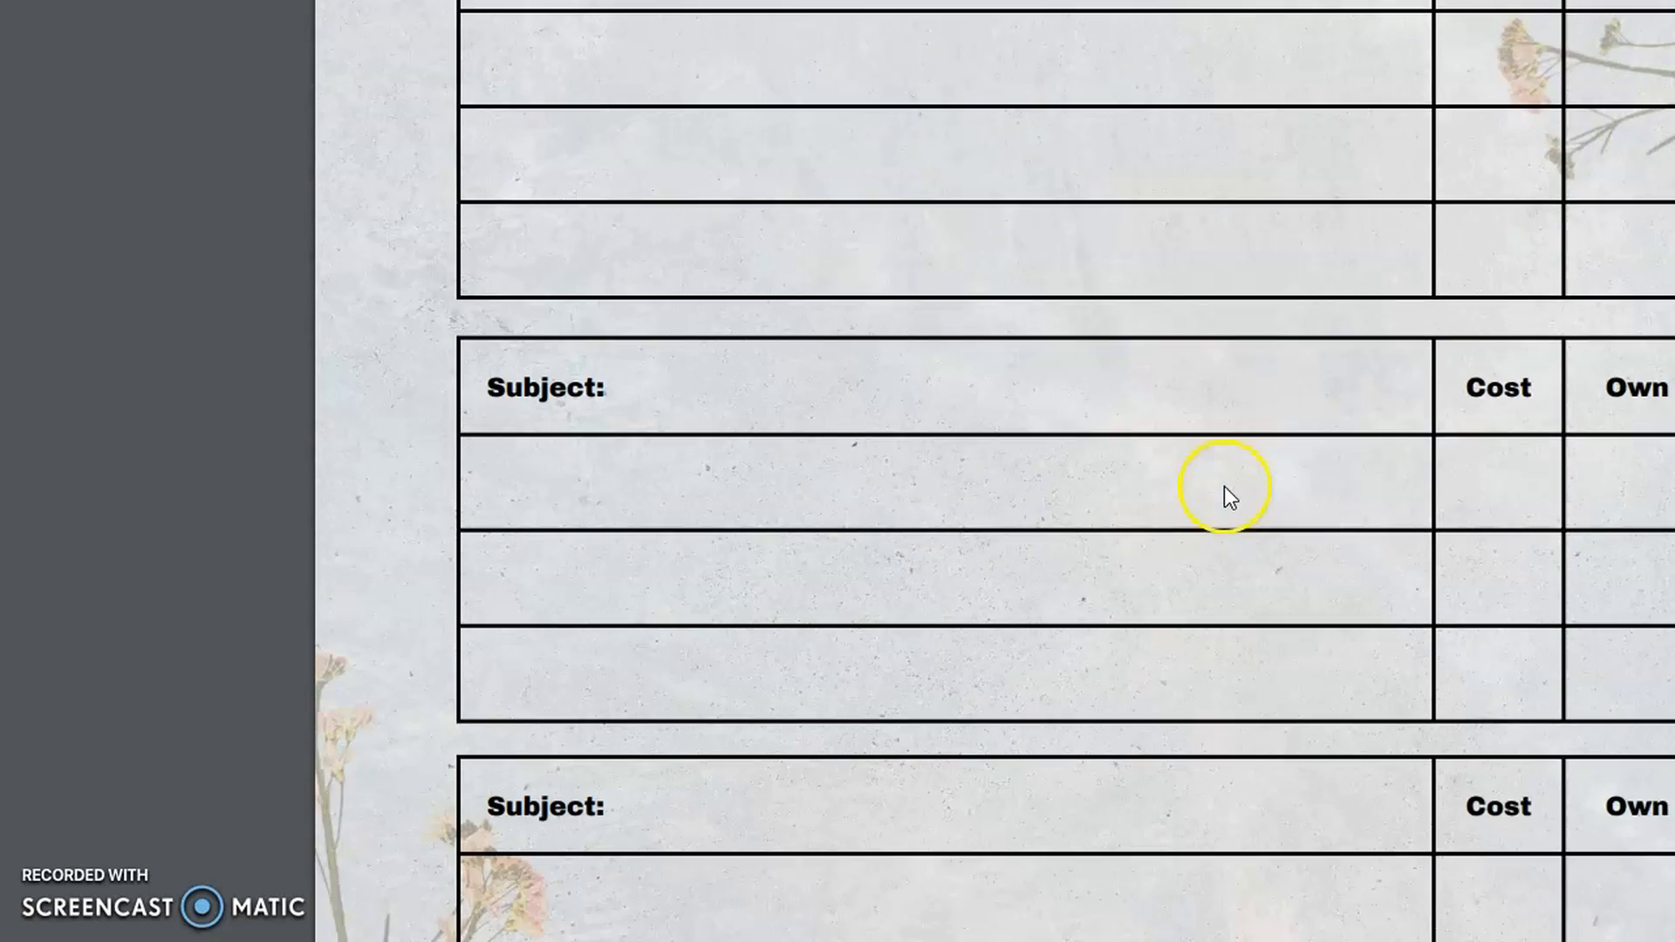
scroll("down", 3)
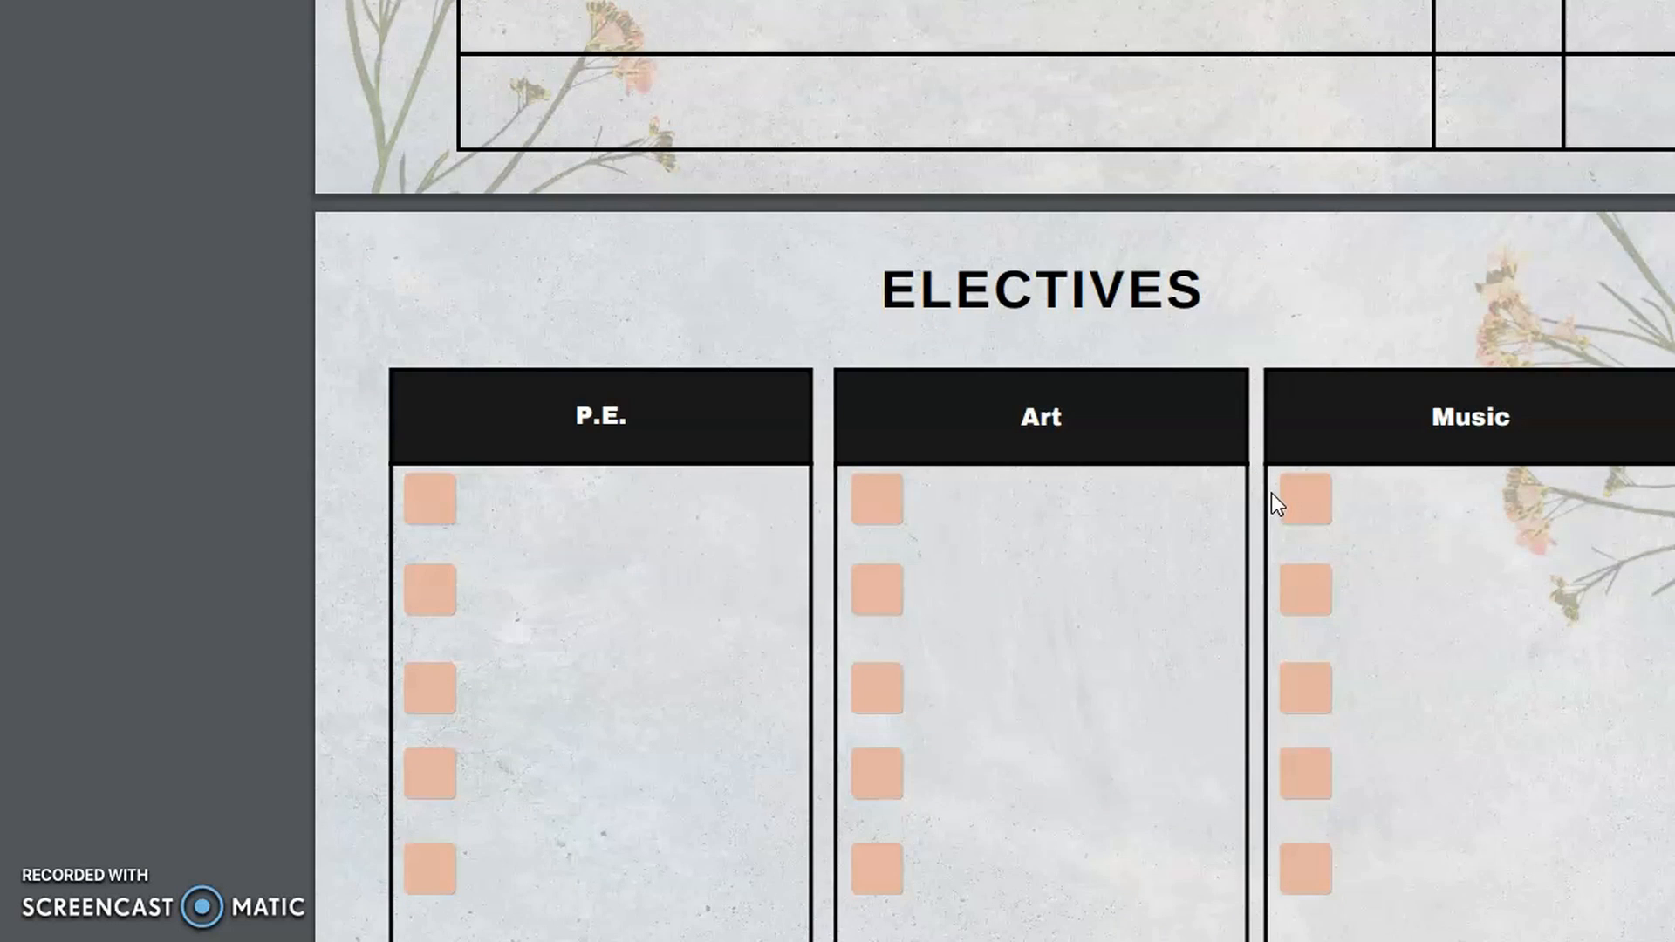
Scroll past both Electives pages, including the blank-header one, to Quarterly Goals.
scroll("down", 3)
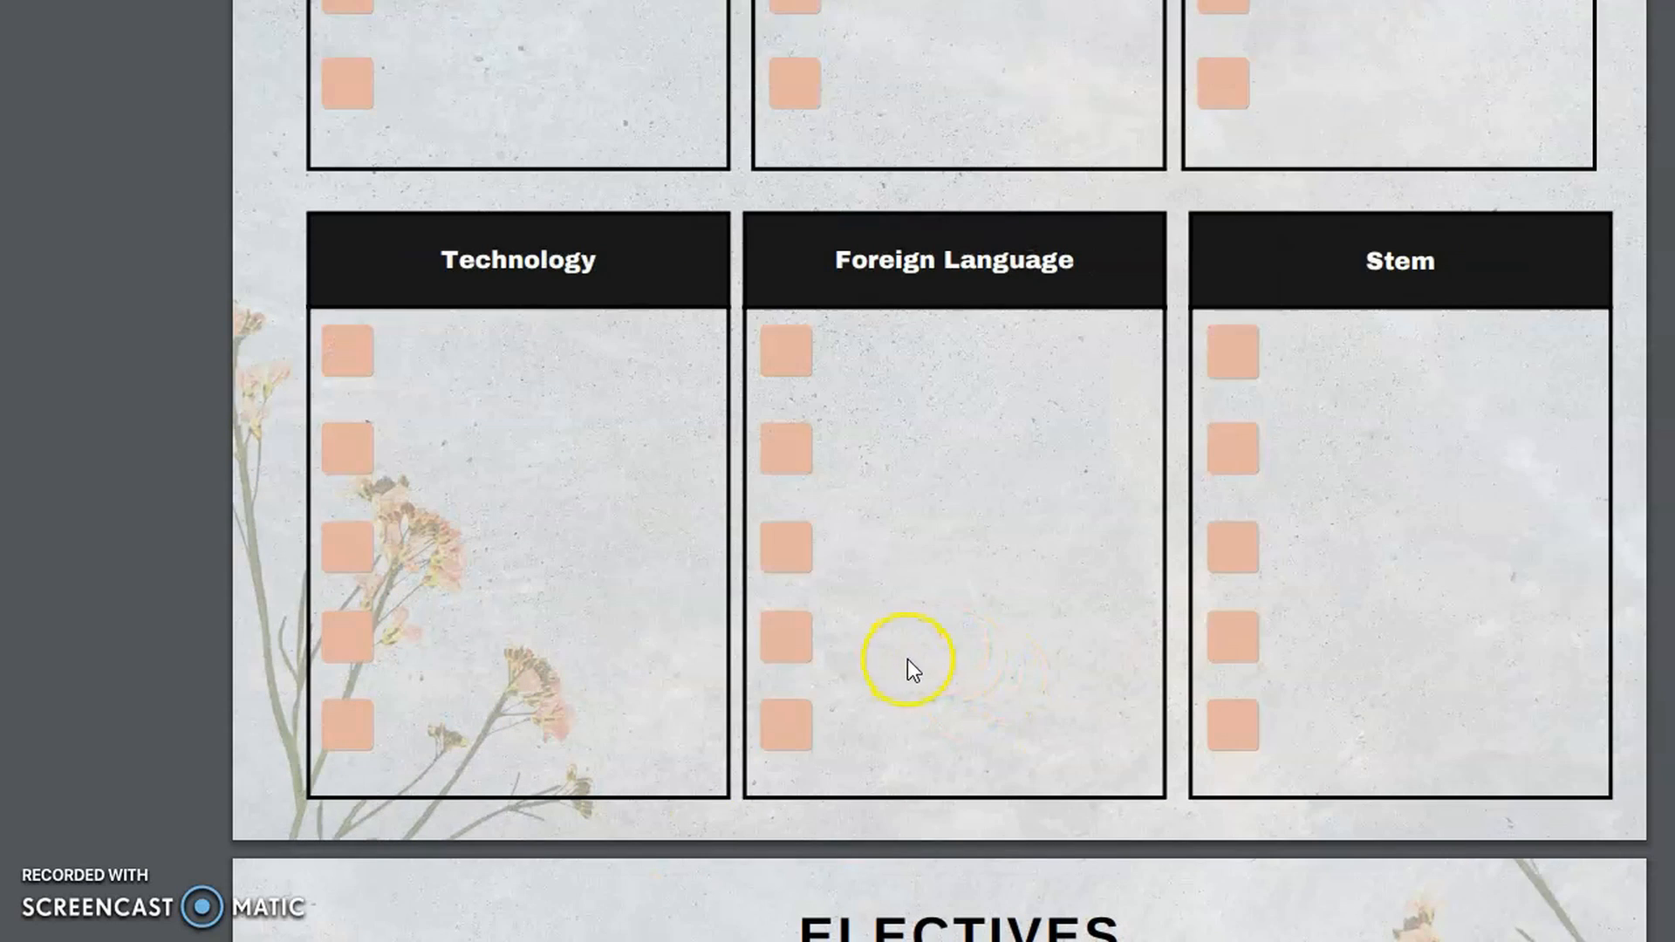
mouse_move(968, 703)
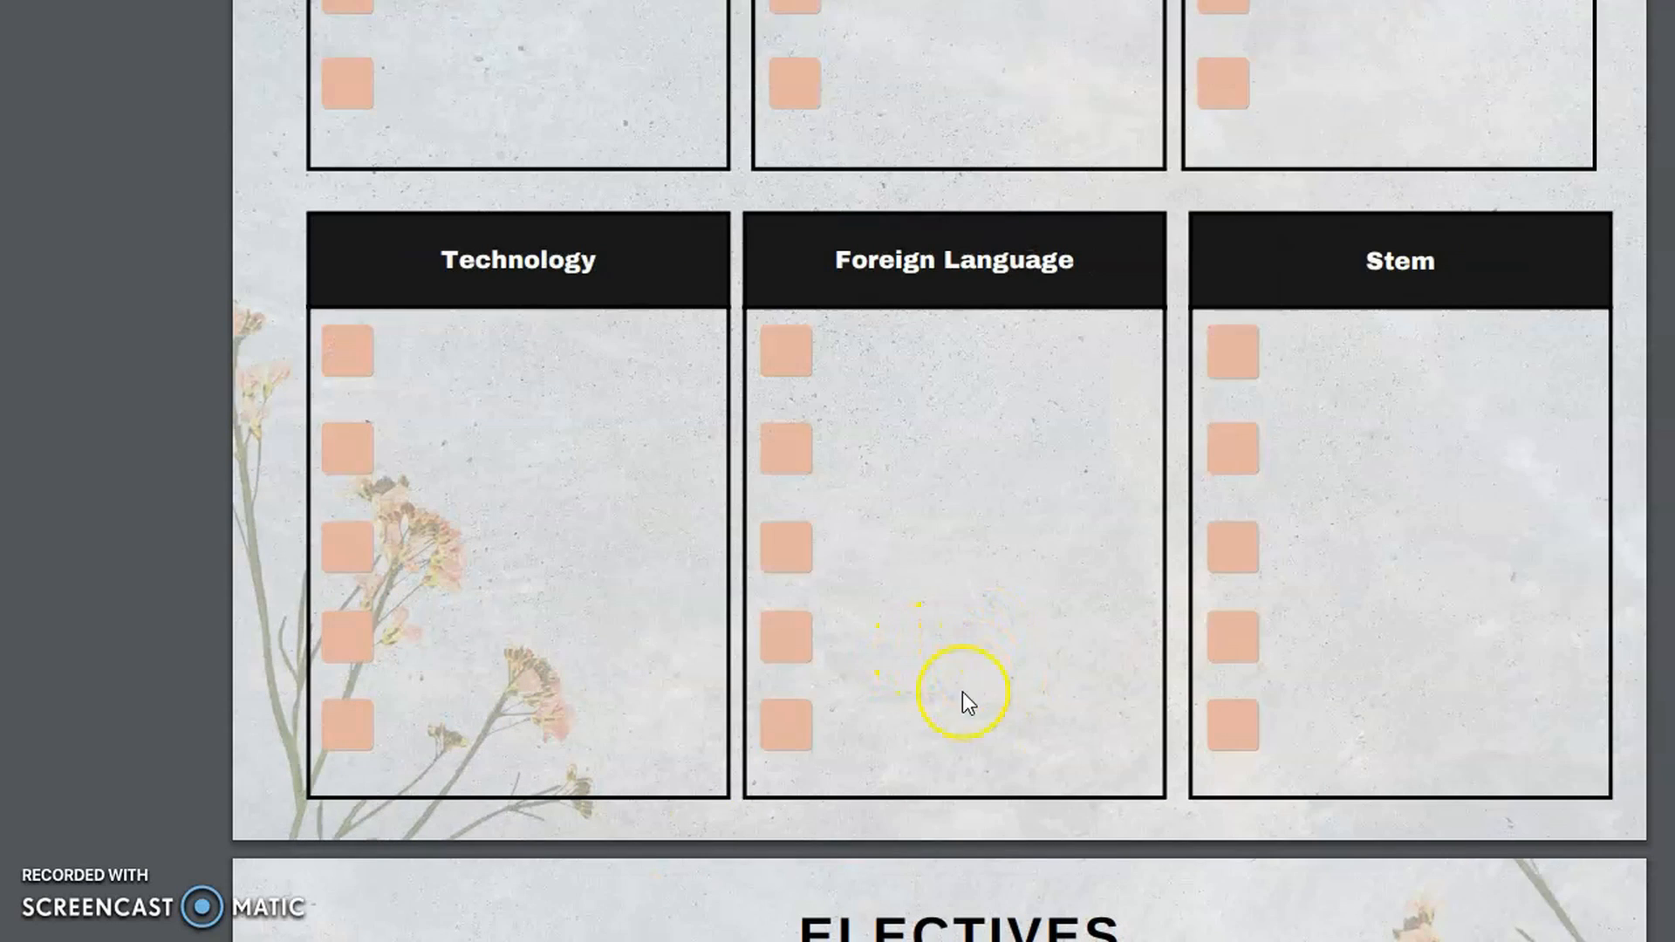
scroll("down", 3)
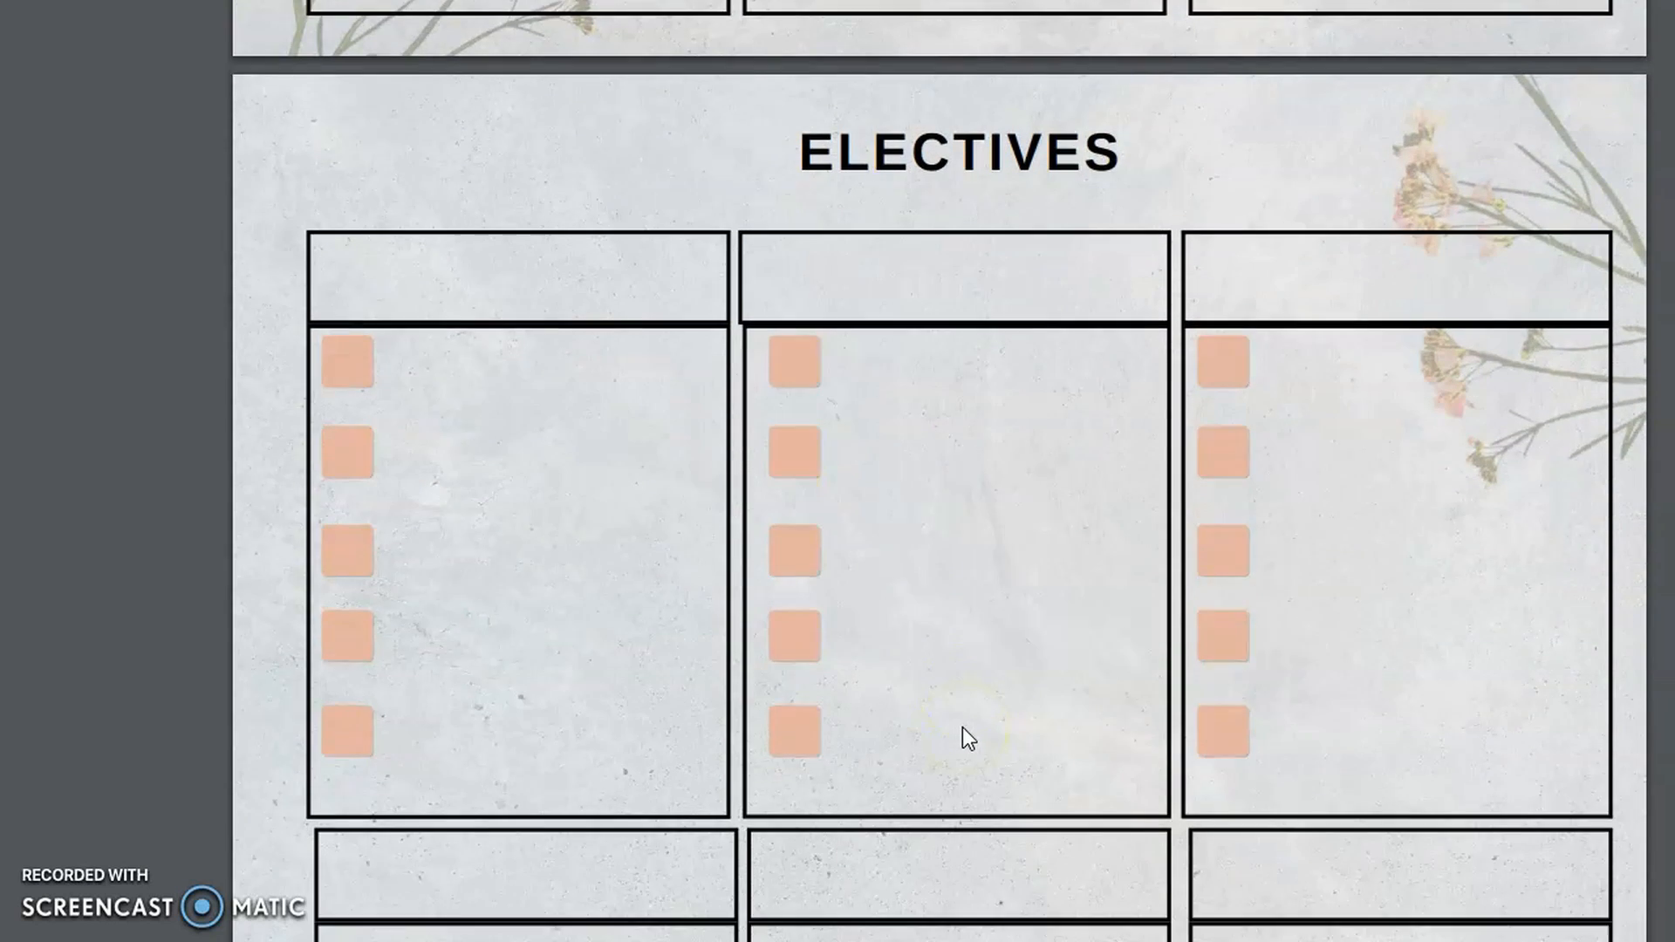
scroll("down", 3)
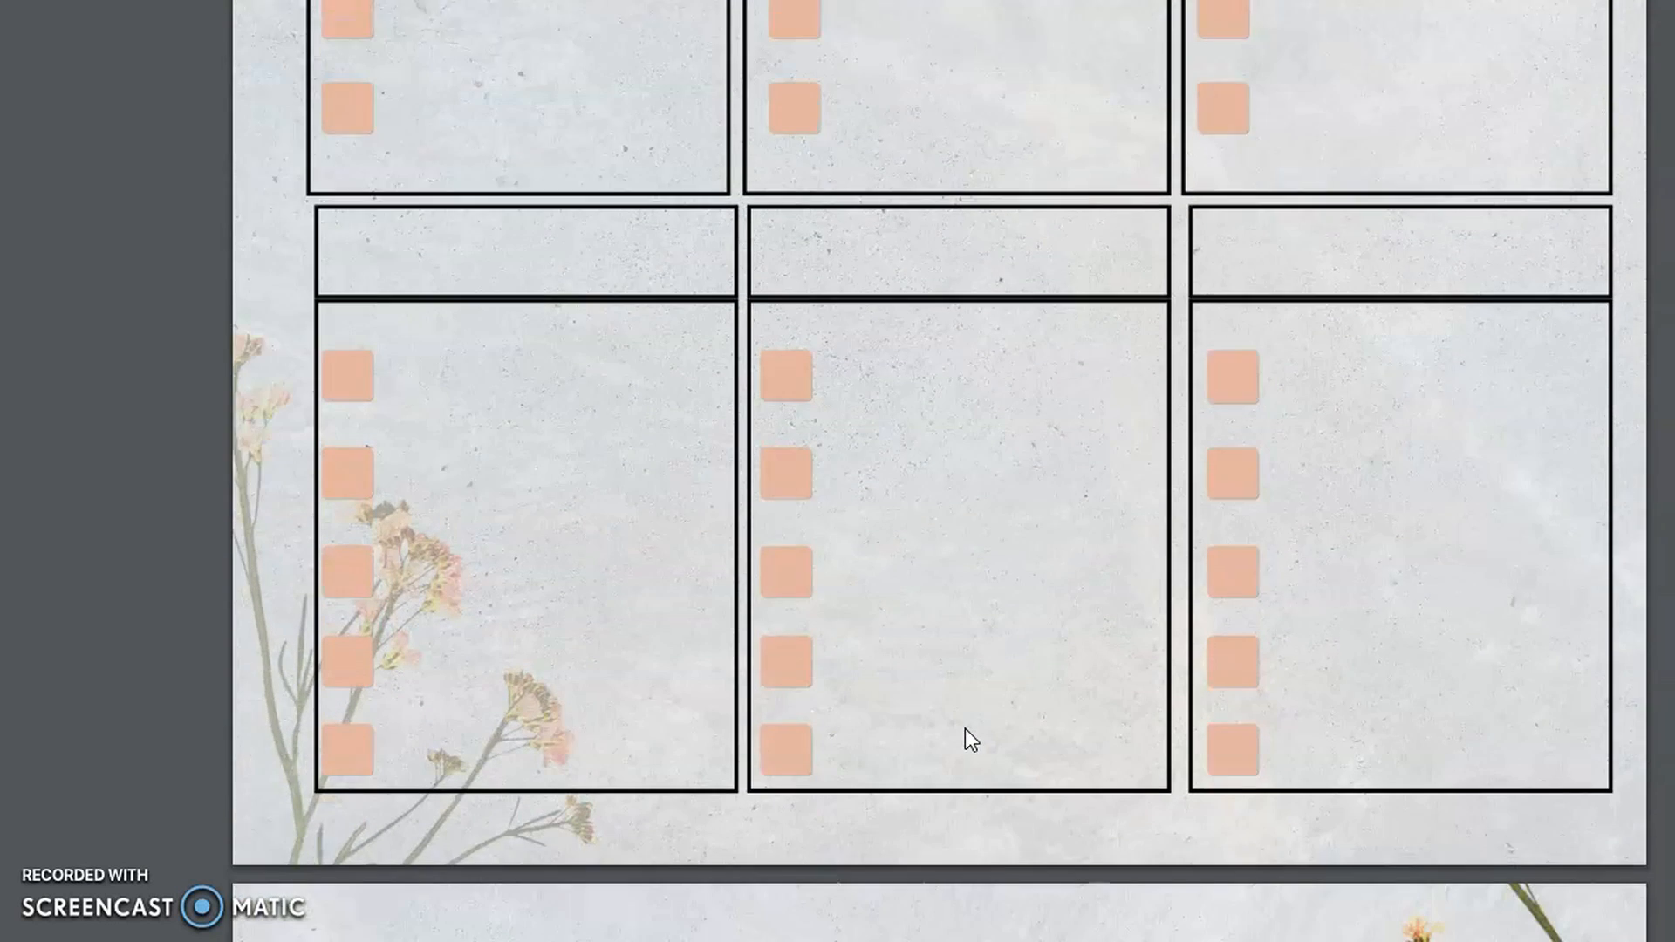
scroll("down", 3)
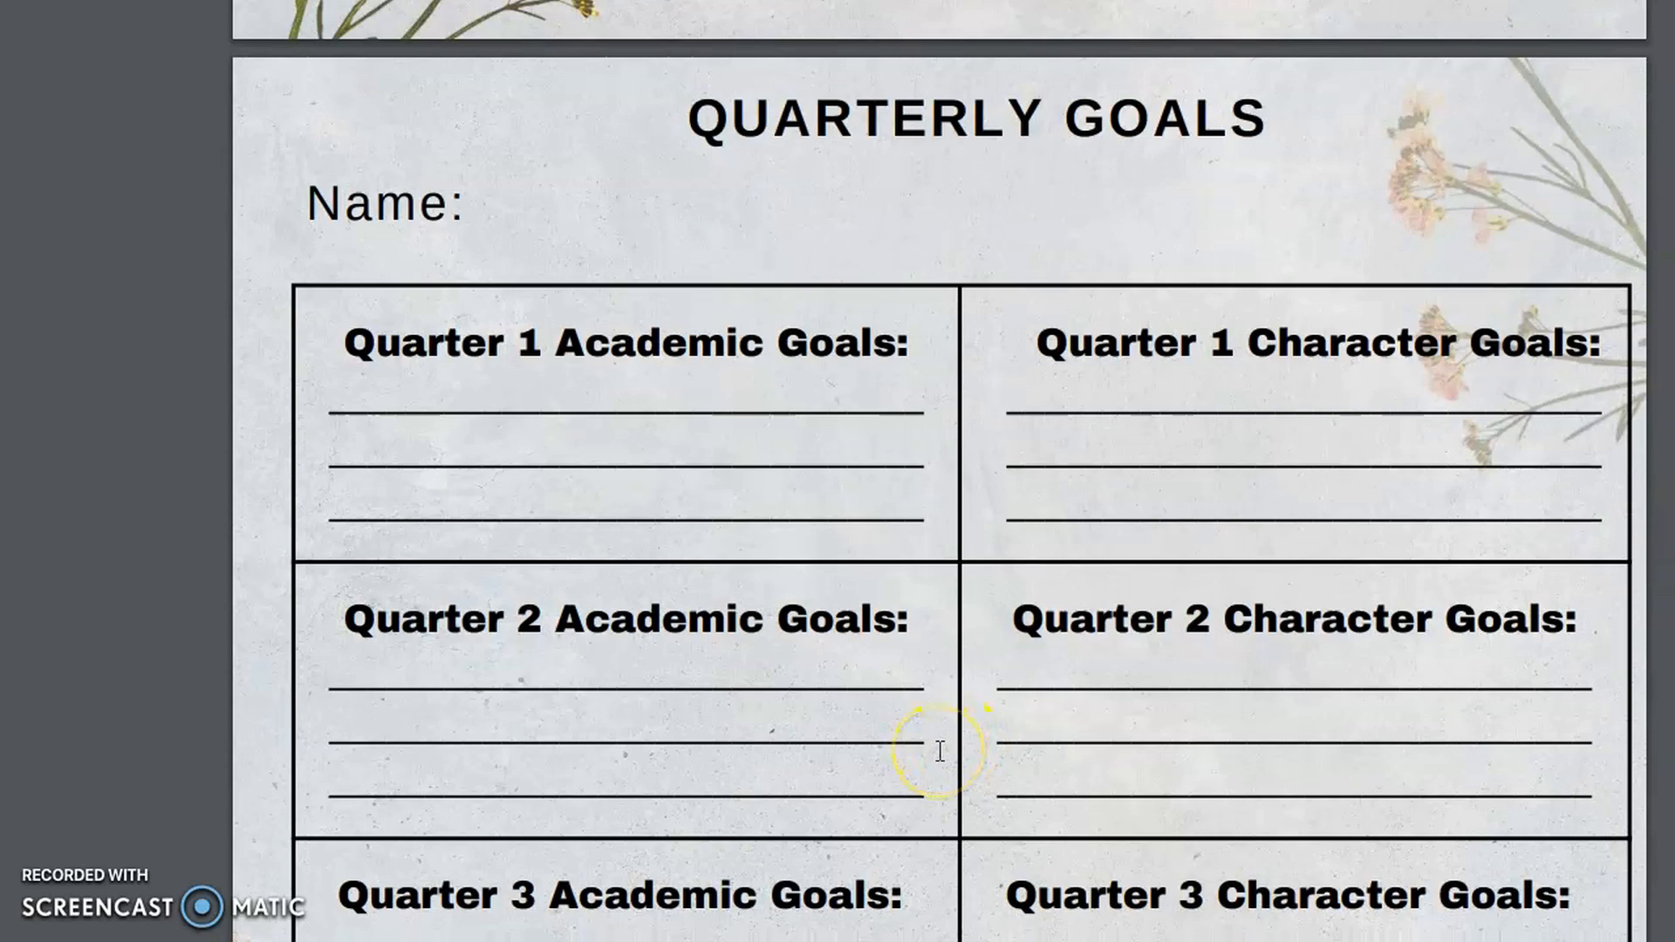
Scroll down past Semester Goals, Monthly Goals and Highlights of the Year to Family Goals.
scroll("down", 3)
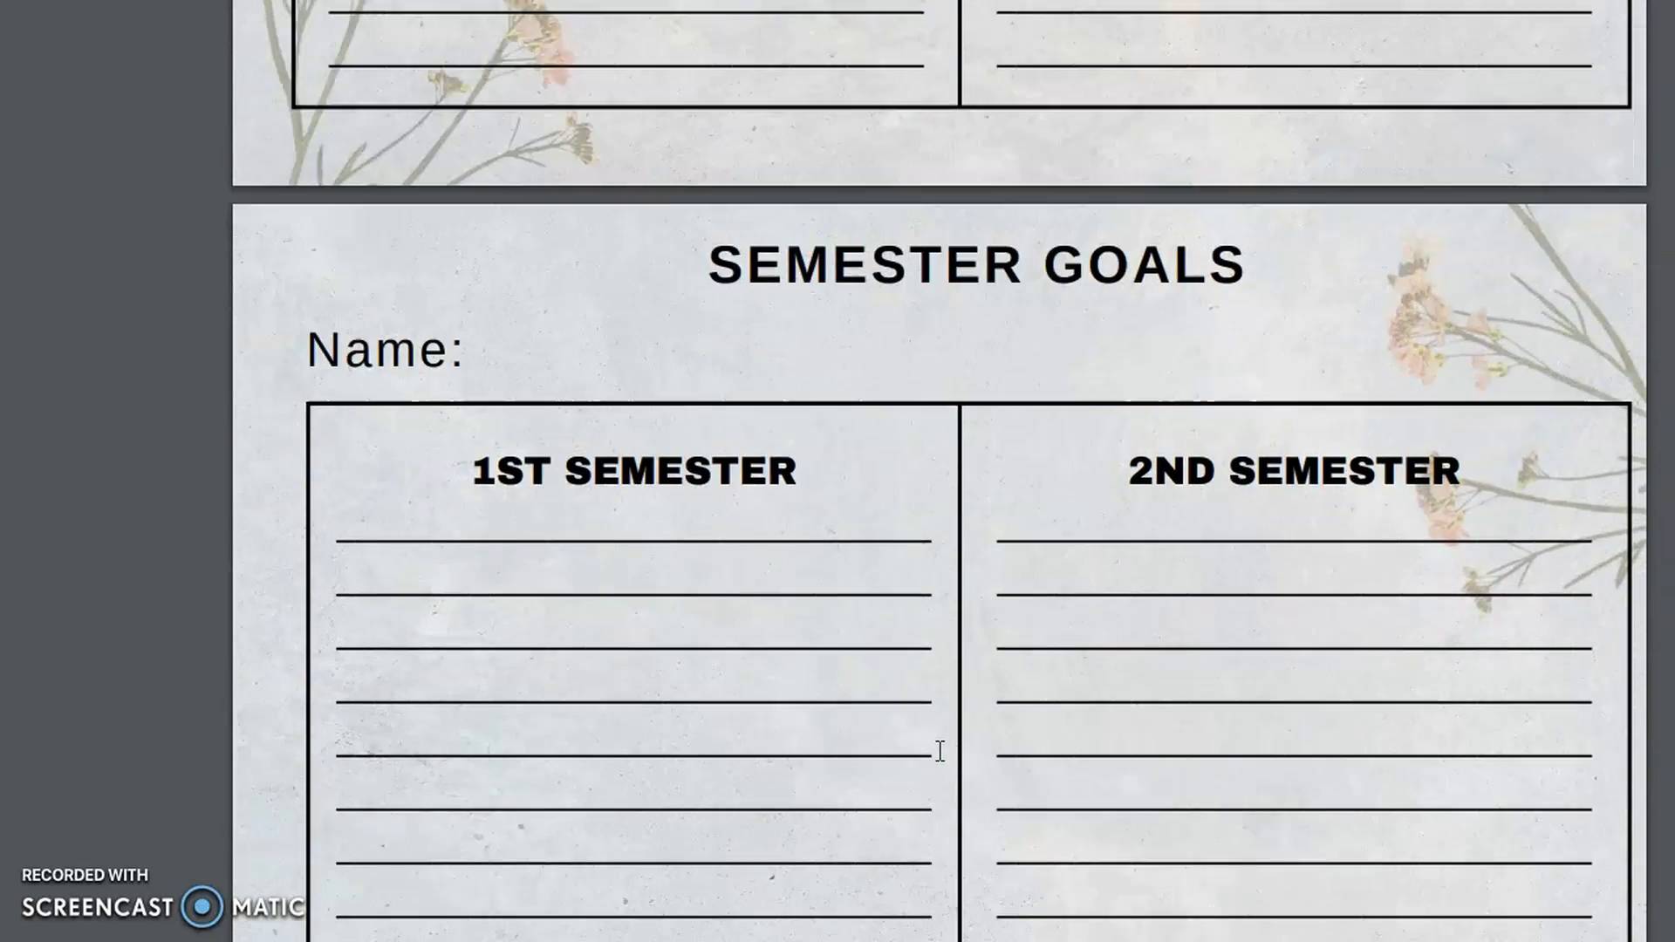
scroll("down", 3)
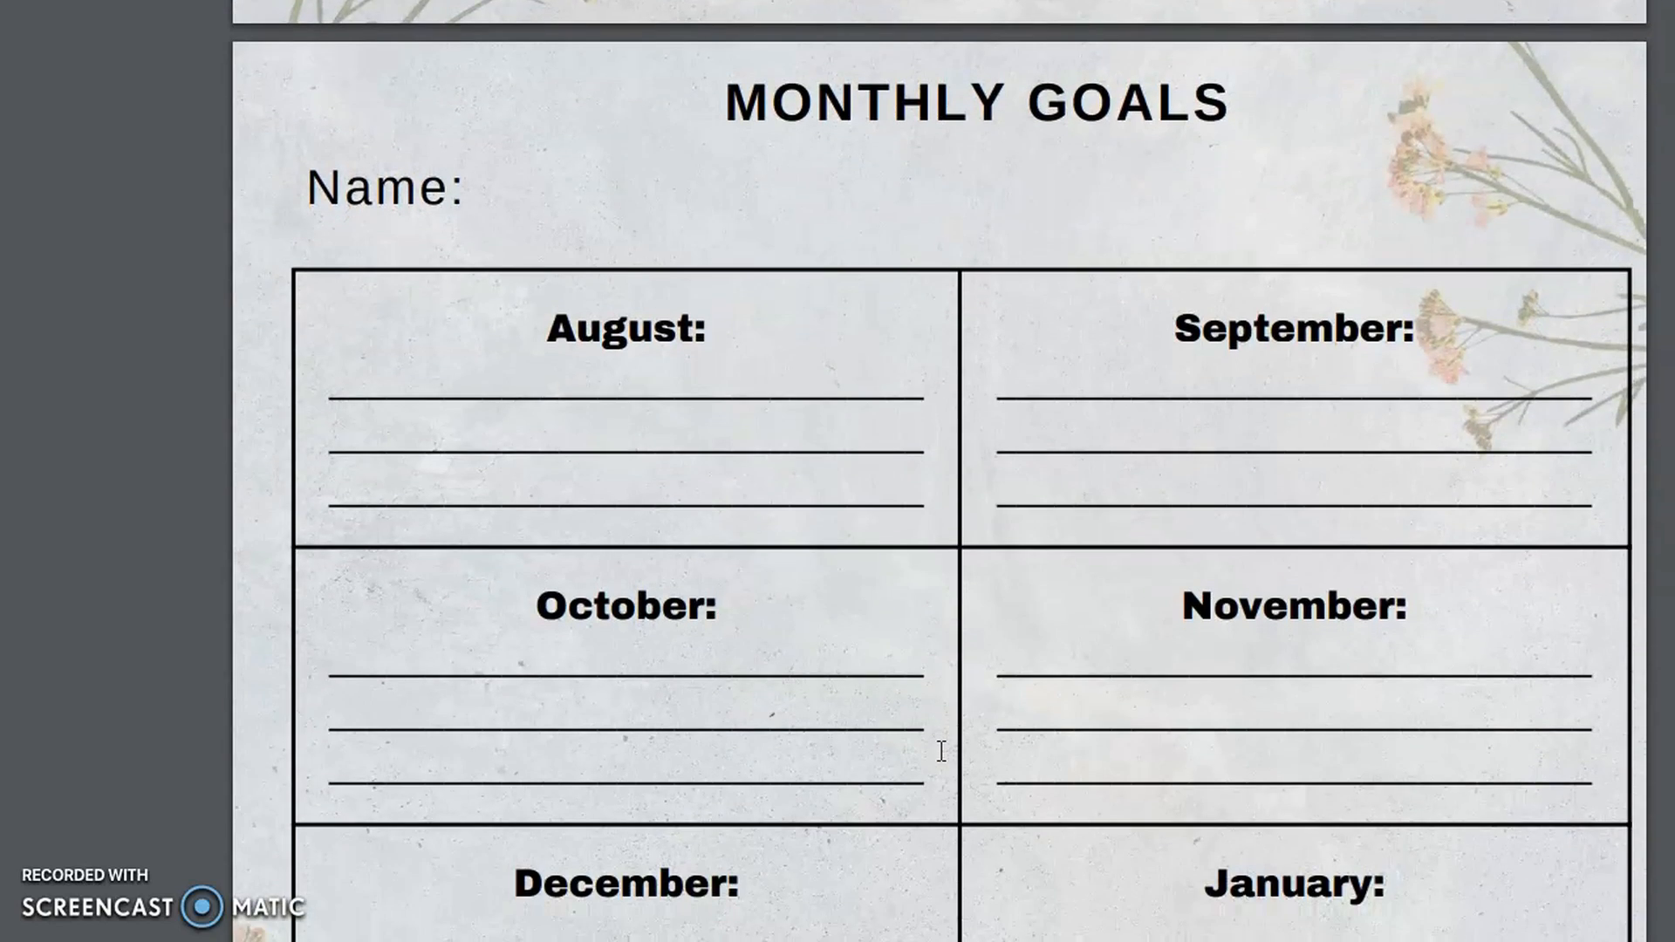
scroll("down", 3)
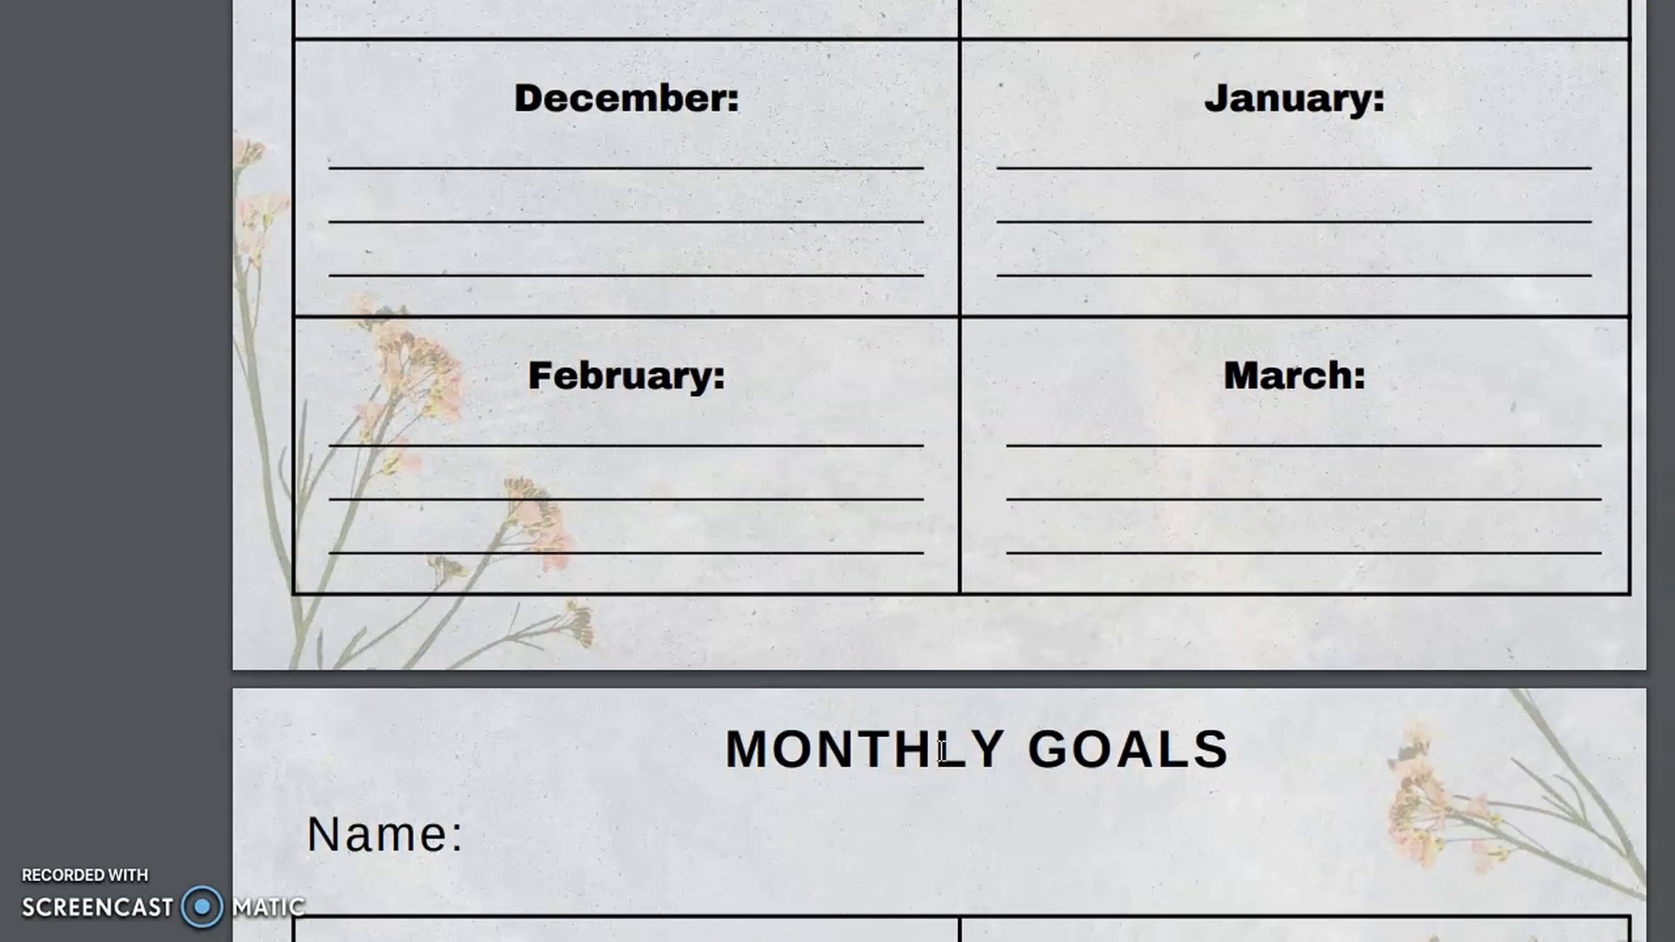
scroll("down", 3)
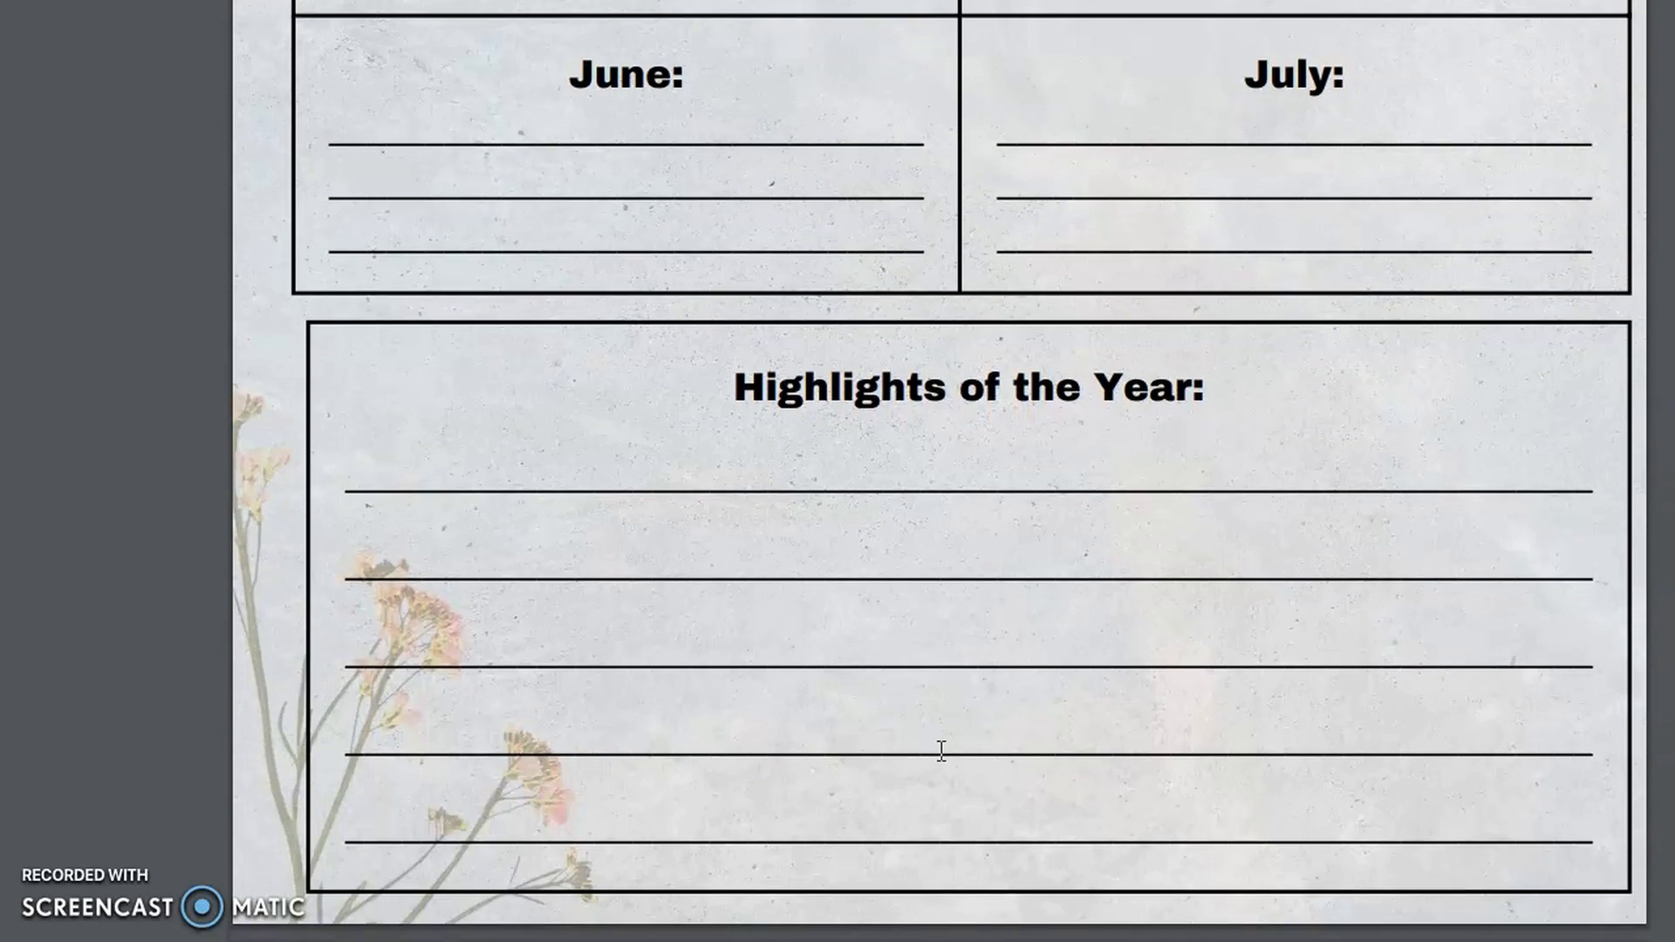
scroll("down", 3)
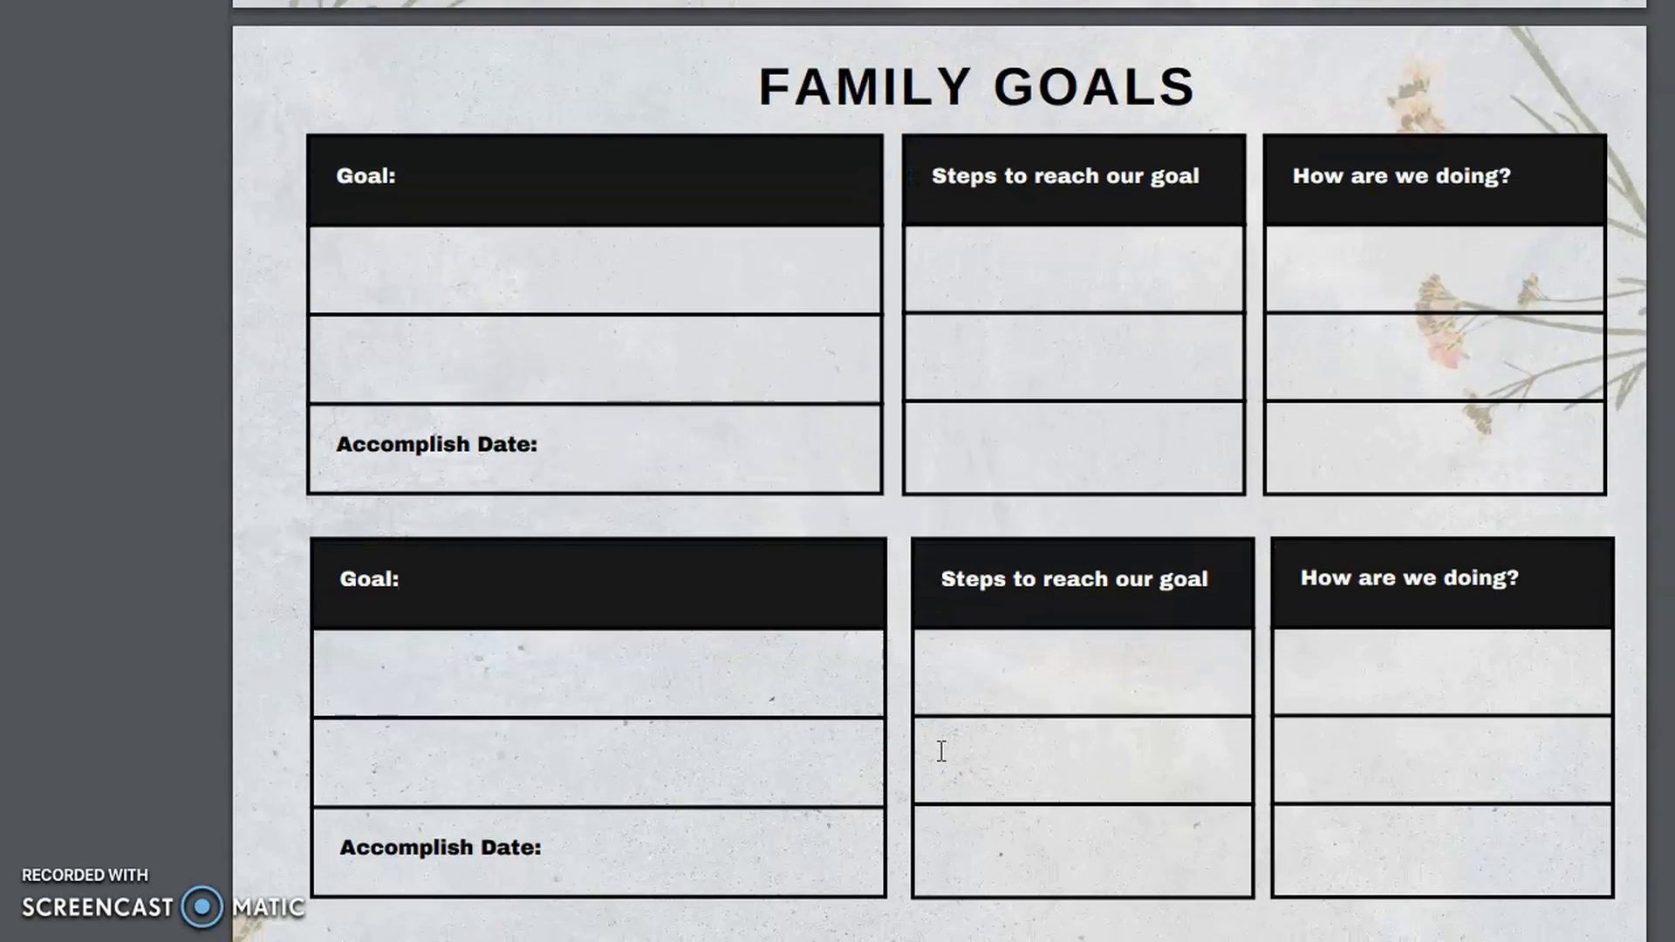
Scroll down past Family Goals and Goals for the Year to the blank floral page before Websites.
left_click(639, 628)
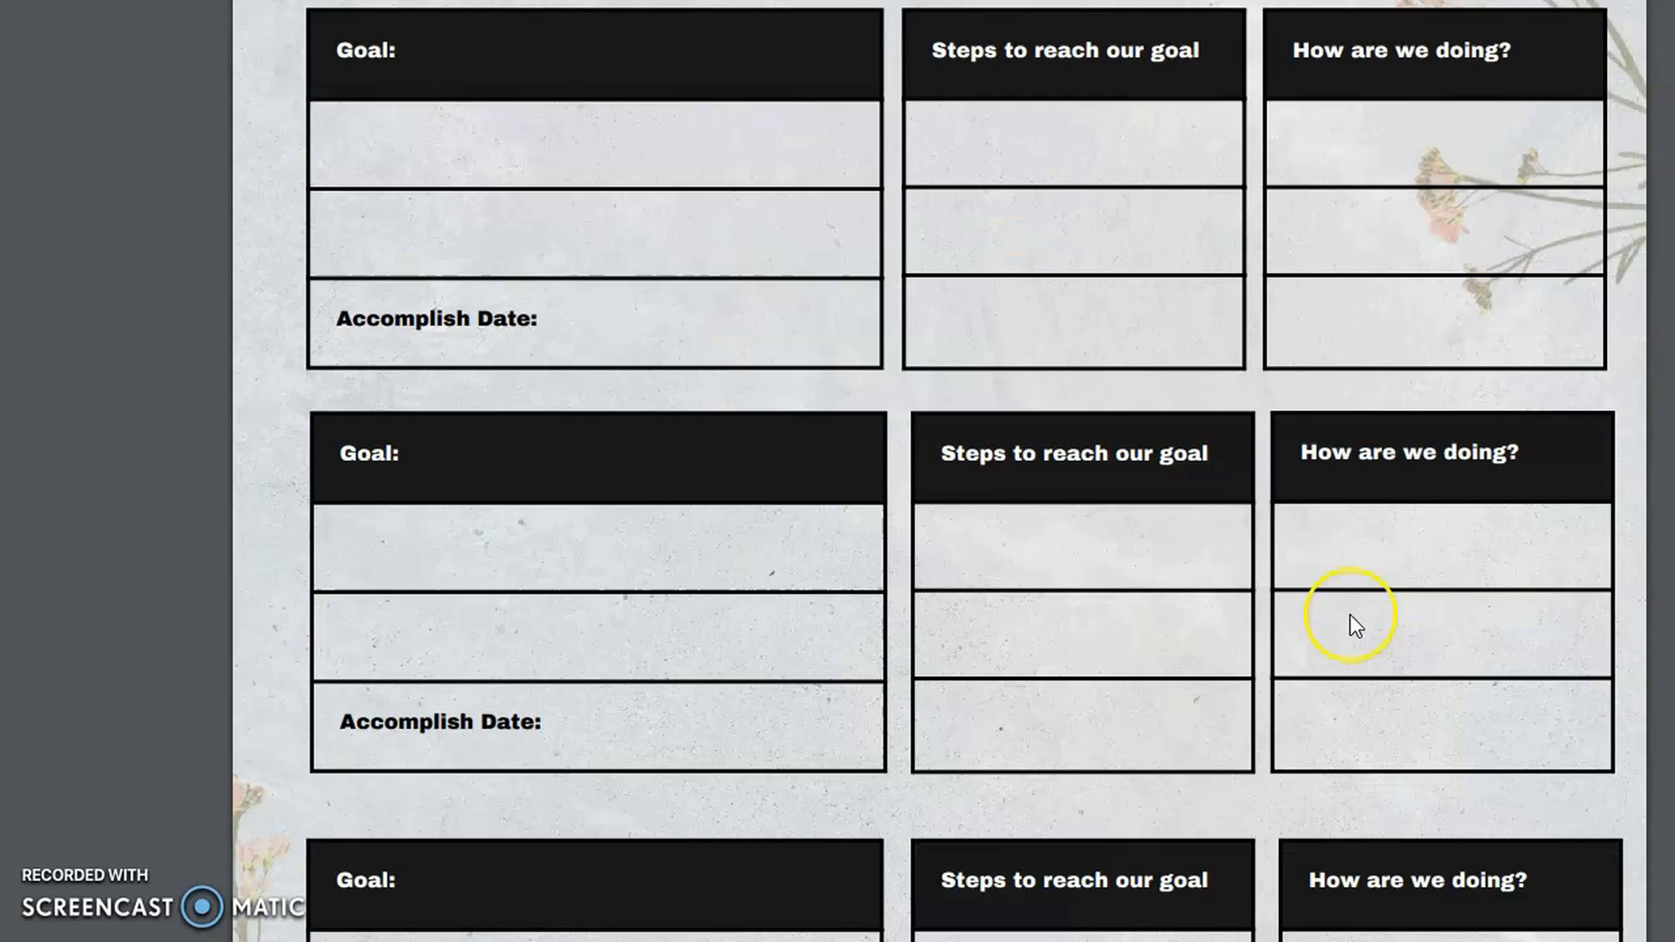
scroll("down", 3)
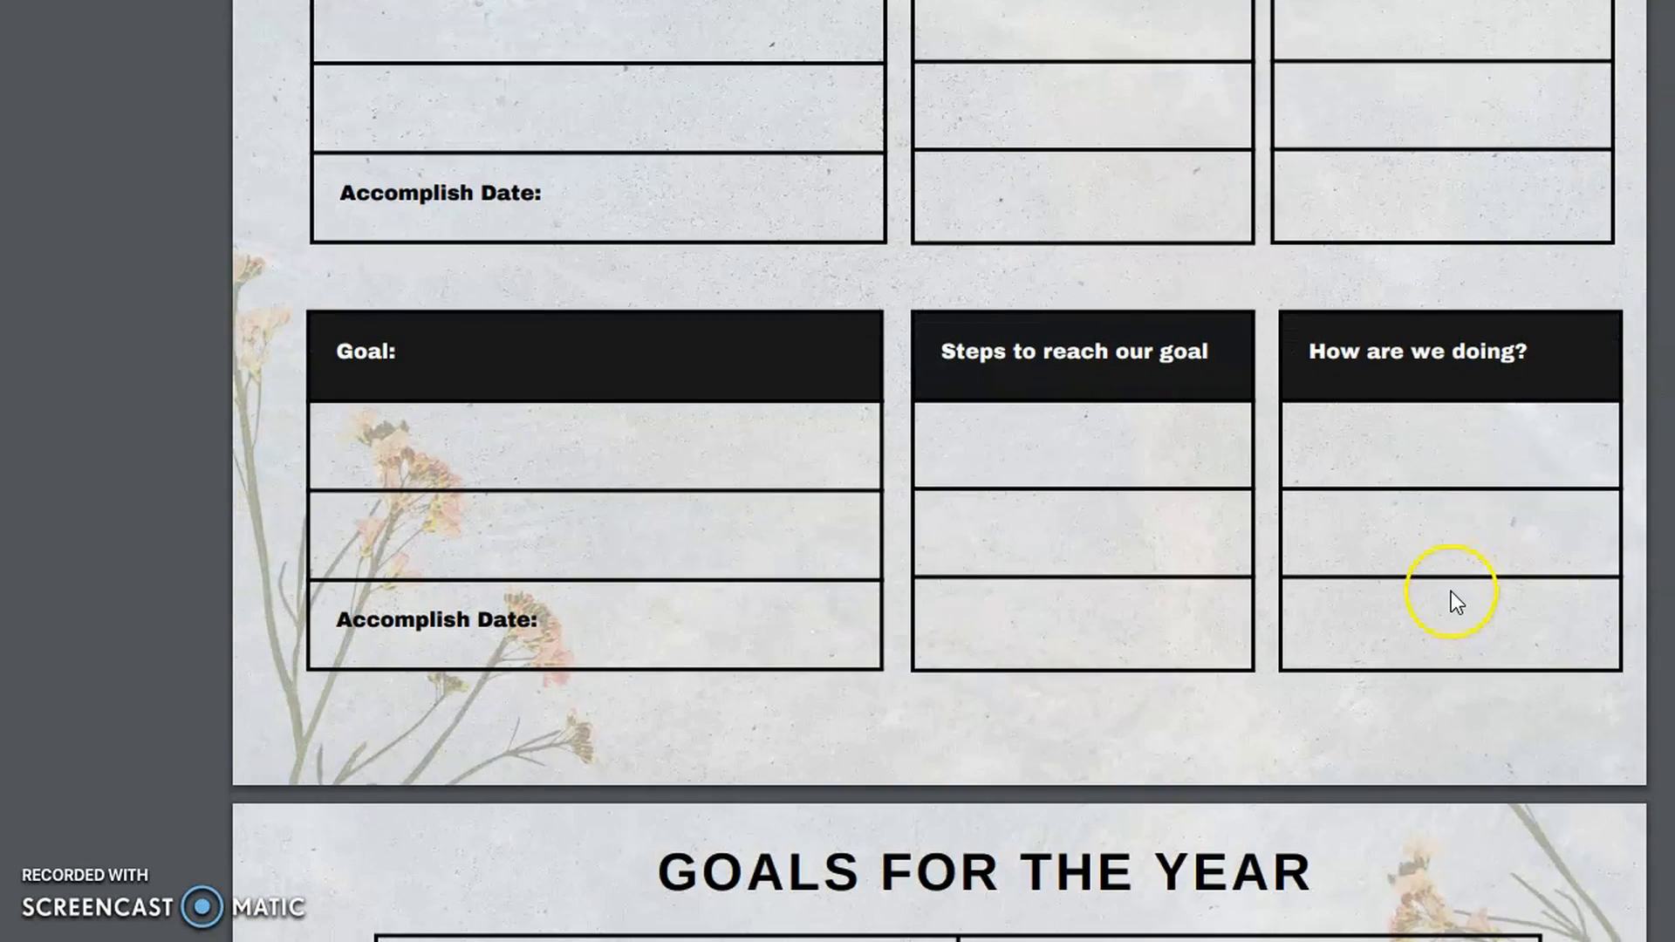
scroll("down", 3)
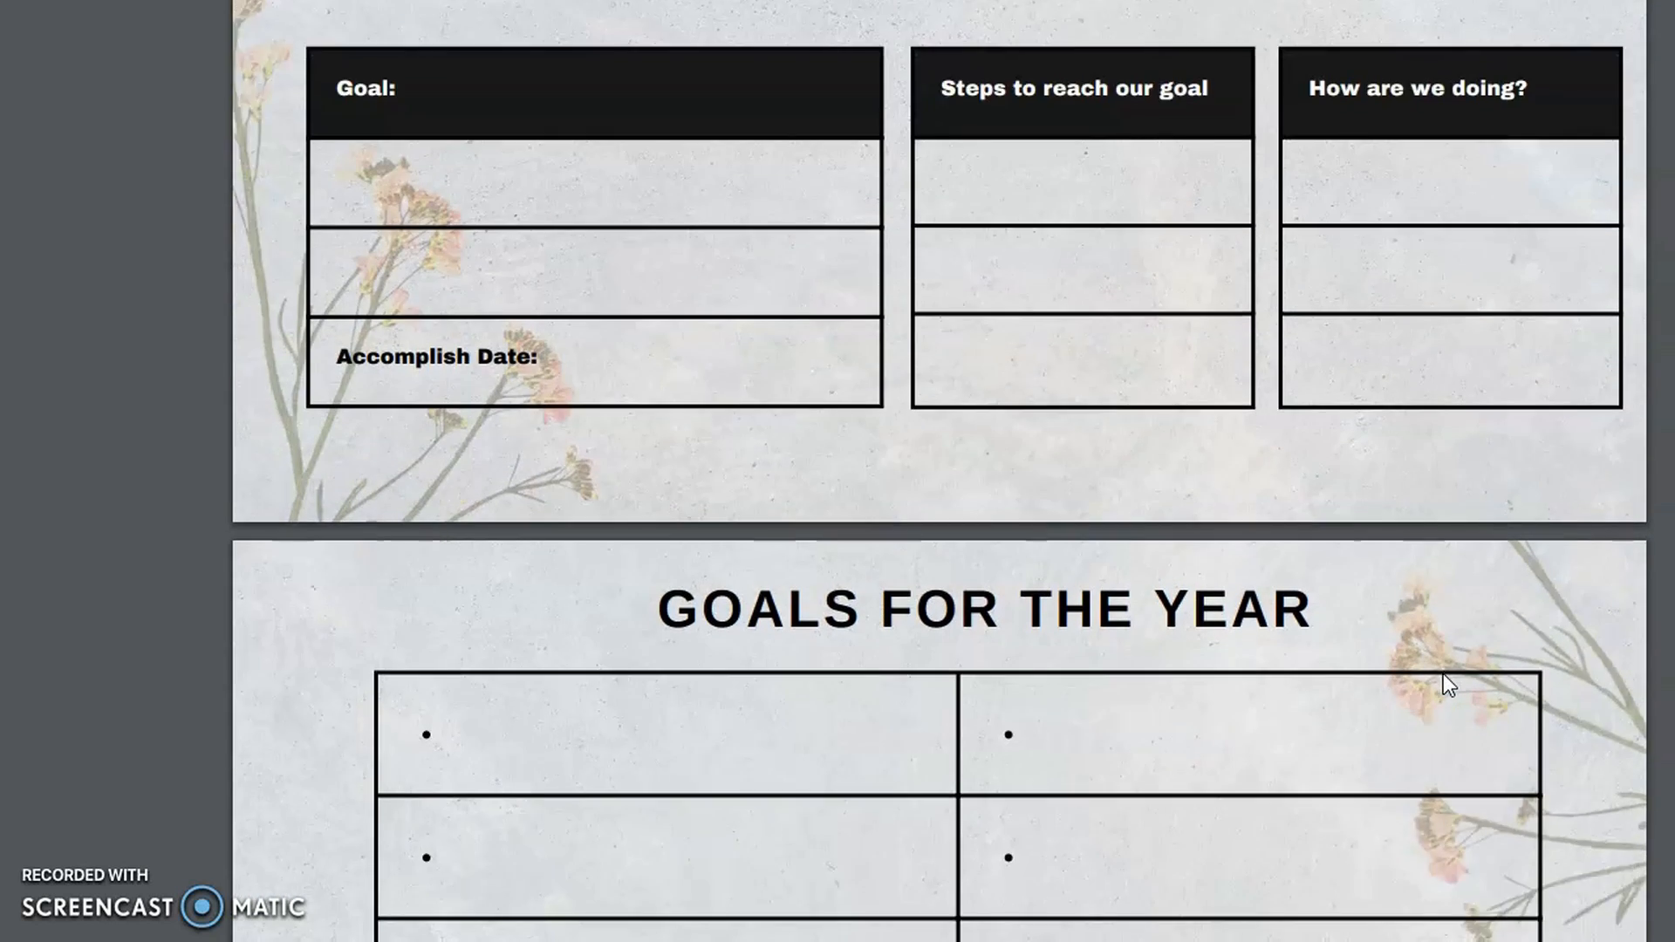
scroll("down", 3)
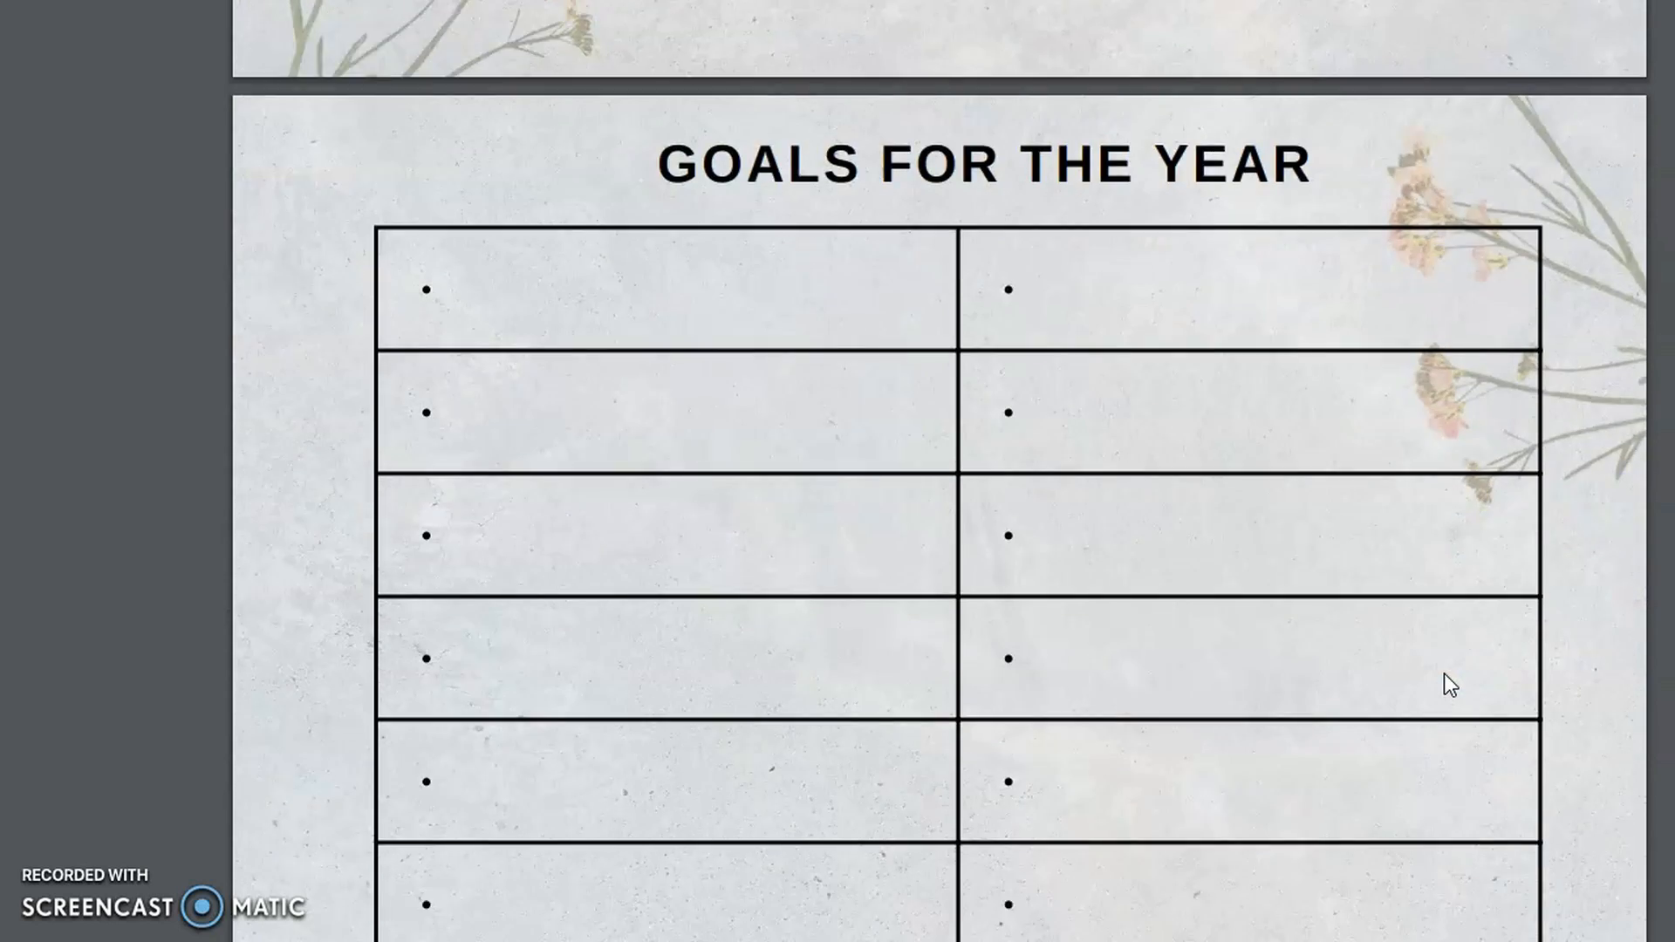
scroll("down", 3)
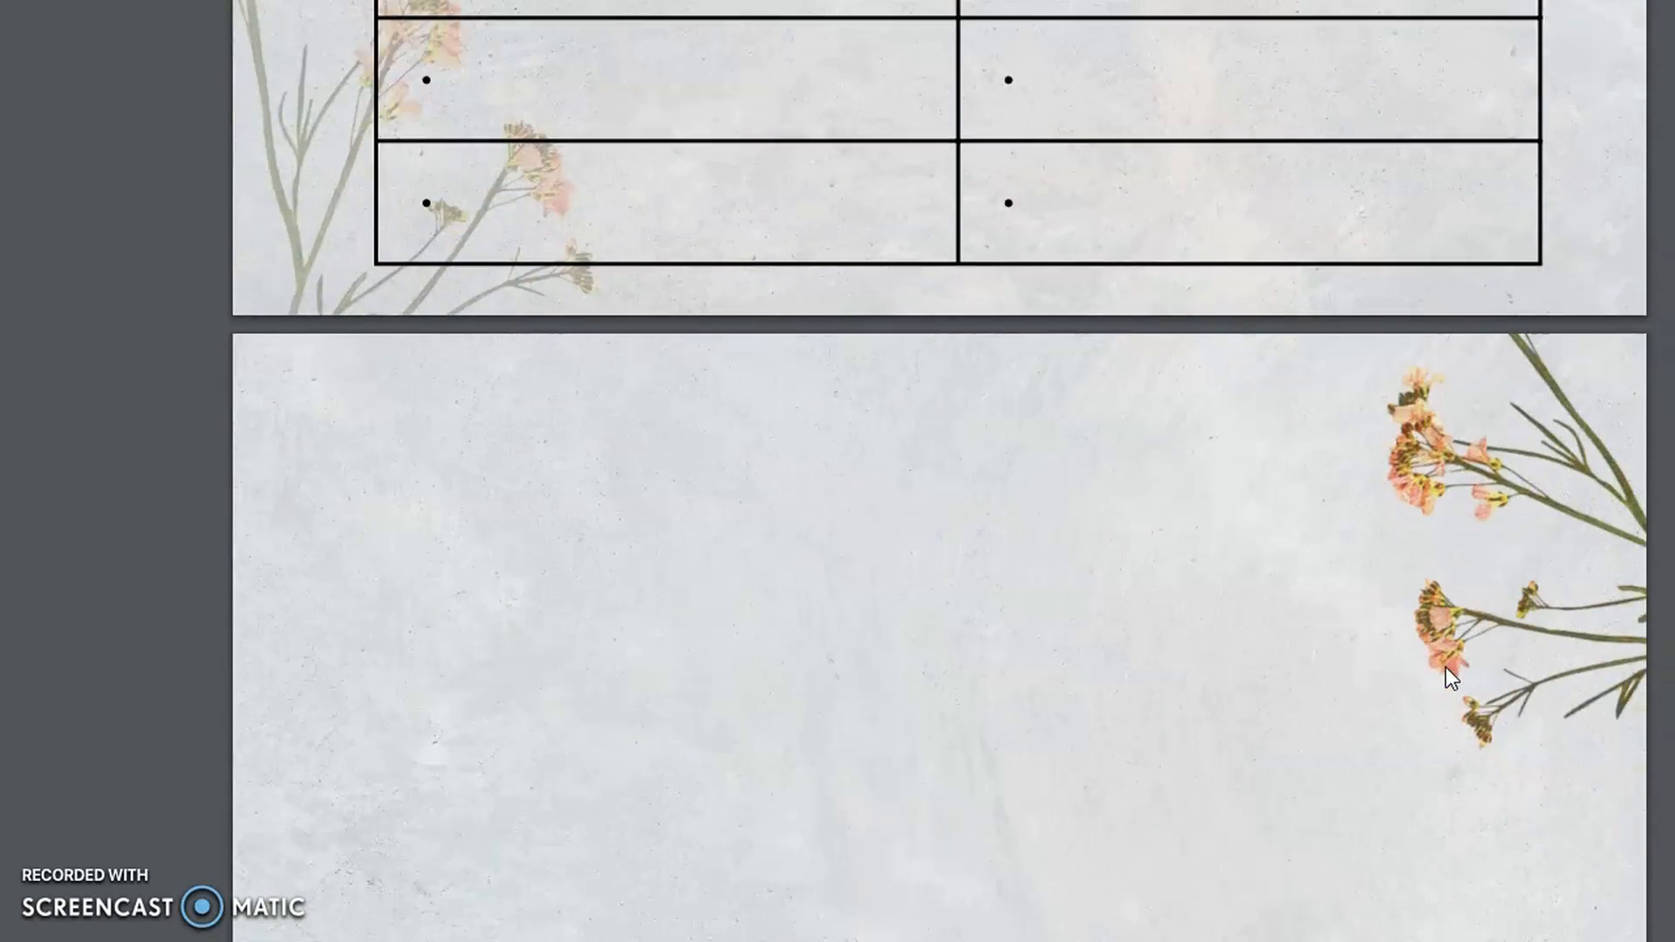
left_click(1451, 685)
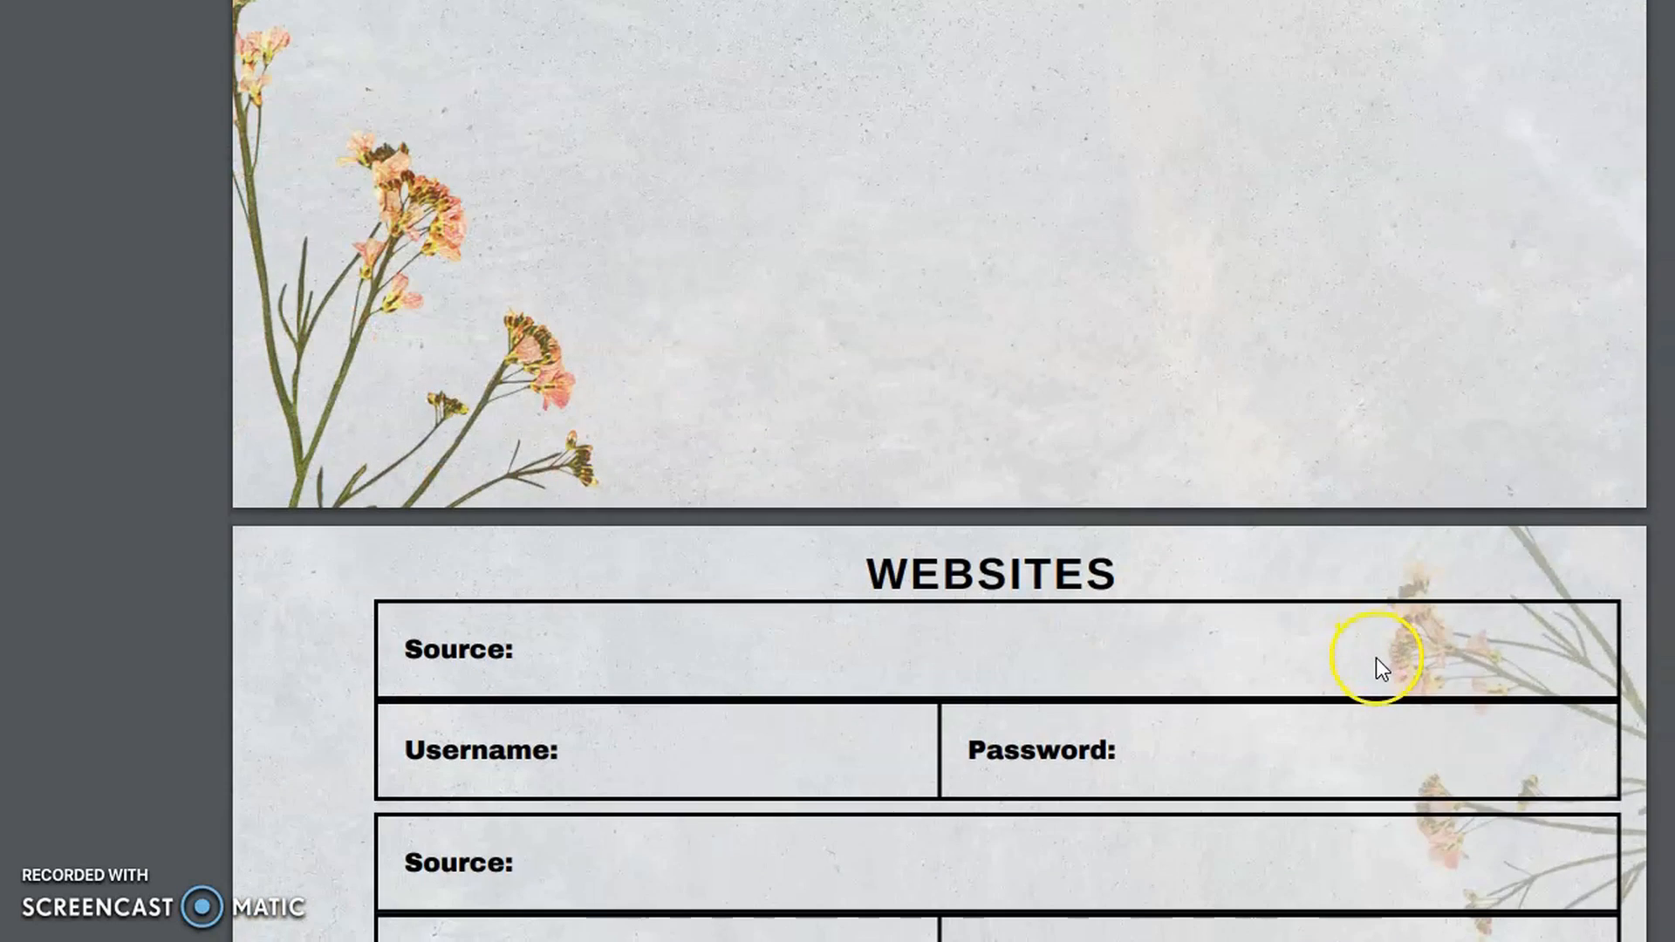
Scroll down through the Websites and Applications password pages to the class schedule table.
scroll("down", 3)
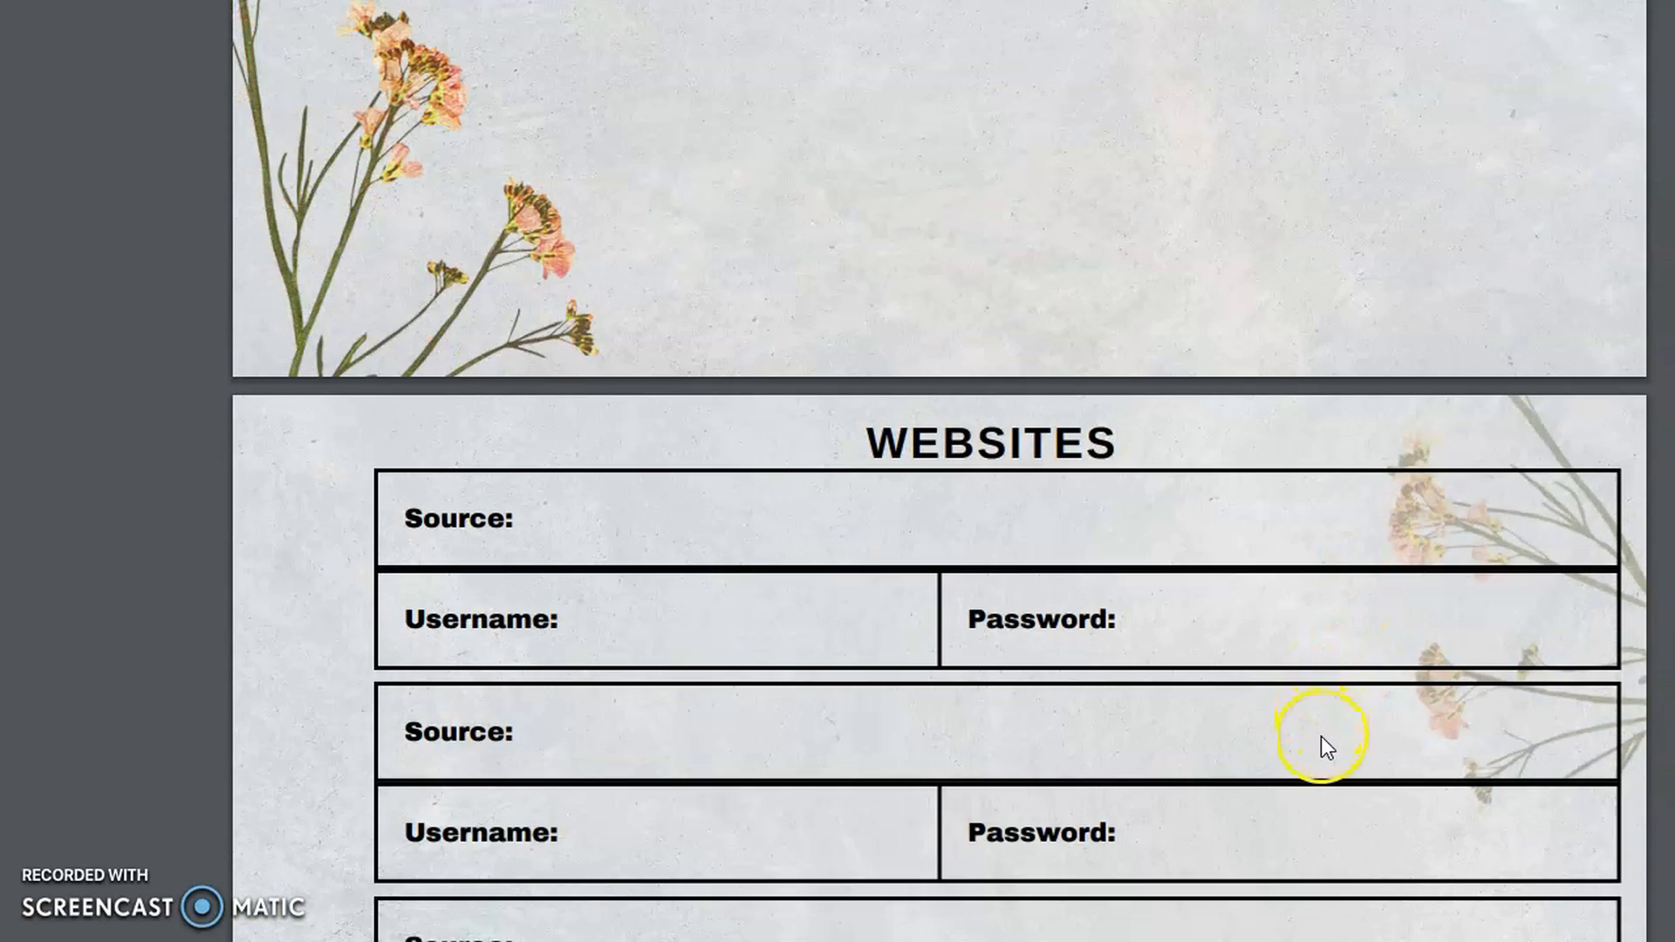
scroll("down", 3)
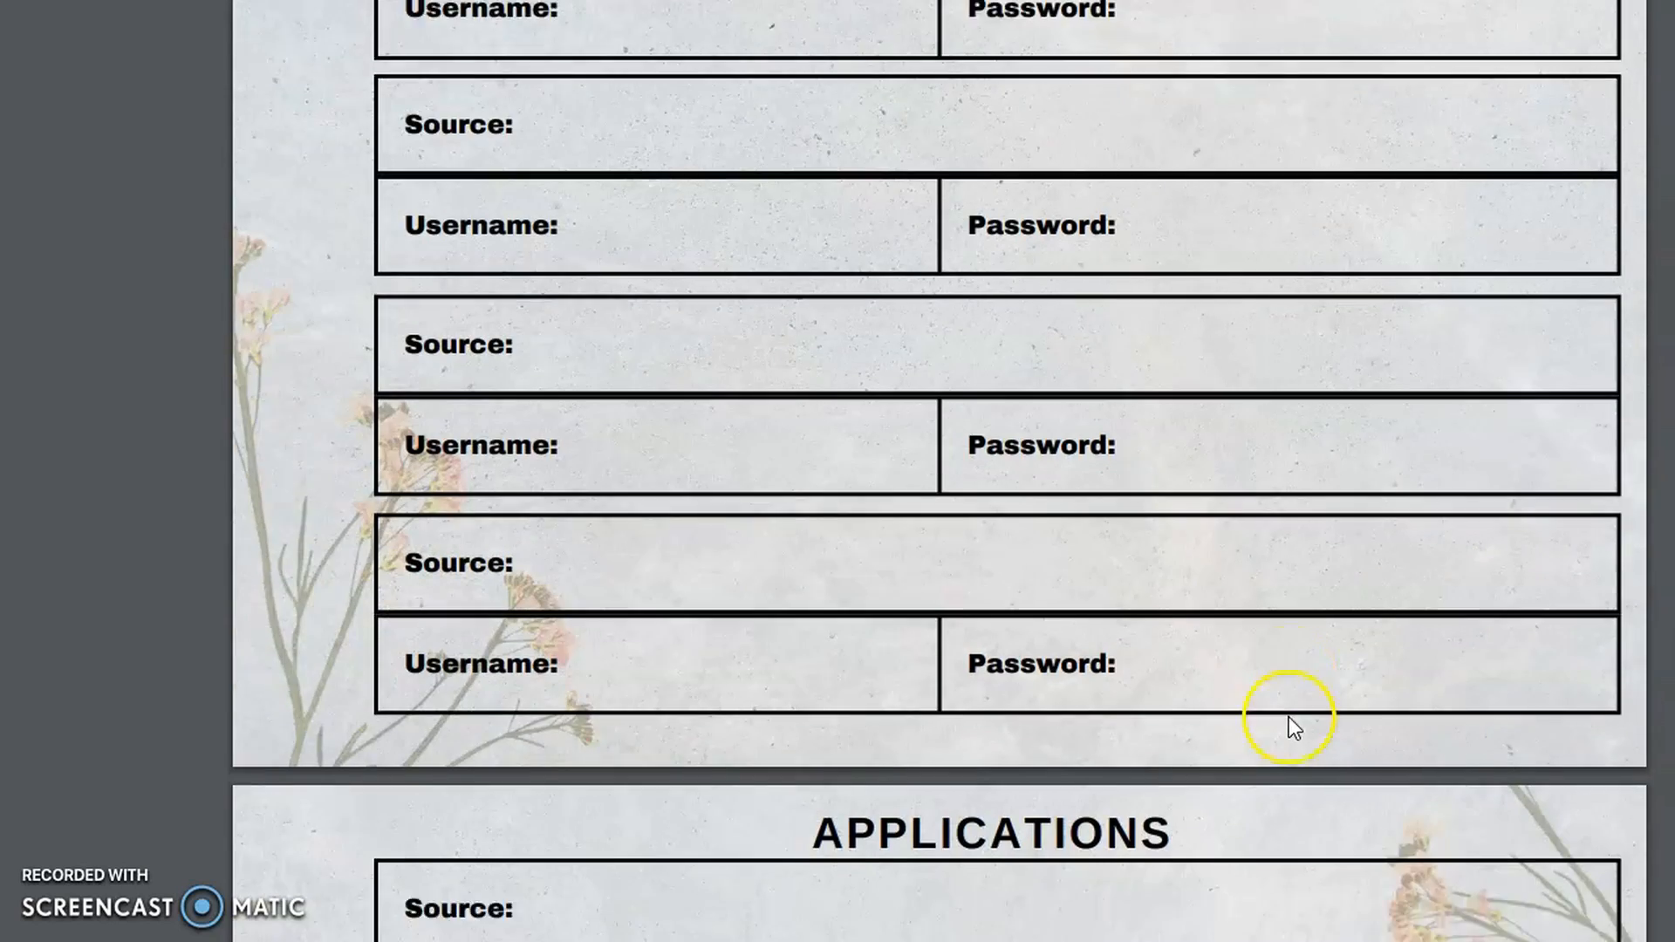
scroll("down", 3)
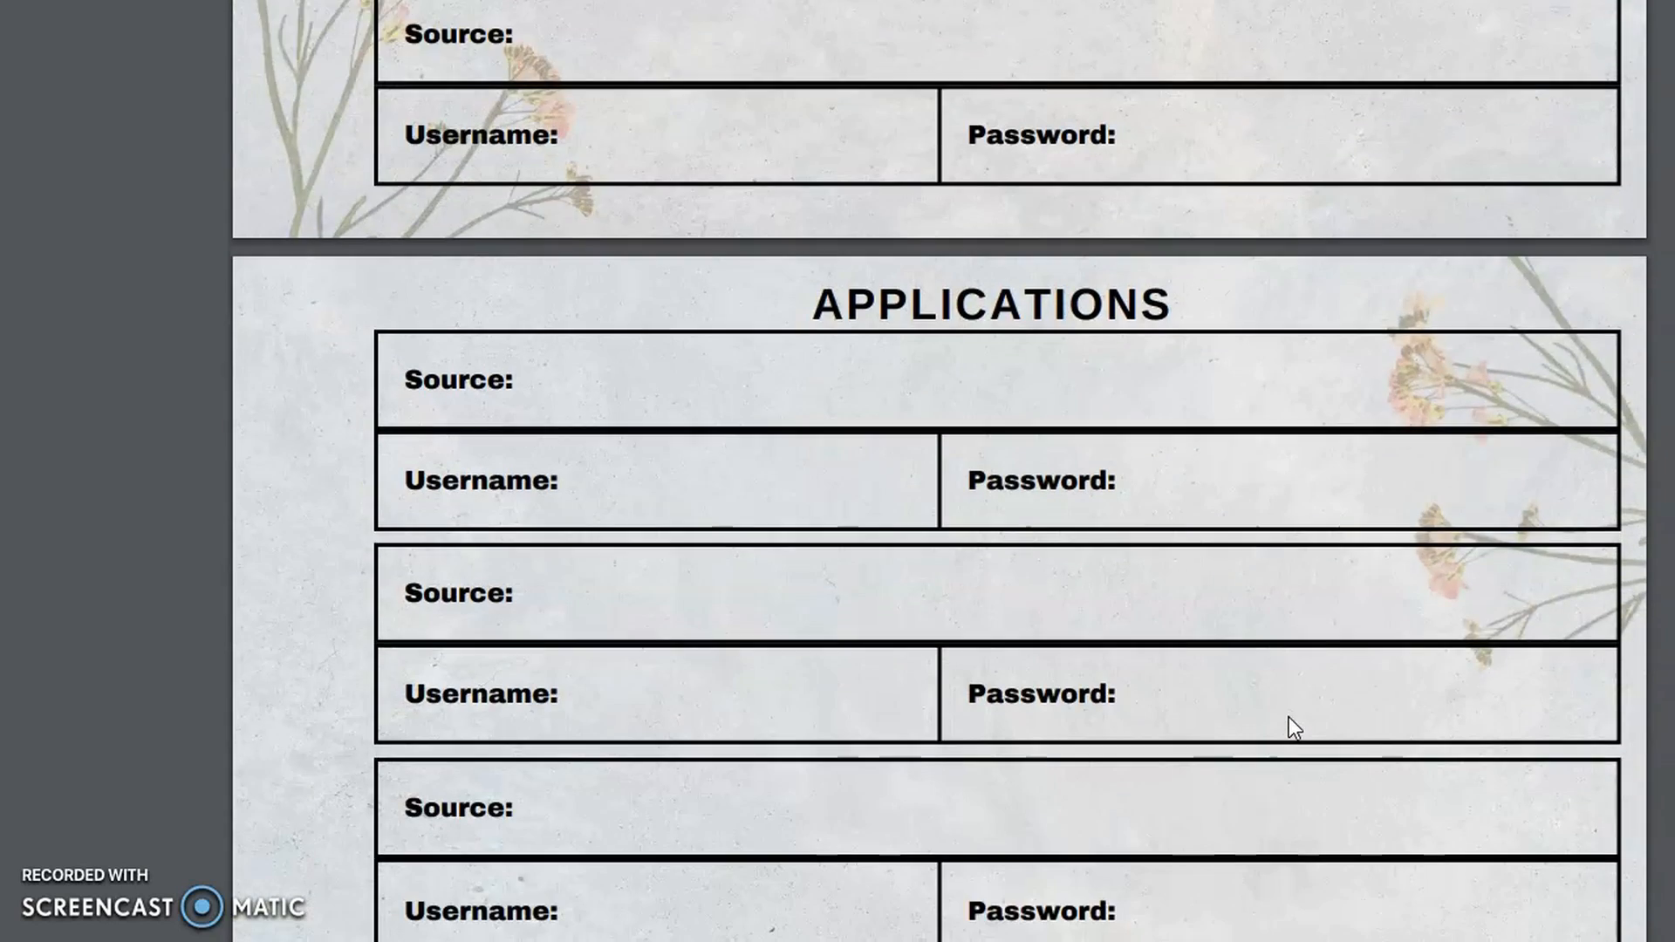
scroll("down", 3)
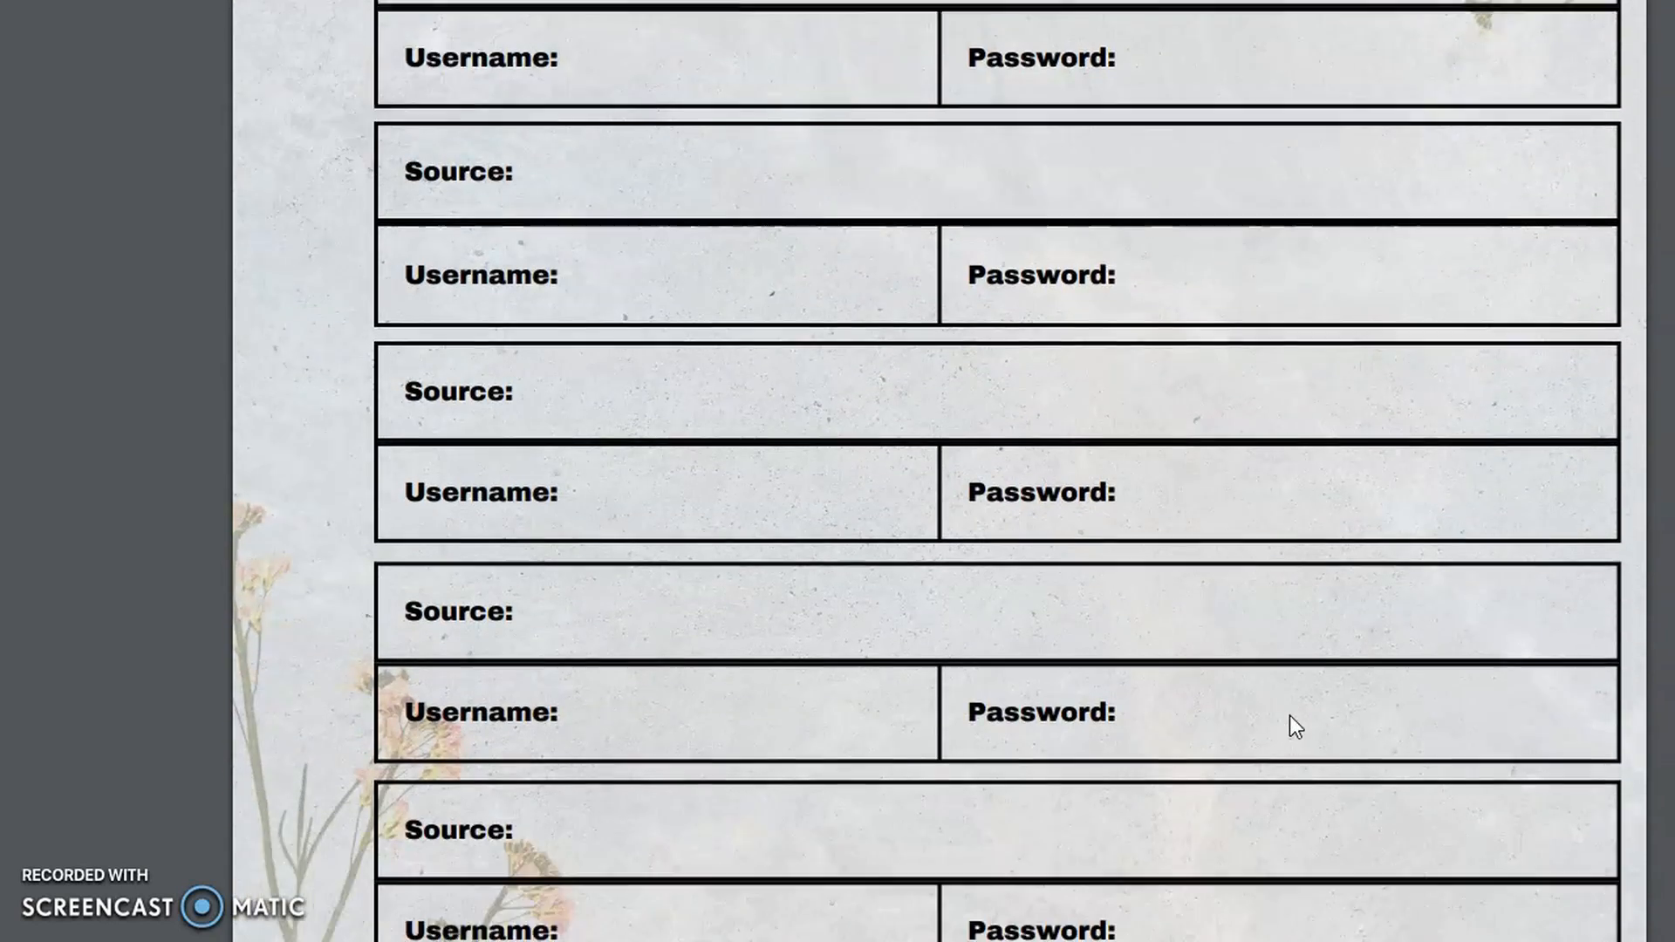
scroll("down", 3)
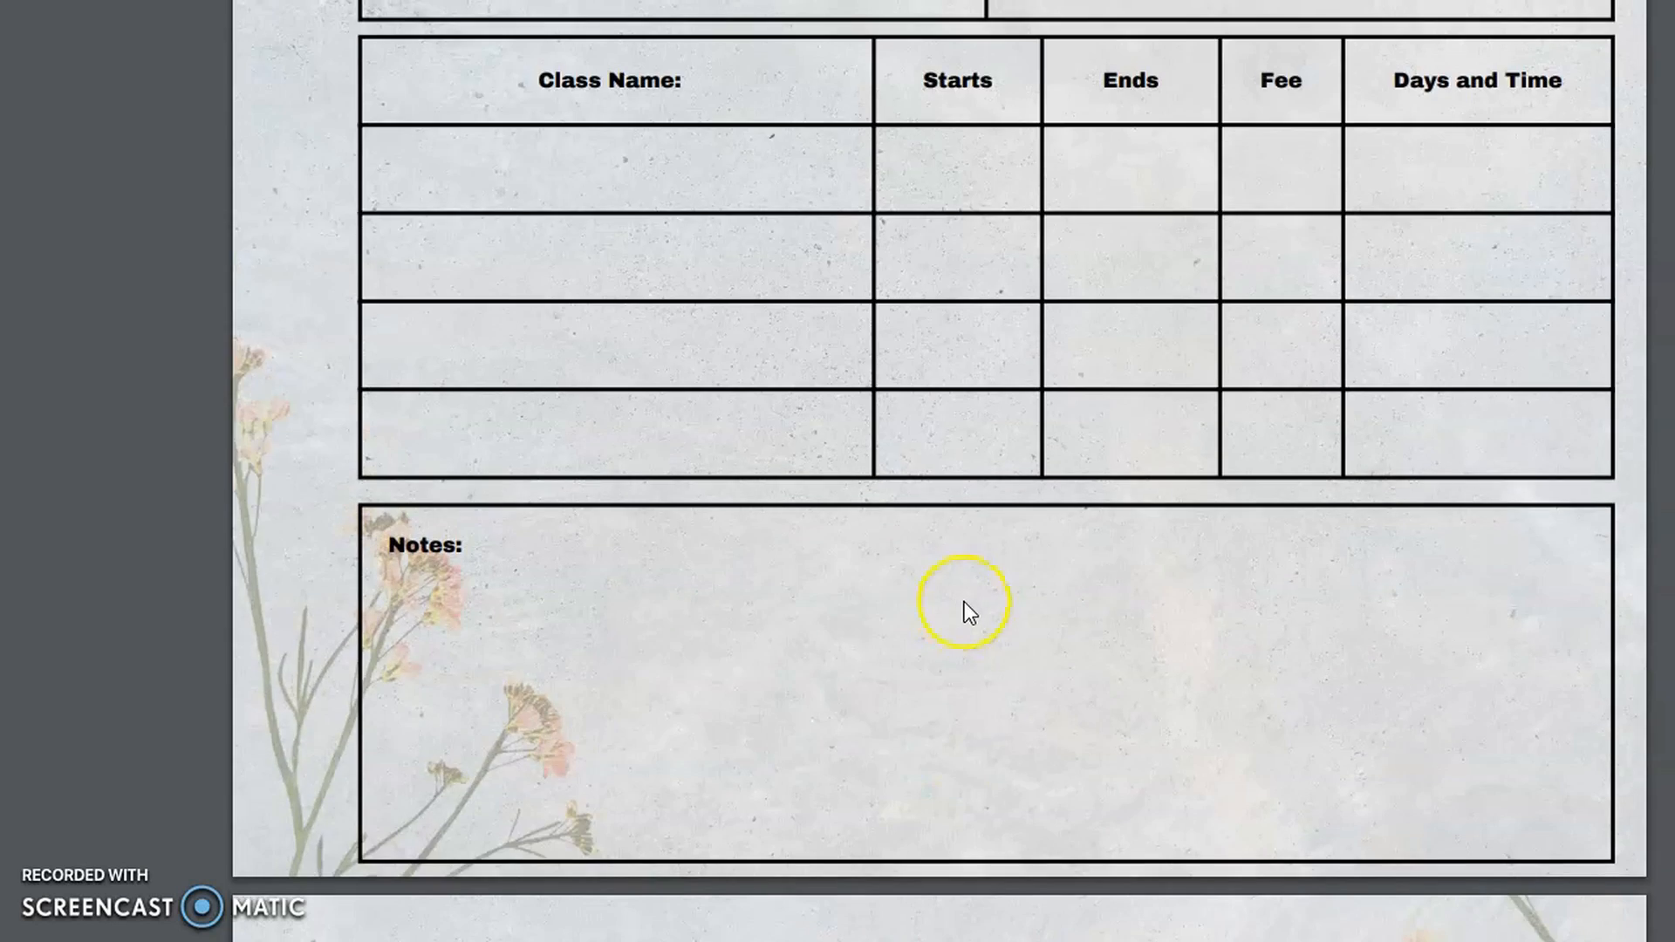
Scroll down through the Game and blank Resource Log pages to Field Trip Ideas.
scroll("down", 3)
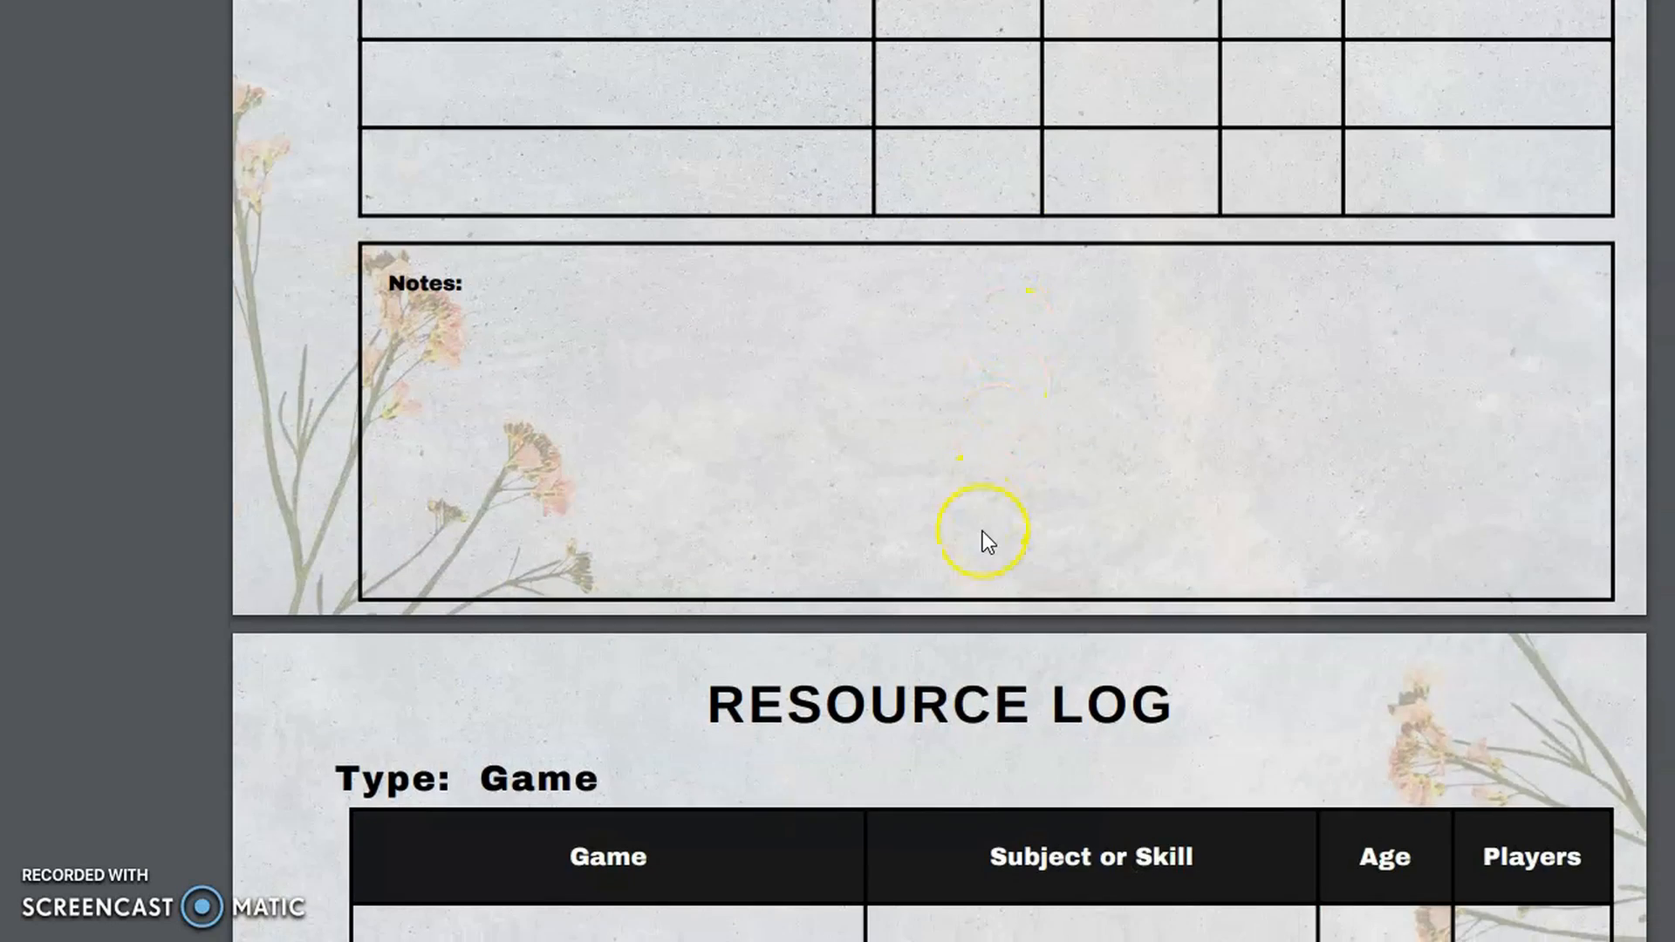
scroll("down", 3)
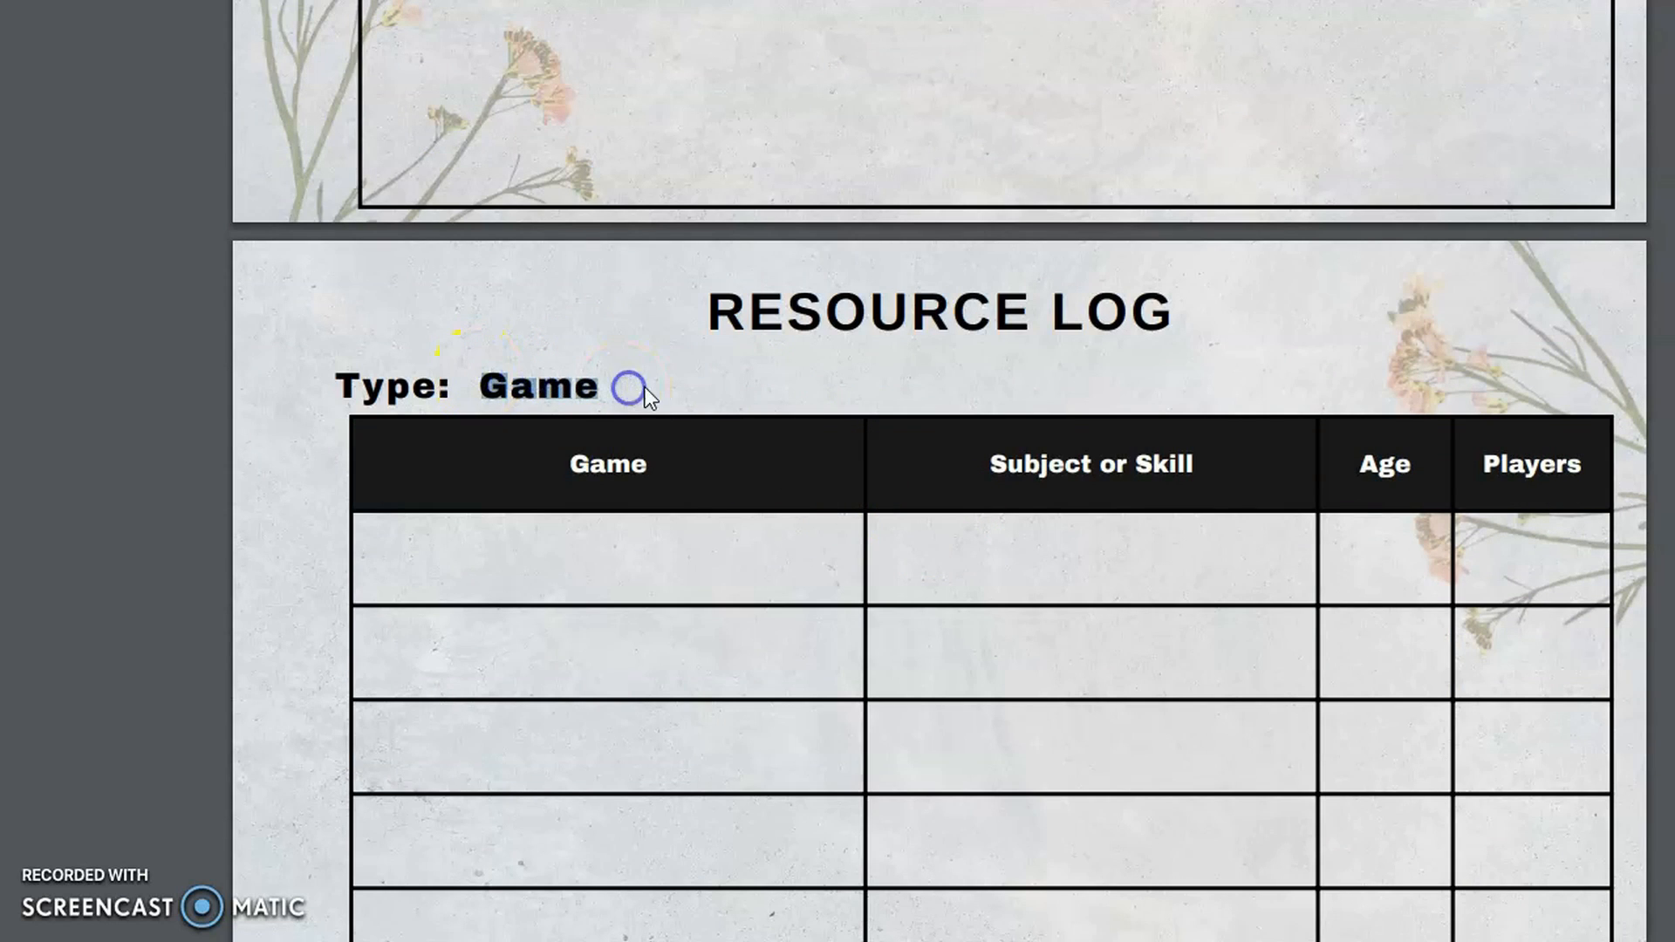
scroll("down", 3)
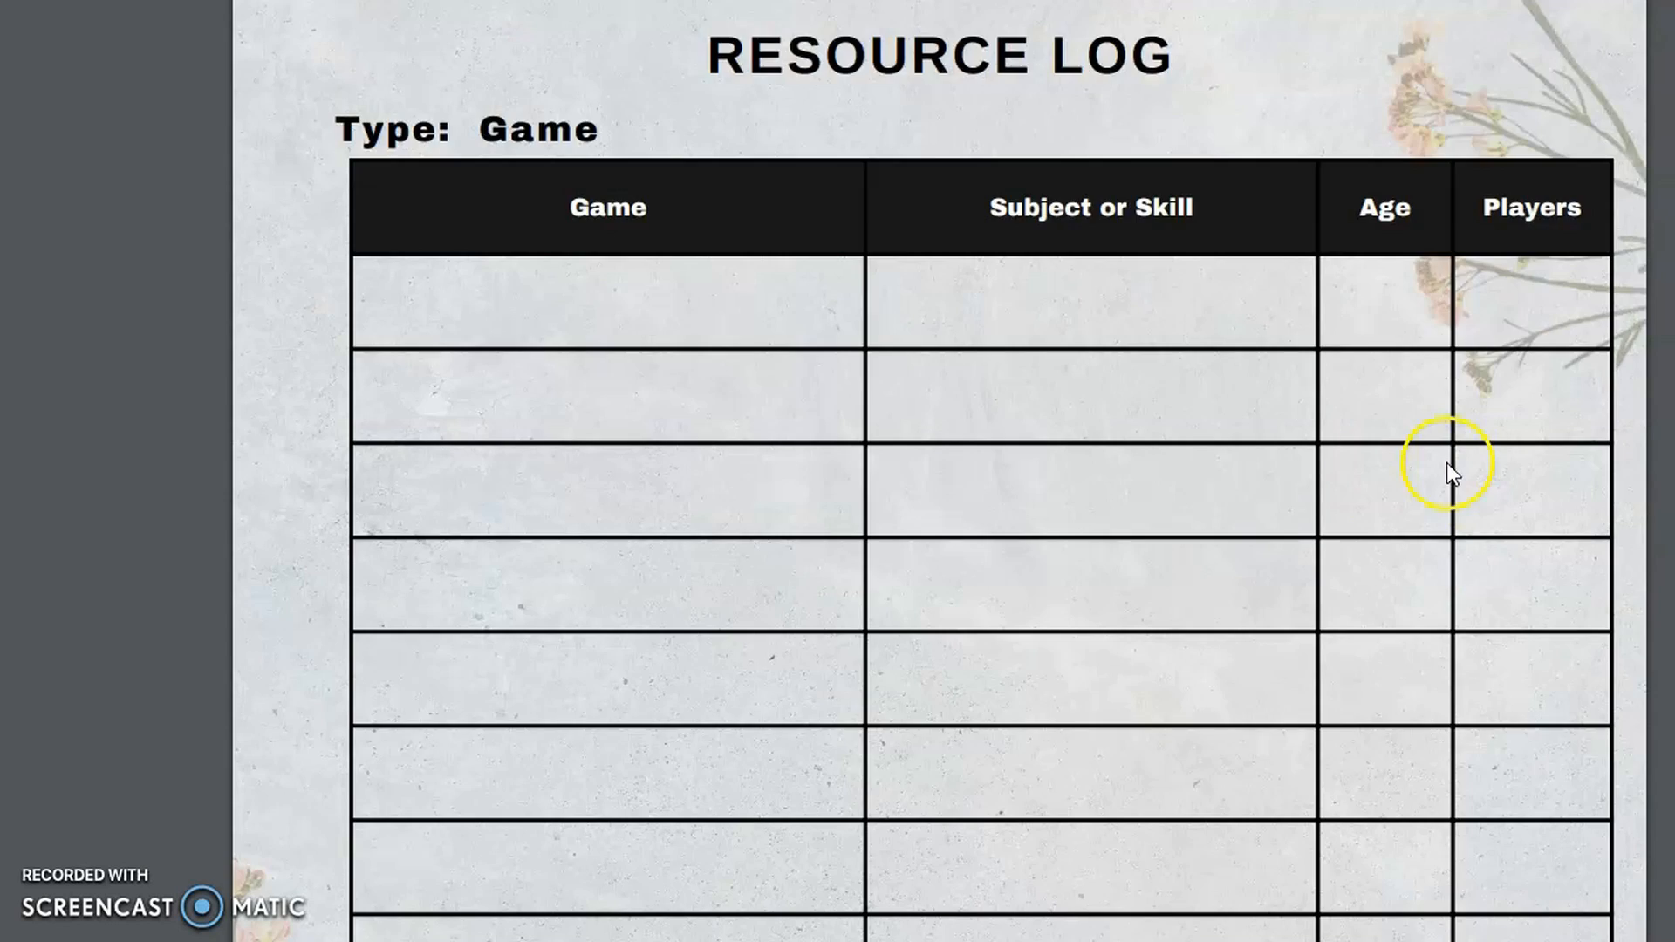
scroll("down", 3)
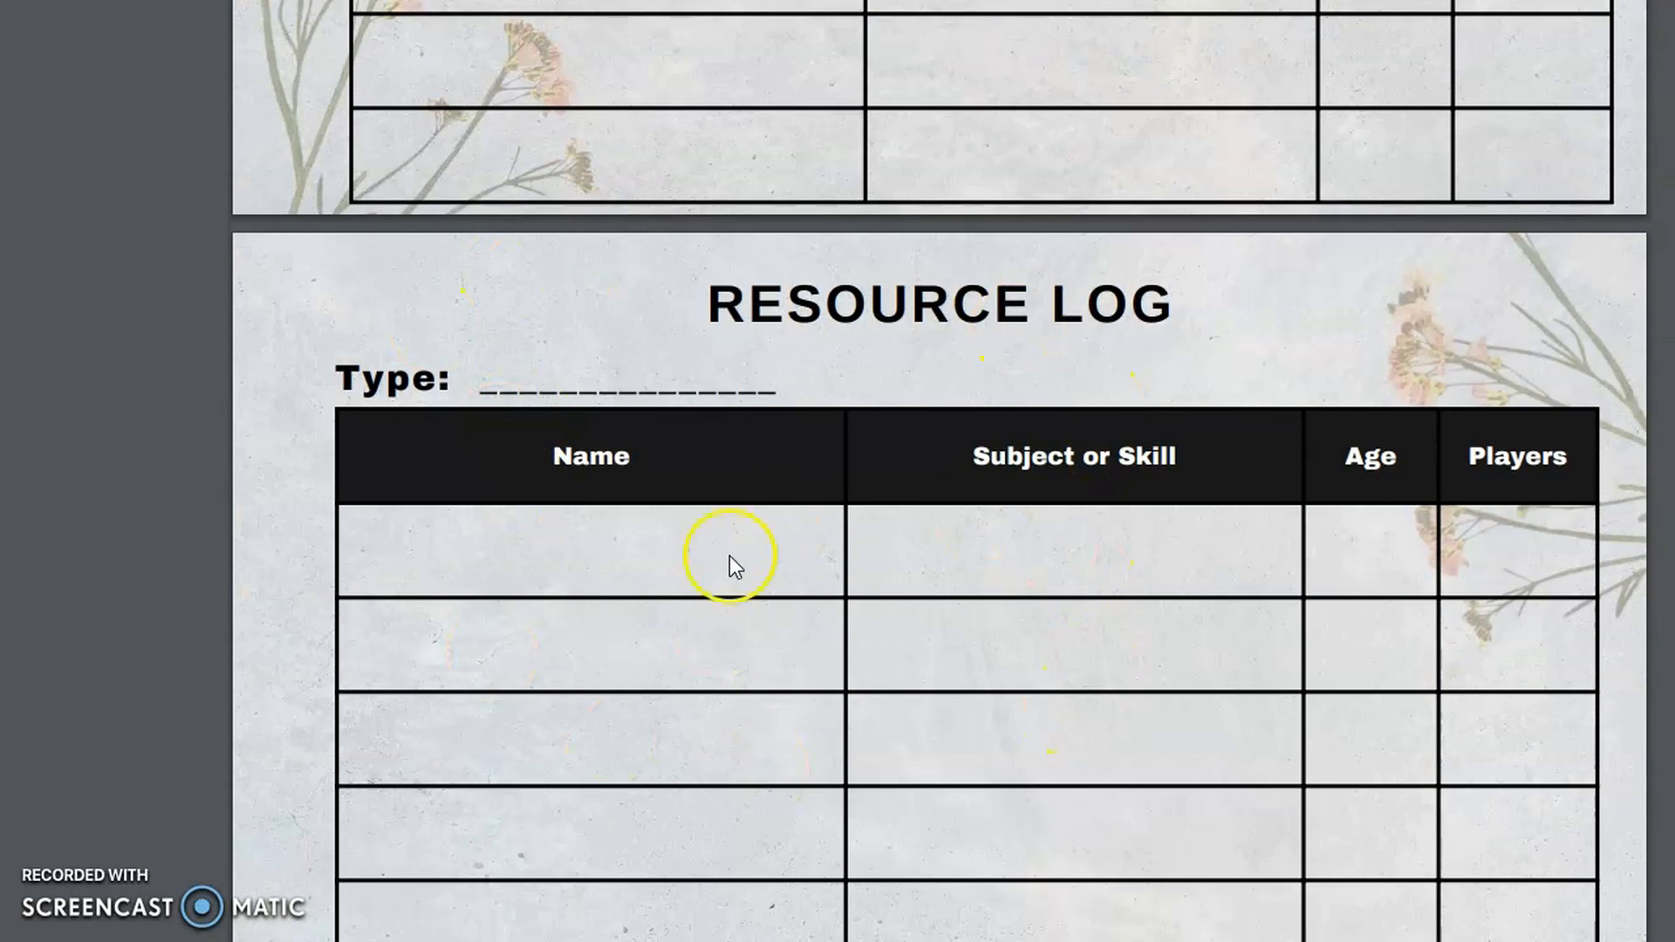
mouse_move(952, 691)
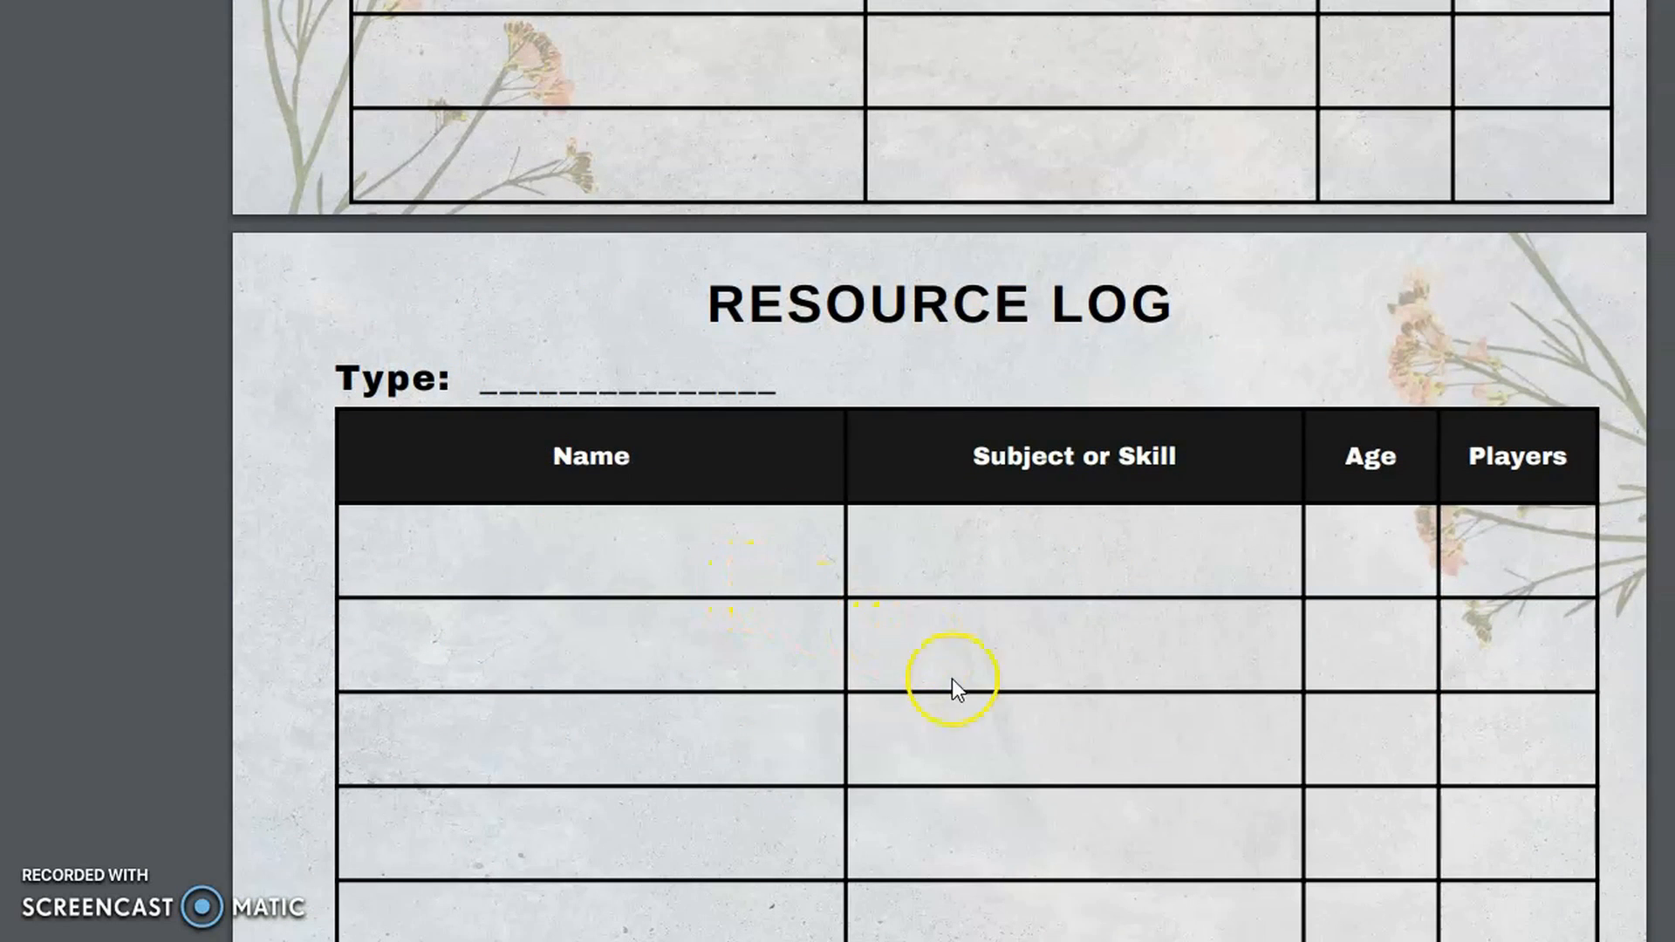
scroll("down", 3)
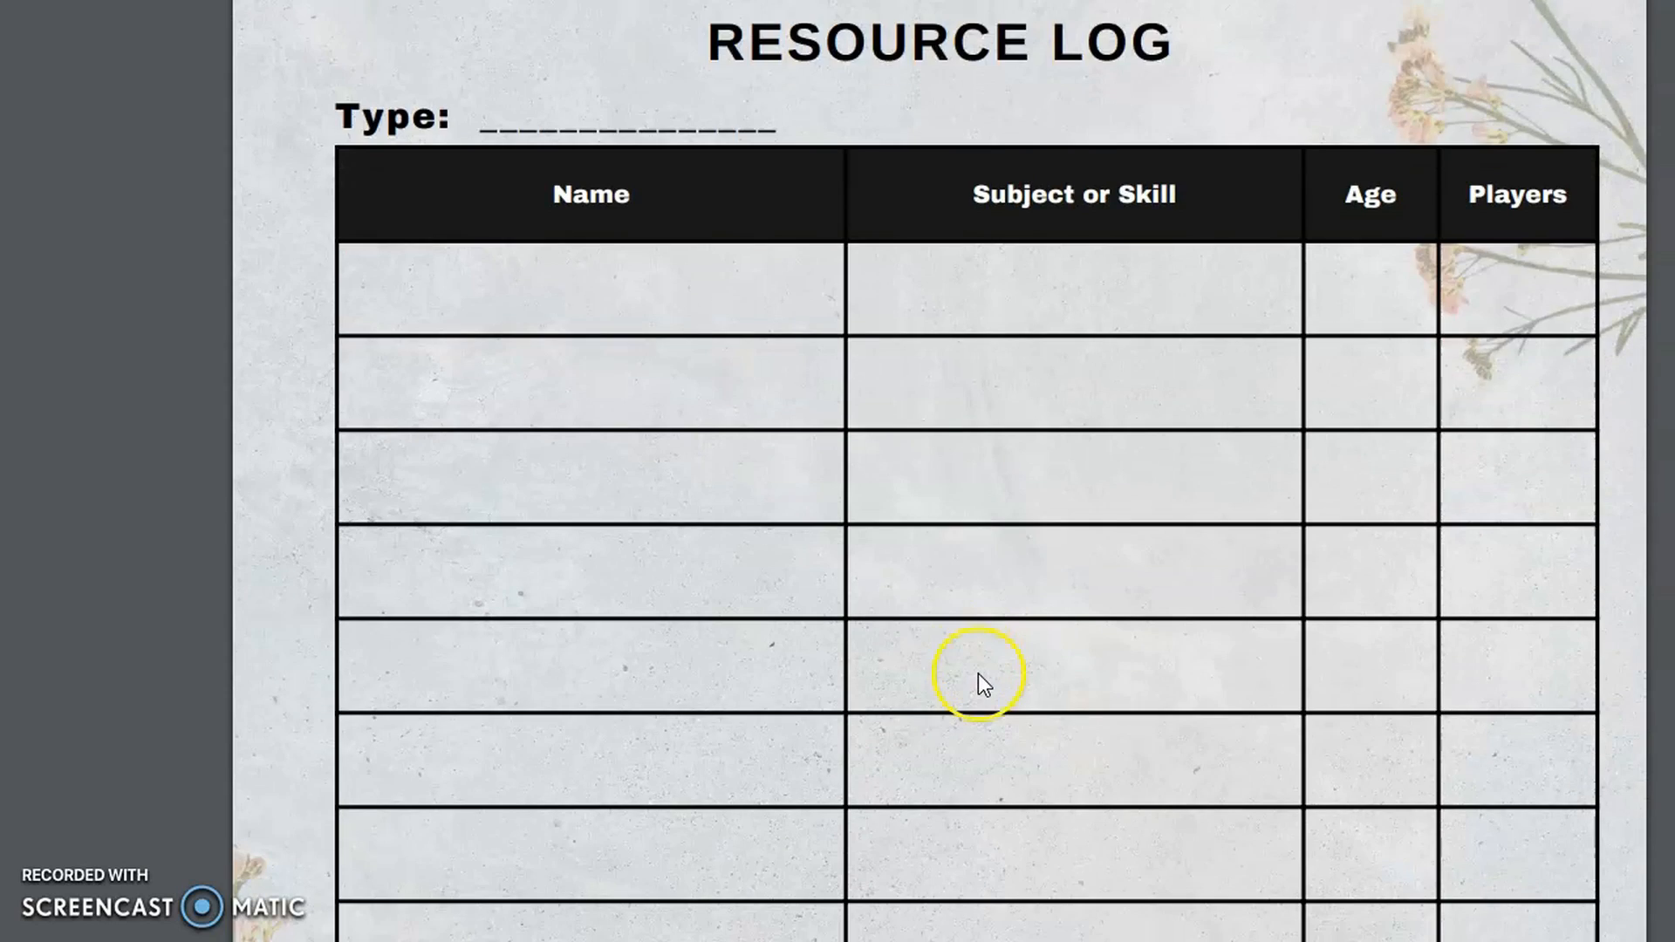
scroll("down", 3)
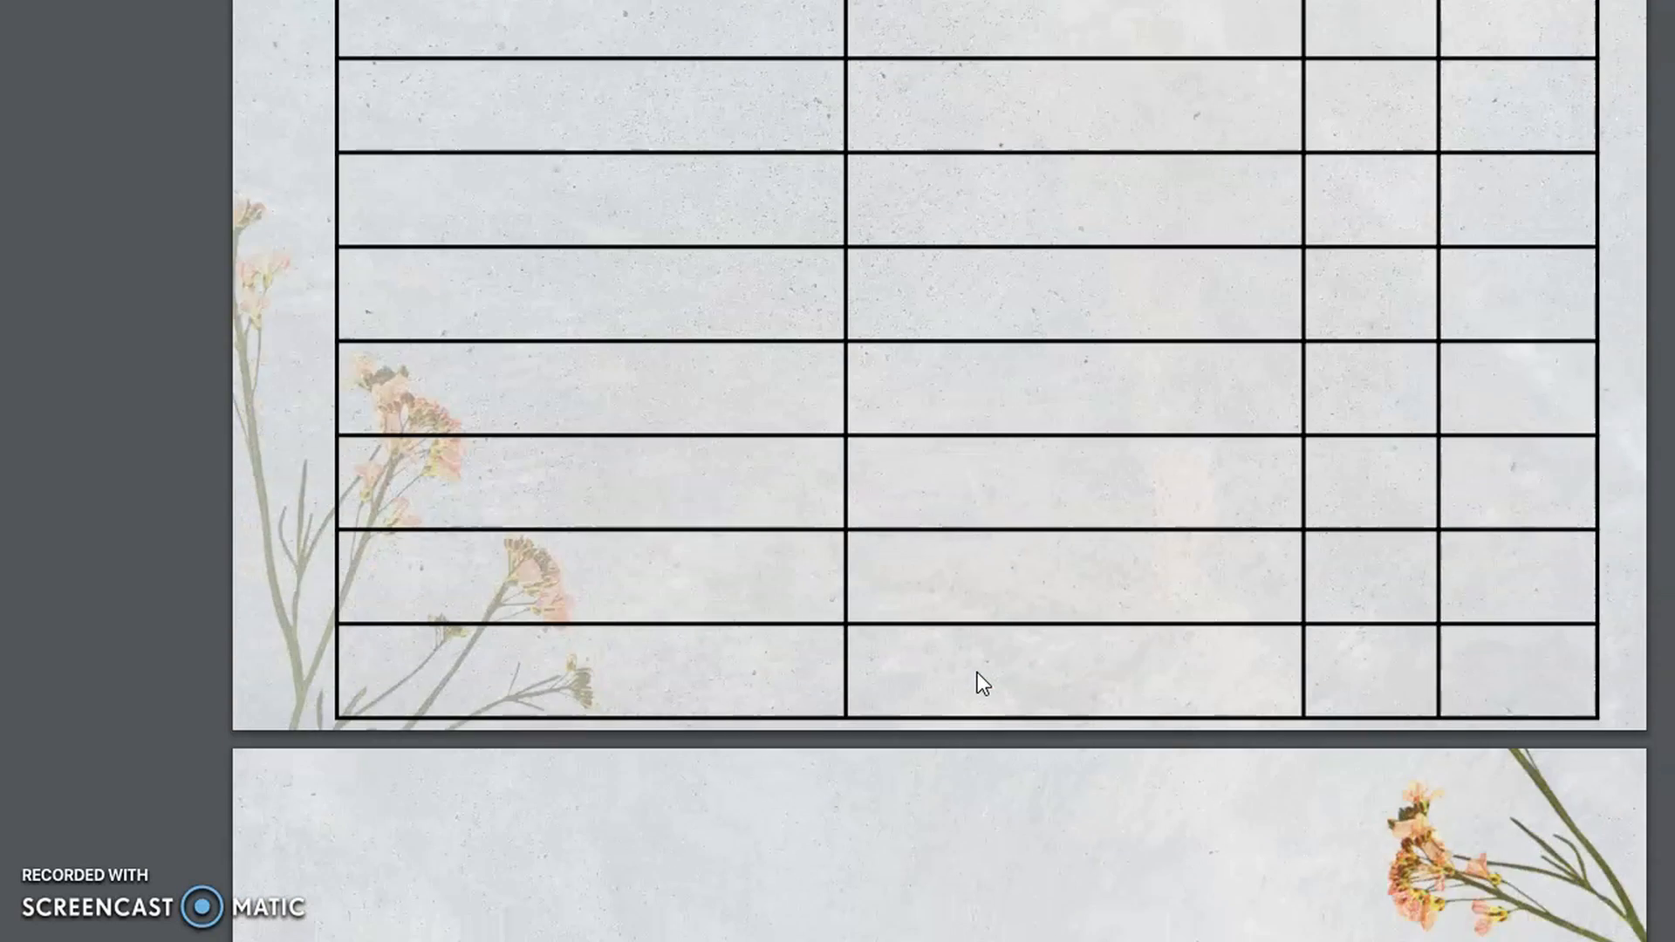
scroll("down", 3)
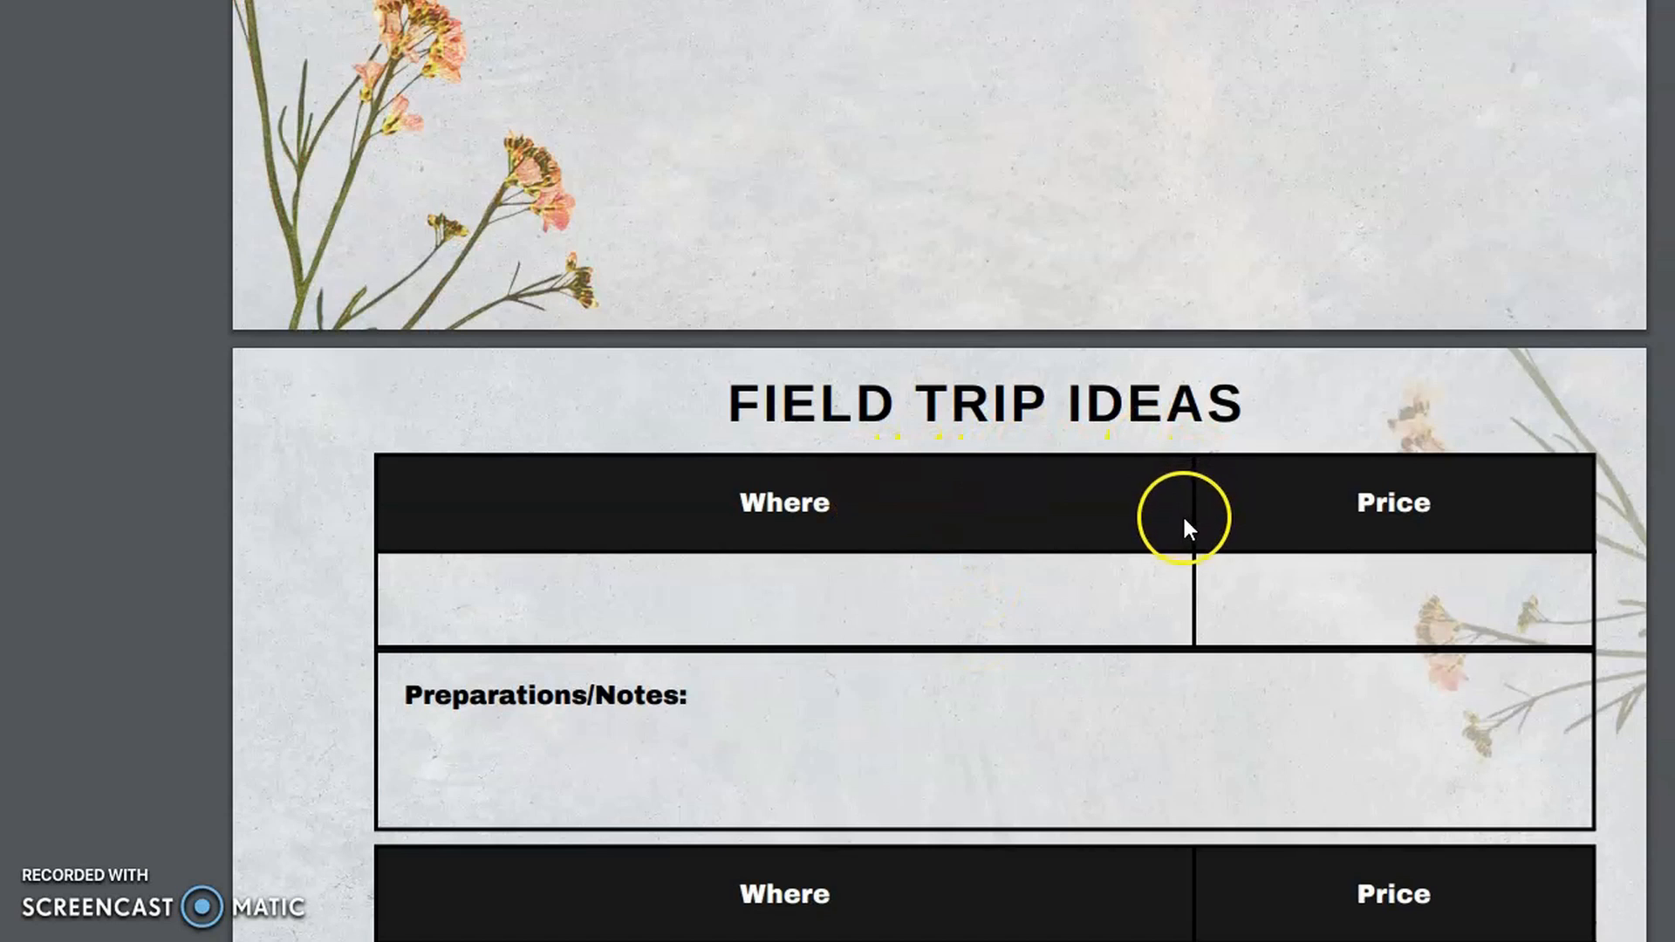
Scroll down past Field Trip Ideas and the Upcoming Field Trips month grid to Field Trip Information.
scroll("down", 3)
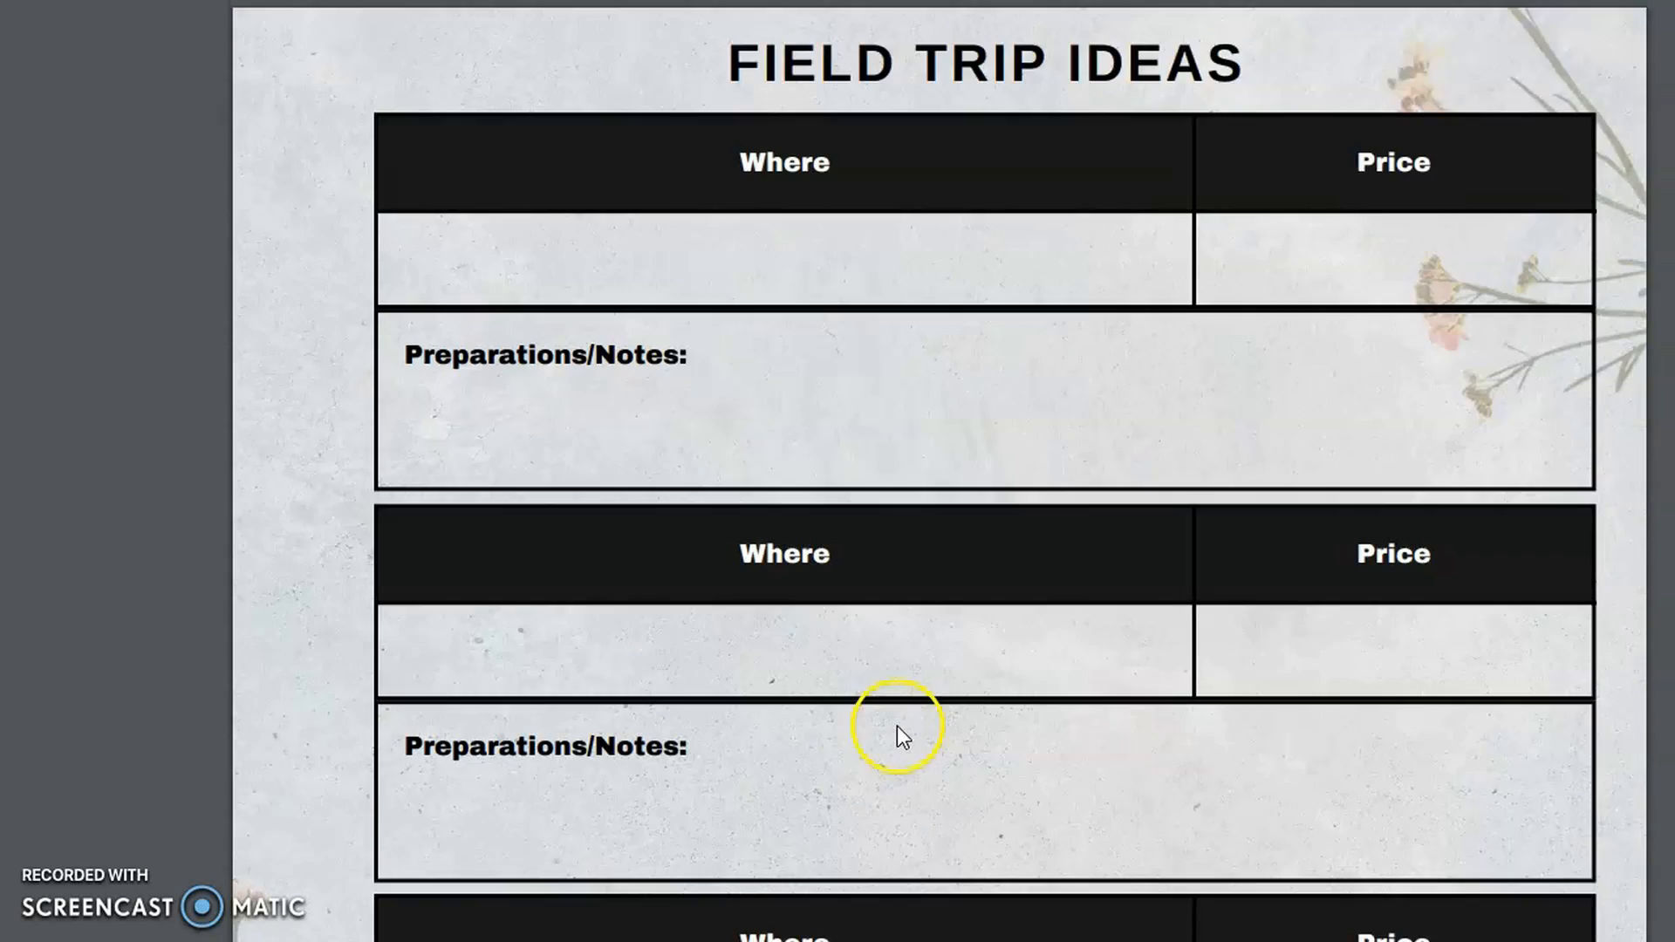
scroll("down", 3)
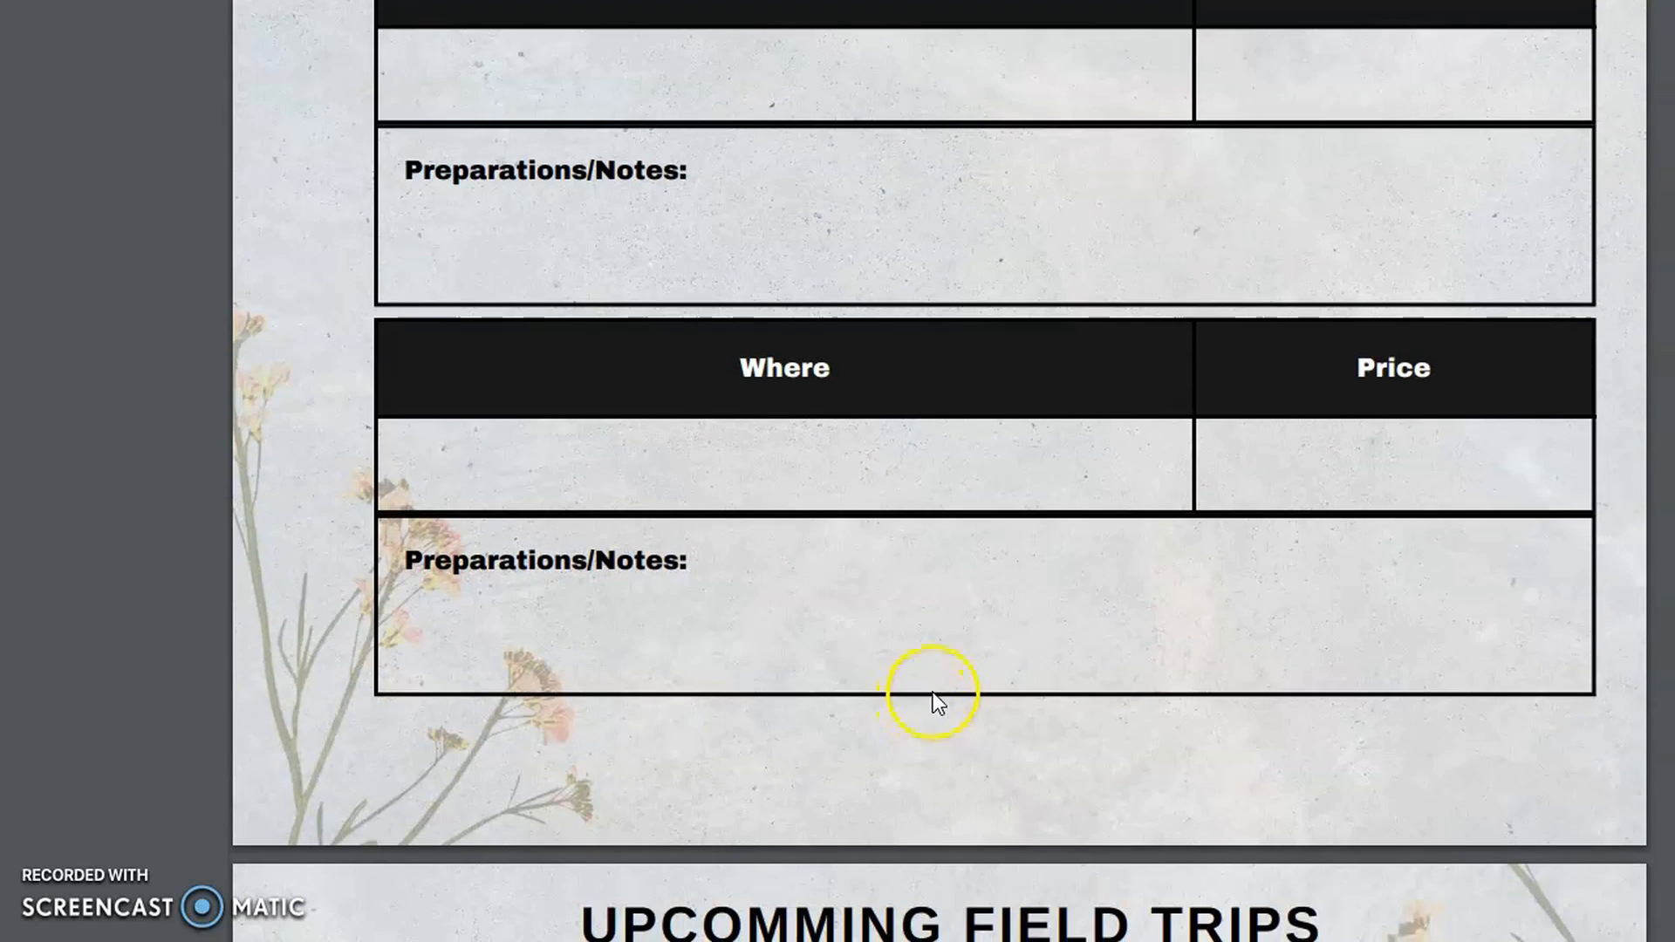
scroll("down", 3)
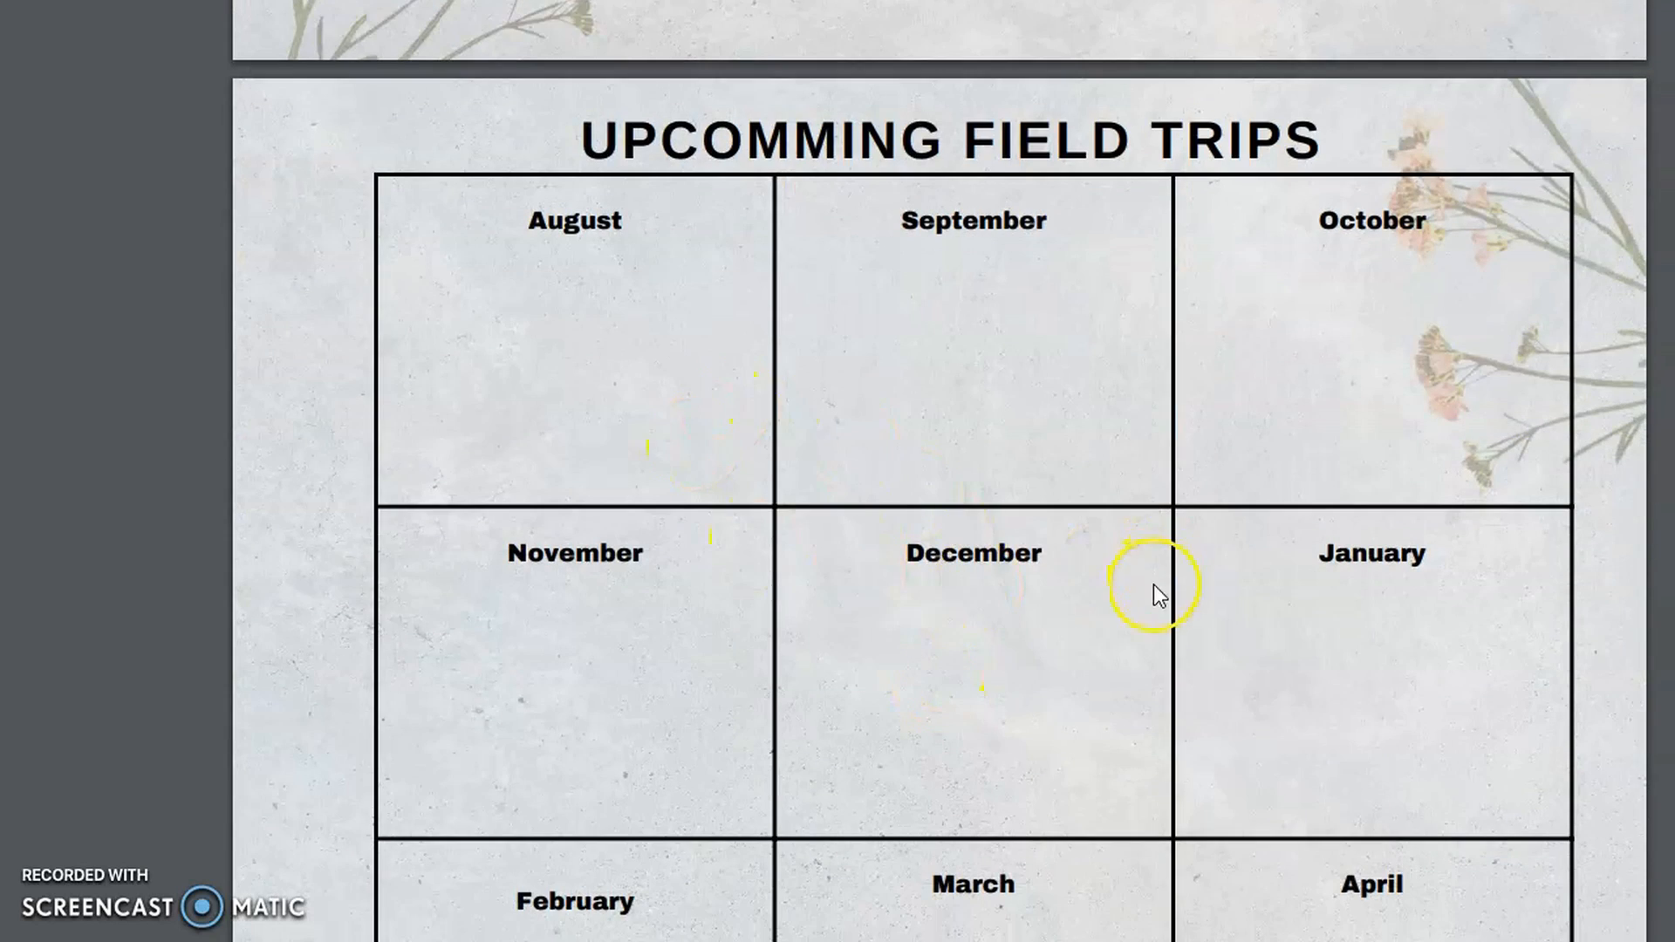
scroll("down", 3)
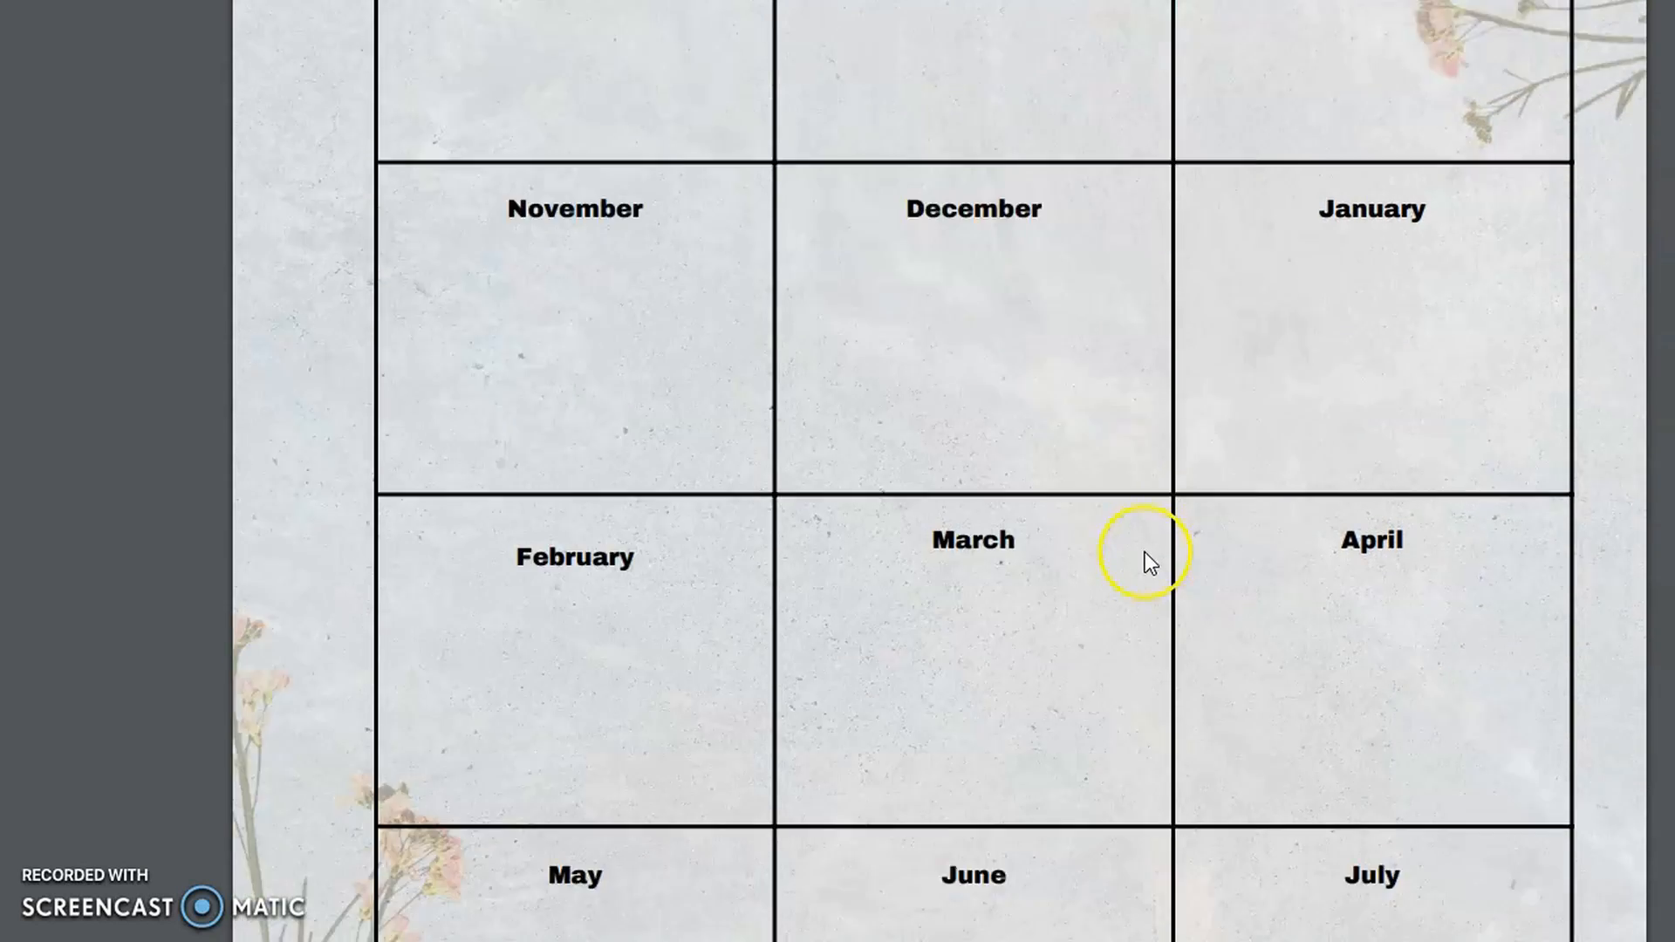
scroll("down", 3)
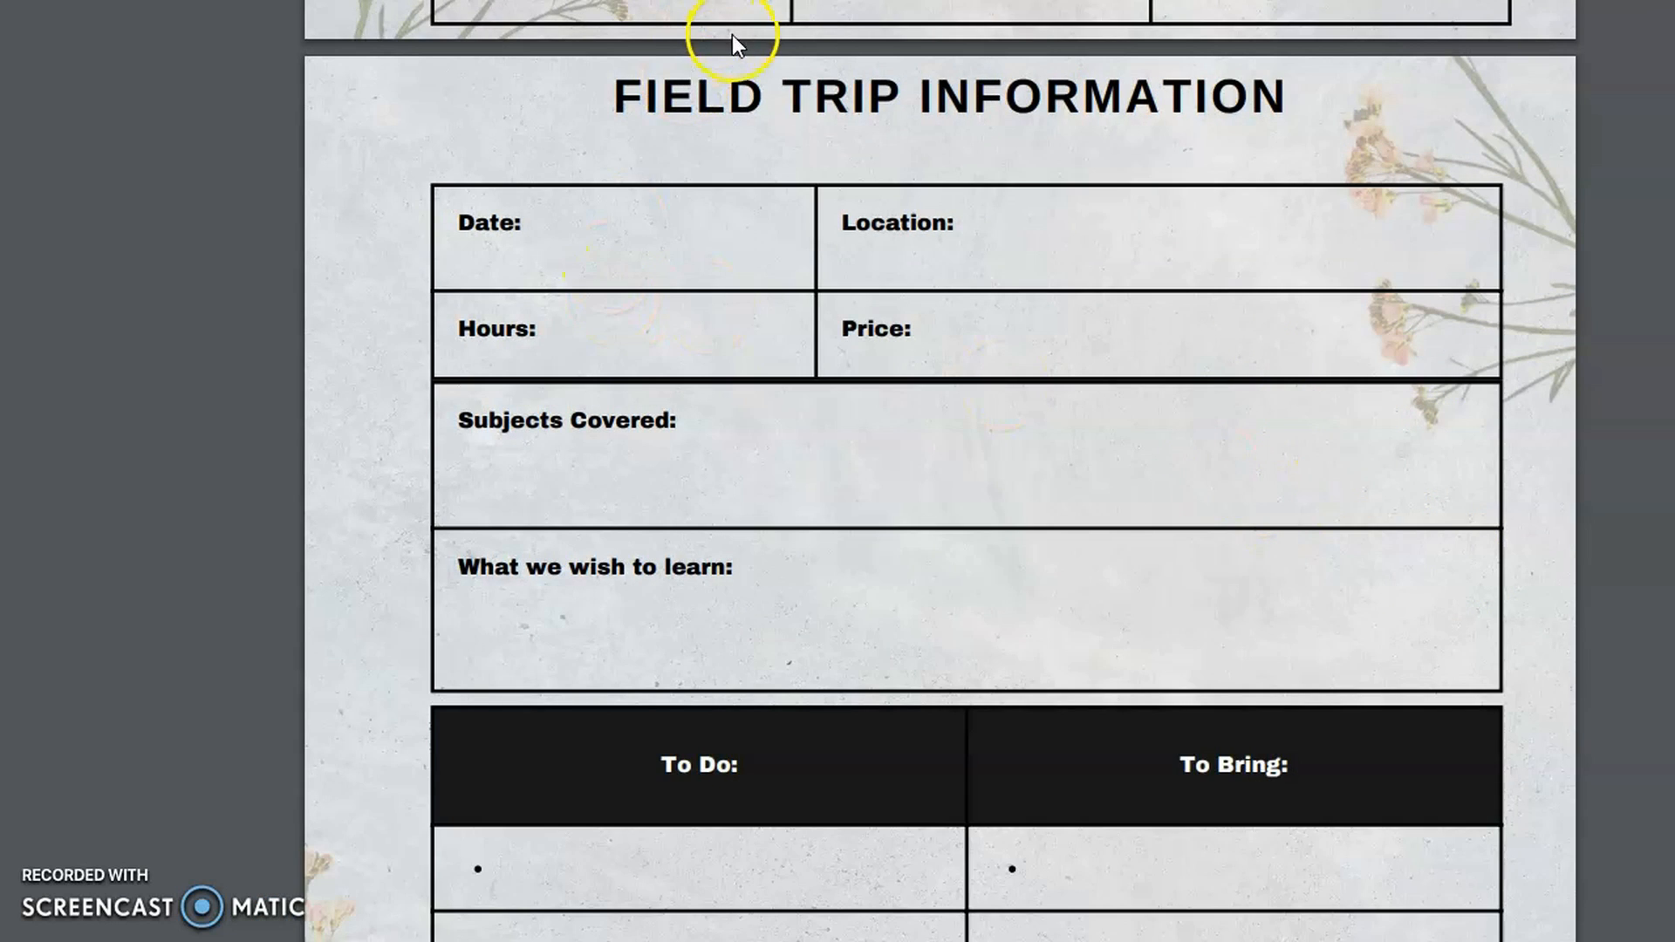
mouse_move(604, 499)
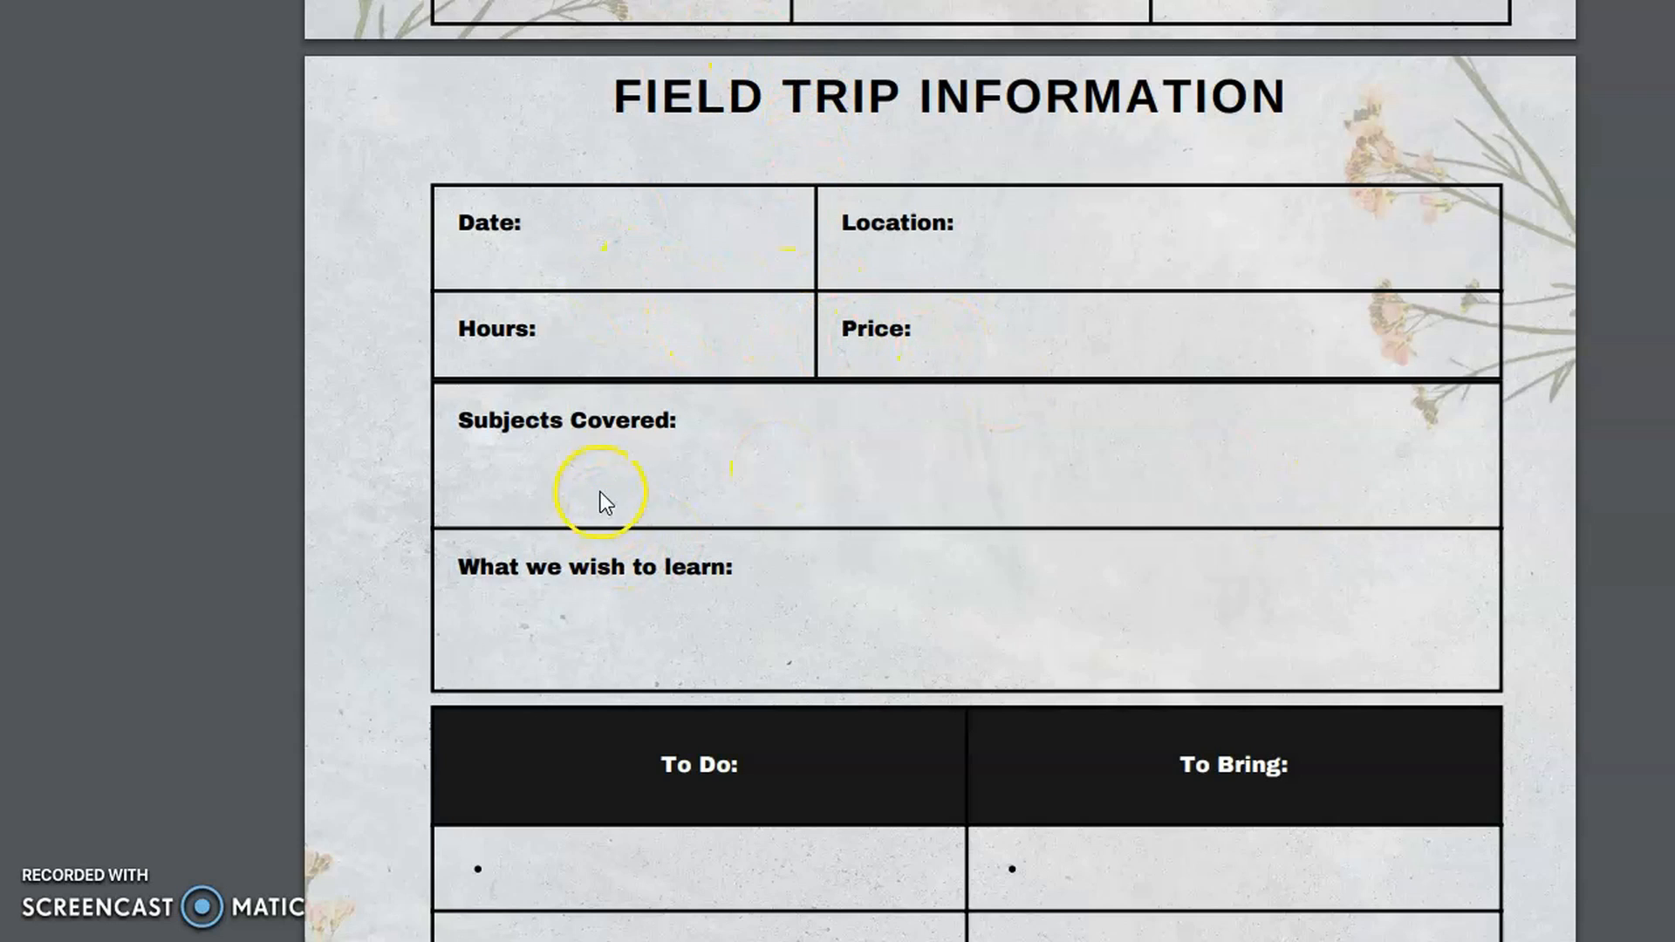
Scroll down through Field Trip Information and the Field Trip Log table to Student Information.
scroll("down", 3)
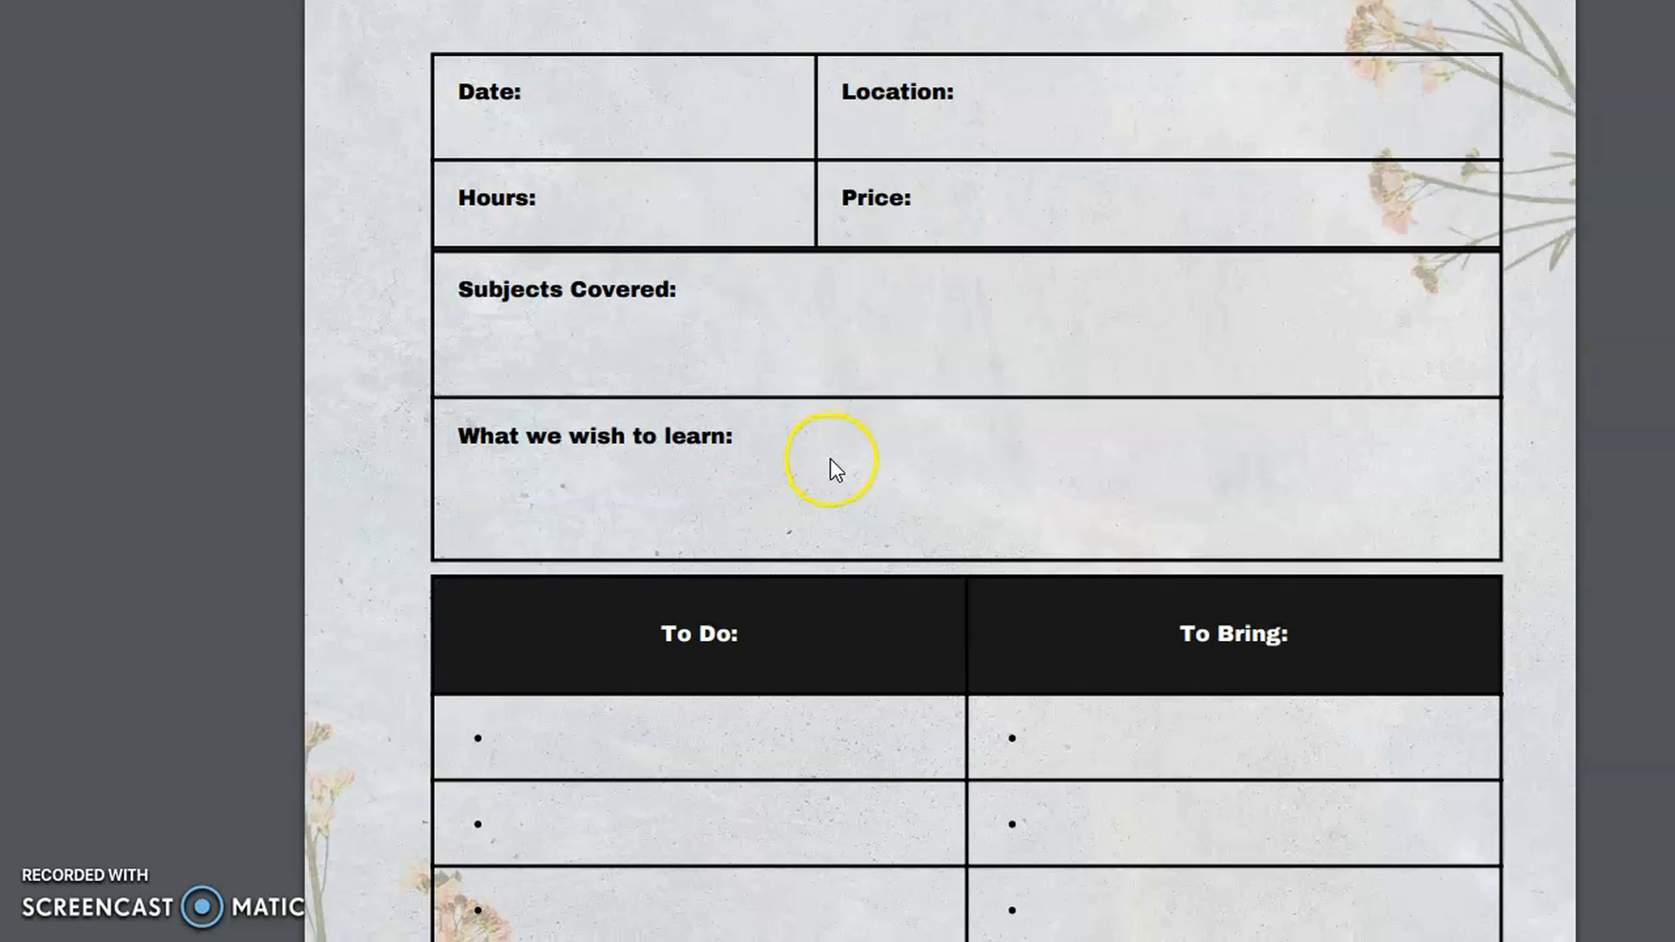
scroll("down", 3)
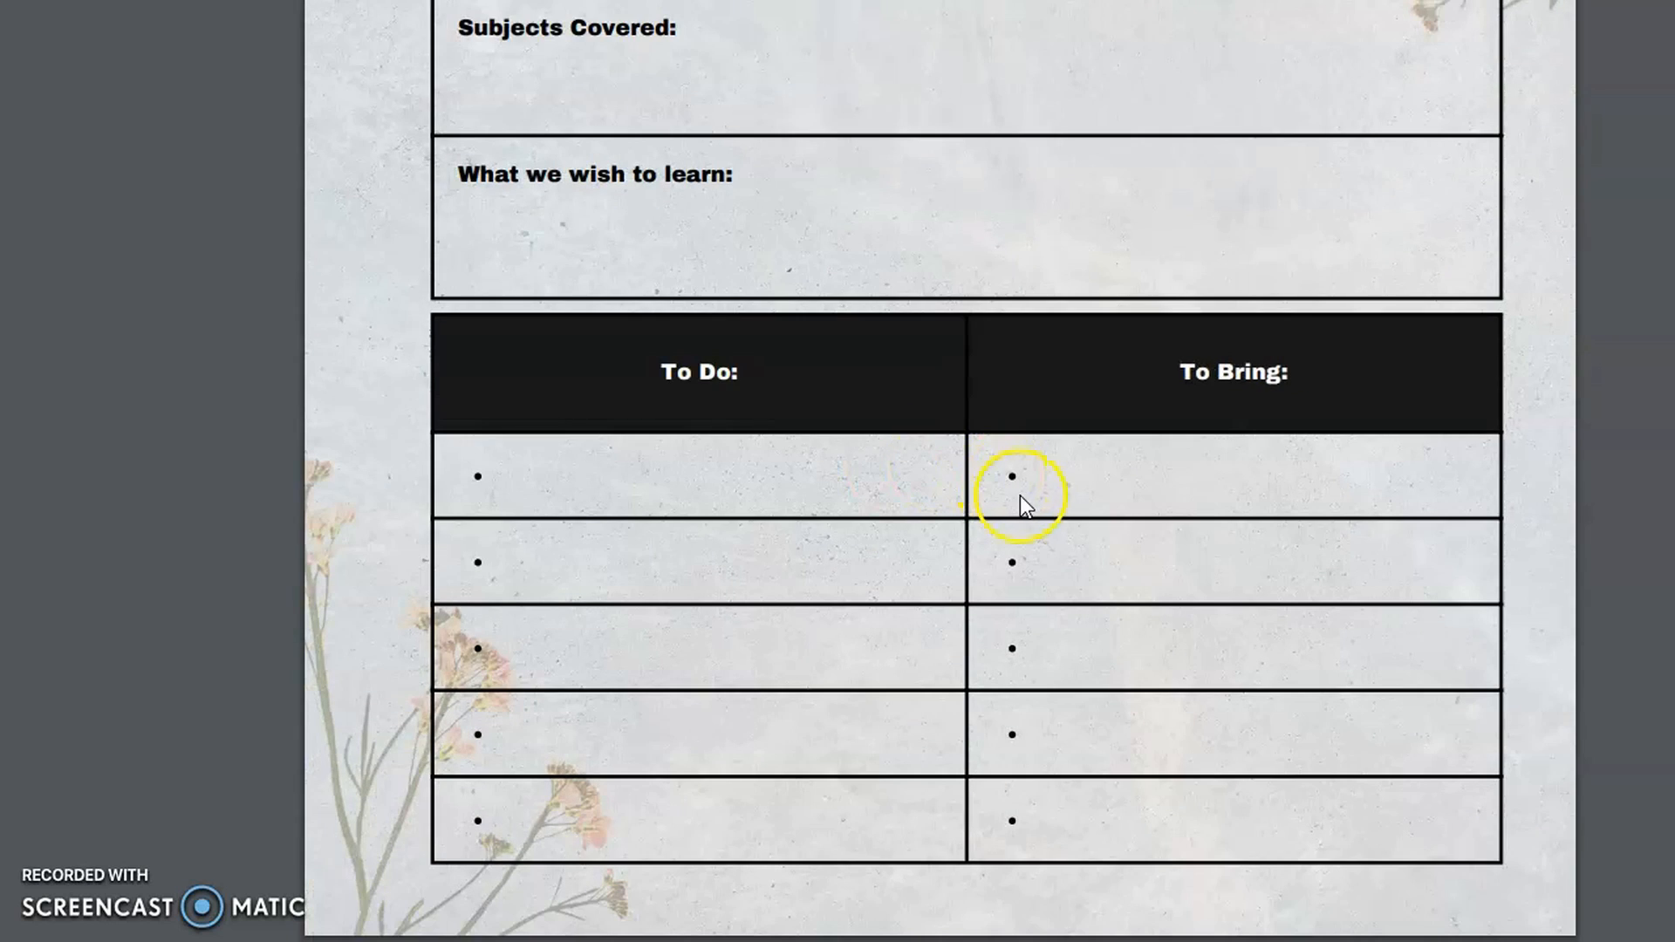
scroll("down", 3)
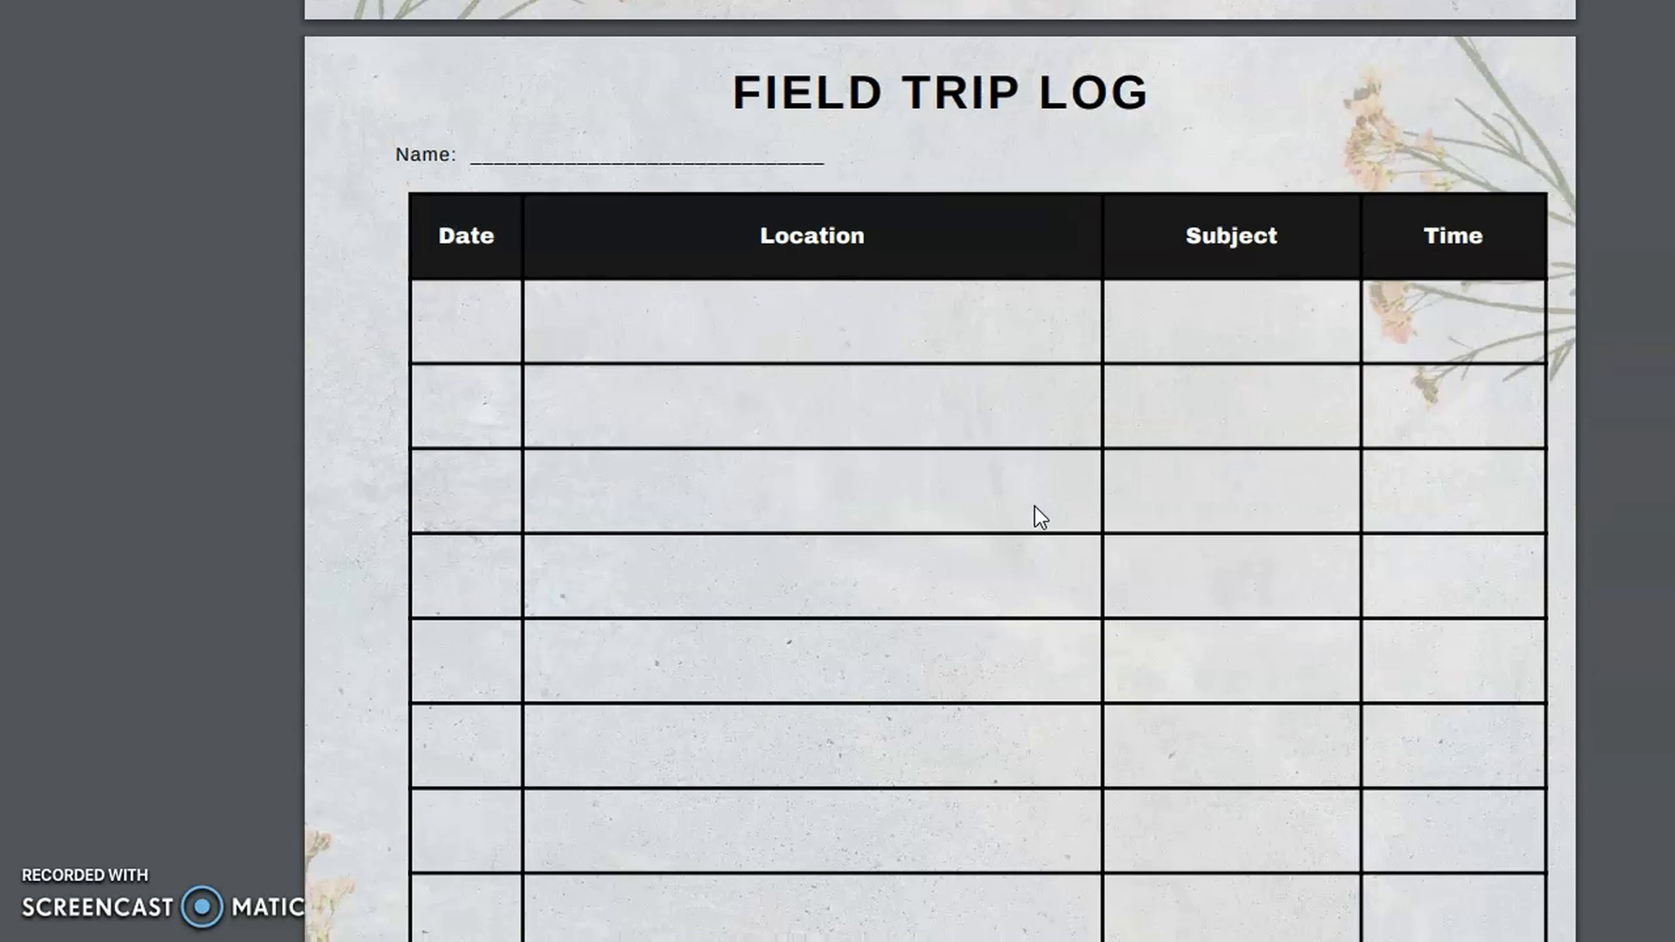
mouse_move(1054, 534)
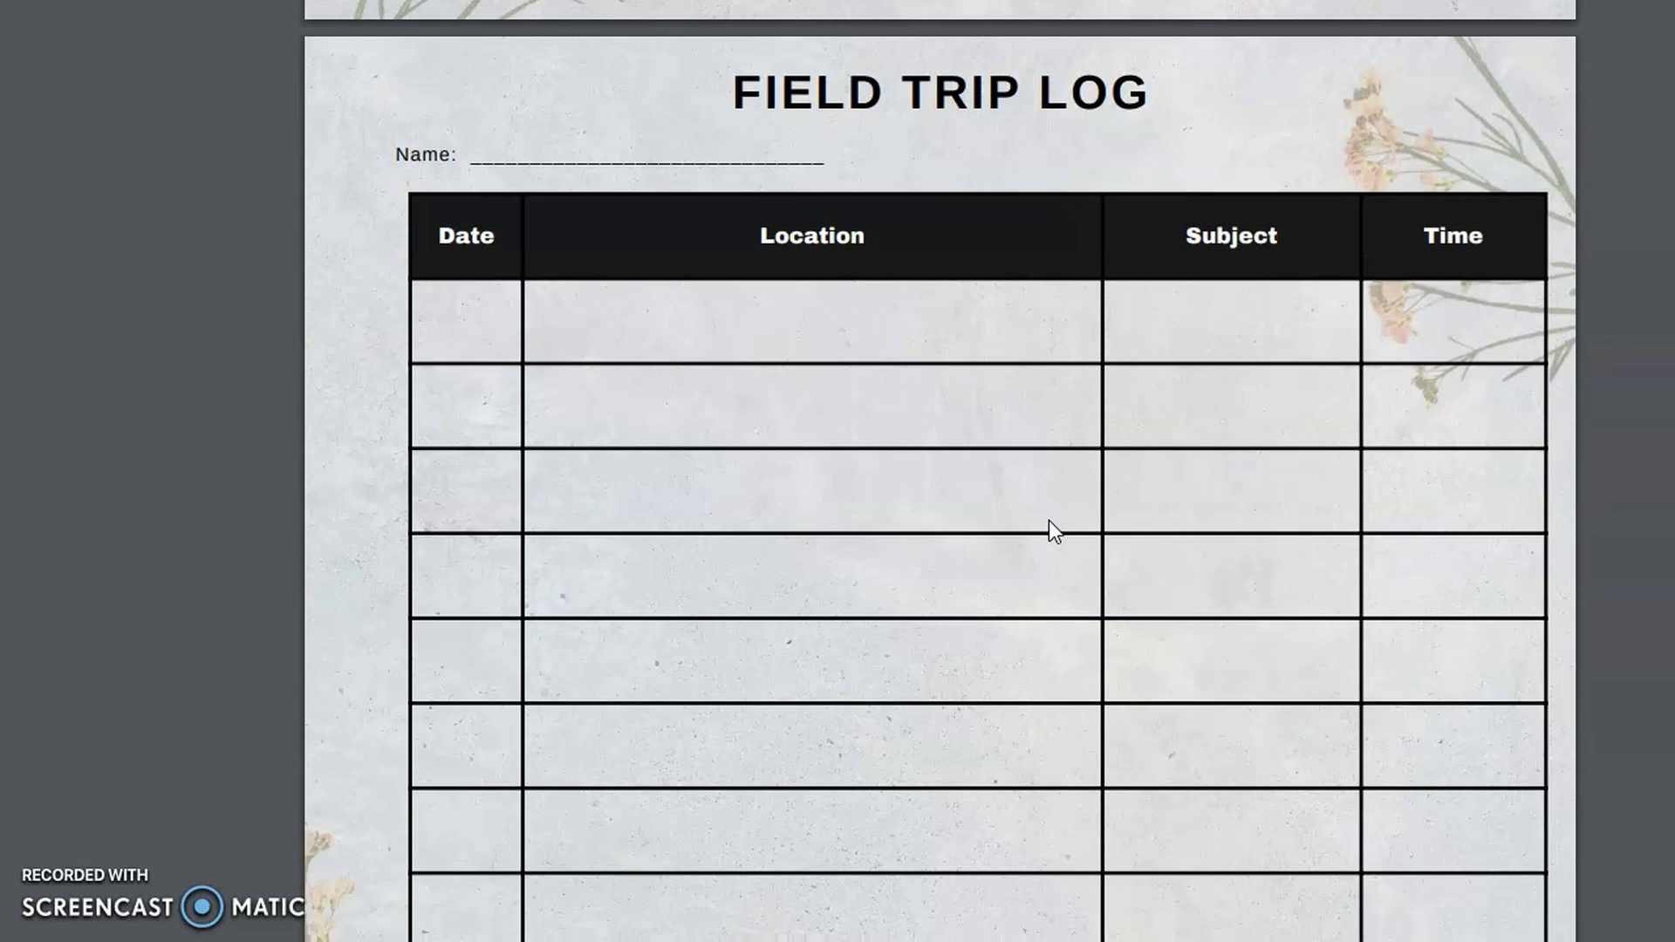
scroll("down", 3)
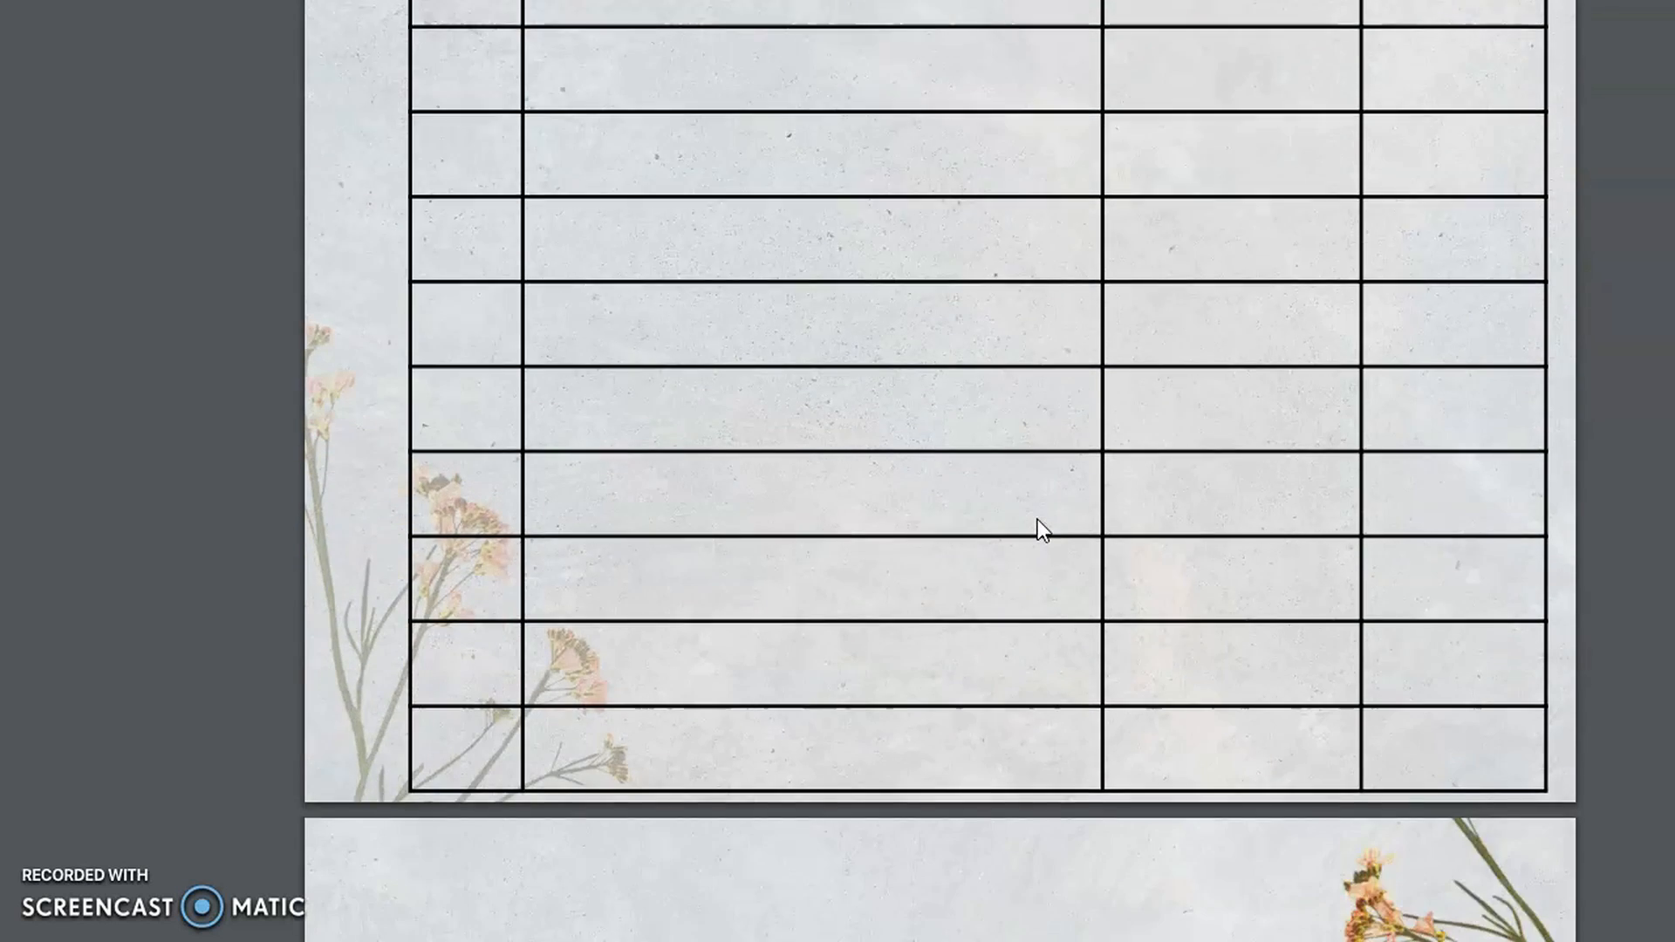
scroll("down", 3)
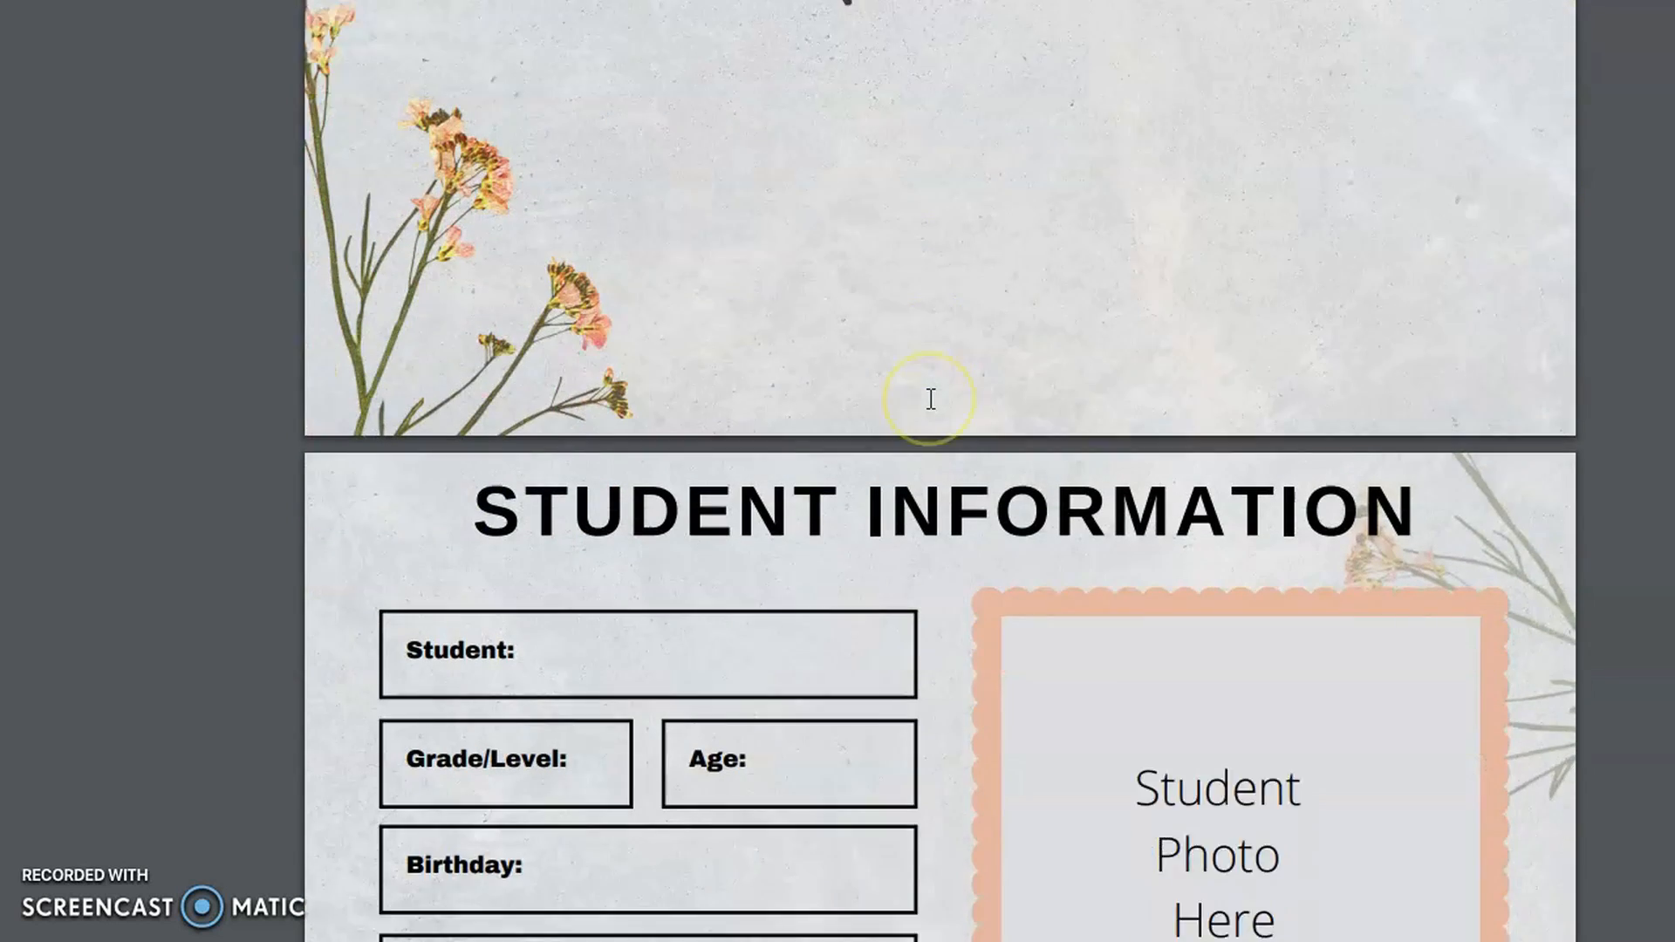
Scroll down through the Student Information boxes until the Attendance month grids appear.
scroll("down", 3)
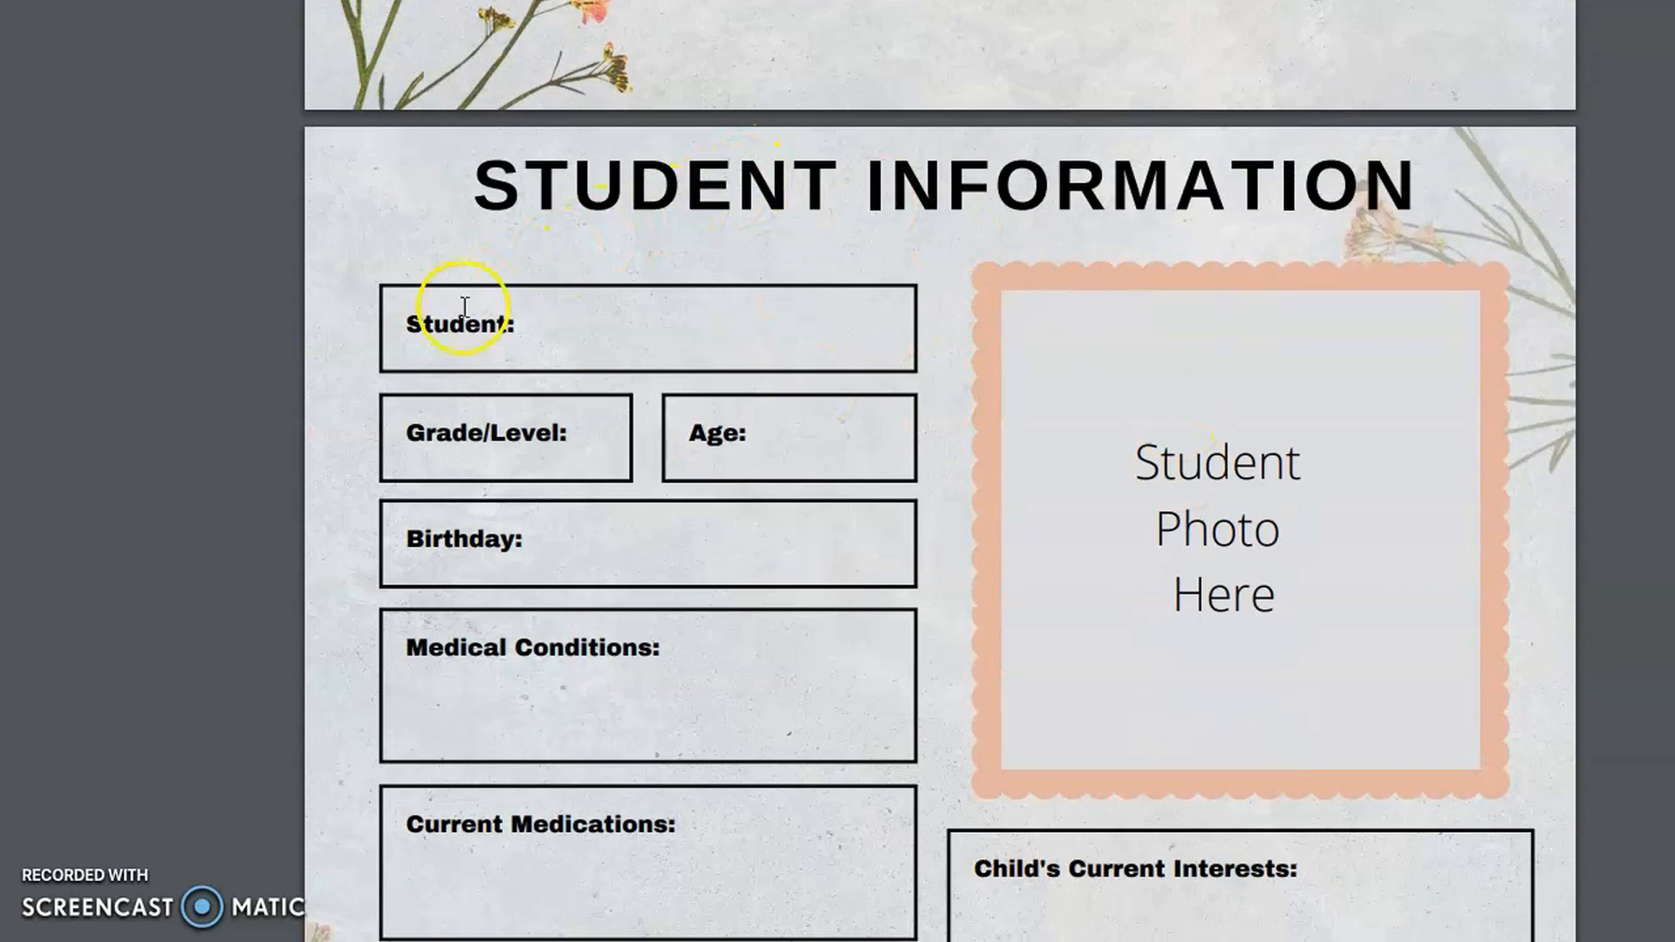
mouse_move(755, 436)
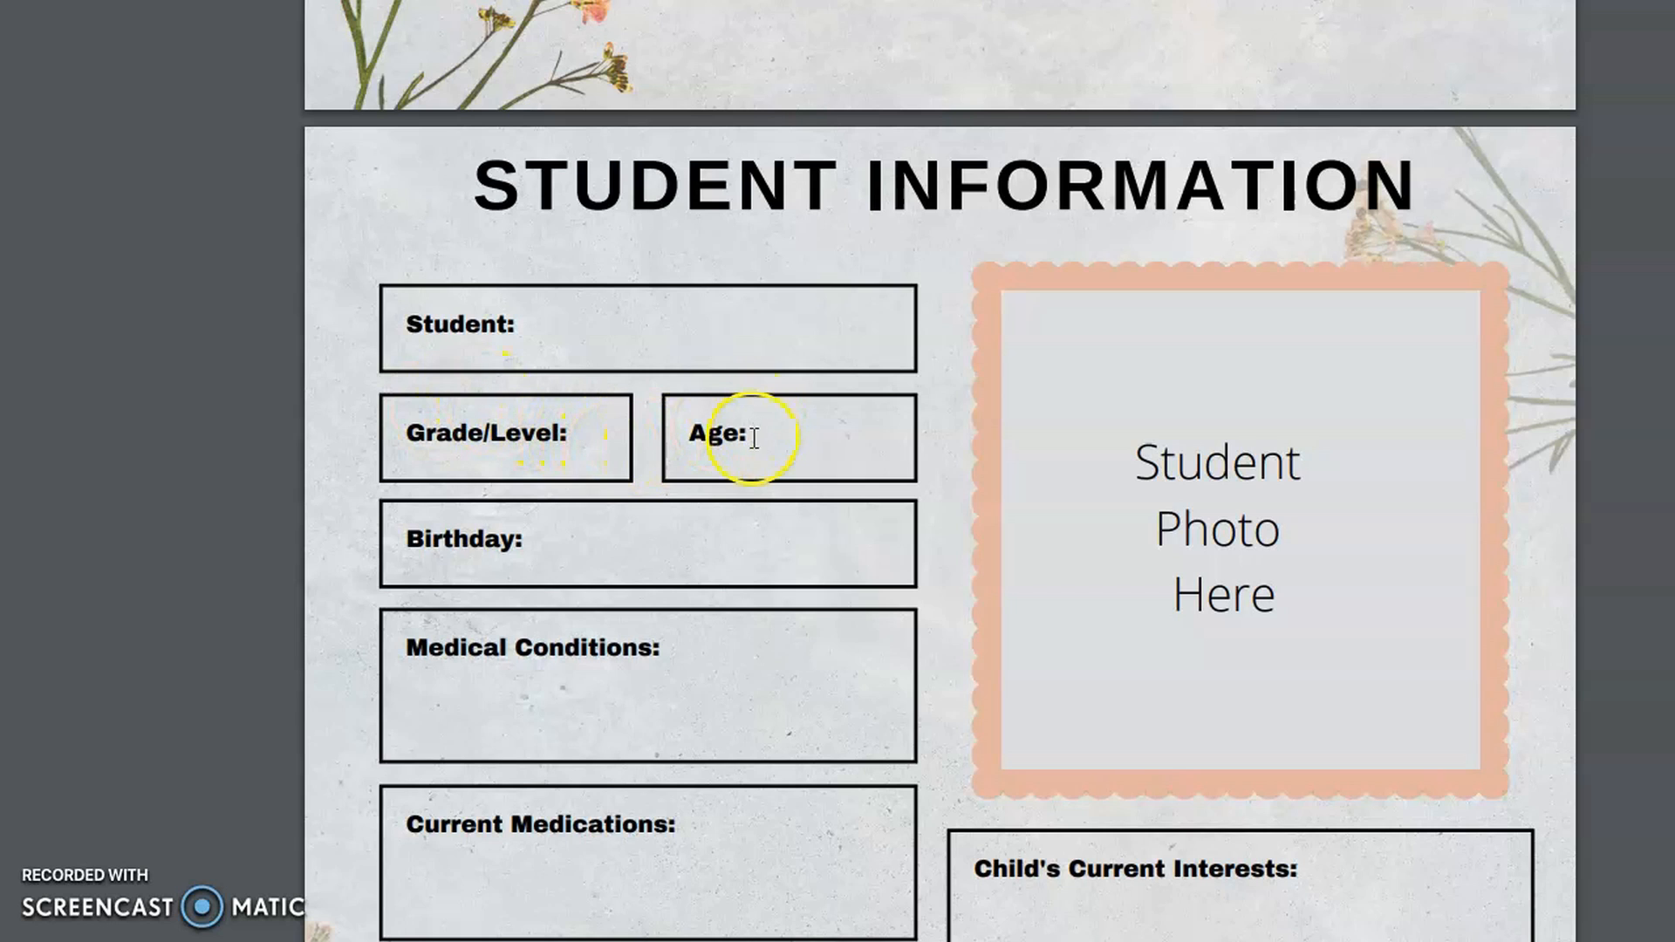
mouse_move(1082, 521)
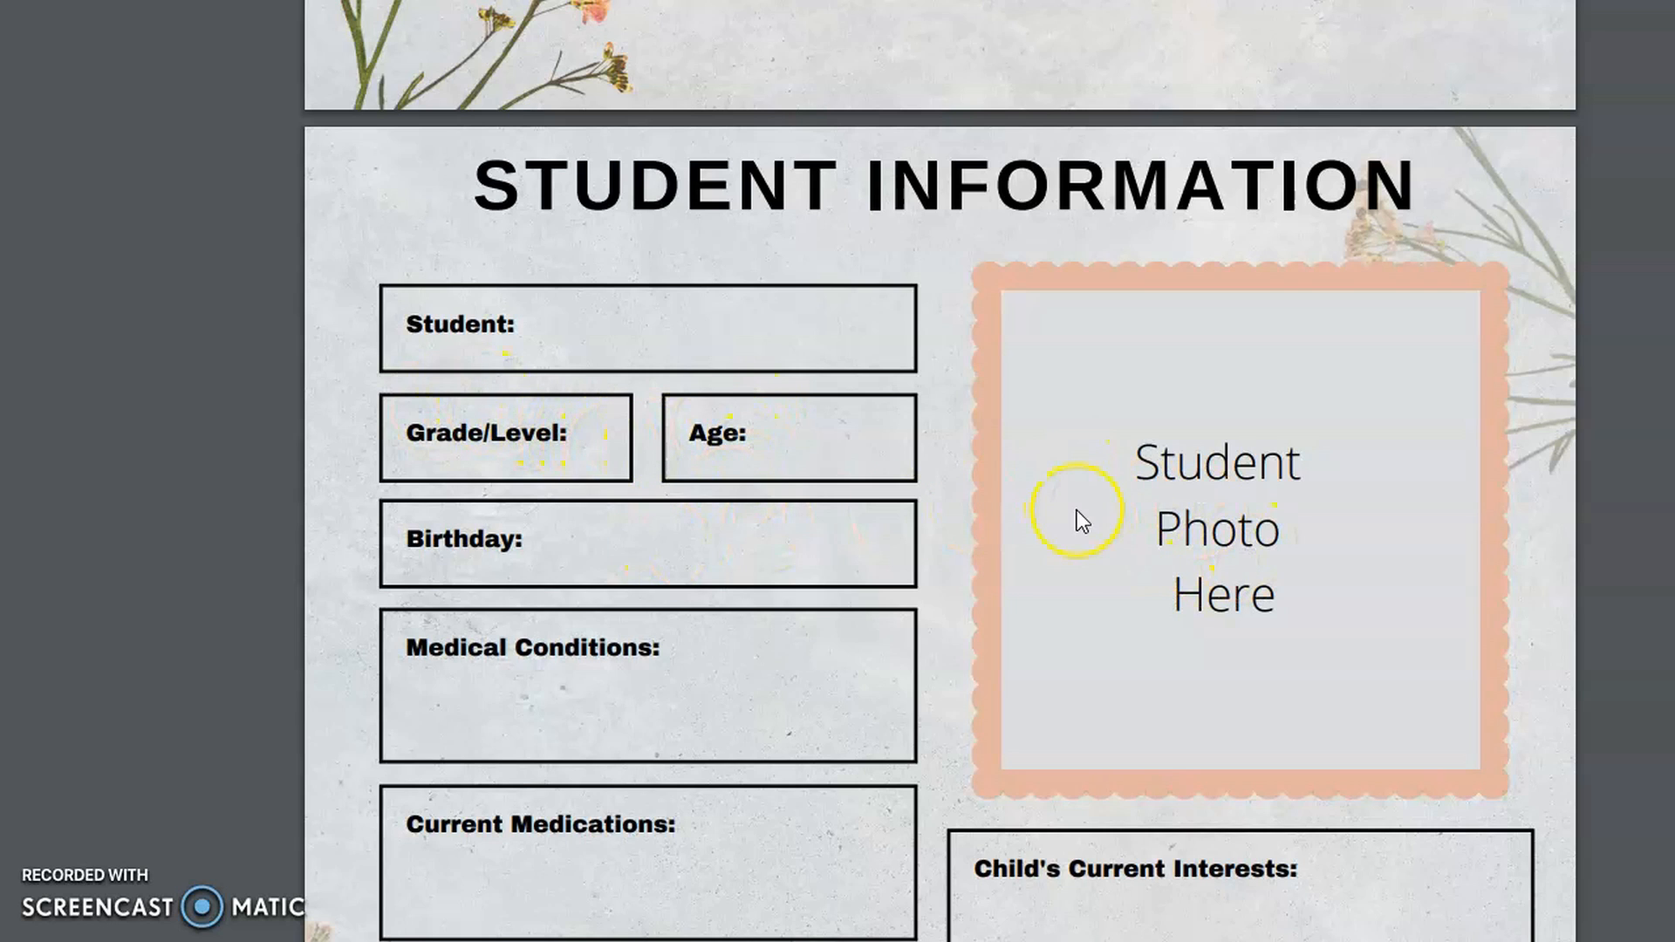
scroll("down", 3)
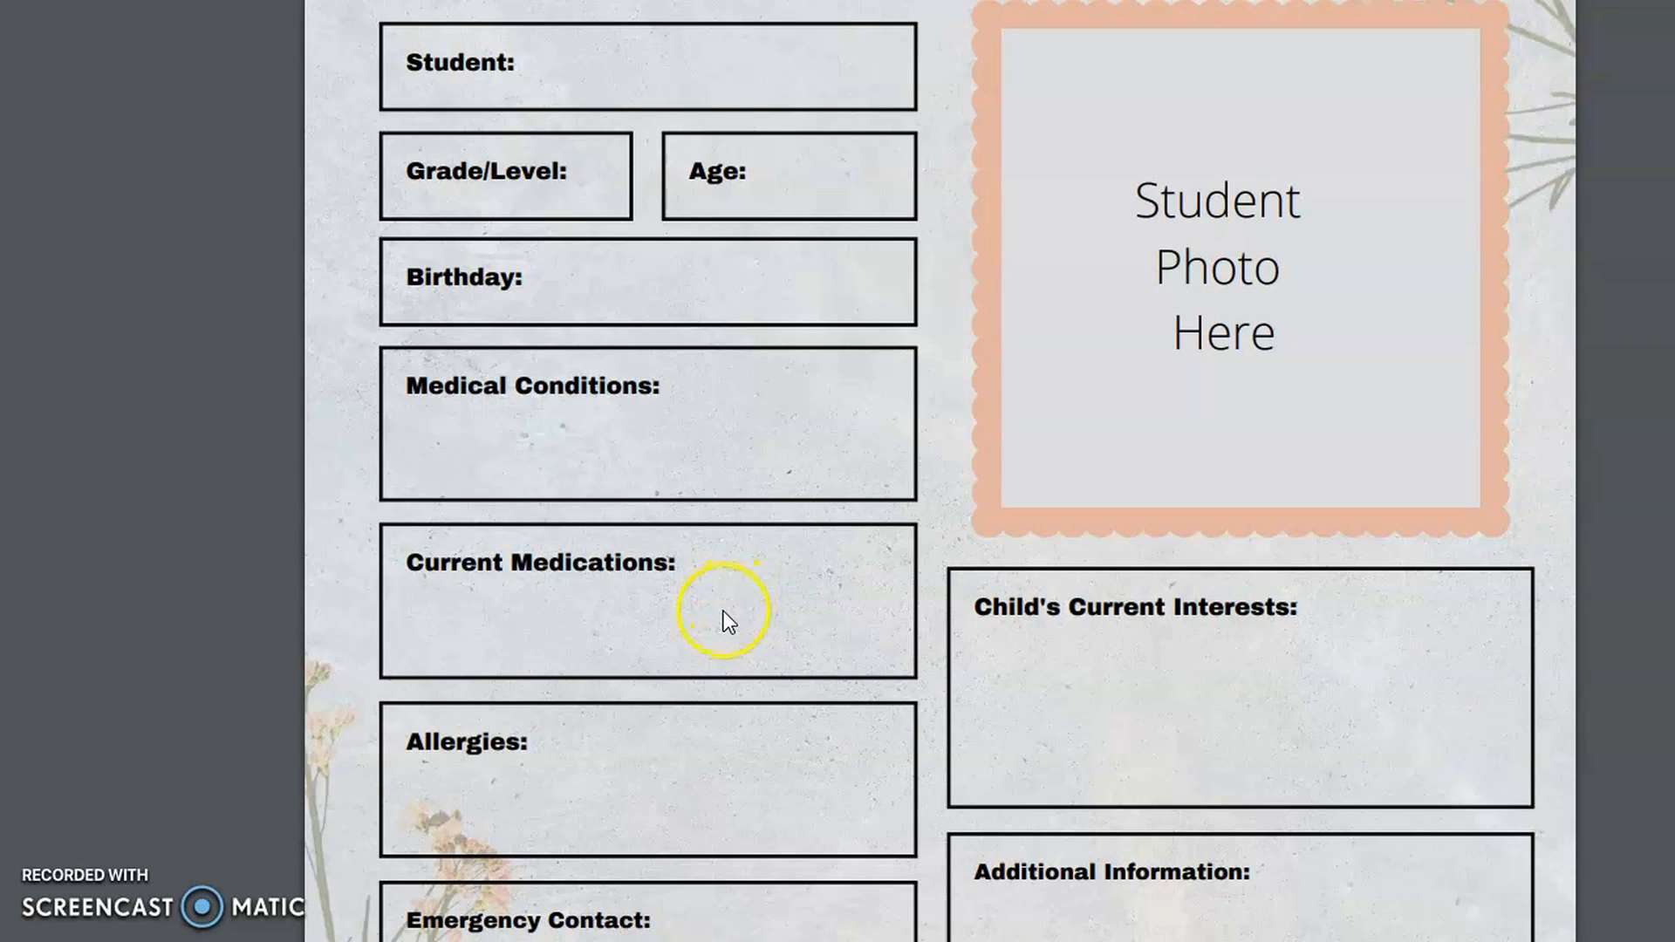
scroll("down", 3)
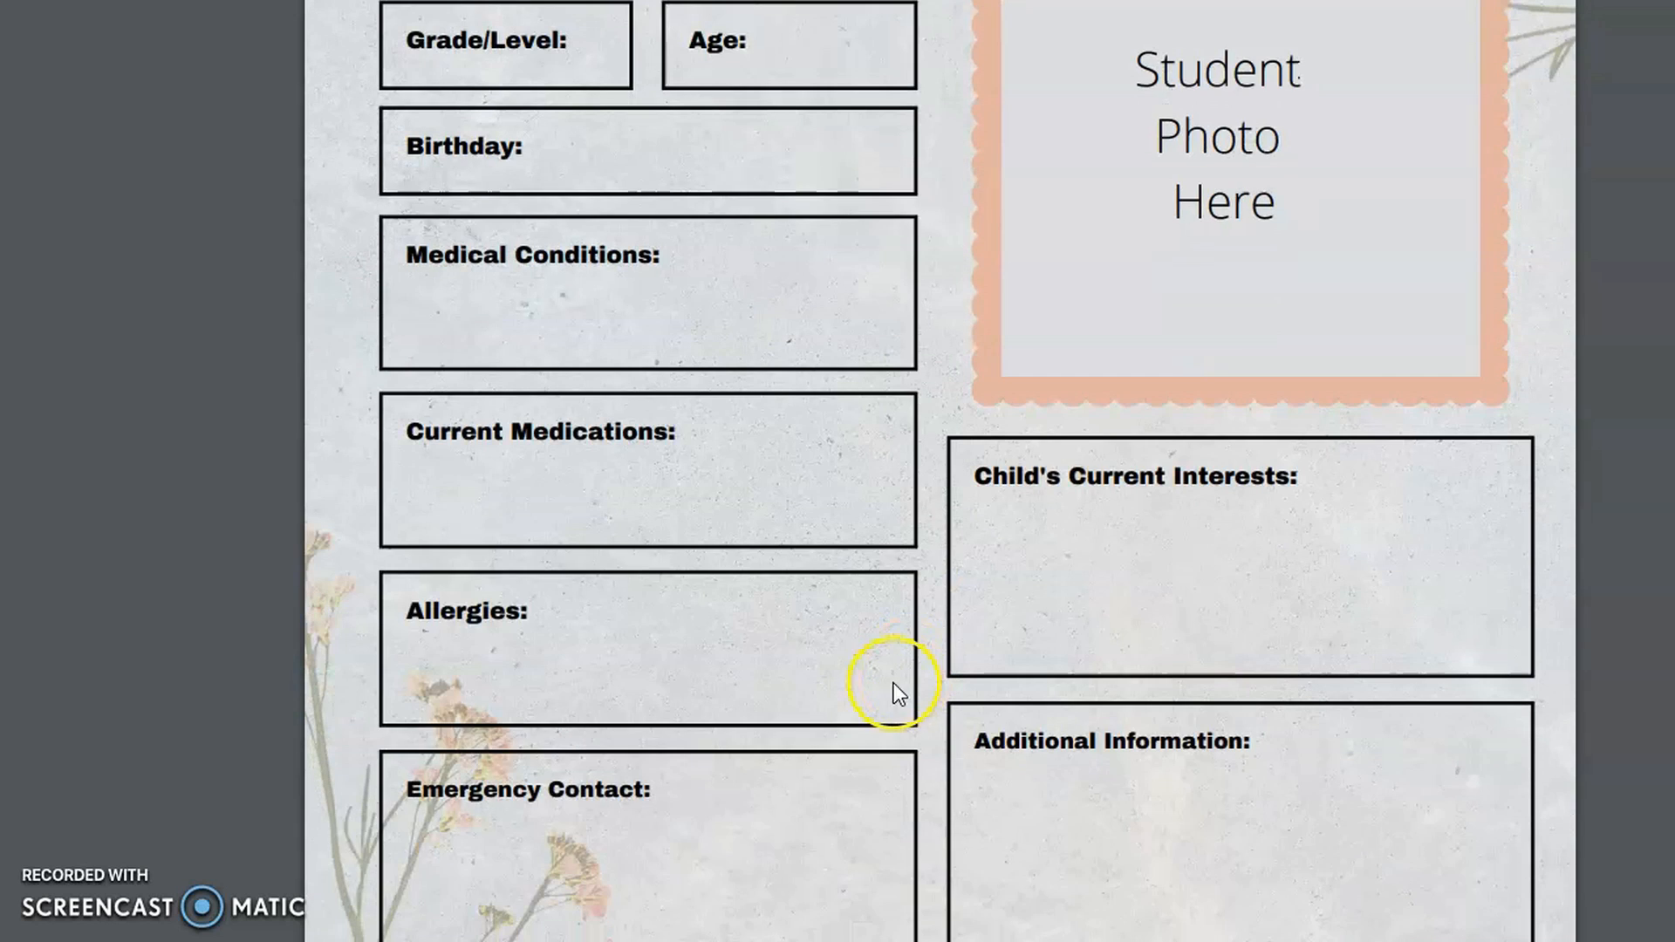
mouse_move(783, 476)
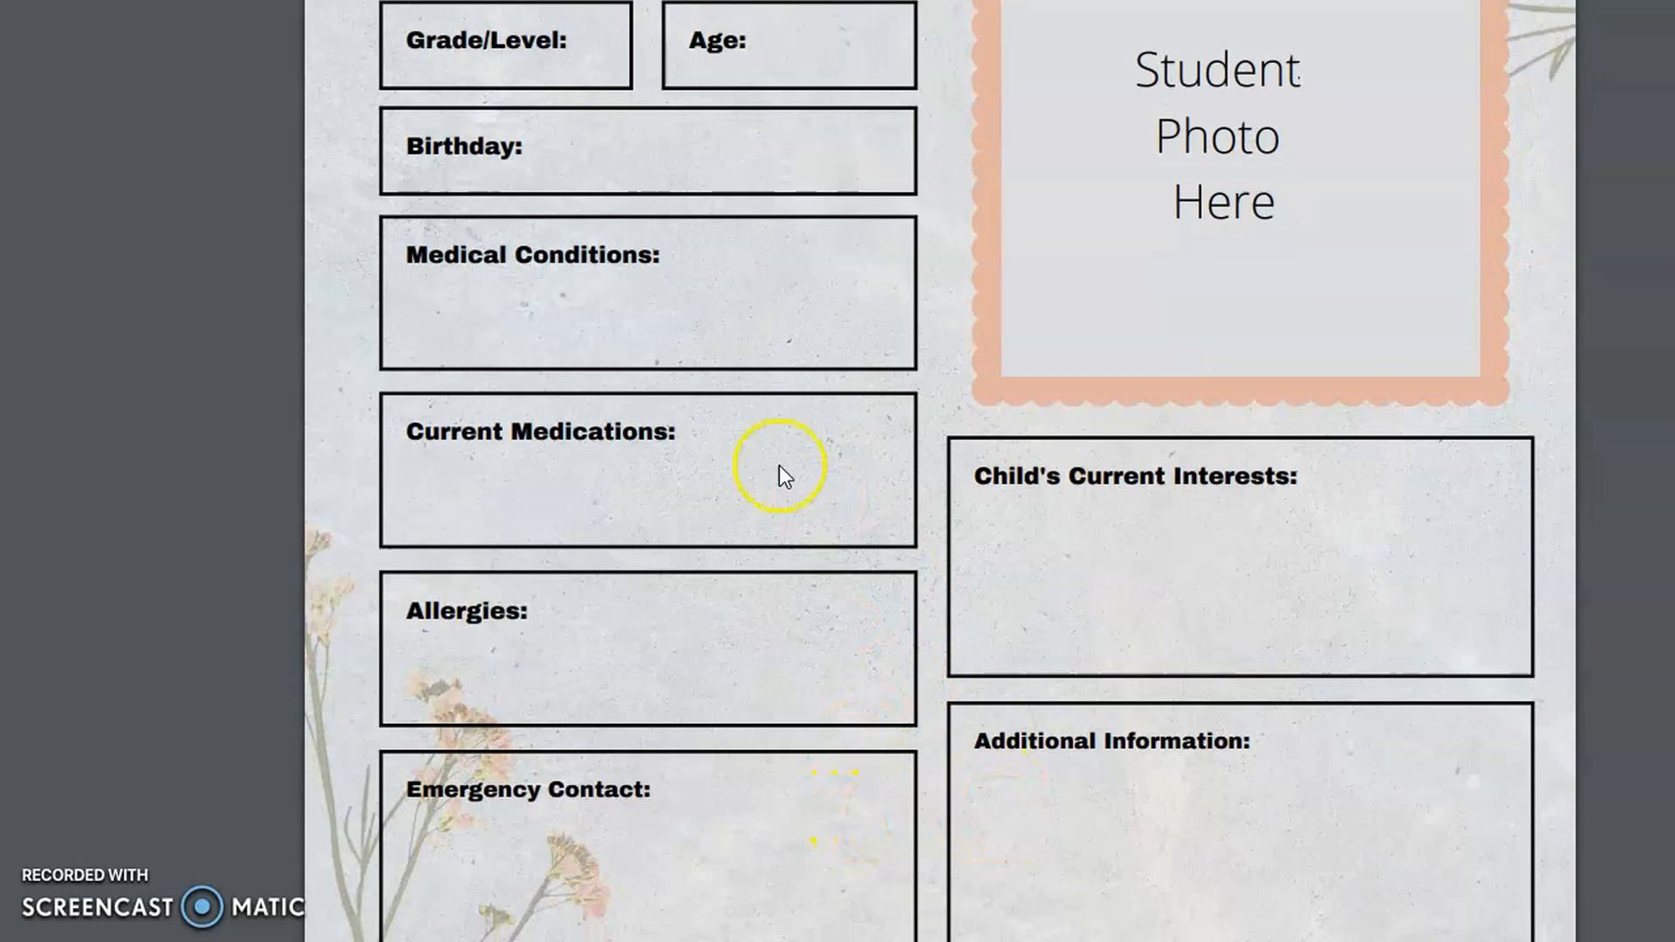
mouse_move(617, 766)
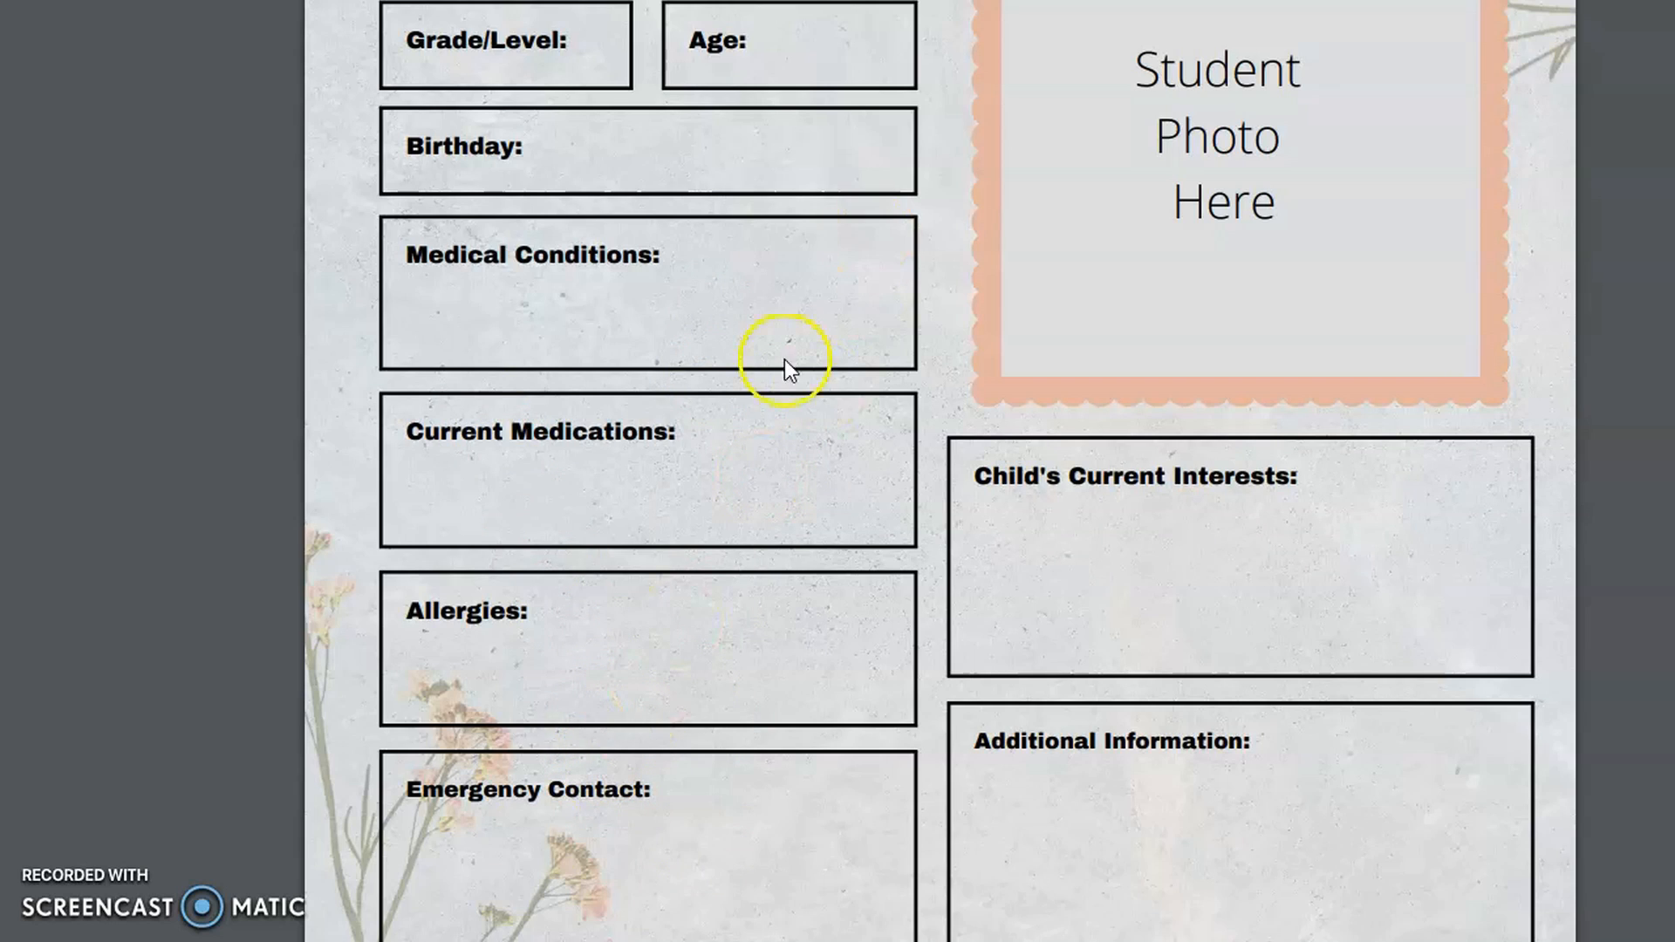
mouse_move(1207, 635)
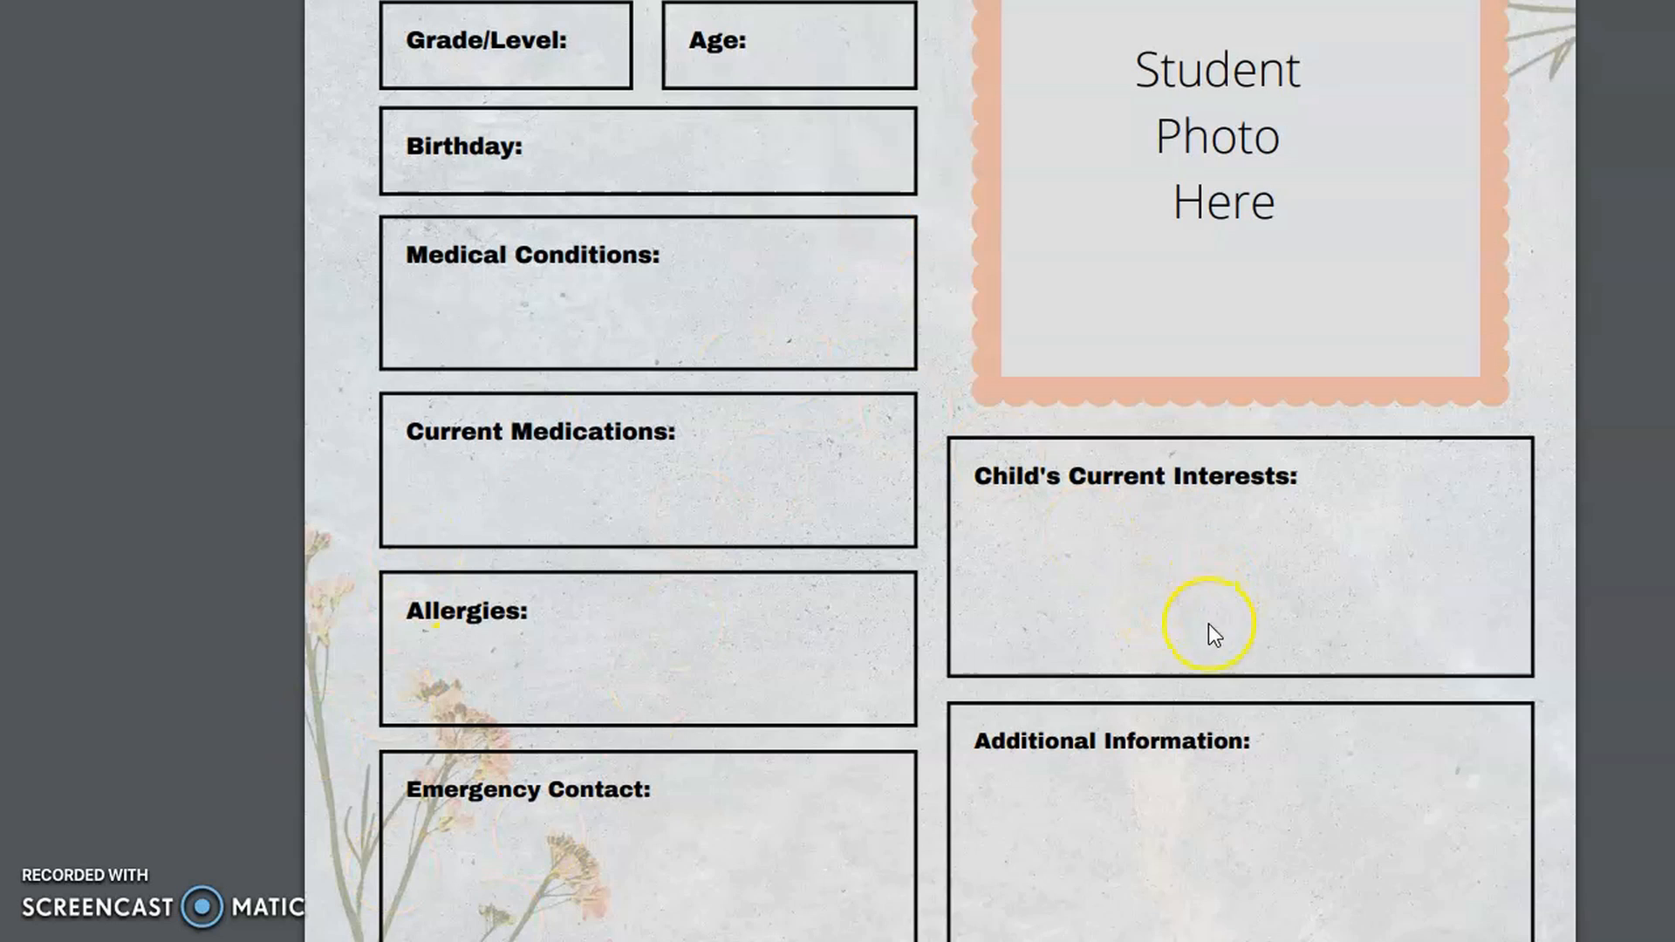
mouse_move(753, 738)
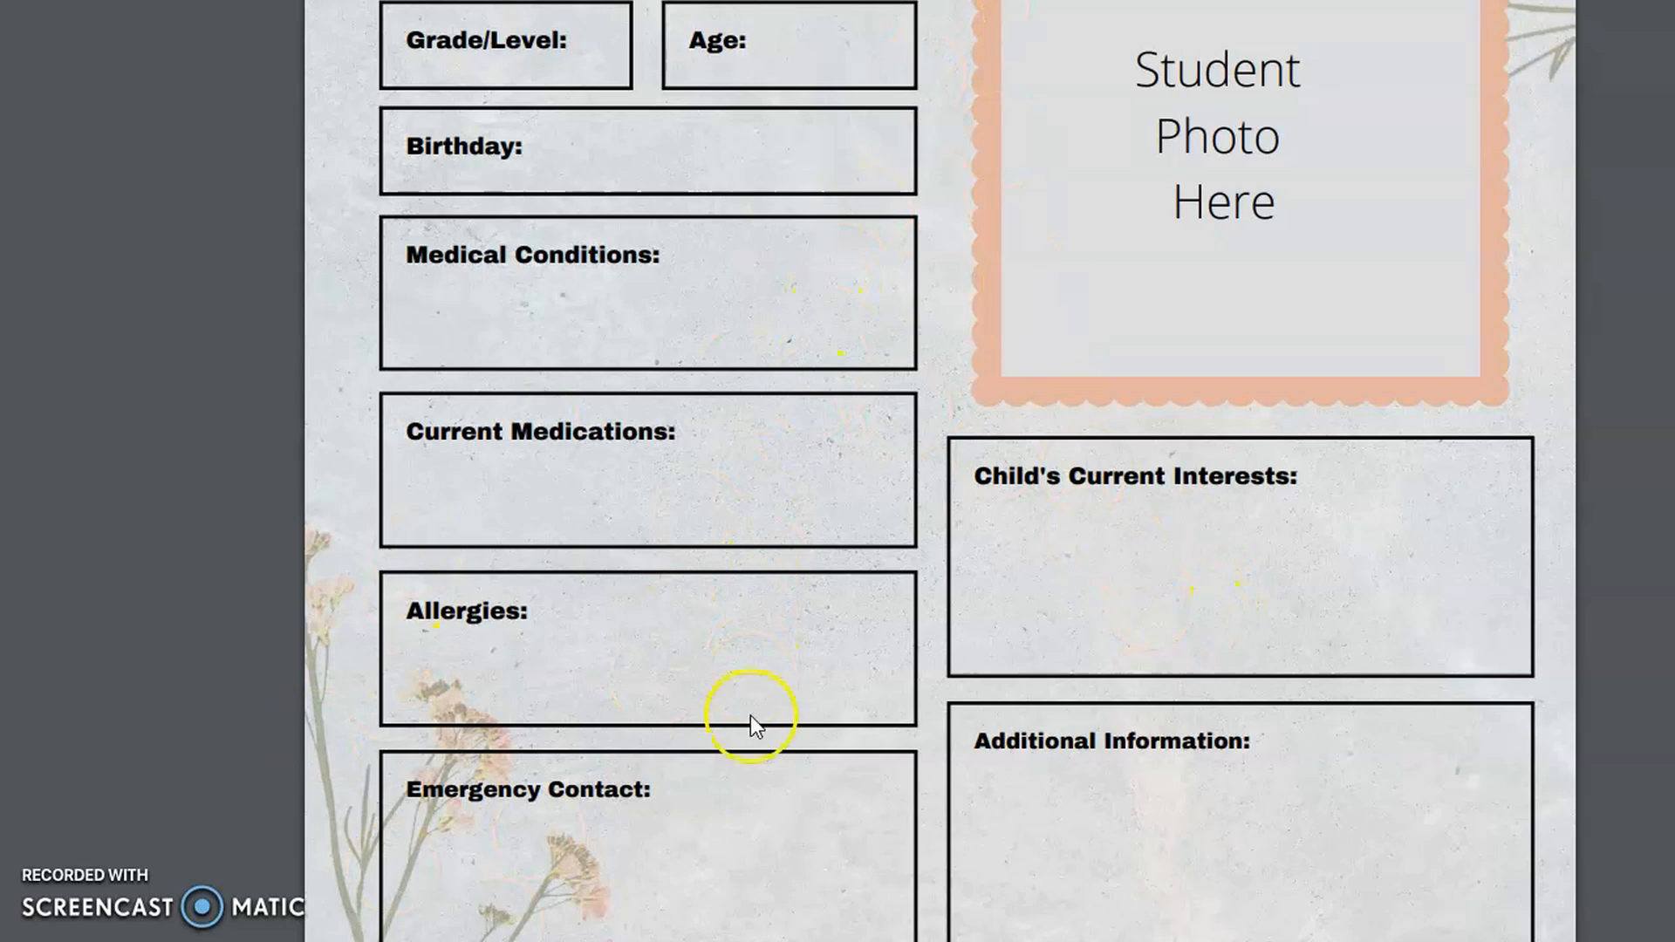
mouse_move(796, 565)
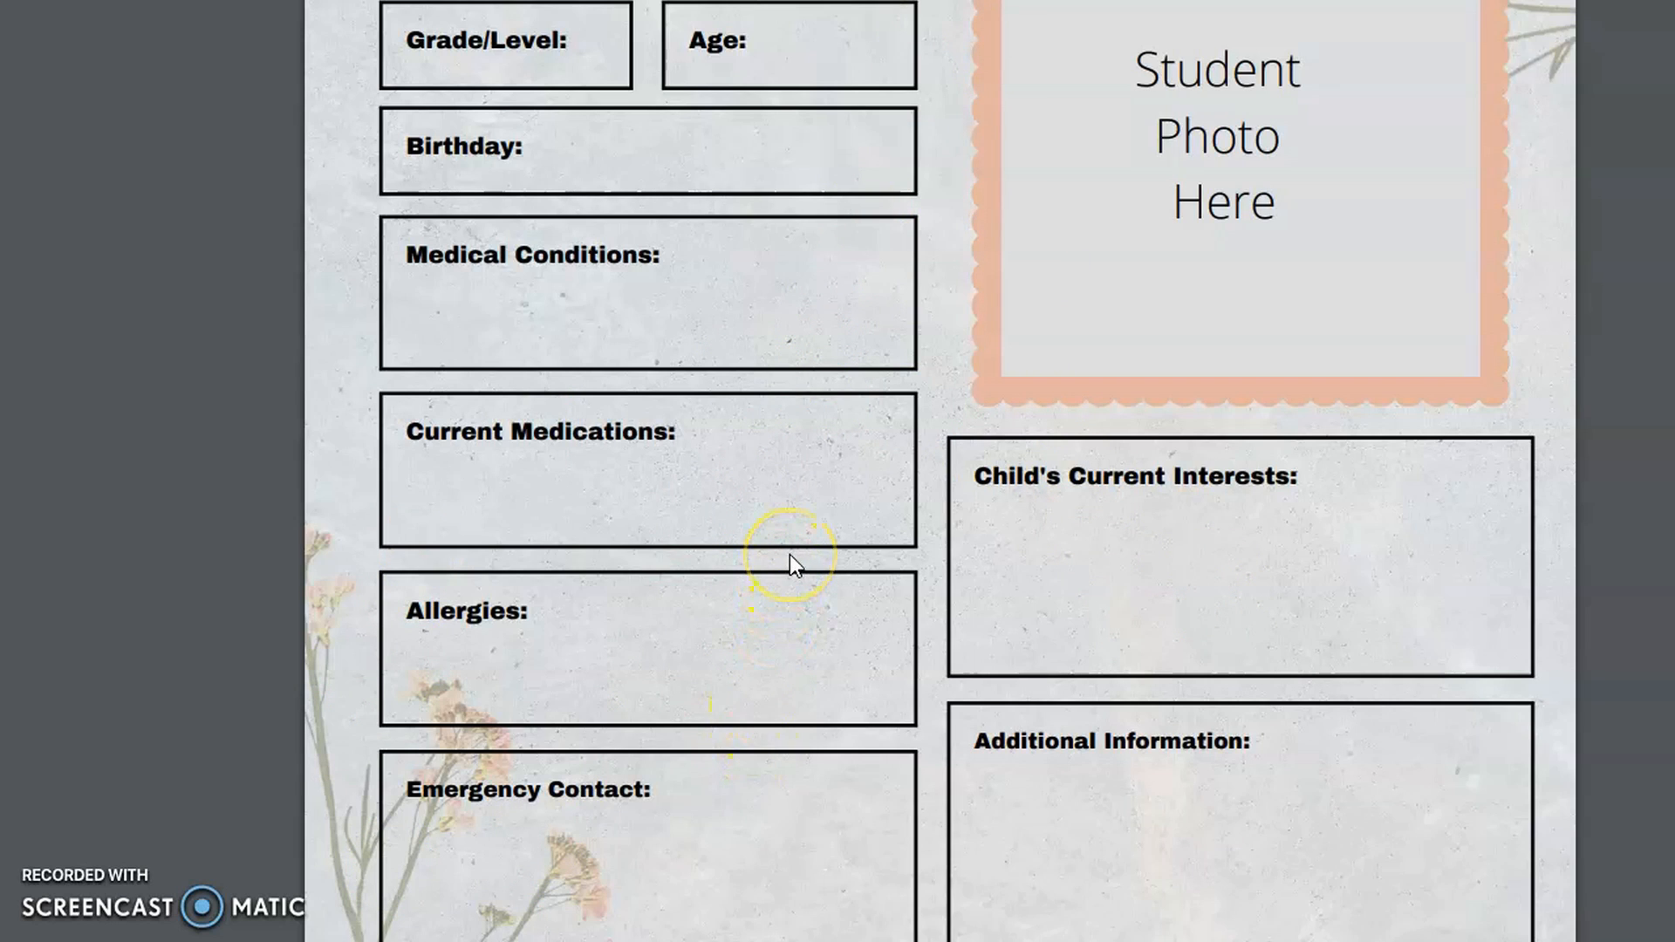
scroll("down", 3)
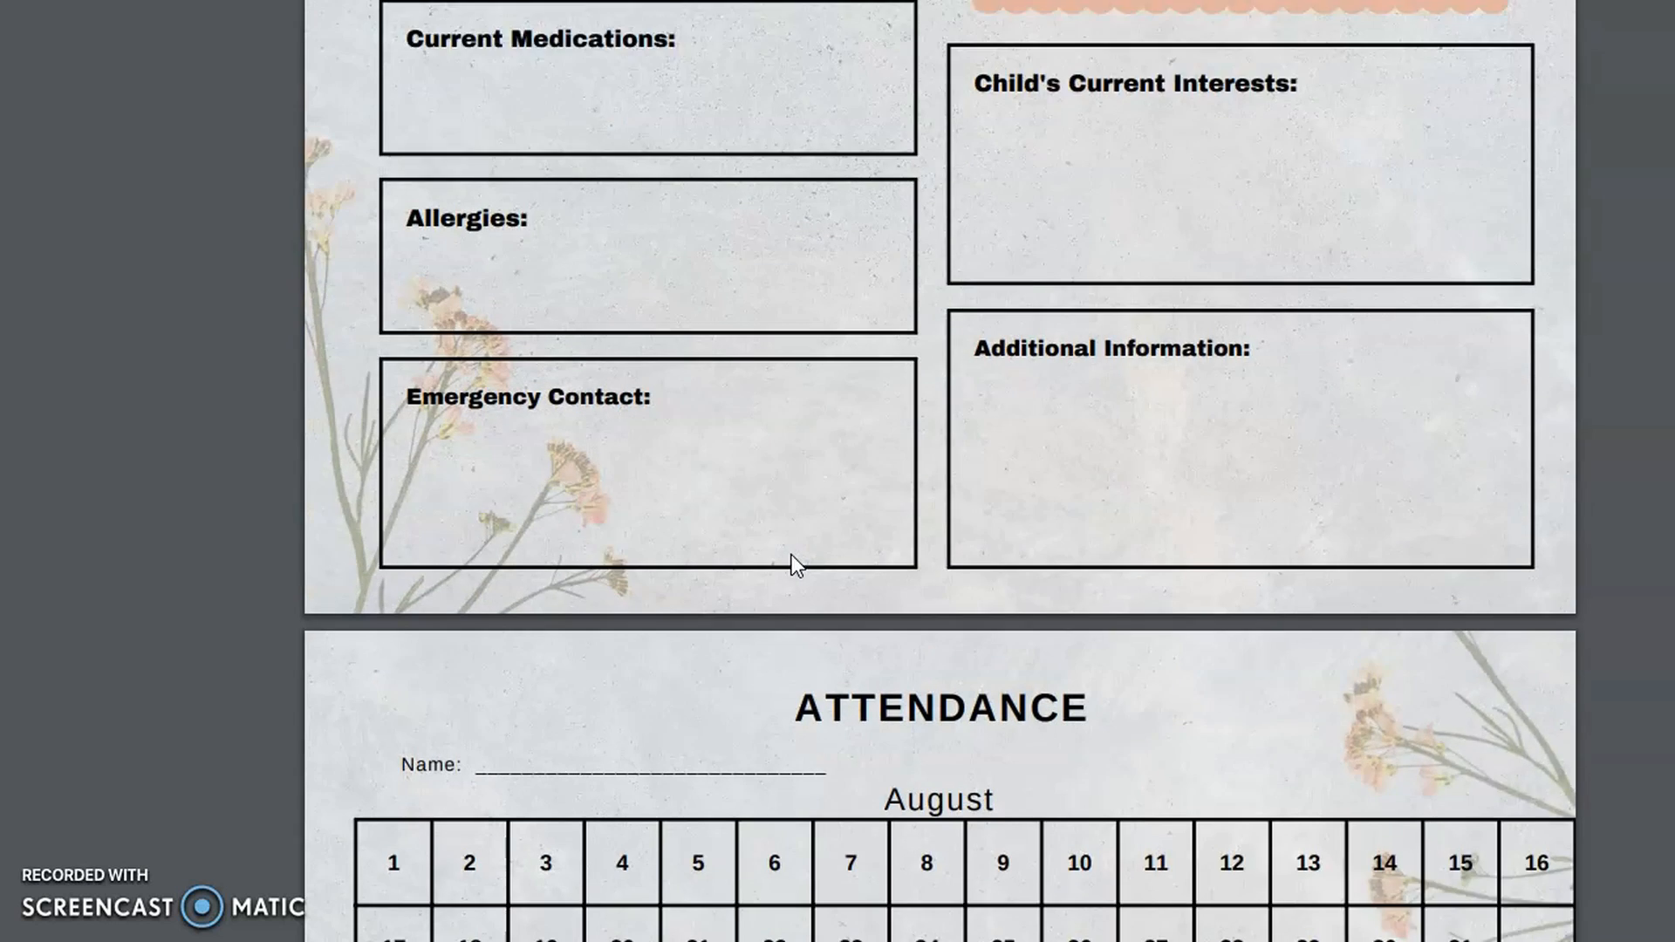
scroll("down", 3)
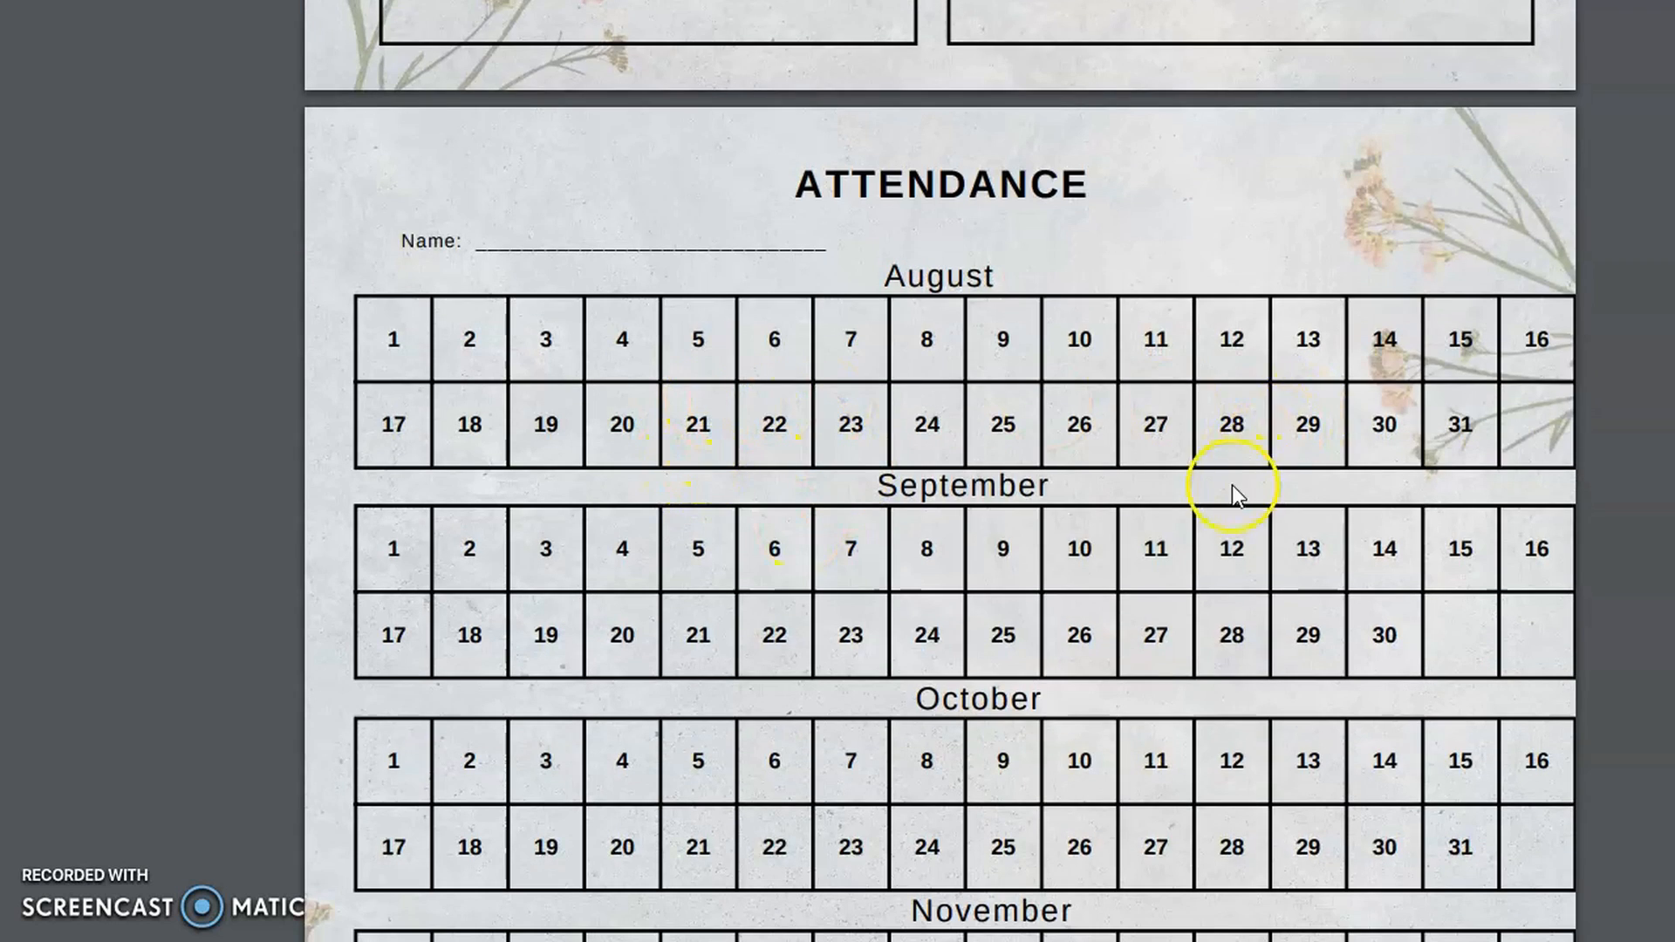
Scroll down past the Attendance August–November grids to the Start of Year Interview page.
scroll("down", 3)
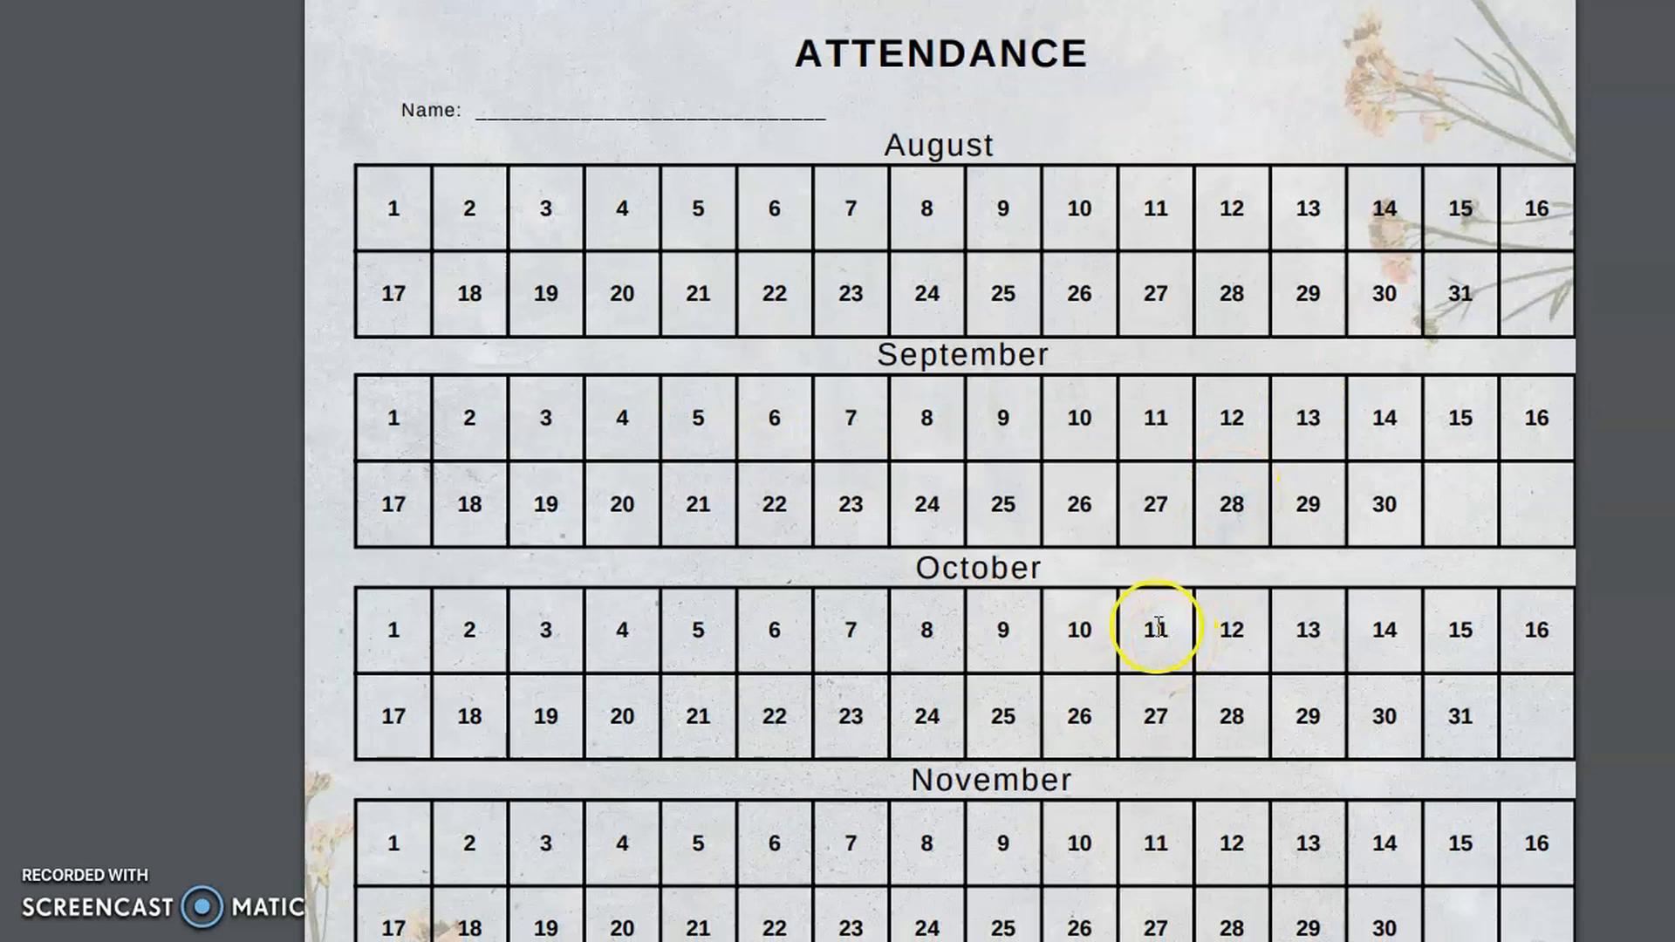
scroll("down", 3)
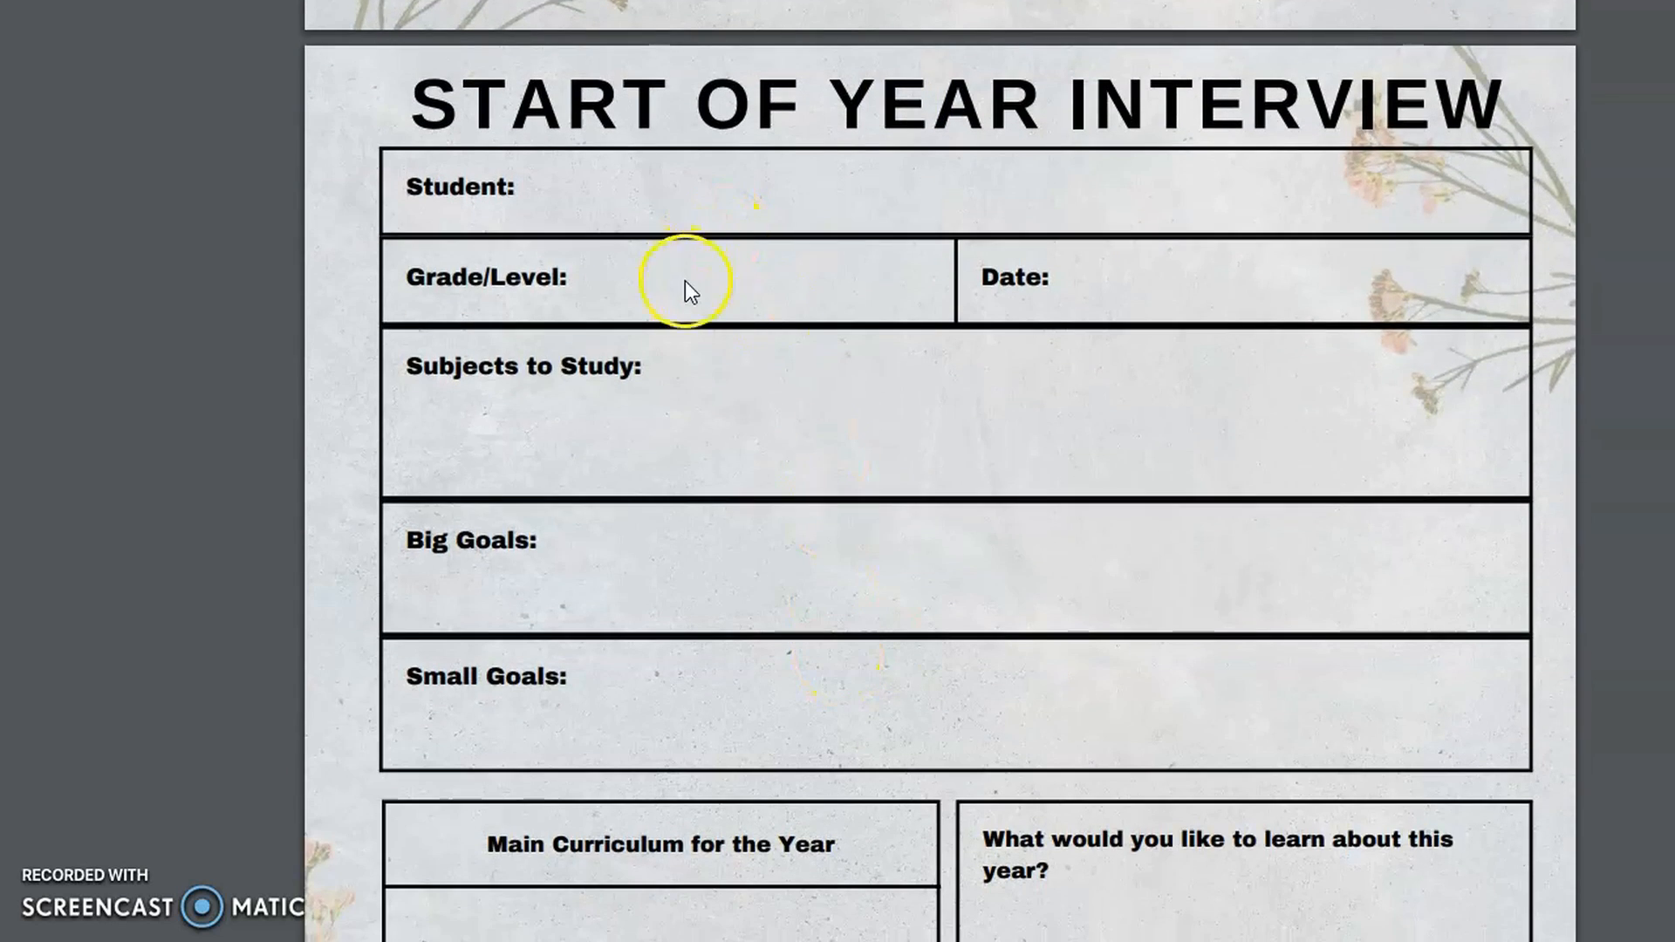
mouse_move(774, 558)
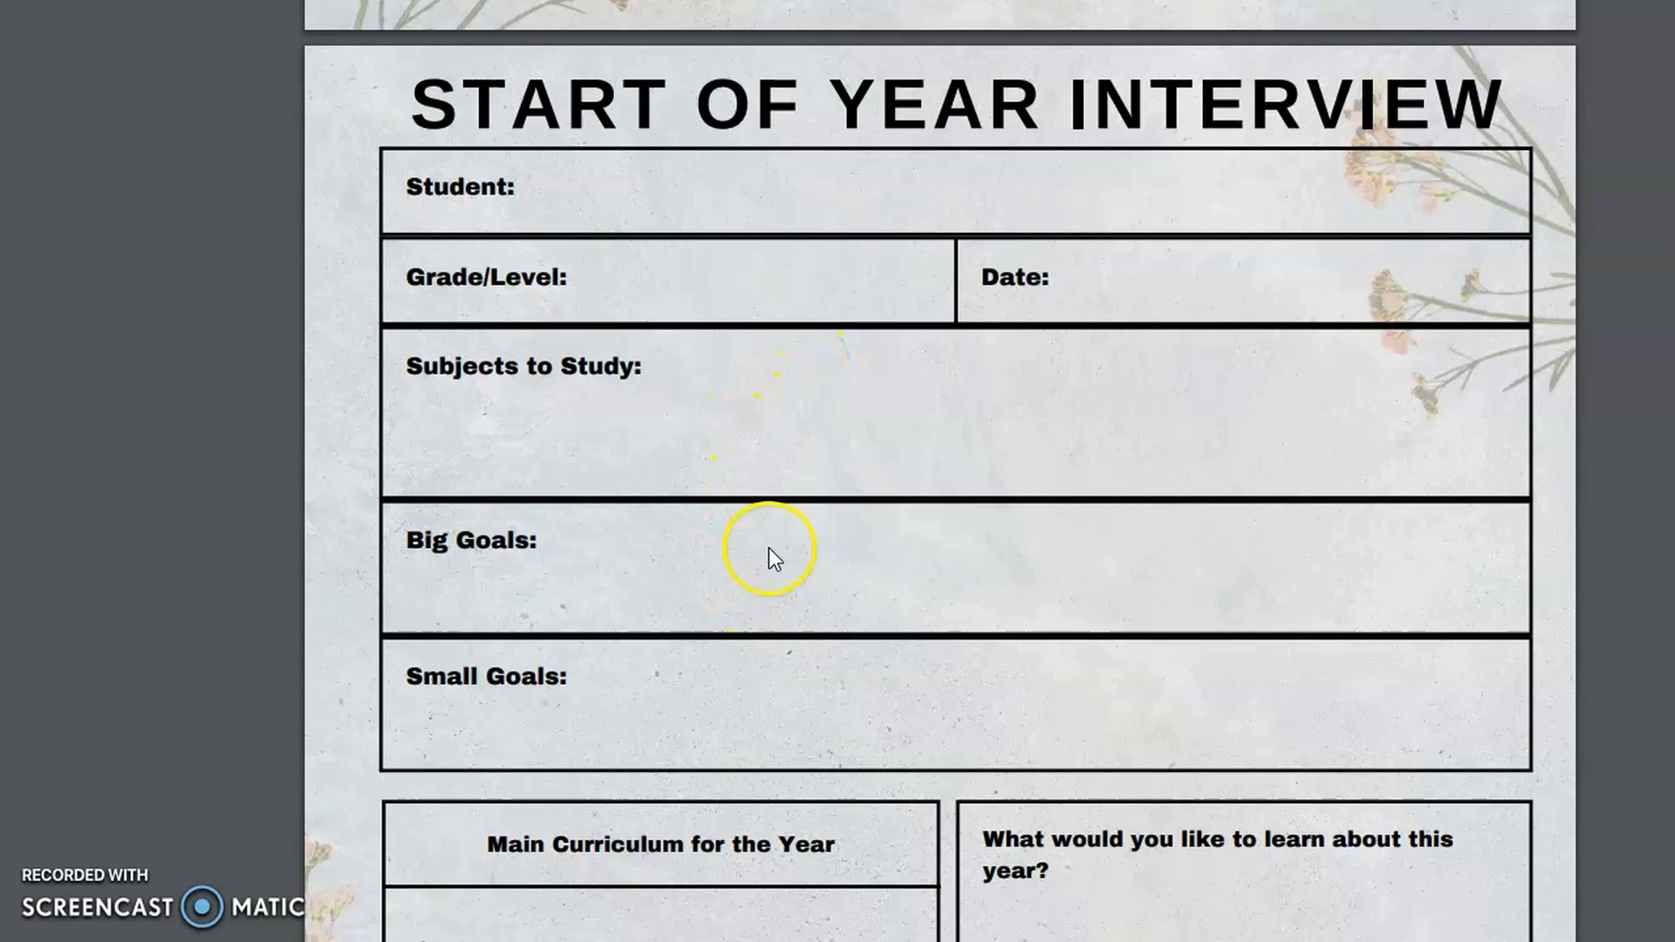
mouse_move(813, 680)
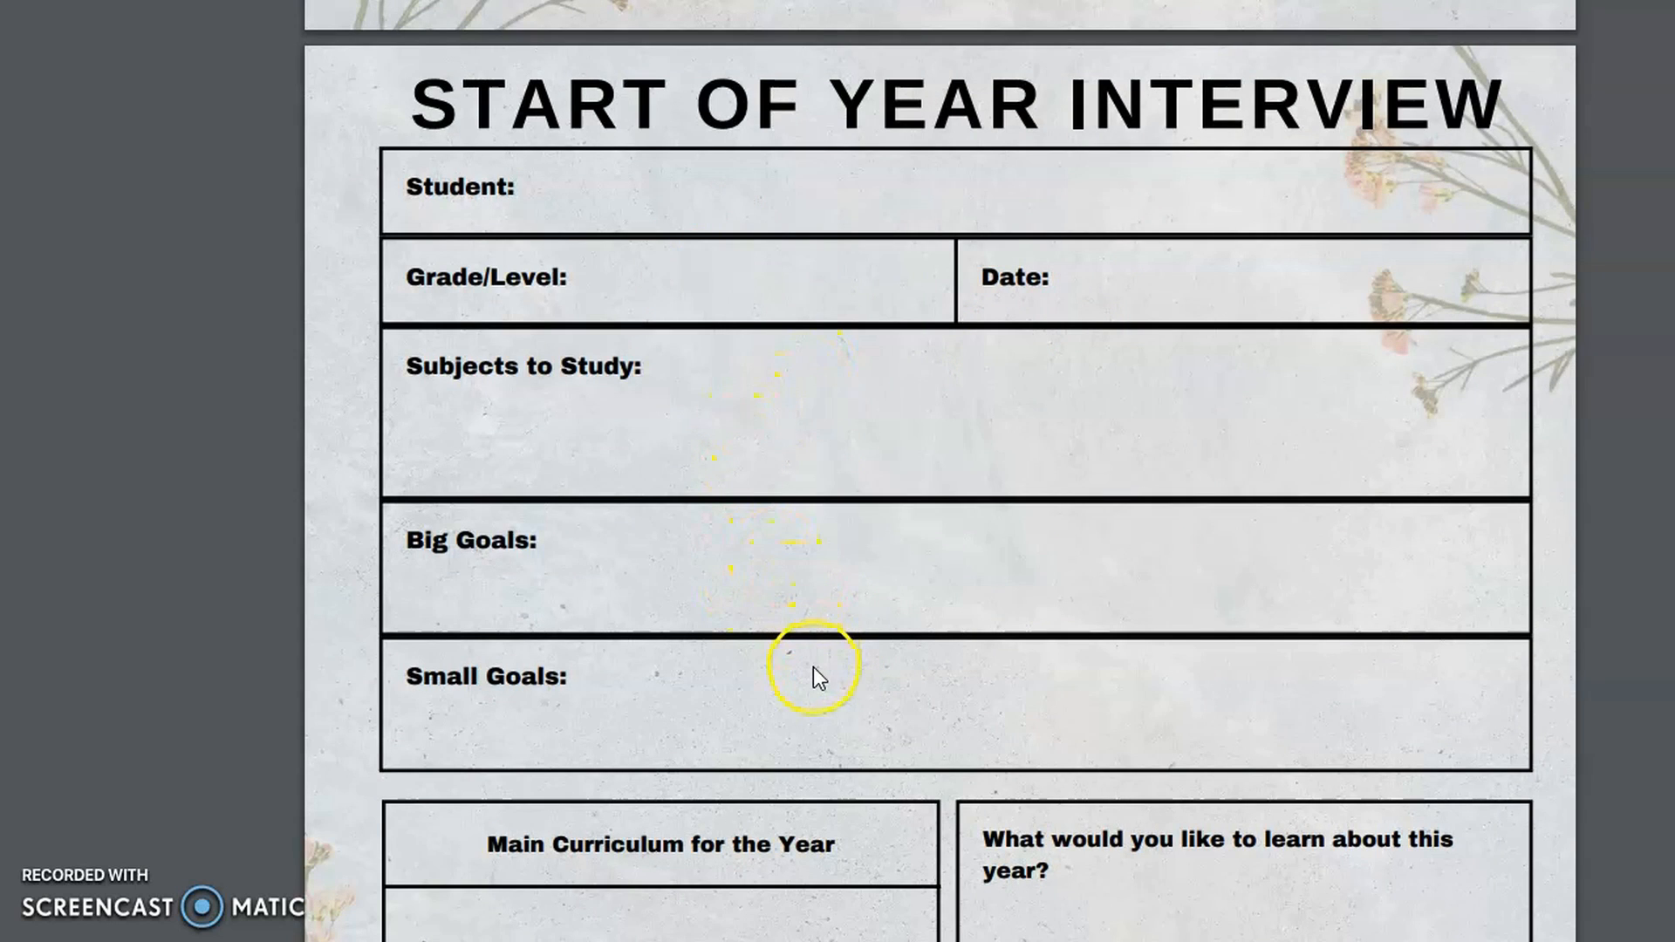
Scroll down through the Start of Year, Mid-Year and end-of-year interview pages to the Homeschool Report Card.
scroll("down", 3)
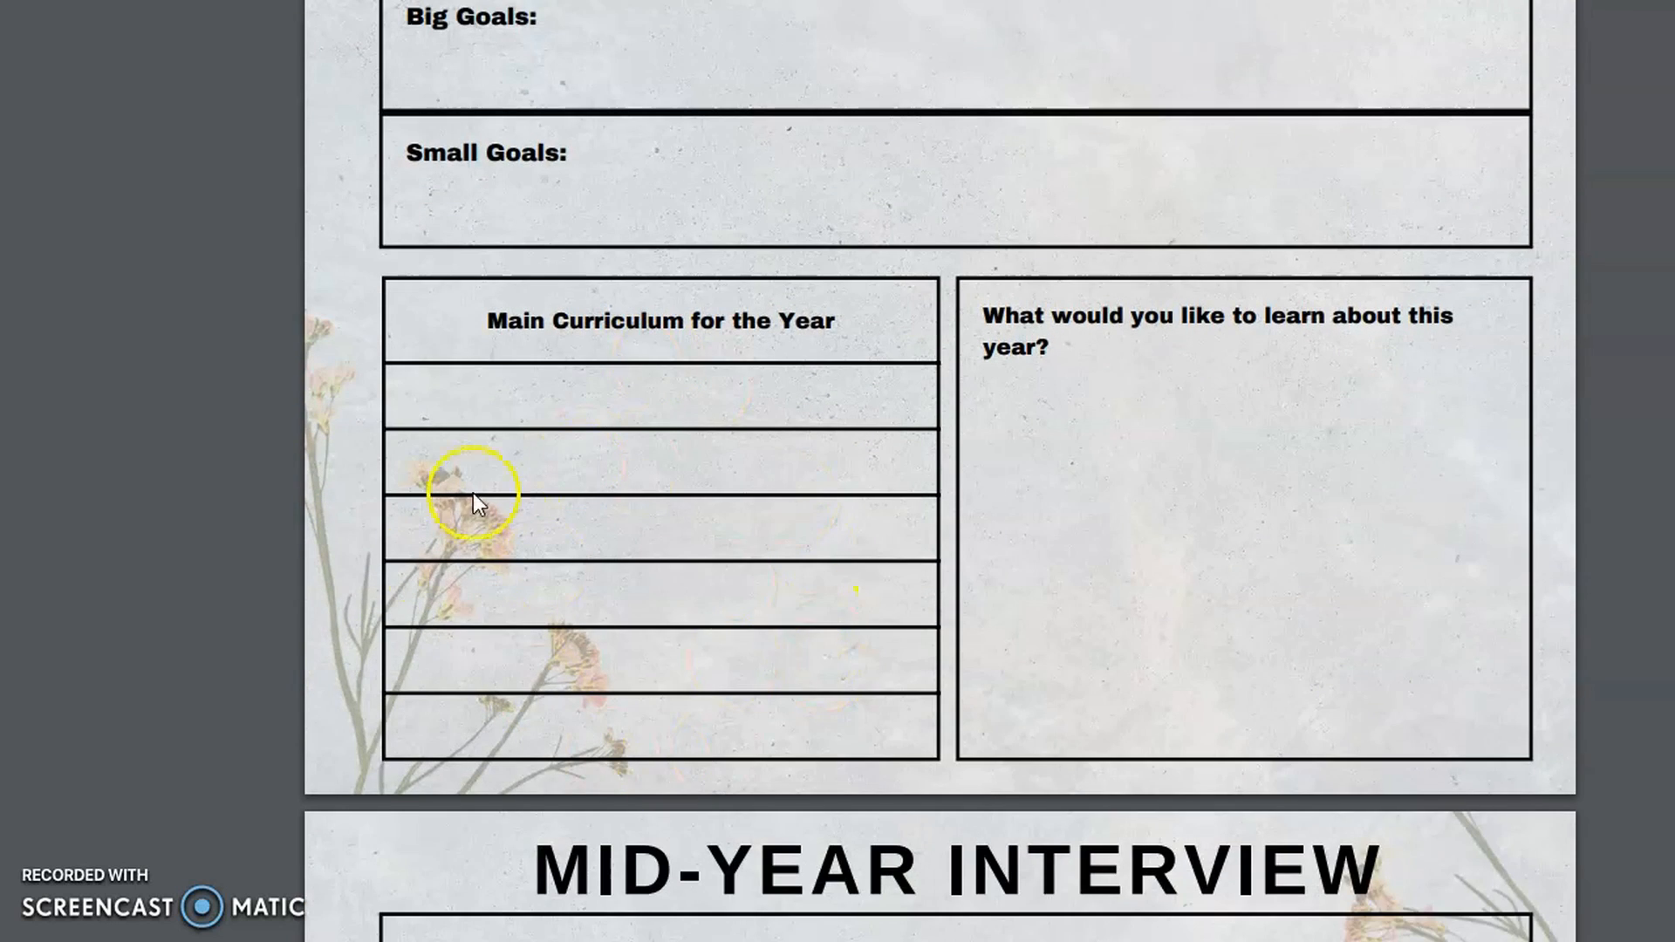
mouse_move(1116, 694)
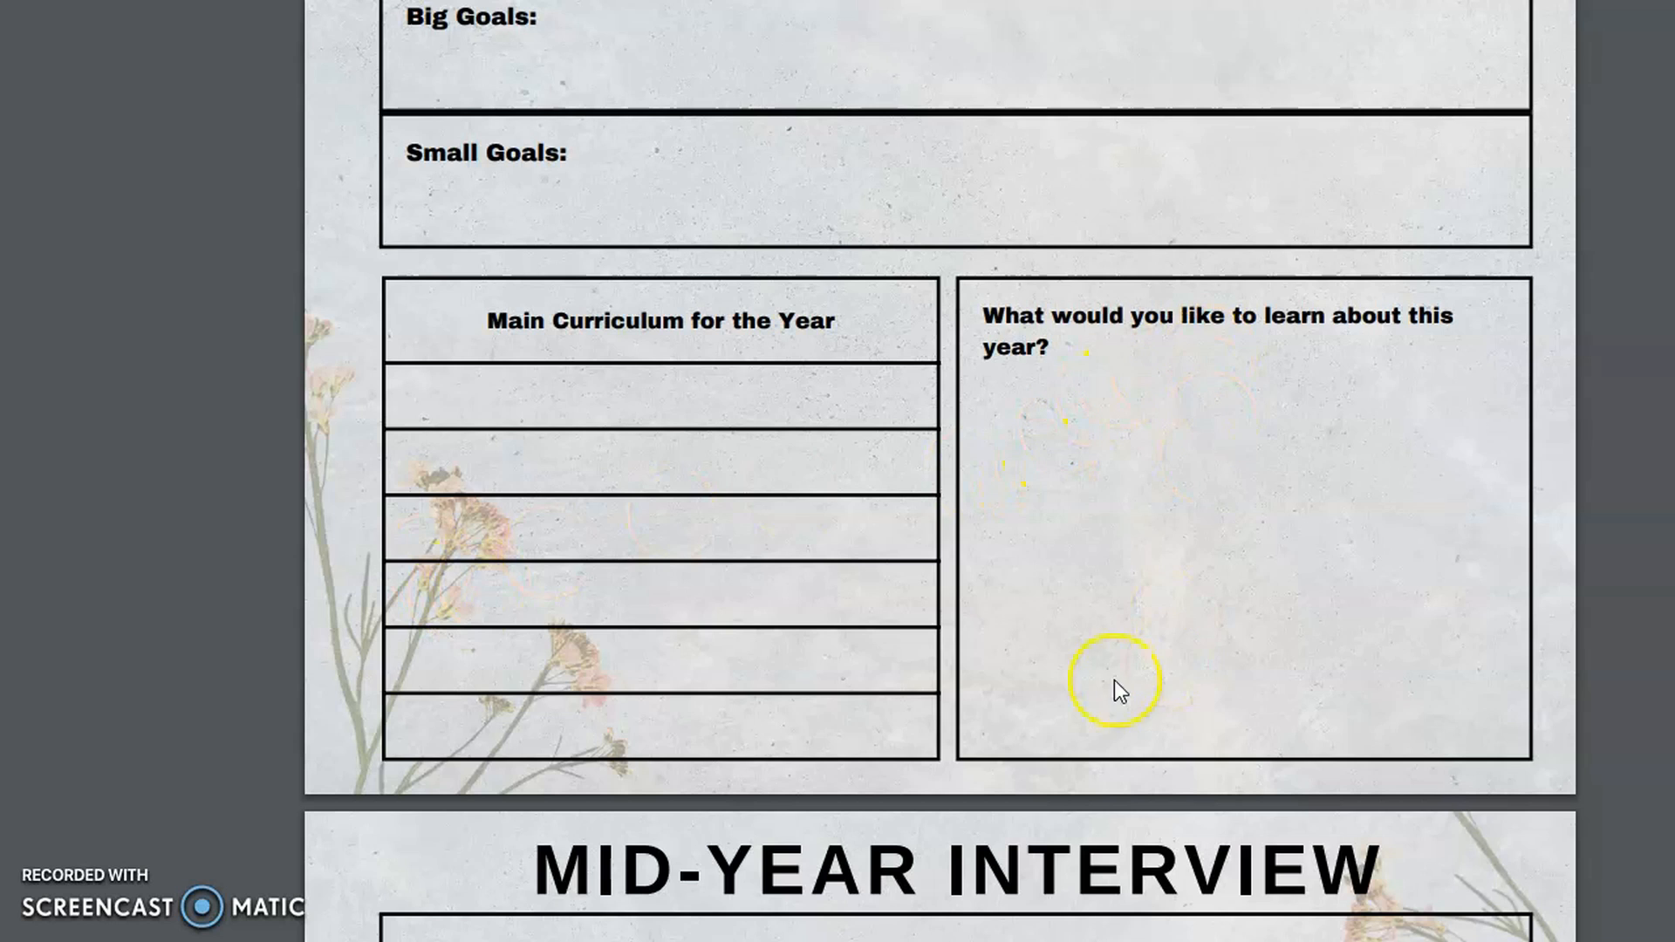
scroll("down", 3)
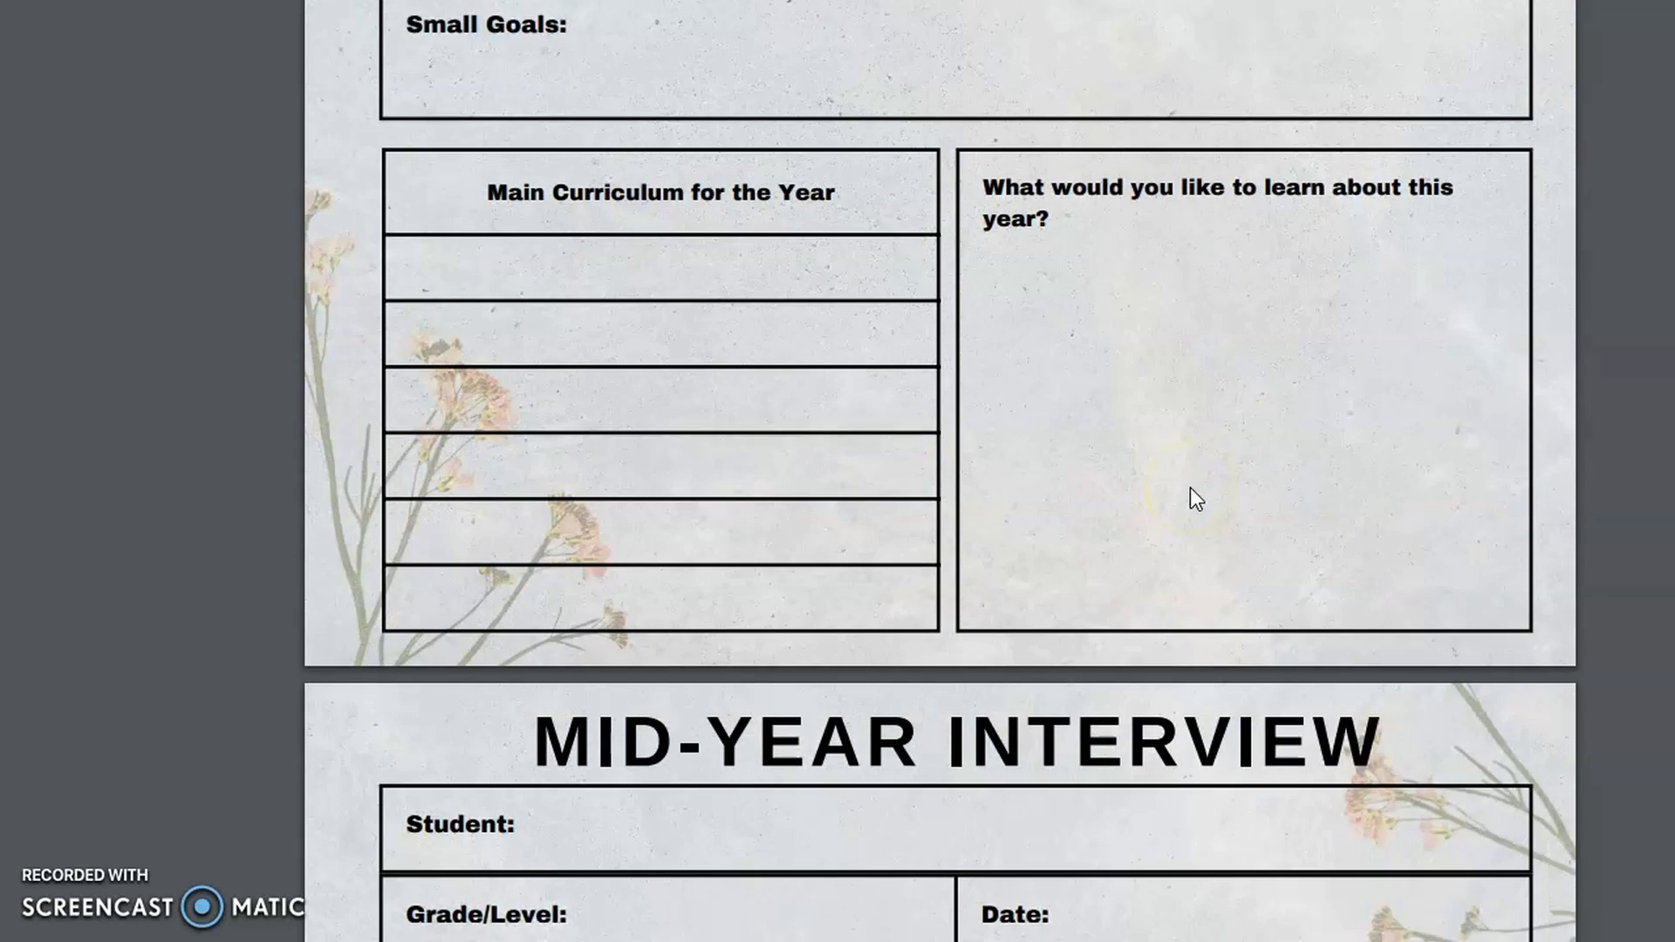
scroll("down", 3)
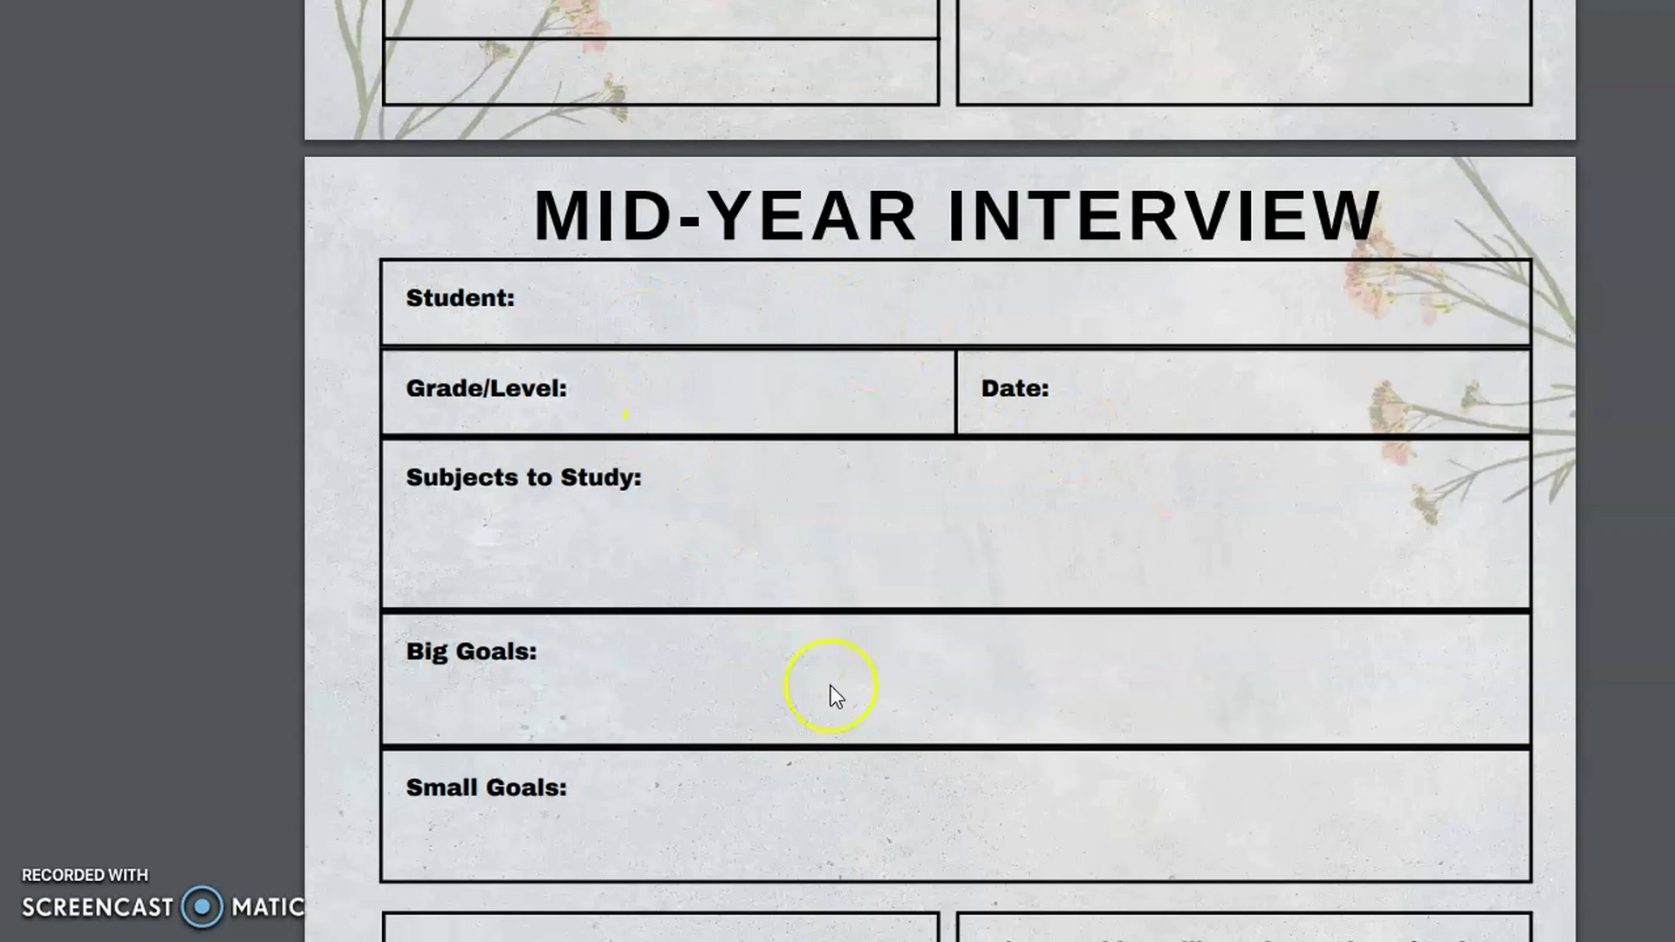
mouse_move(792, 645)
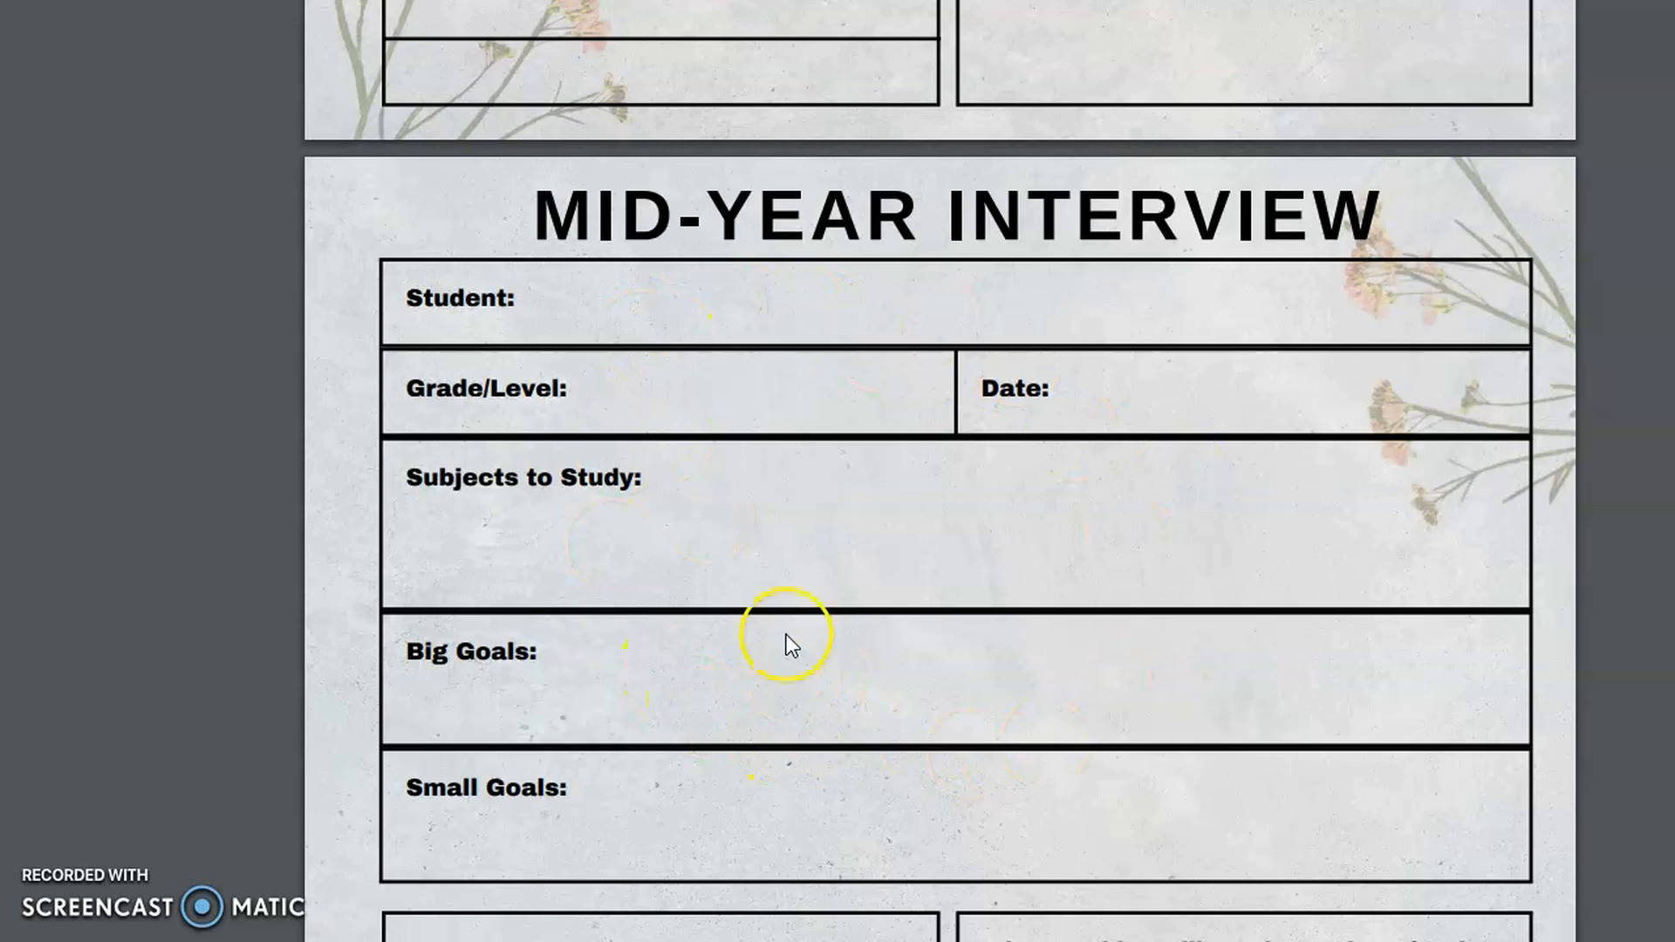
scroll("down", 3)
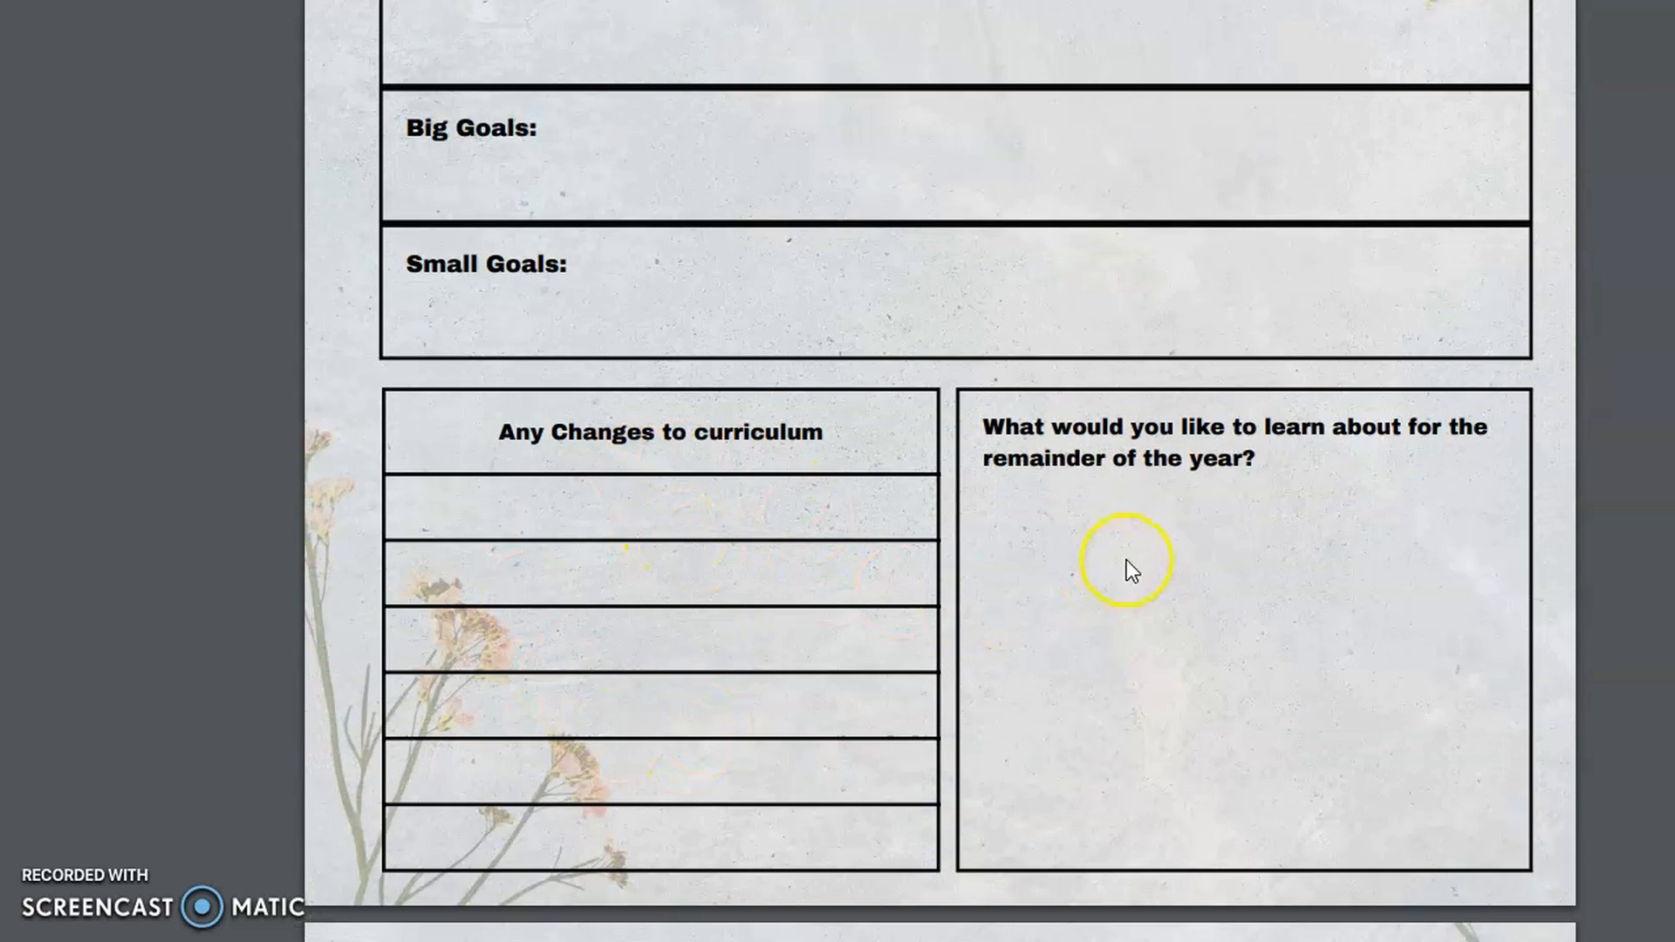
mouse_move(1268, 812)
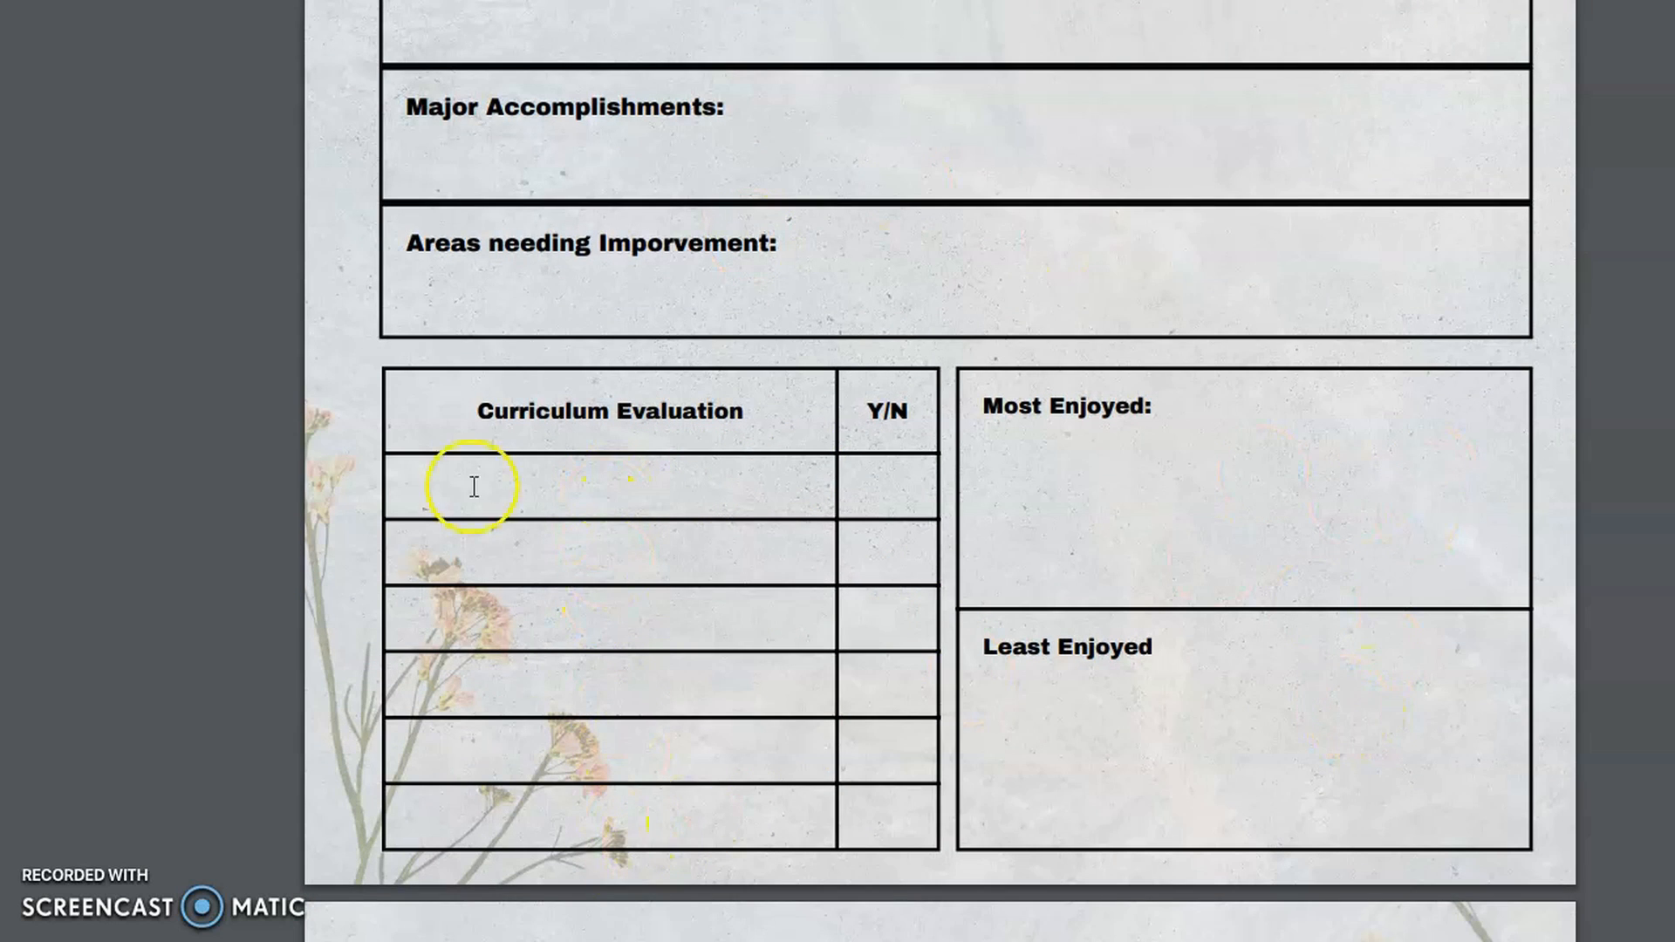
scroll("down", 3)
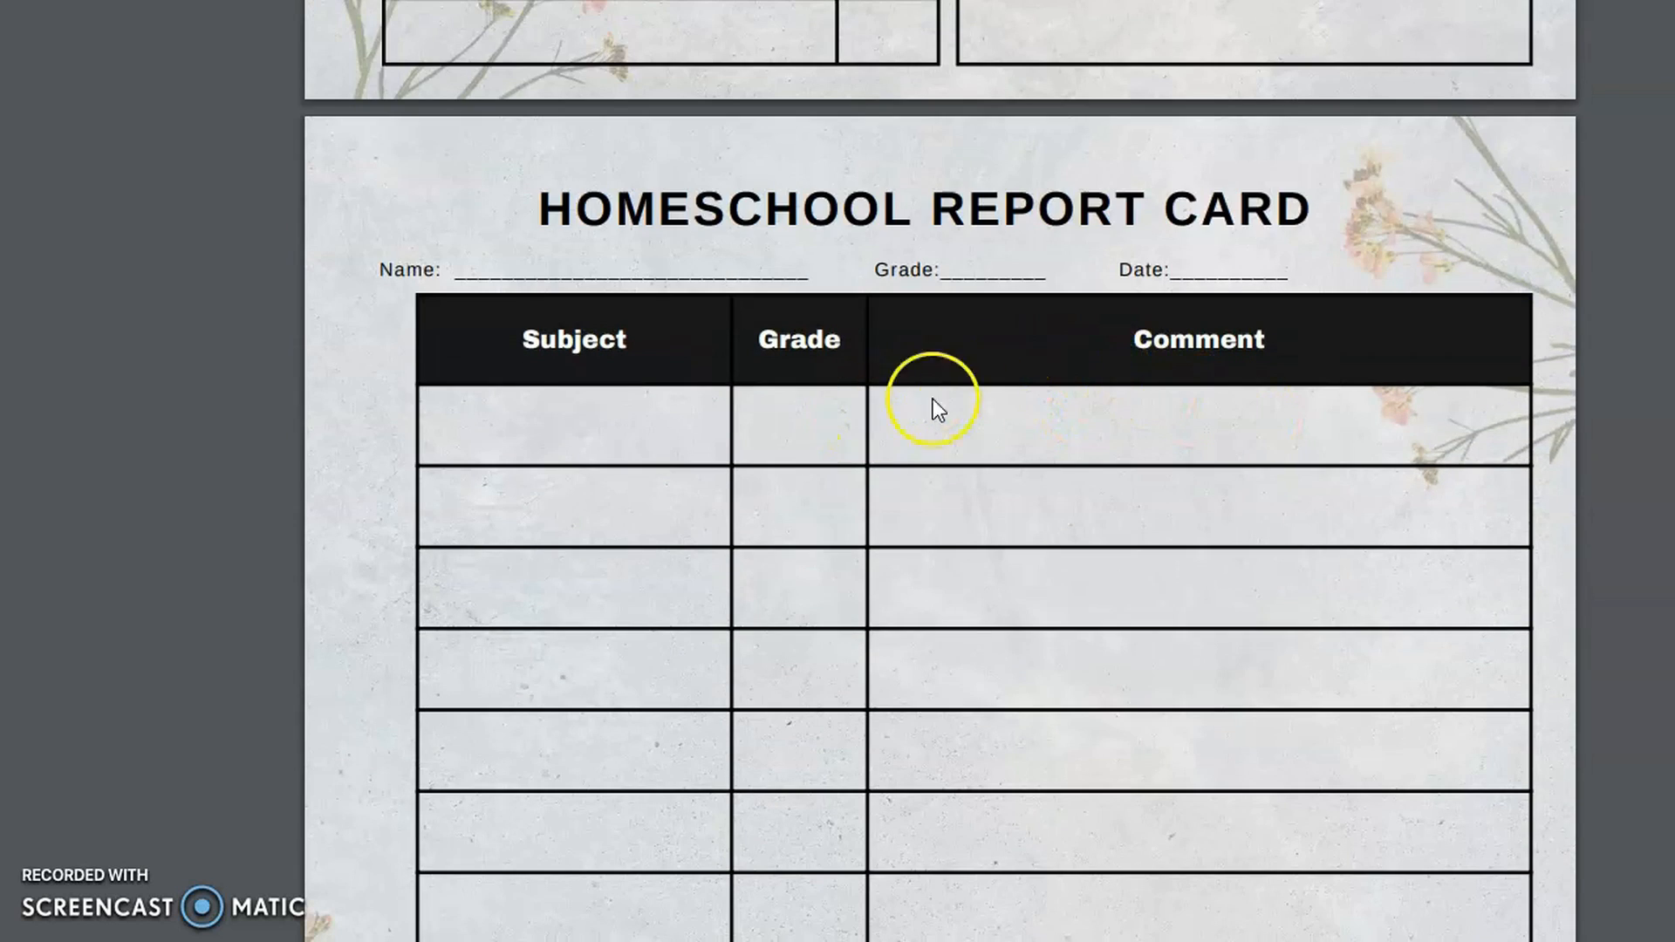
Scroll down past the Homeschool Report Card and Progress Report Behaviors table to the Logs divider.
scroll("down", 3)
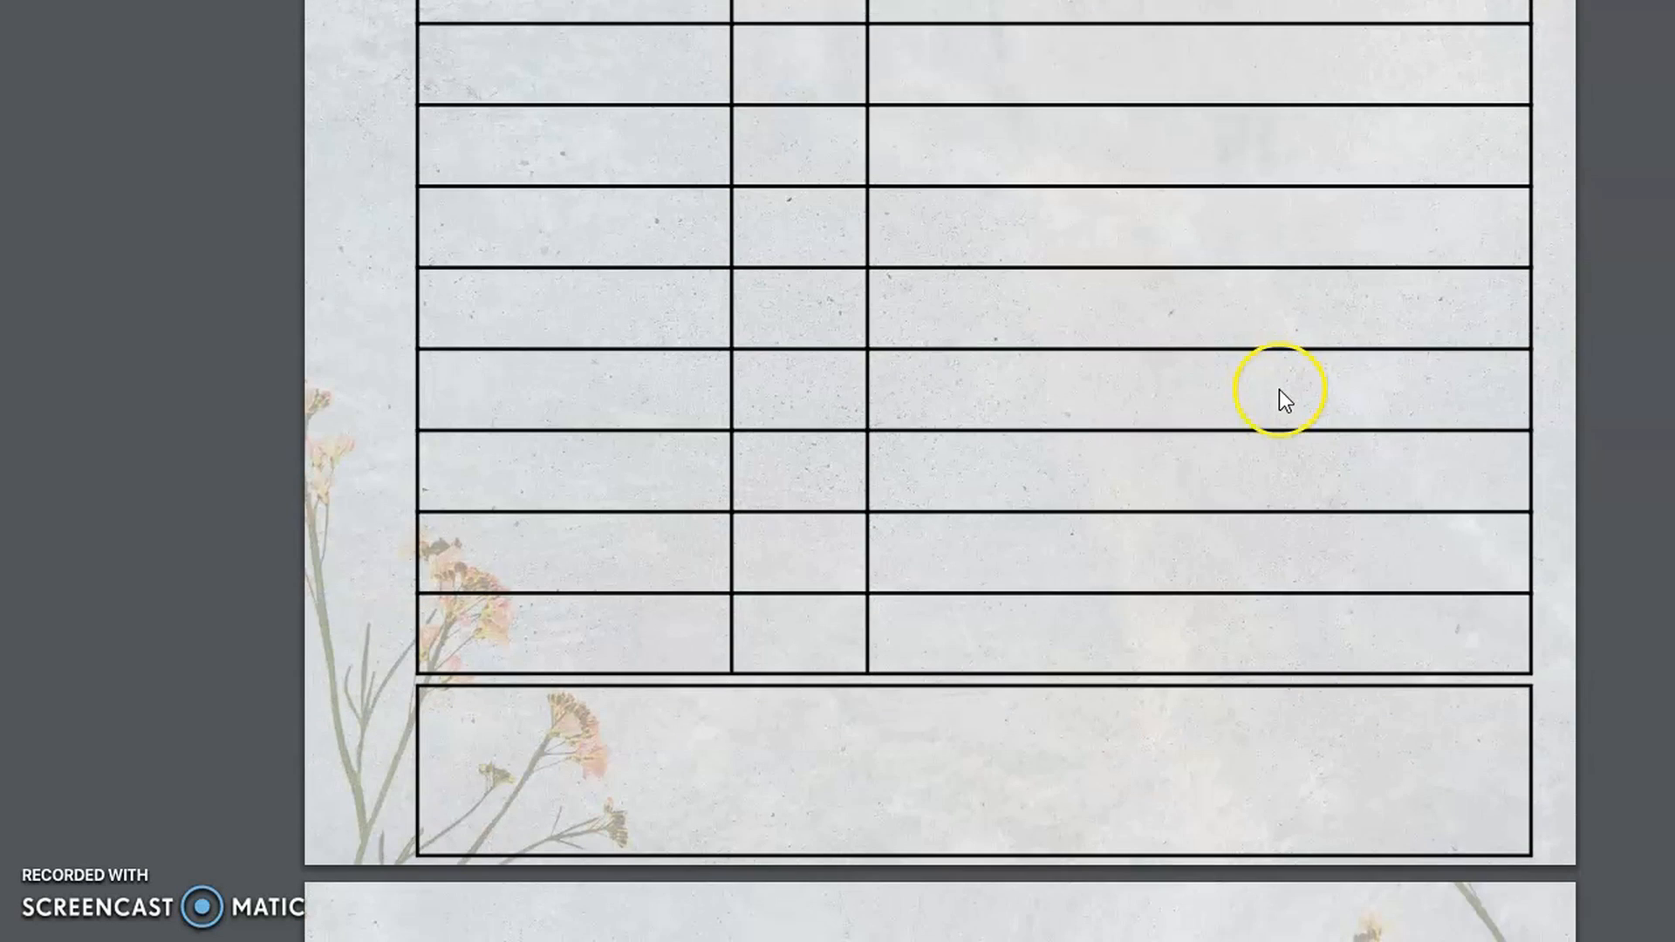
scroll("down", 3)
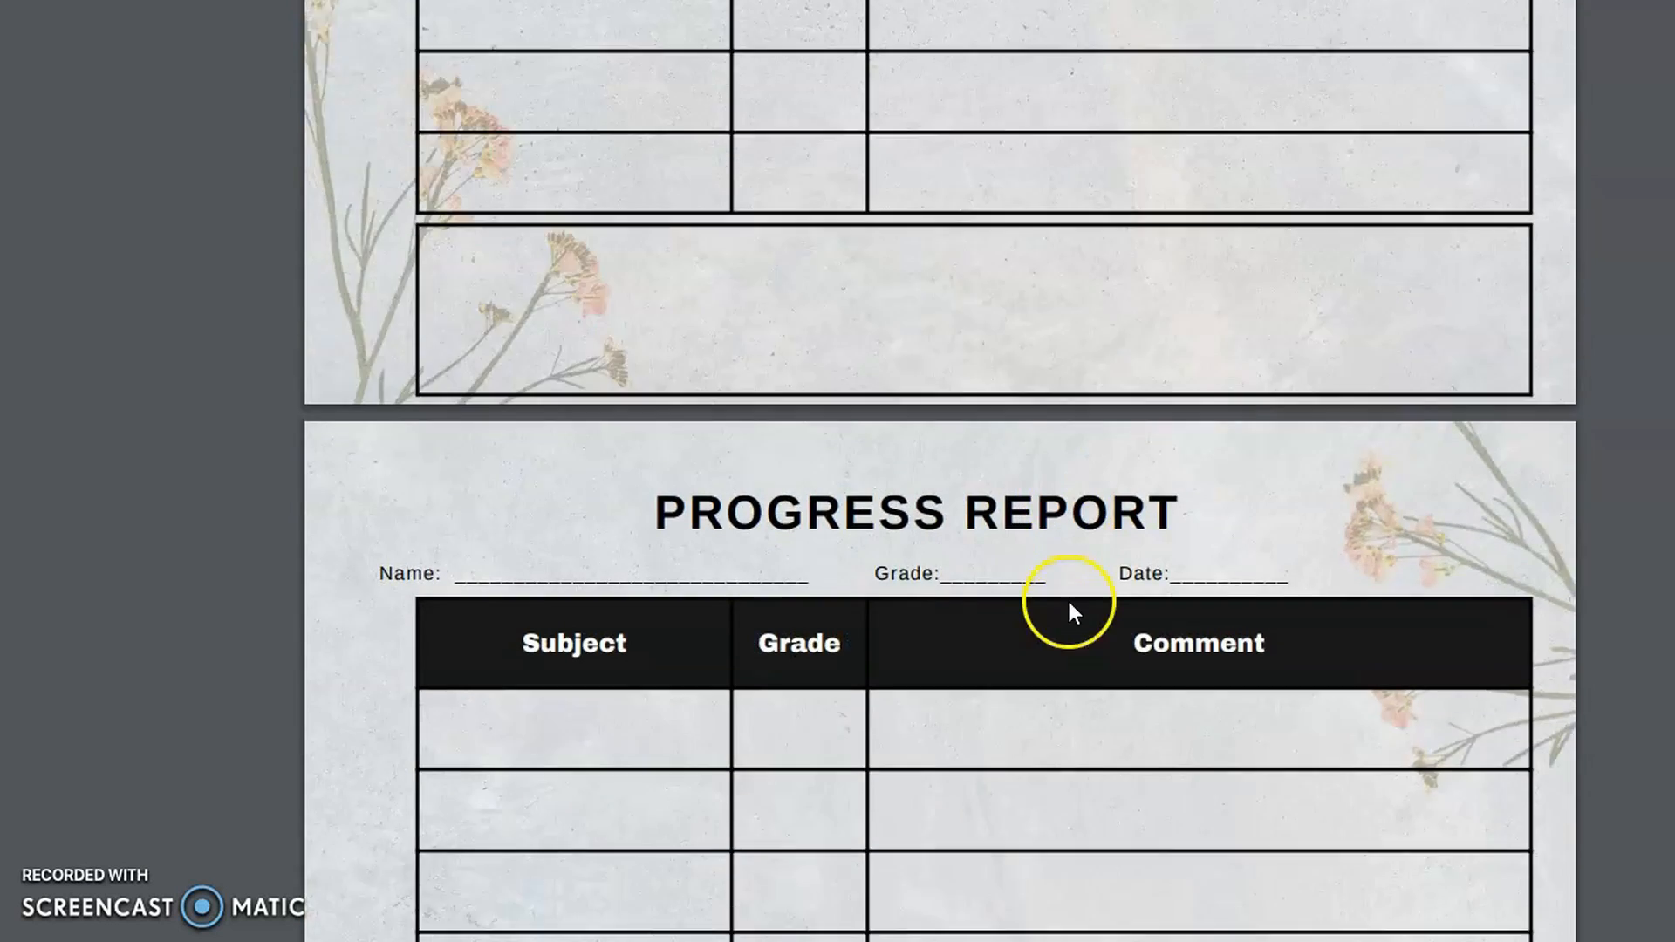
scroll("down", 3)
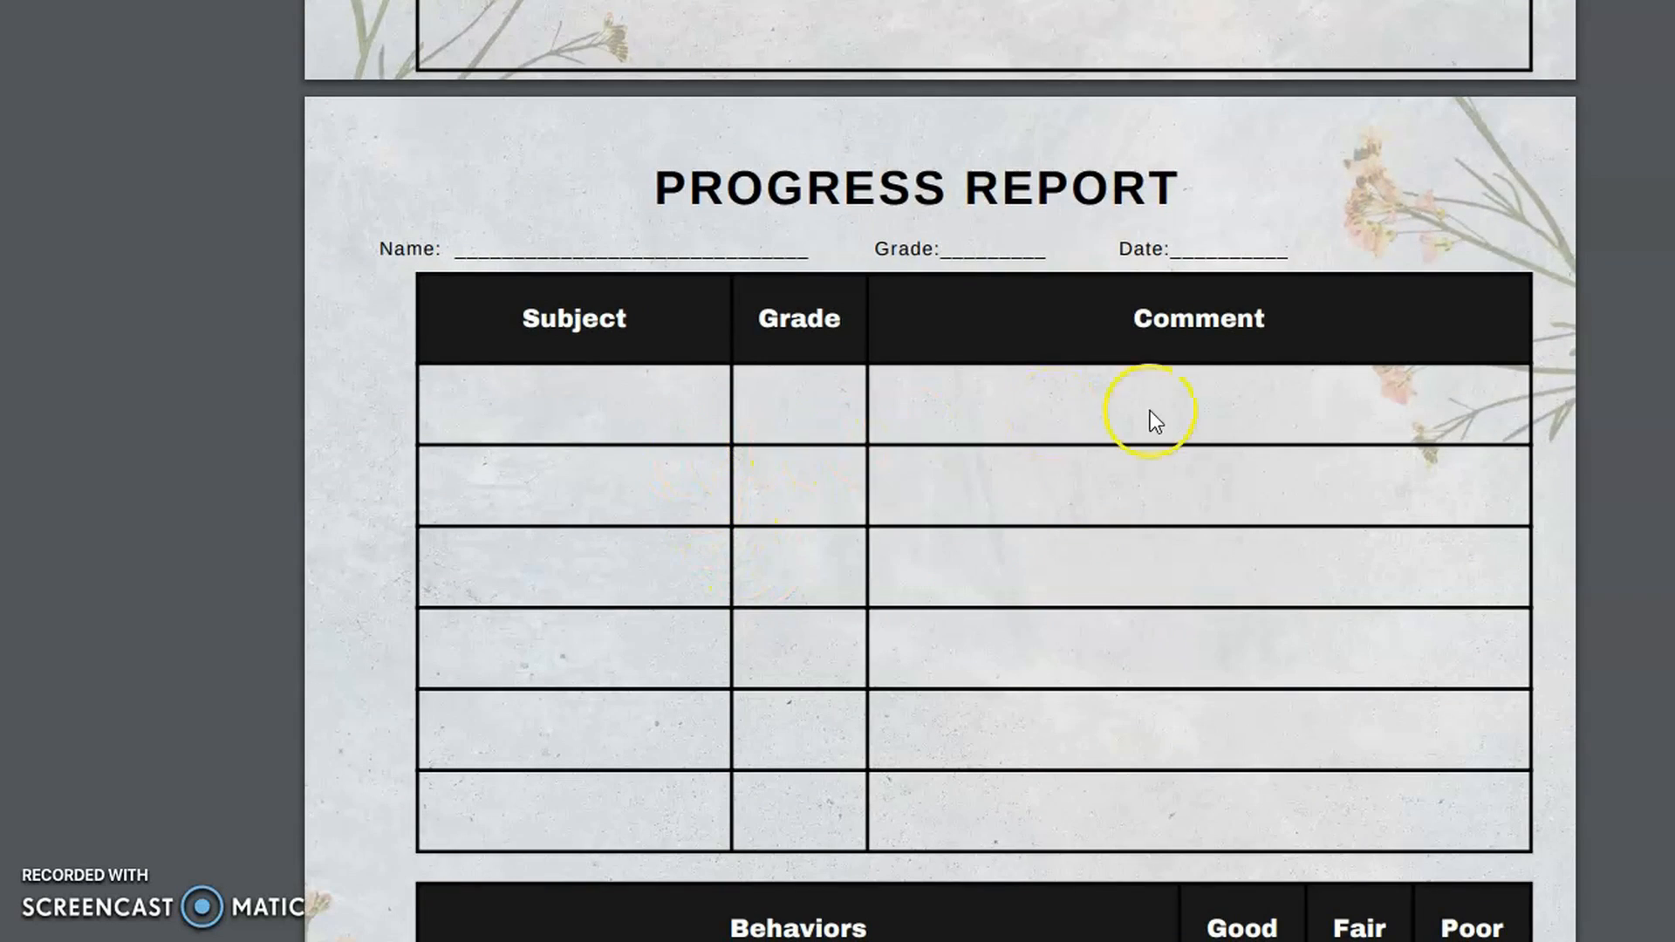
scroll("down", 3)
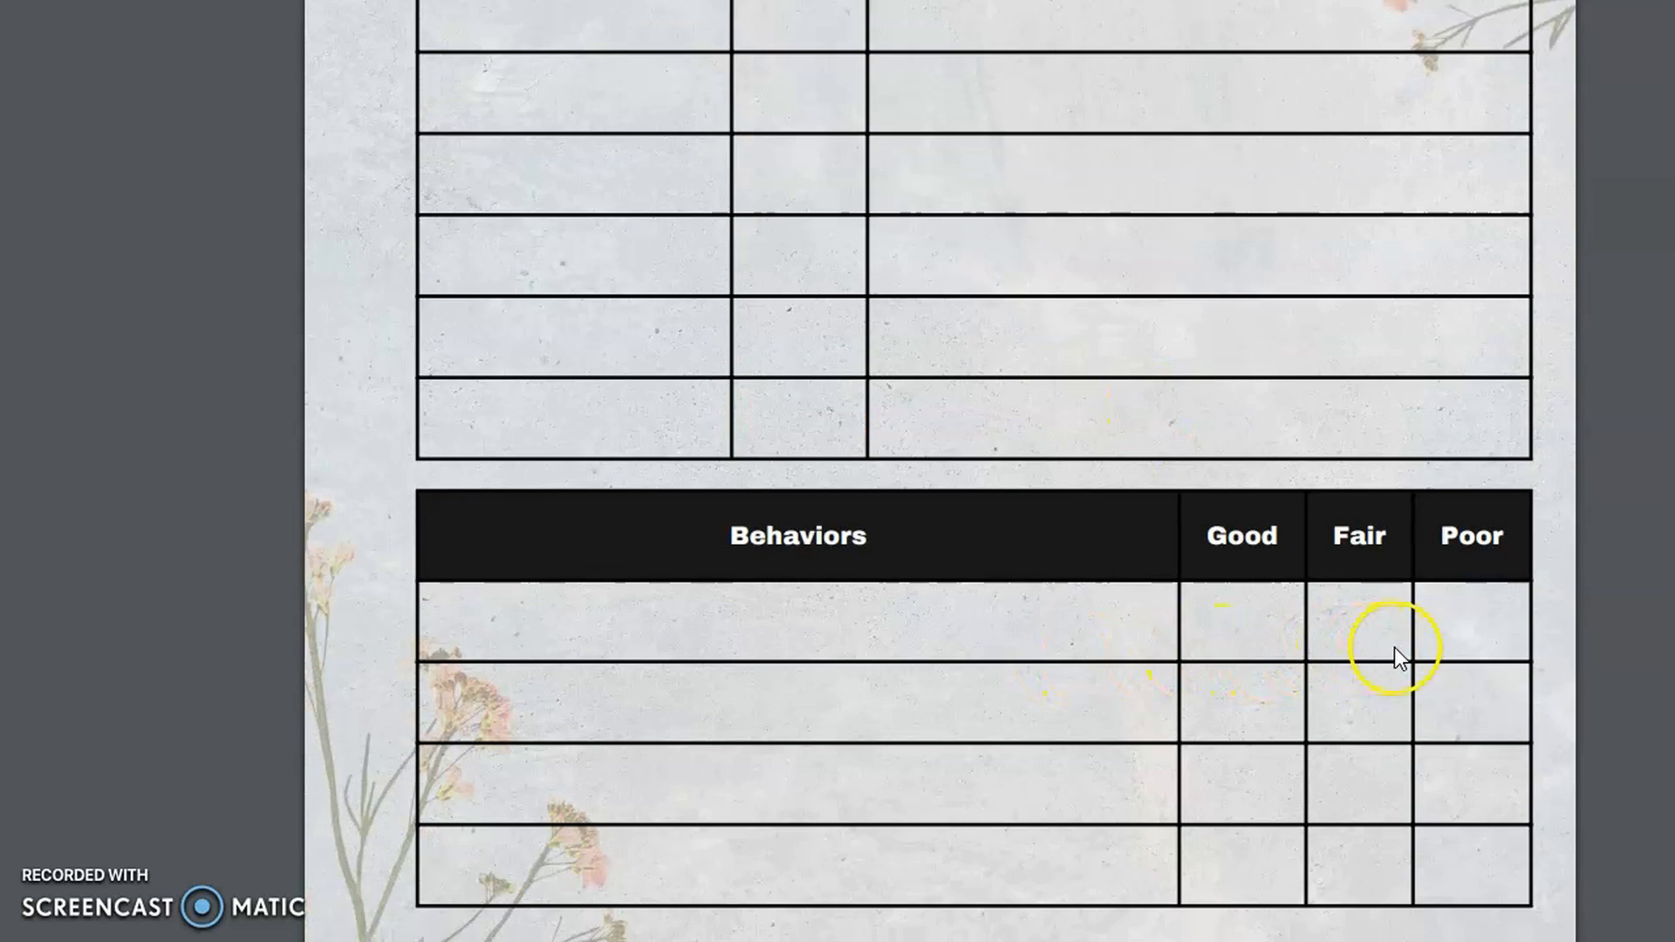
mouse_move(1374, 652)
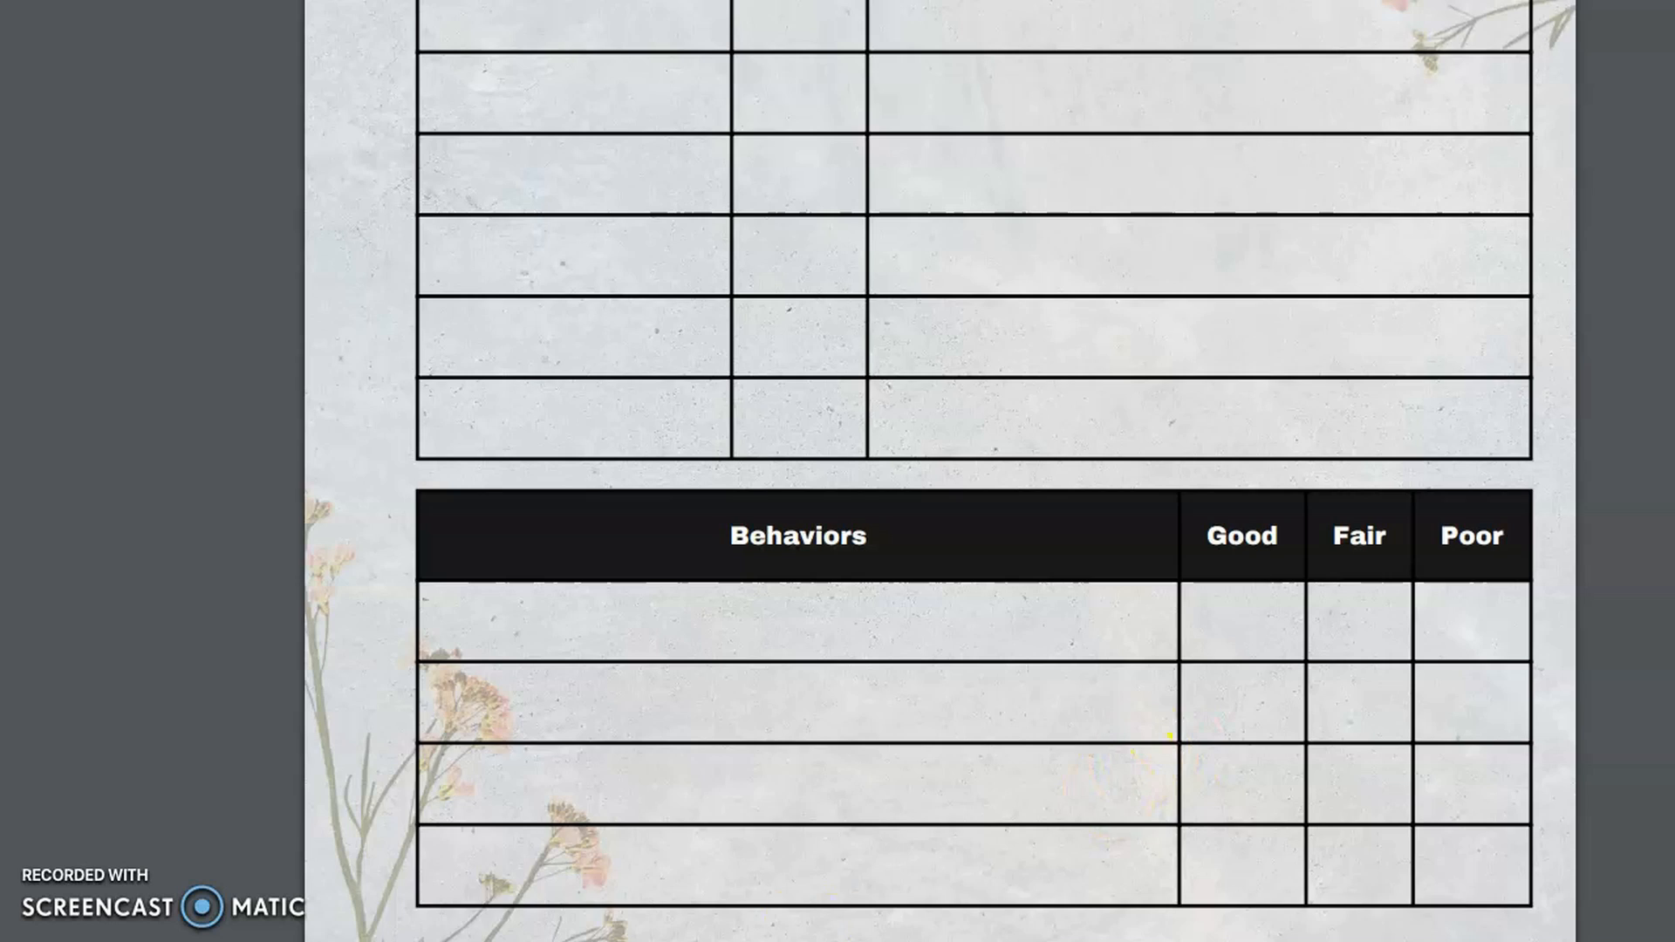
scroll("down", 3)
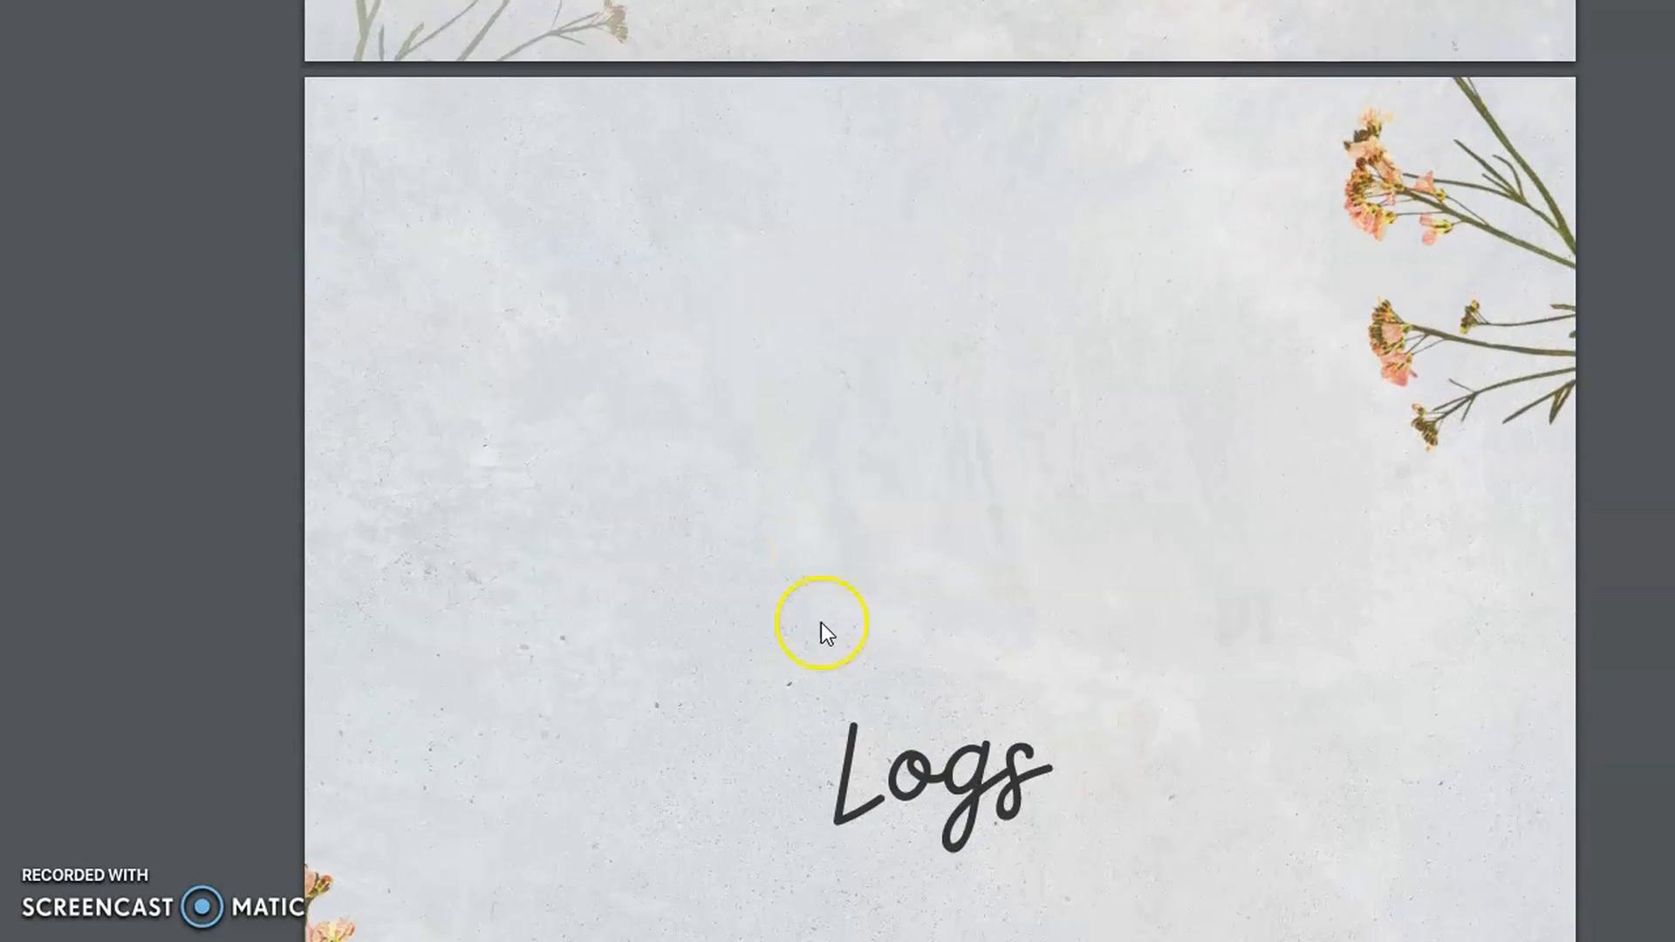
Scroll down through the Reading Log and Library Book Tracker pages.
scroll("down", 3)
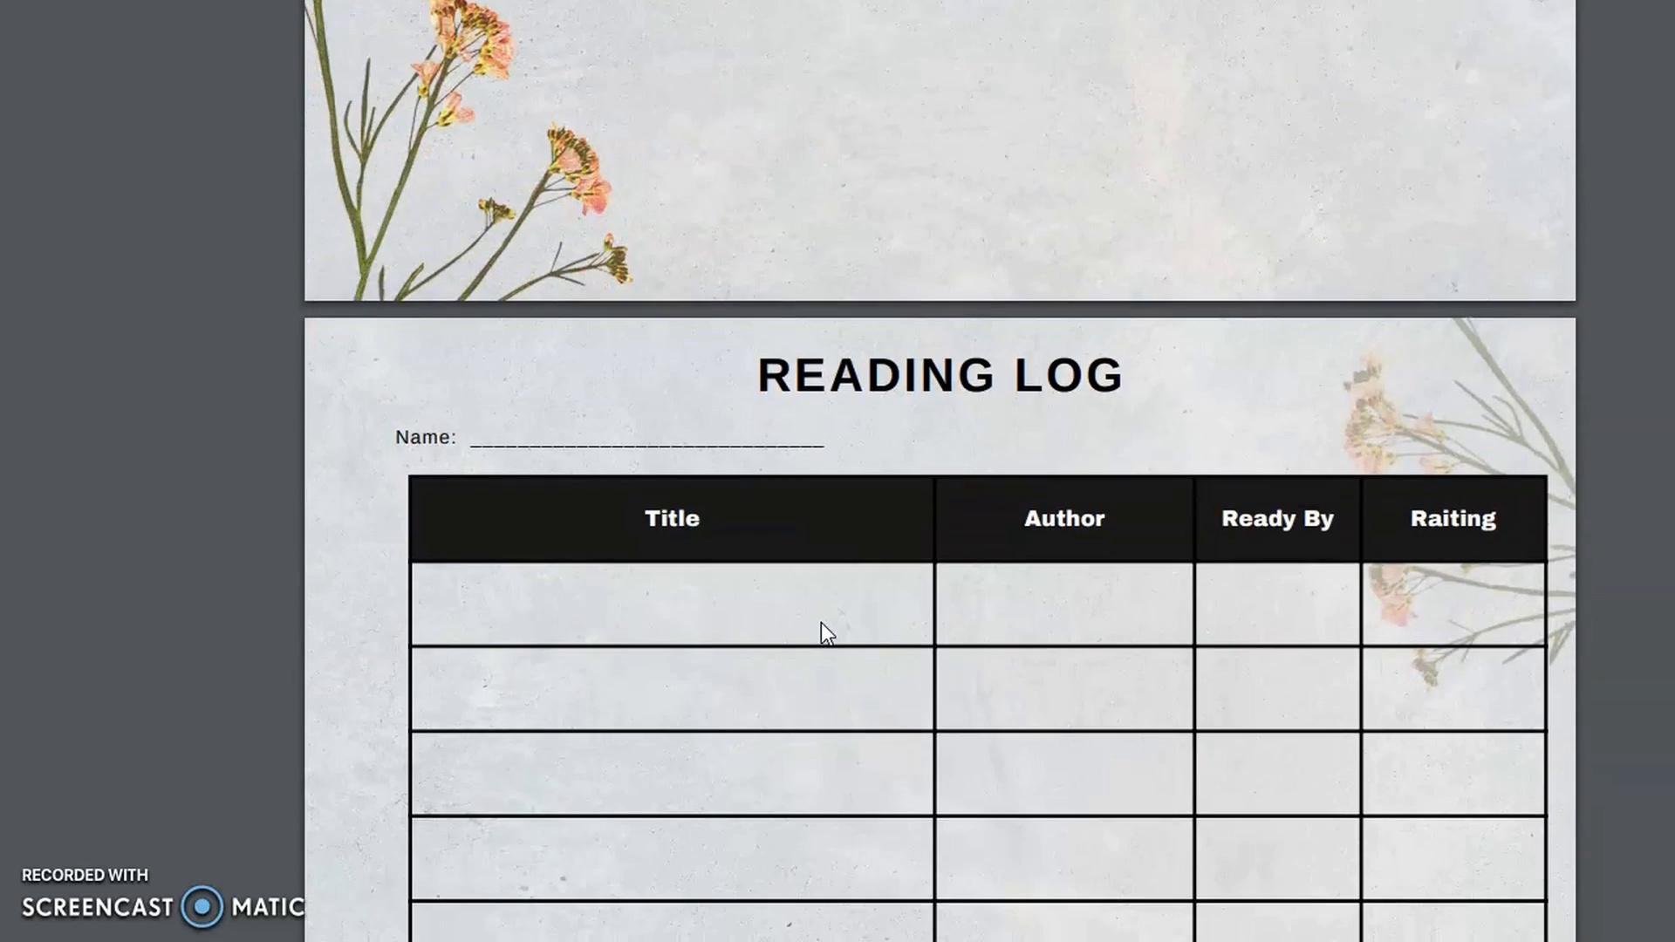
scroll("down", 3)
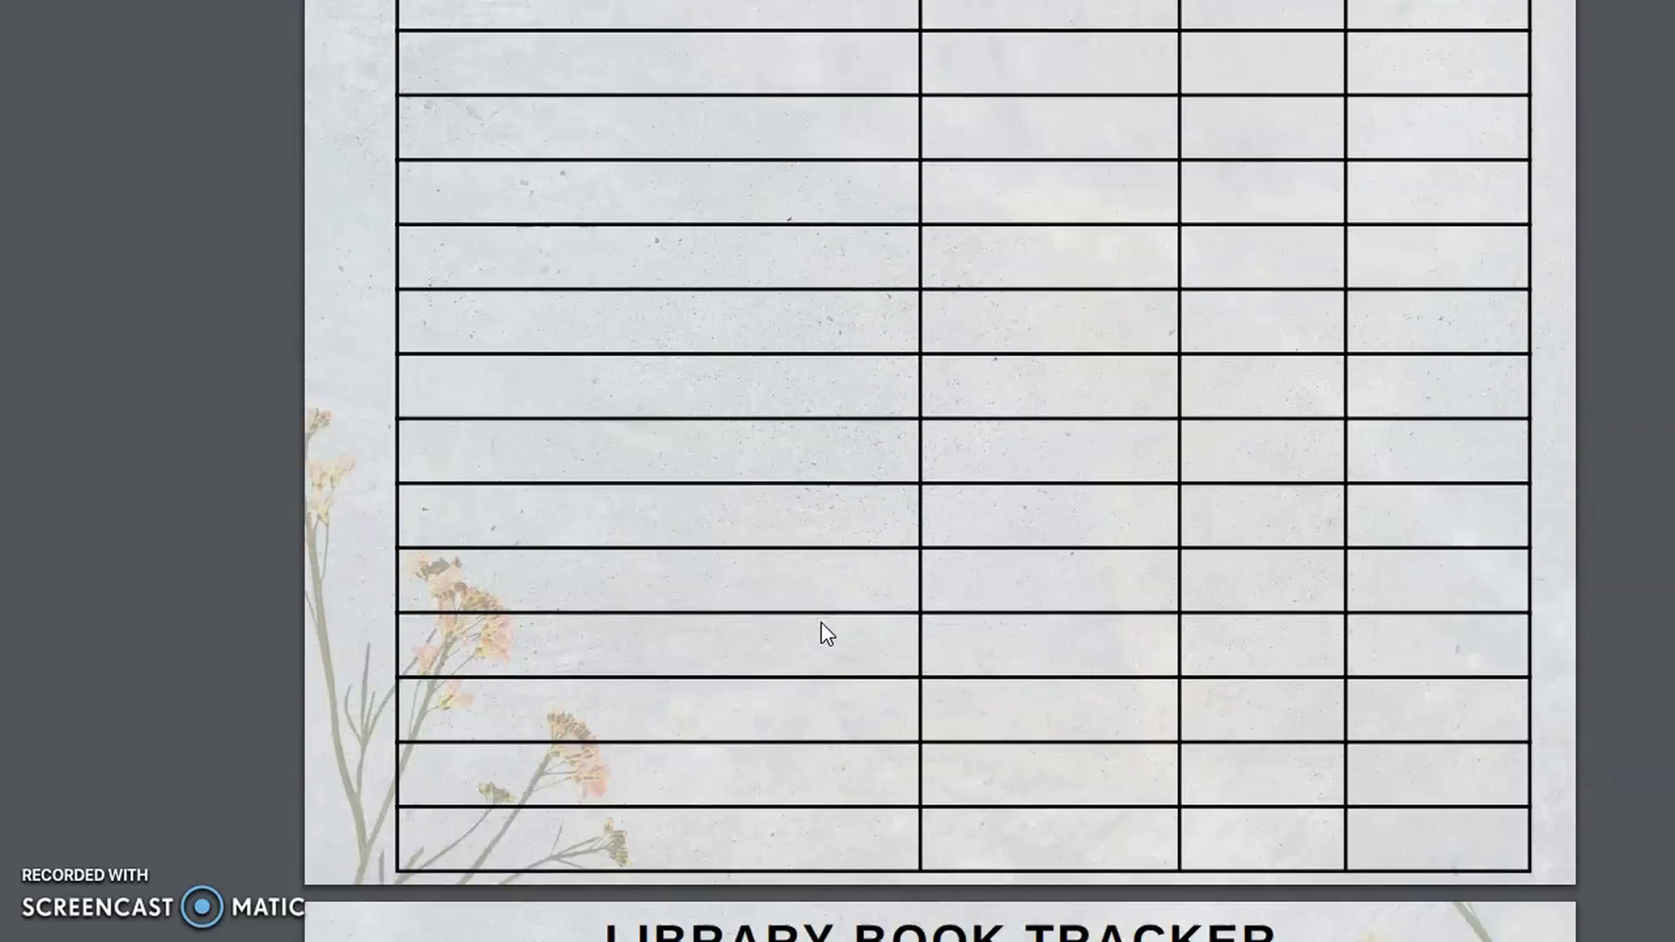
scroll("down", 3)
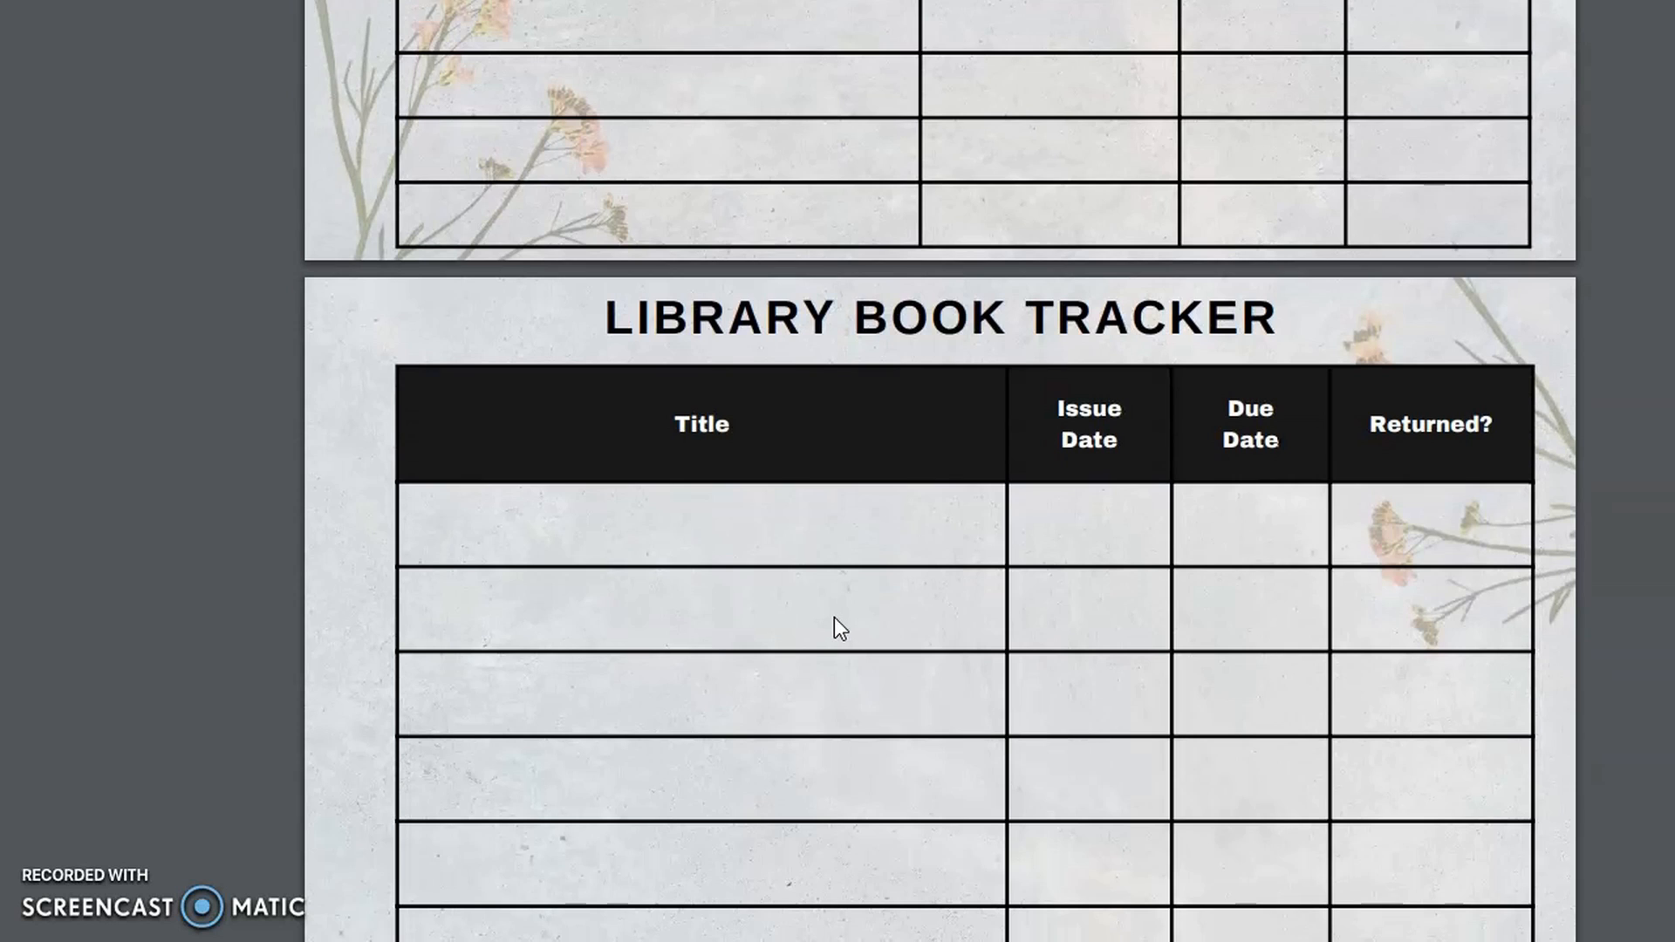
scroll("down", 3)
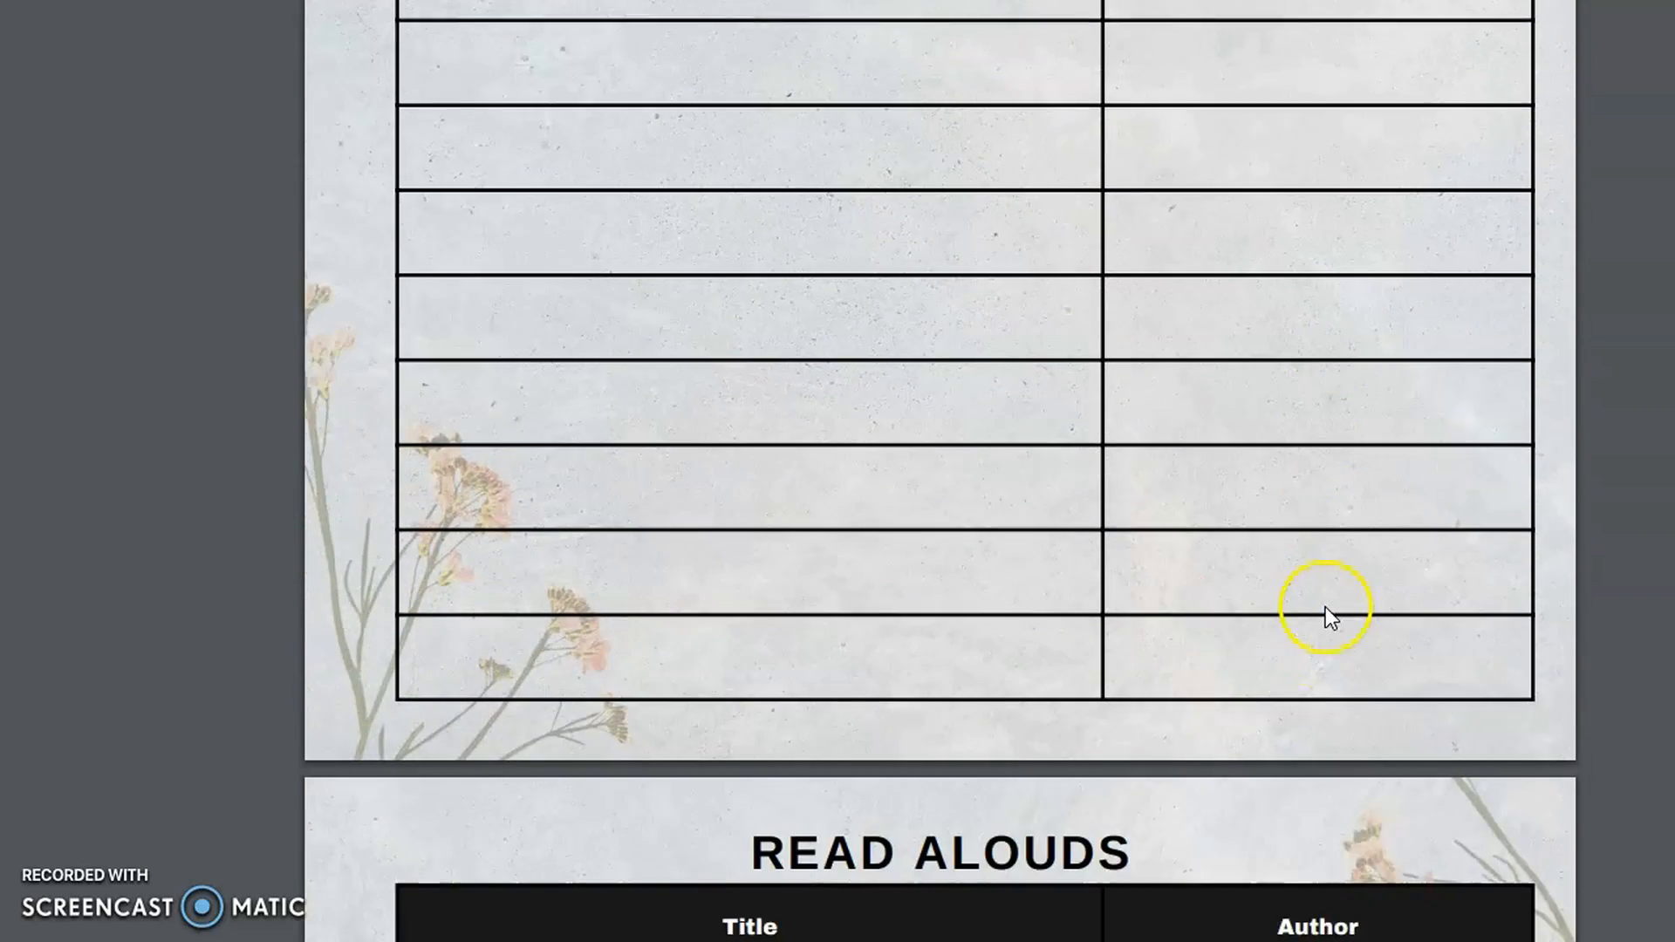
Scroll on past the Read Alouds page to the Service Tracker page.
scroll("down", 3)
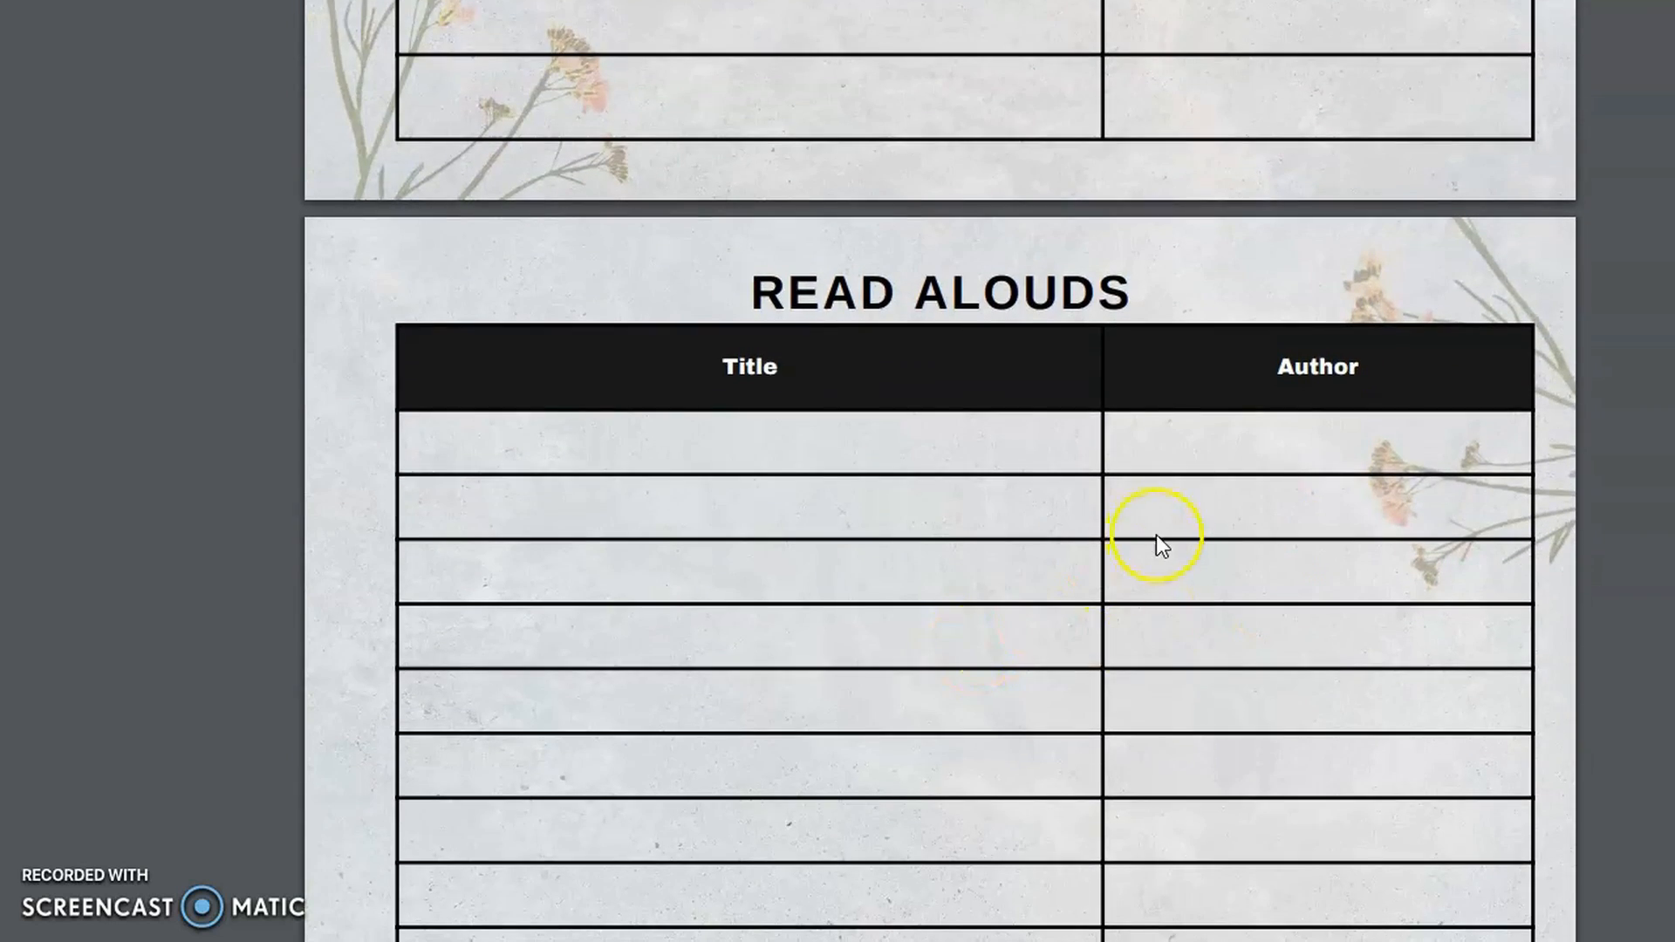
scroll("down", 3)
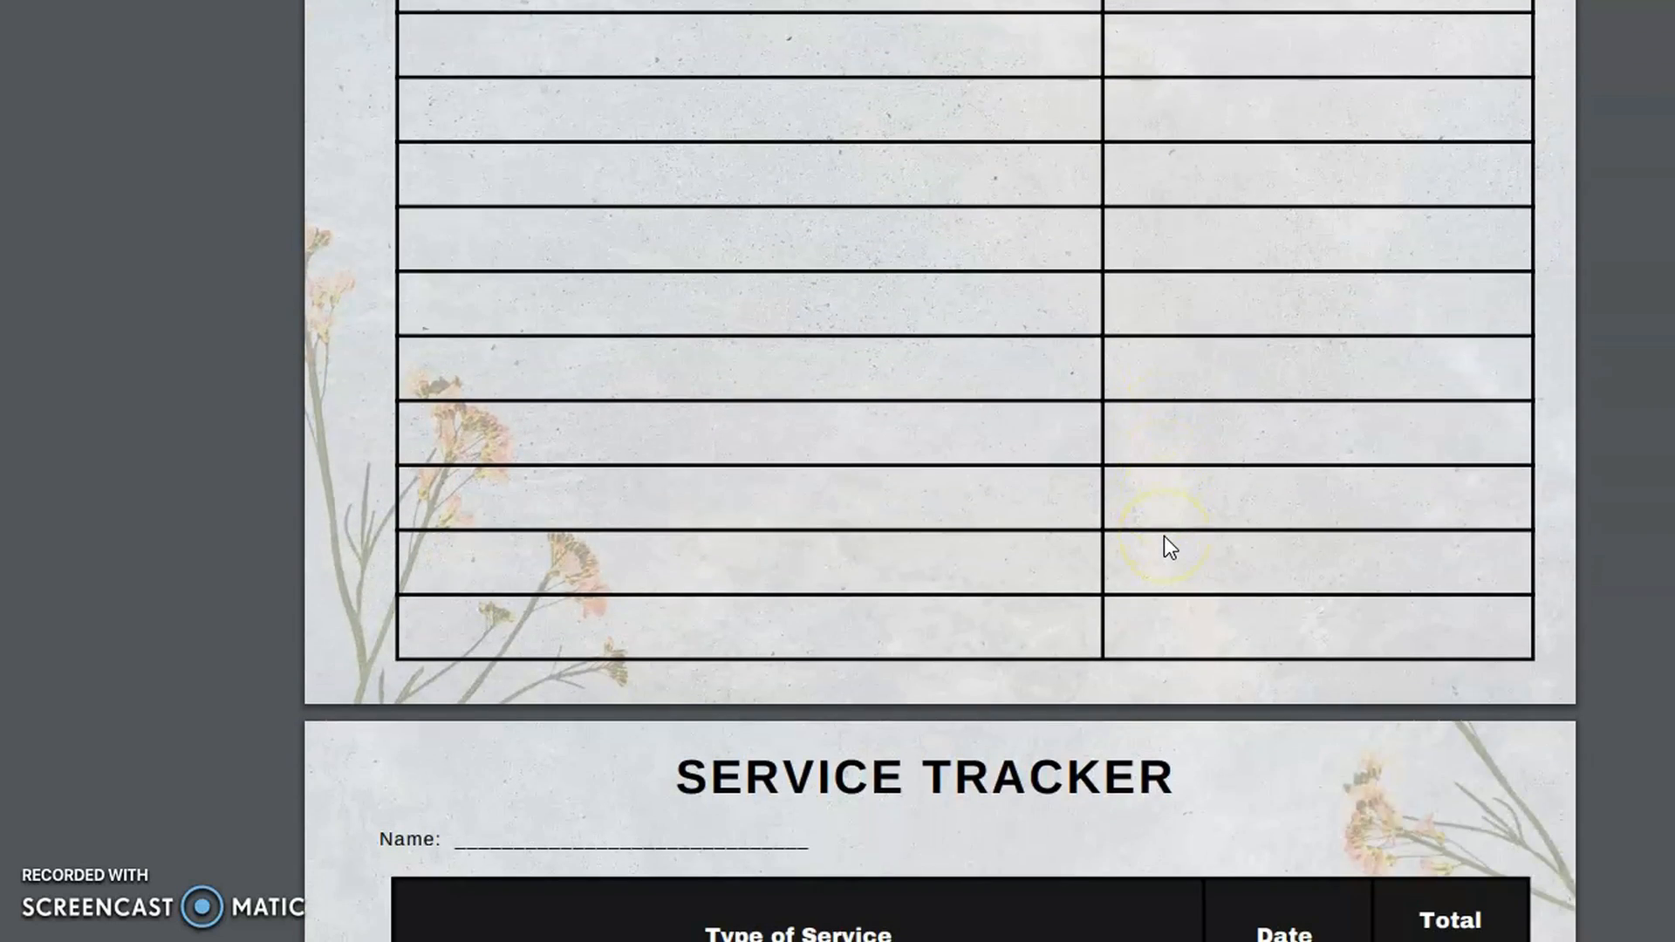
scroll("down", 3)
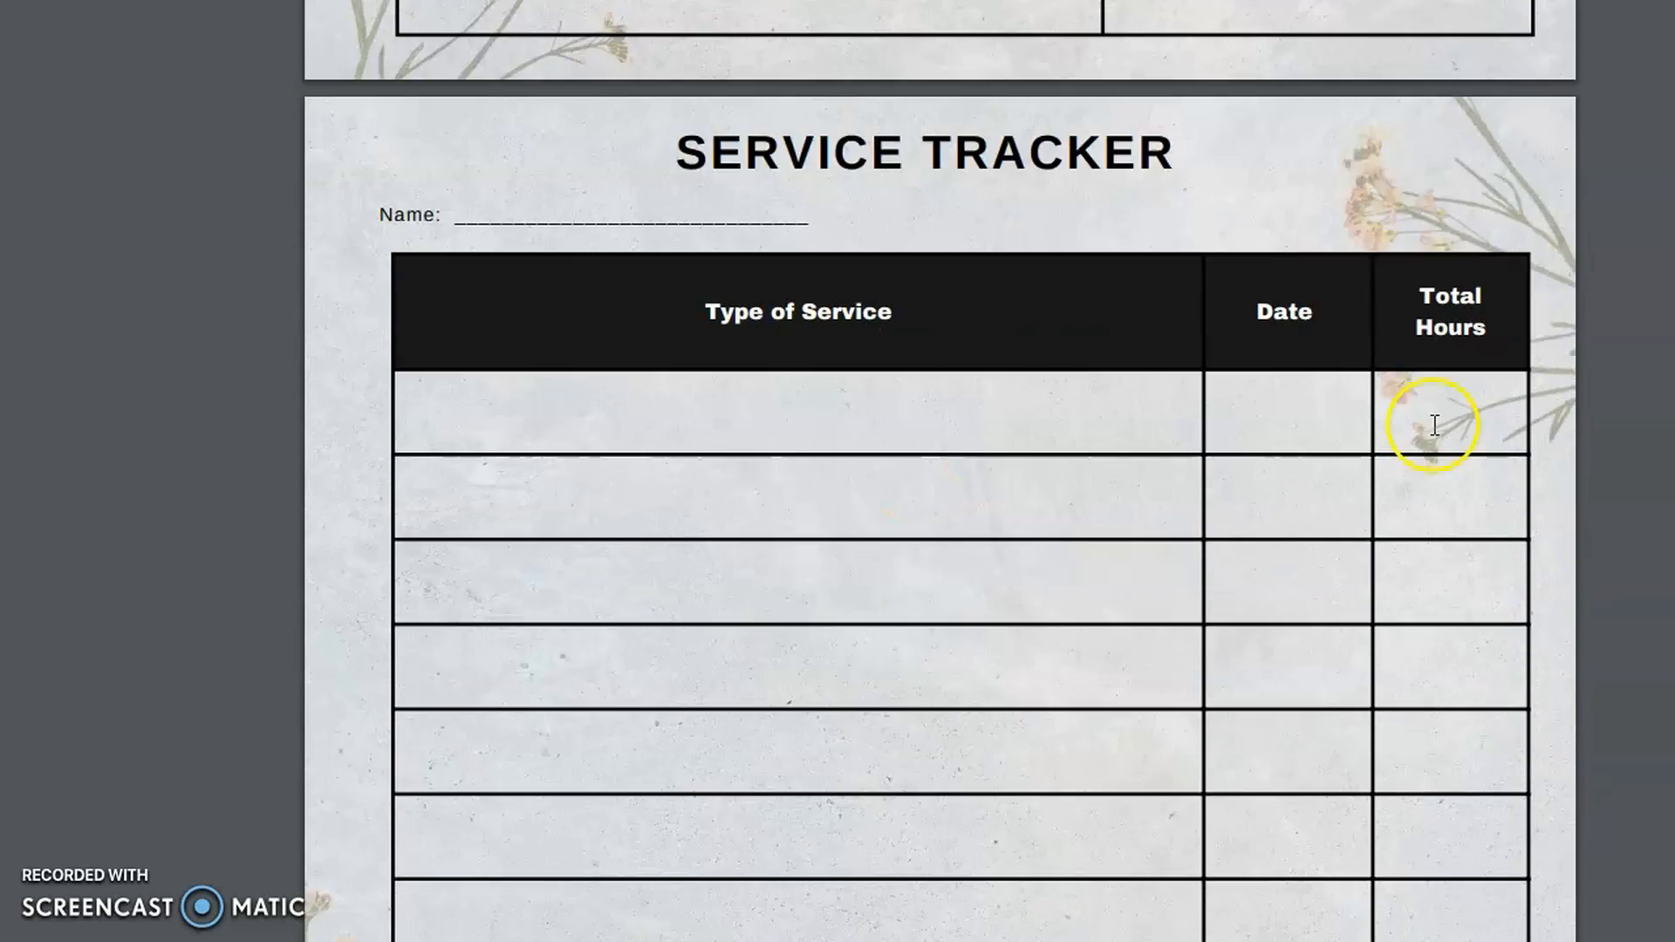
Scroll down past the Service Tracker and Volunteer Hours Log pages.
scroll("down", 3)
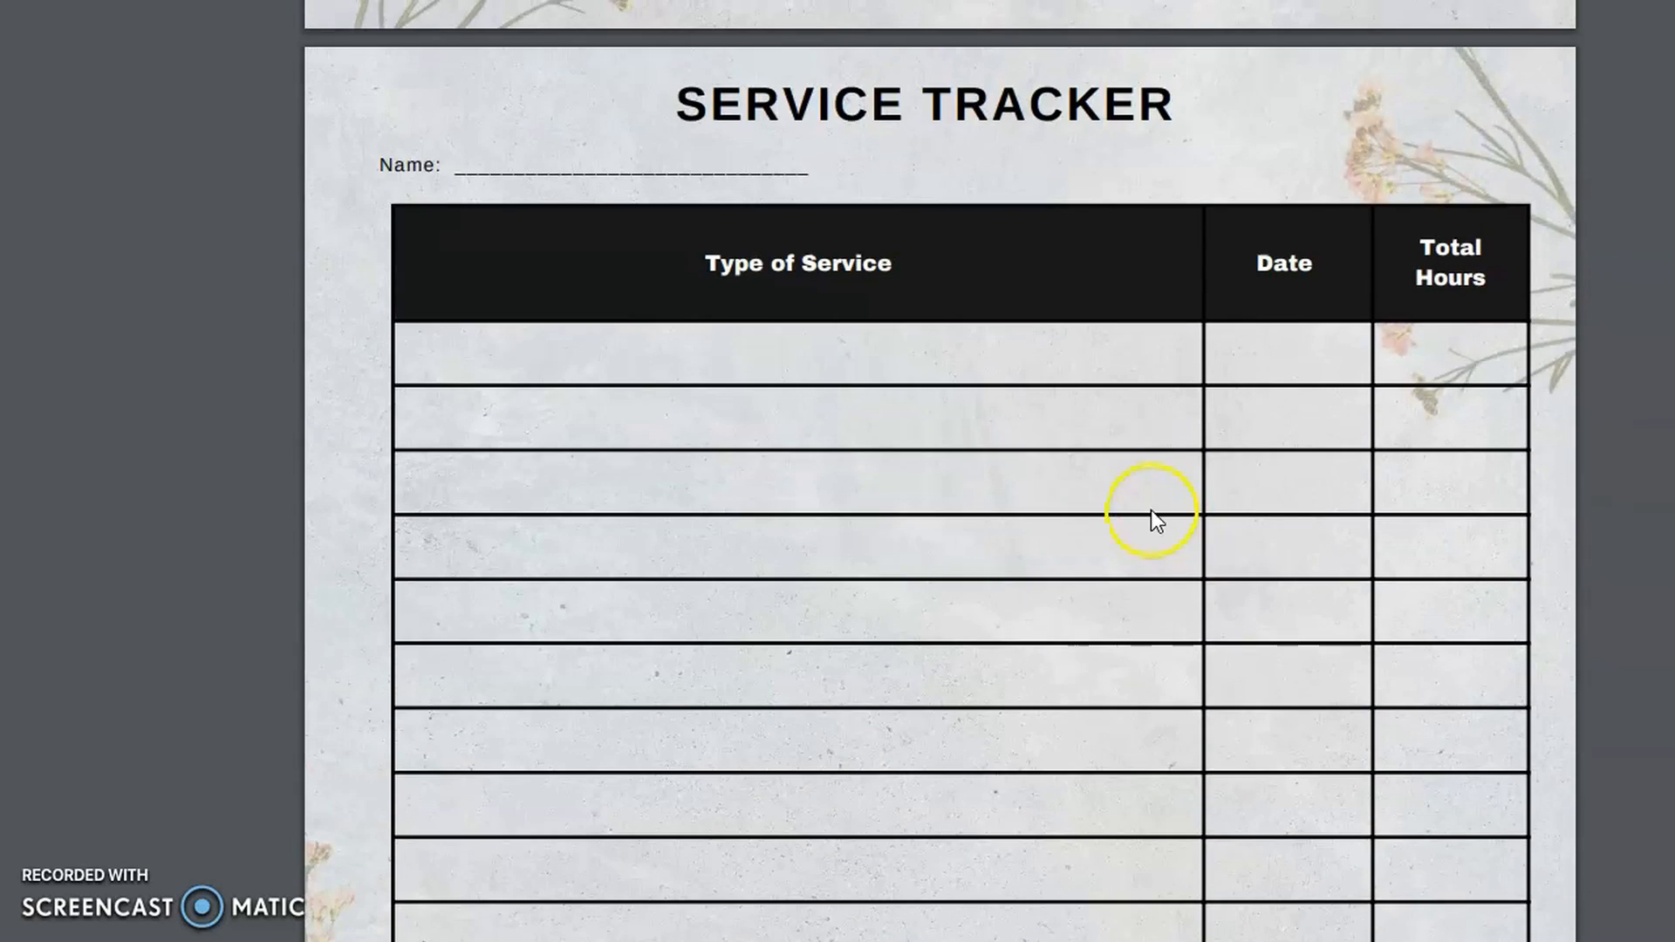
scroll("down", 3)
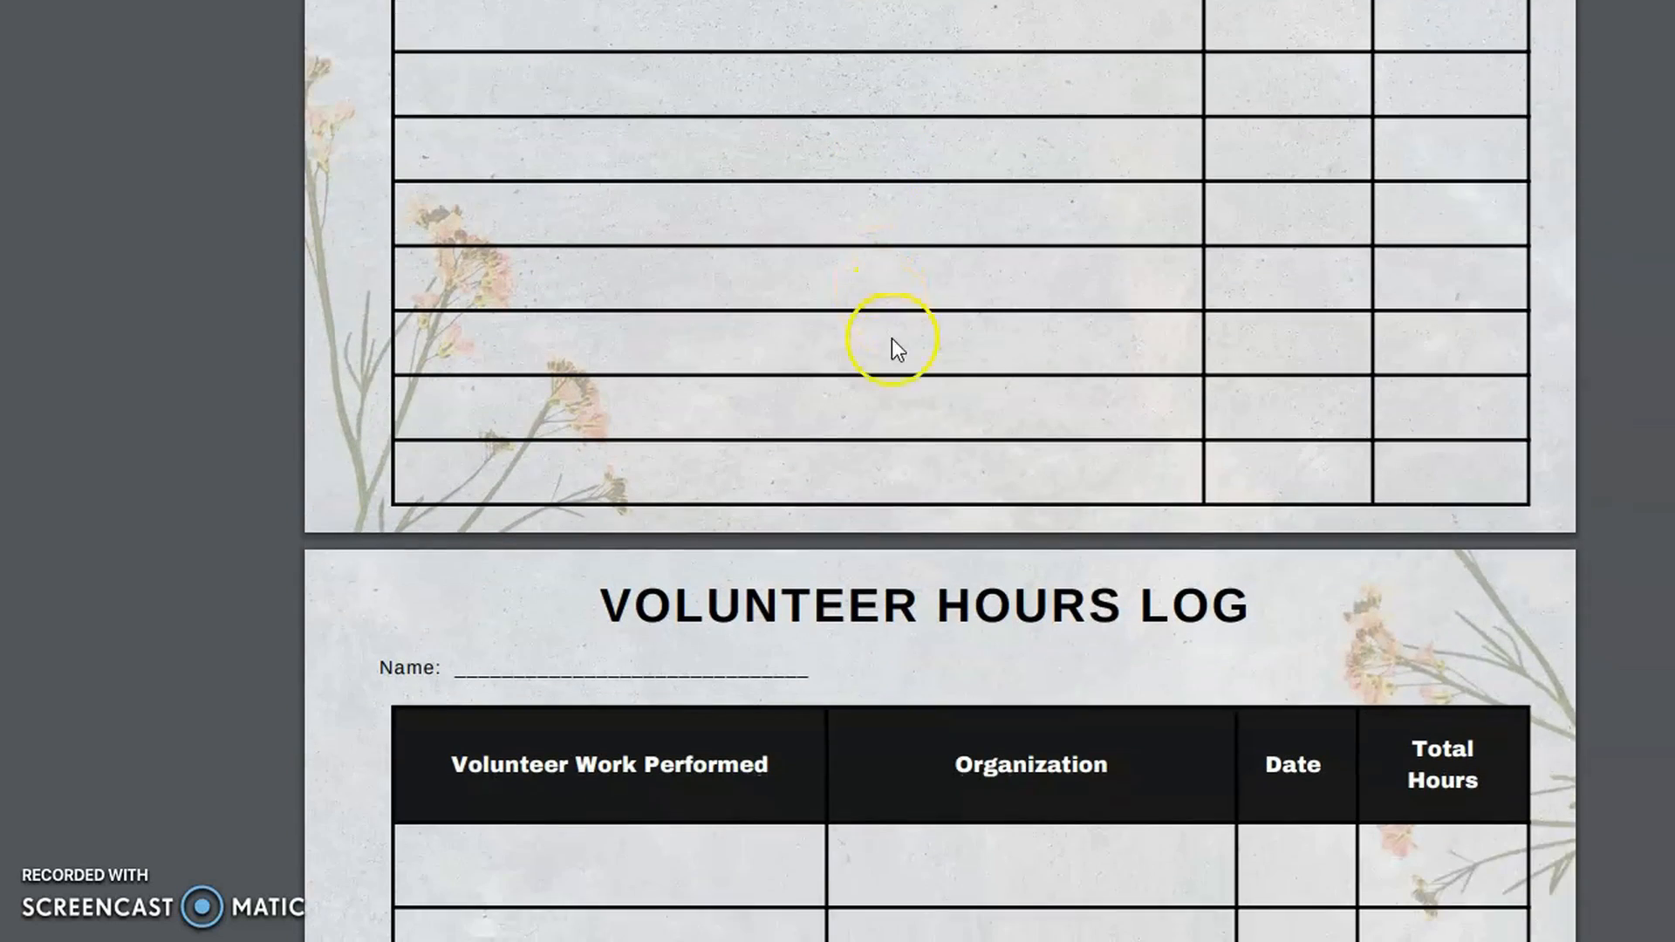
scroll("down", 3)
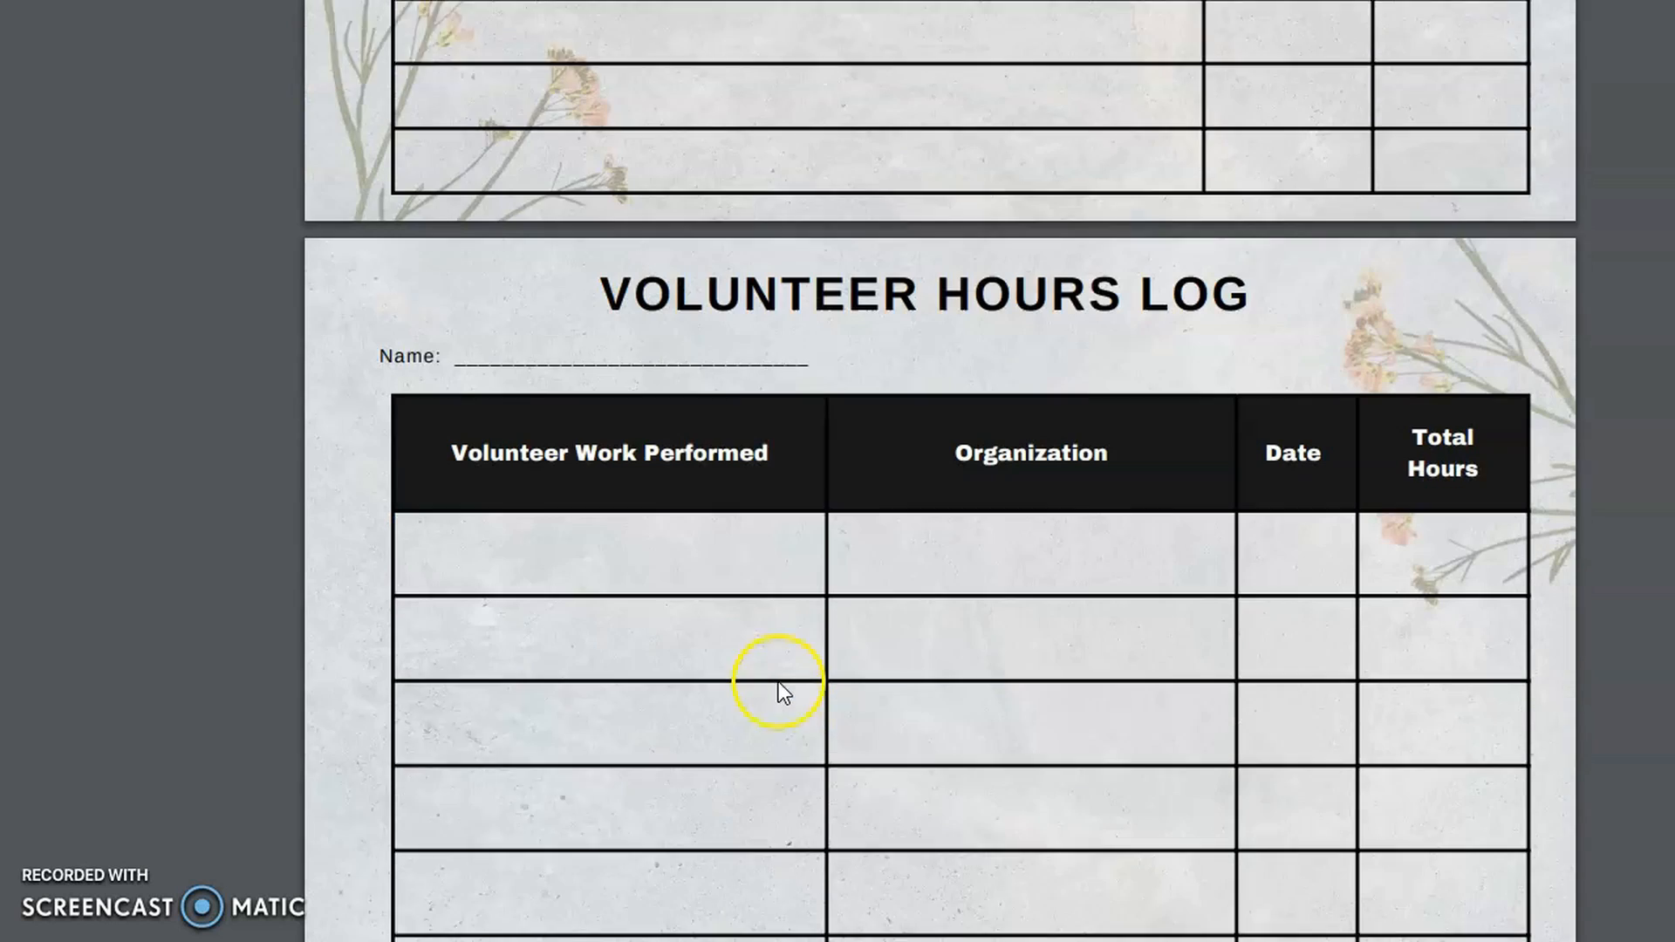
scroll("down", 3)
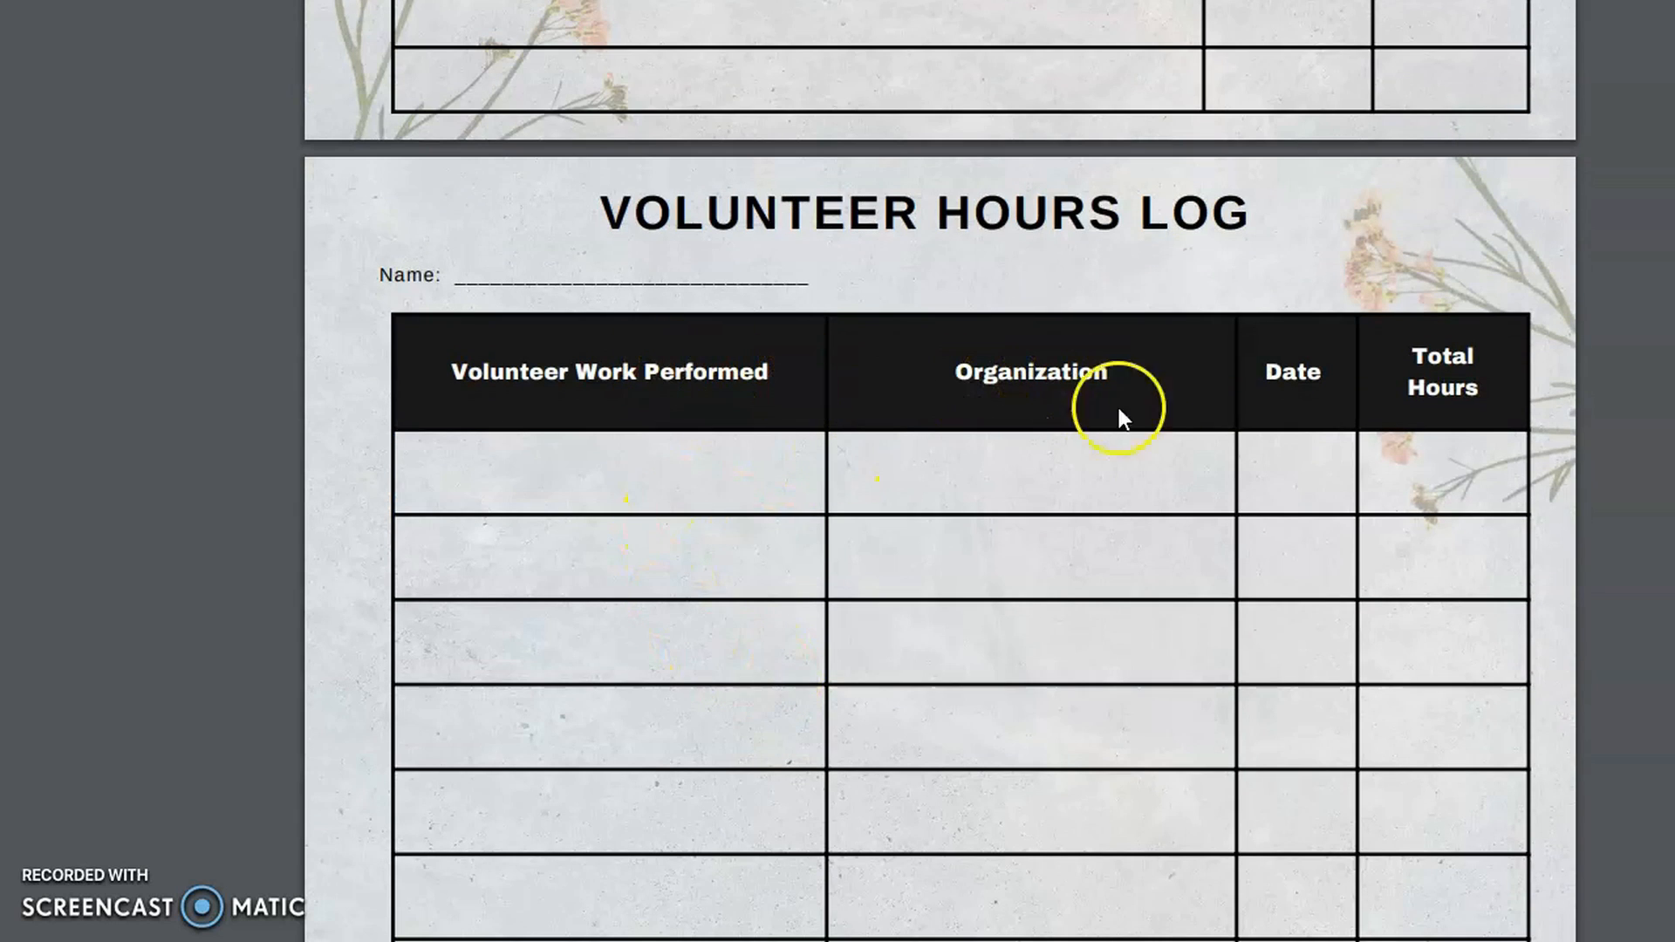
mouse_move(1108, 666)
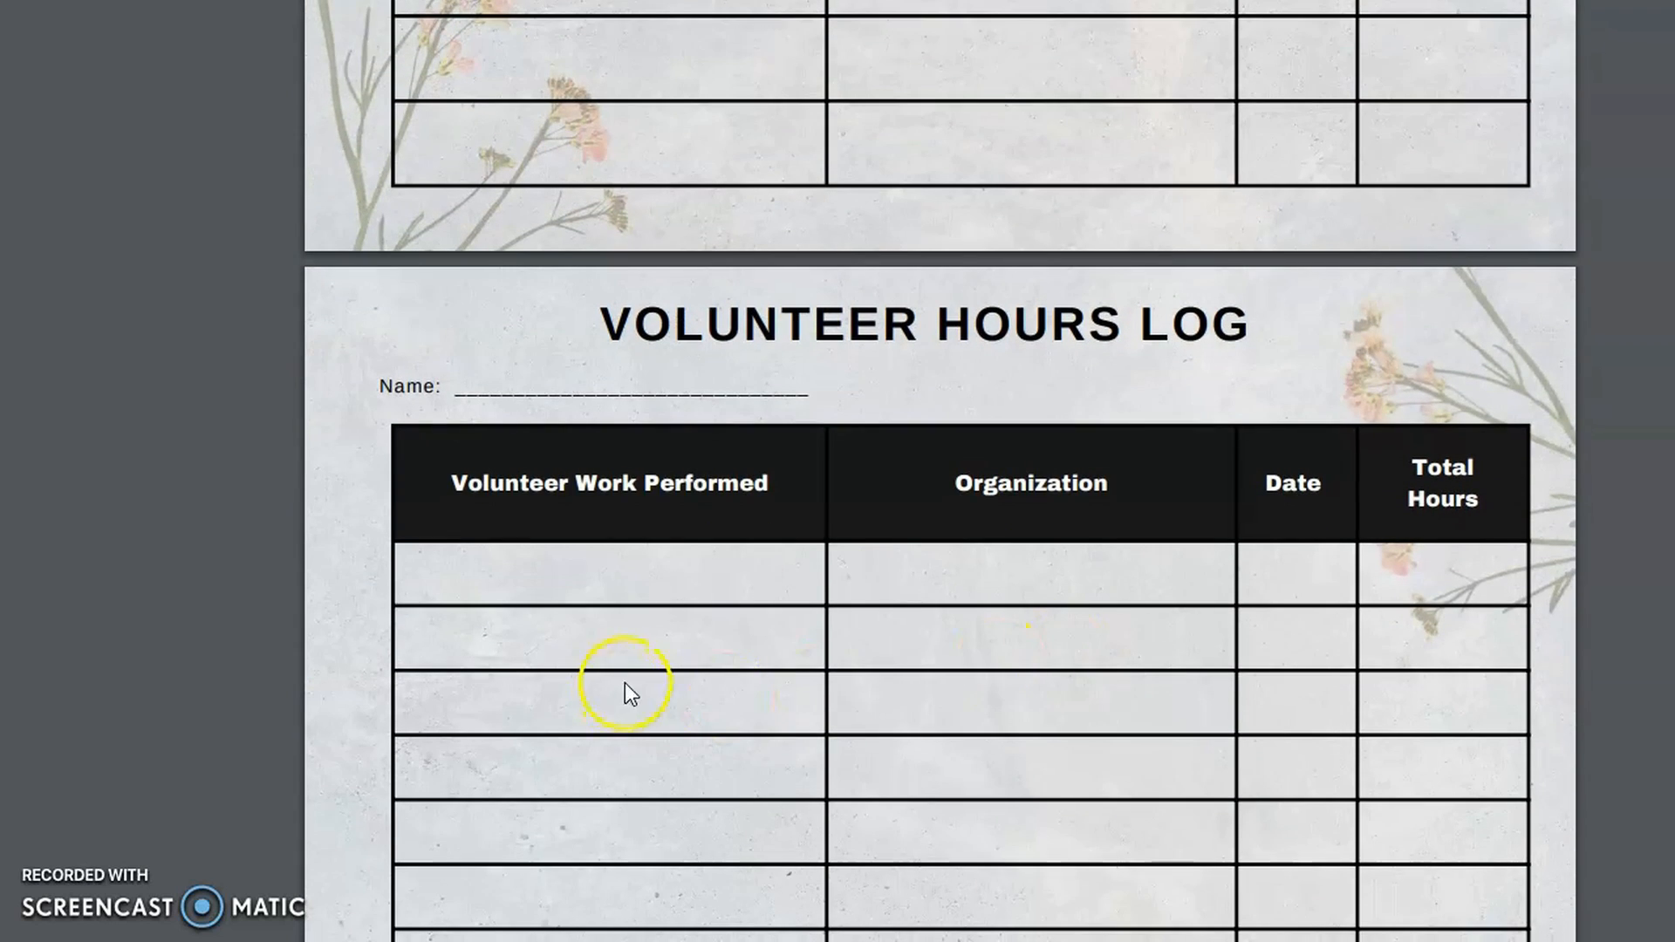
Scroll on through the Volunteer Time Sheet to the Extra Curricular Activities page.
scroll("down", 3)
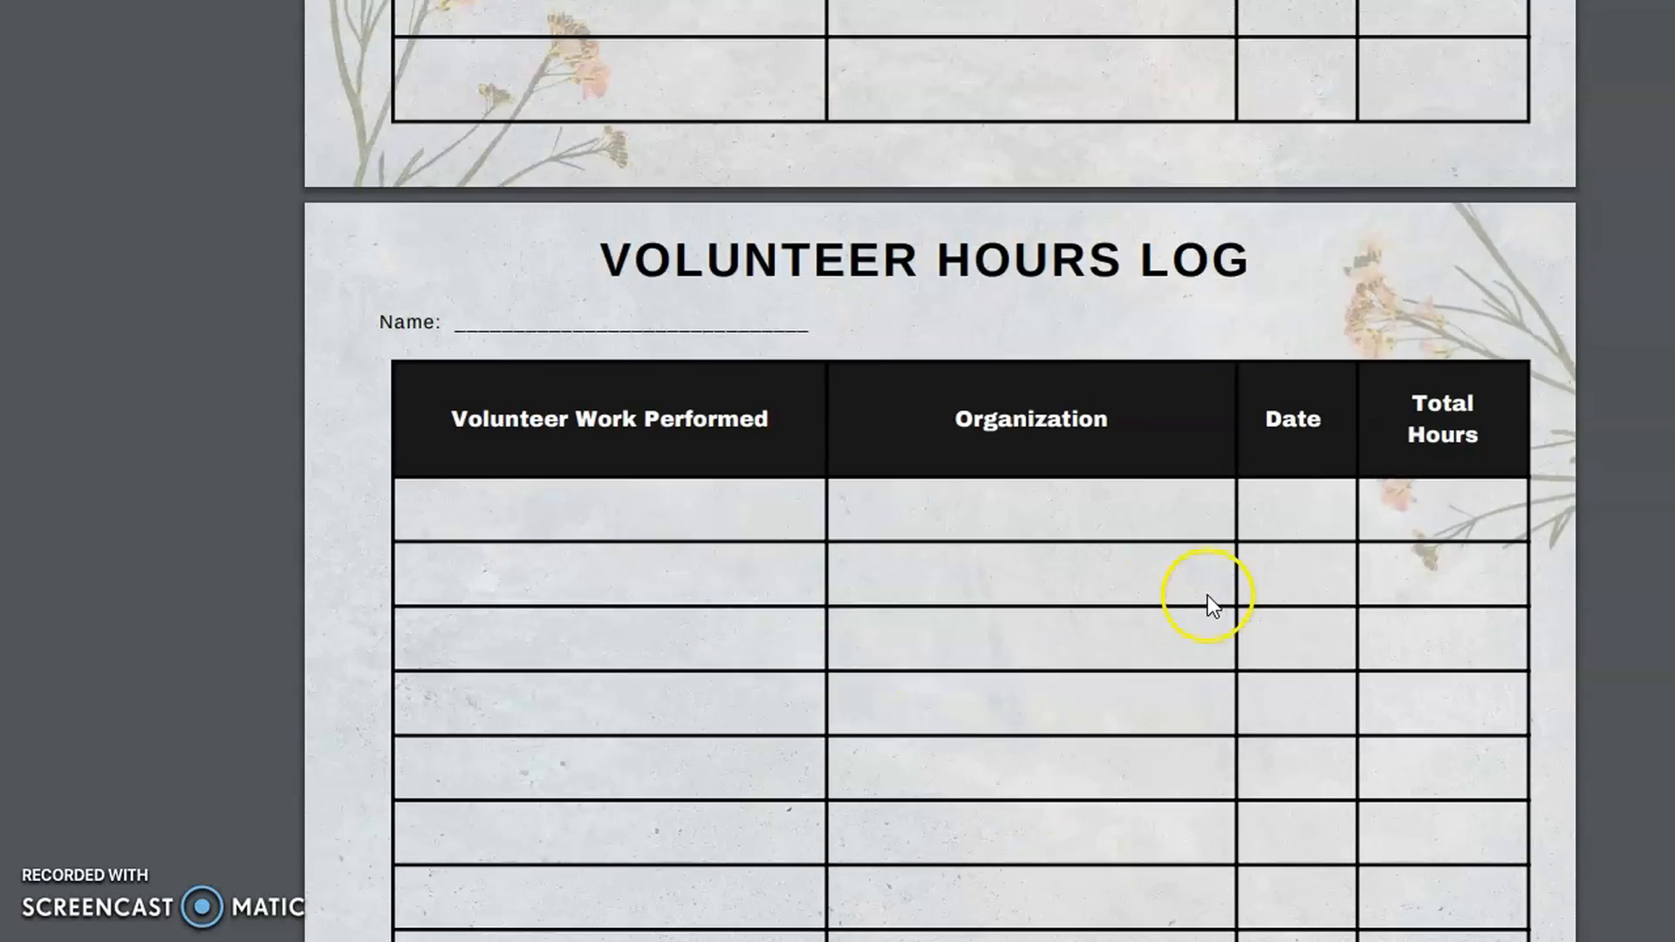
scroll("down", 3)
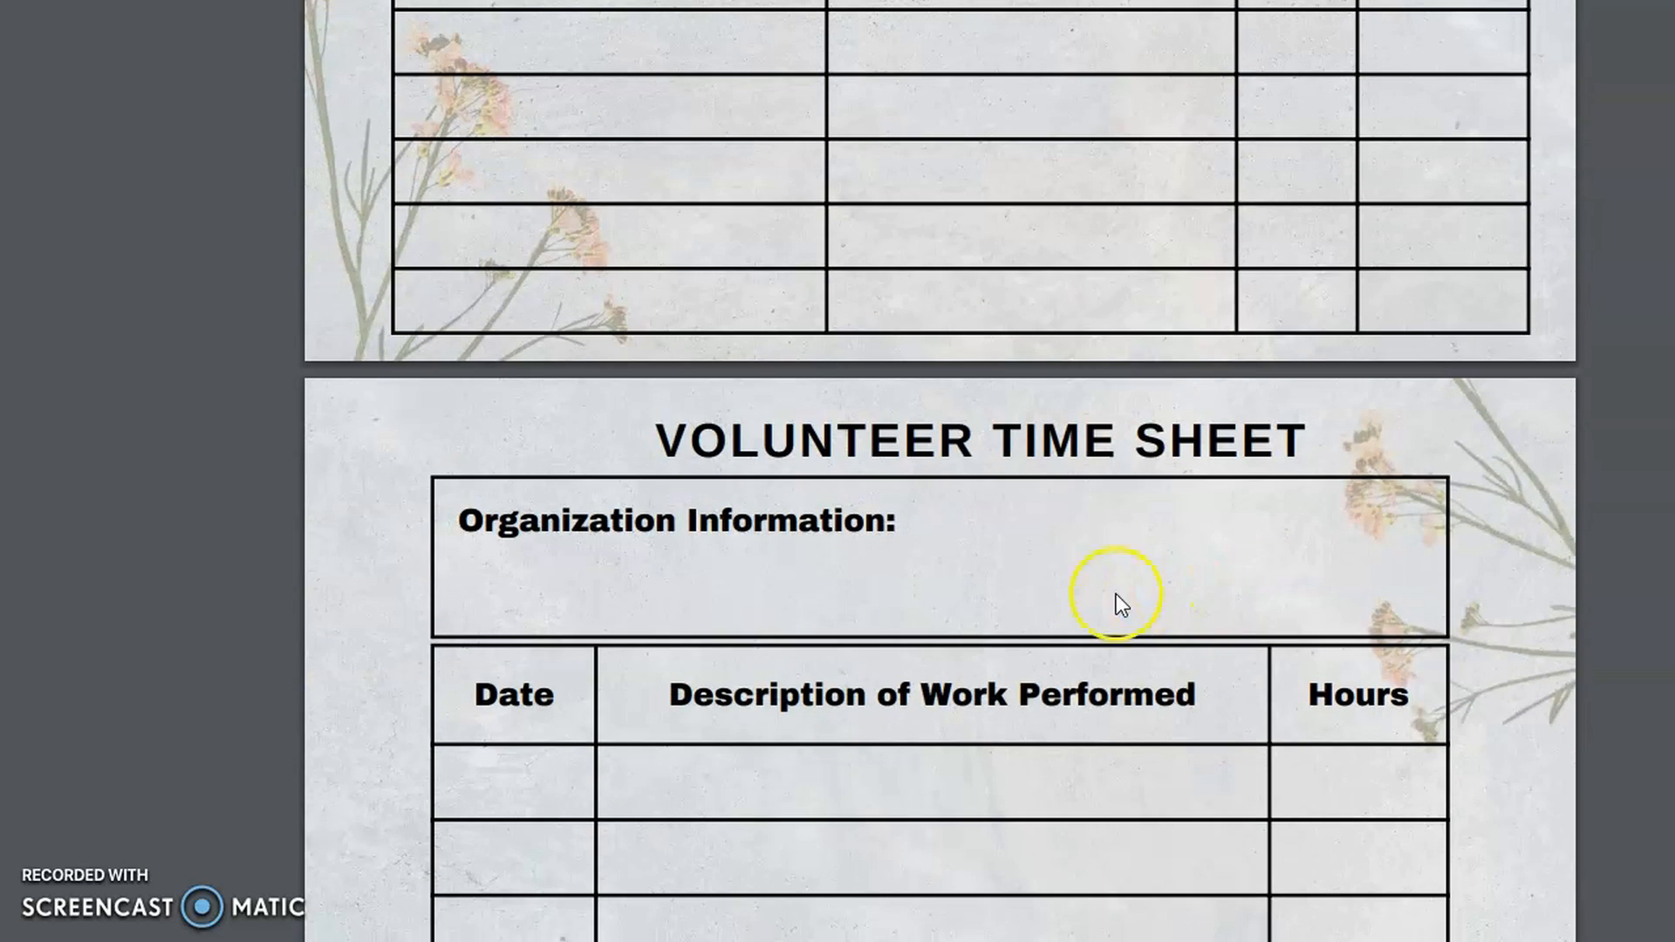
mouse_move(812, 621)
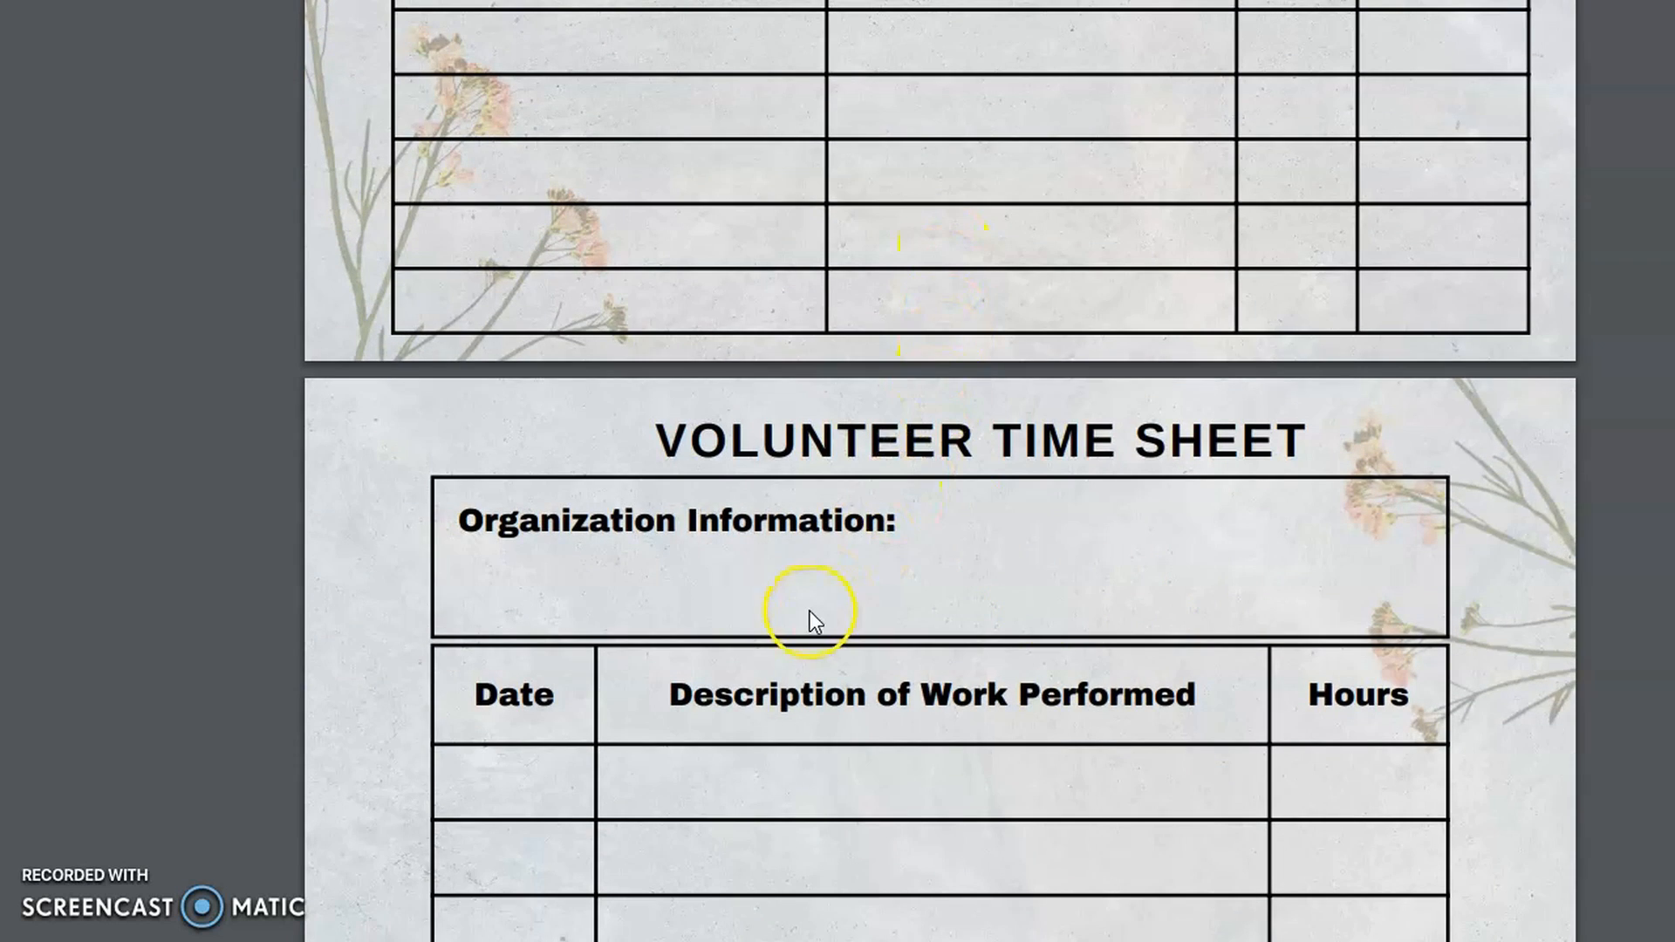
scroll("down", 3)
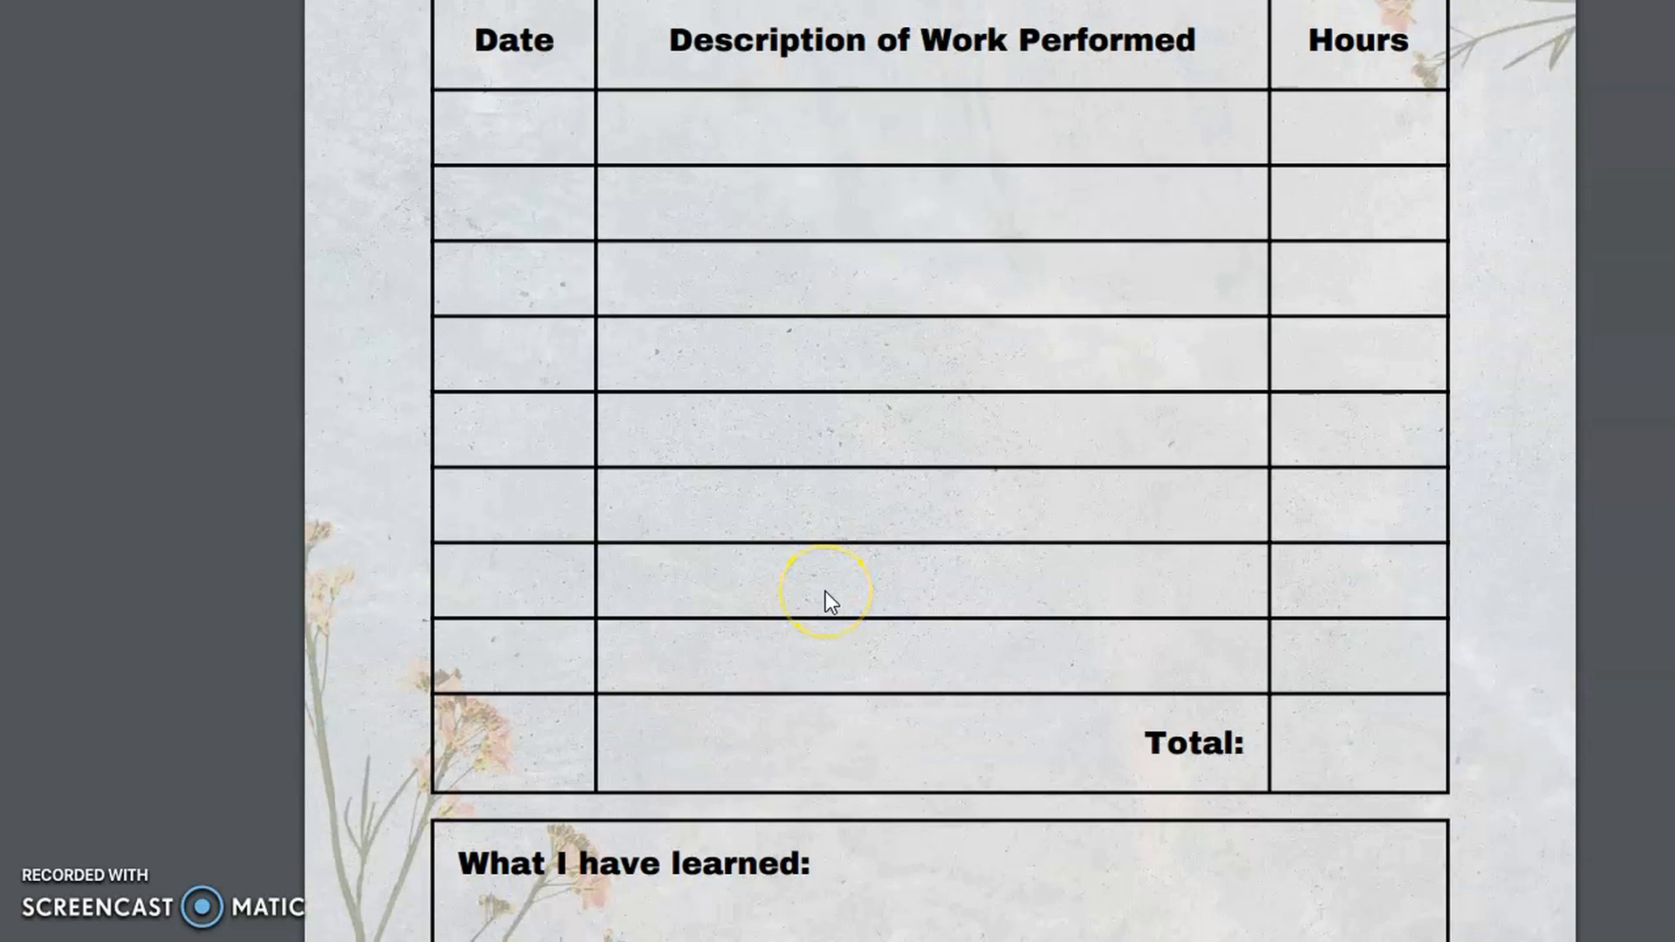
scroll("down", 3)
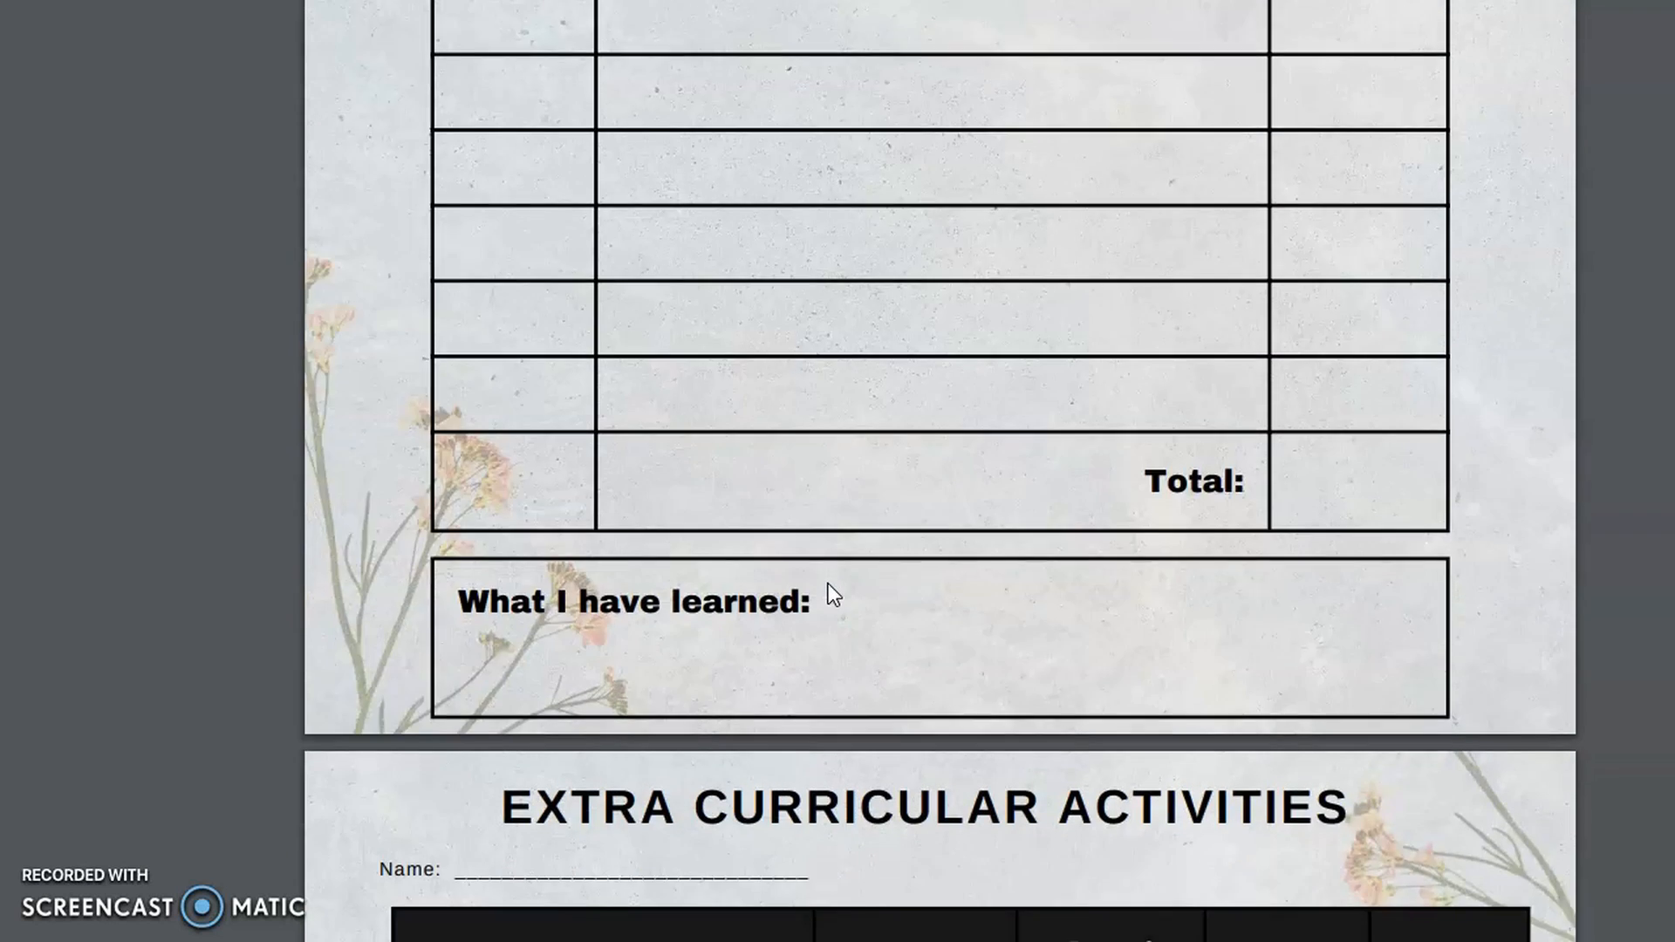
scroll("down", 3)
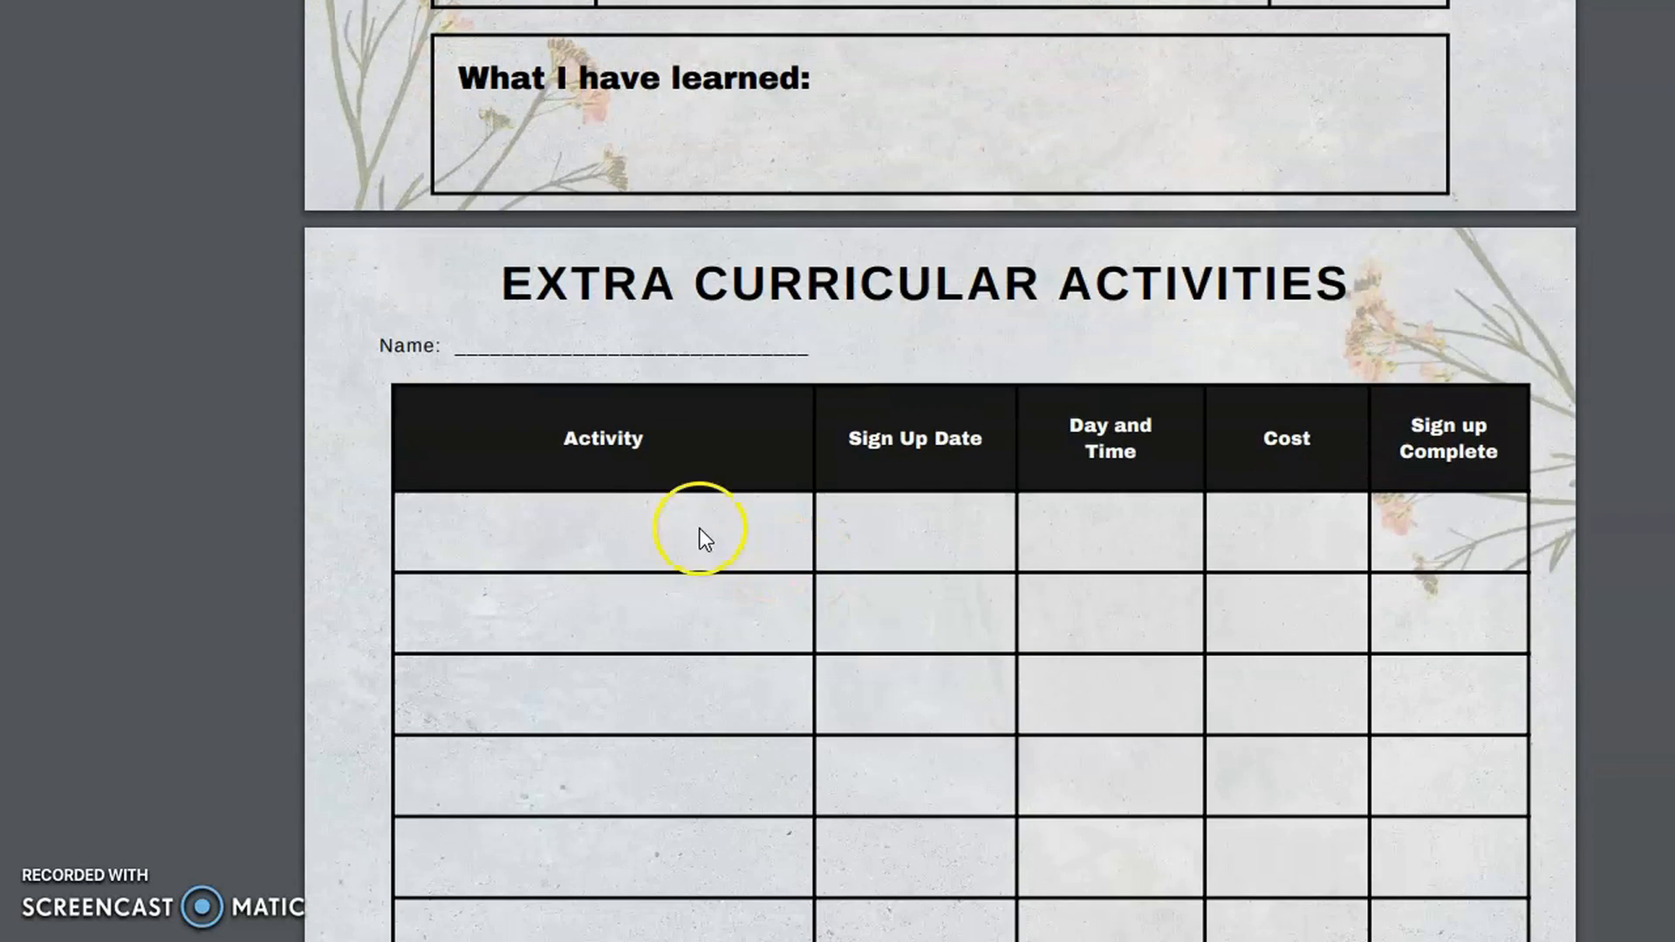
mouse_move(1255, 524)
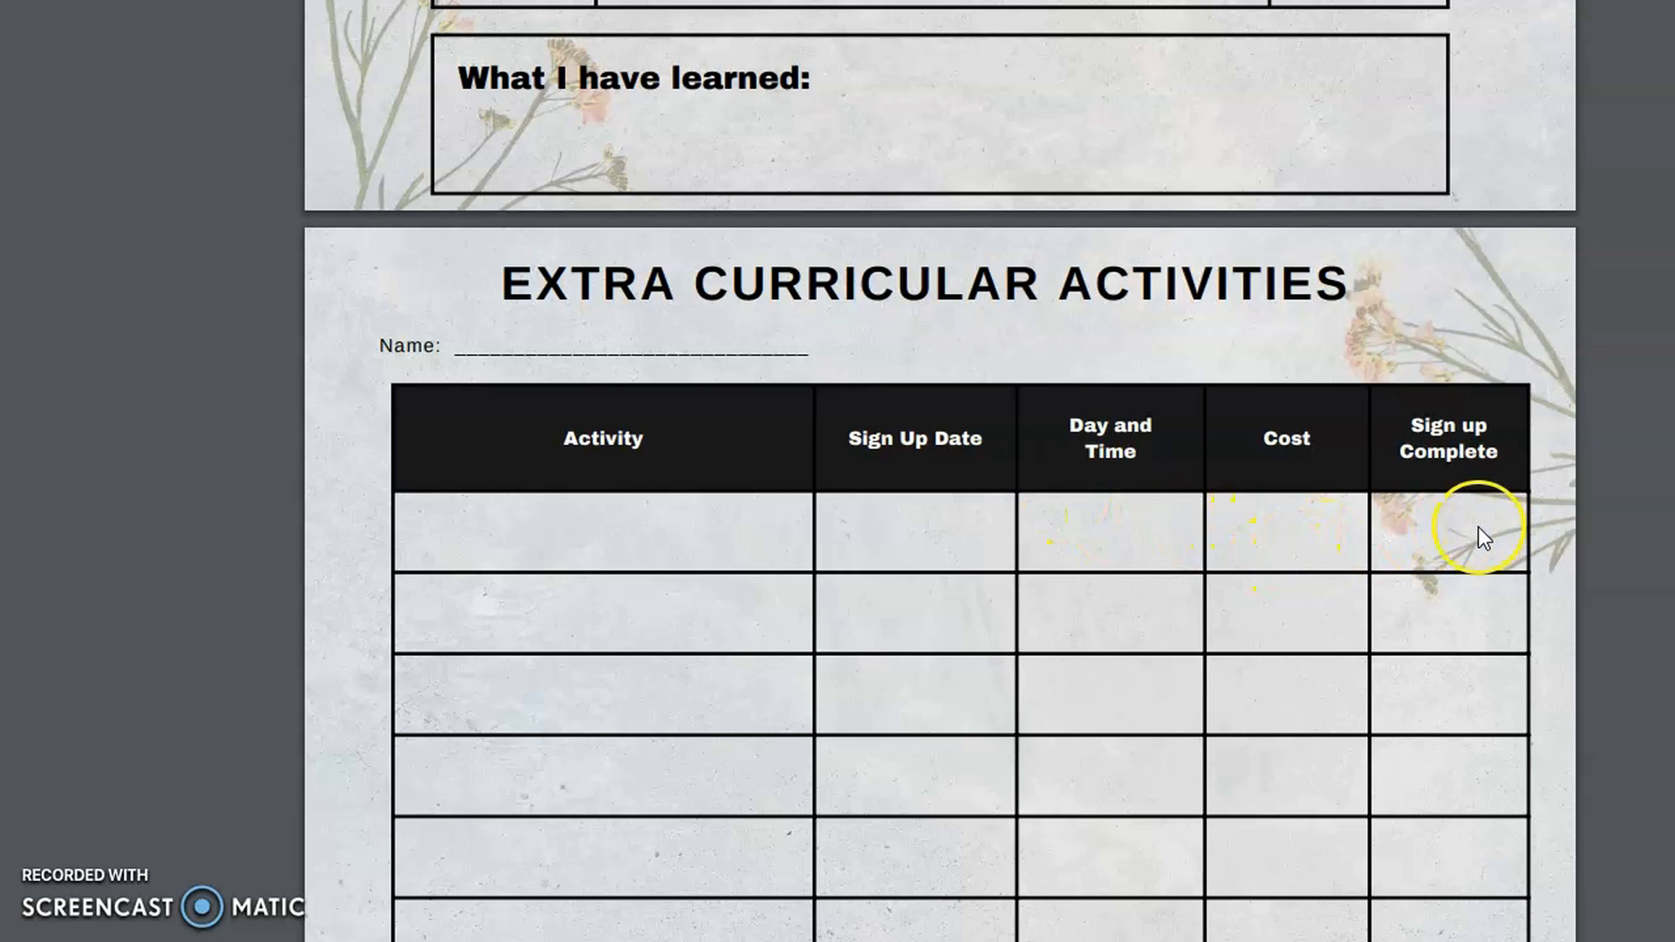
Scroll past the Extra Curricular Activities table to the Lists divider page.
scroll("down", 3)
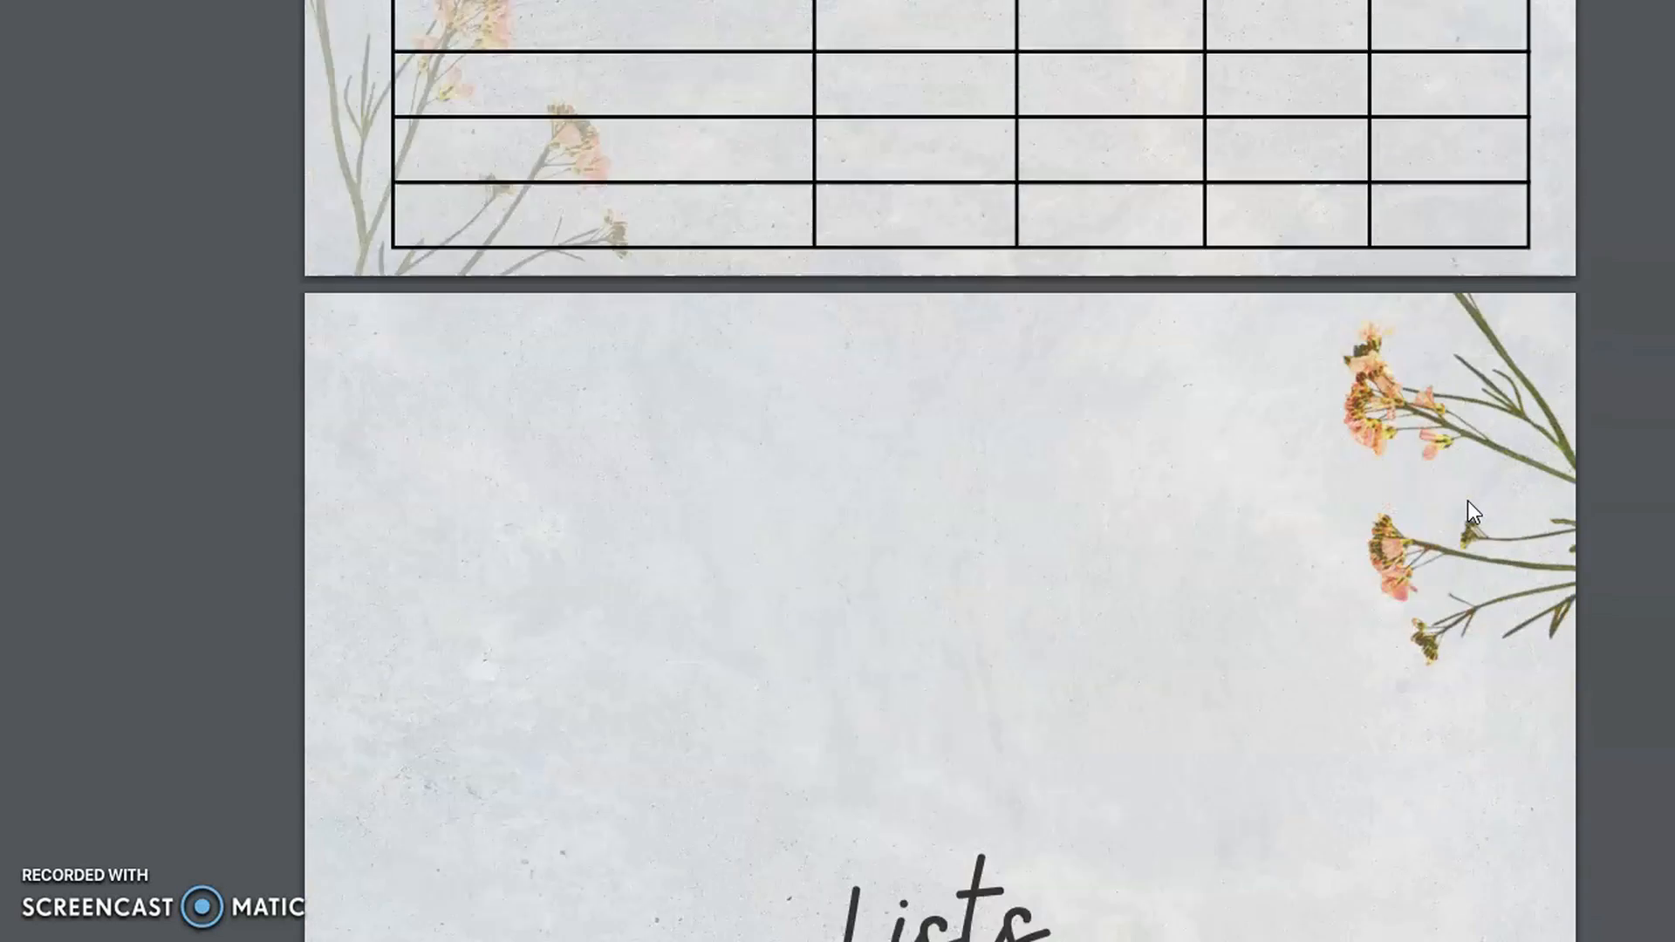
scroll("down", 3)
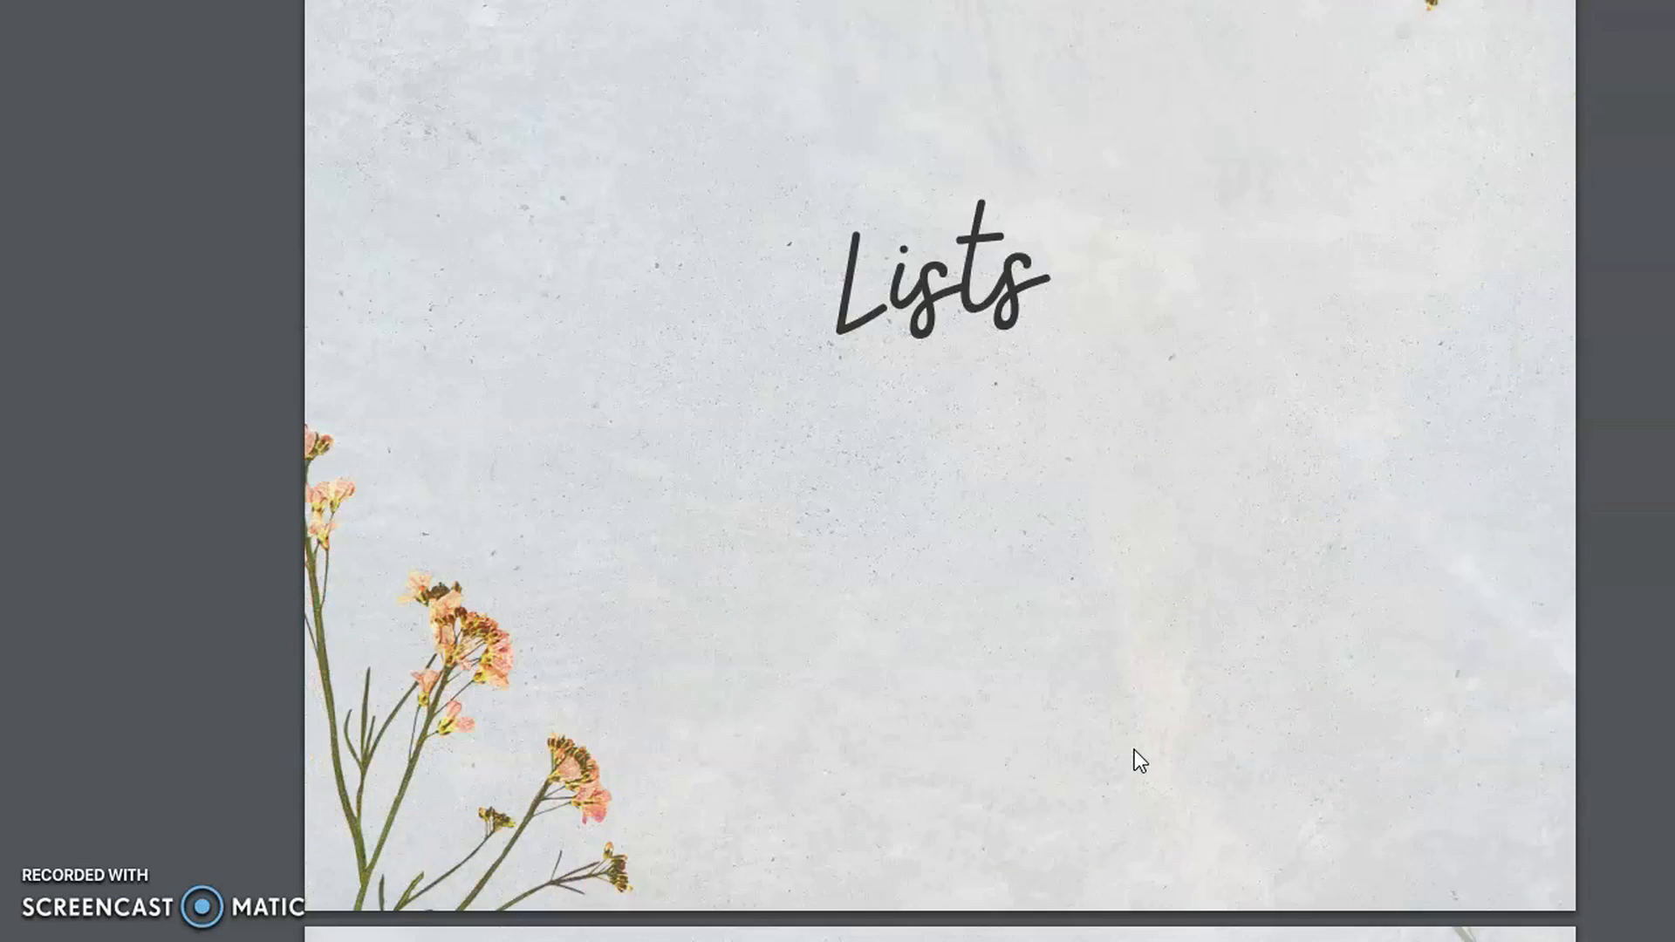
Scroll through the Lists divider, pros/cons, To Do List and To Buy List pages to the next floral page.
scroll("down", 3)
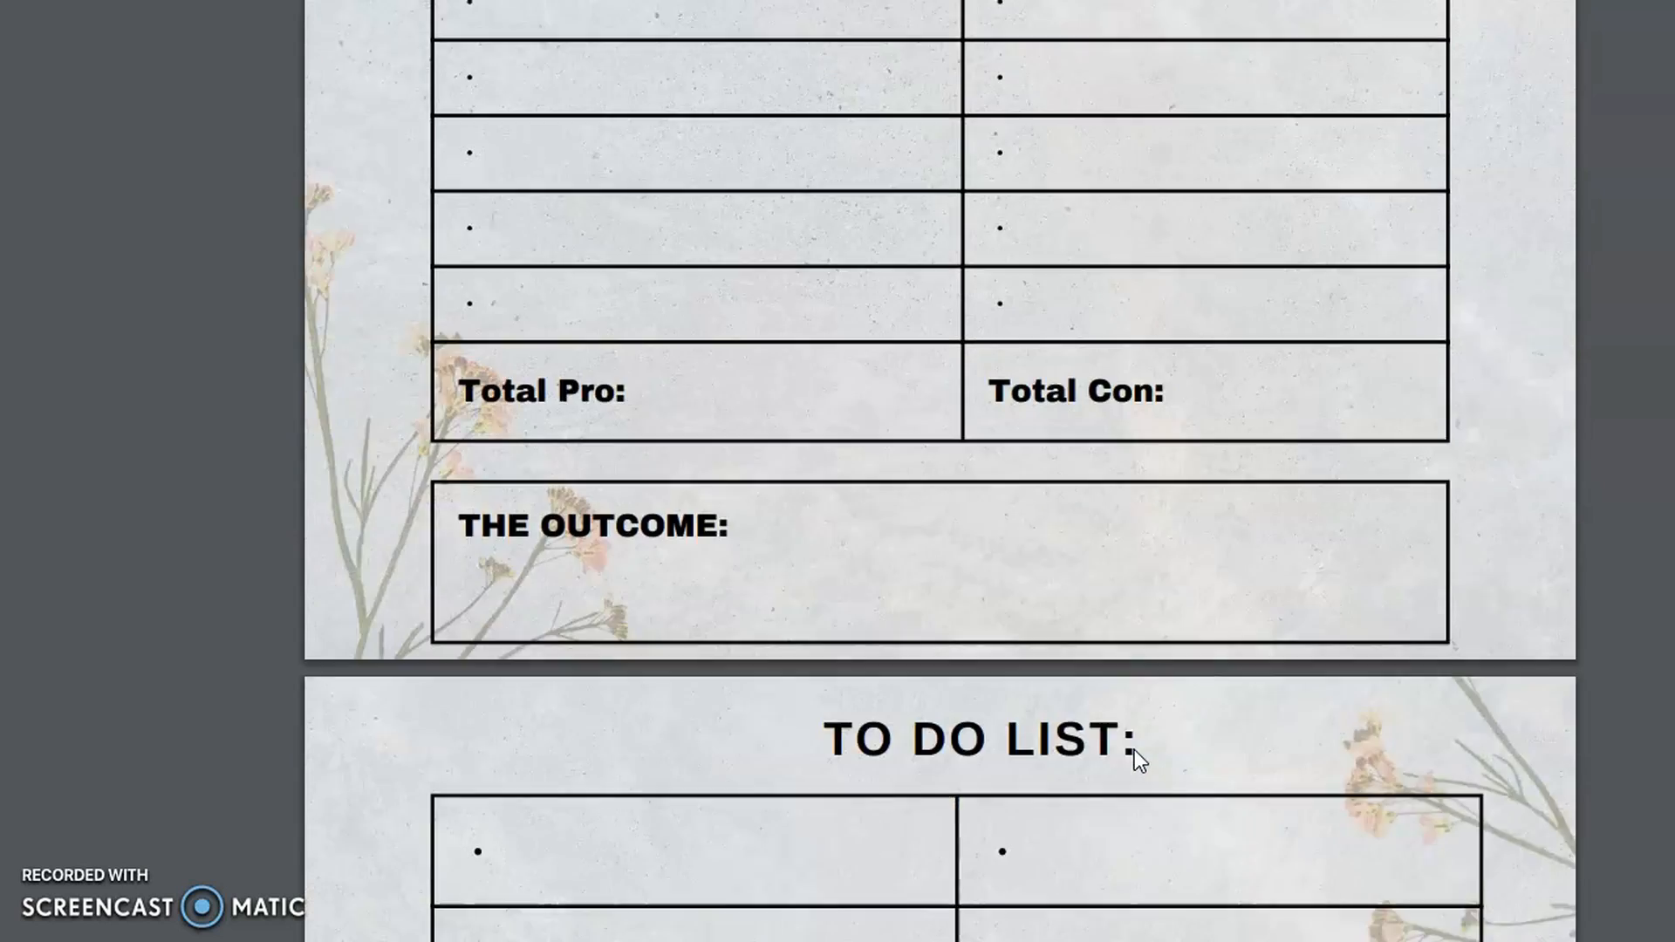
scroll("down", 3)
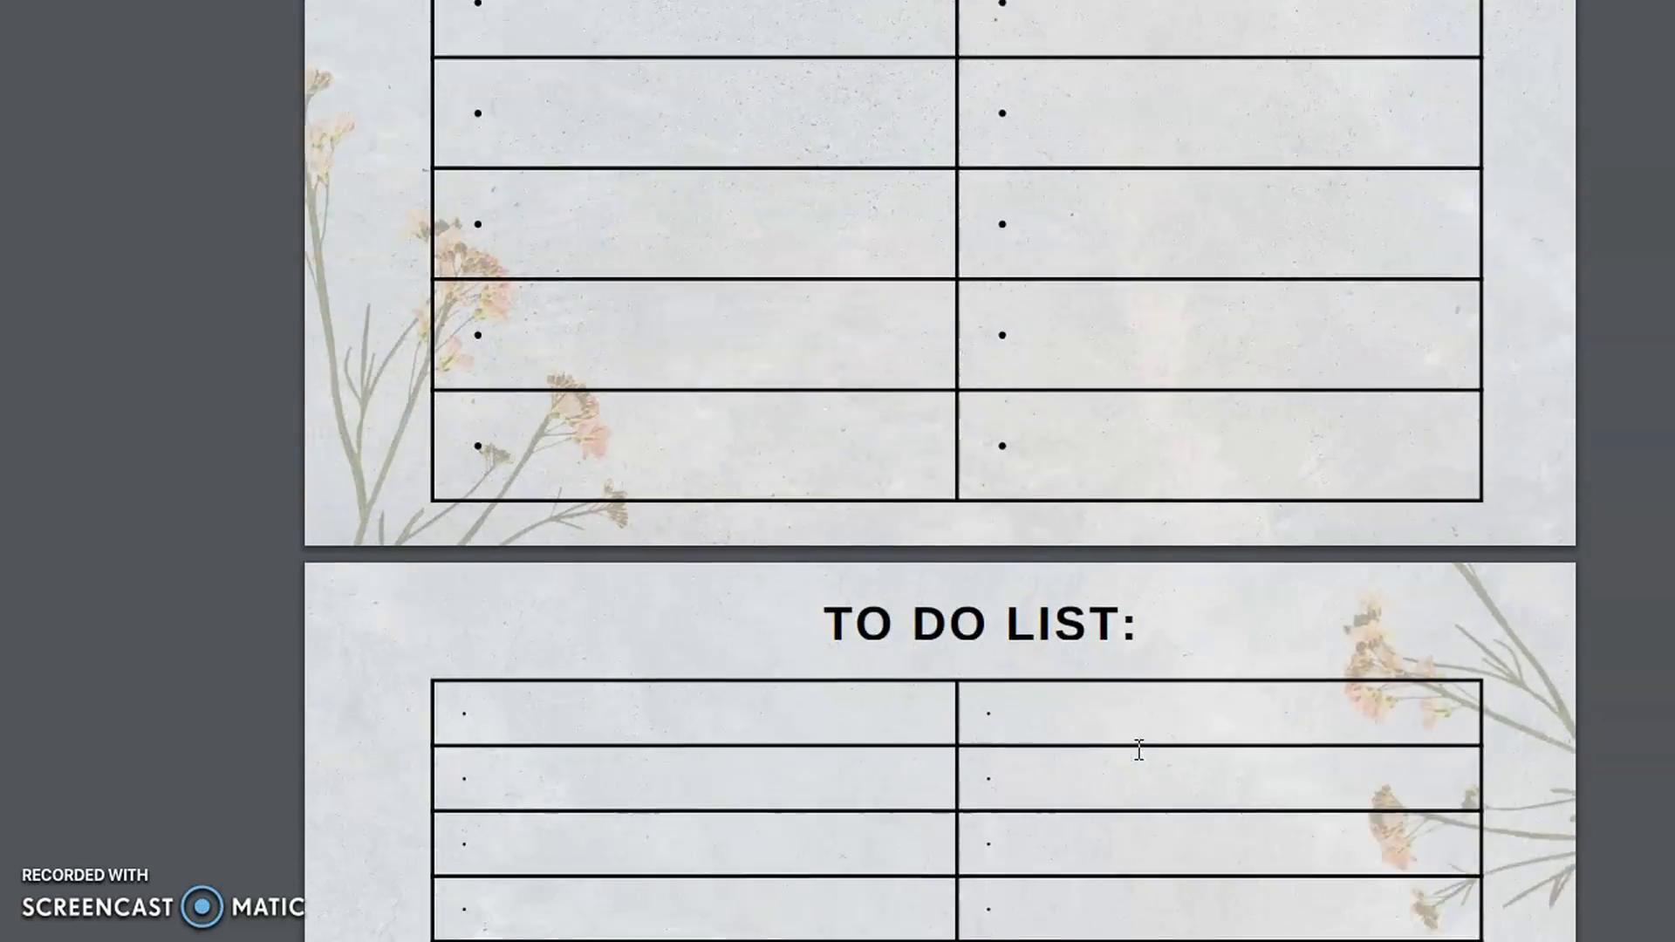
scroll("down", 3)
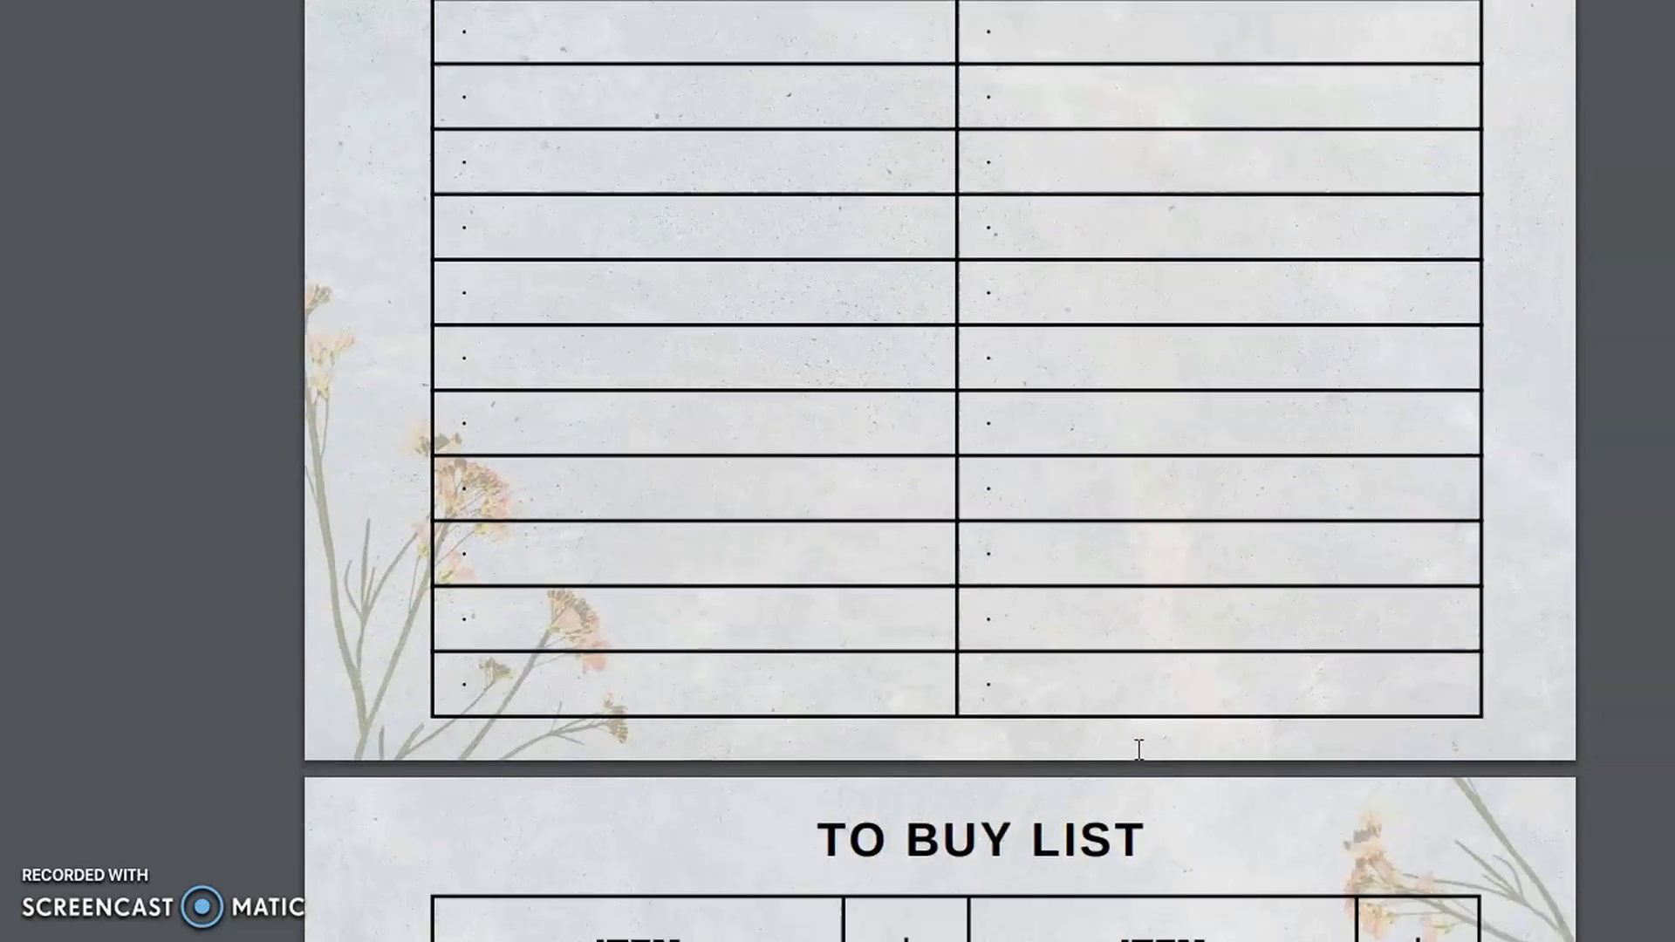
scroll("down", 3)
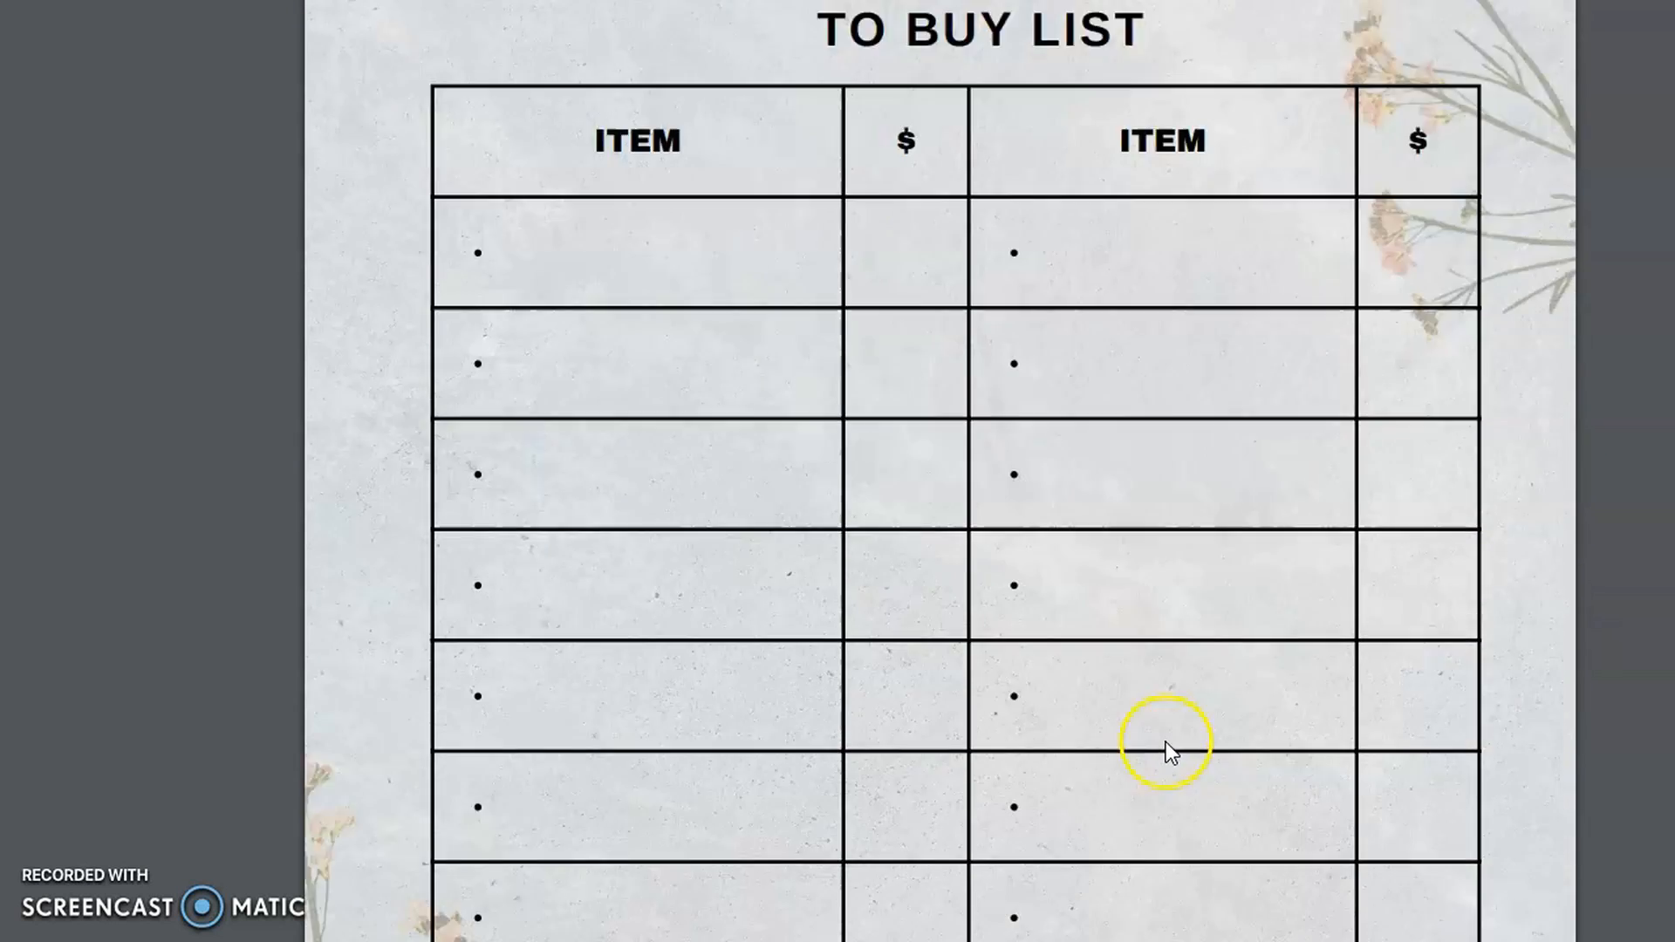
scroll("down", 3)
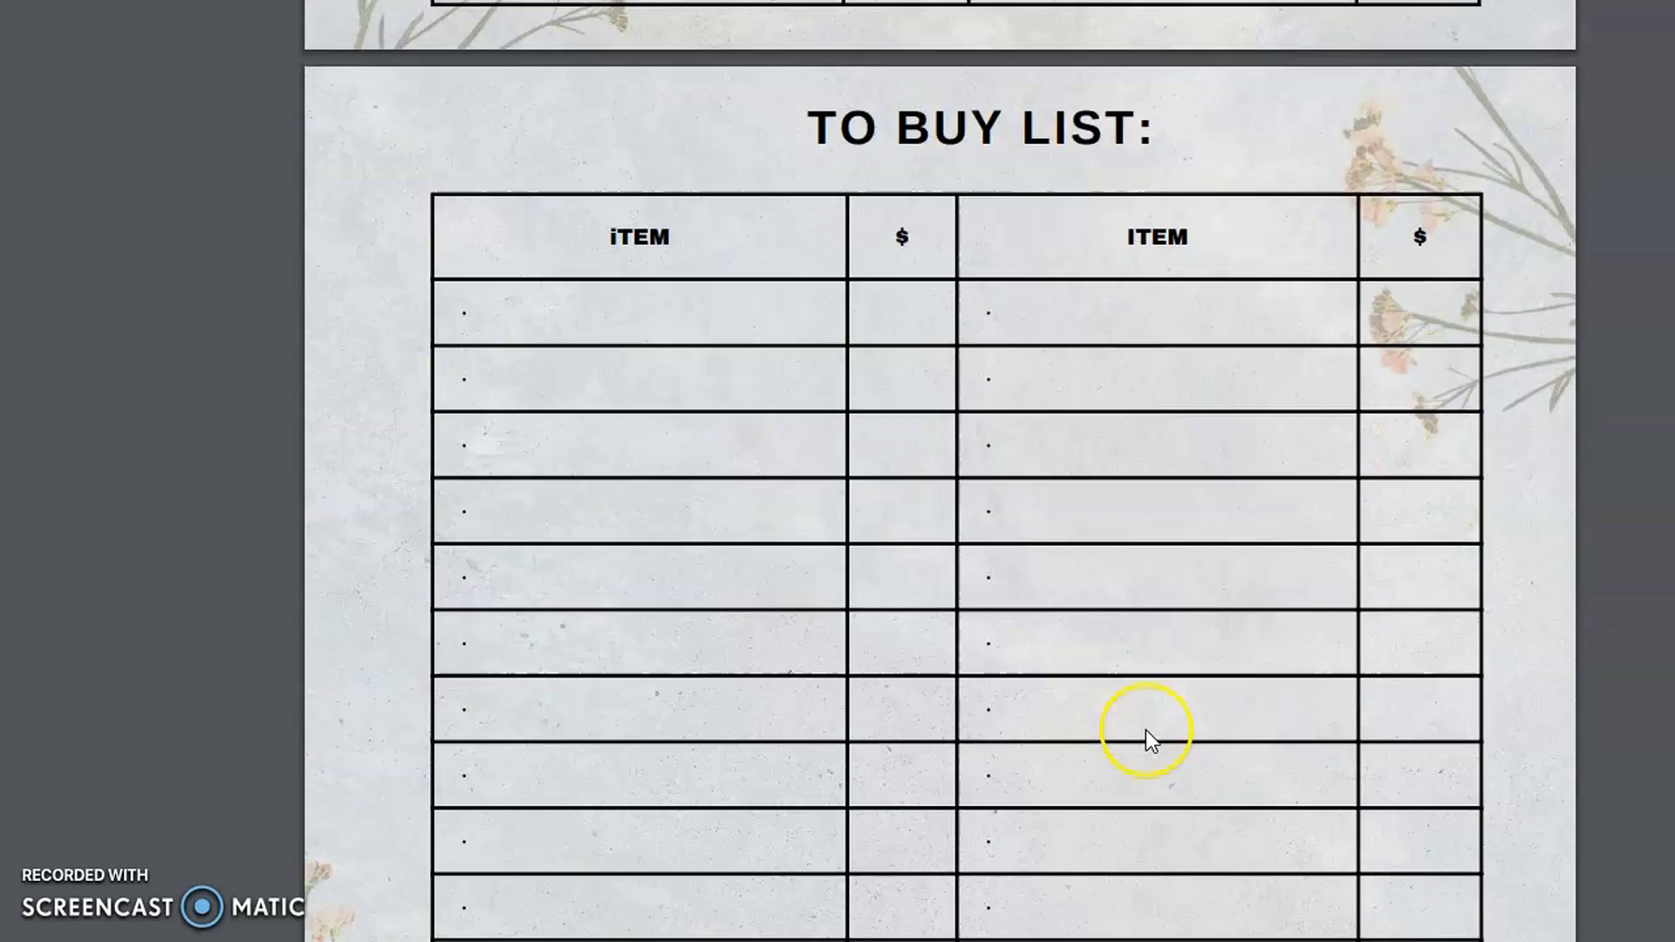
scroll("down", 3)
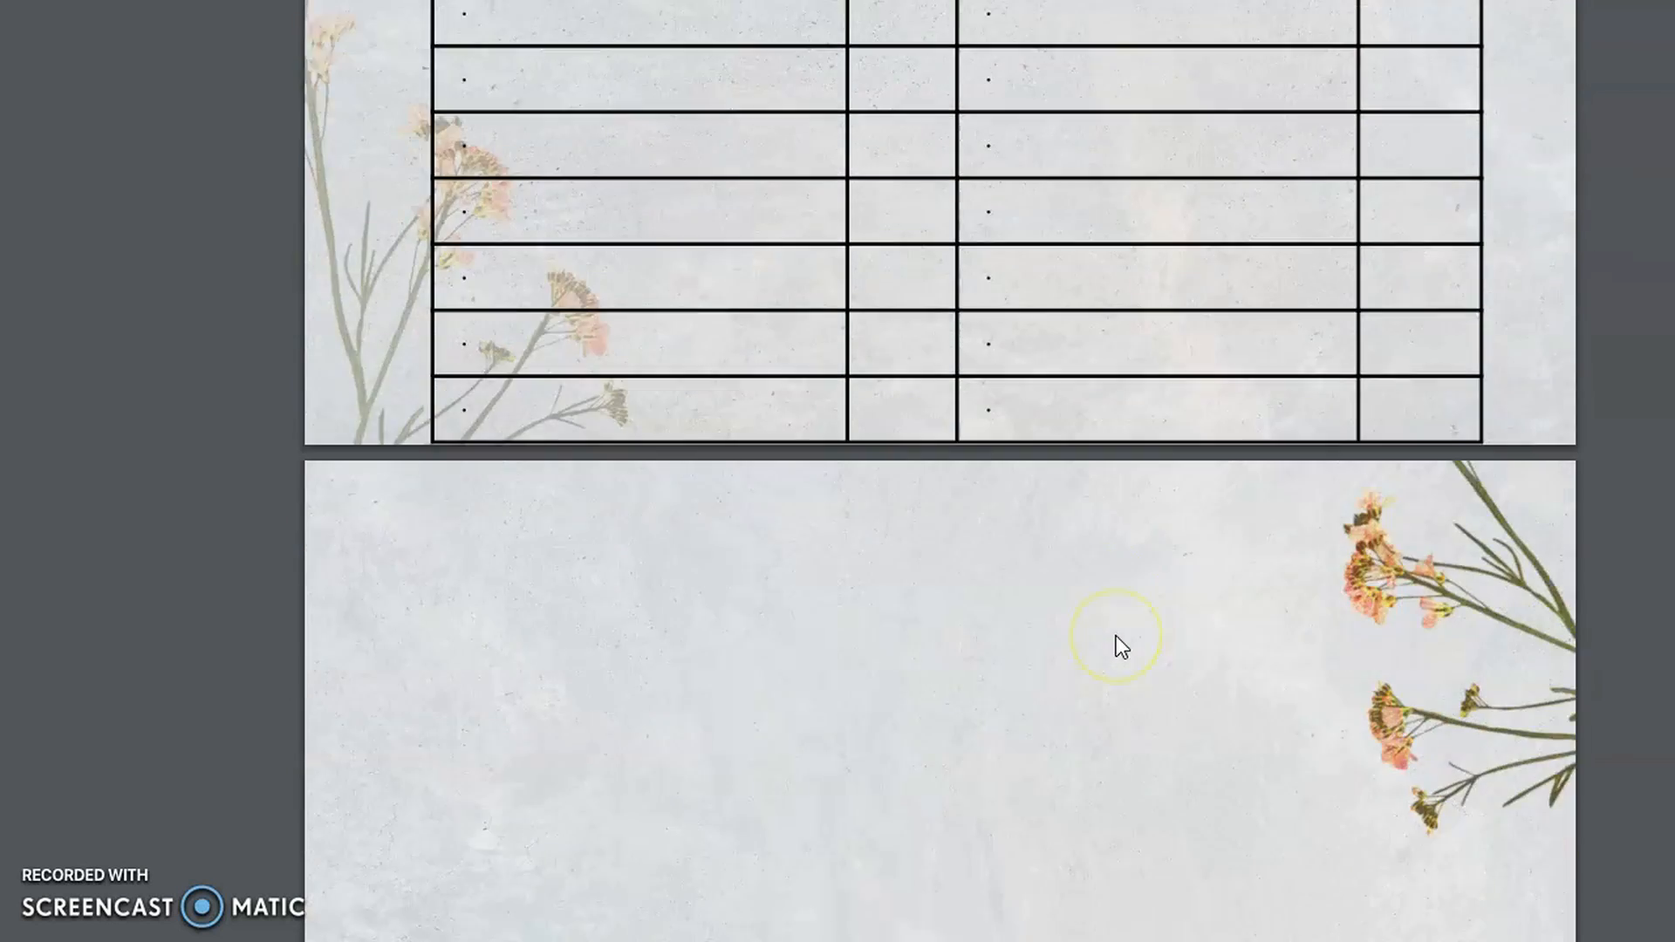
Scroll past the Meal Plan and both Grocery List pages to the Weekly Reflection page.
scroll("down", 3)
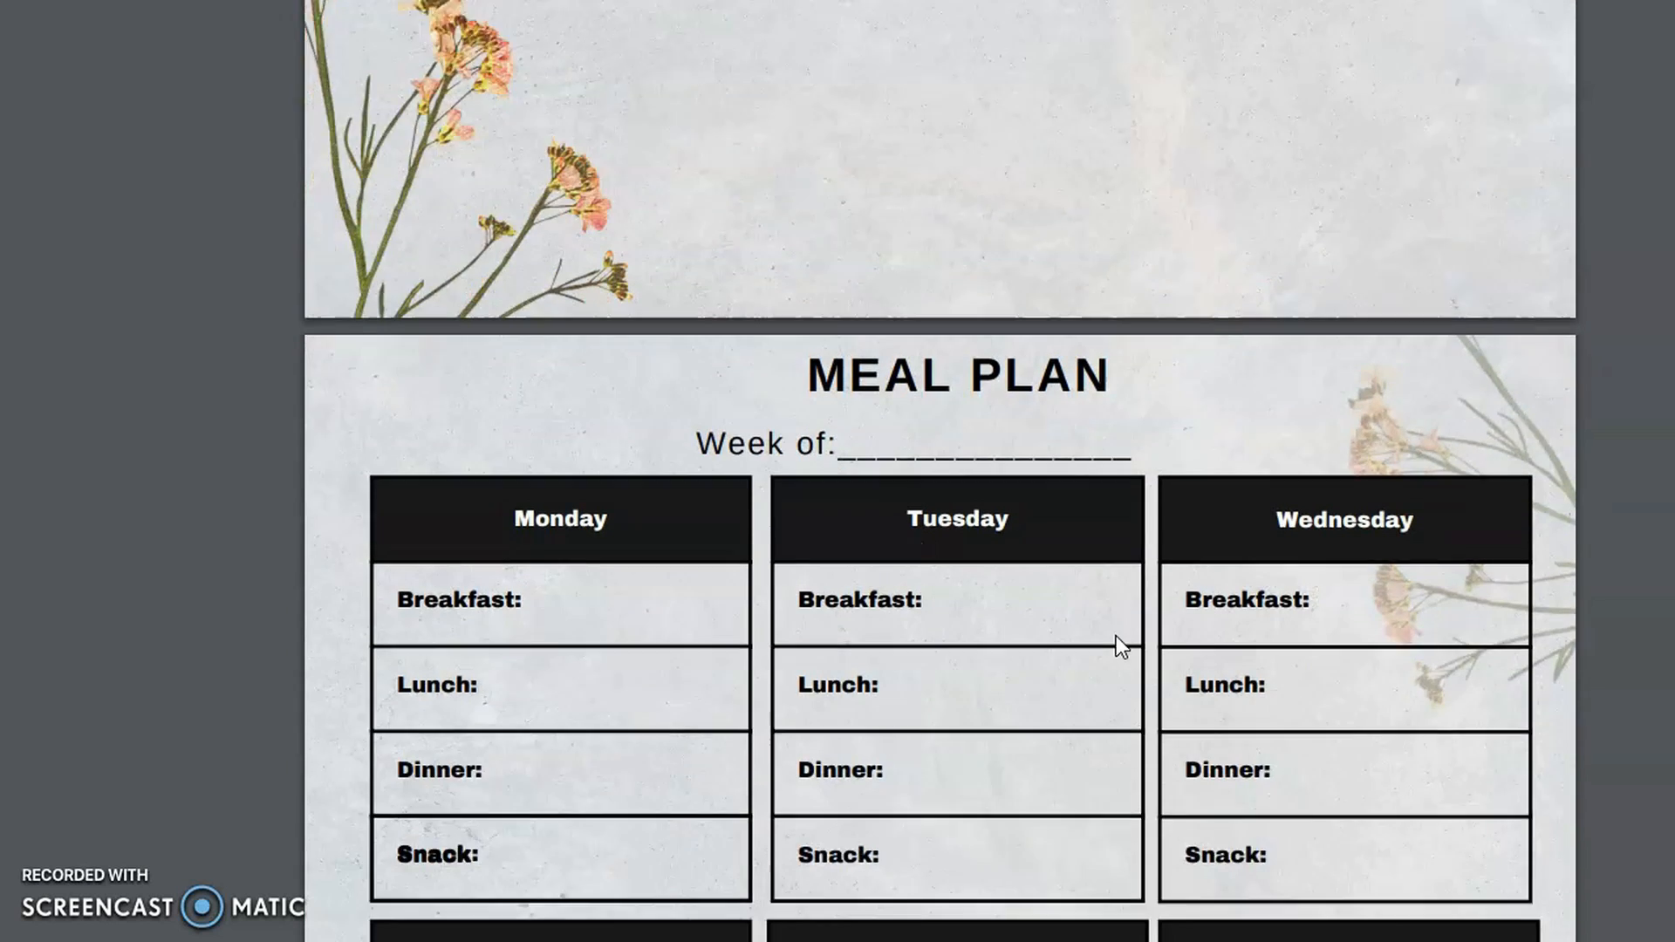
scroll("down", 3)
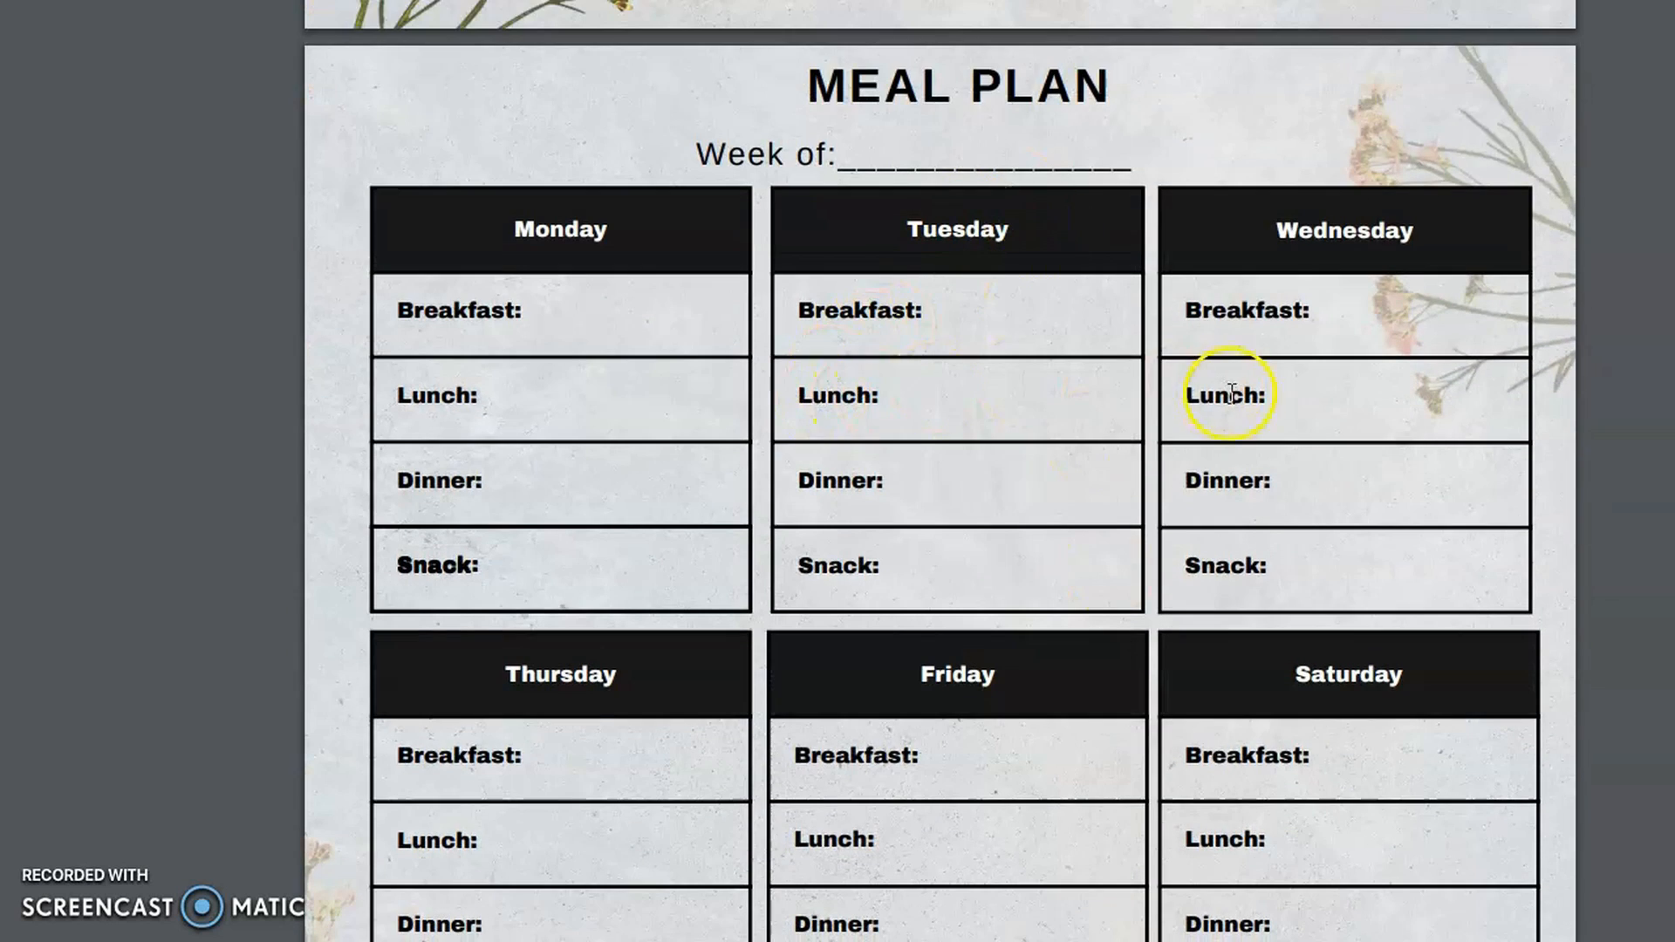
scroll("down", 3)
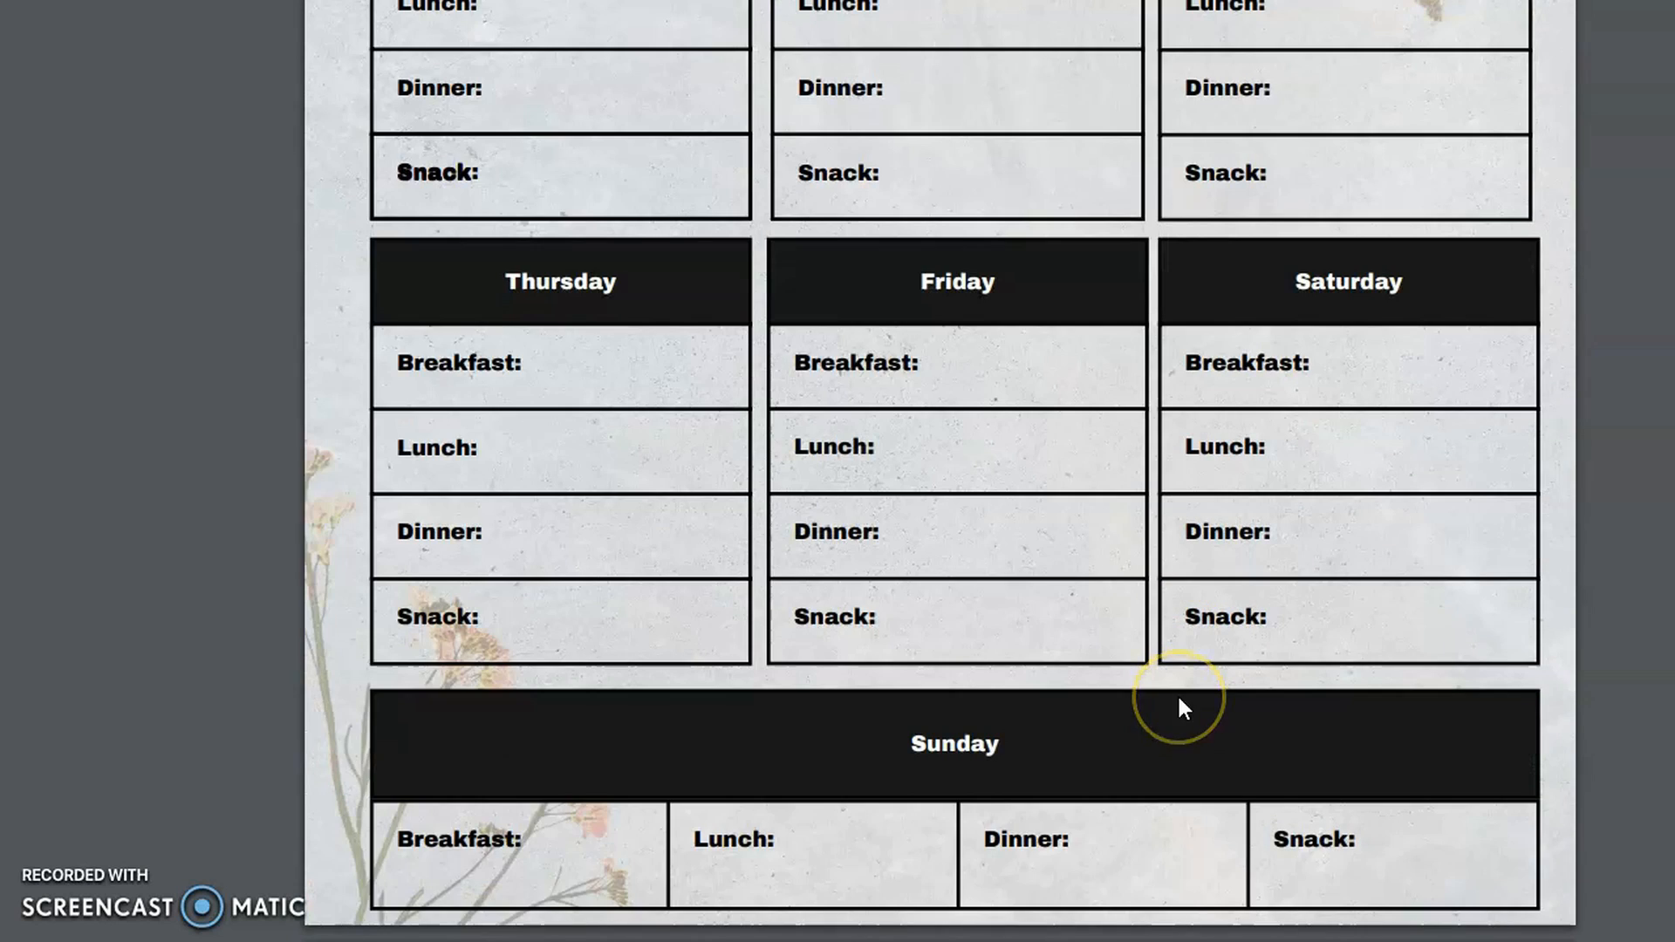
scroll("down", 3)
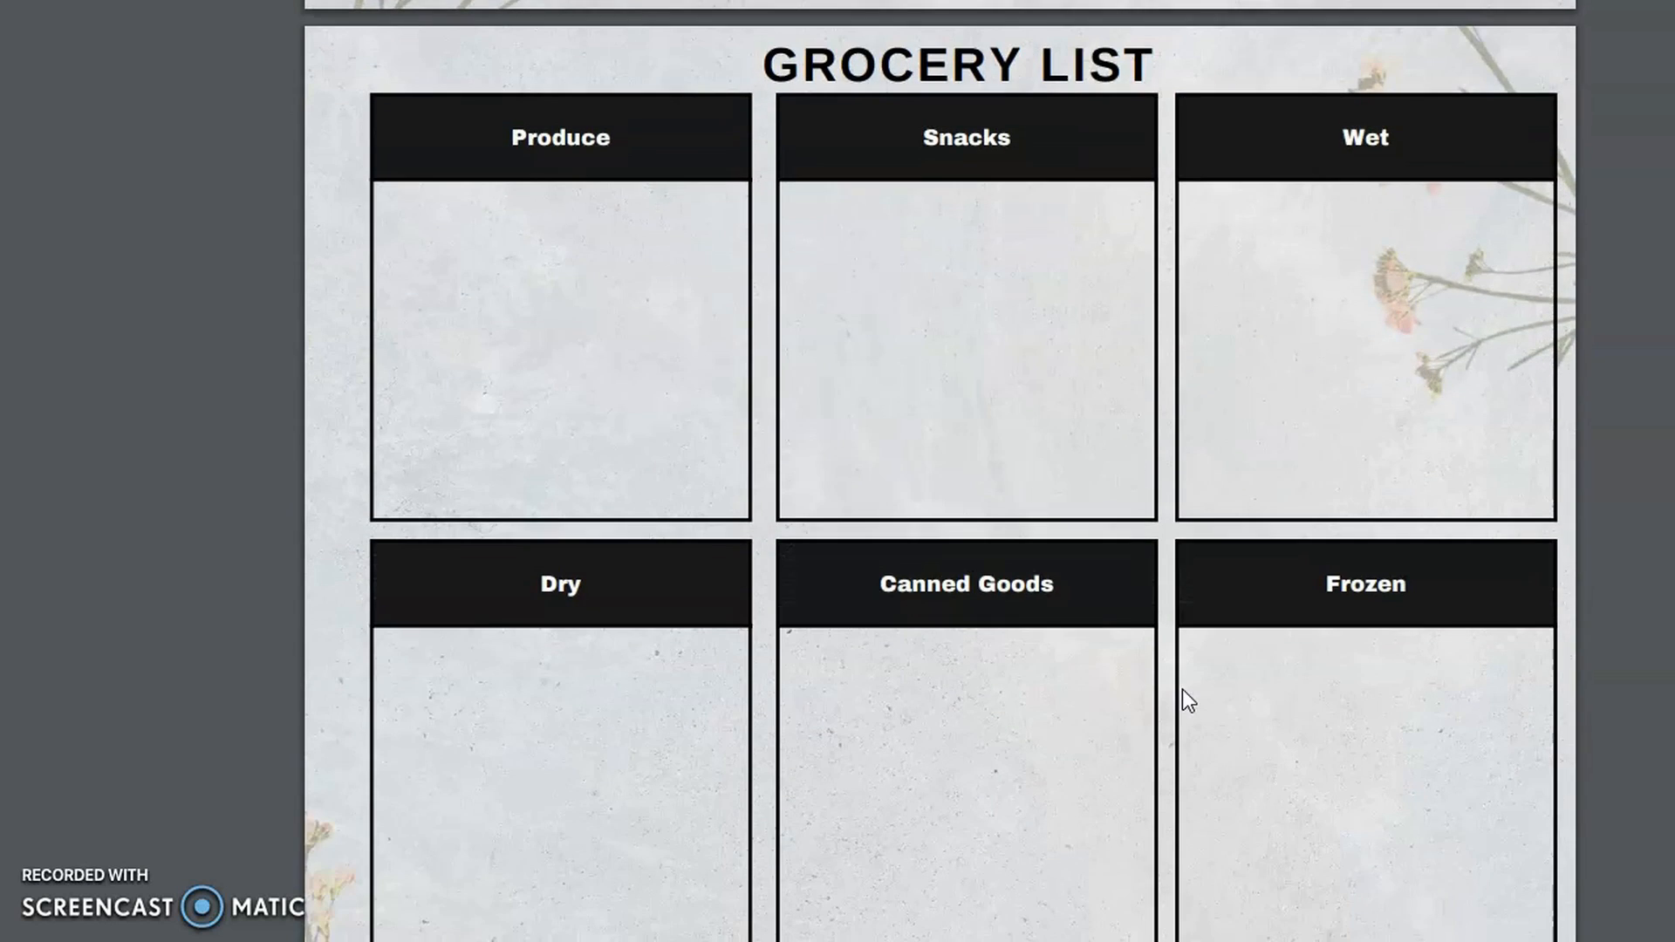
scroll("down", 3)
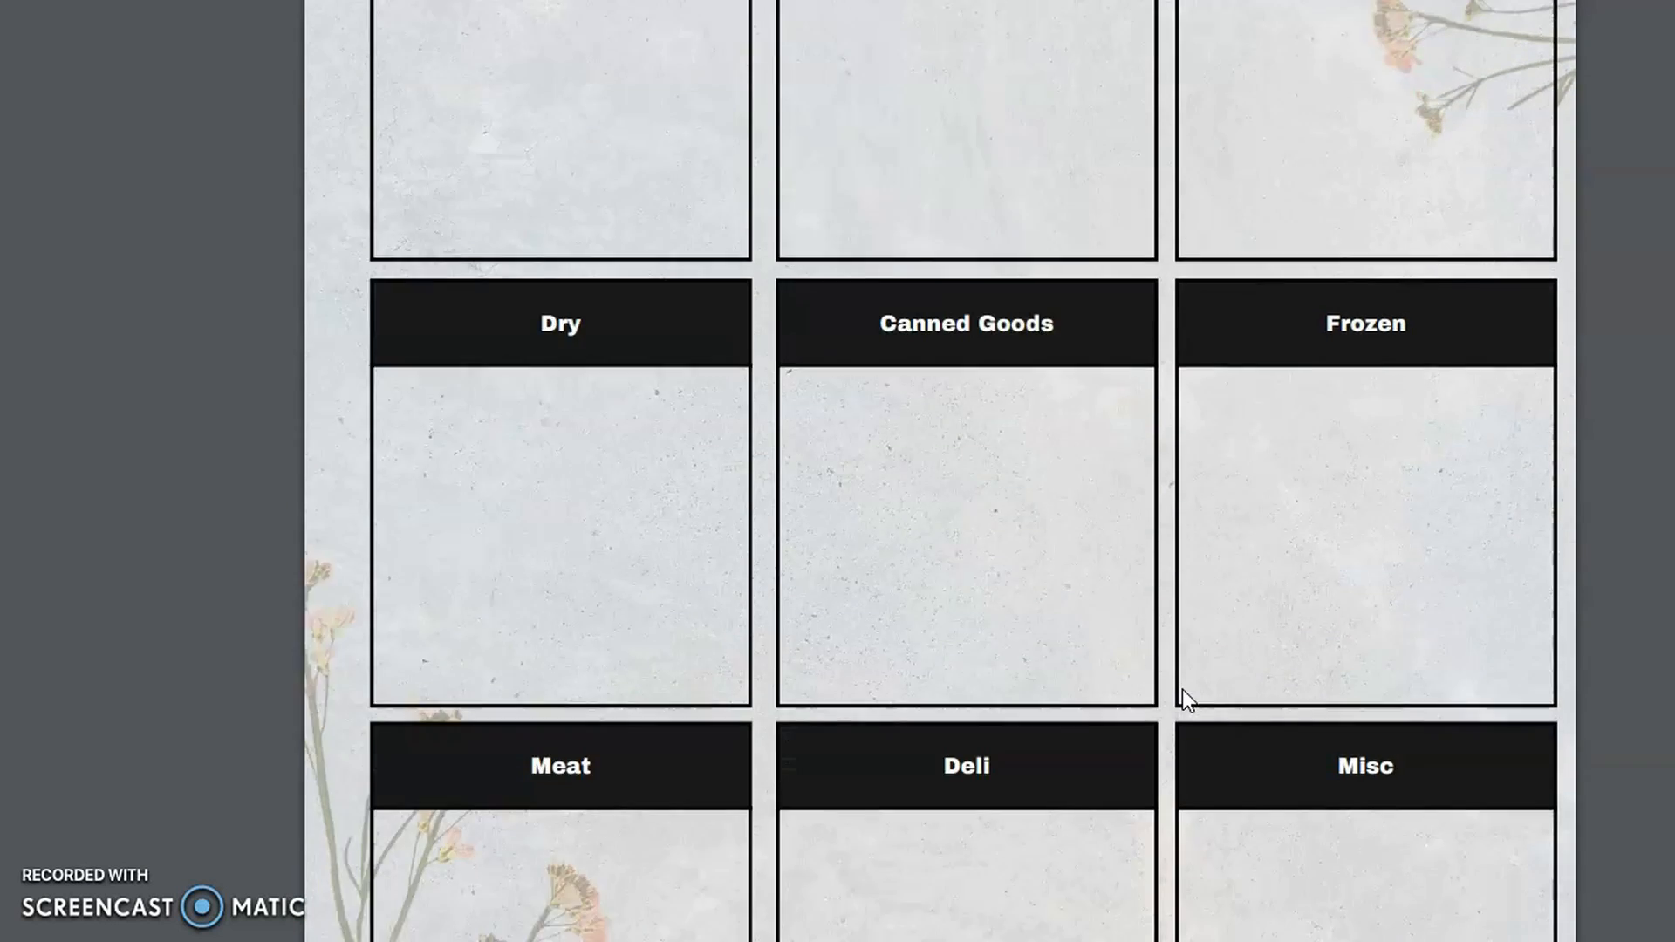
scroll("down", 3)
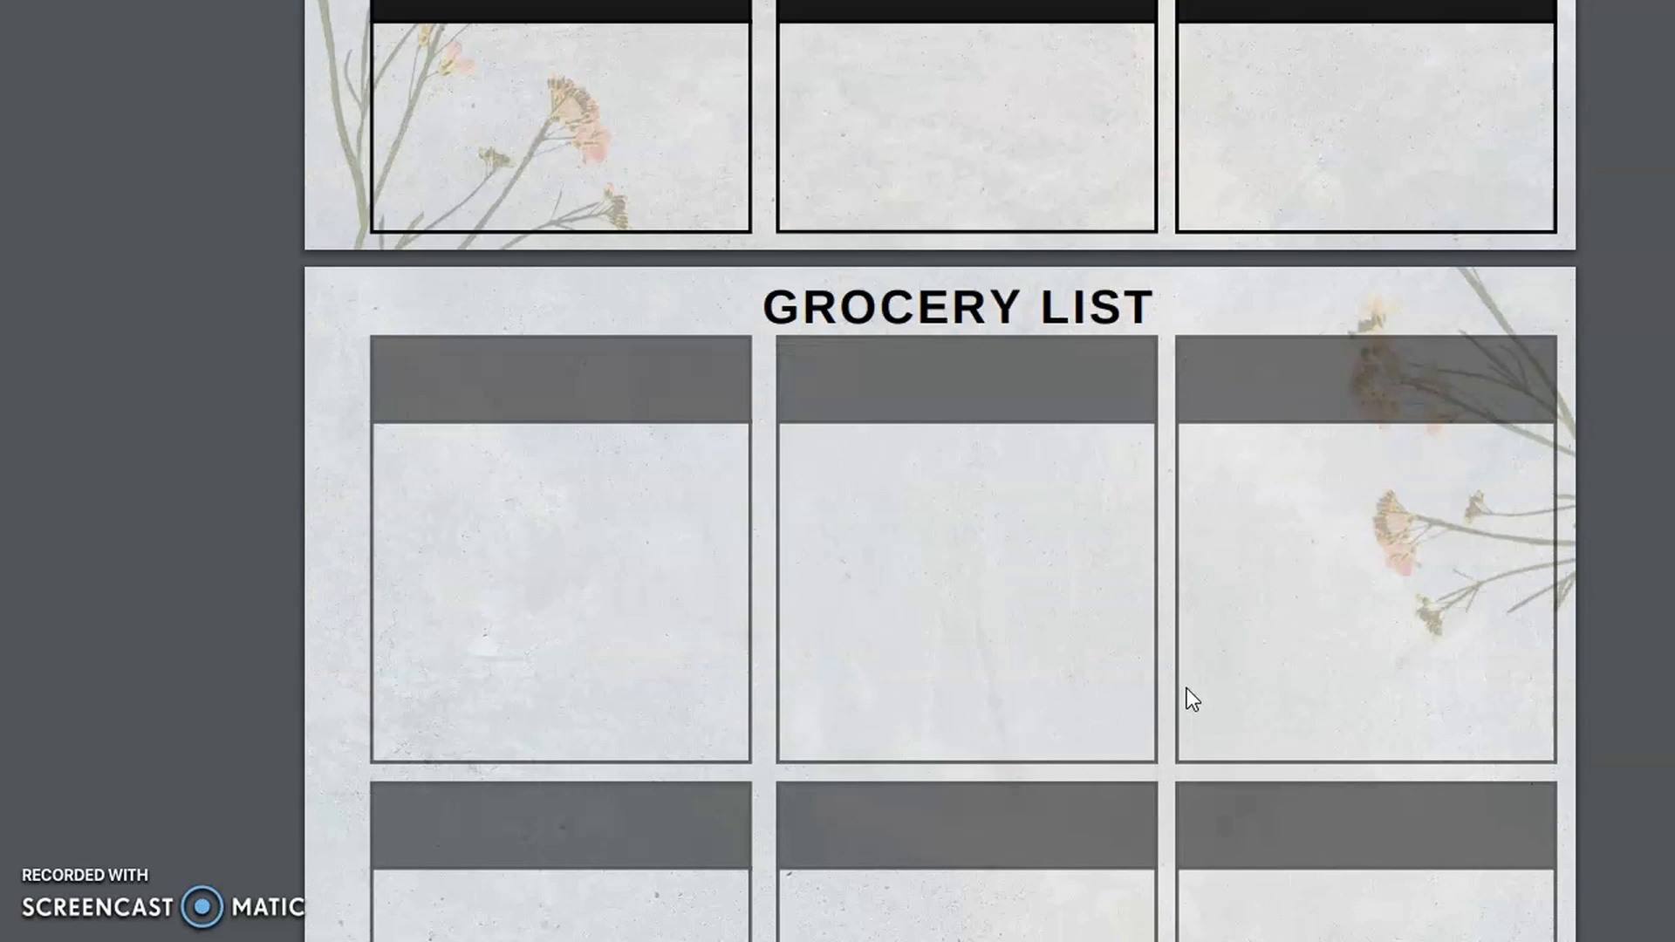
scroll("down", 3)
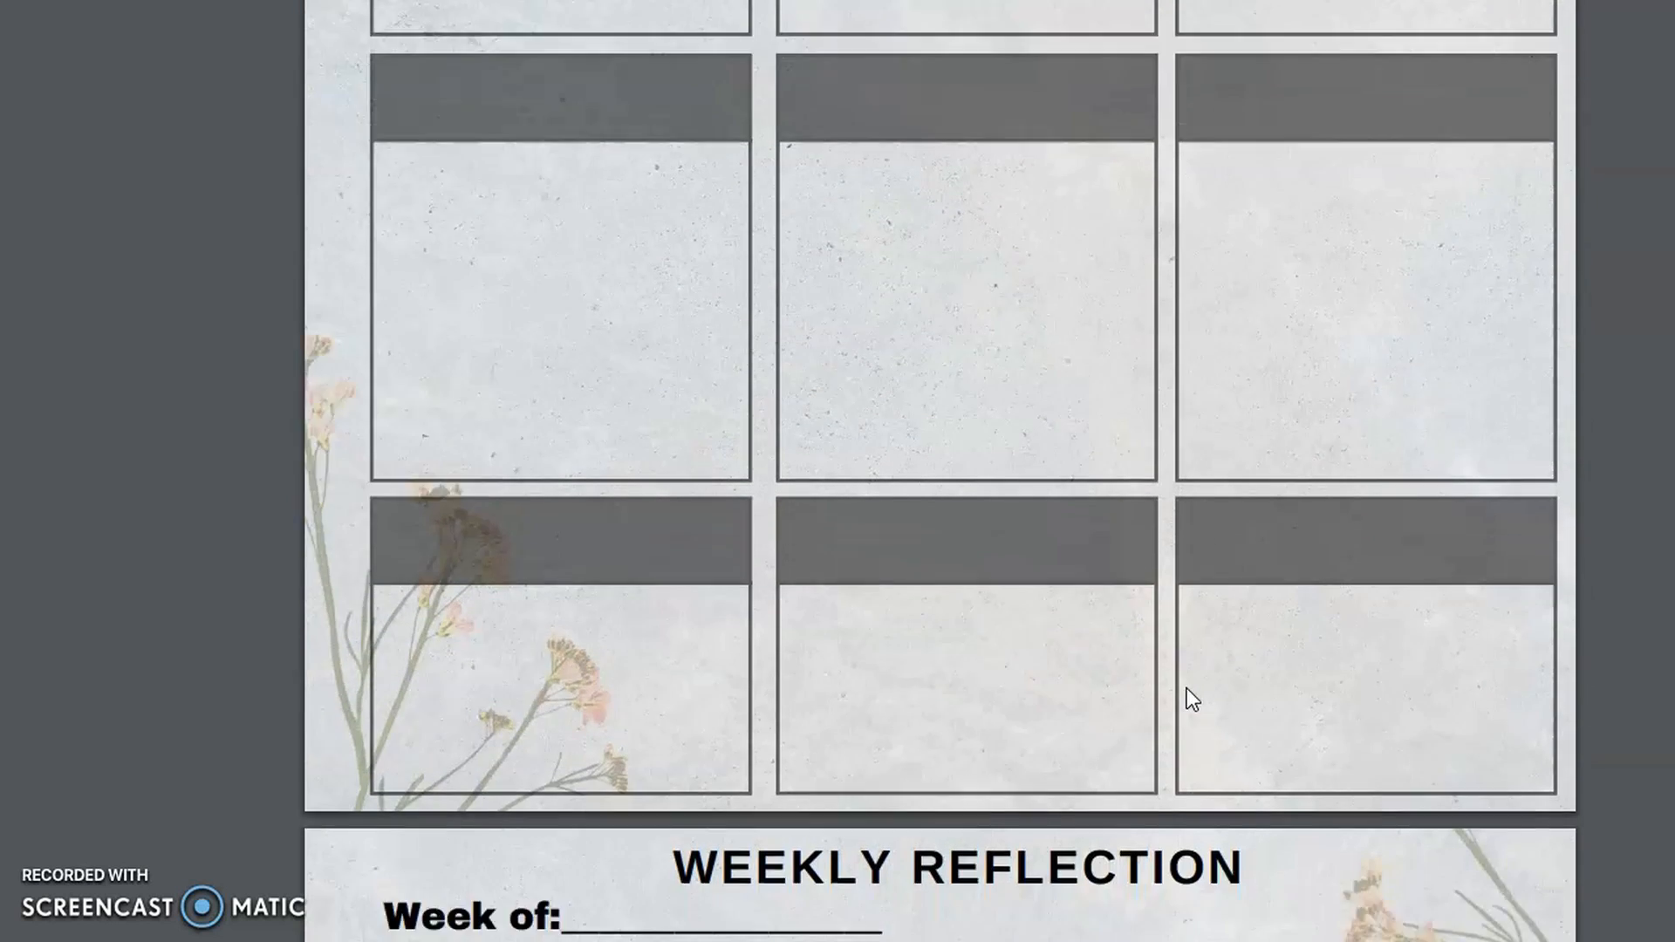
Scroll through the Weekly Reflection prompts down to the Goals for next week box and the Self Love Board.
scroll("down", 3)
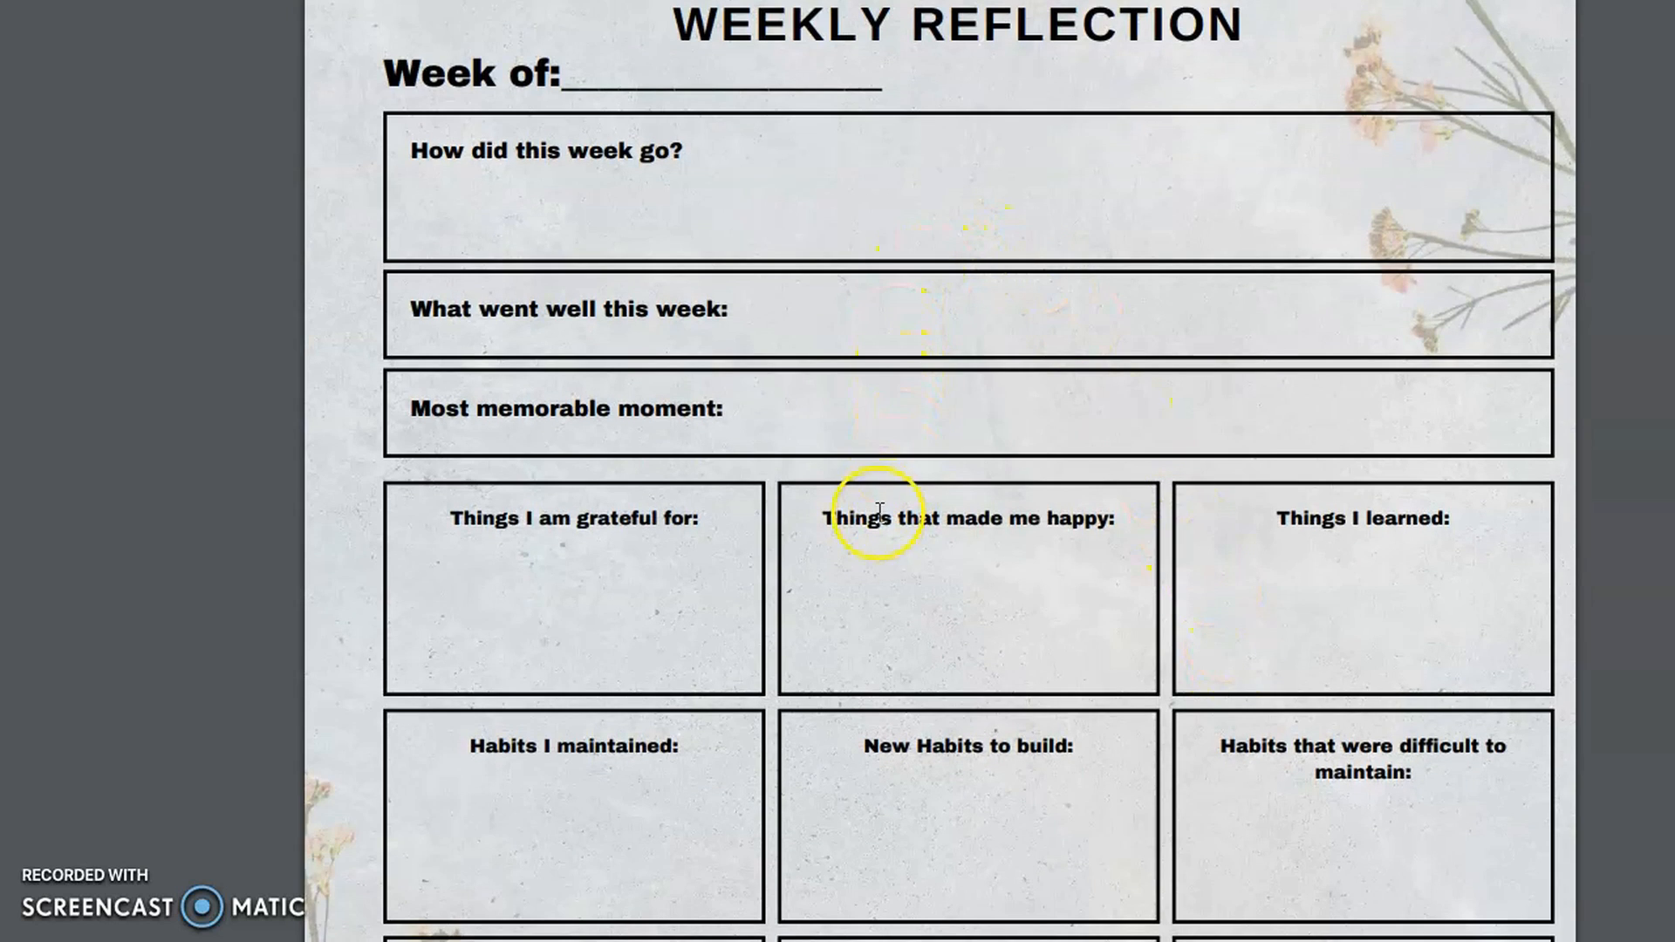
mouse_move(539, 358)
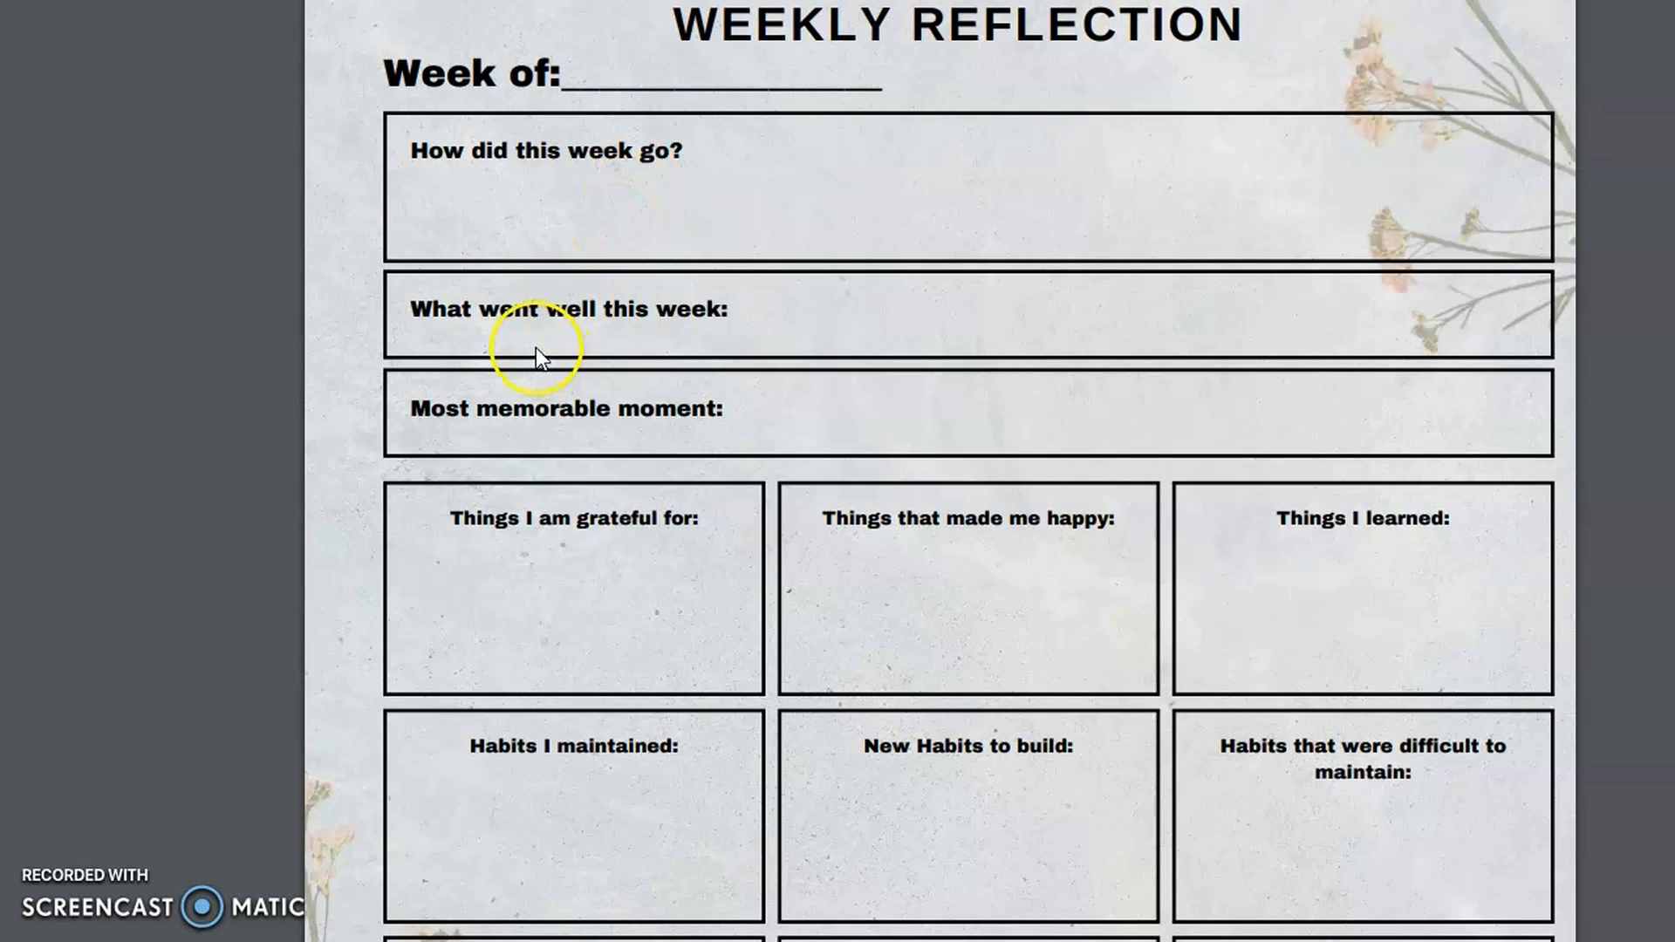
mouse_move(682, 576)
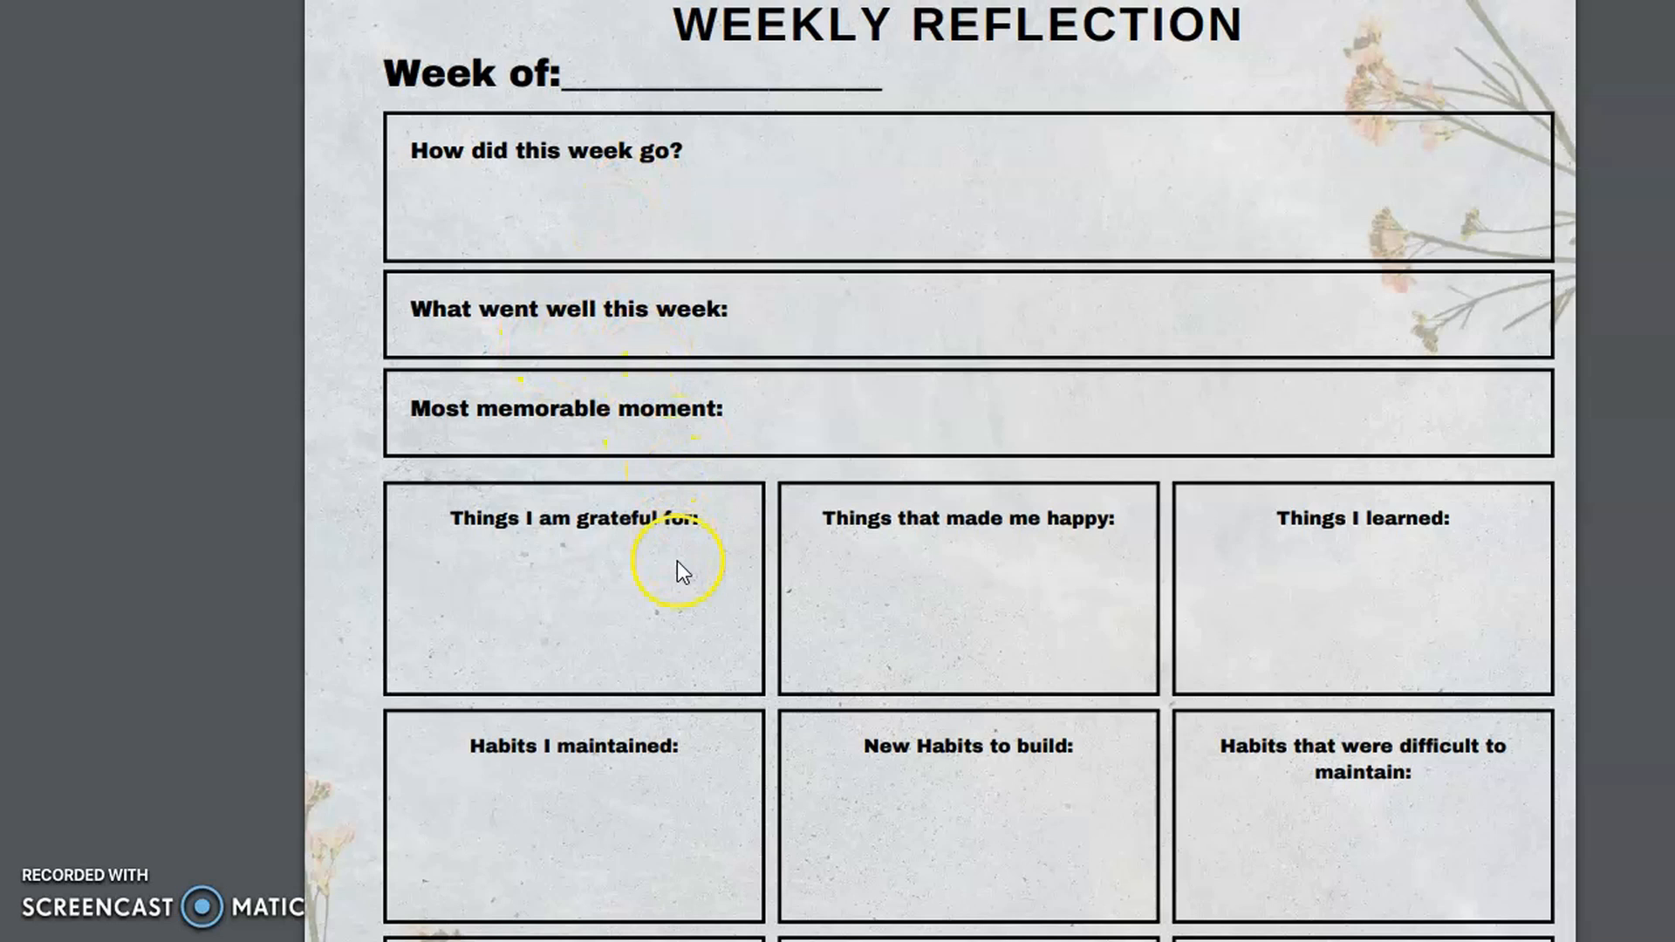
scroll("down", 3)
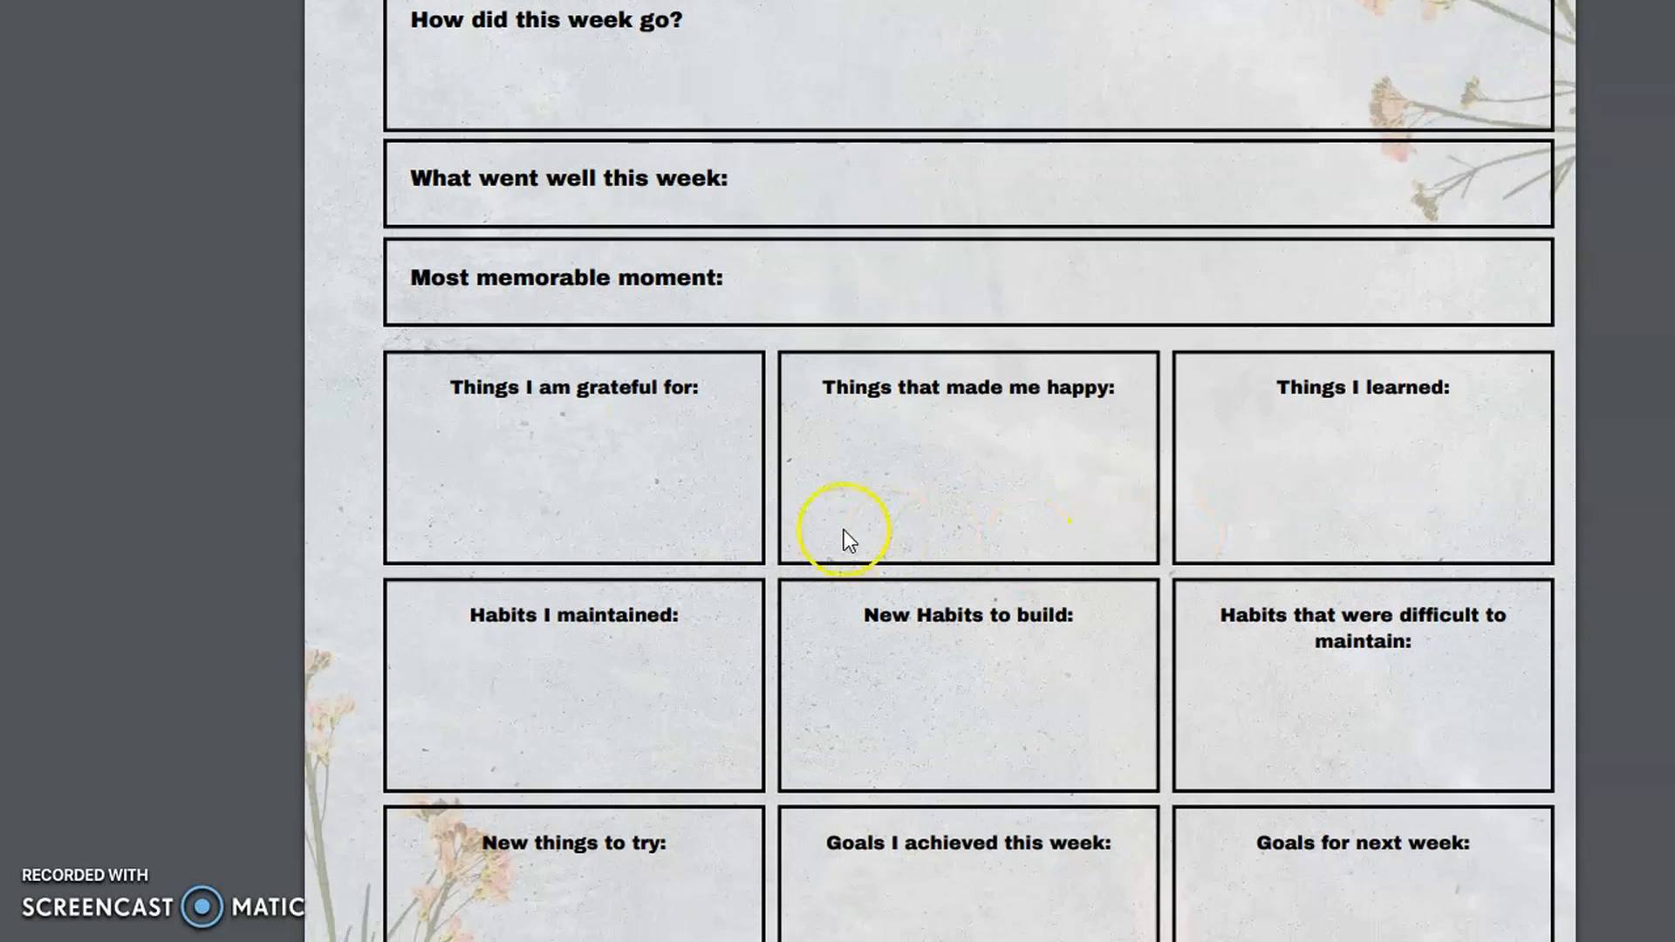
mouse_move(1152, 682)
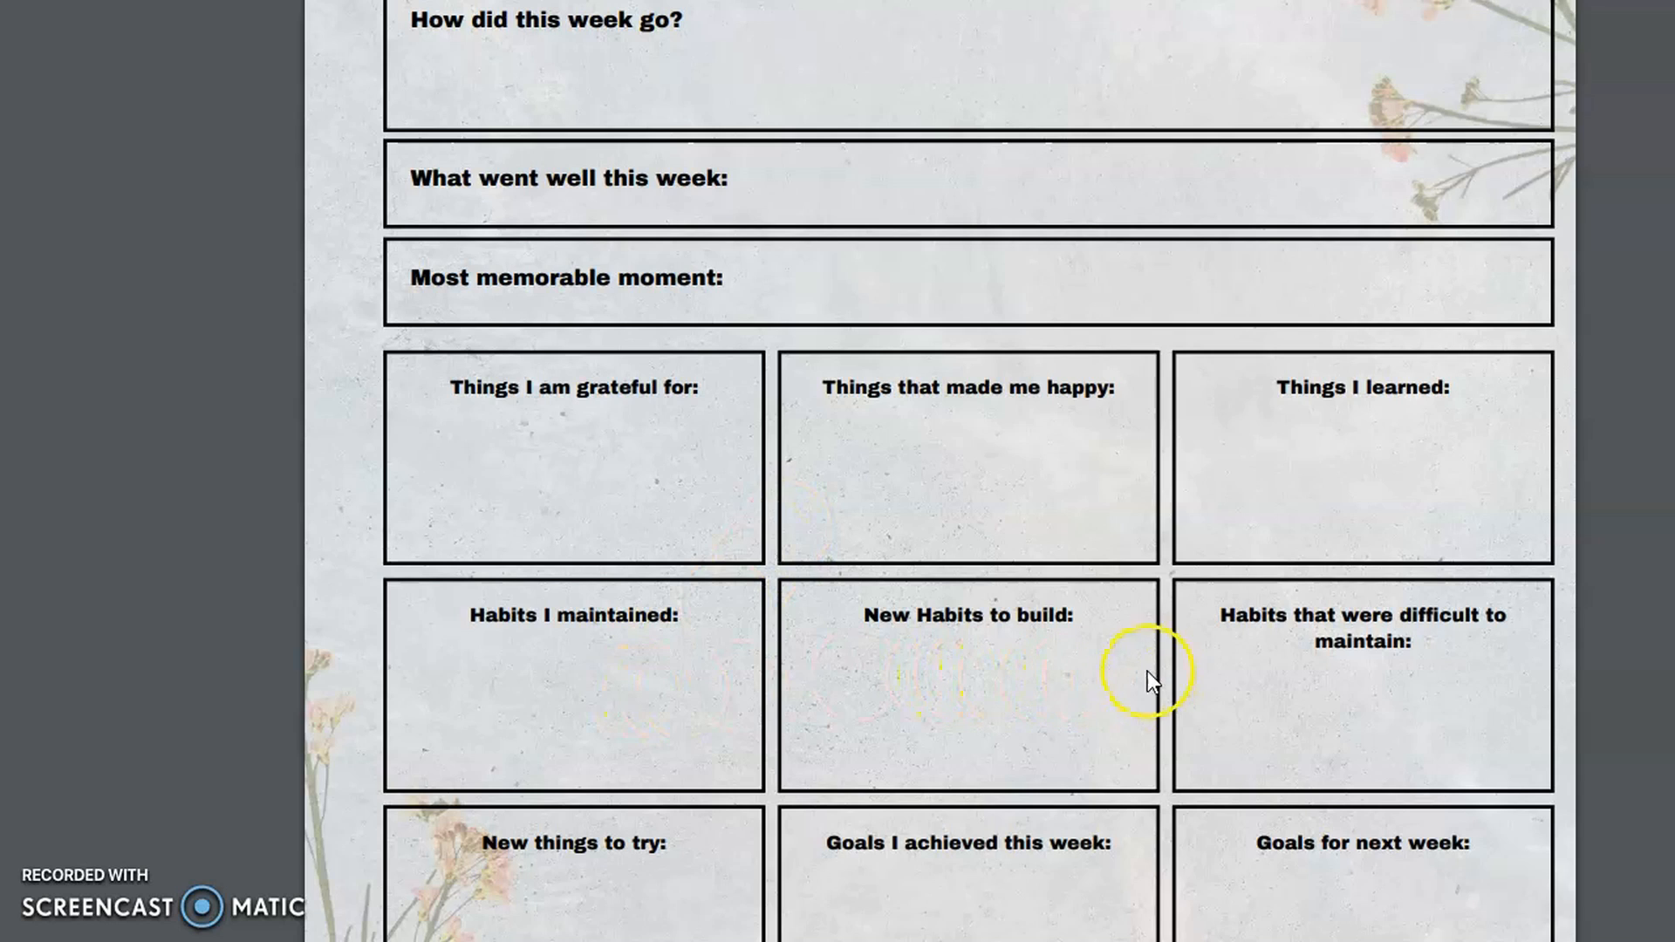
mouse_move(1378, 712)
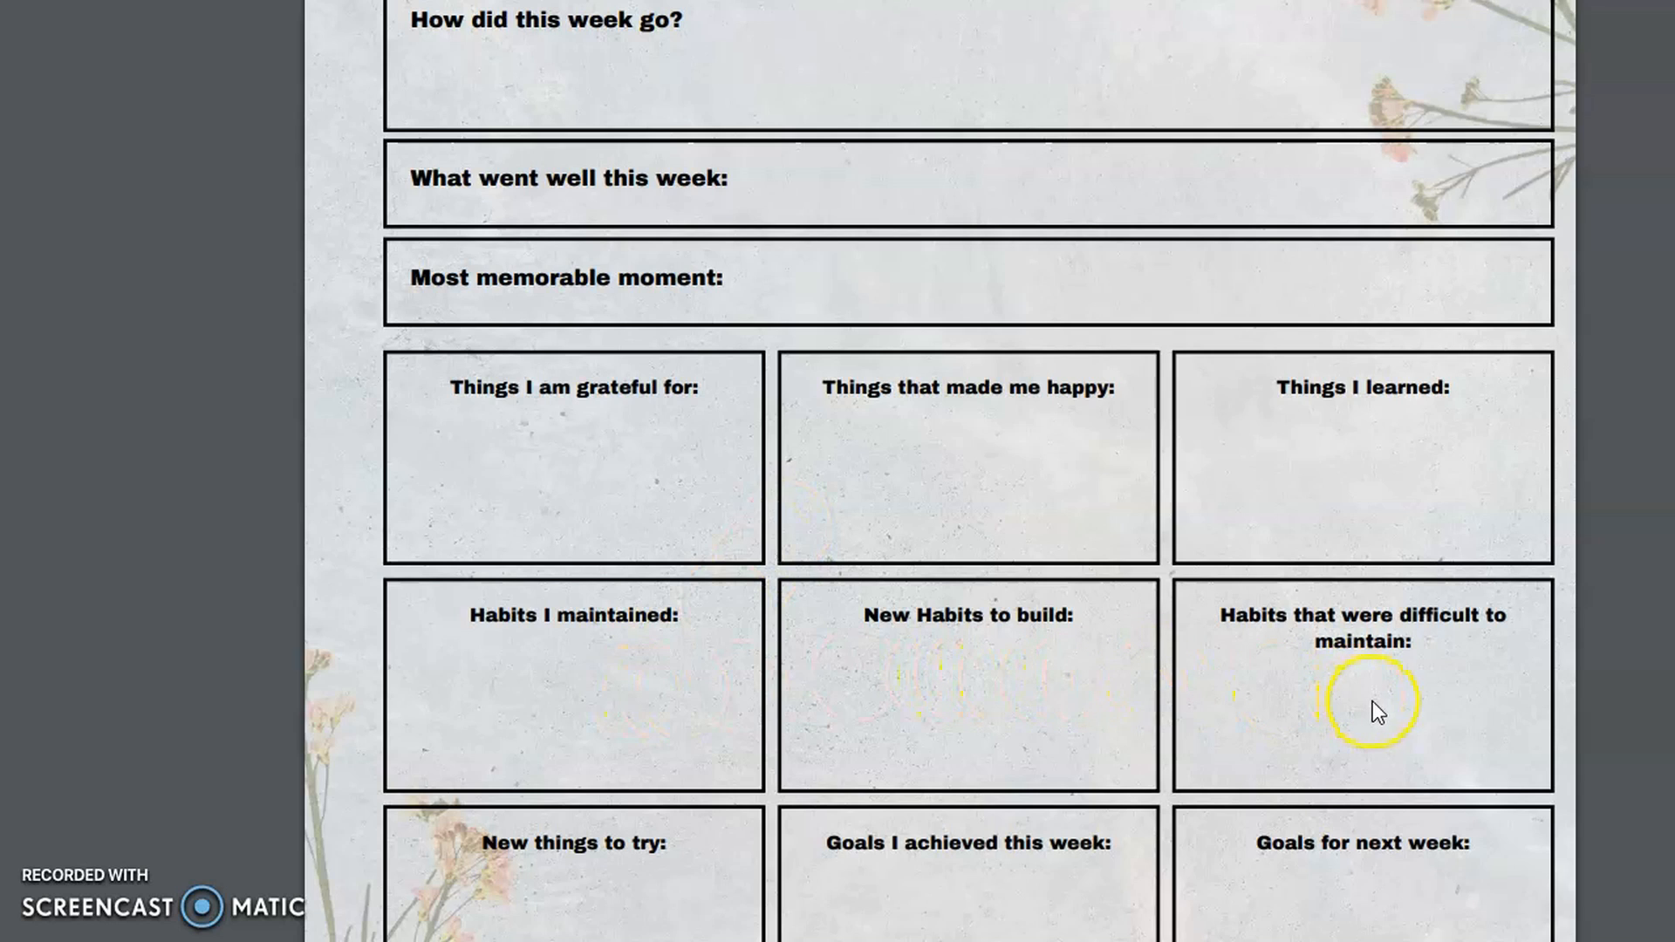
scroll("down", 3)
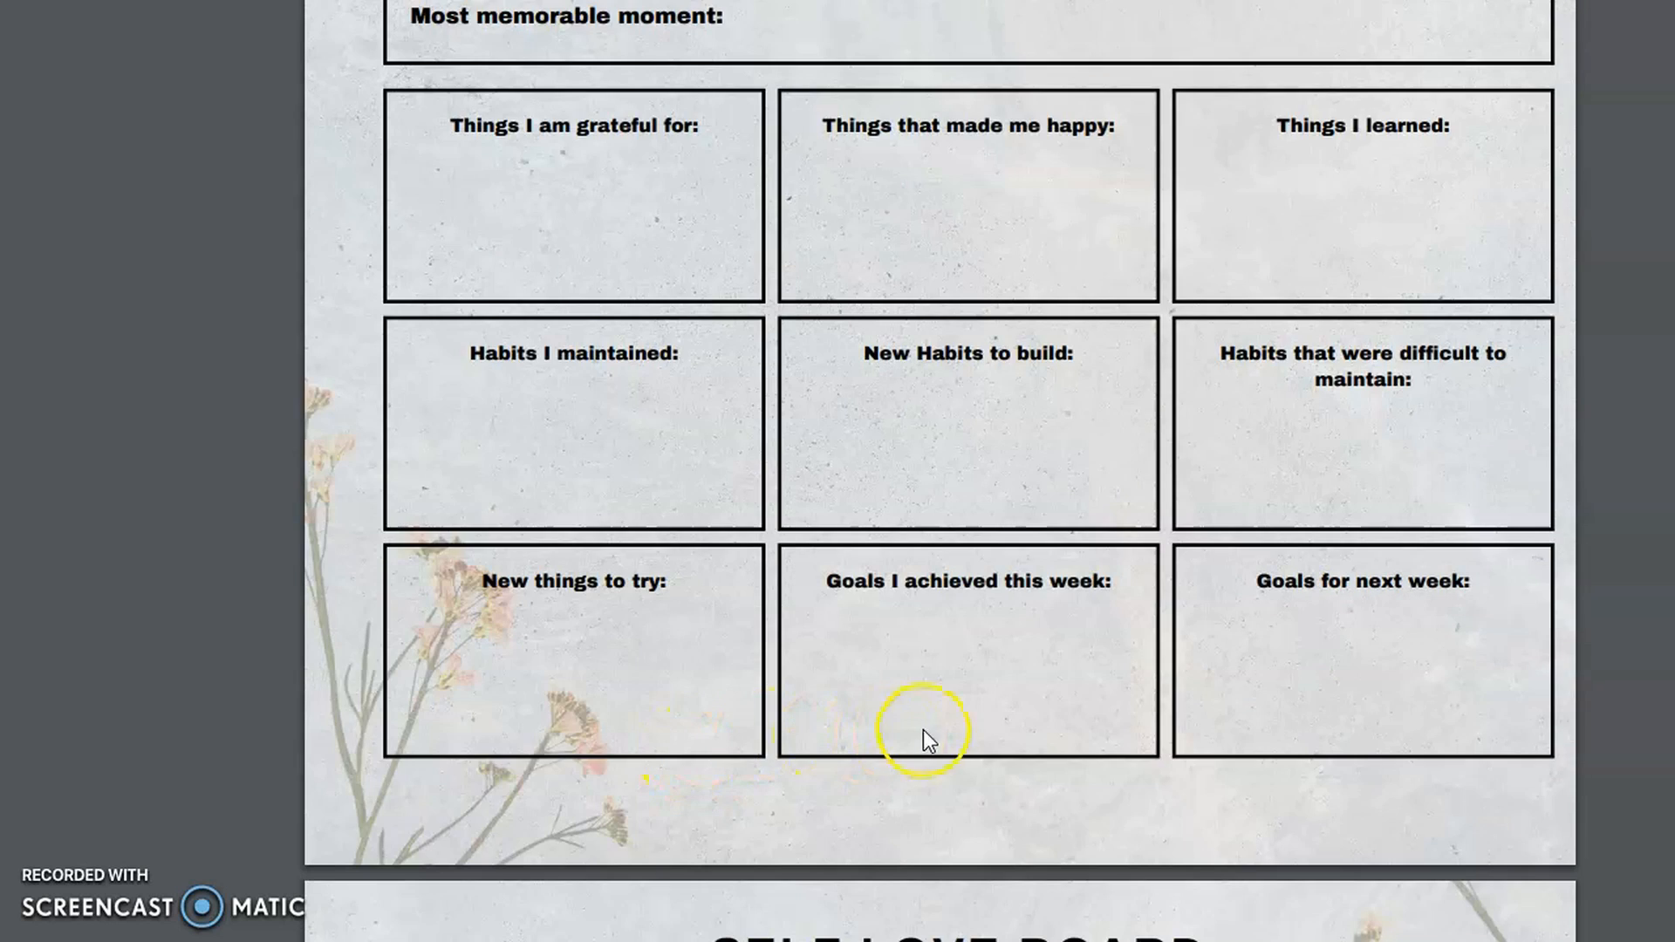
scroll("down", 3)
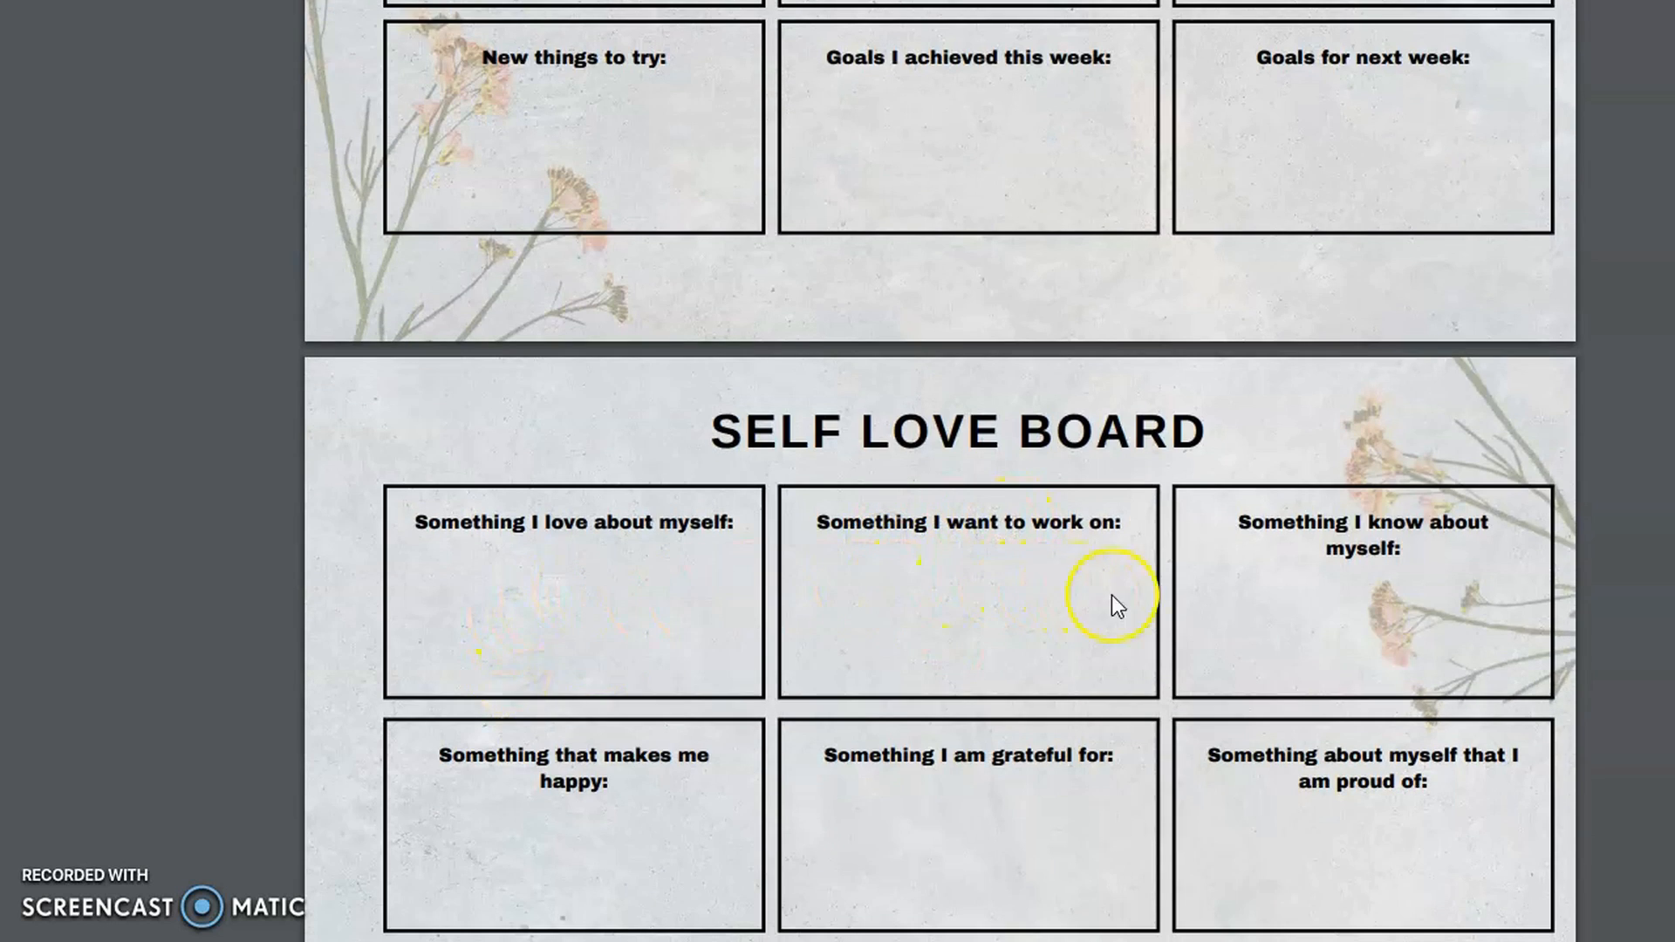
mouse_move(1161, 620)
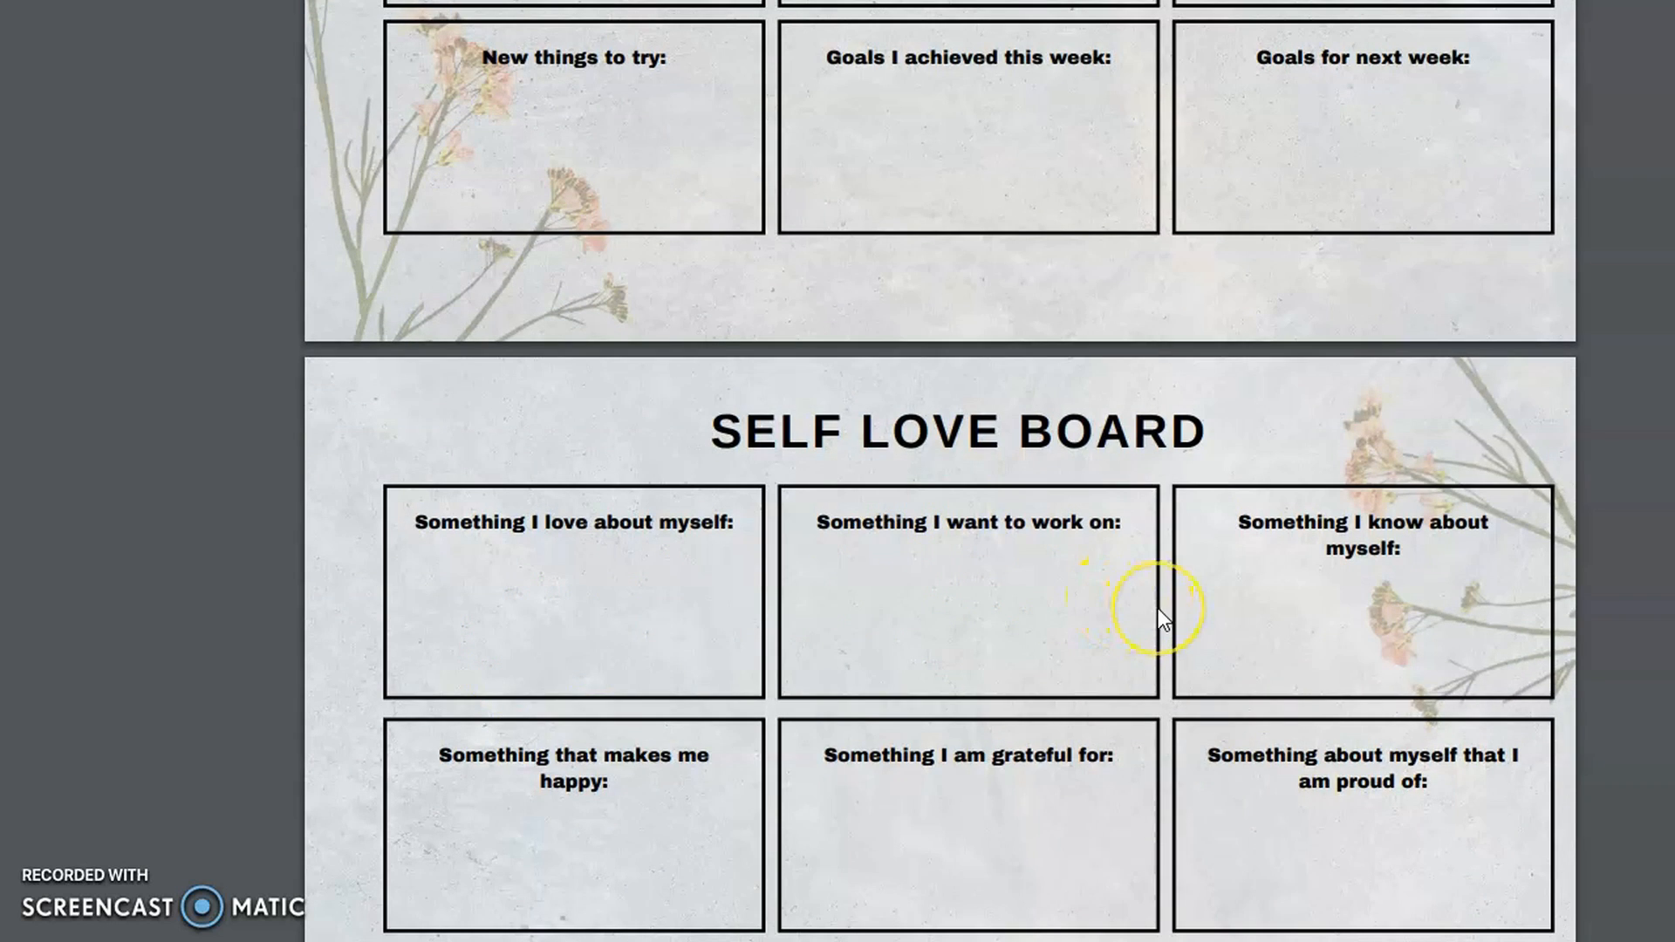
Scroll through the Self Love Board down to its Affirmations row and the start of My Vision Board.
scroll("down", 3)
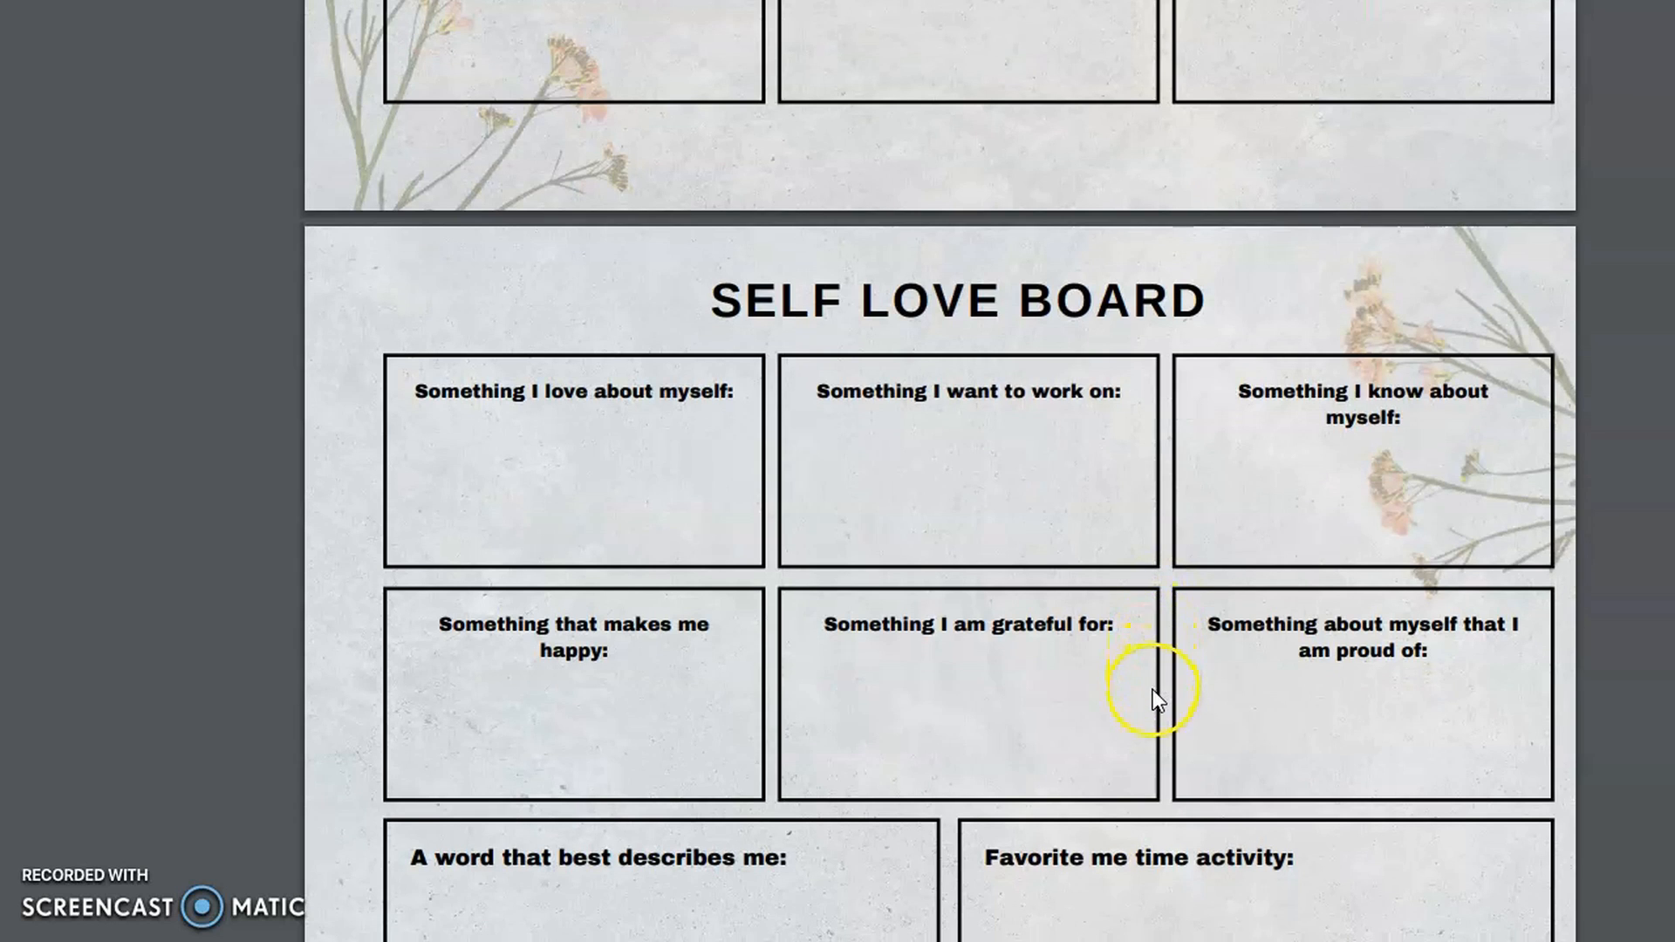
scroll("down", 3)
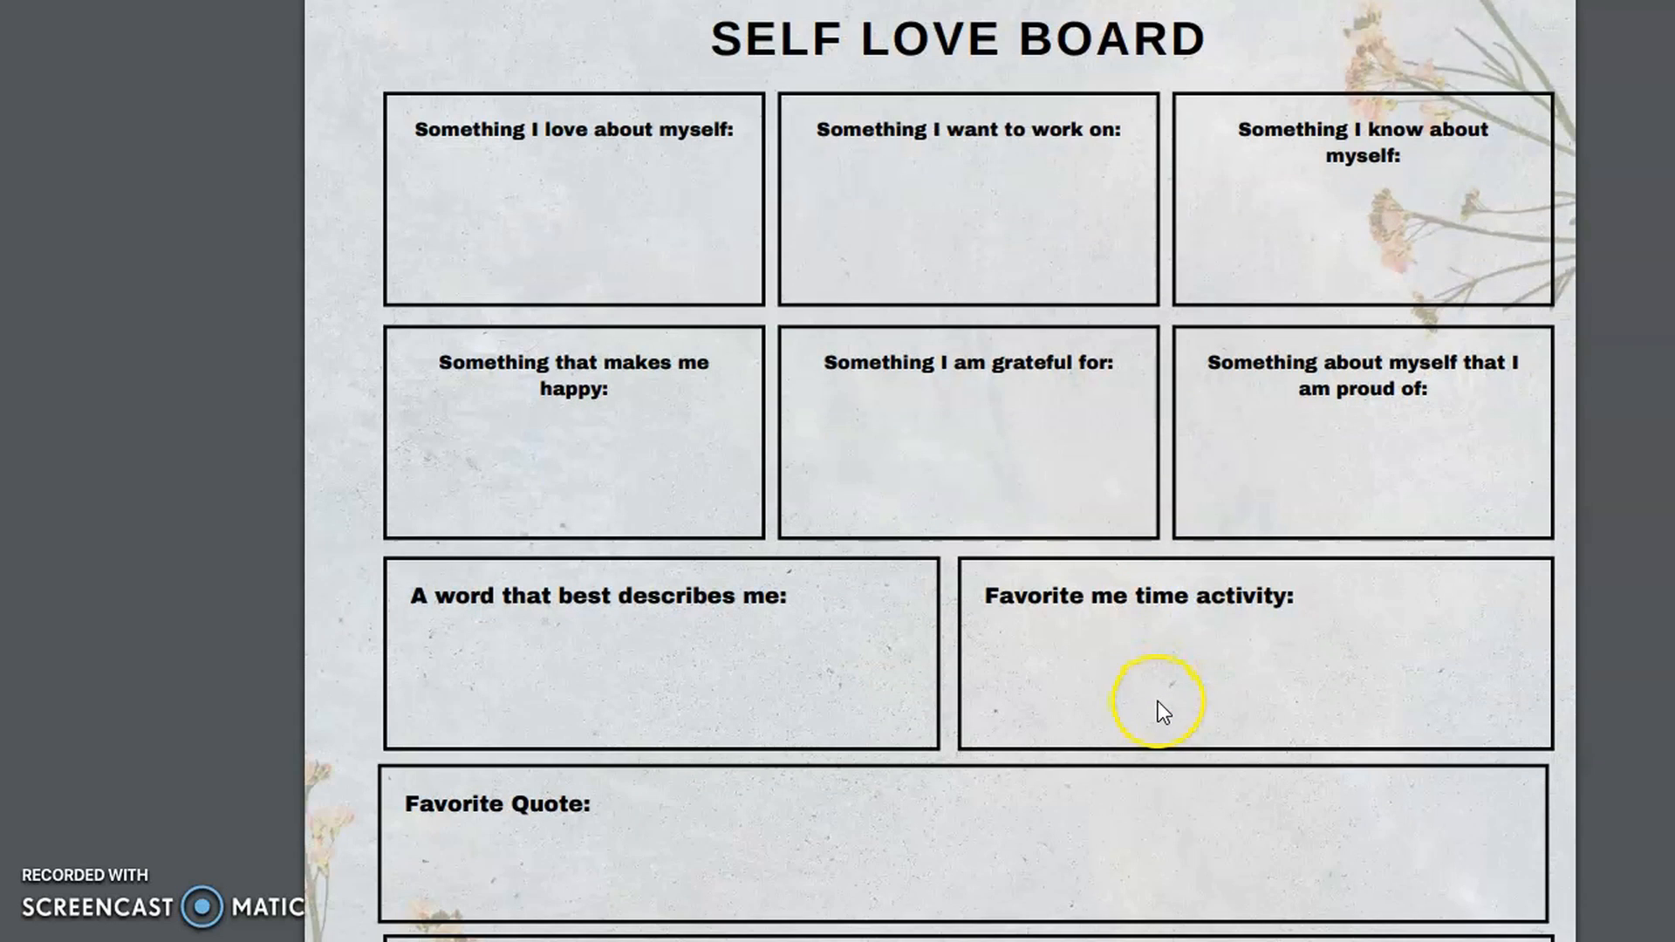
scroll("down", 3)
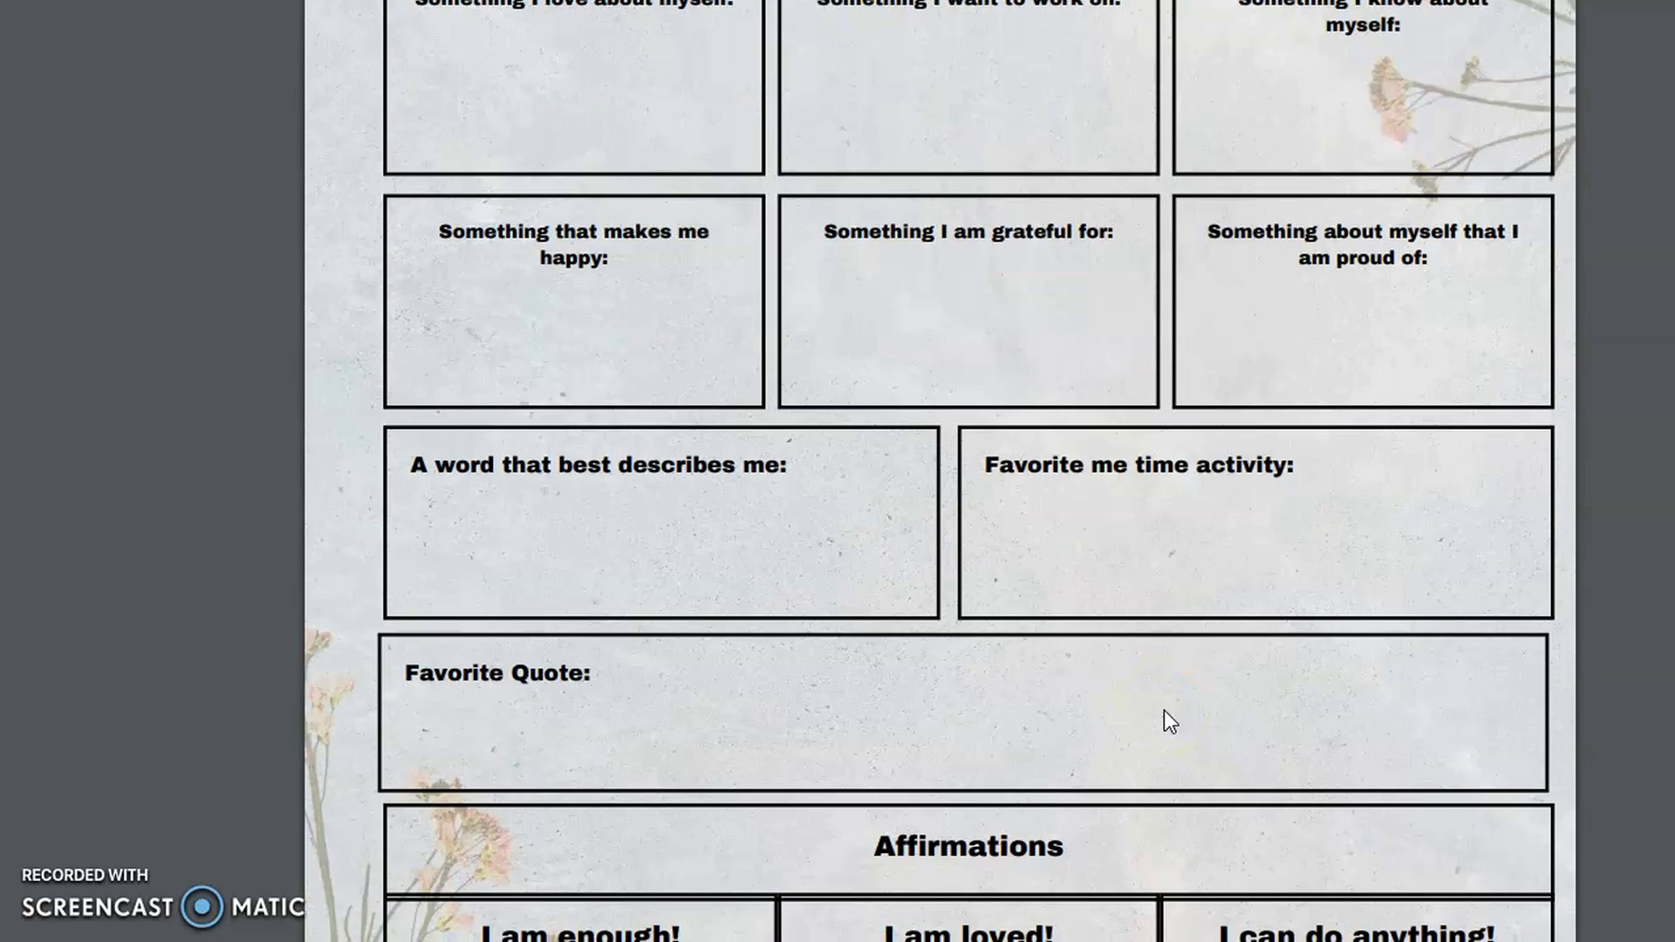
scroll("down", 3)
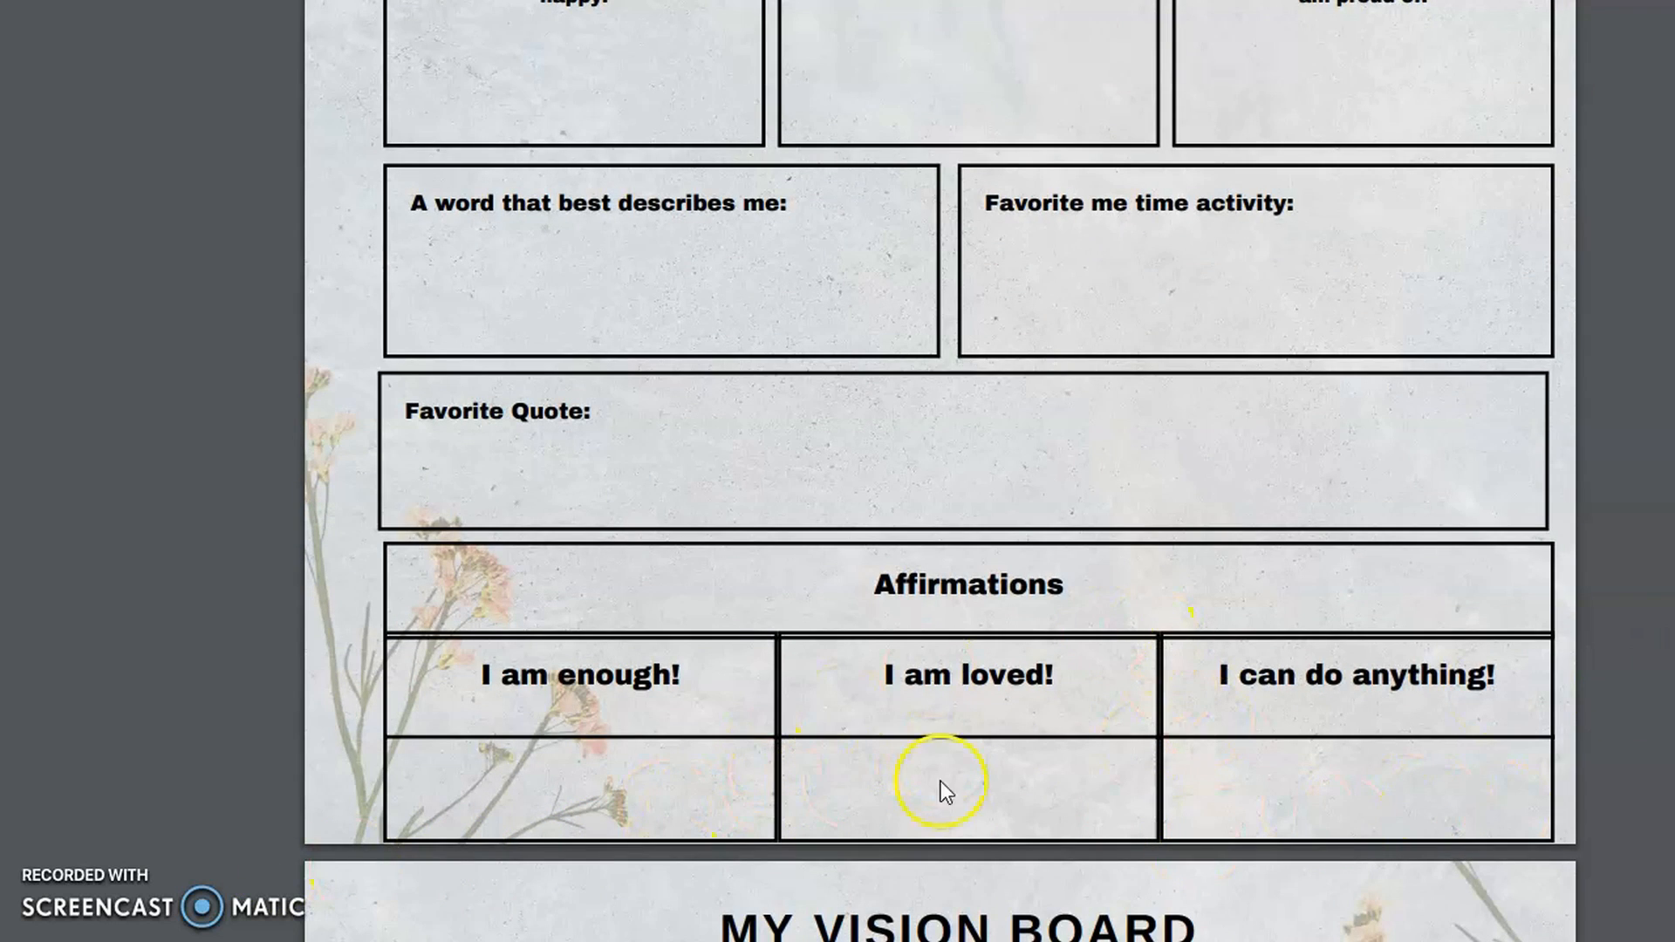
scroll("down", 3)
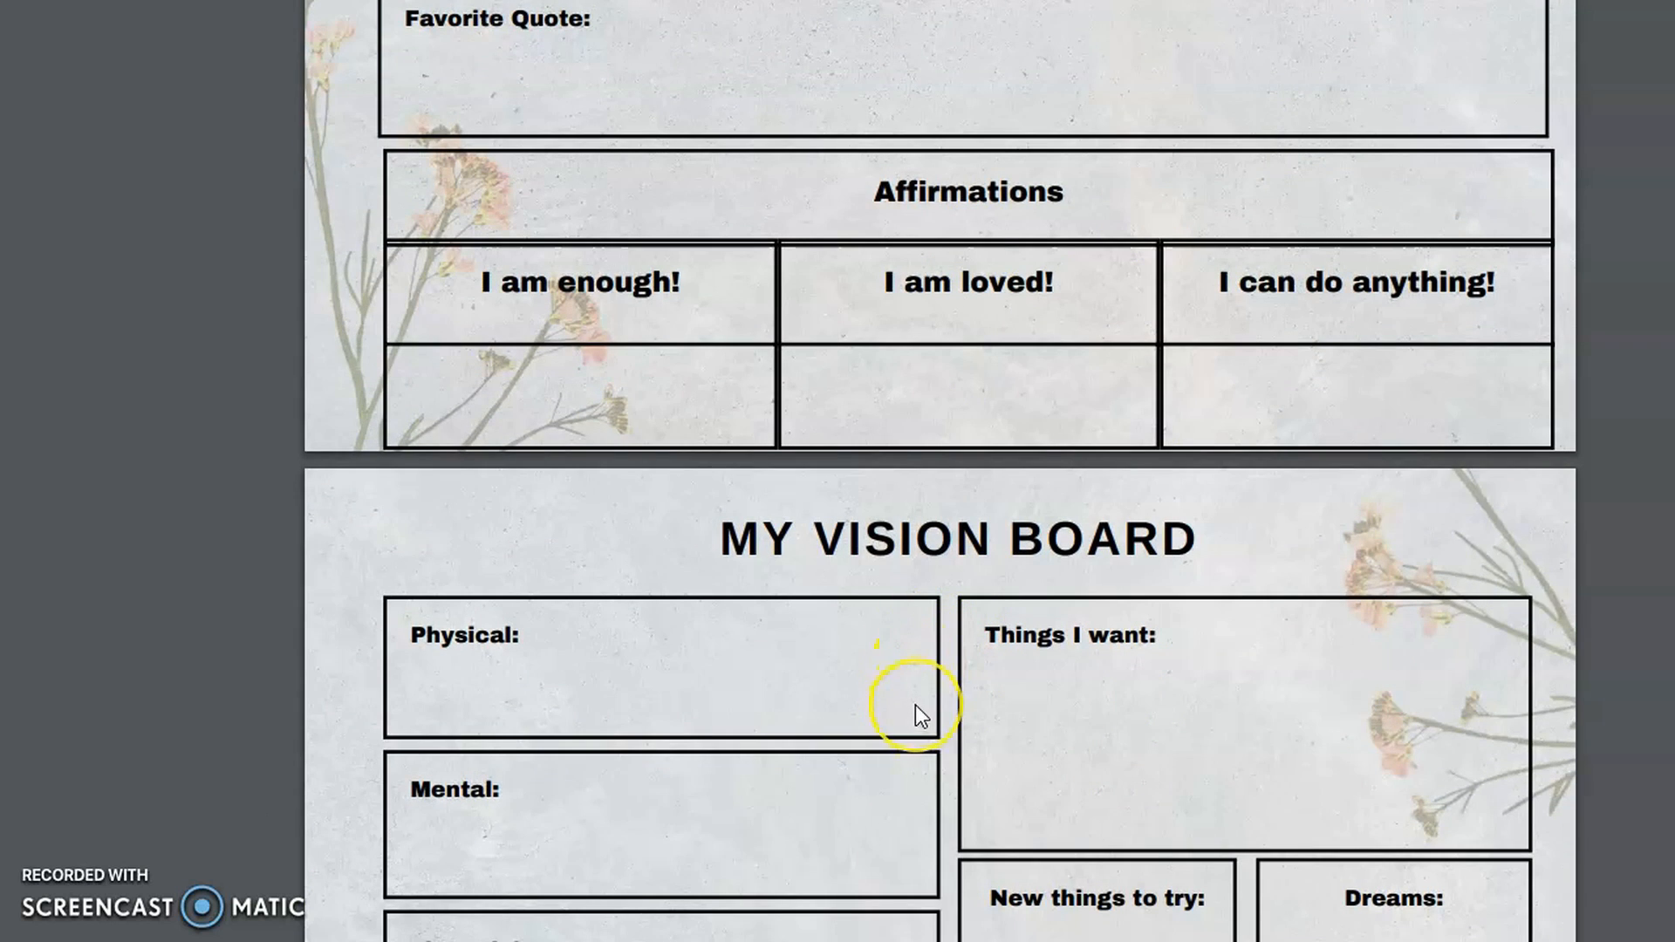
Scroll past the labelled My Vision Board page into the unlabelled vision board page.
scroll("down", 3)
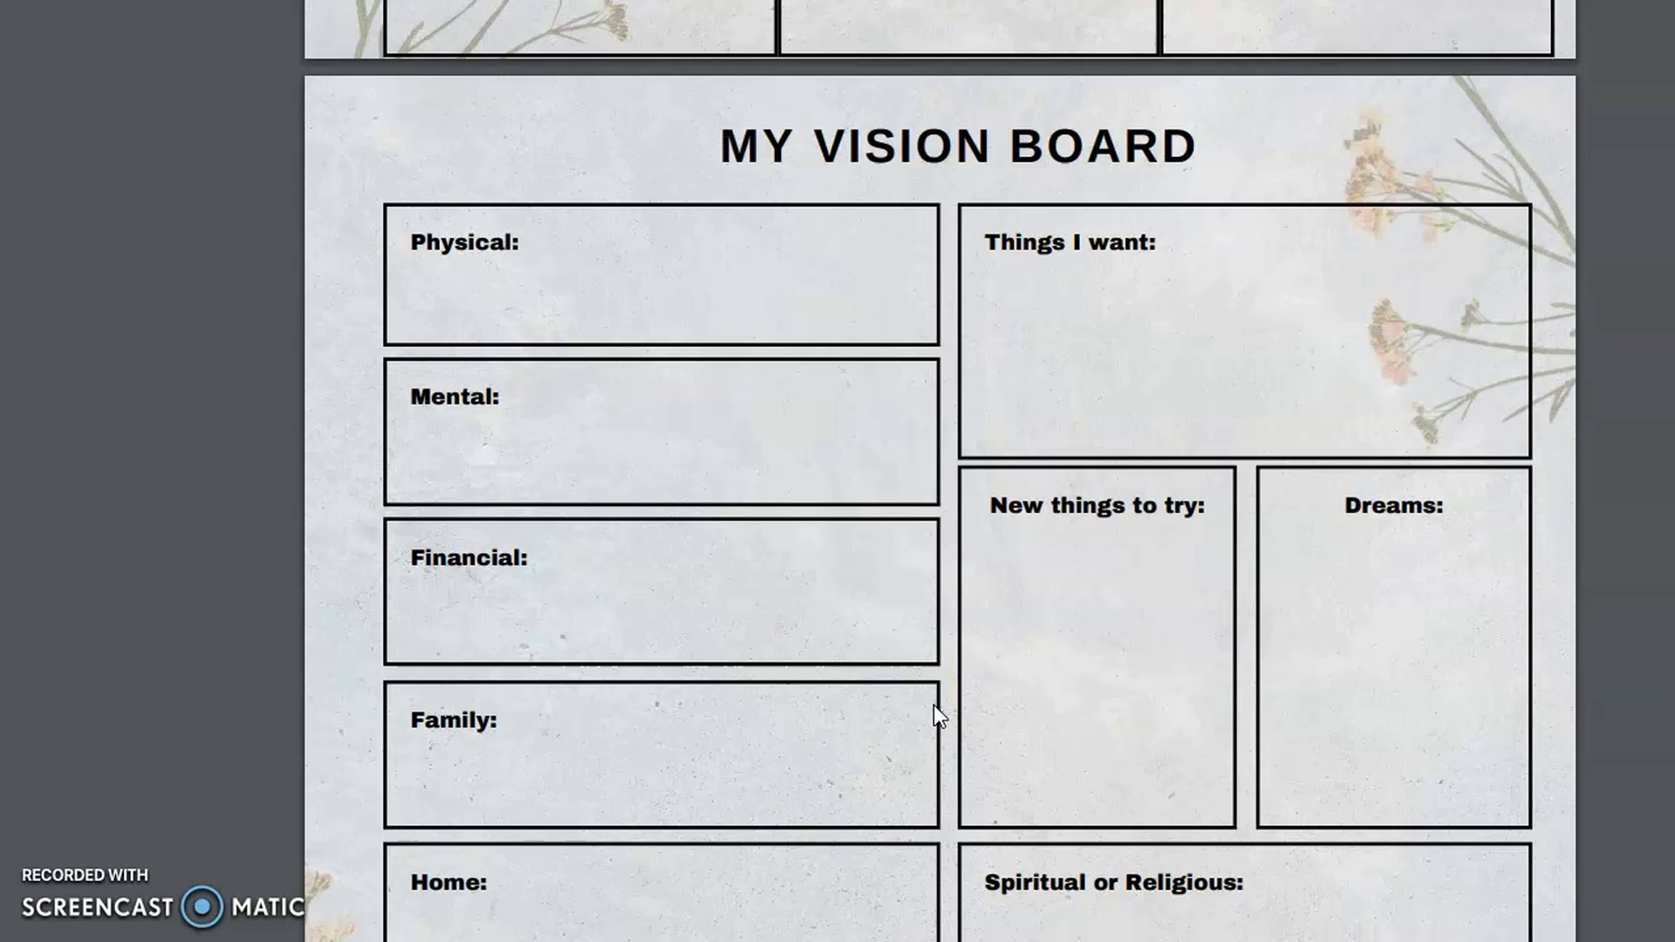
scroll("down", 3)
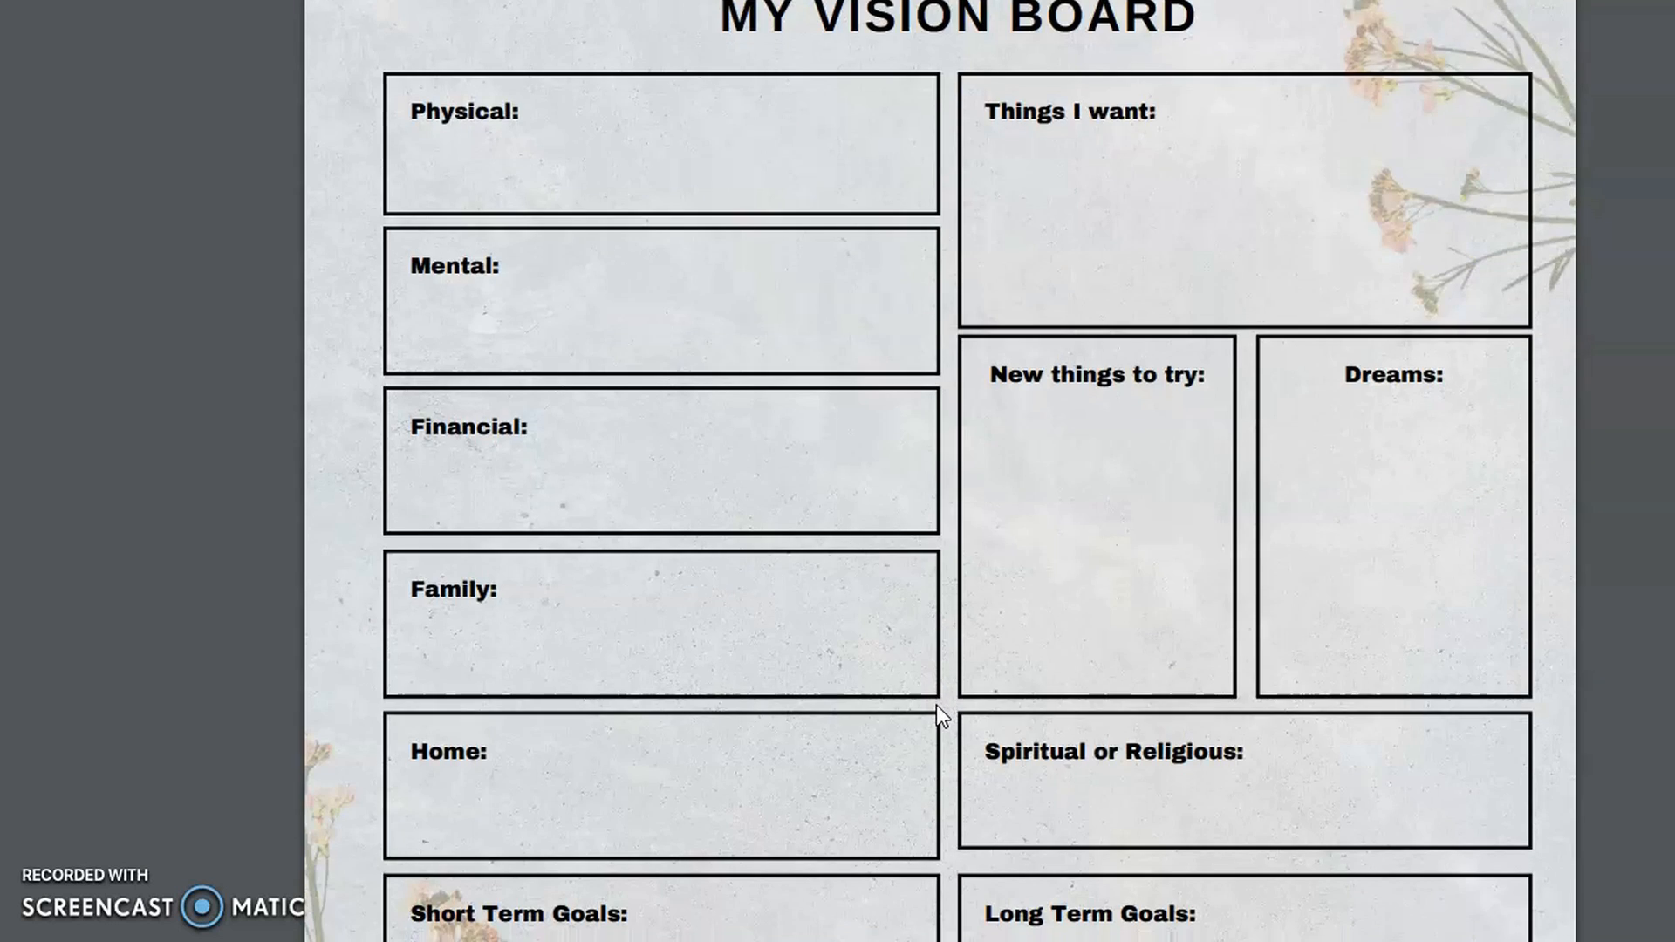
scroll("down", 3)
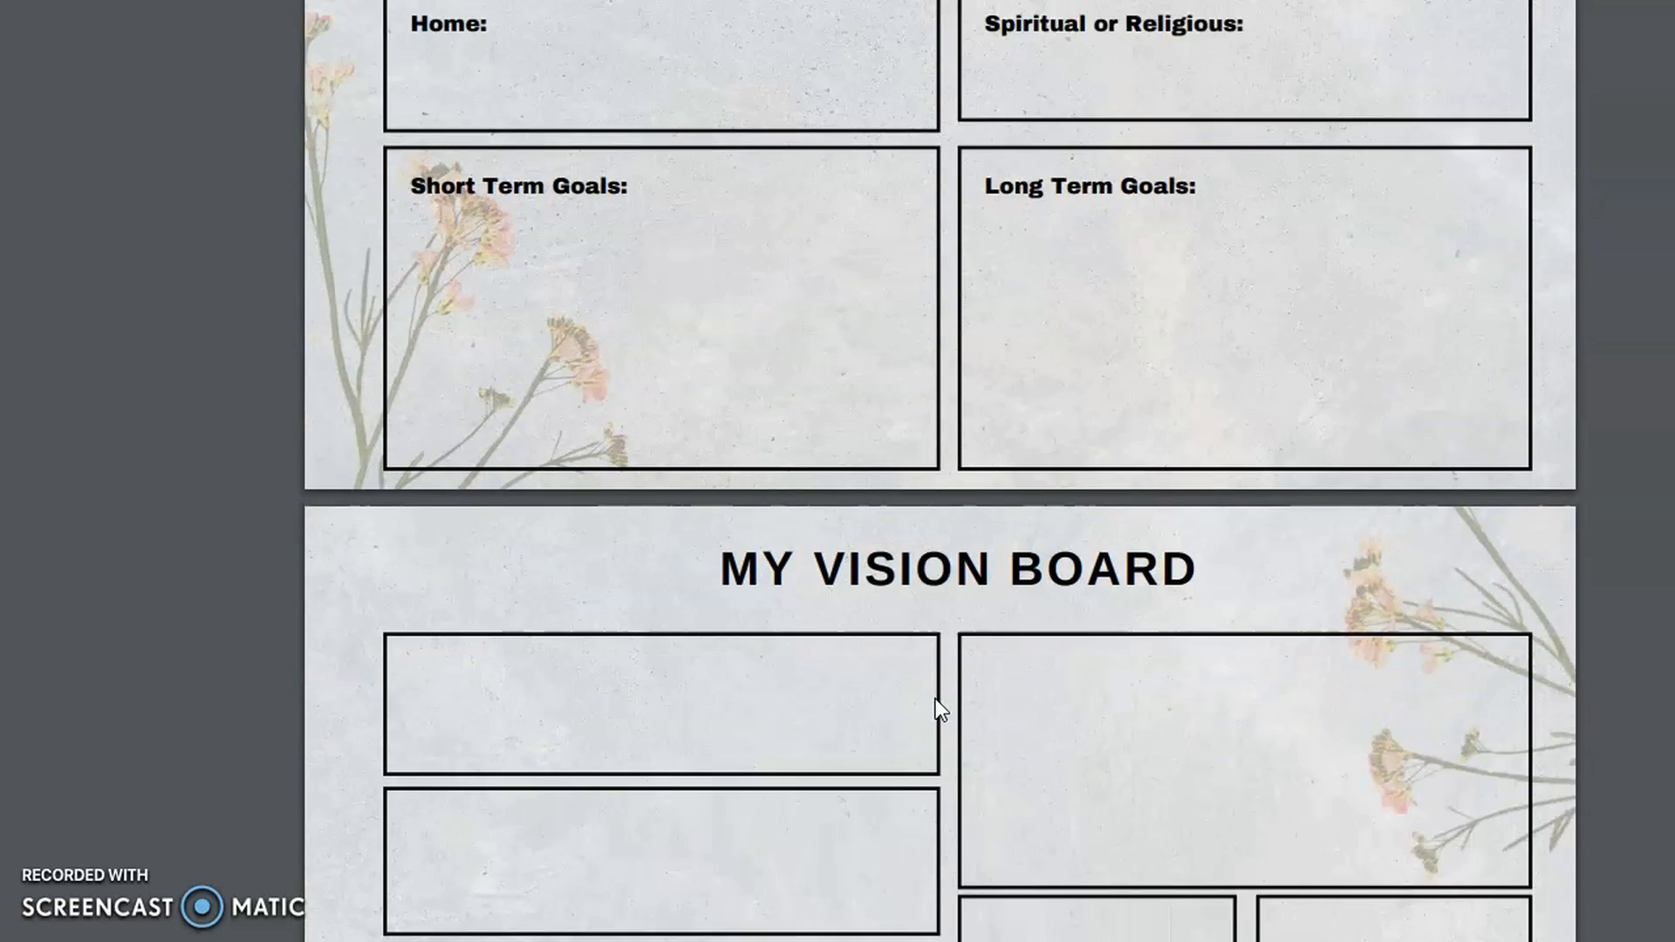
scroll("down", 3)
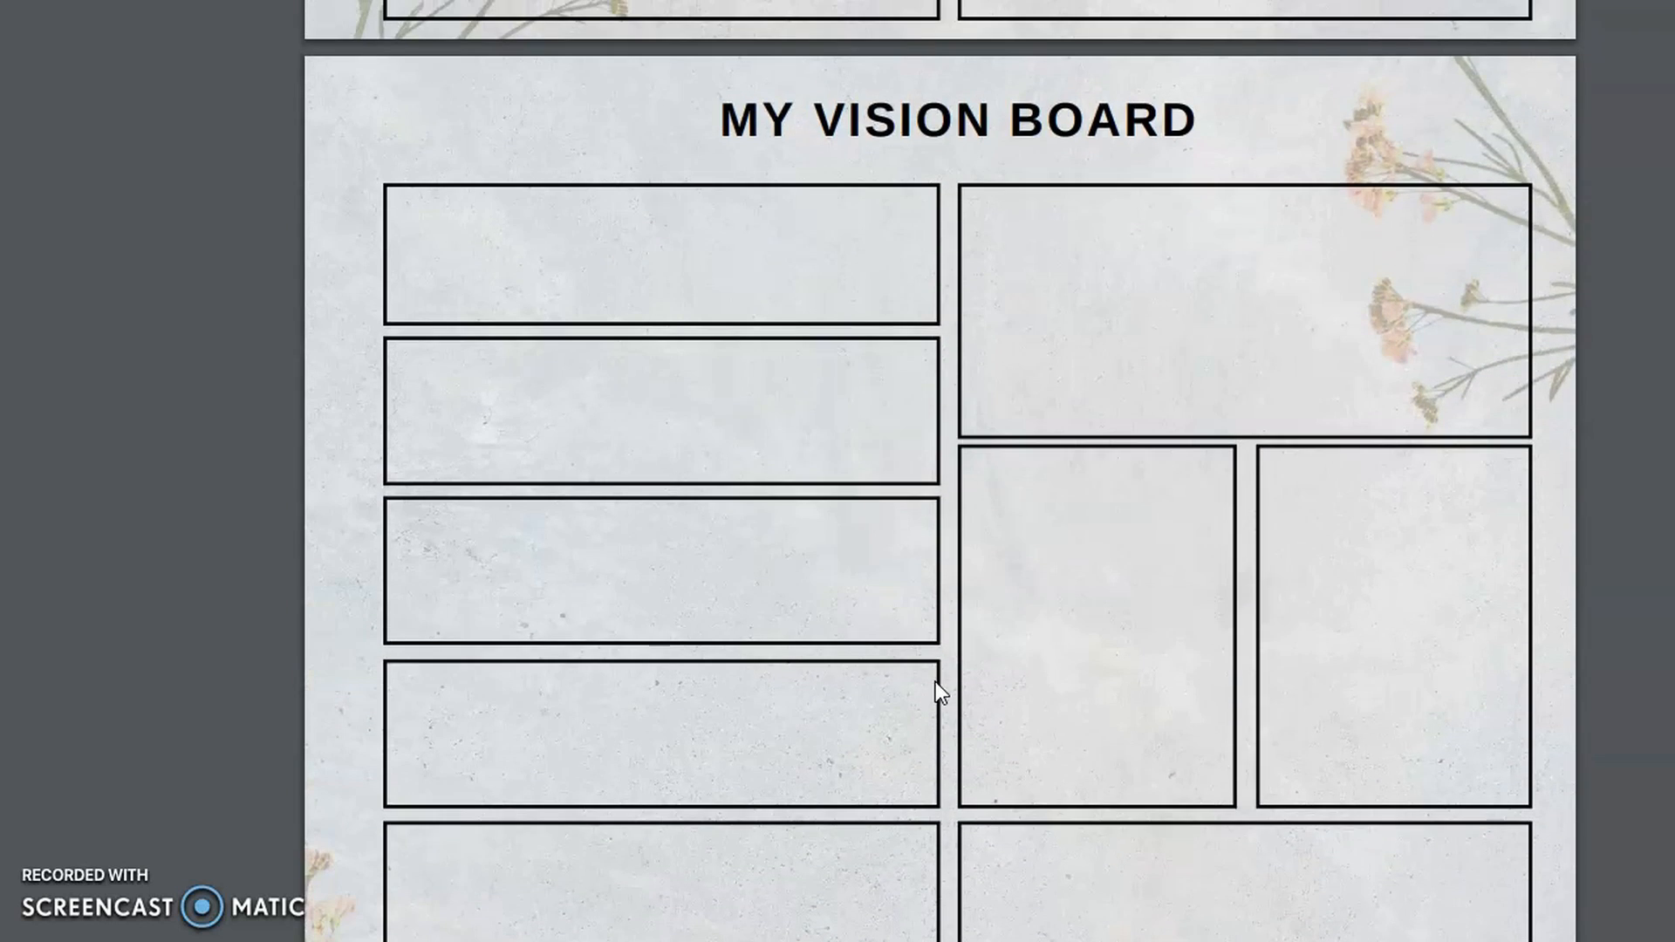
mouse_move(926, 681)
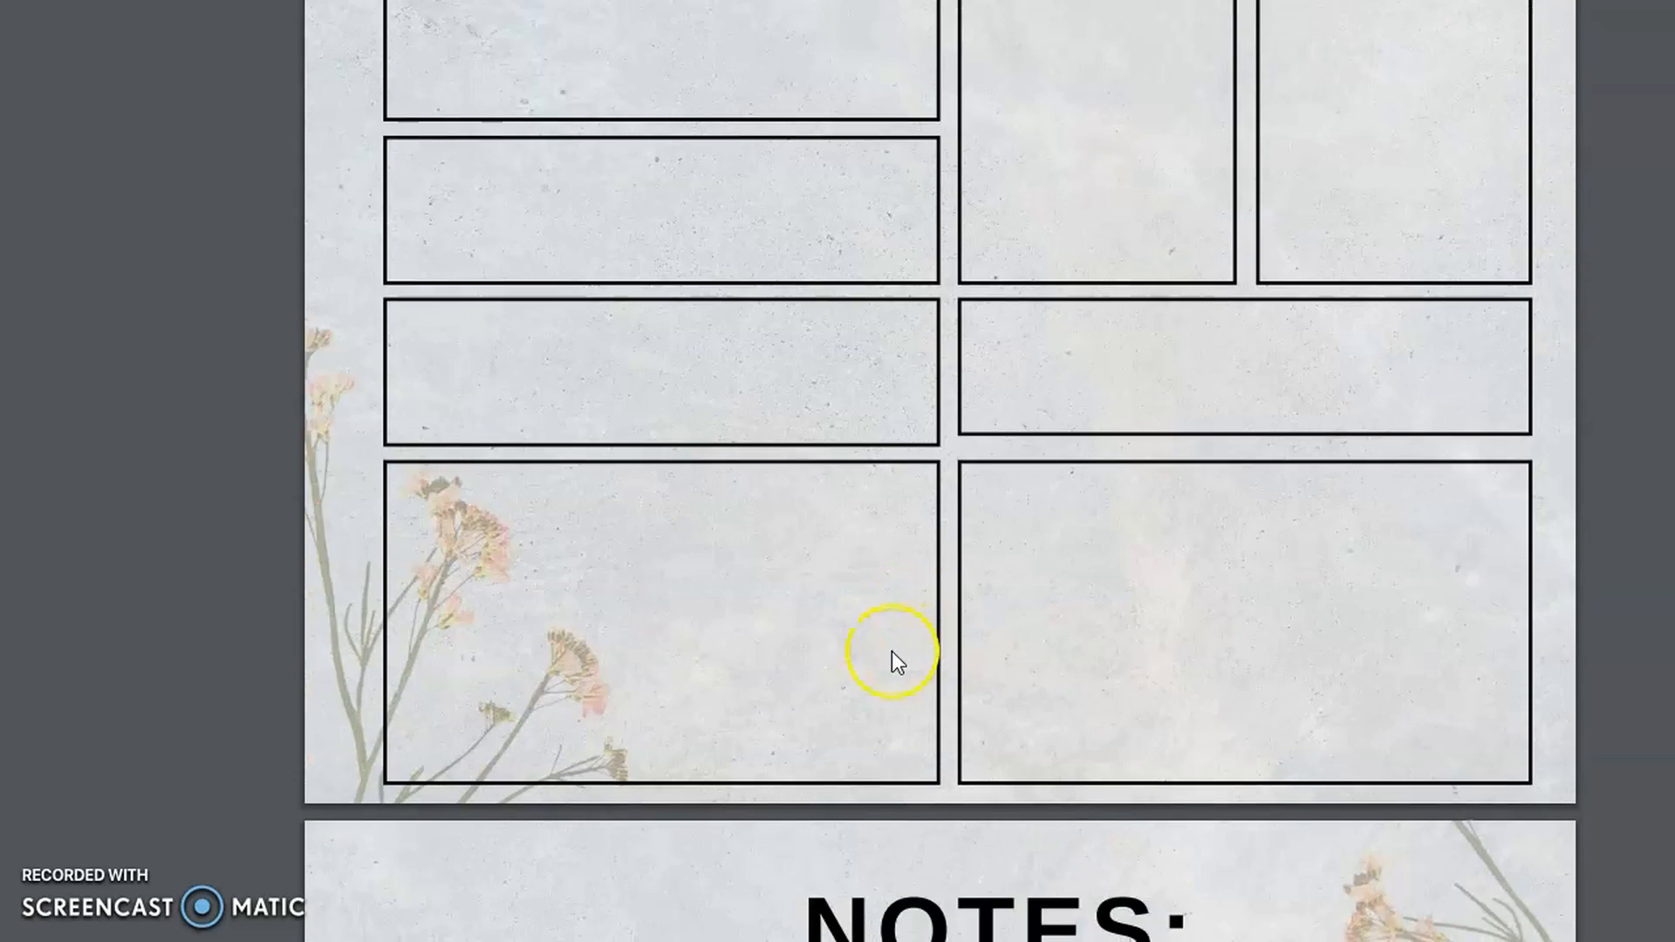
Scroll down through the Notes and Brain Dump pages.
scroll("down", 3)
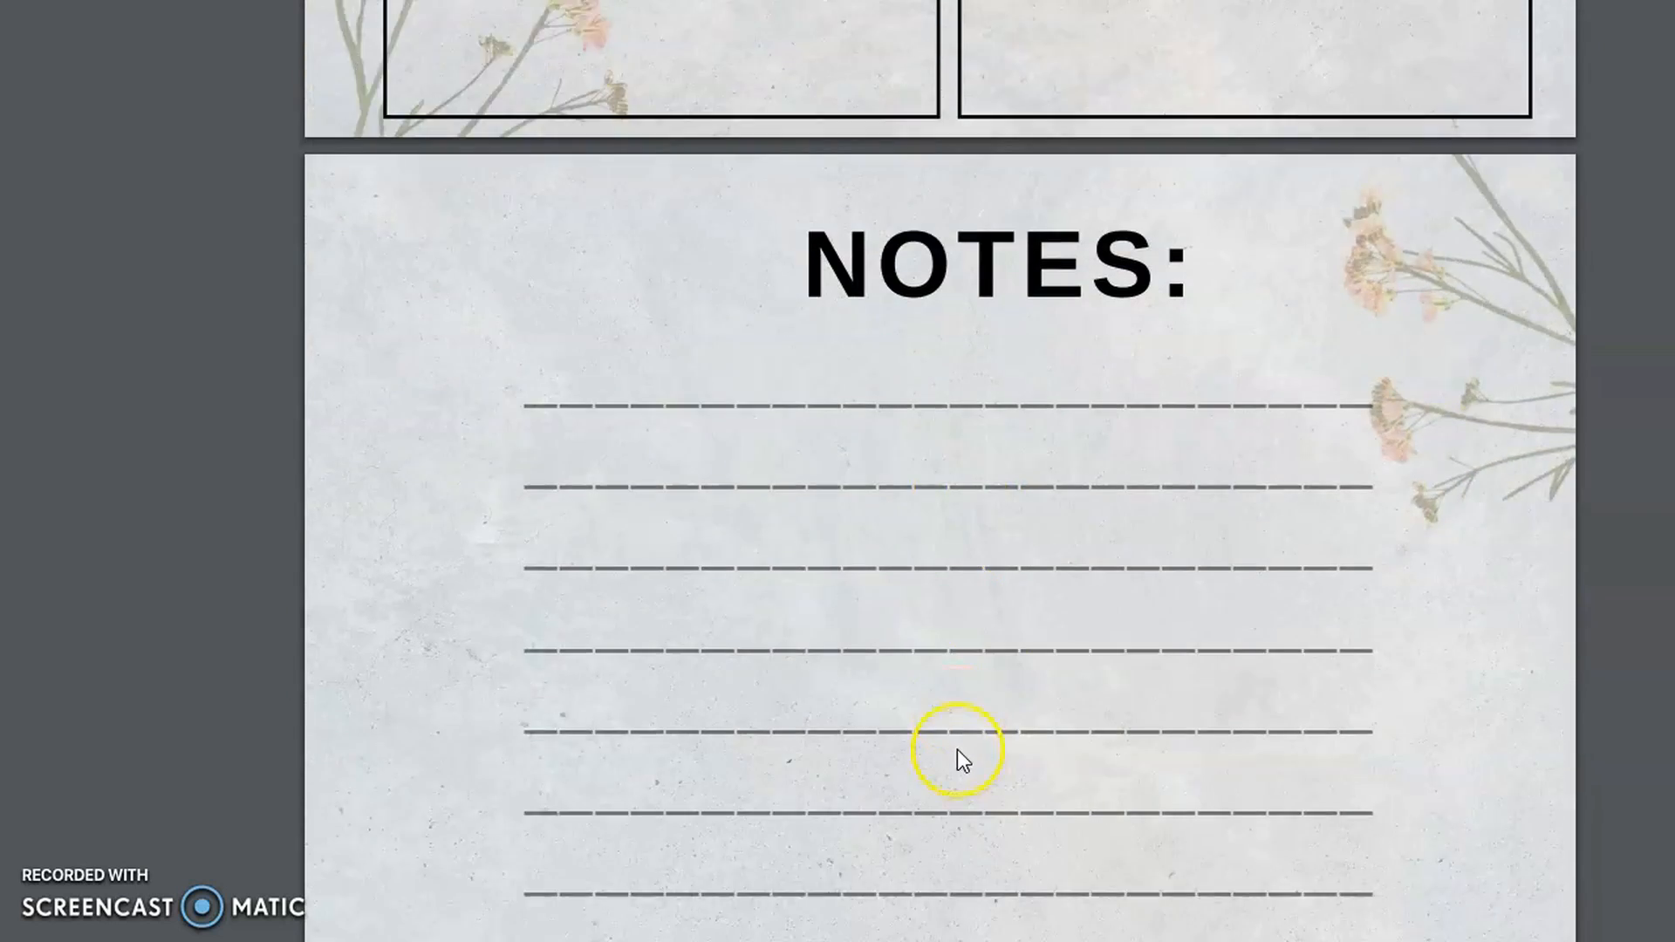
scroll("down", 3)
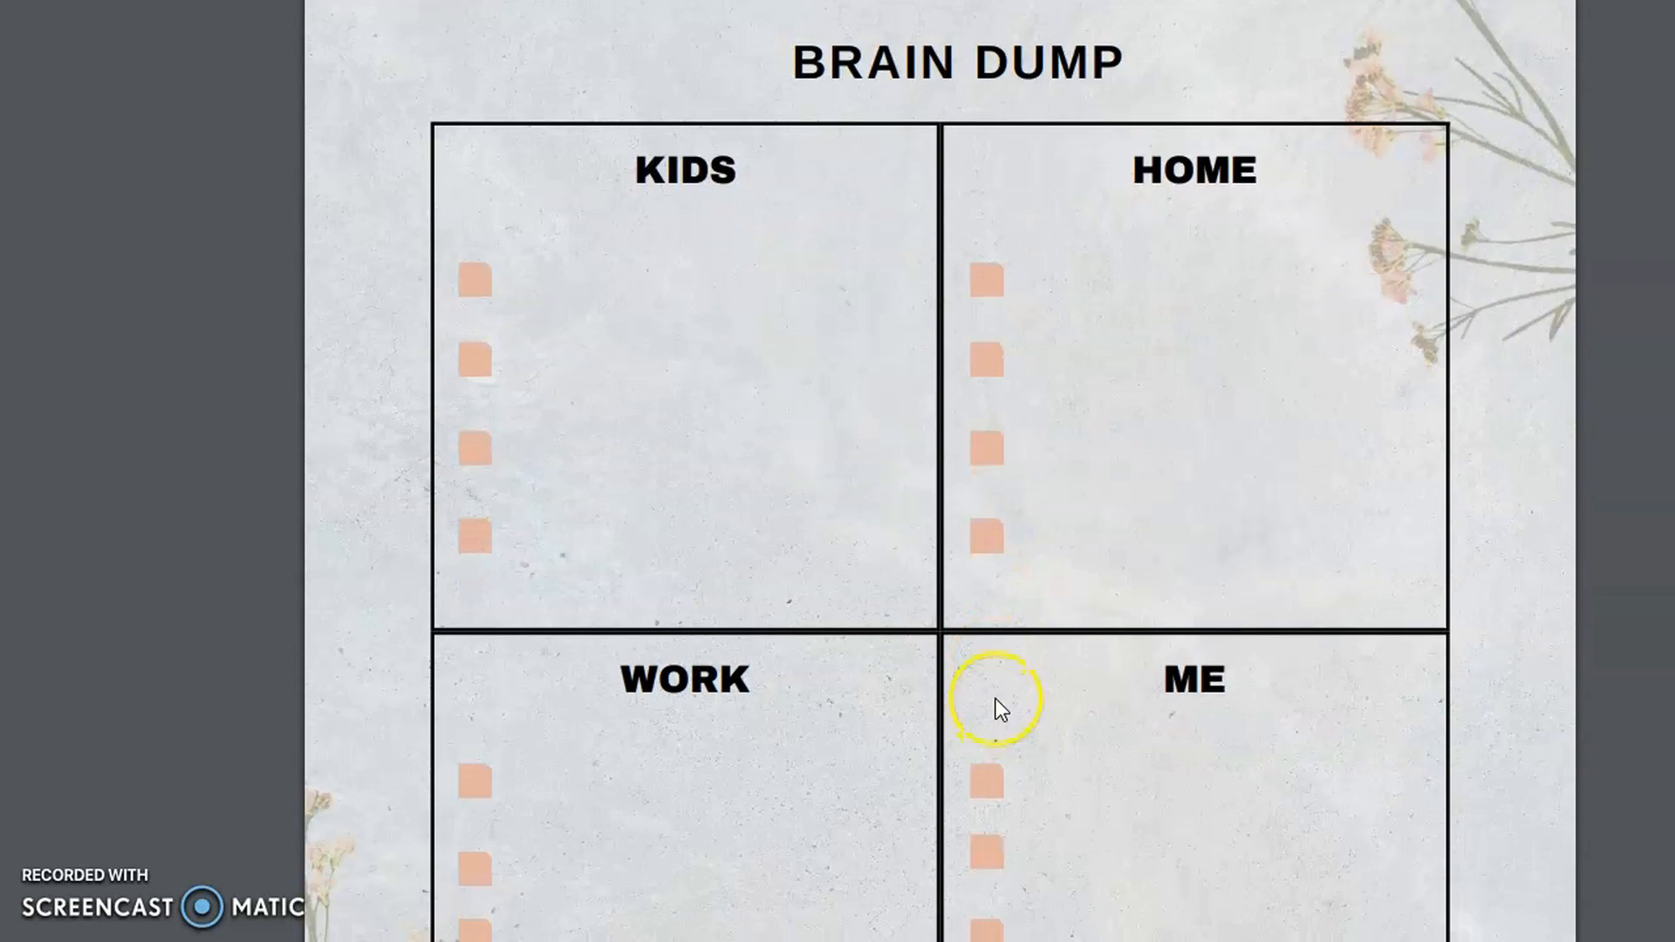
scroll("down", 3)
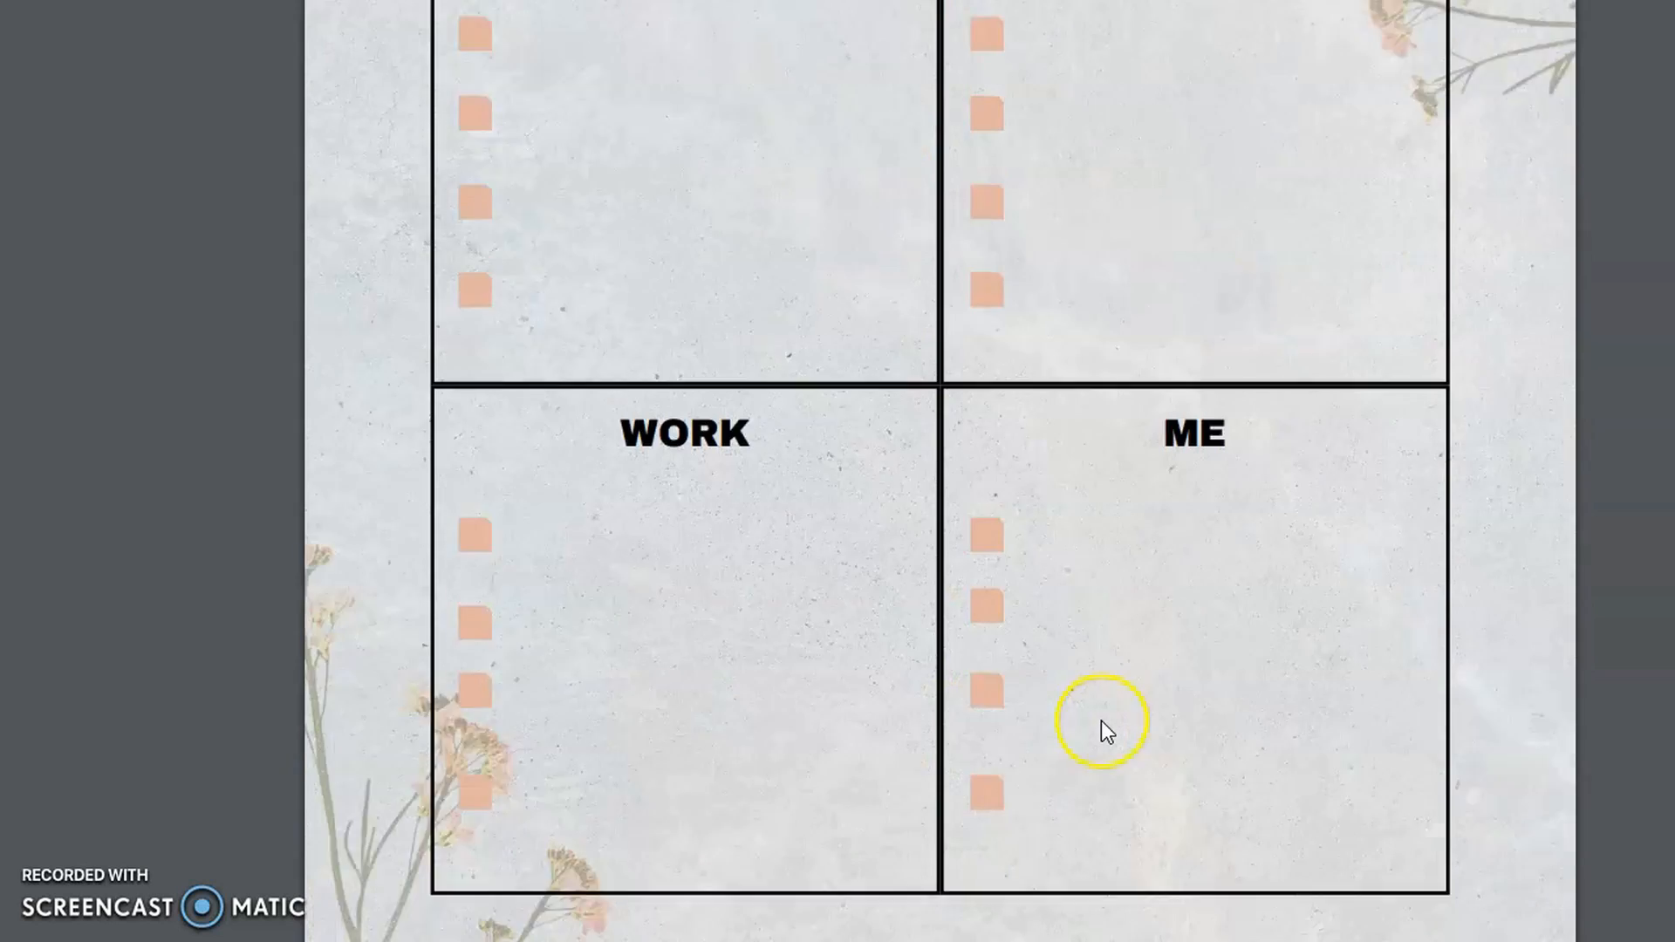
scroll("down", 3)
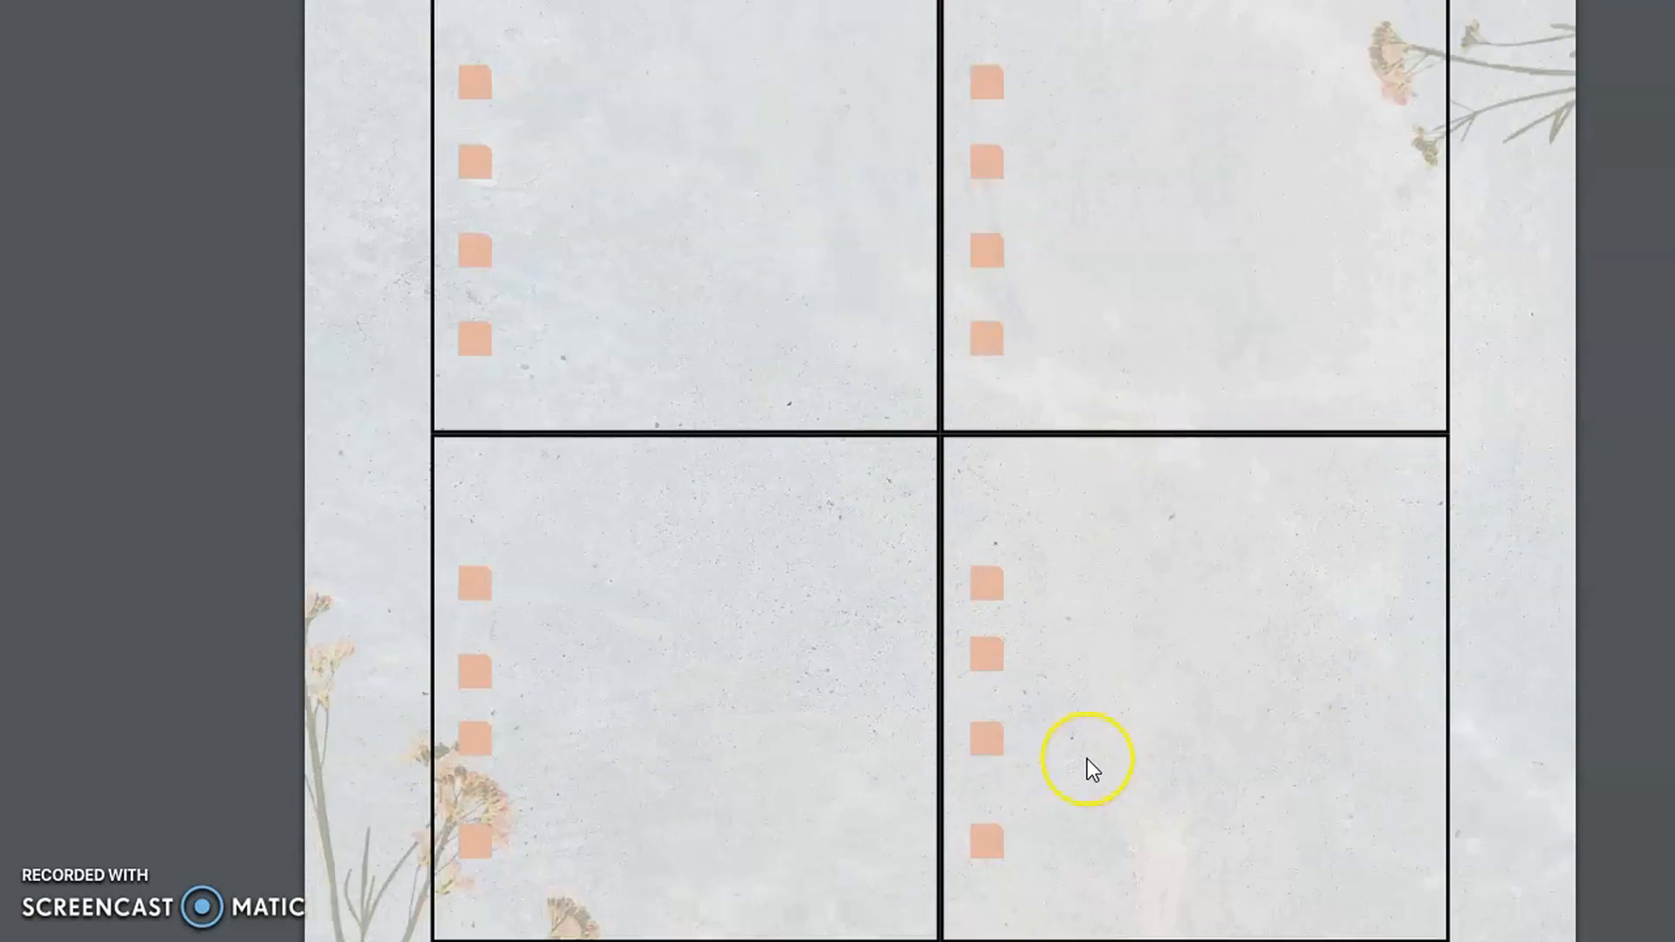
Scroll past the unlabelled brain dump and grid paper pages to the Tabs page.
scroll("down", 3)
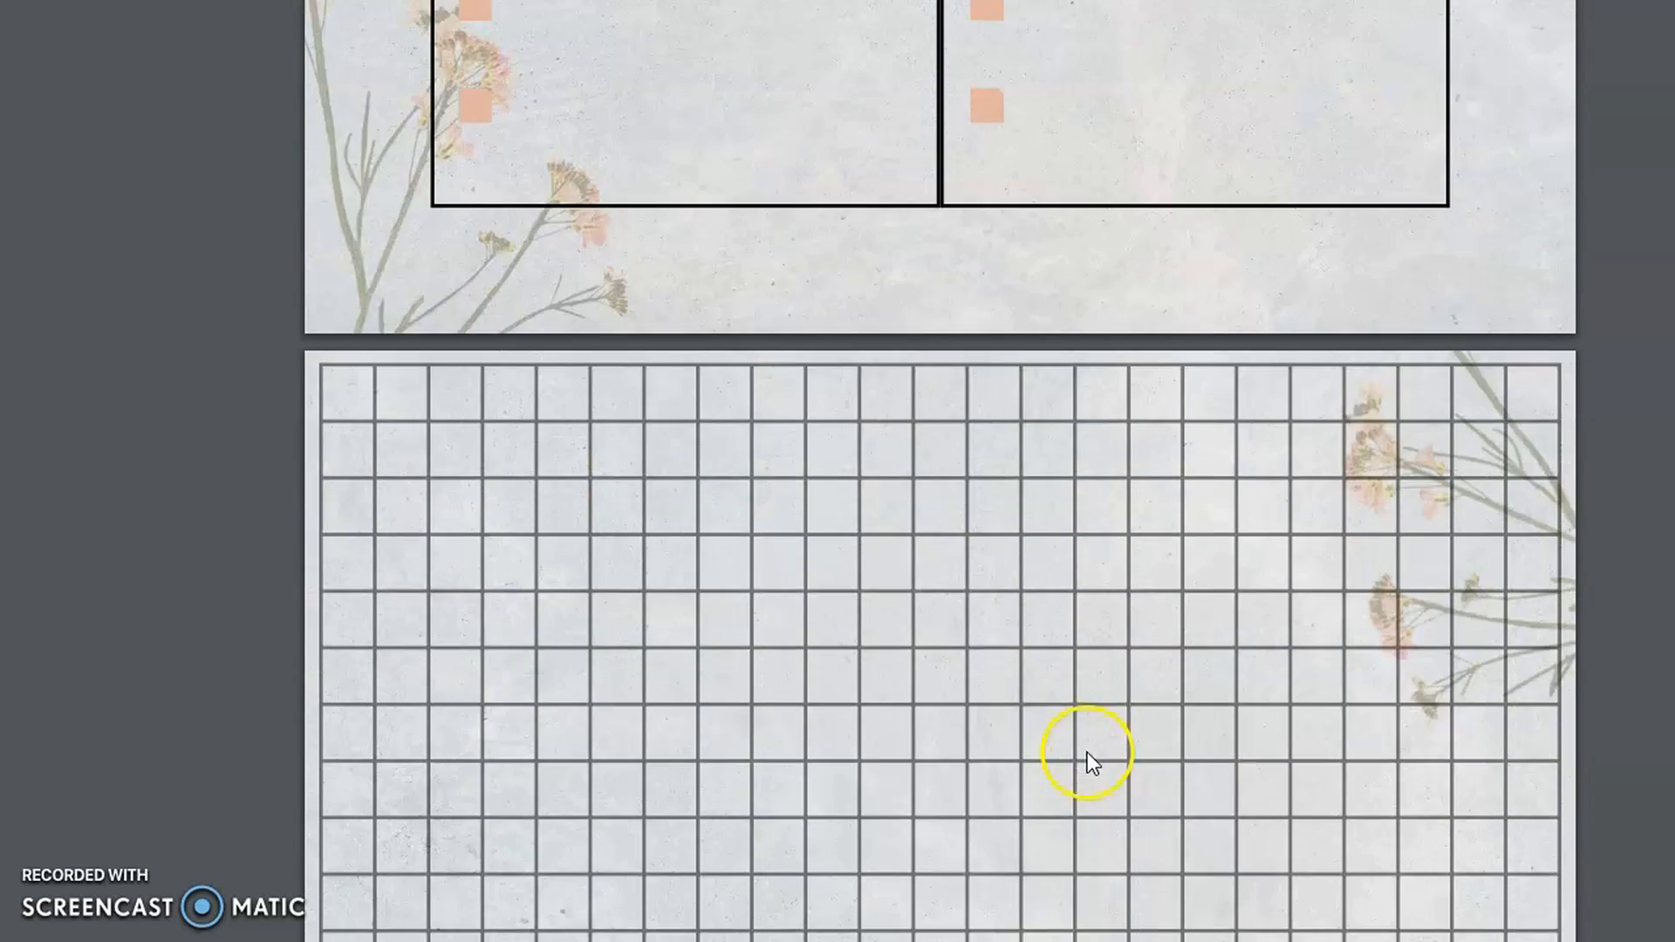
scroll("down", 3)
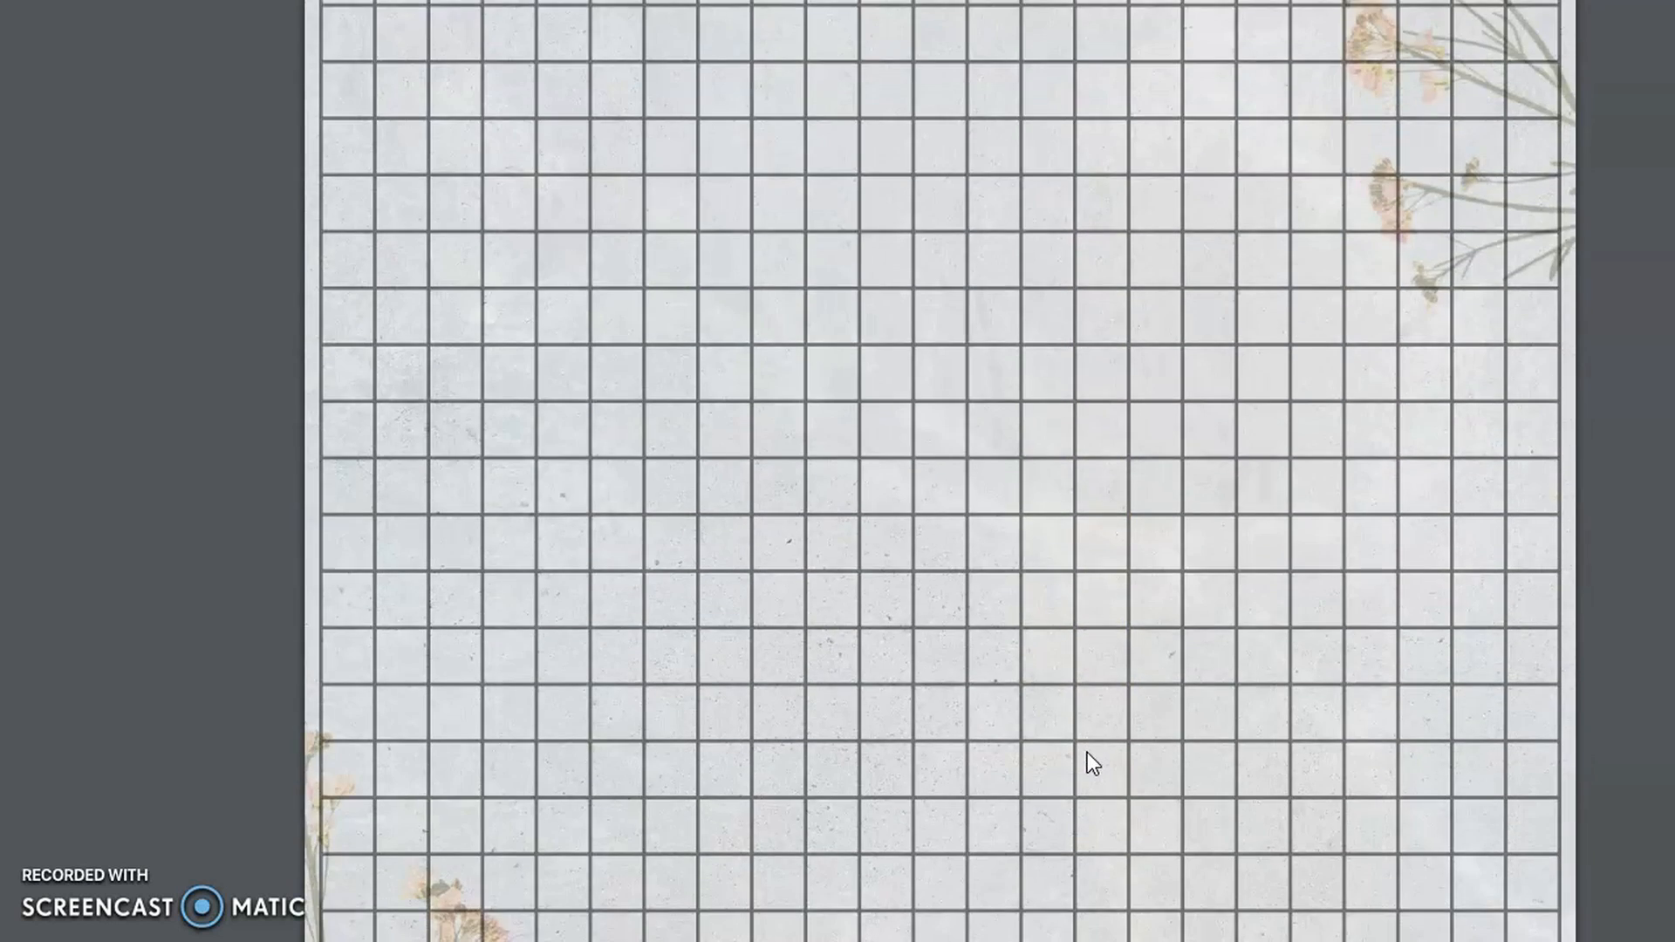
scroll("down", 3)
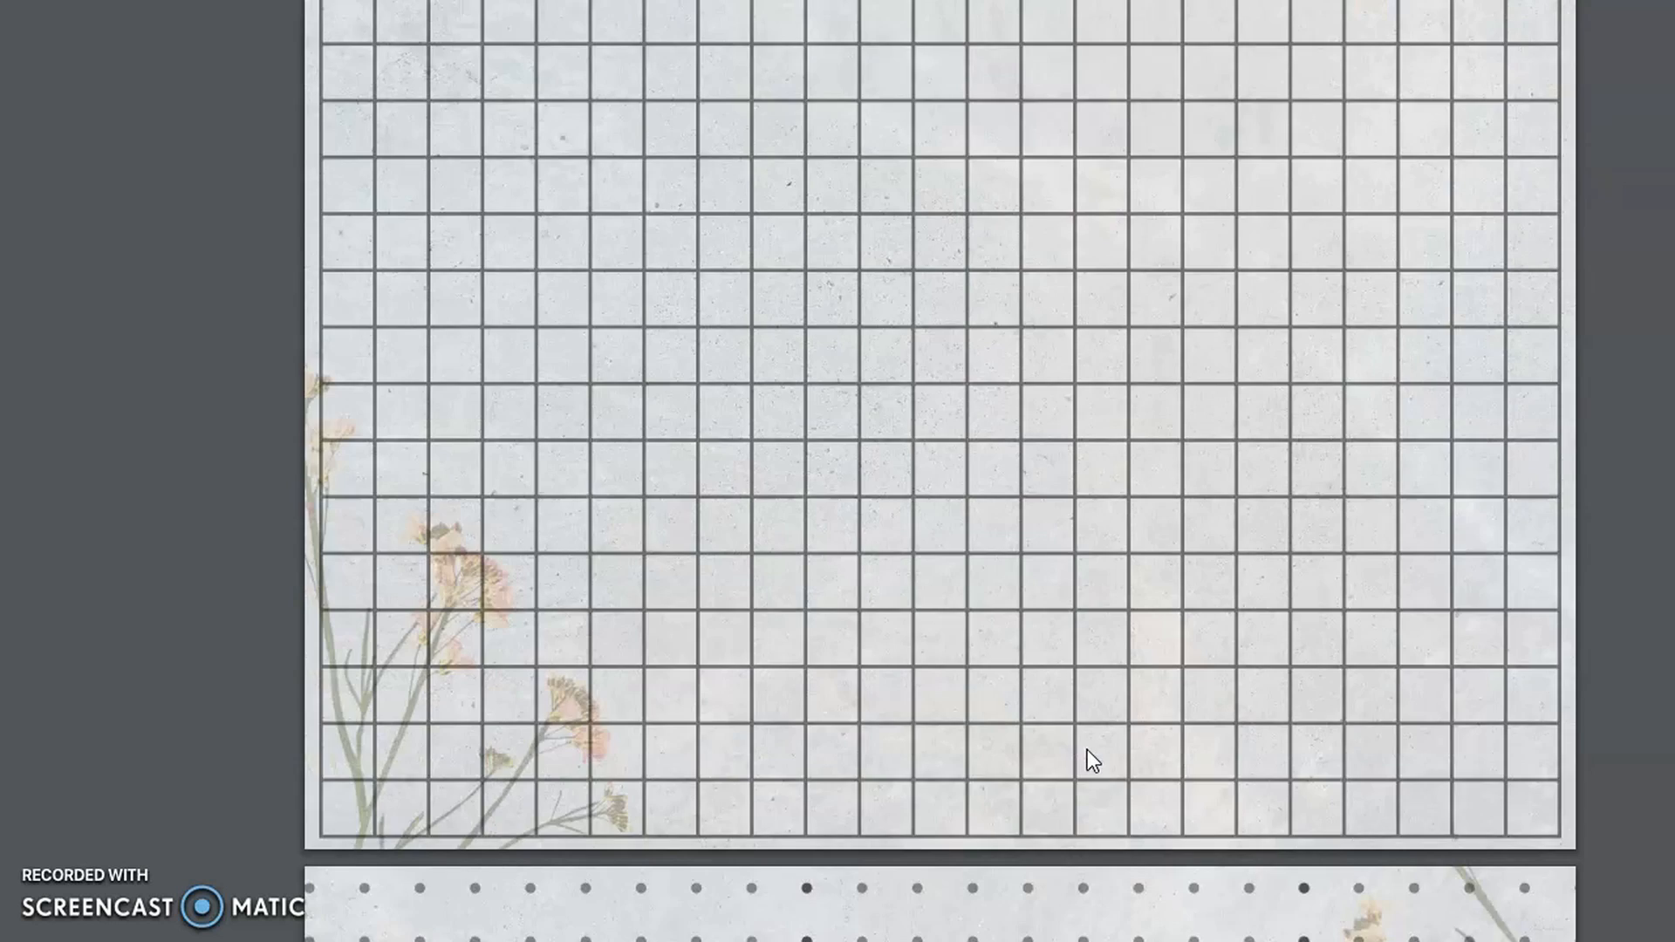
scroll("down", 3)
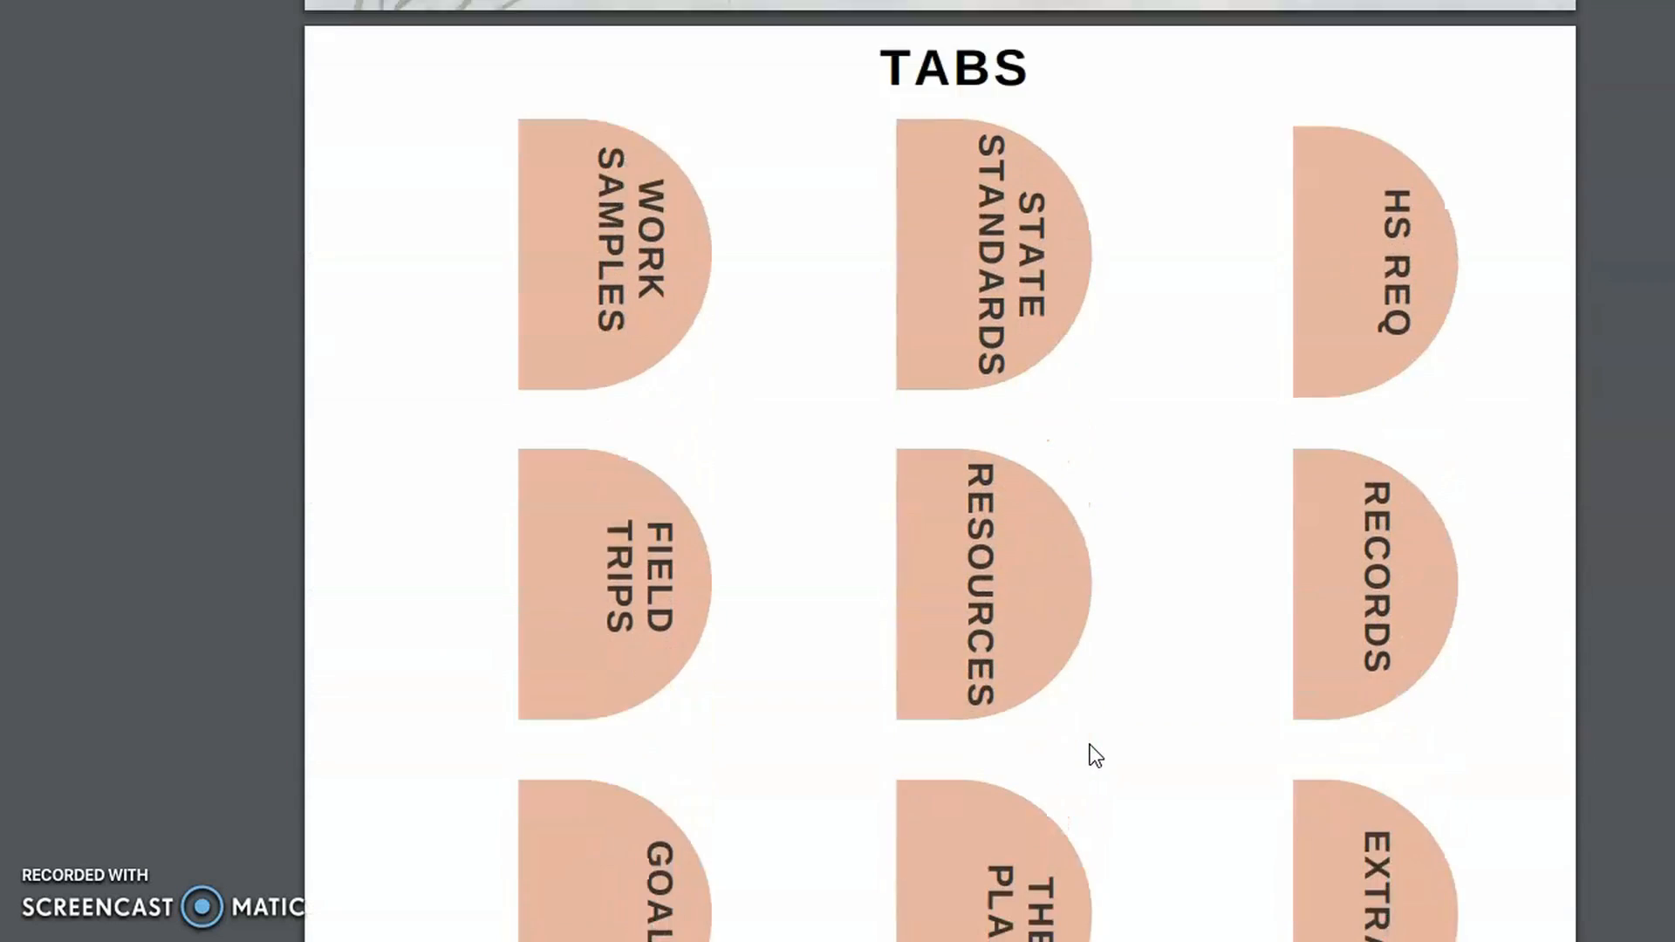
Scroll past the printable Tabs page and Homeschooling cover to the My First Day Of page.
scroll("down", 3)
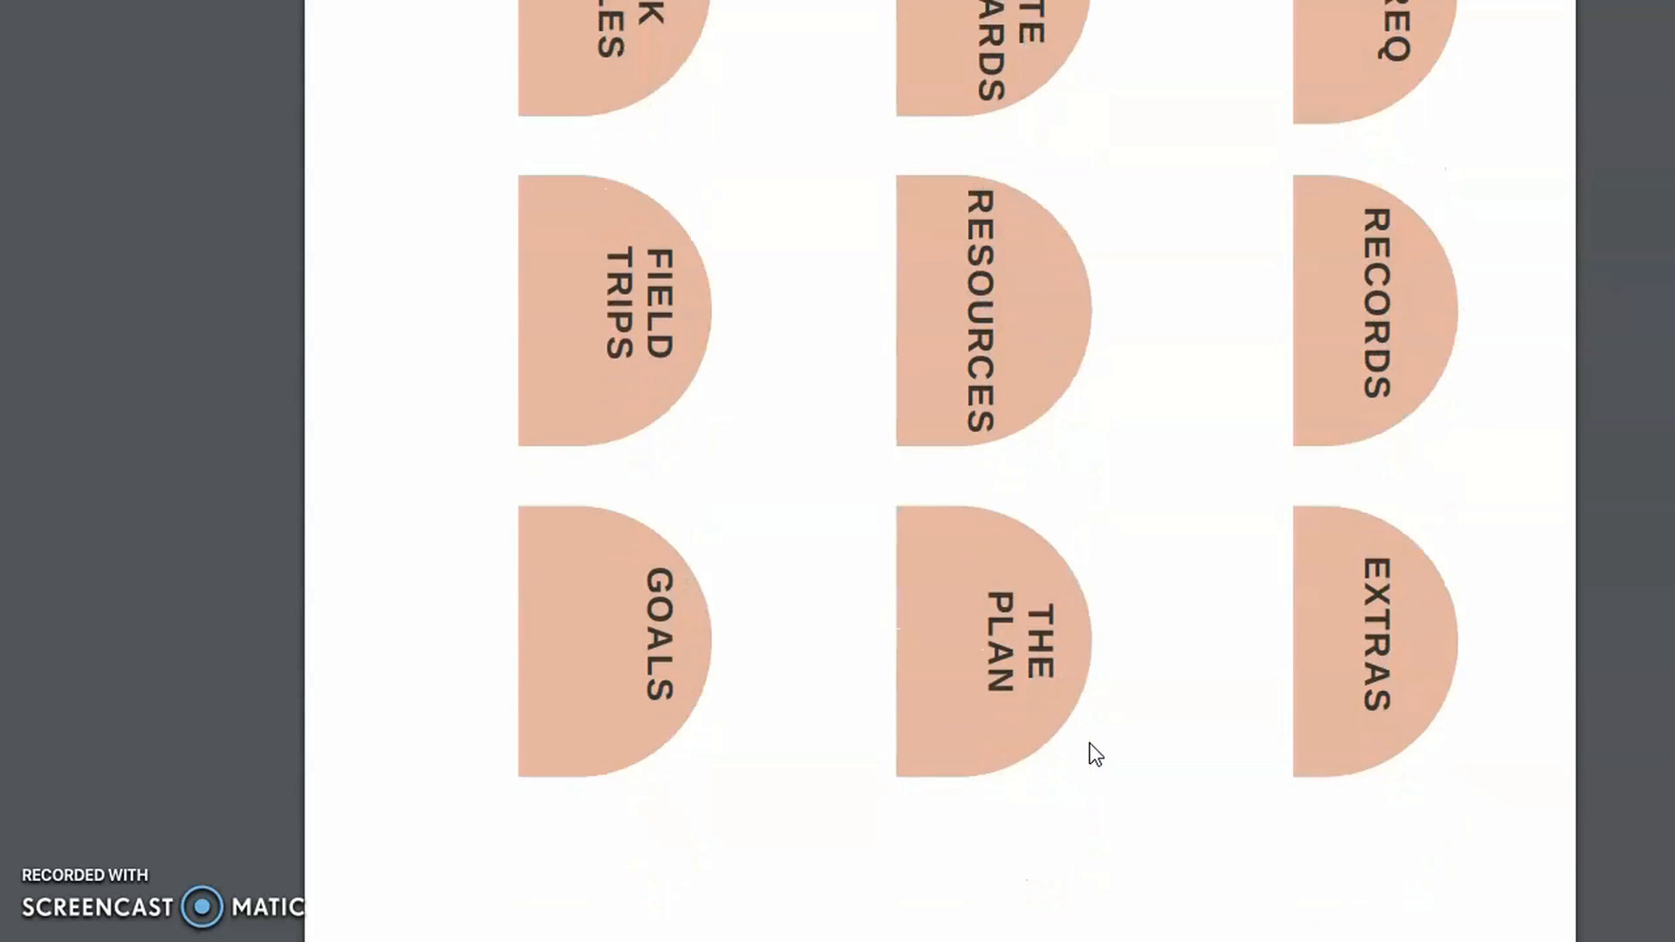
scroll("down", 3)
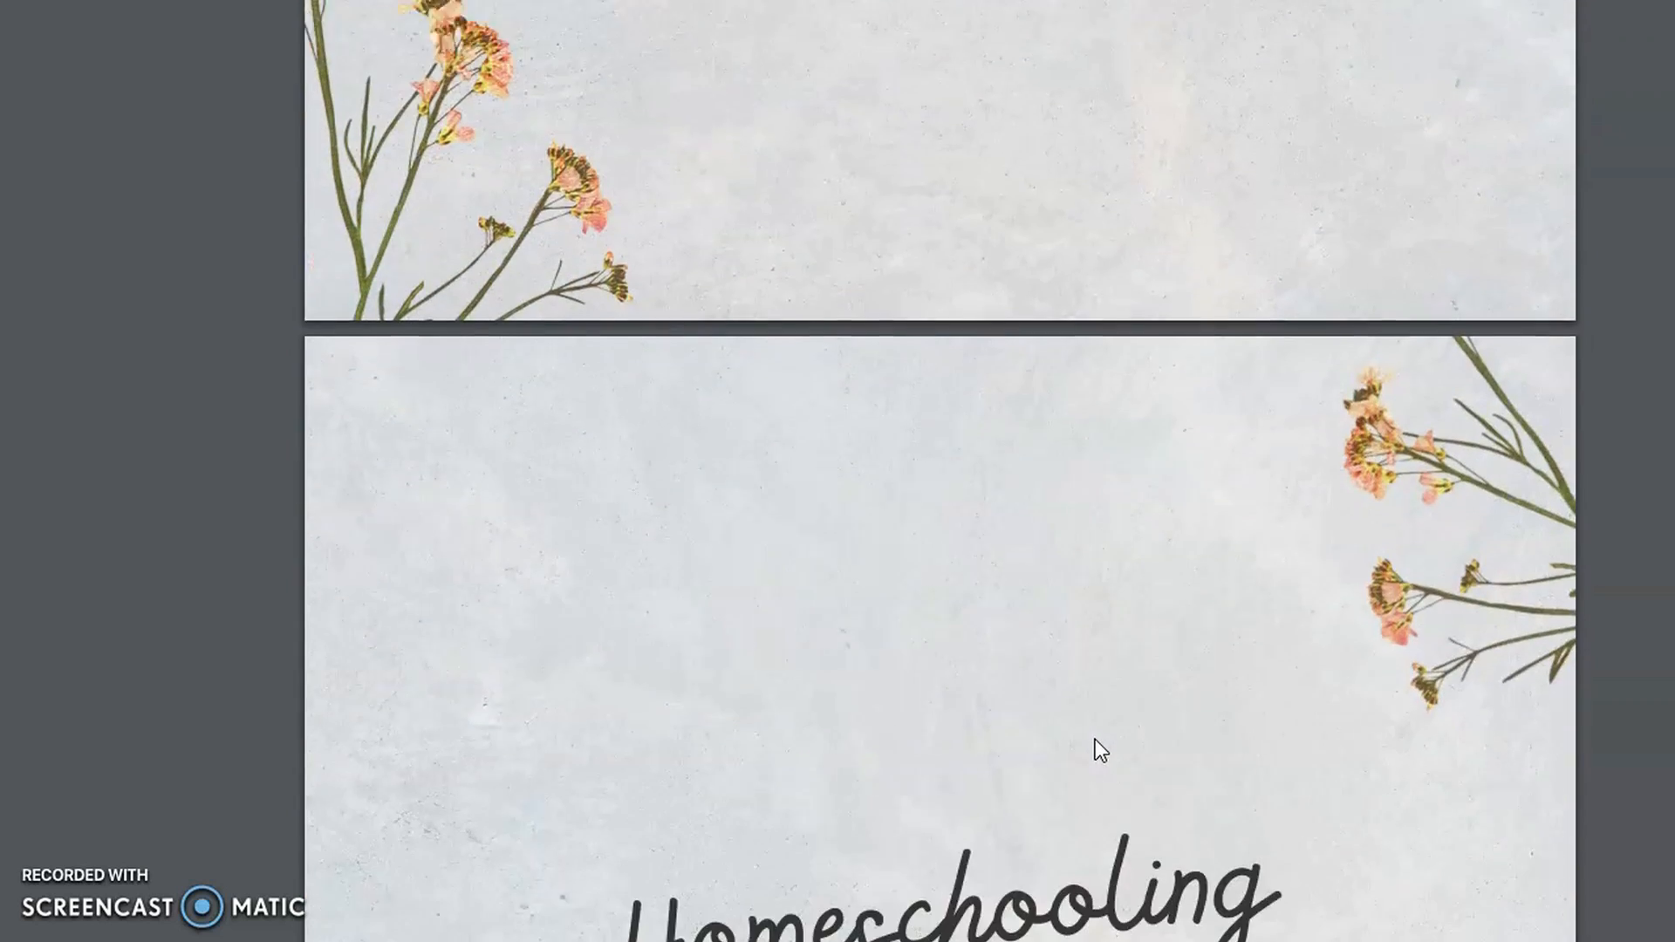
scroll("down", 3)
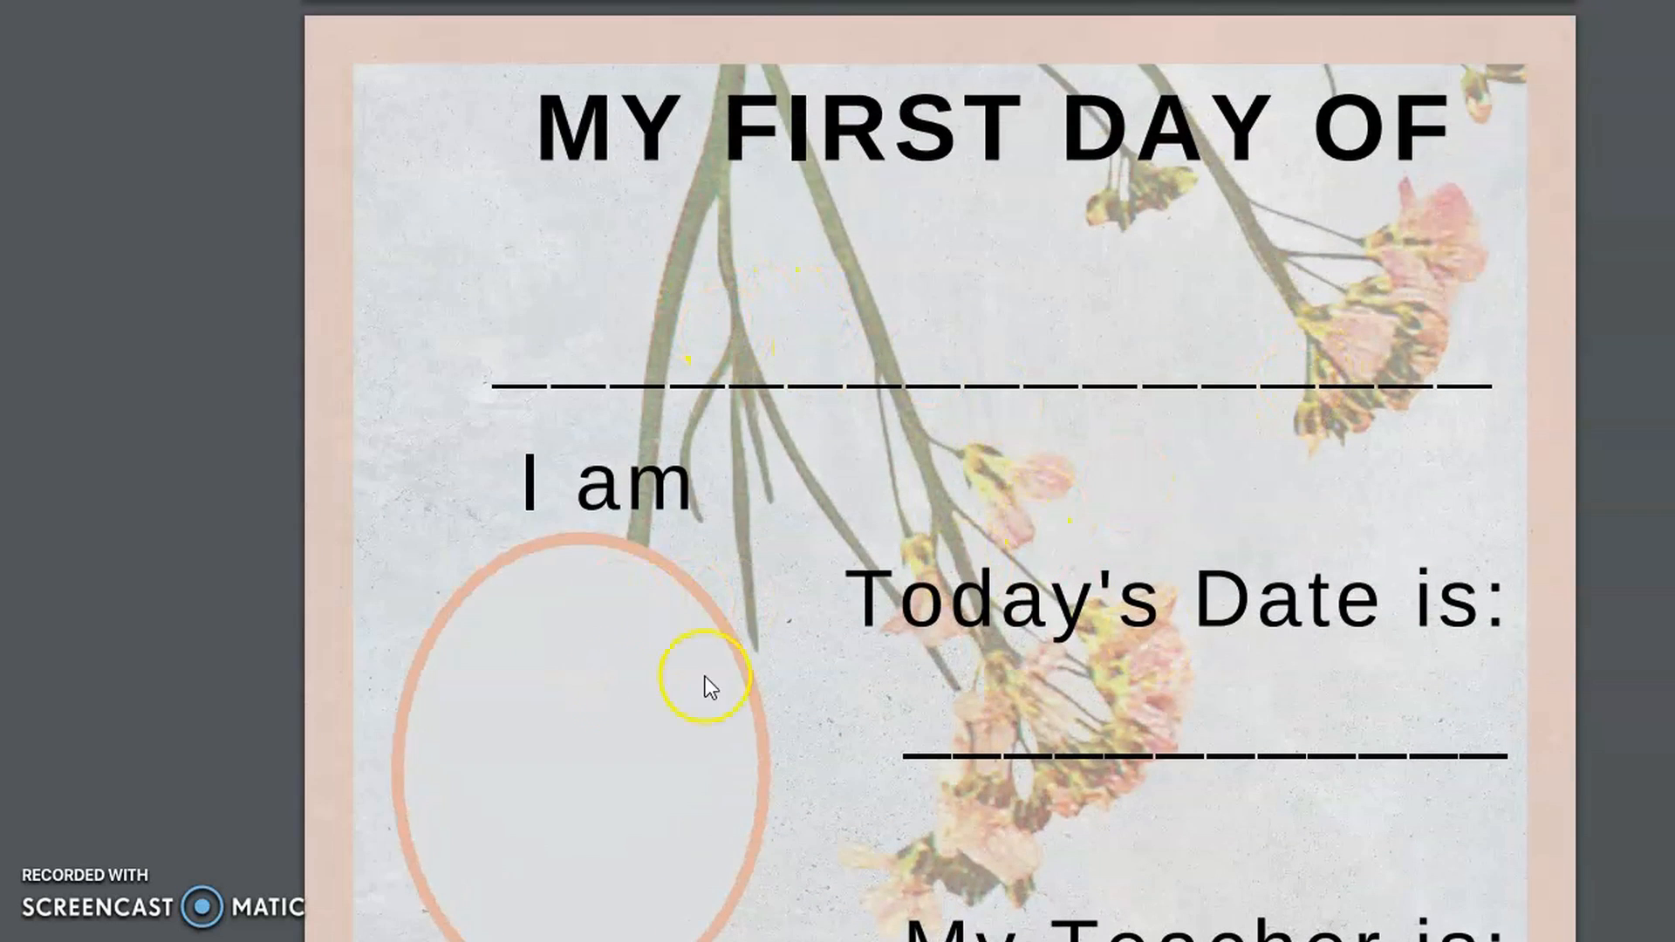
Scroll past the My First Day Of page to reach the My Last Day Of page.
scroll("down", 3)
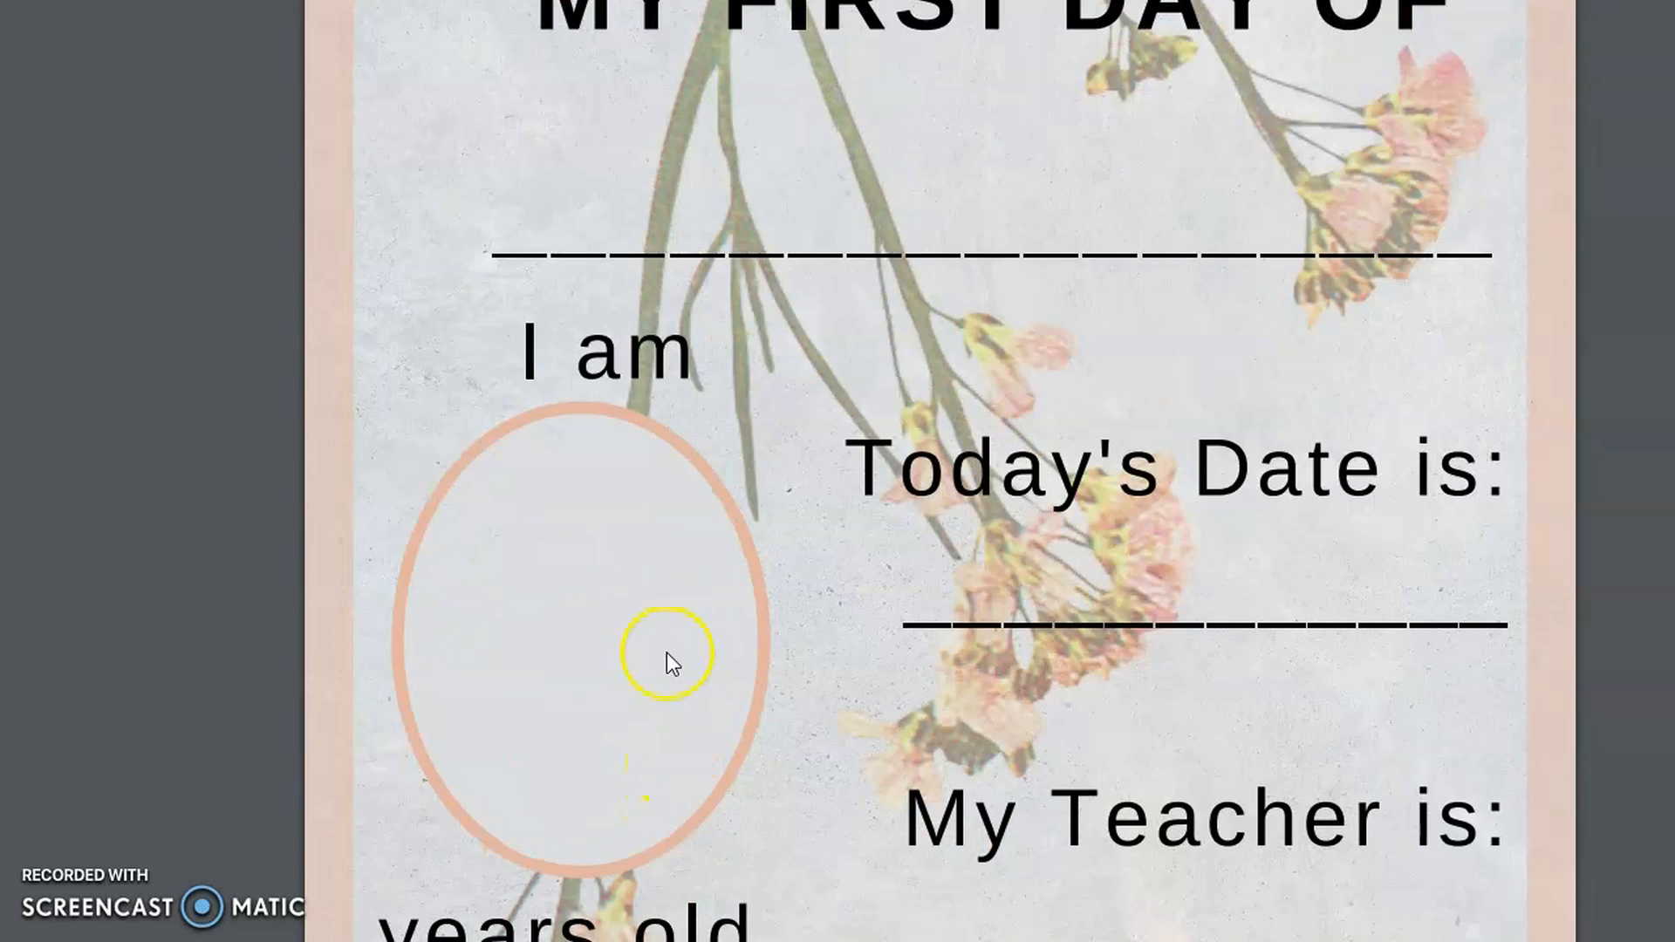
scroll("down", 3)
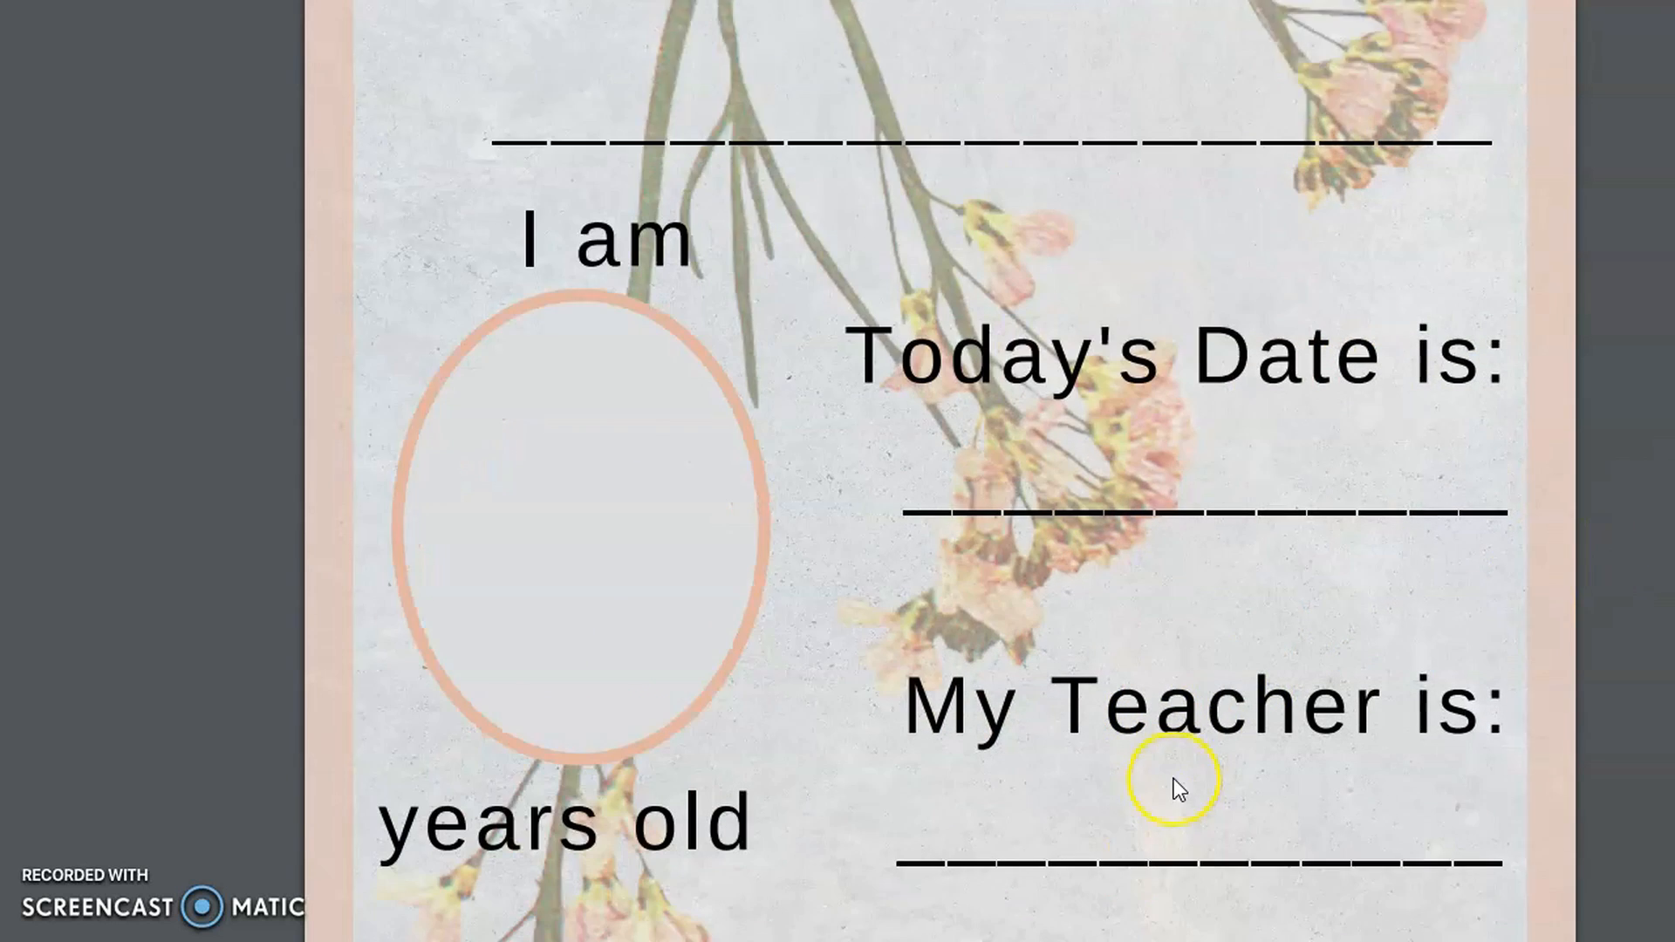
scroll("down", 3)
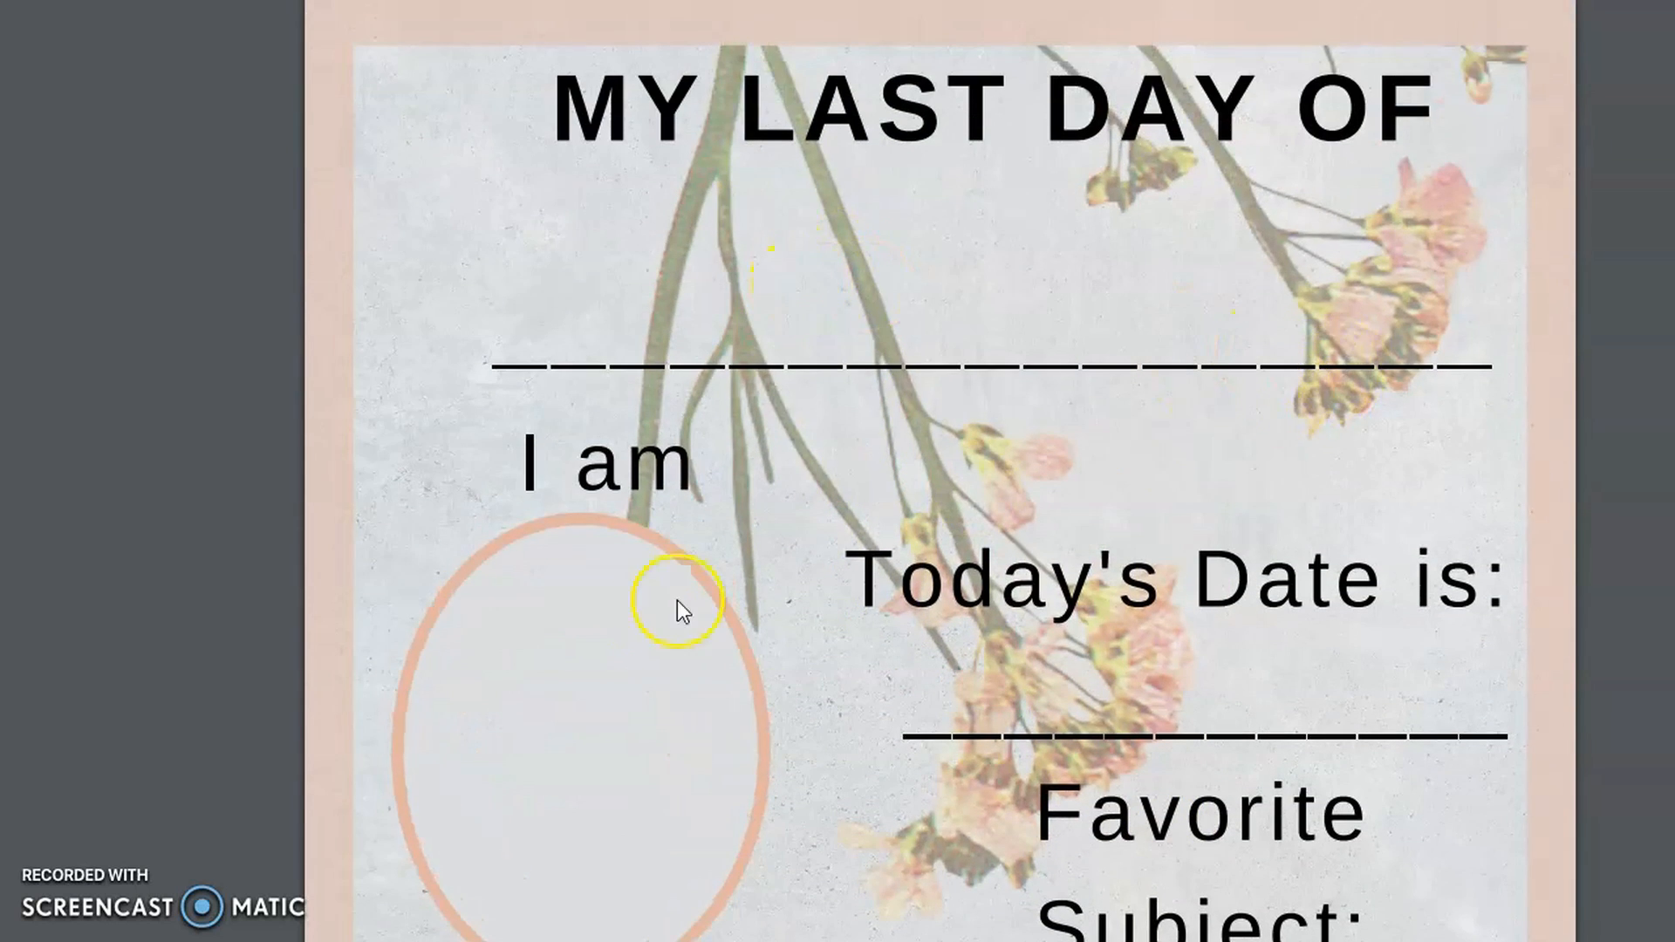
scroll("down", 3)
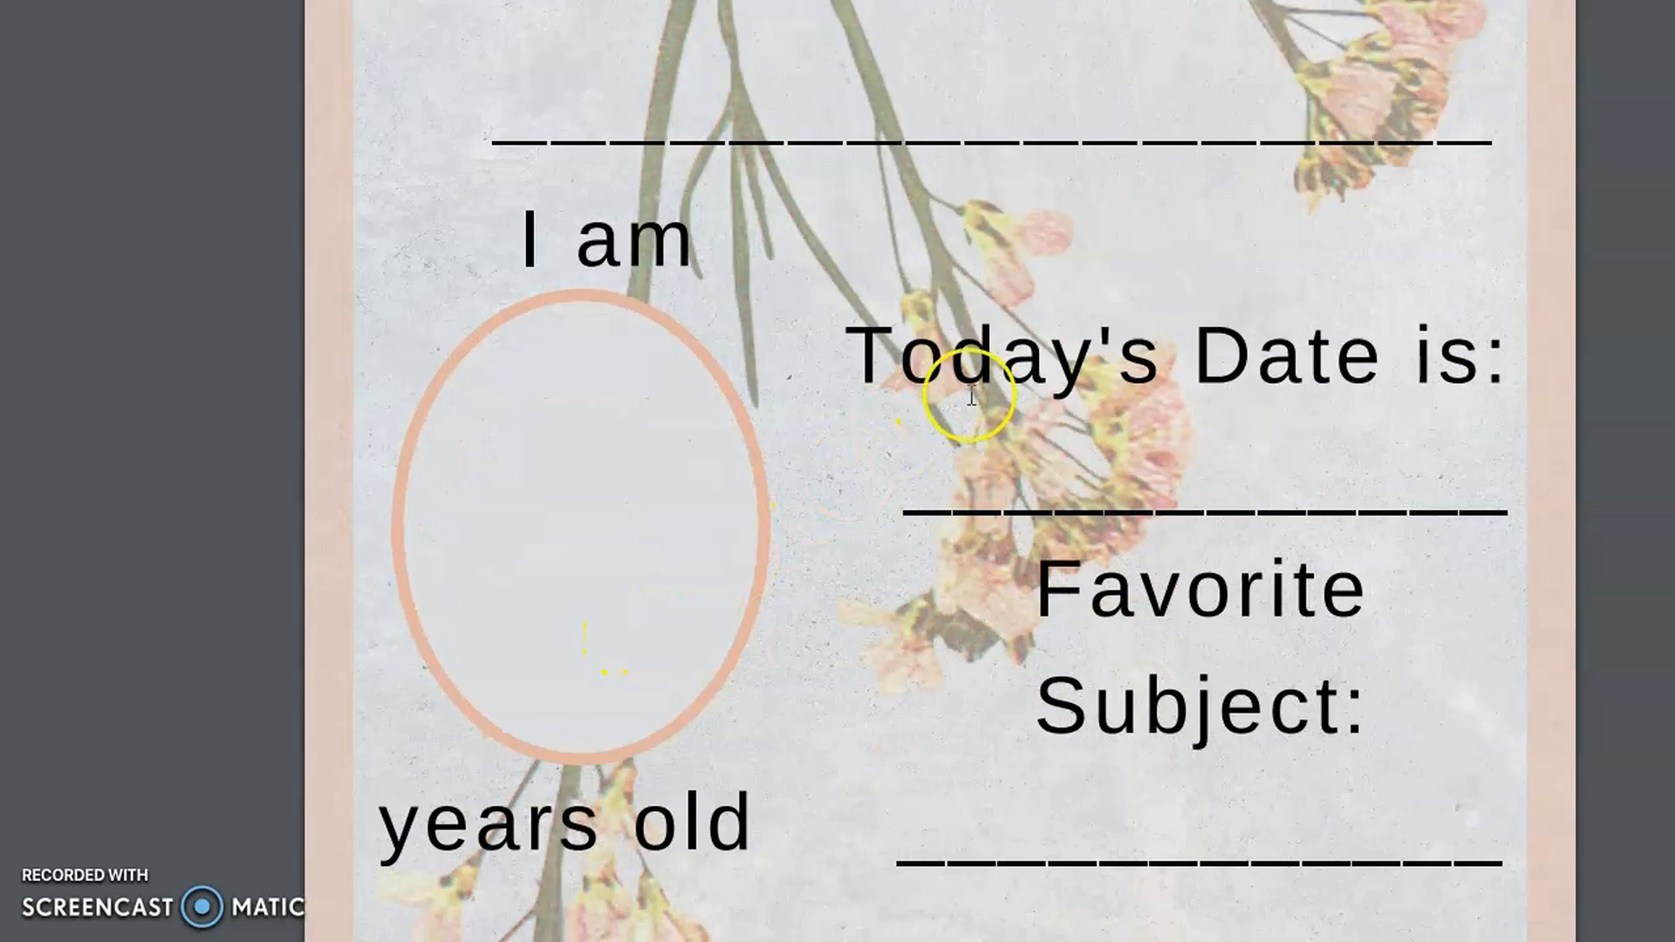
mouse_move(1267, 526)
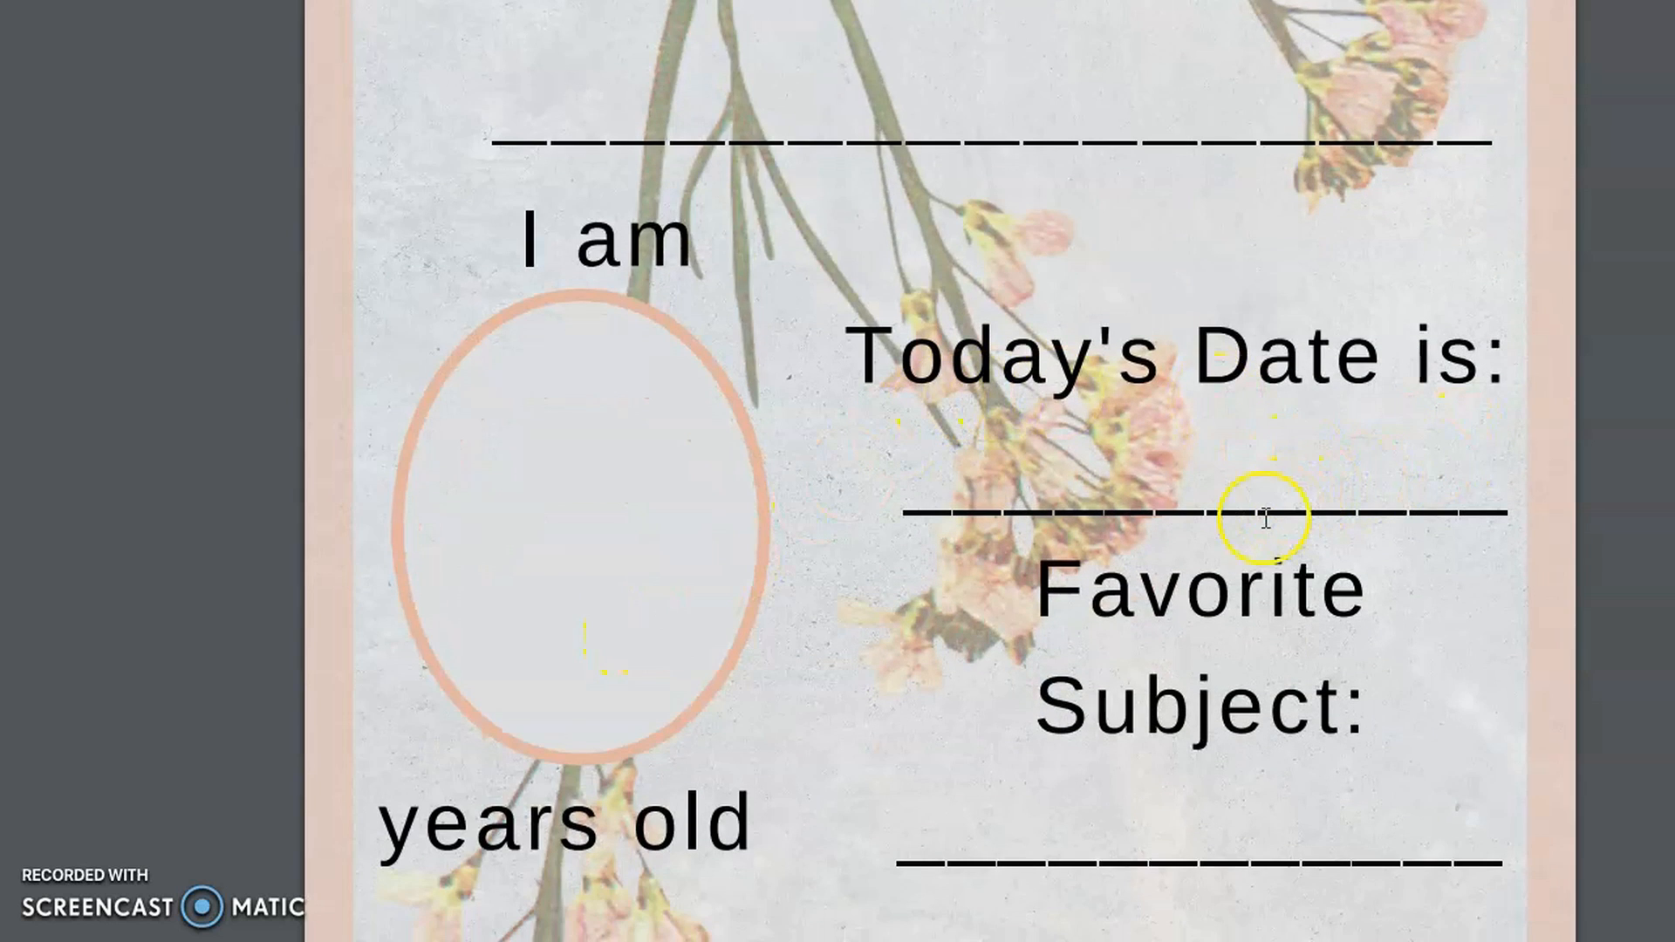